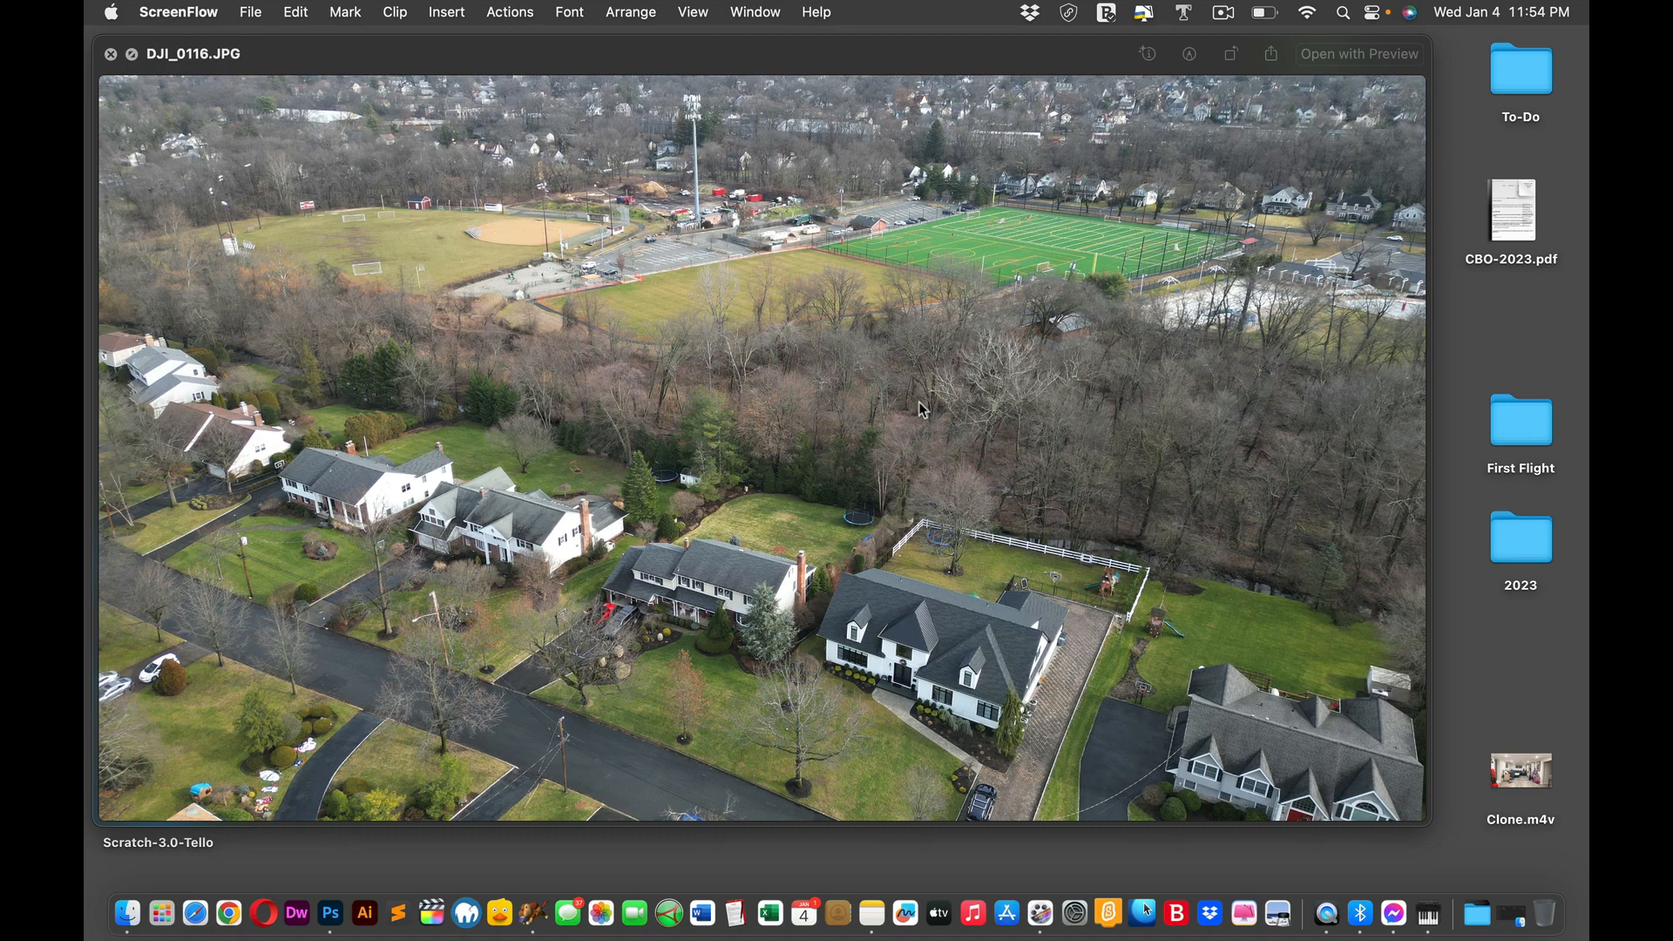
{"action": "mouse_move", "coordinate": [945, 362]}
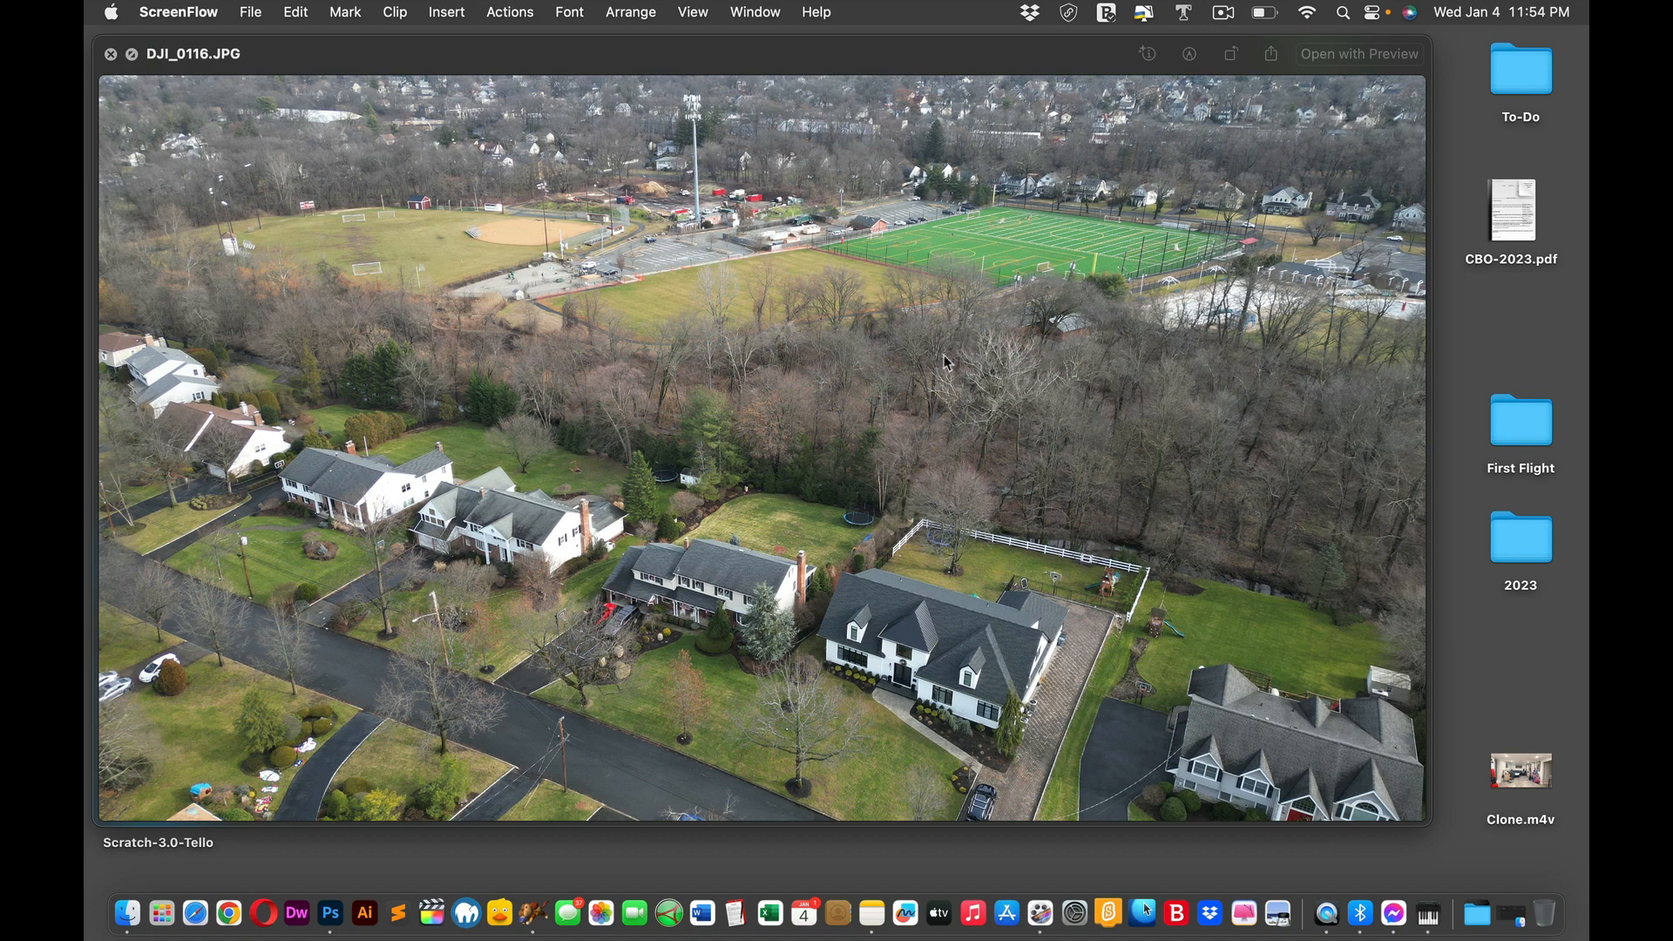
{"action": "mouse_move", "coordinate": [816, 445]}
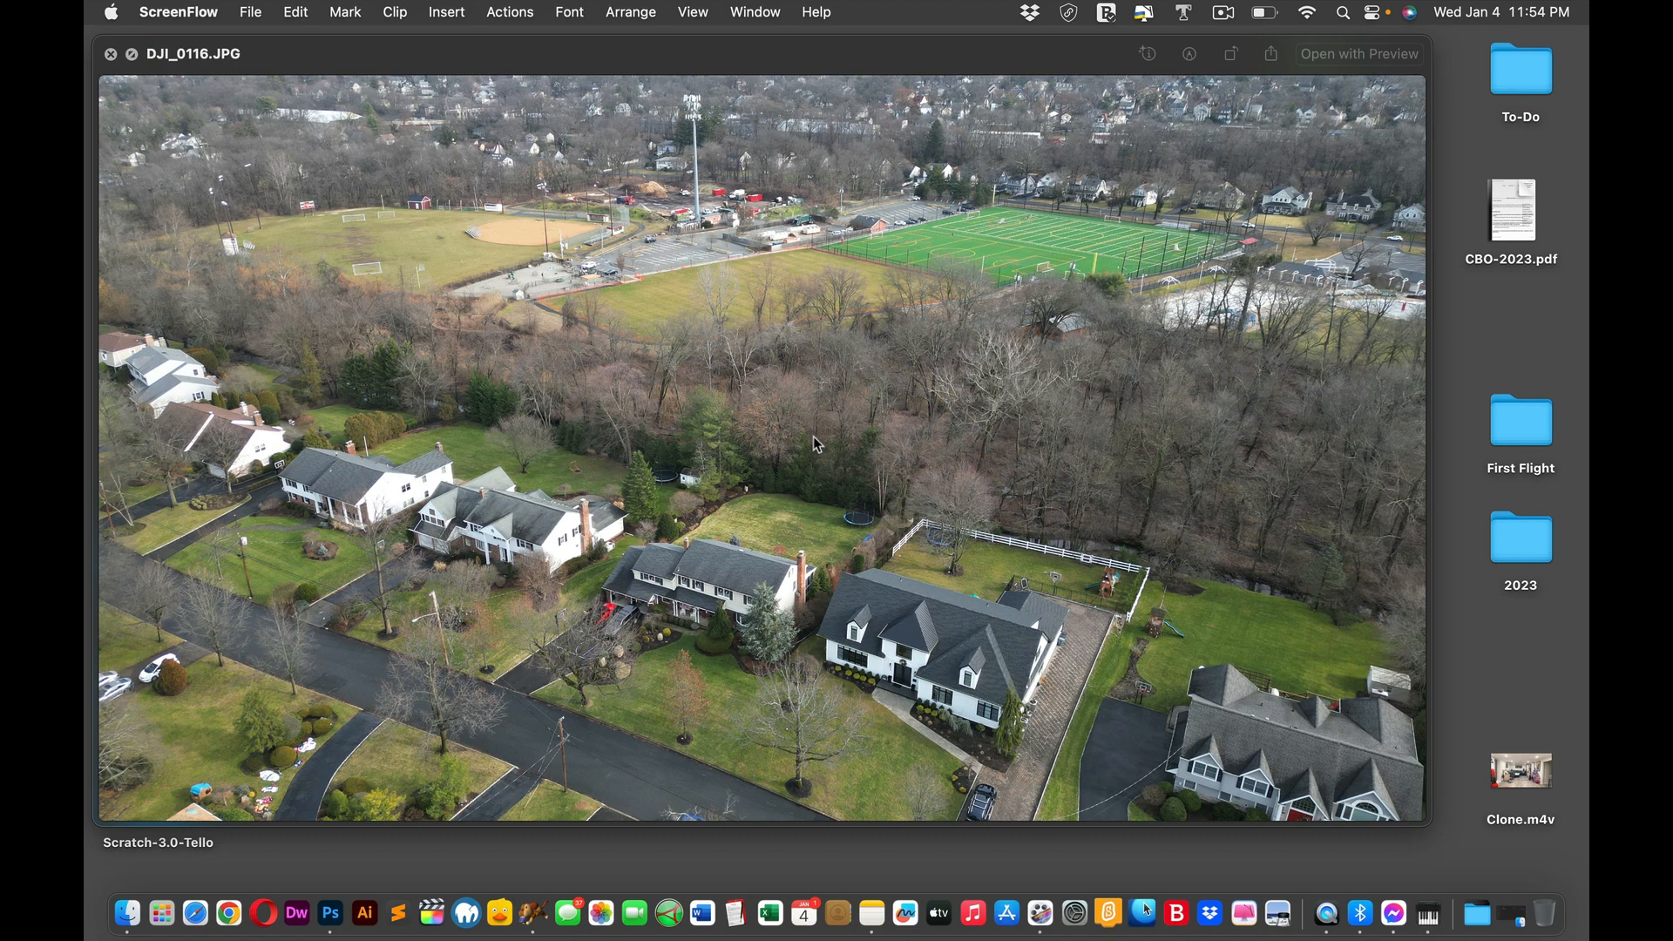
{"action": "mouse_move", "coordinate": [807, 437]}
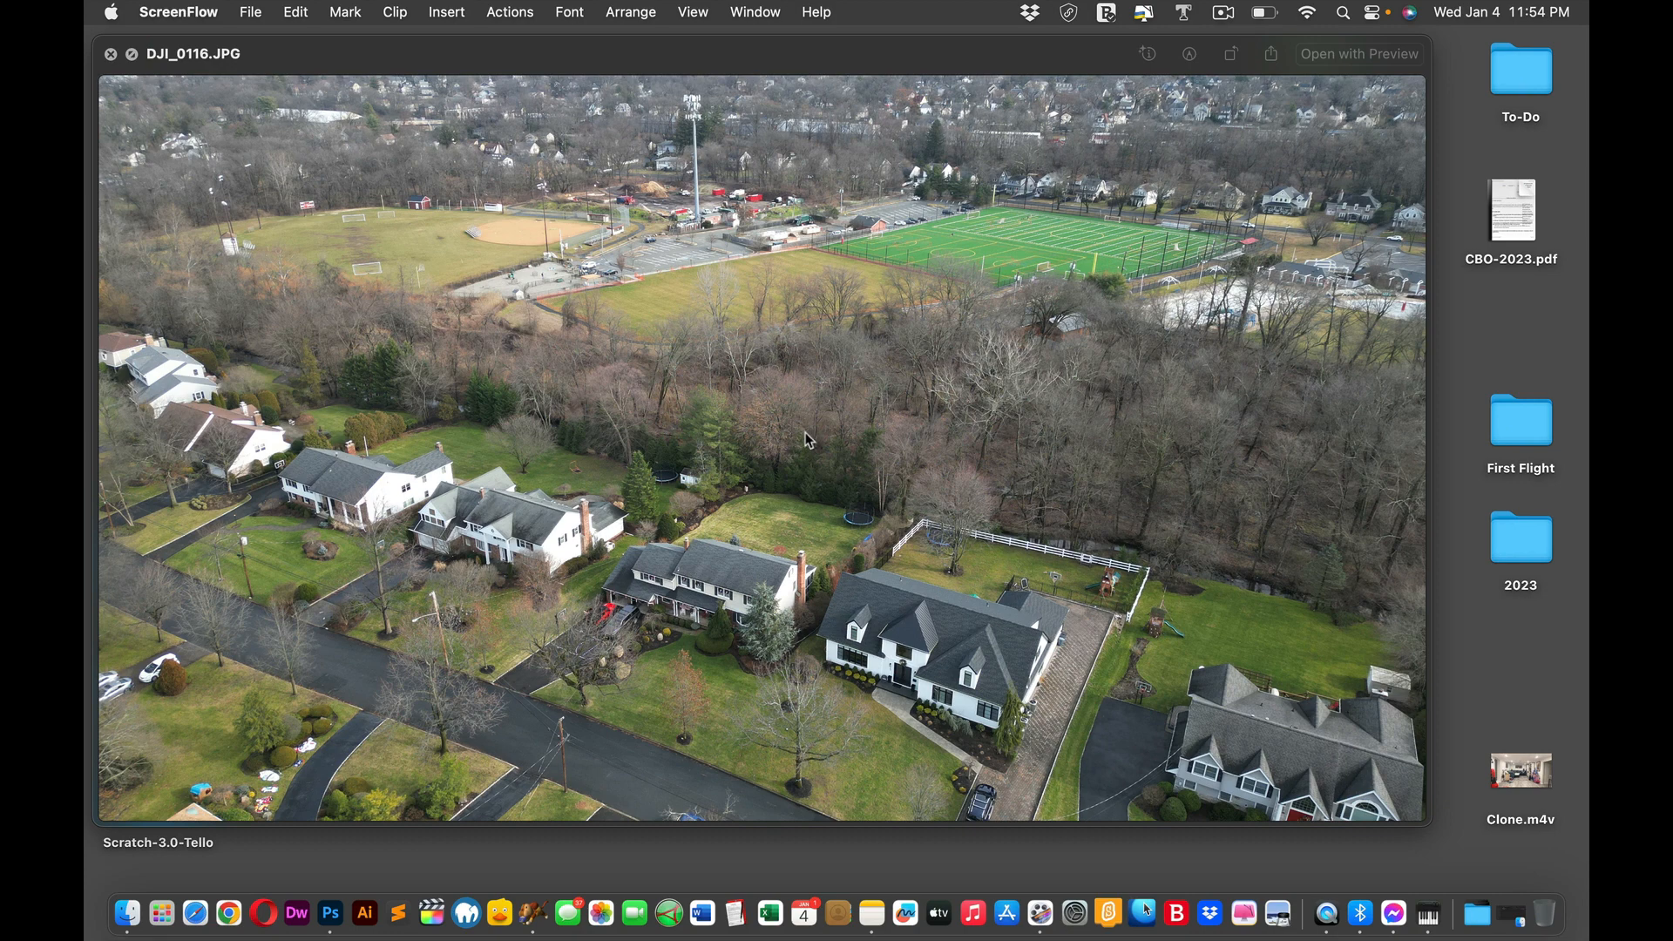
{"action": "mouse_move", "coordinate": [329, 914]}
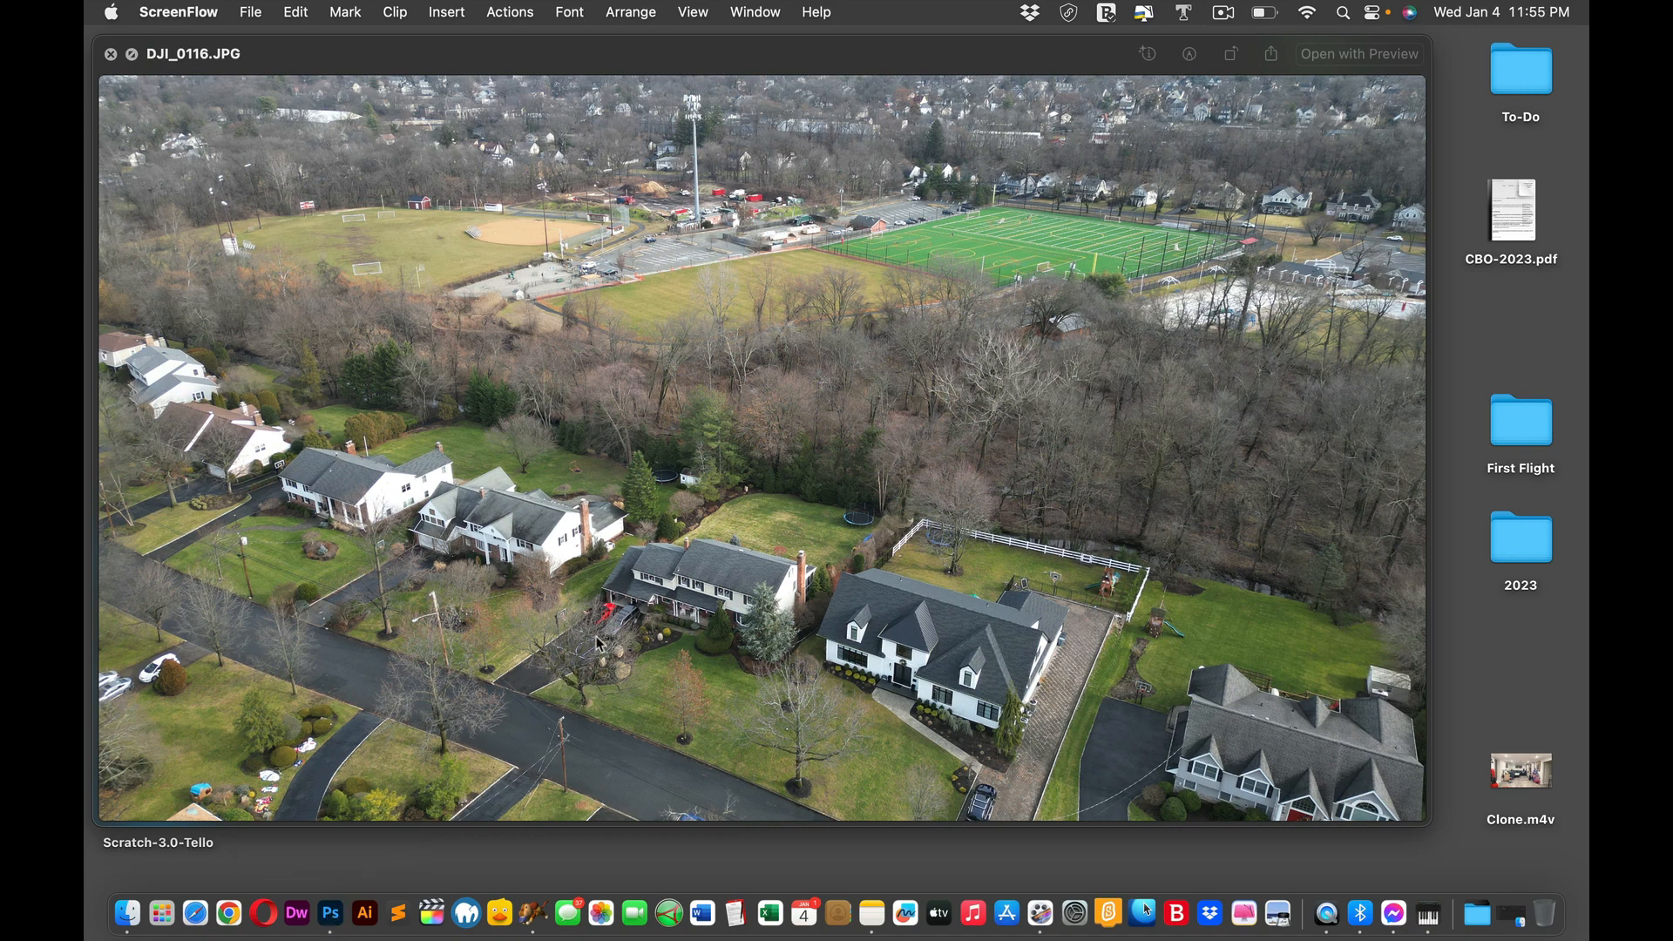
{"action": "mouse_move", "coordinate": [795, 473]}
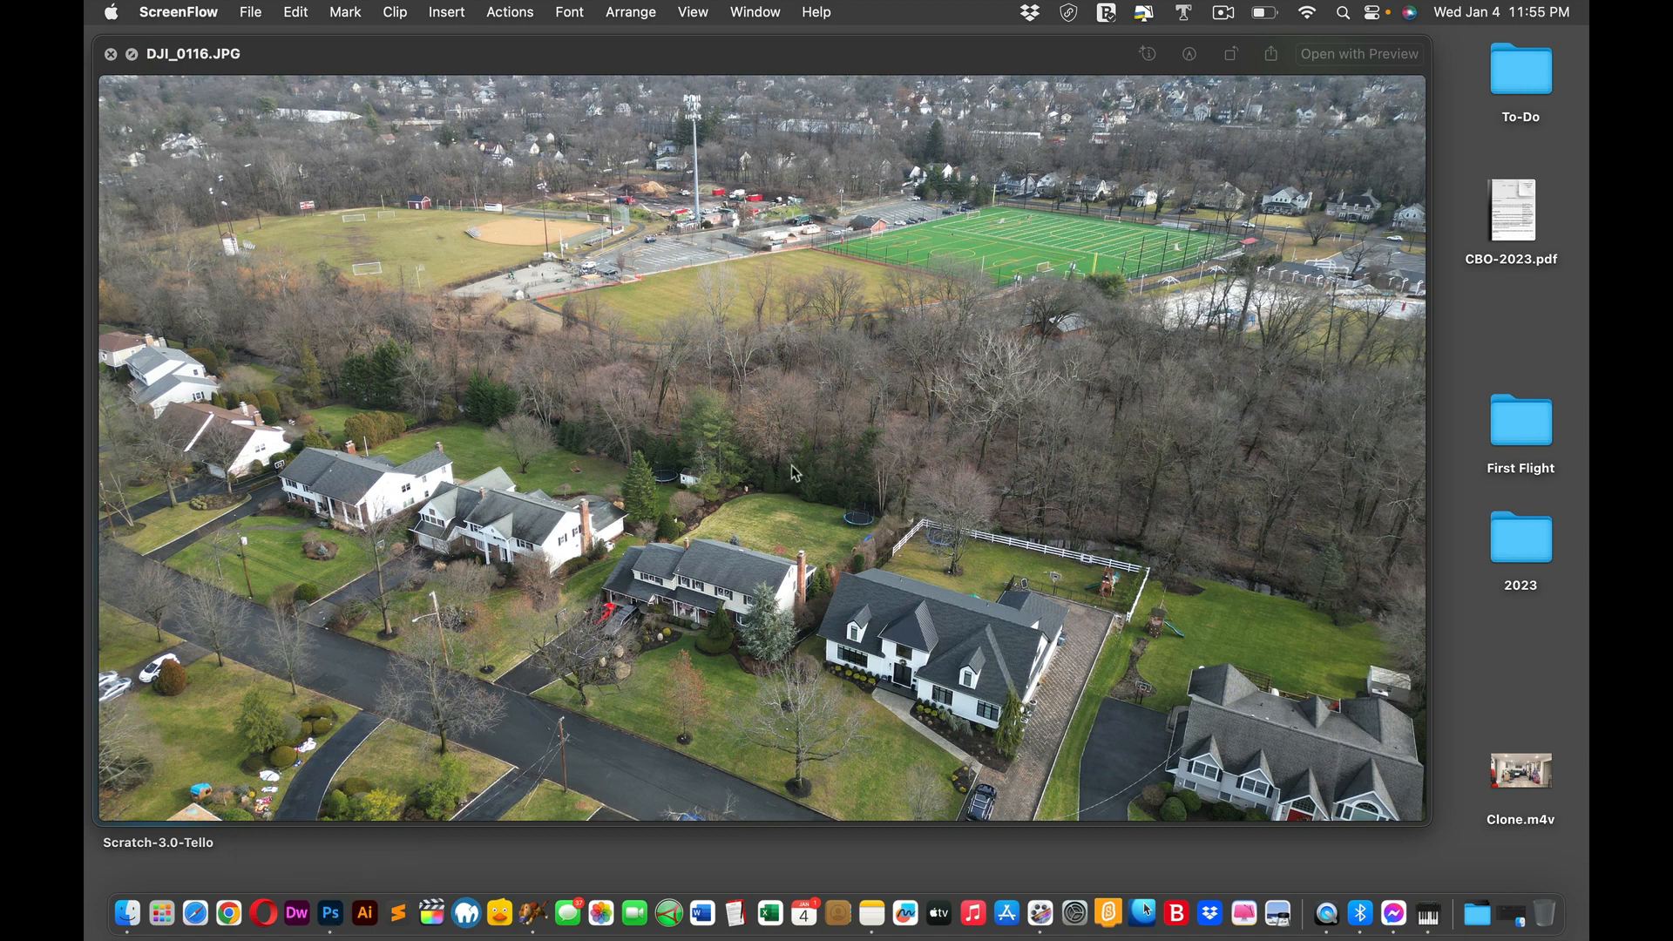
{"action": "mouse_move", "coordinate": [830, 342]}
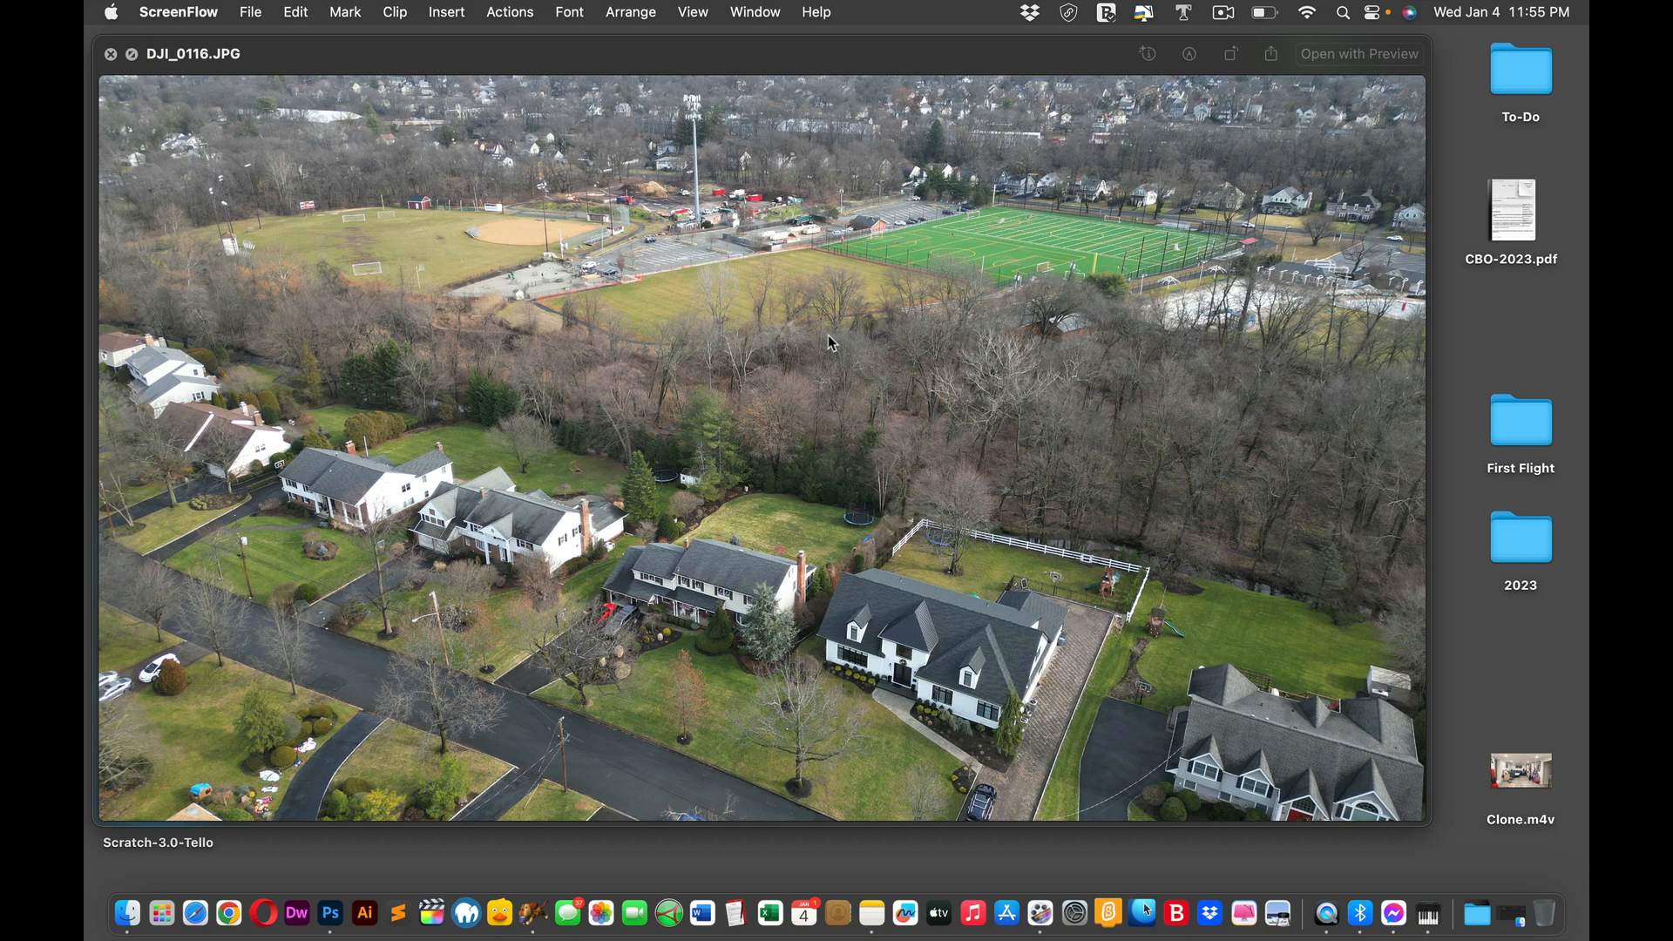
{"action": "mouse_move", "coordinate": [872, 331]}
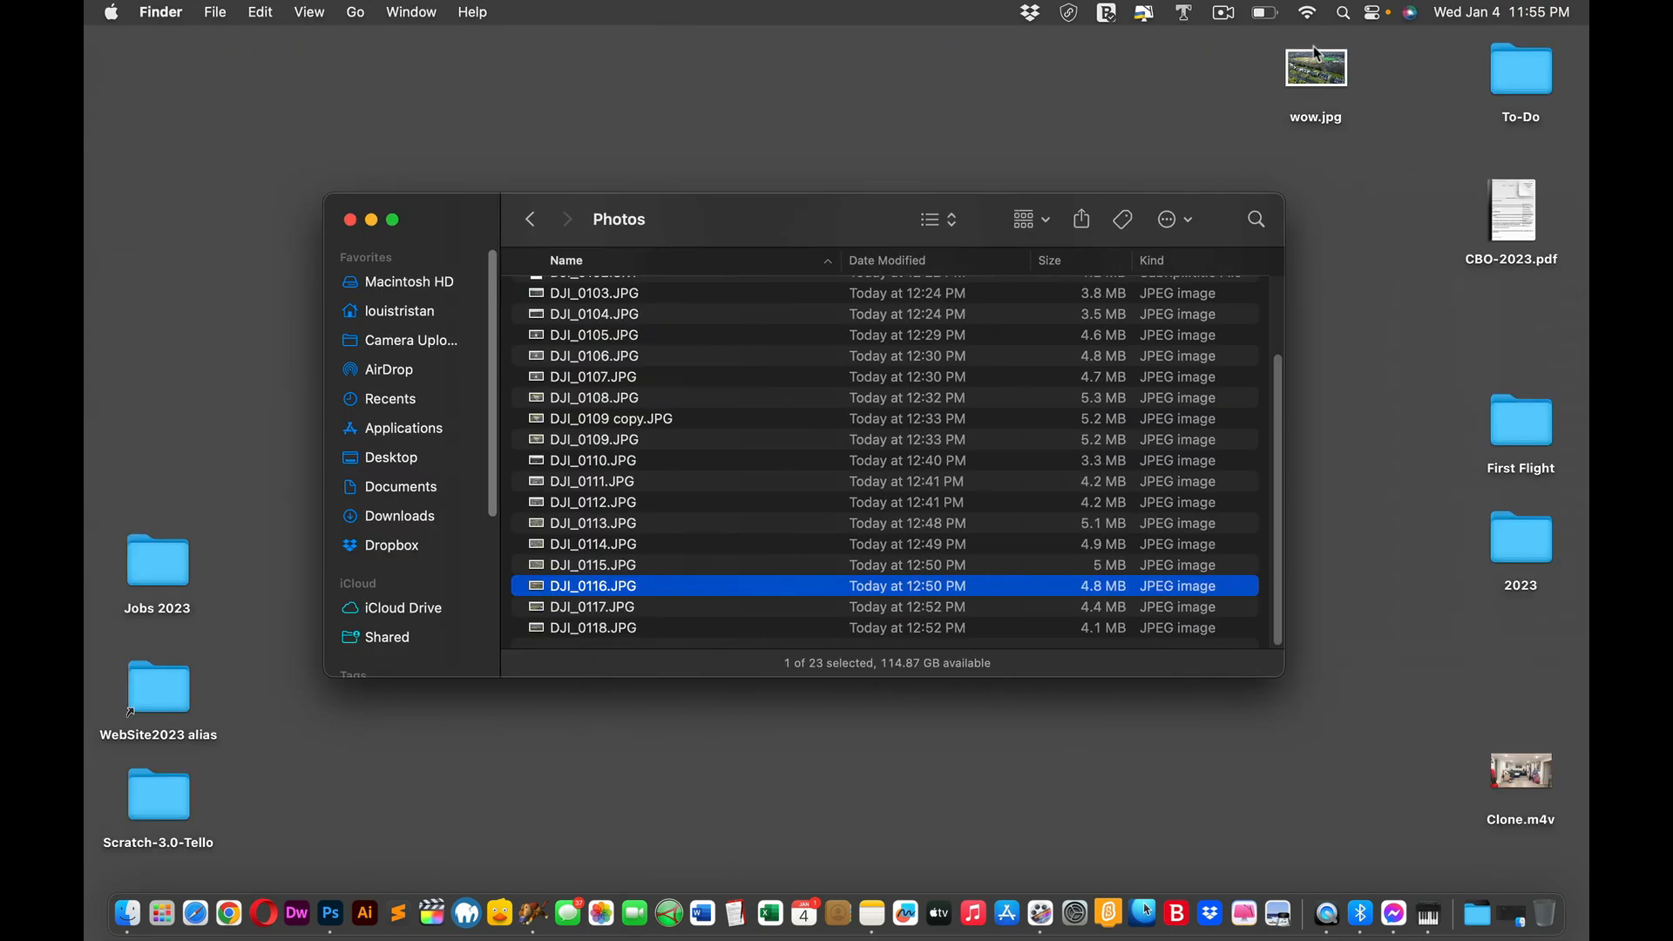
Step: Copy DJI_0116.JPG to the desktop and bring the Photos folder back to the front
{"action": "double_click", "coordinate": [1314, 66]}
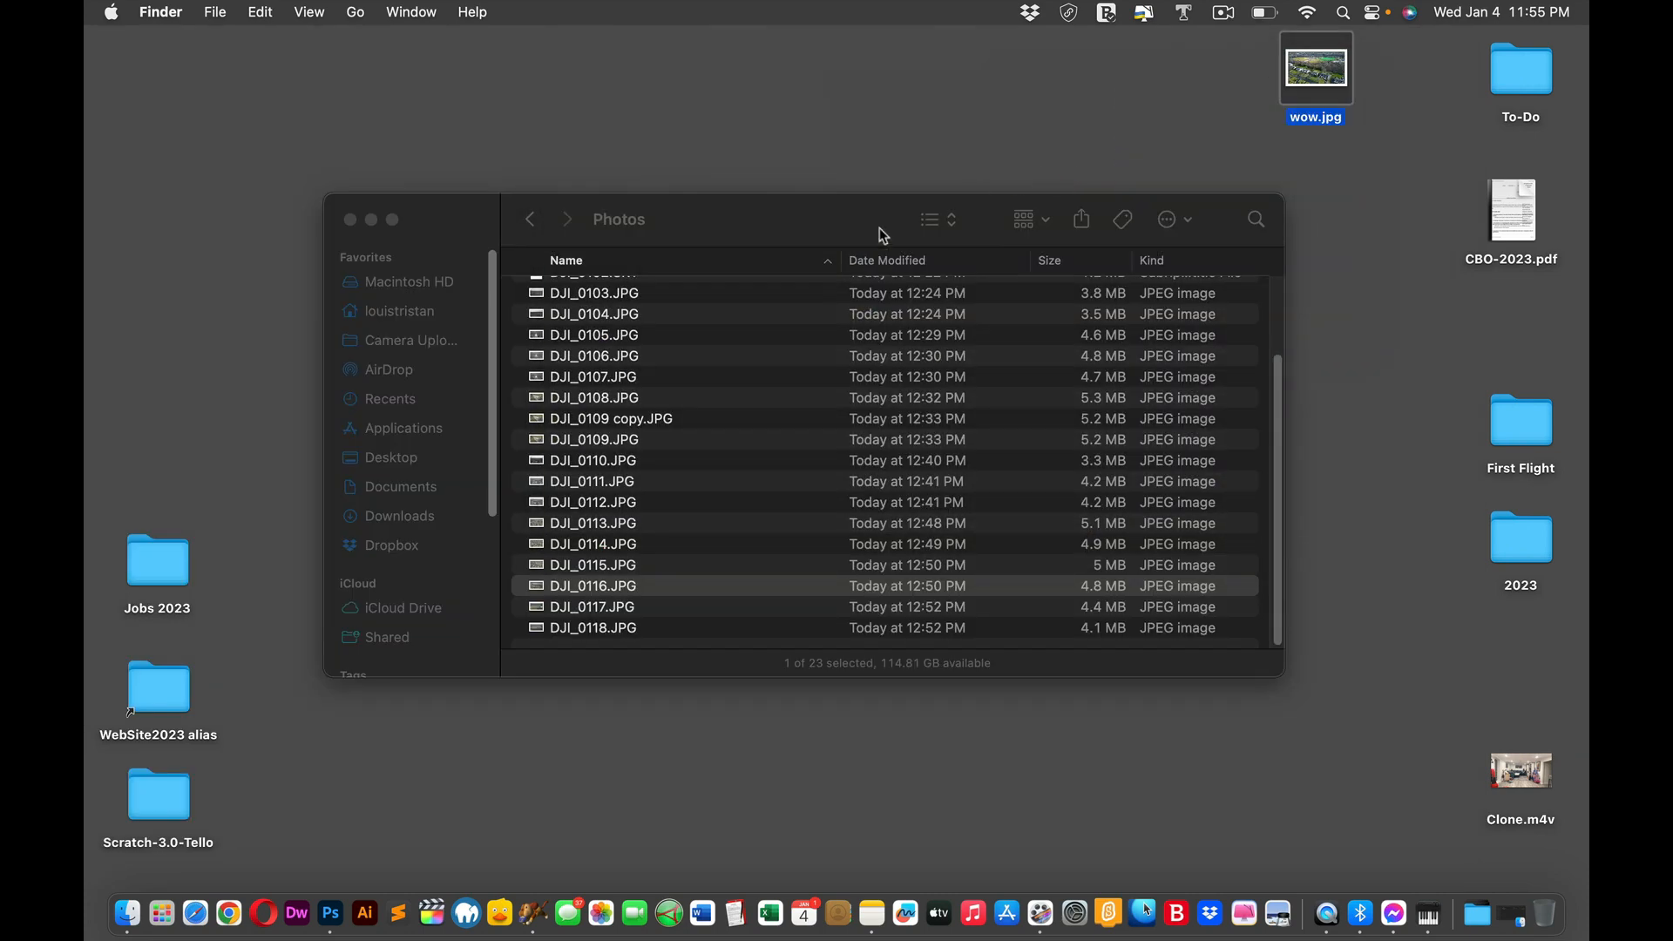
{"action": "left_click", "coordinate": [593, 586]}
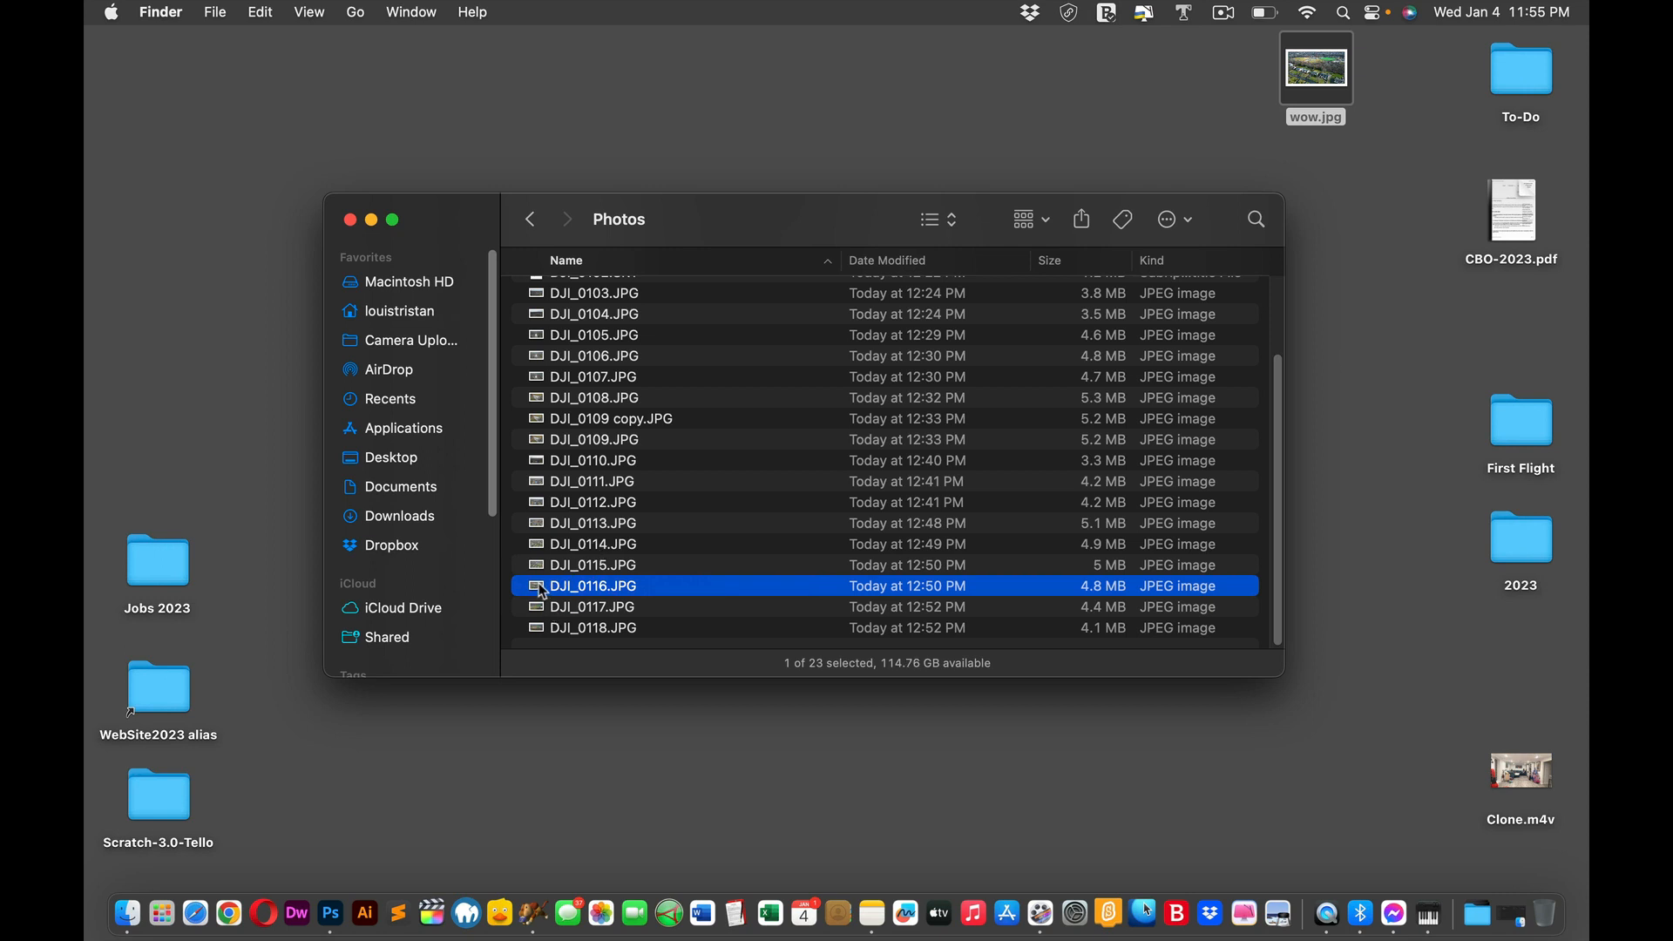
{"action": "mouse_move", "coordinate": [557, 597]}
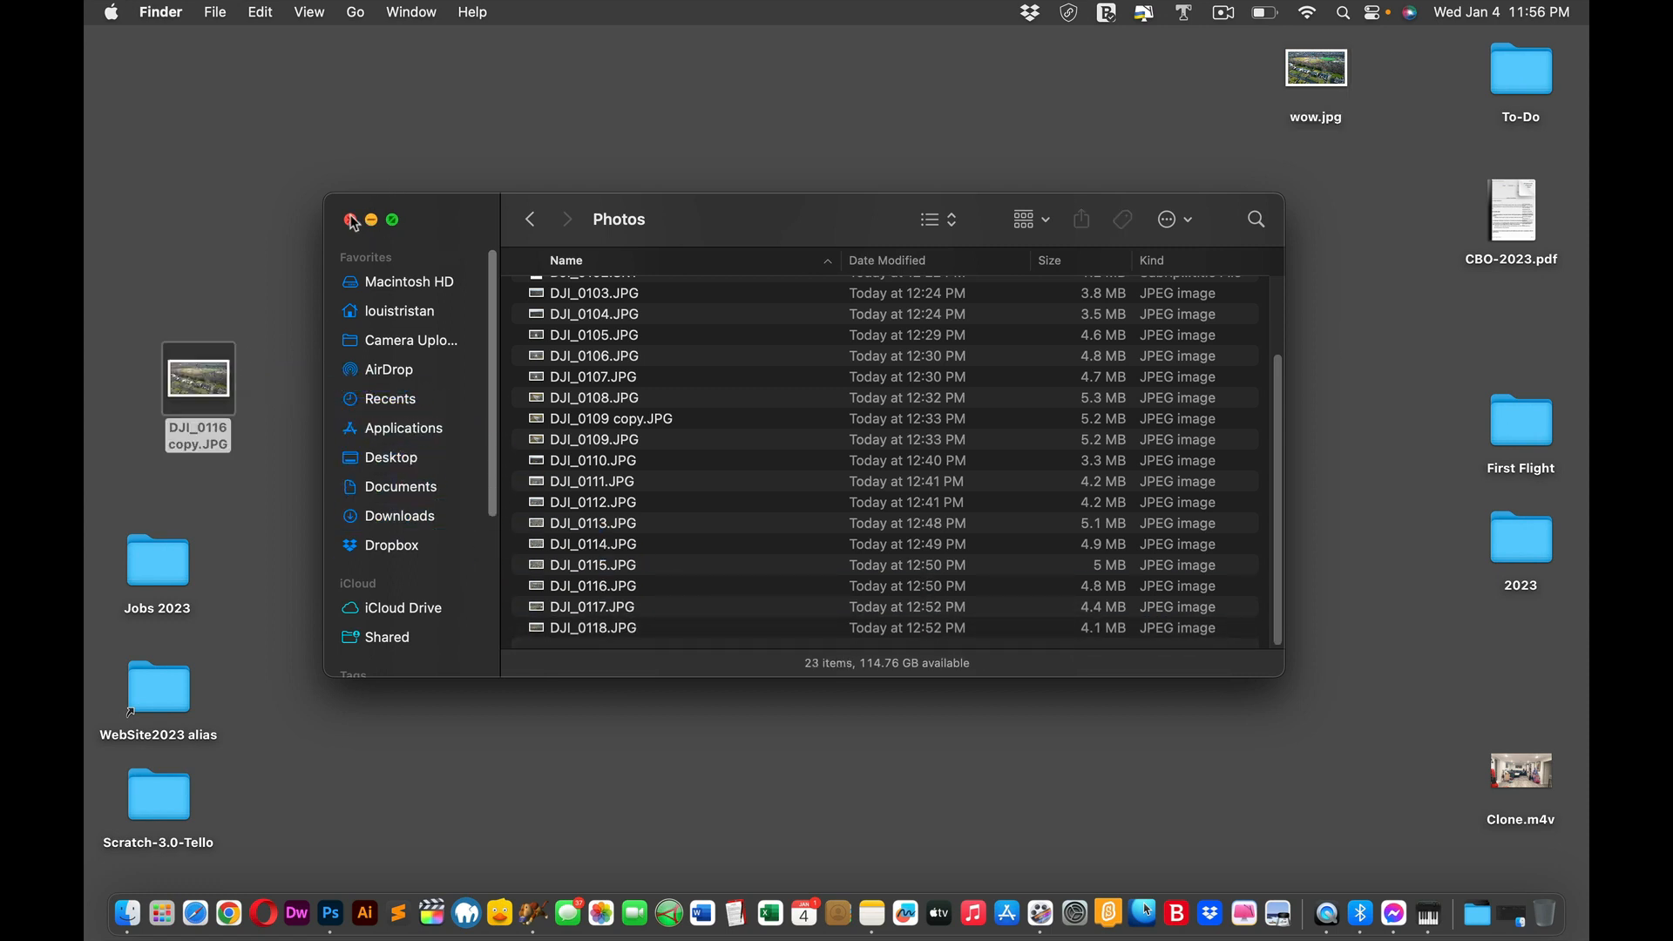
Step: Close the Photos window and drag DJI_0116 copy.JPG to the desktop centre, then toward the Photoshop Dock icon
{"action": "left_click", "coordinate": [354, 220]}
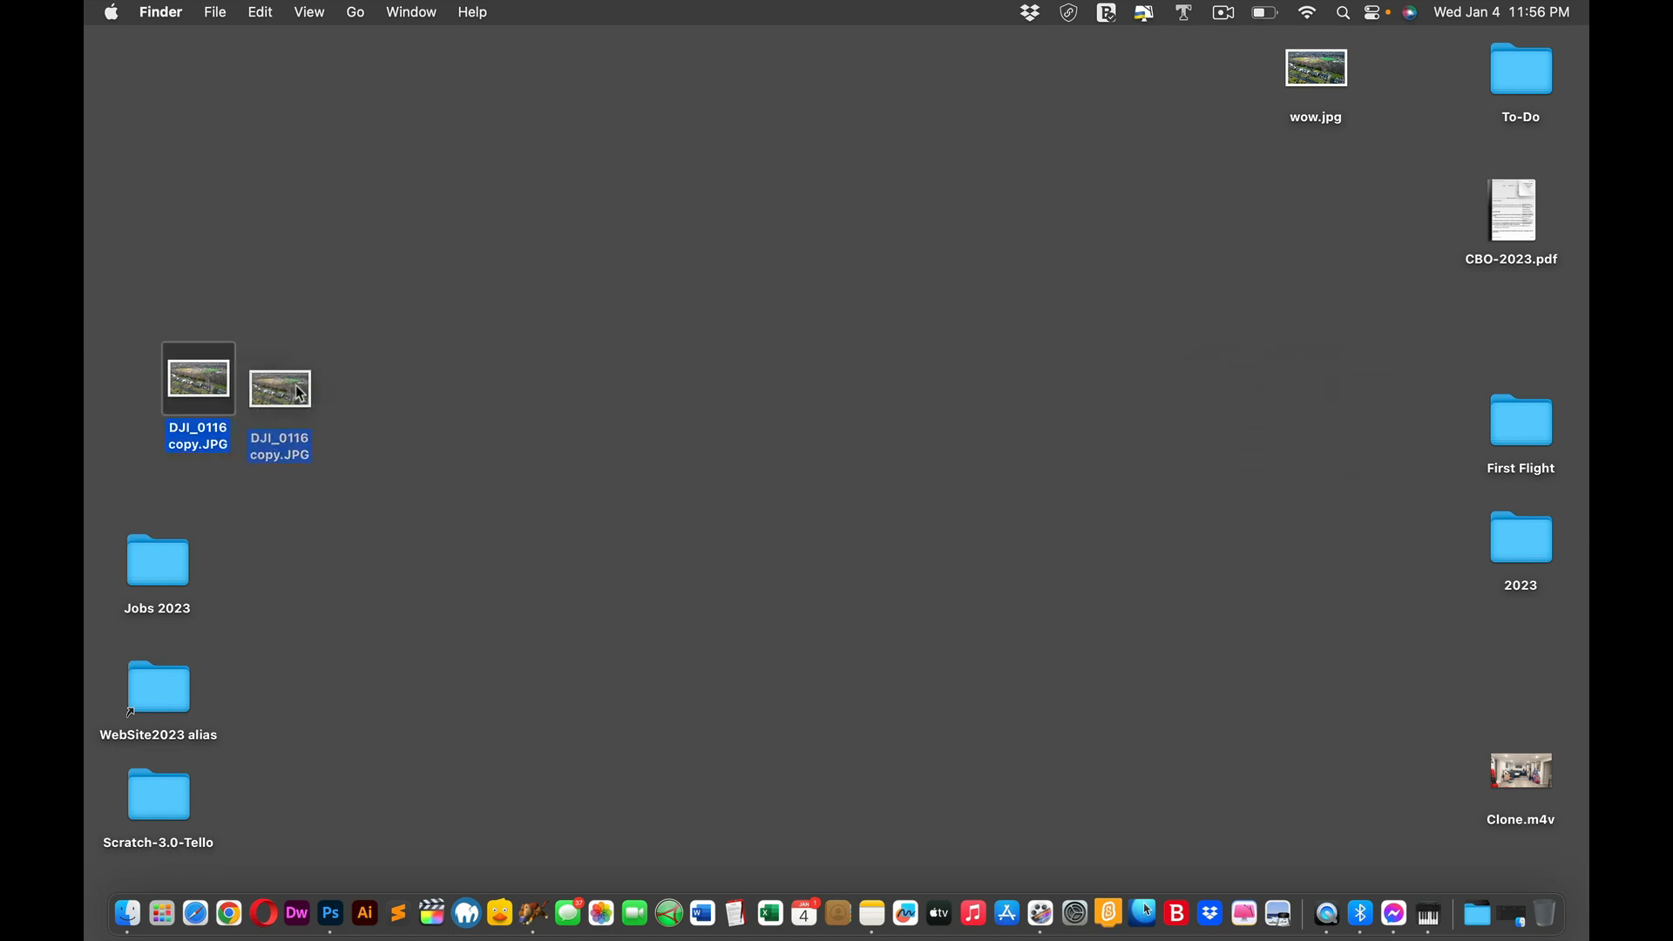
{"action": "left_click_drag", "start_coordinate": [279, 387], "coordinate": [599, 436]}
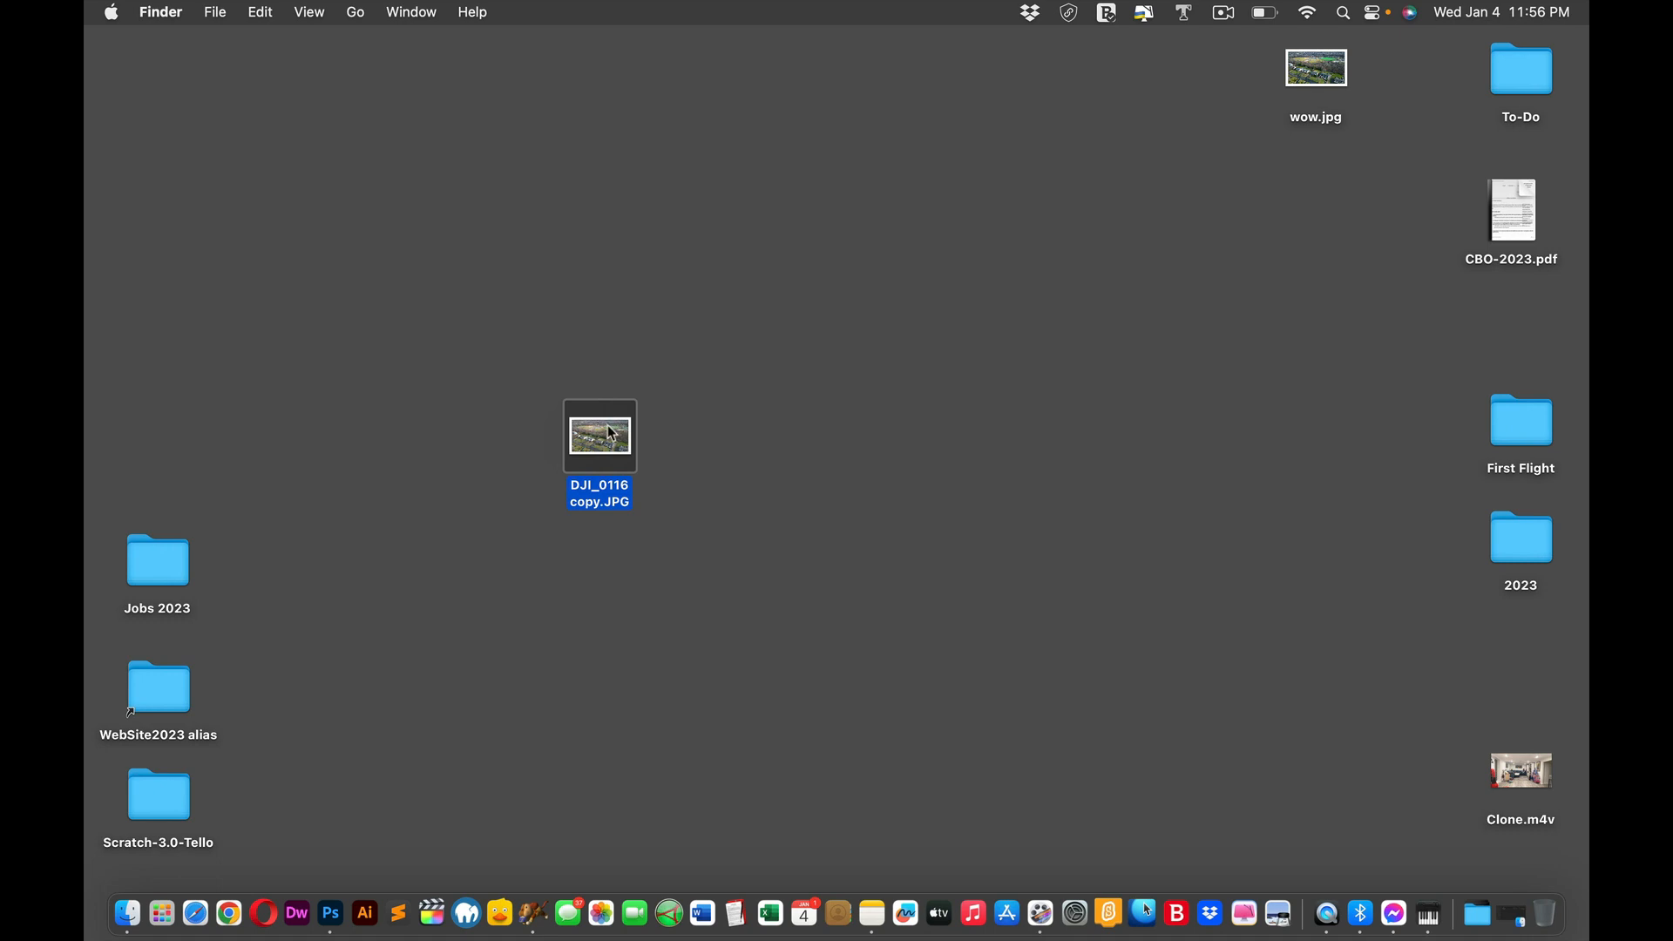
{"action": "left_click_drag", "start_coordinate": [598, 436], "coordinate": [429, 697]}
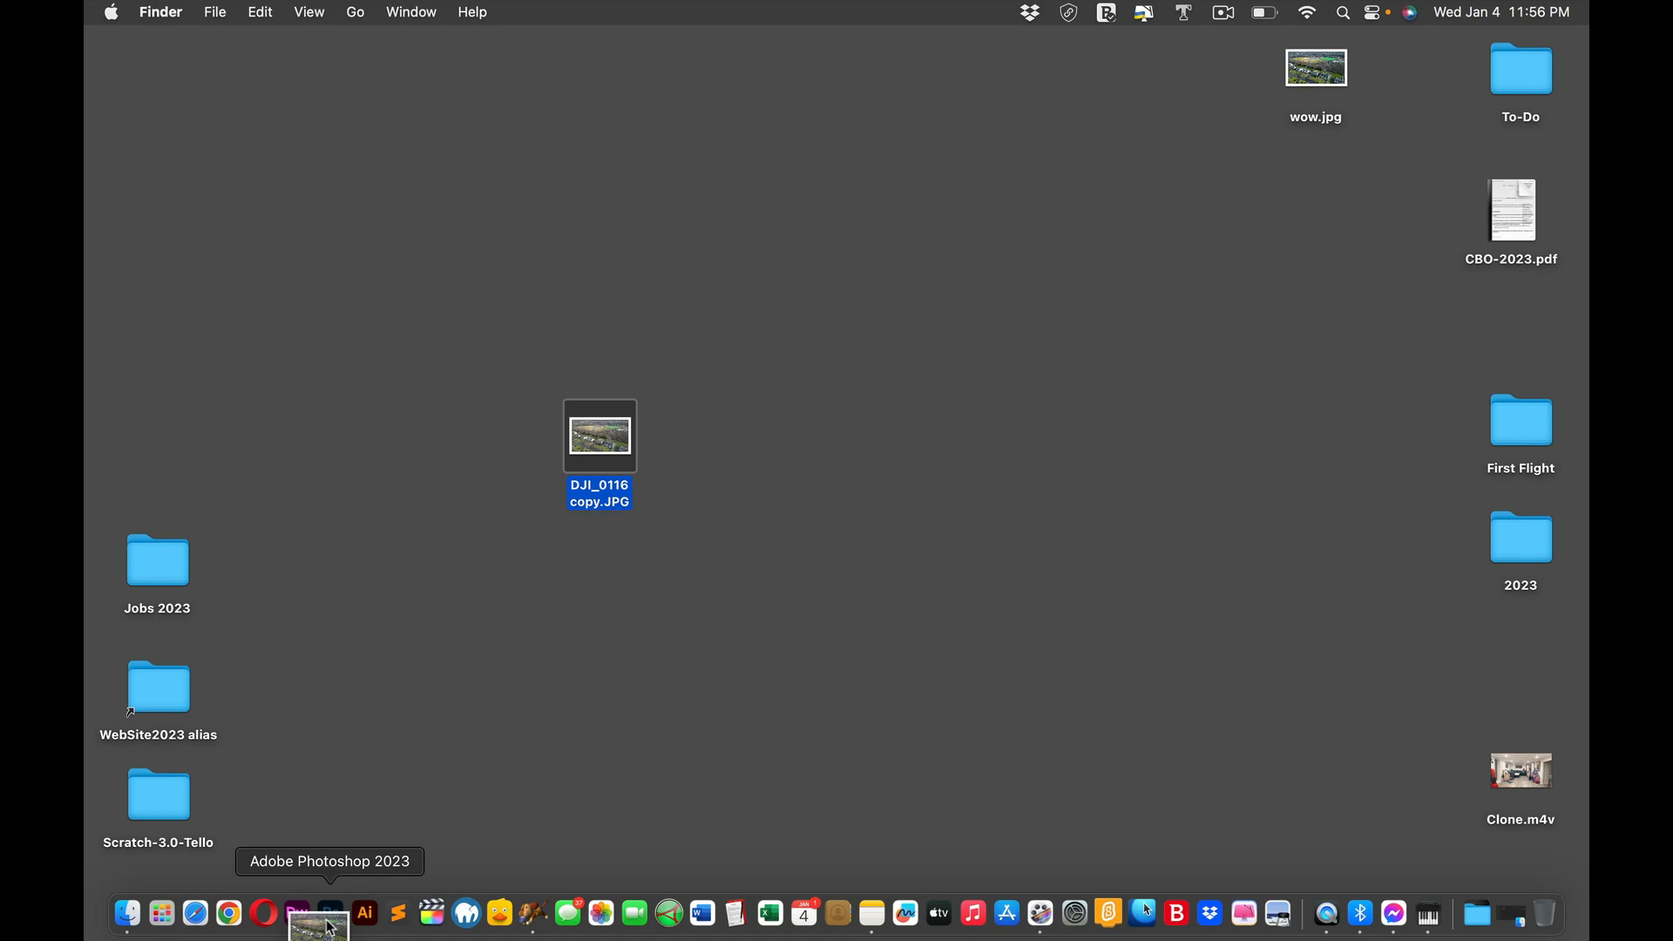
Step: Switch to Photoshop with DJI_0116 copy.JPG open at 50% beside wow.jpg
{"action": "left_click", "coordinate": [329, 915]}
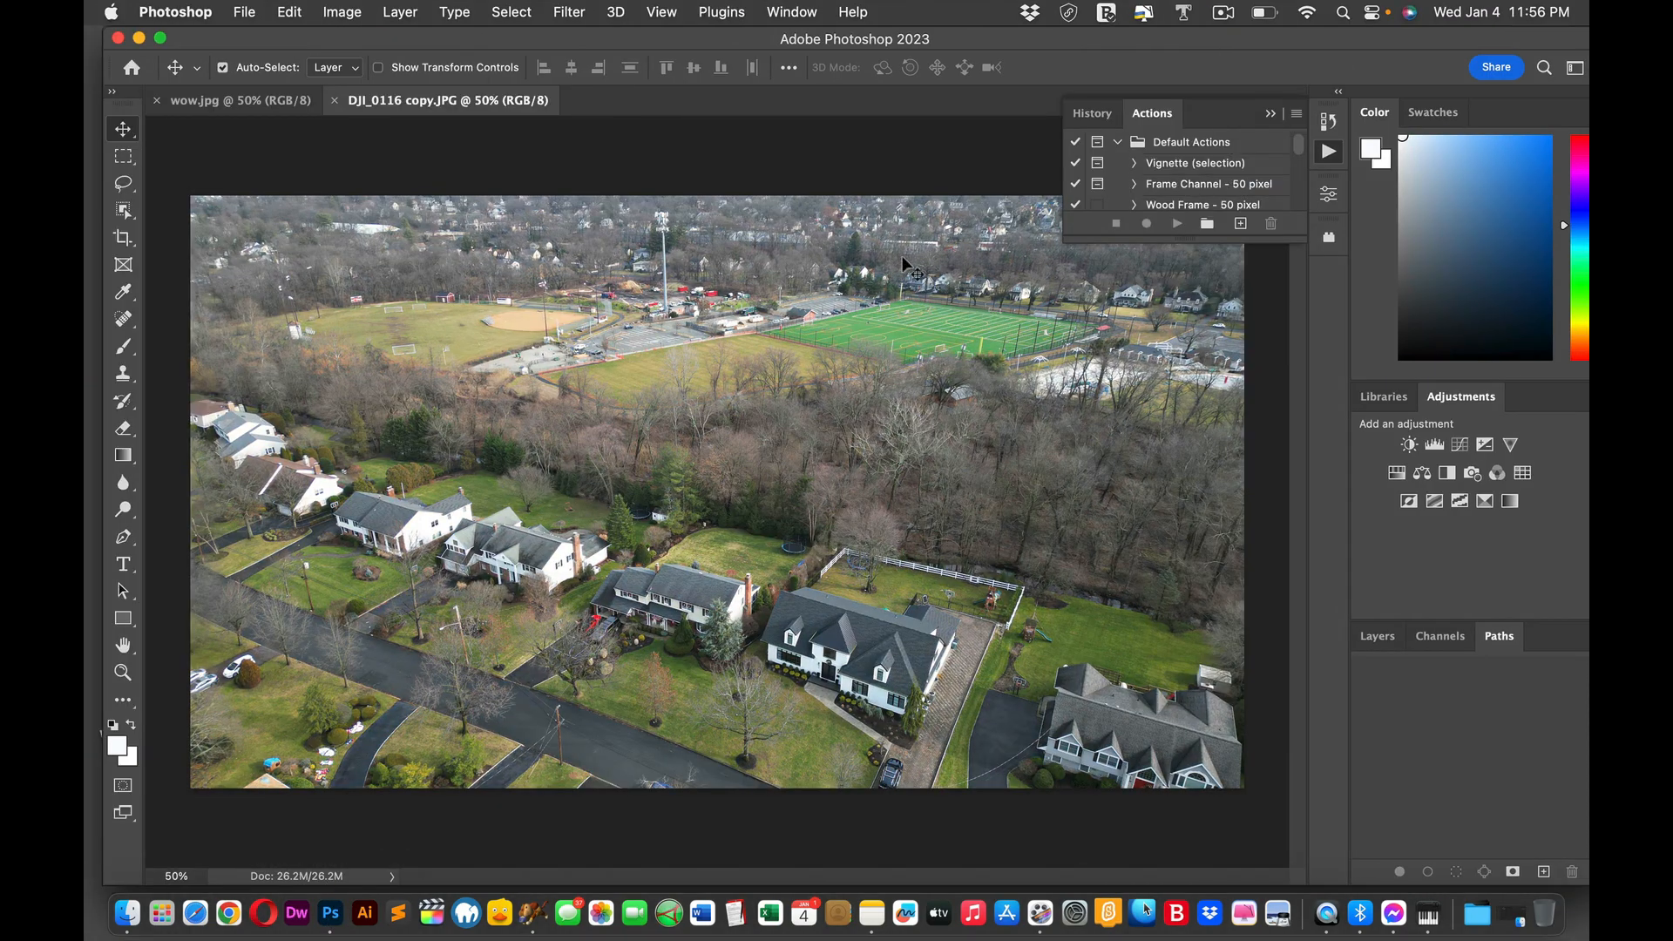
{"action": "mouse_move", "coordinate": [159, 101]}
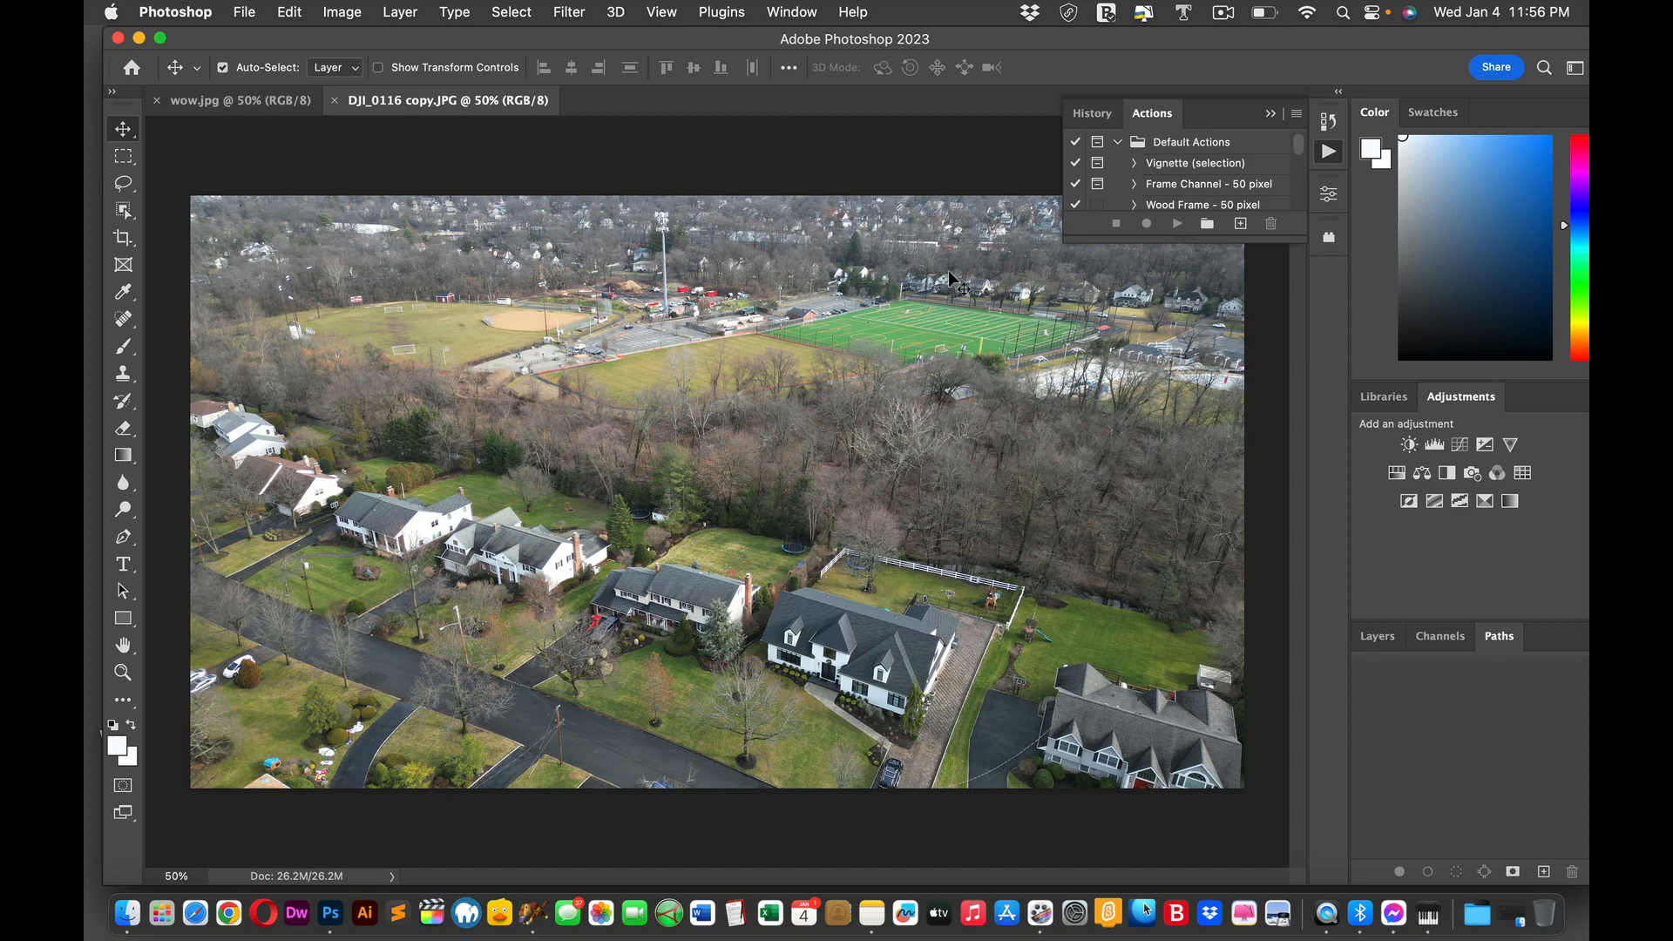
{"action": "mouse_move", "coordinate": [880, 417]}
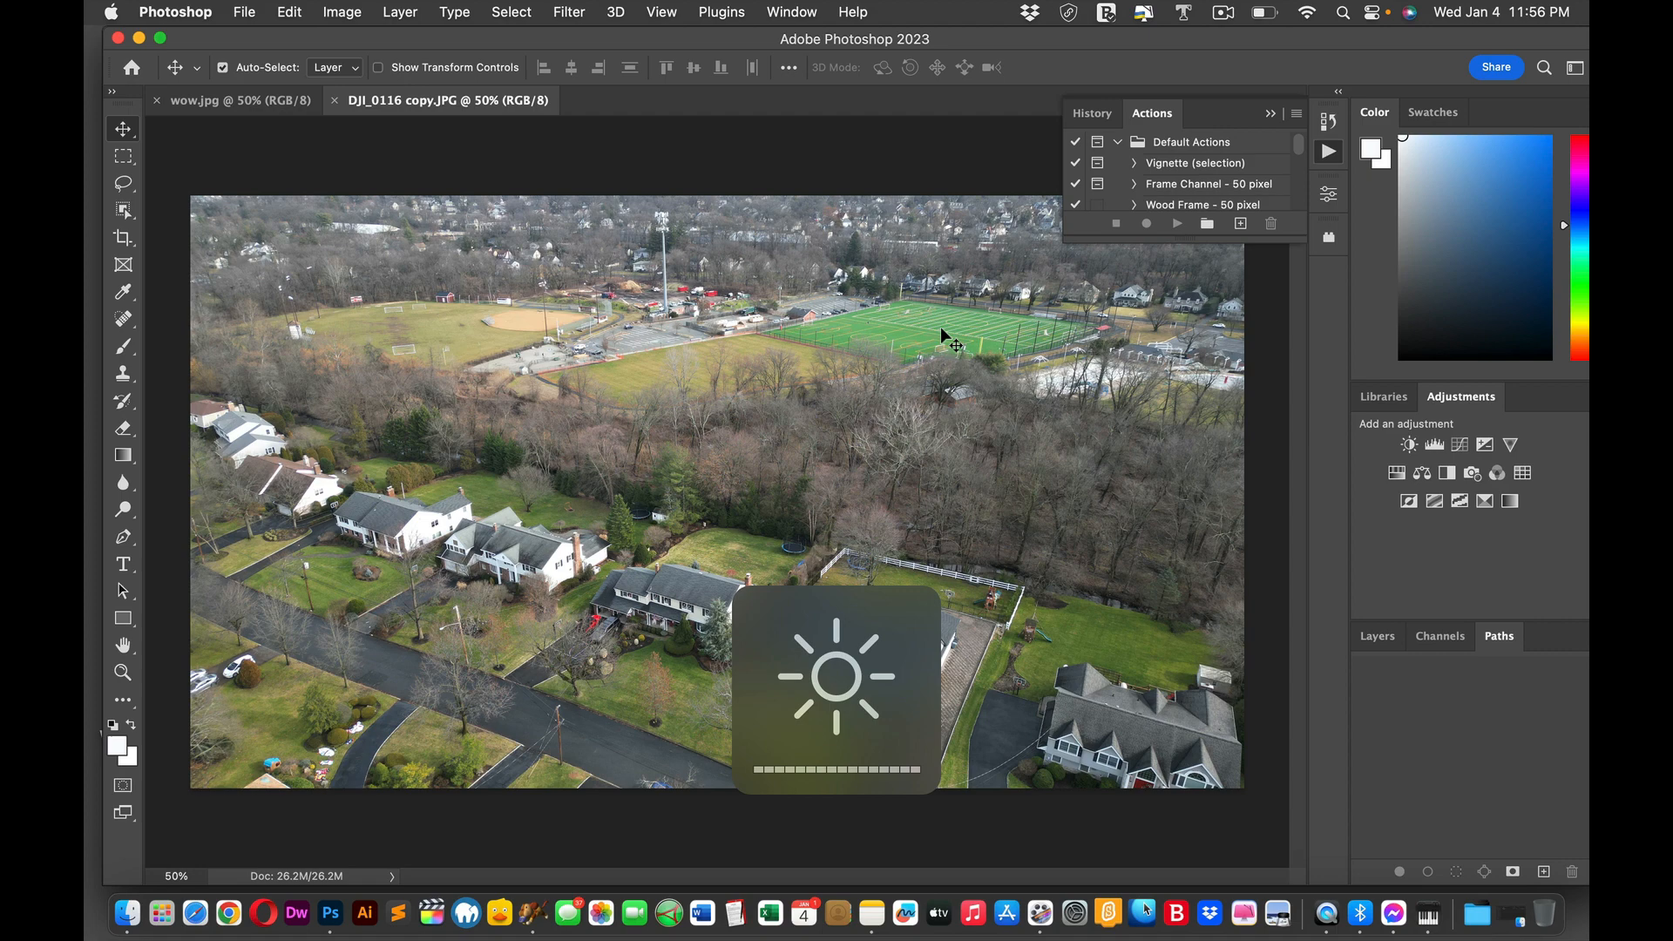
{"action": "mouse_move", "coordinate": [1014, 347]}
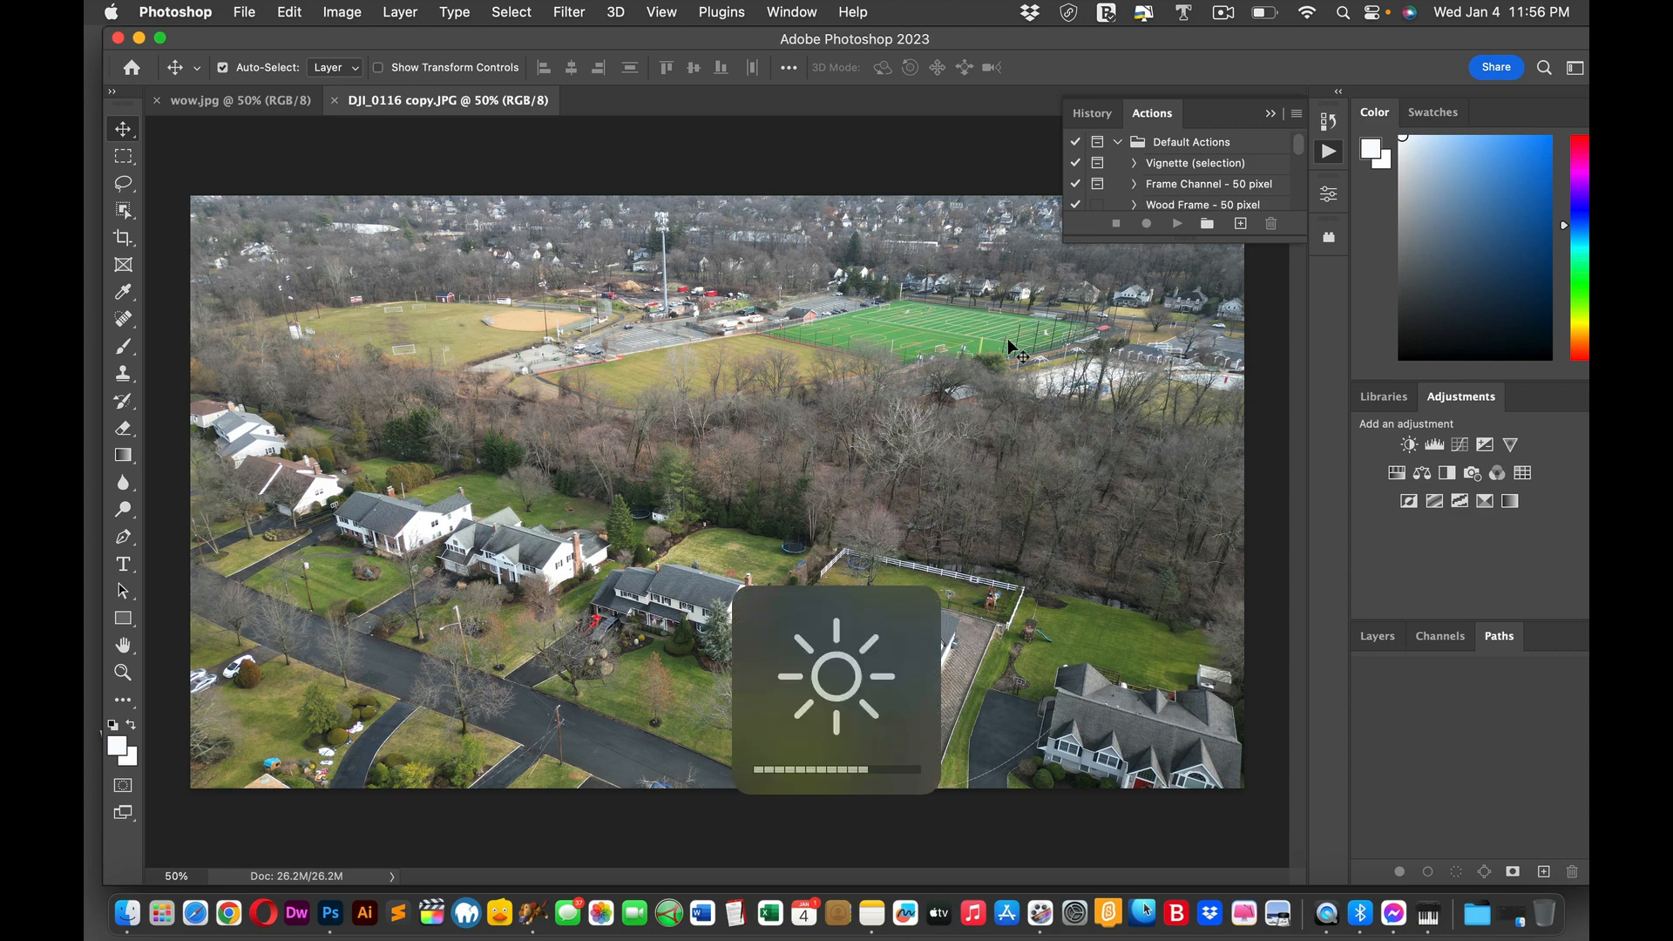
{"action": "mouse_move", "coordinate": [898, 361]}
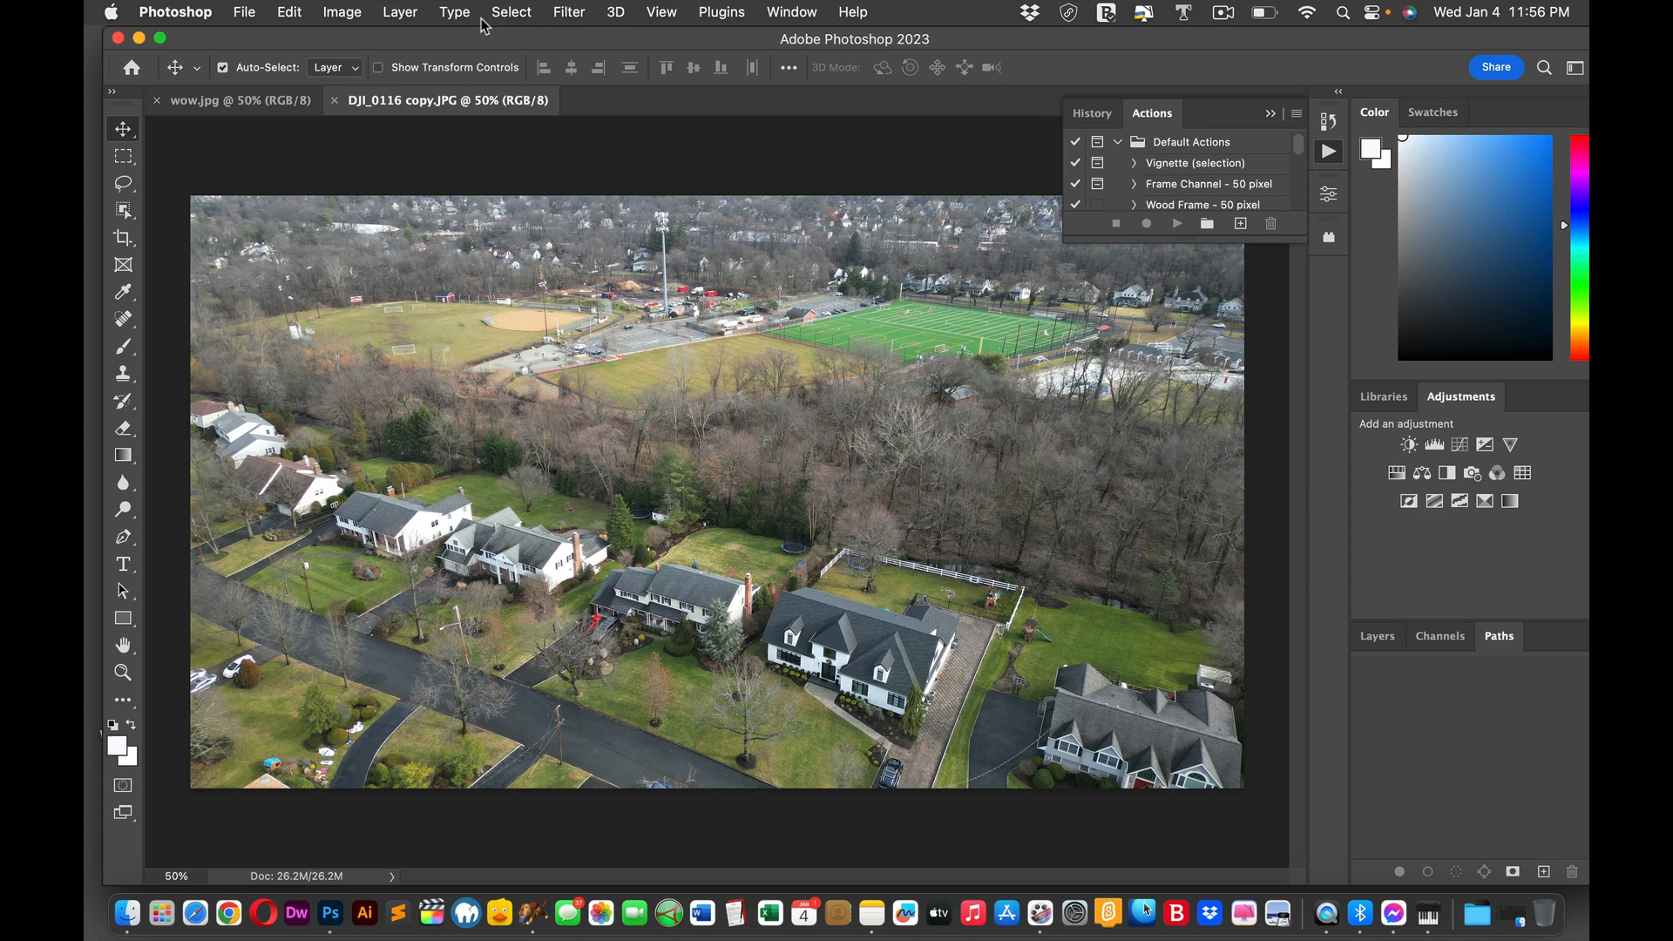
{"action": "mouse_move", "coordinate": [572, 18]}
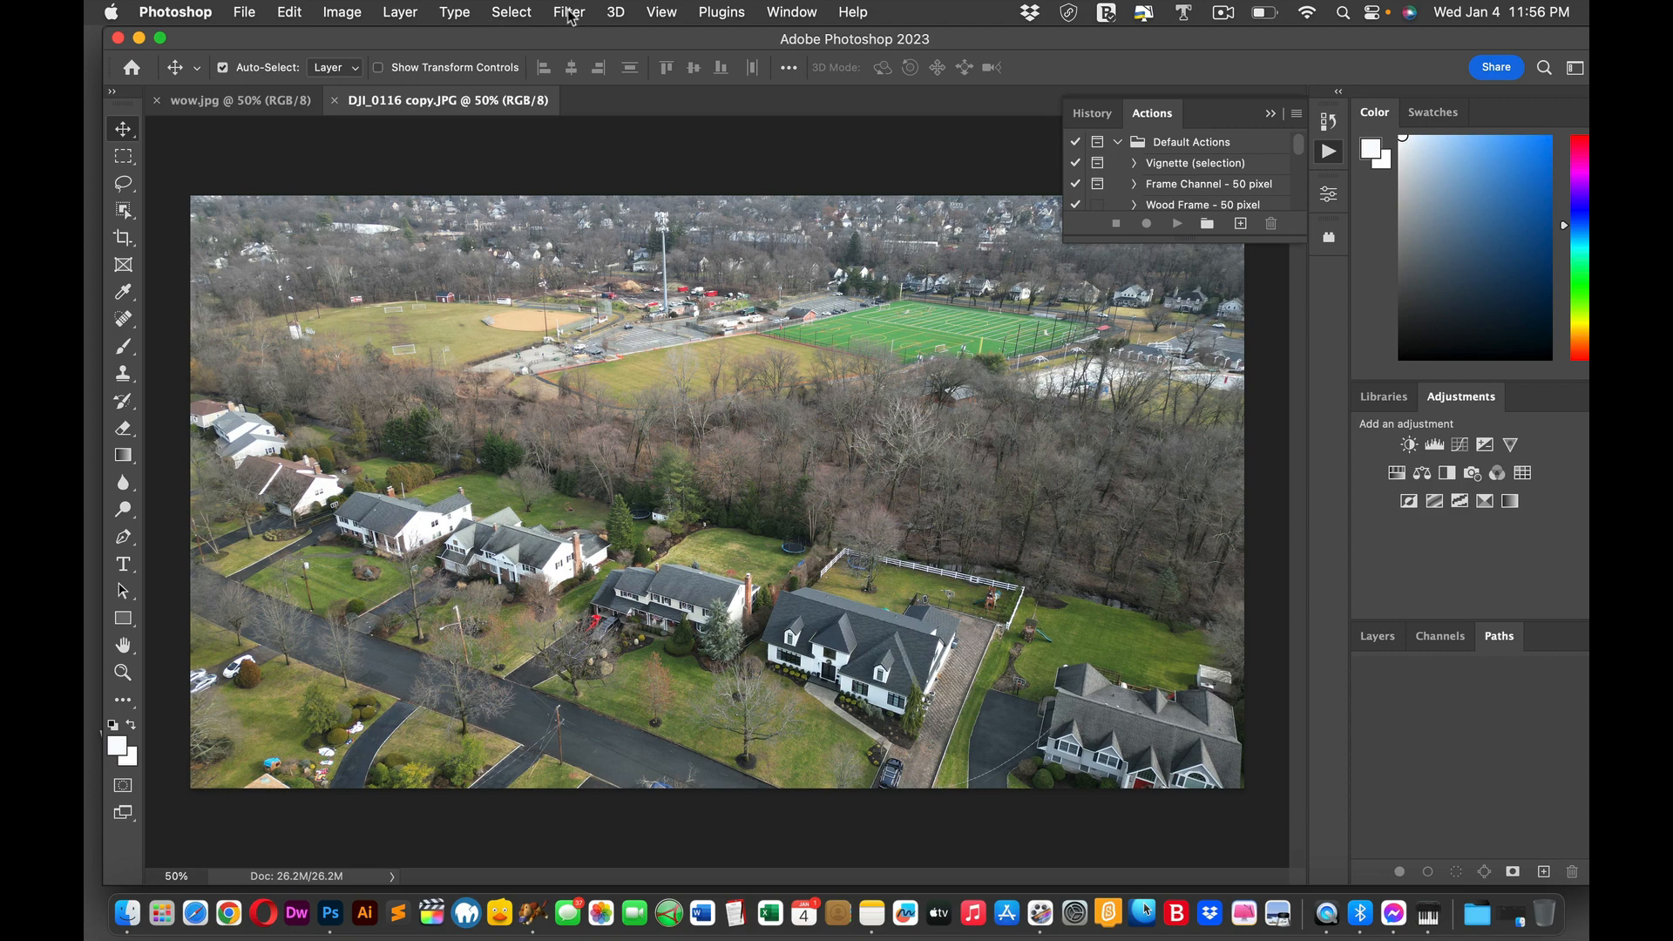
{"action": "mouse_move", "coordinate": [574, 14]}
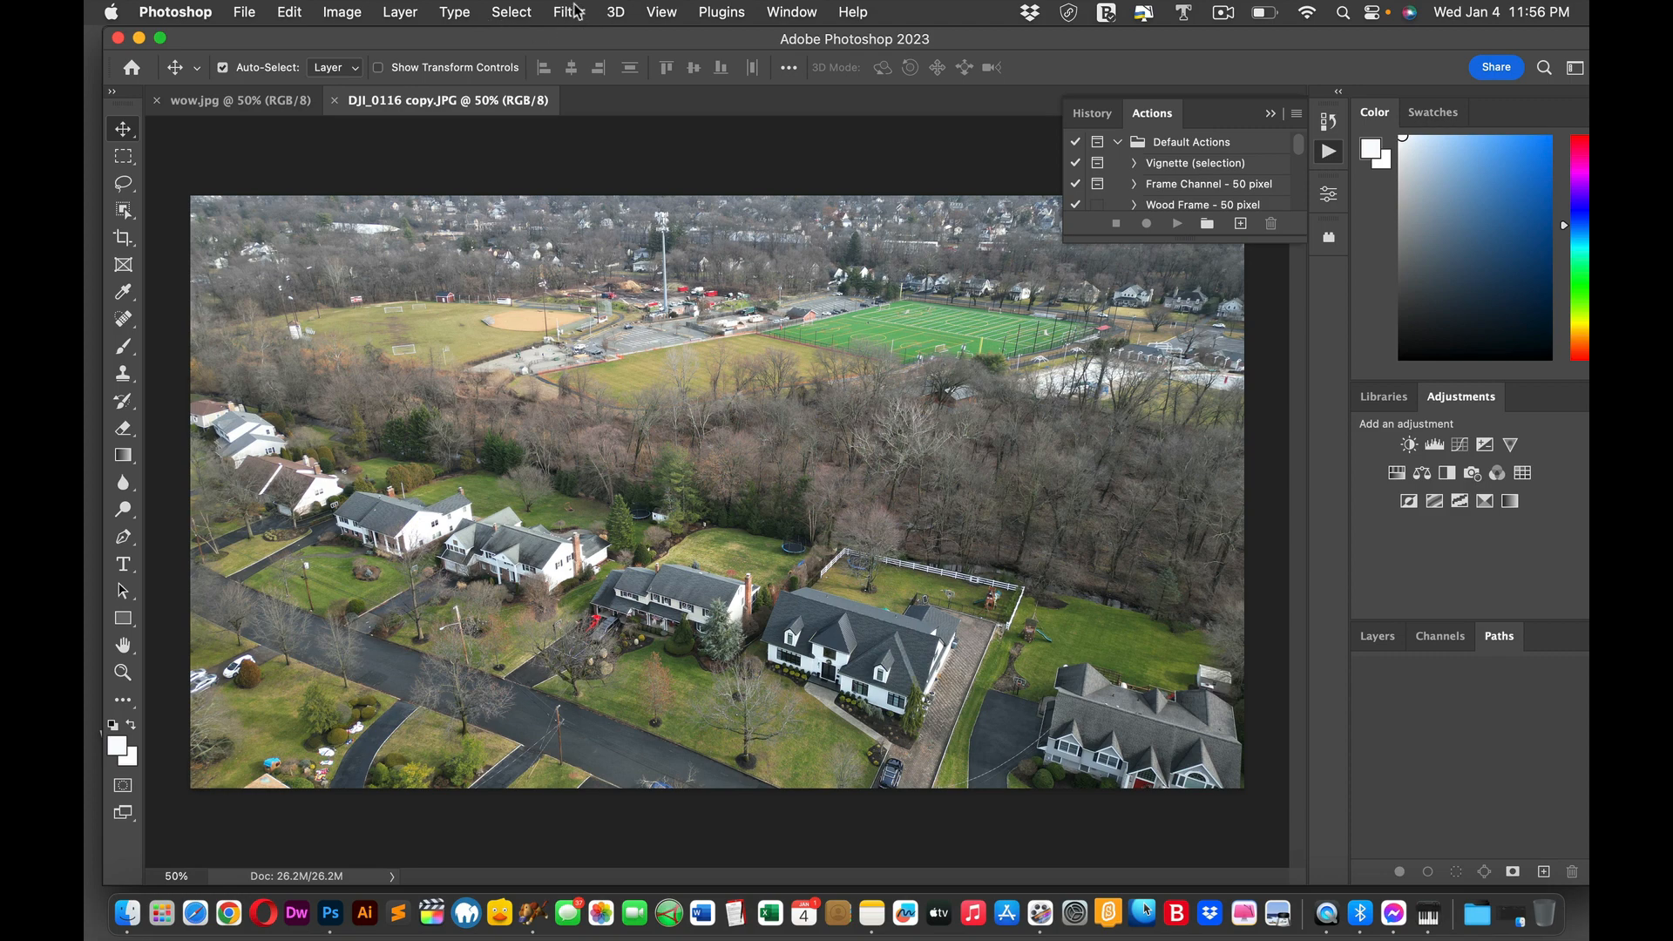
Step: Launch the Camera Raw Filter from the Filter menu on the photo copy
{"action": "left_click", "coordinate": [568, 12]}
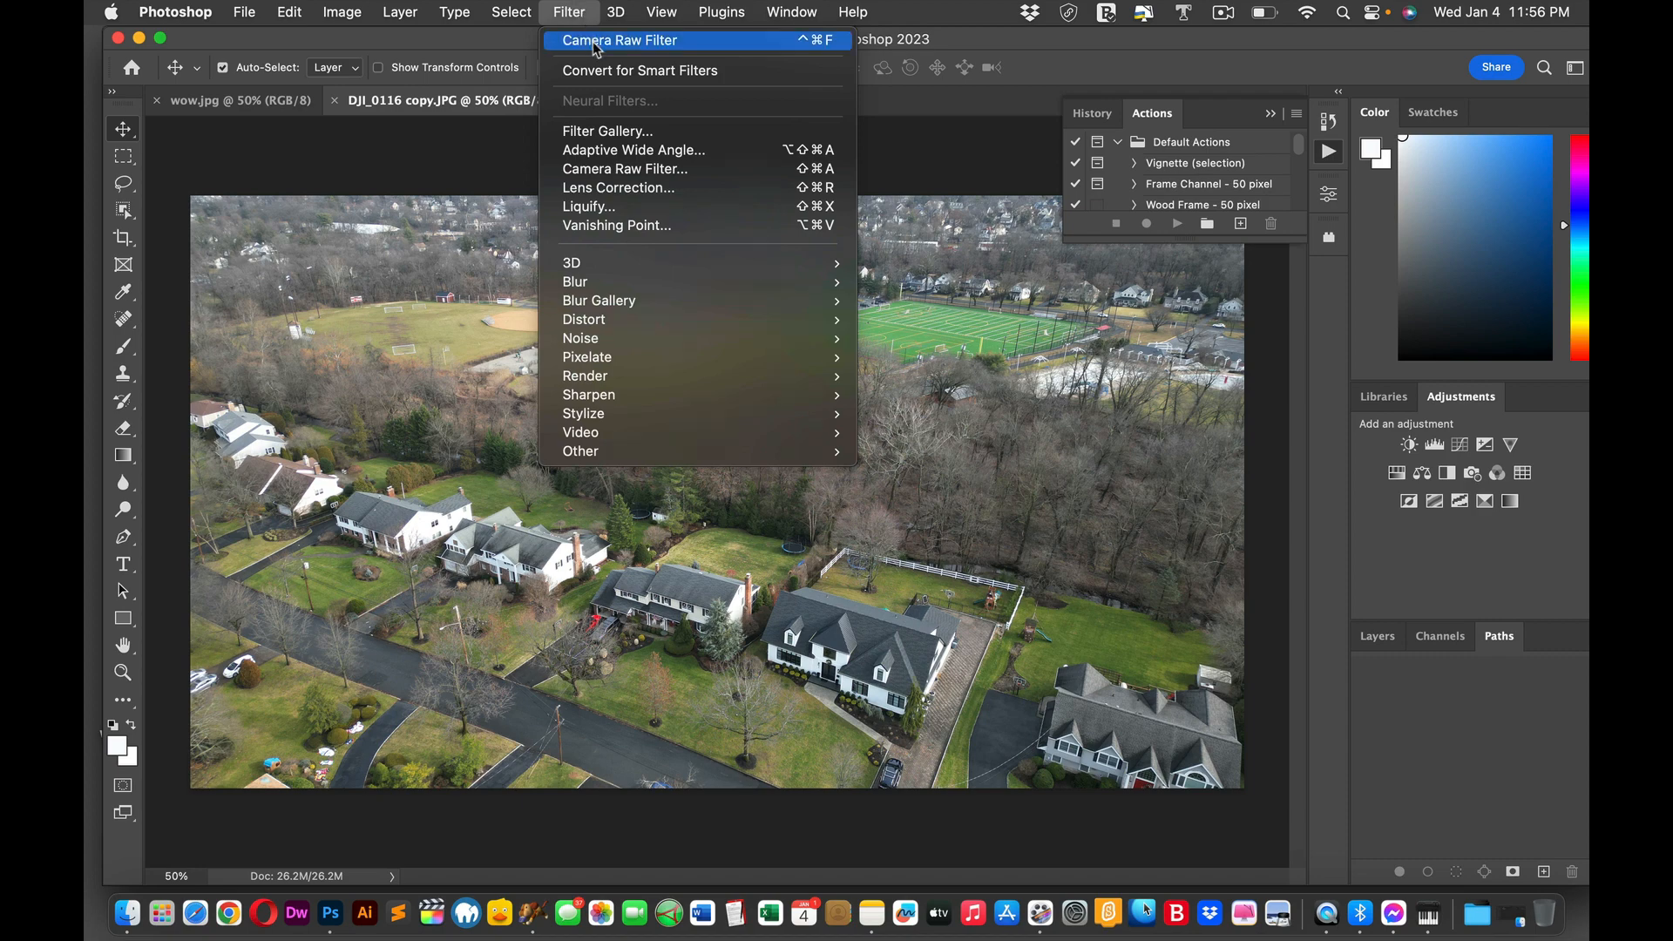
{"action": "mouse_move", "coordinate": [624, 169]}
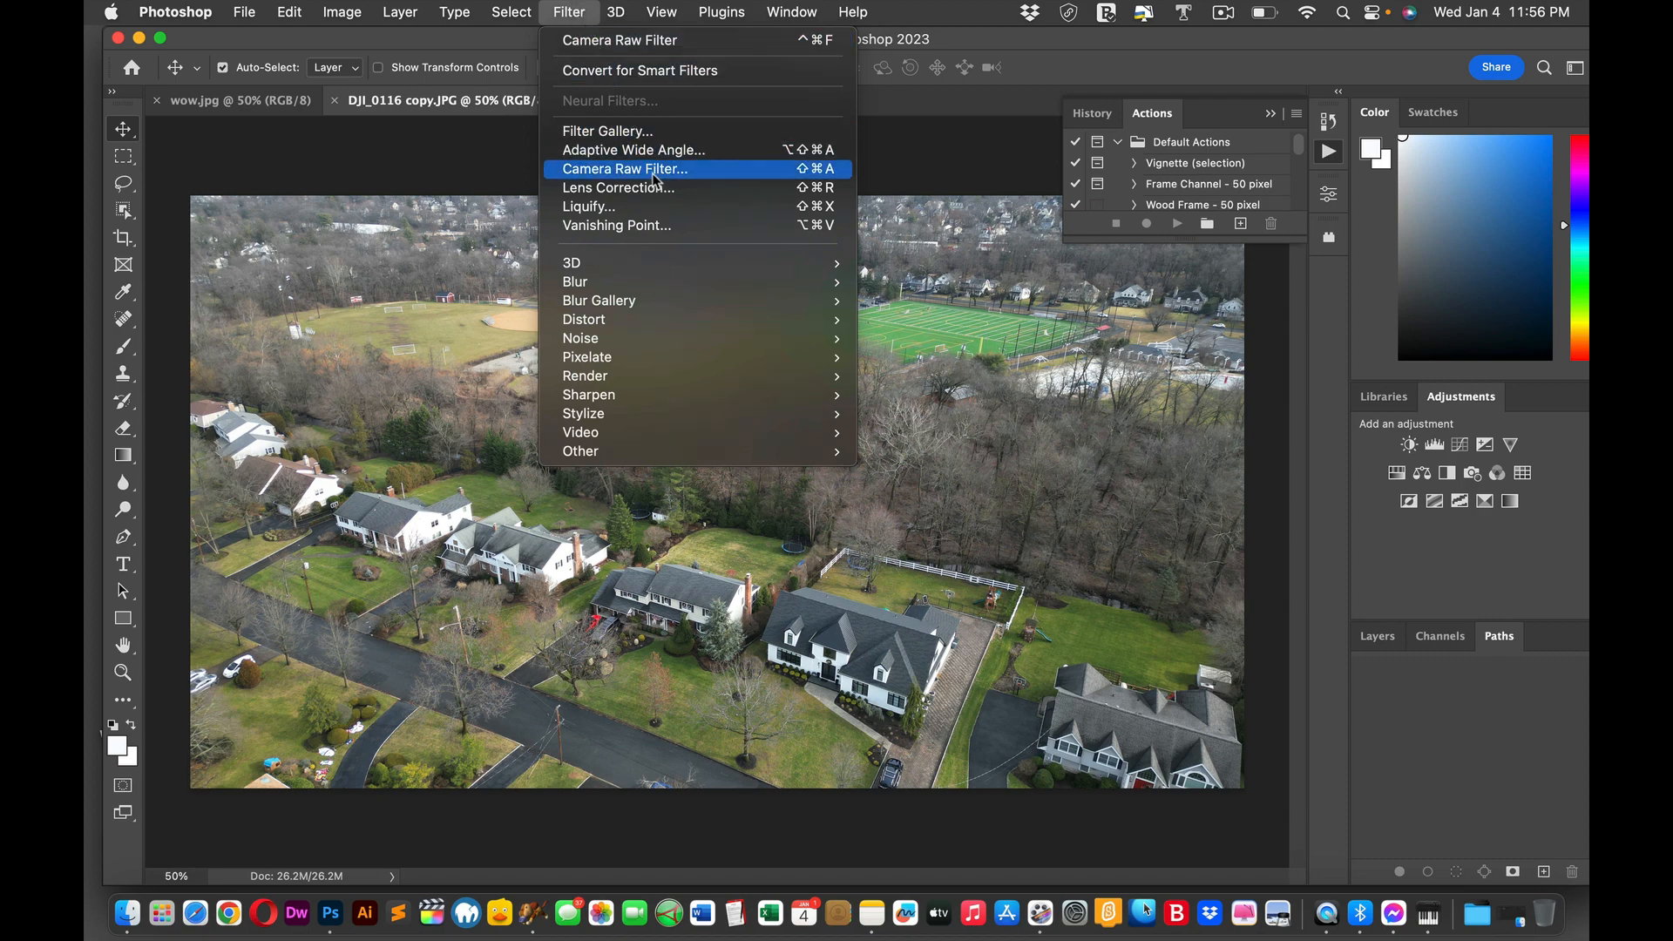
{"action": "left_click", "coordinate": [624, 169]}
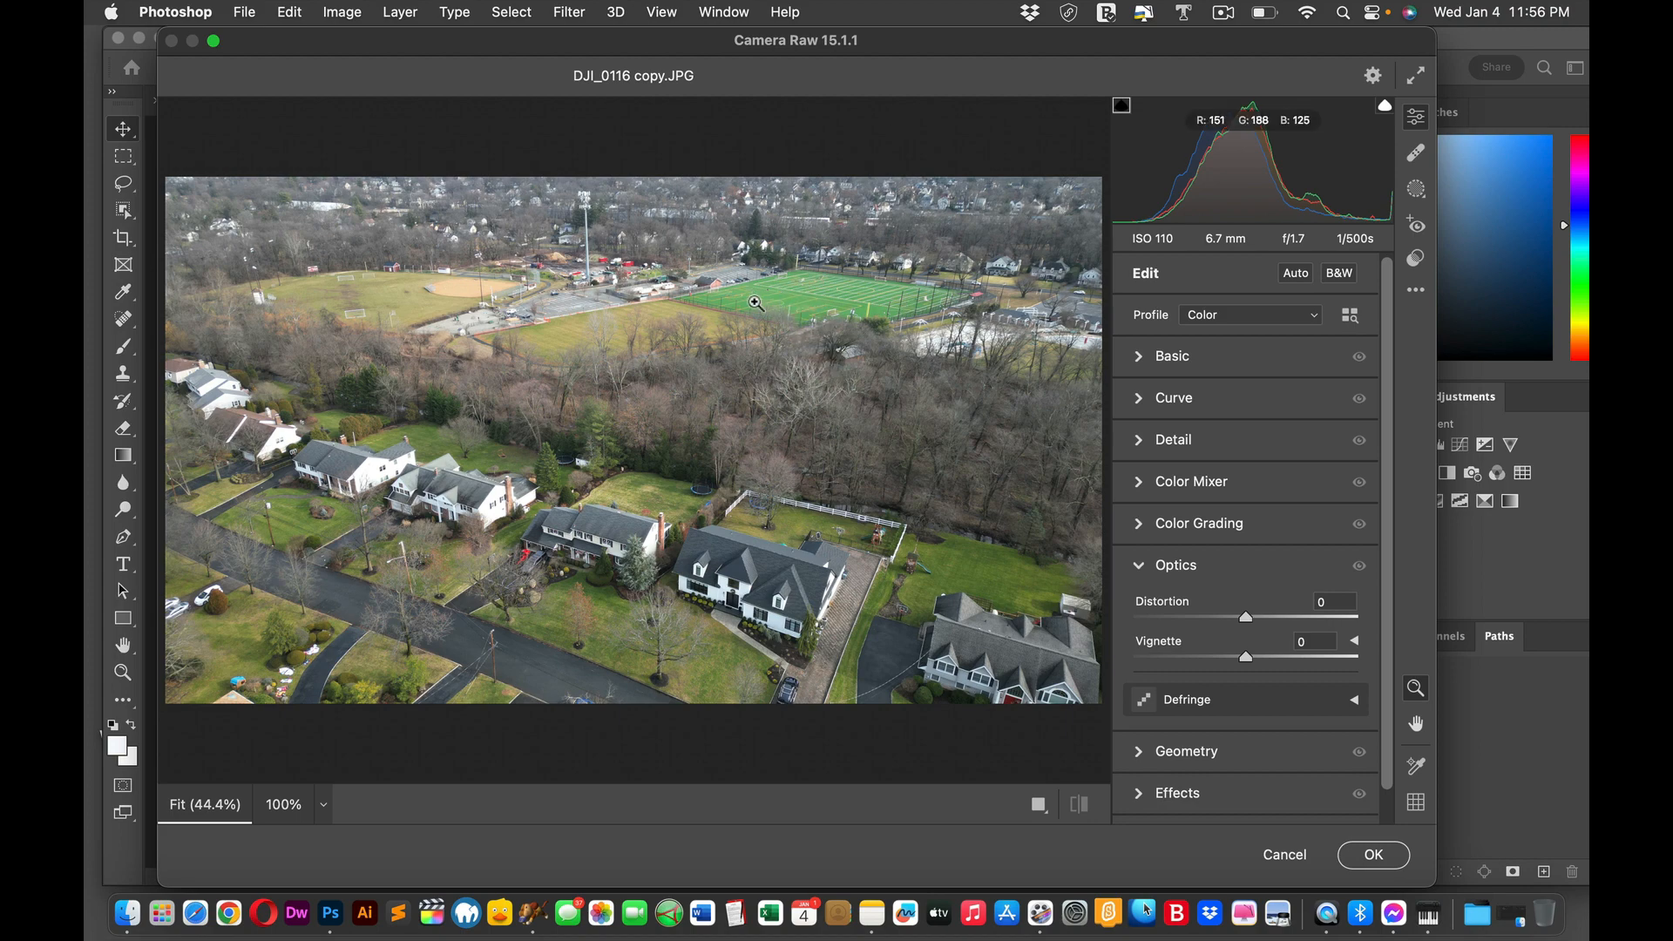
{"action": "mouse_move", "coordinate": [1114, 439]}
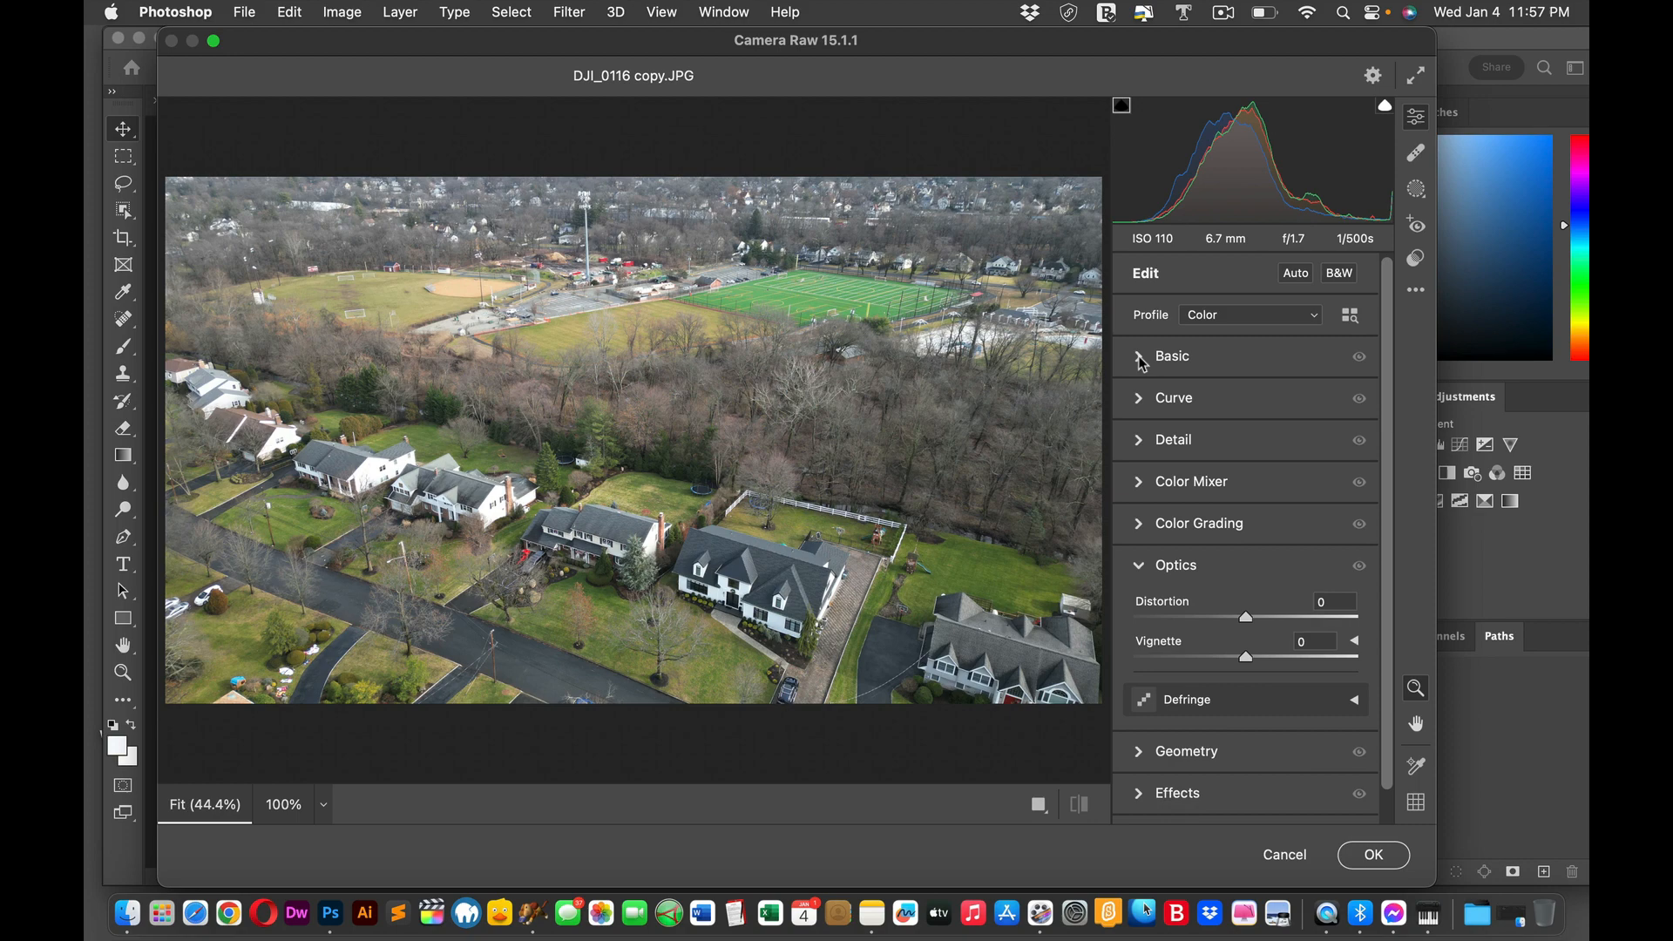
Step: In the Basic panel, trial the Temperature slider and settle it at -3
{"action": "left_click", "coordinate": [1140, 355]}
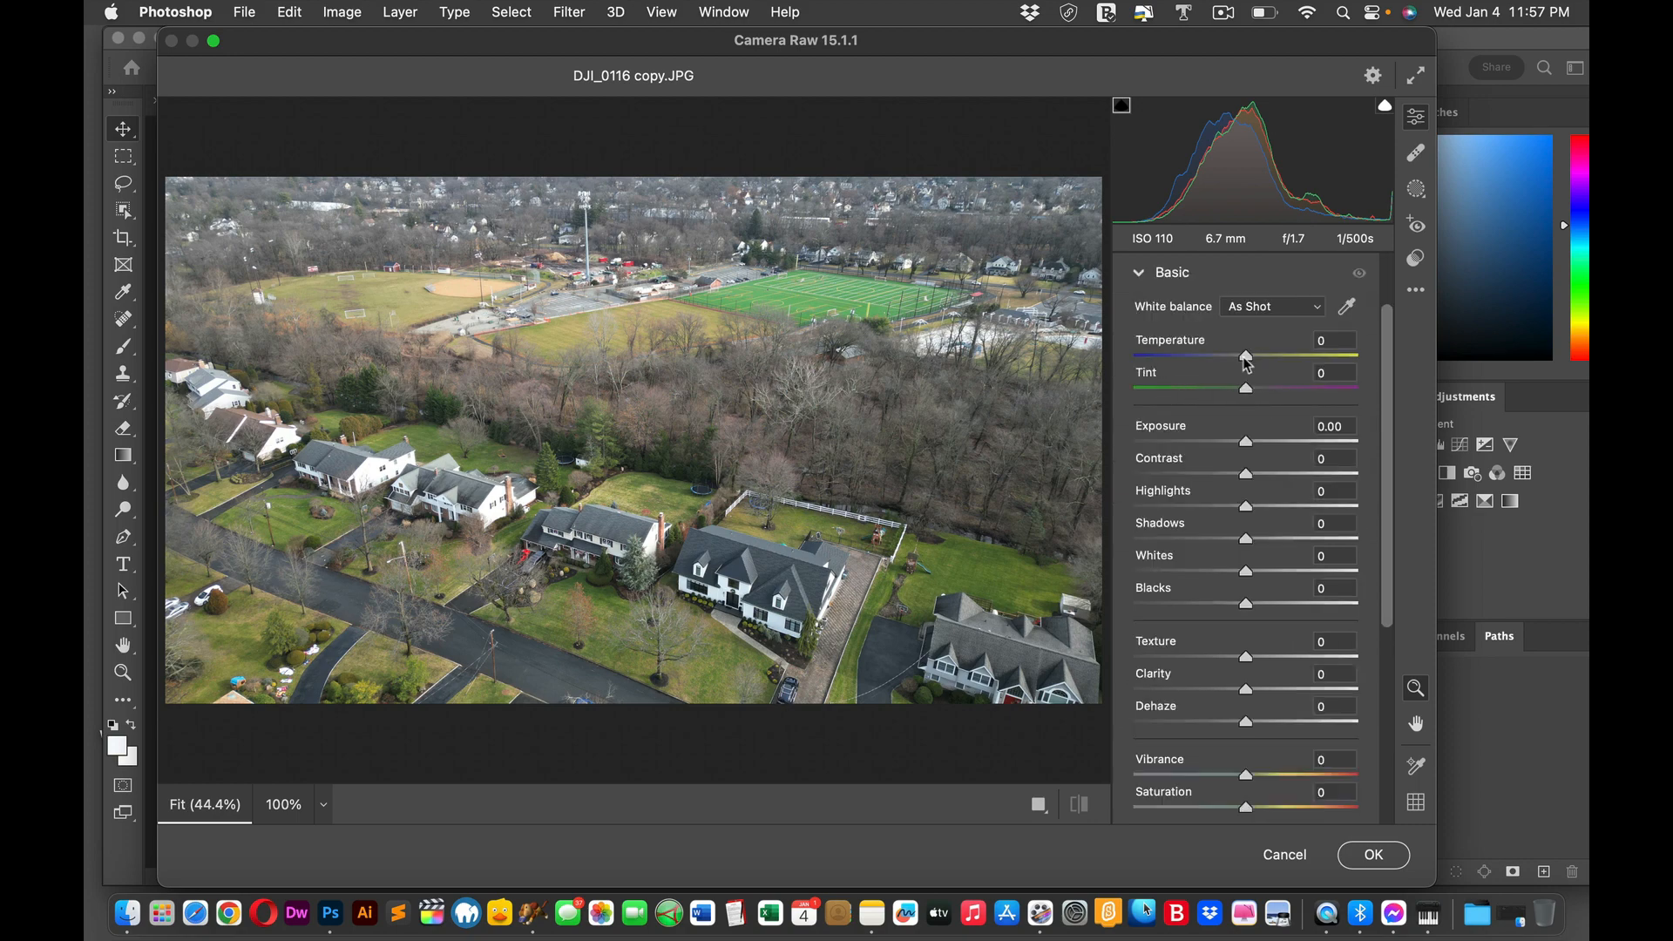
{"action": "left_click_drag", "start_coordinate": [1245, 359], "coordinate": [1186, 359]}
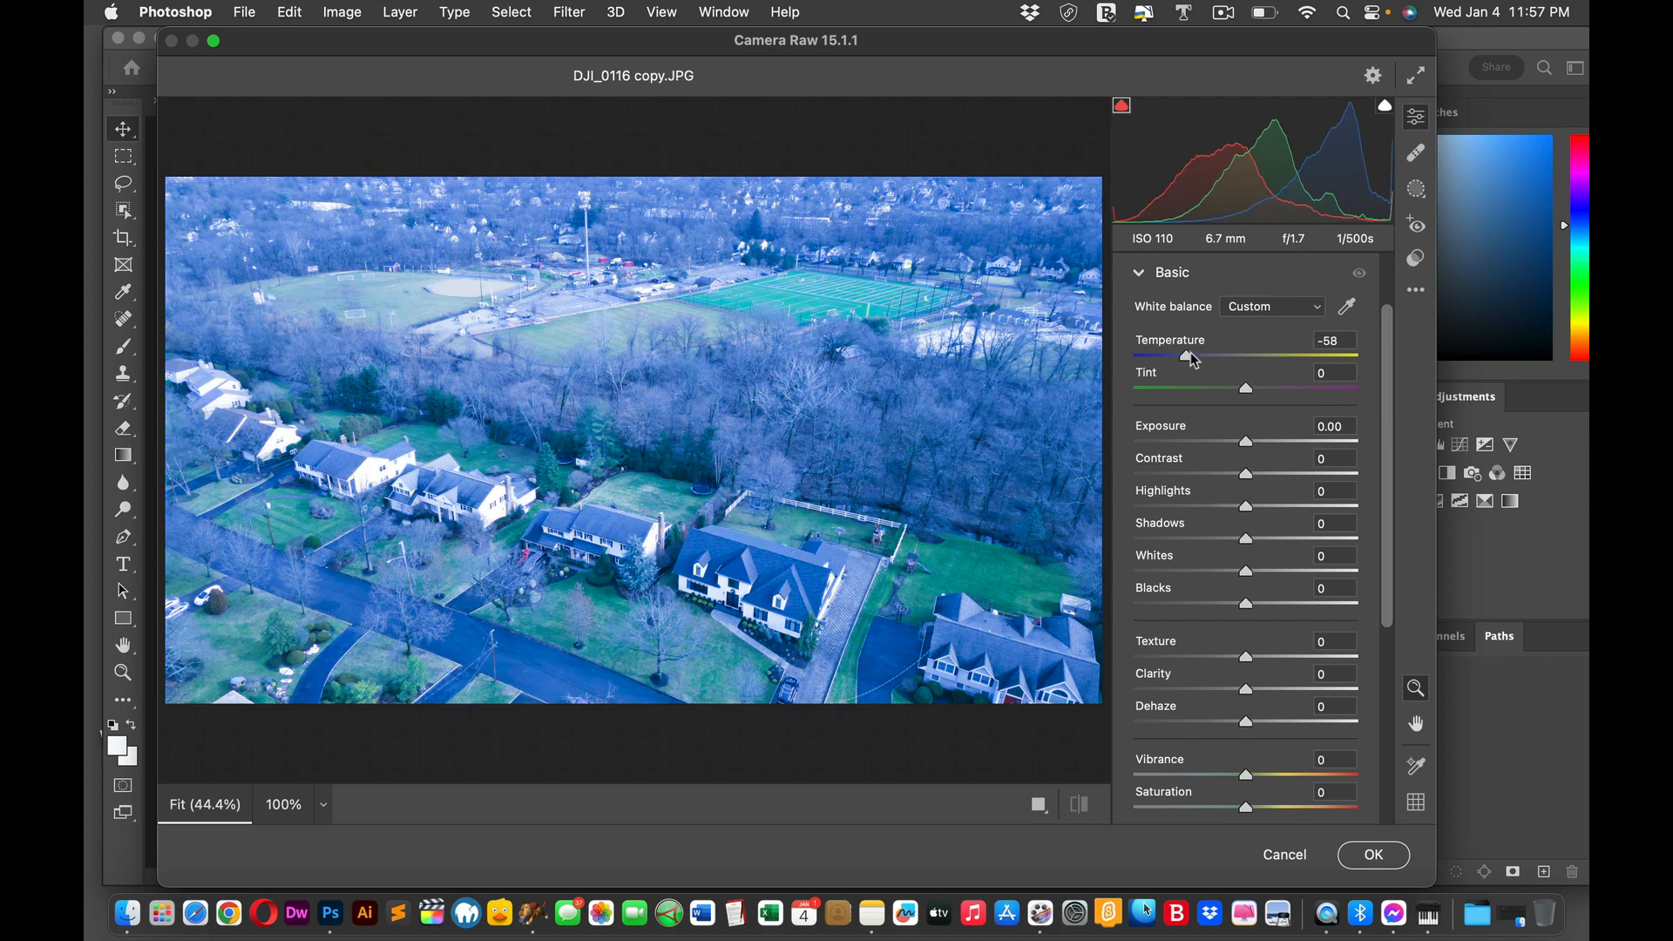
{"action": "left_click_drag", "start_coordinate": [1187, 355], "coordinate": [1208, 356]}
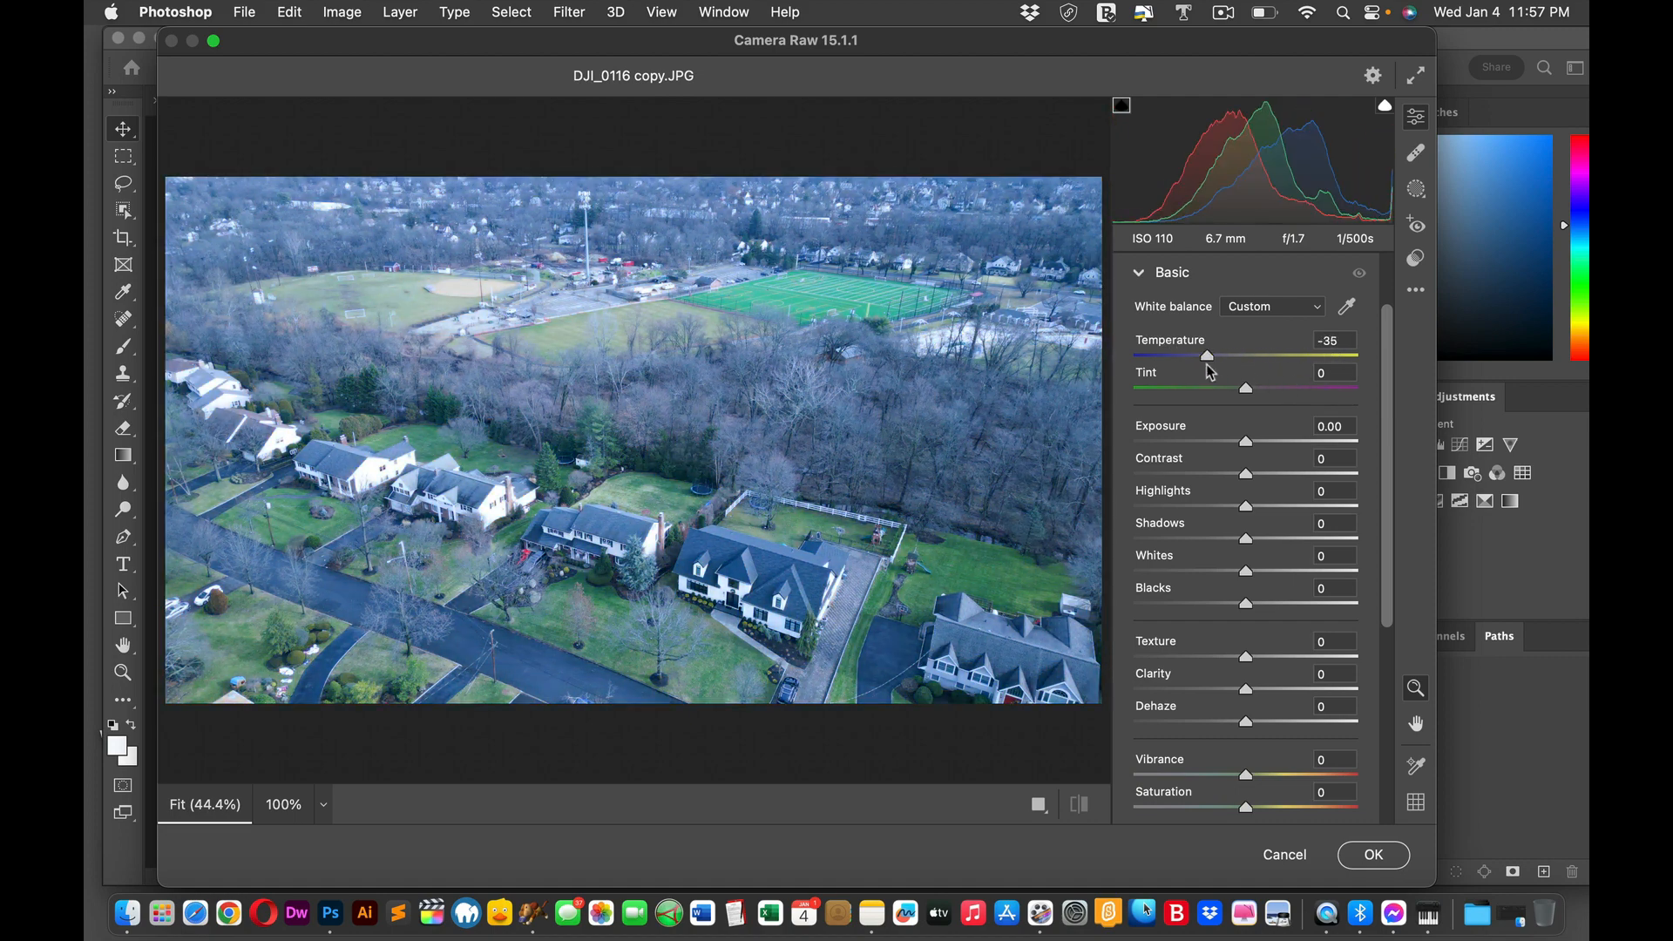
{"action": "left_click_drag", "start_coordinate": [1206, 356], "coordinate": [1255, 355]}
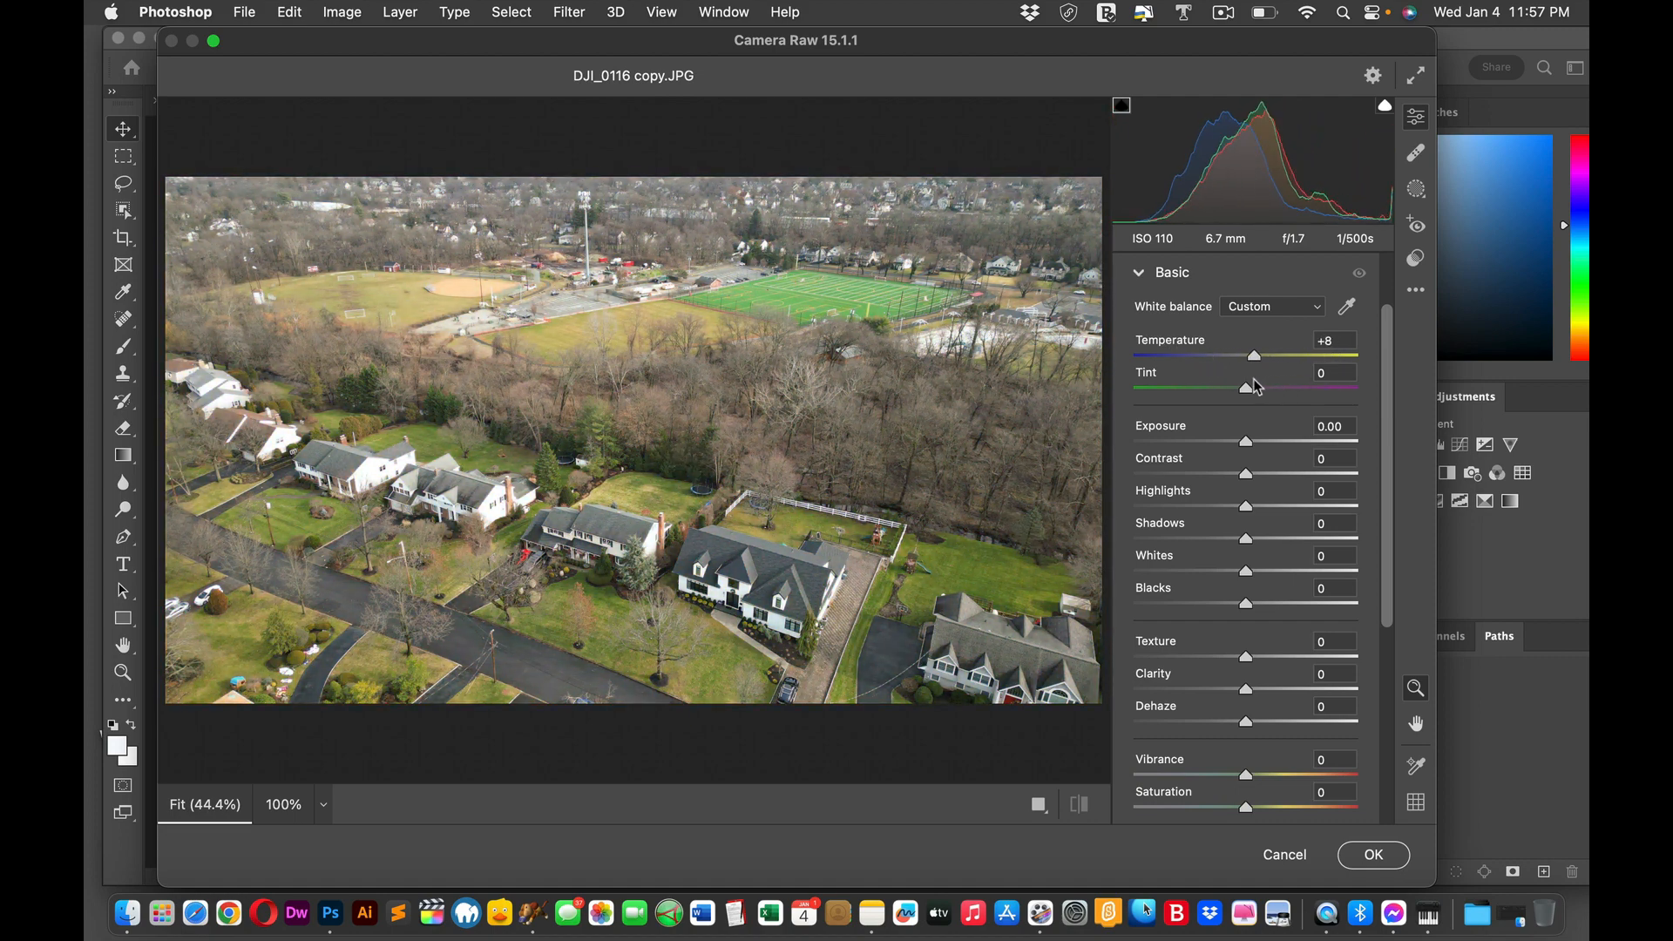
{"action": "left_click_drag", "start_coordinate": [1255, 355], "coordinate": [1229, 355]}
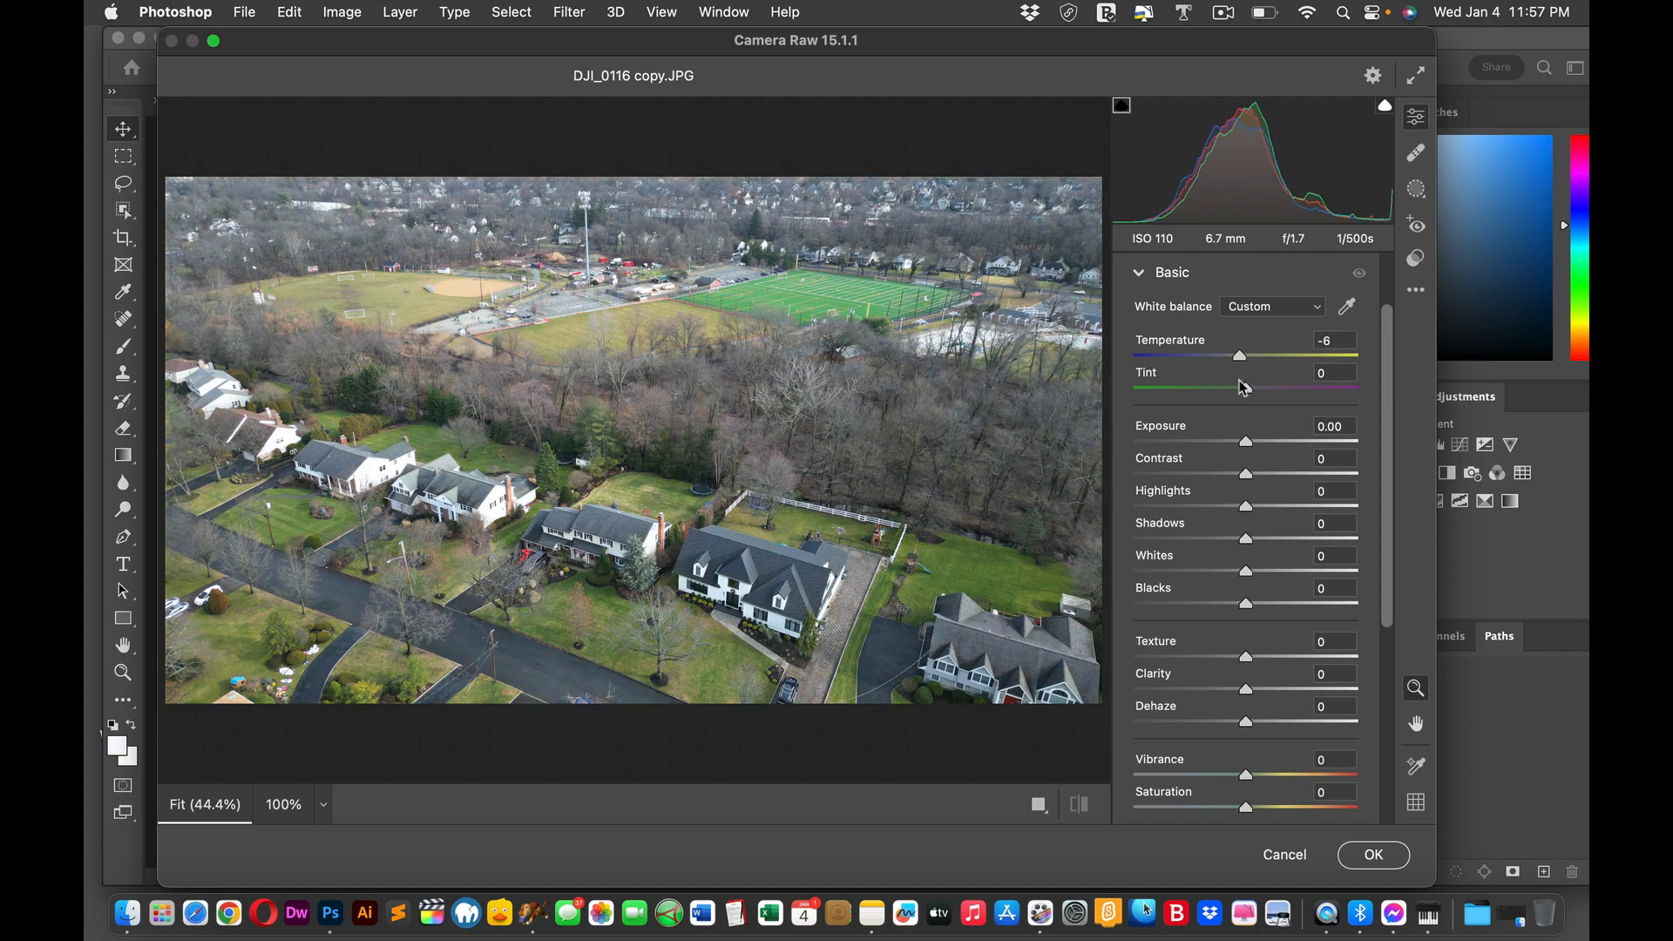
{"action": "left_click_drag", "start_coordinate": [1213, 356], "coordinate": [1254, 355]}
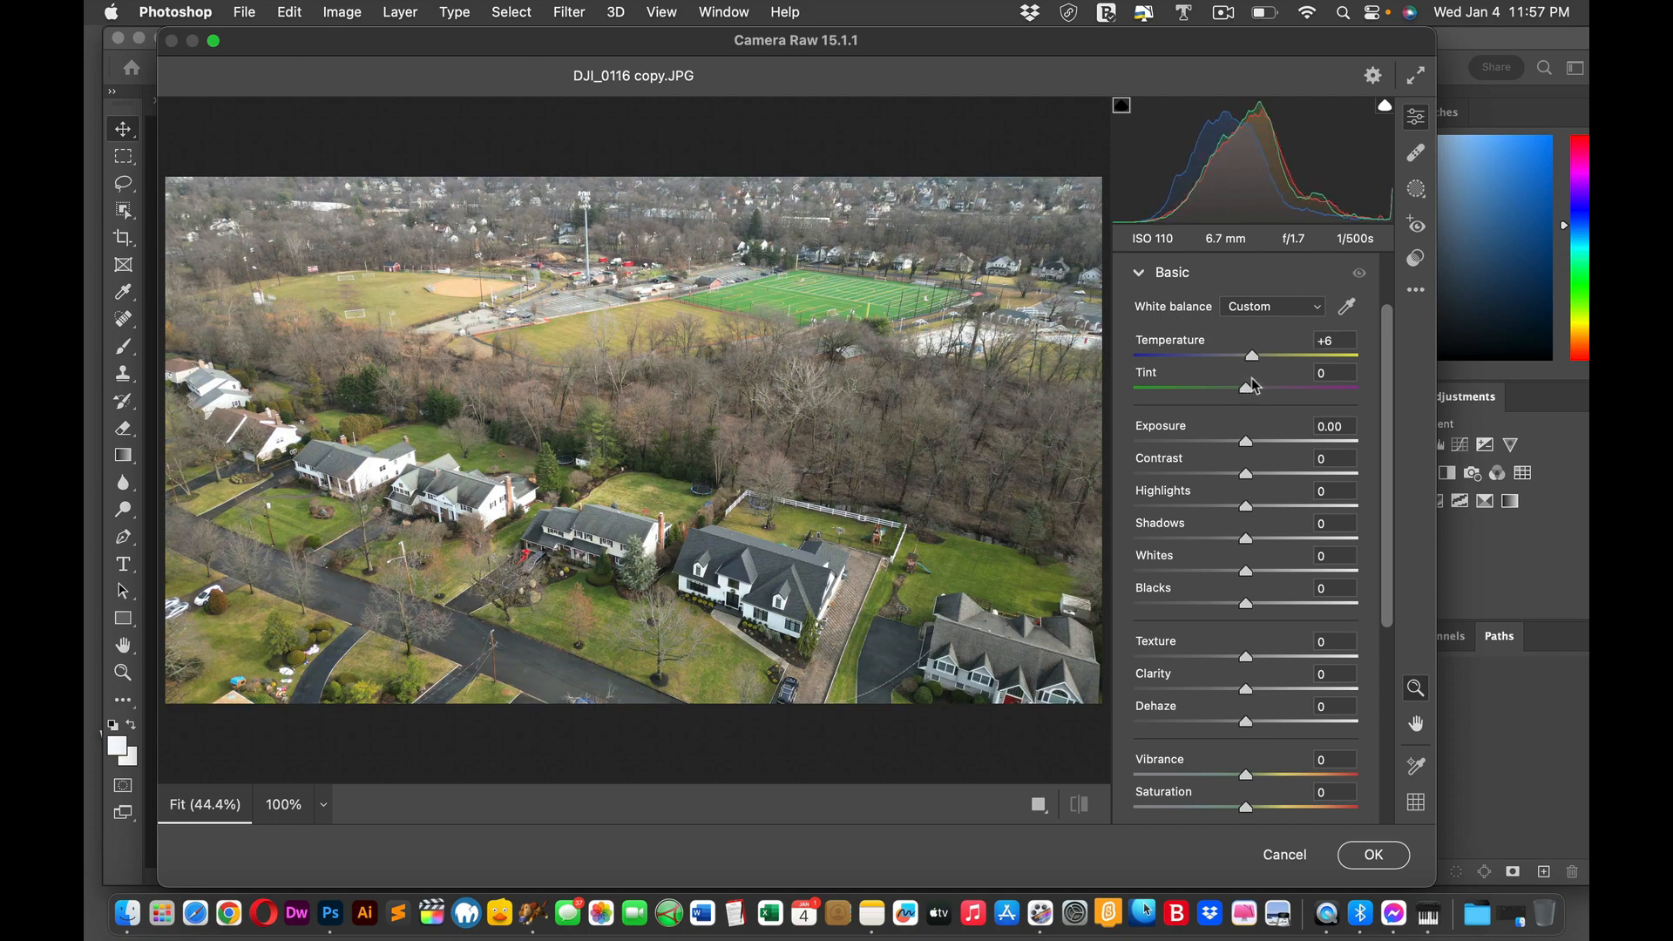
{"action": "left_click_drag", "start_coordinate": [1253, 356], "coordinate": [1247, 356]}
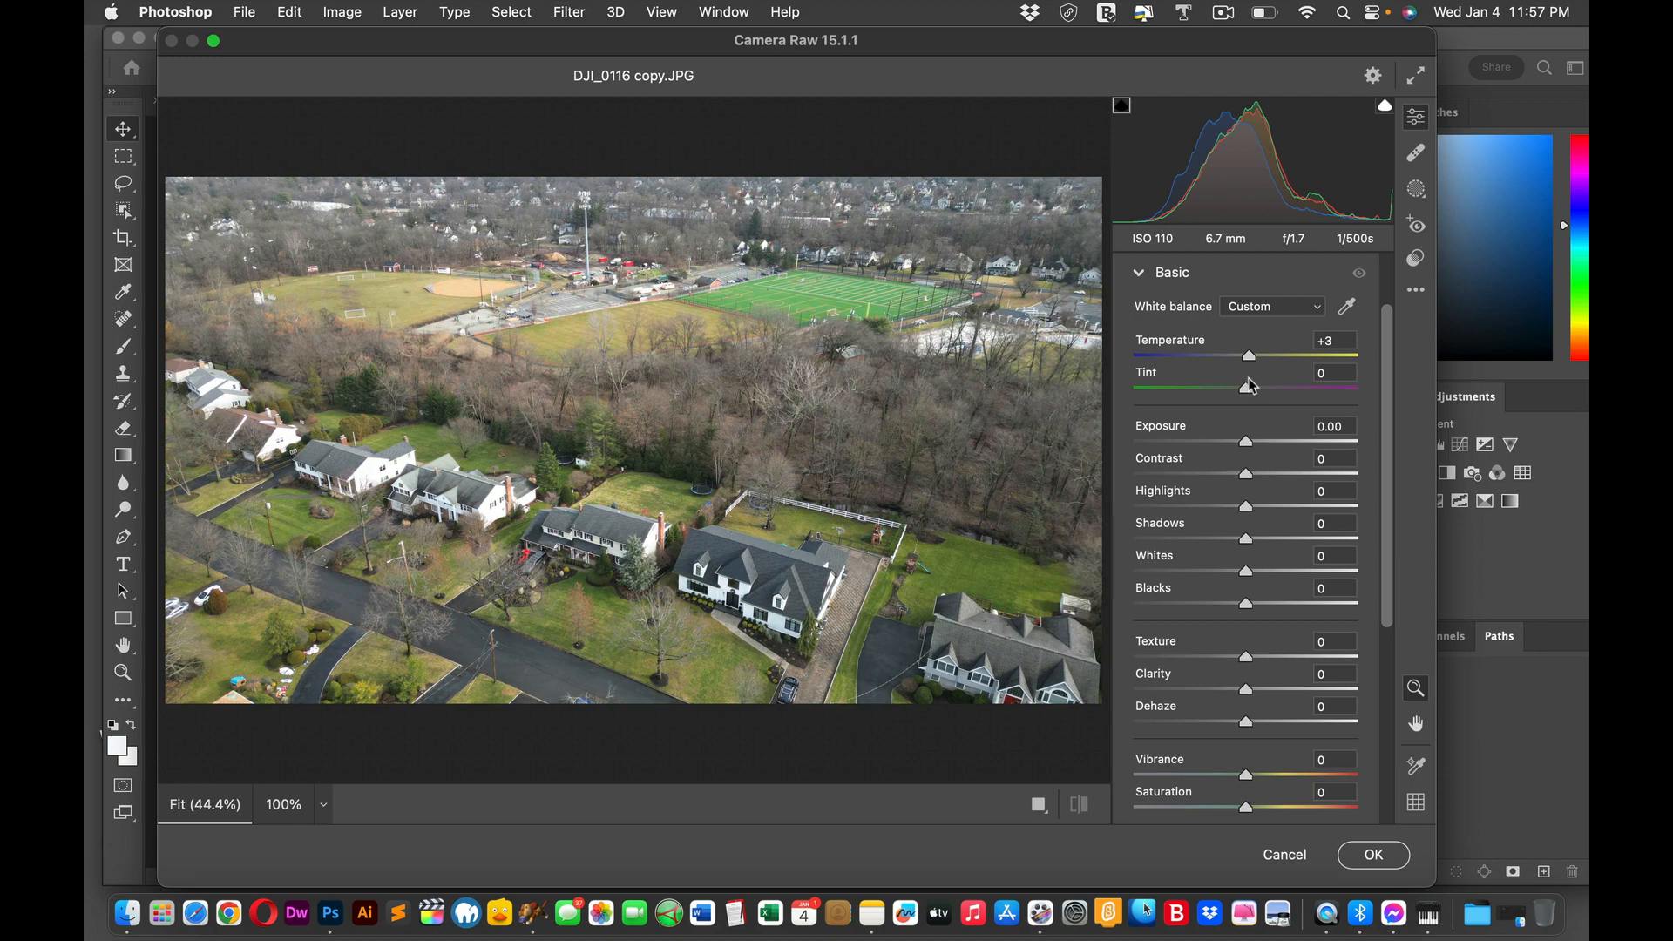
{"action": "left_click_drag", "start_coordinate": [1251, 353], "coordinate": [1245, 354]}
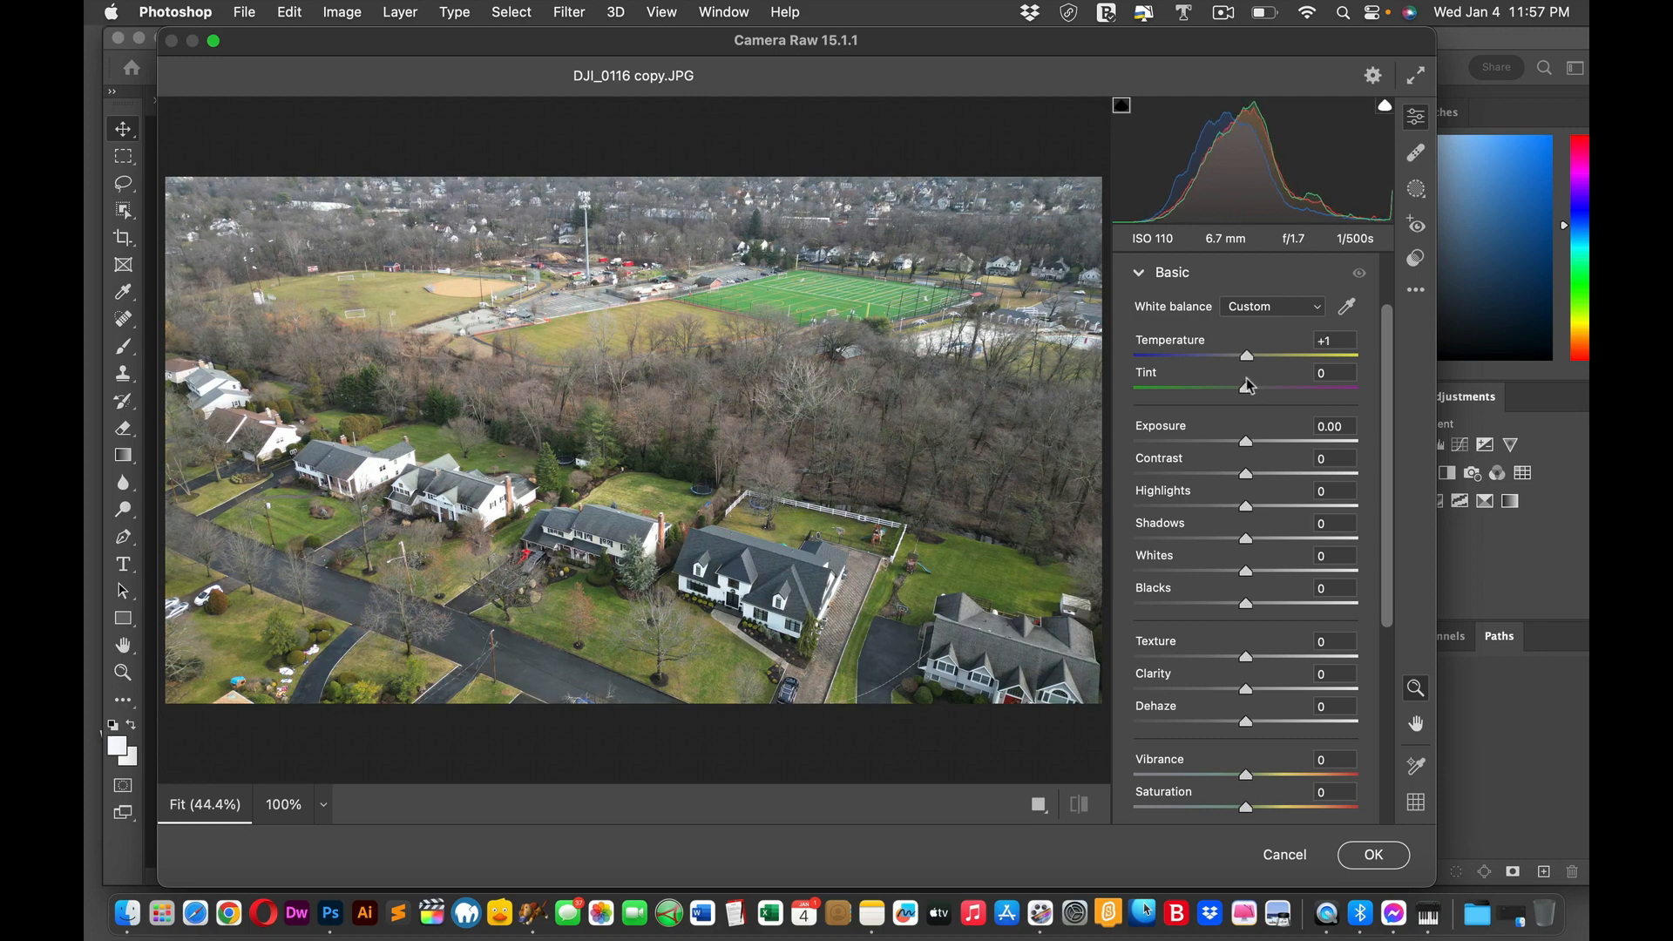
{"action": "left_click_drag", "start_coordinate": [1253, 356], "coordinate": [1233, 356]}
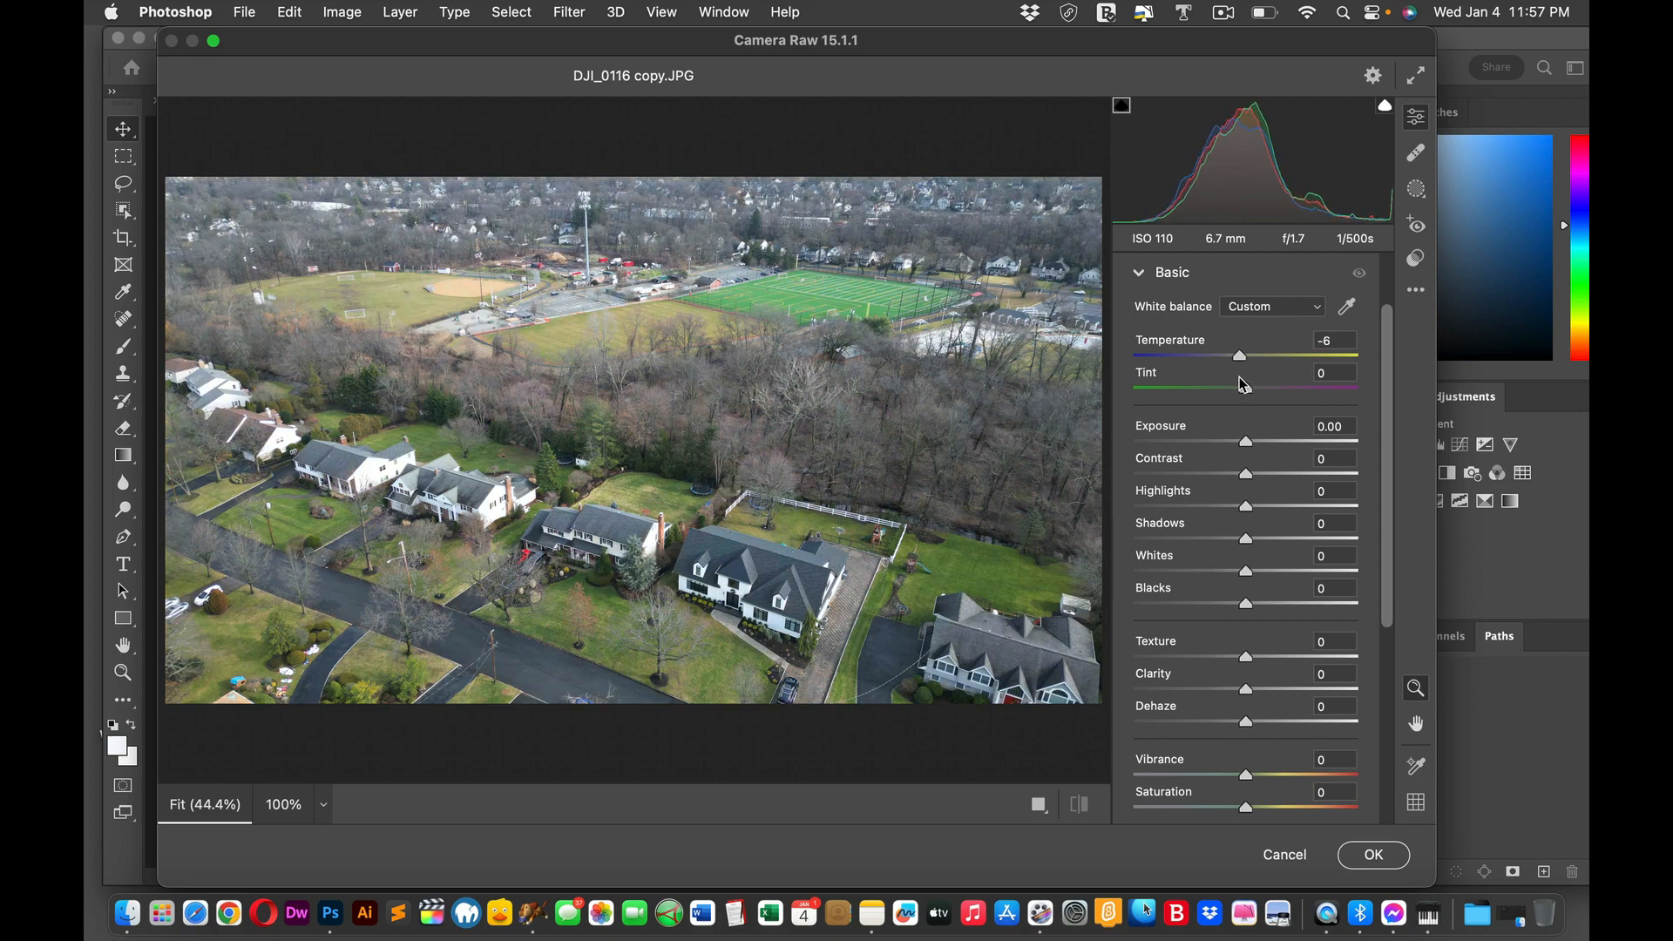
{"action": "left_click_drag", "start_coordinate": [1240, 354], "coordinate": [1243, 353]}
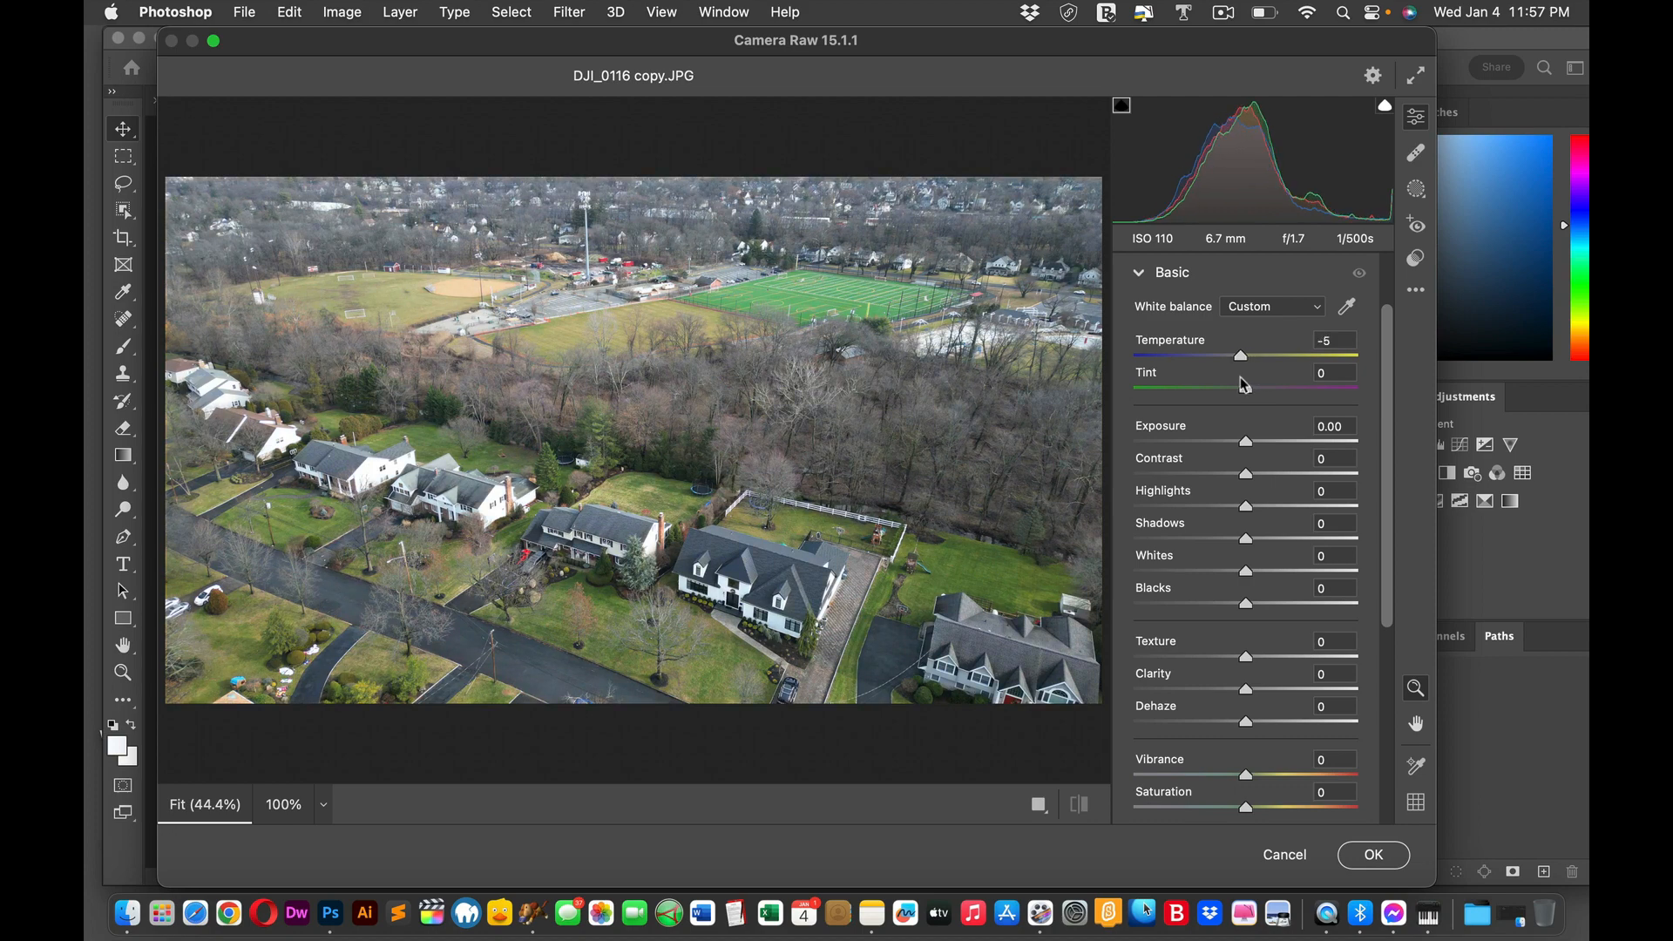
{"action": "left_click_drag", "start_coordinate": [1243, 355], "coordinate": [1248, 356]}
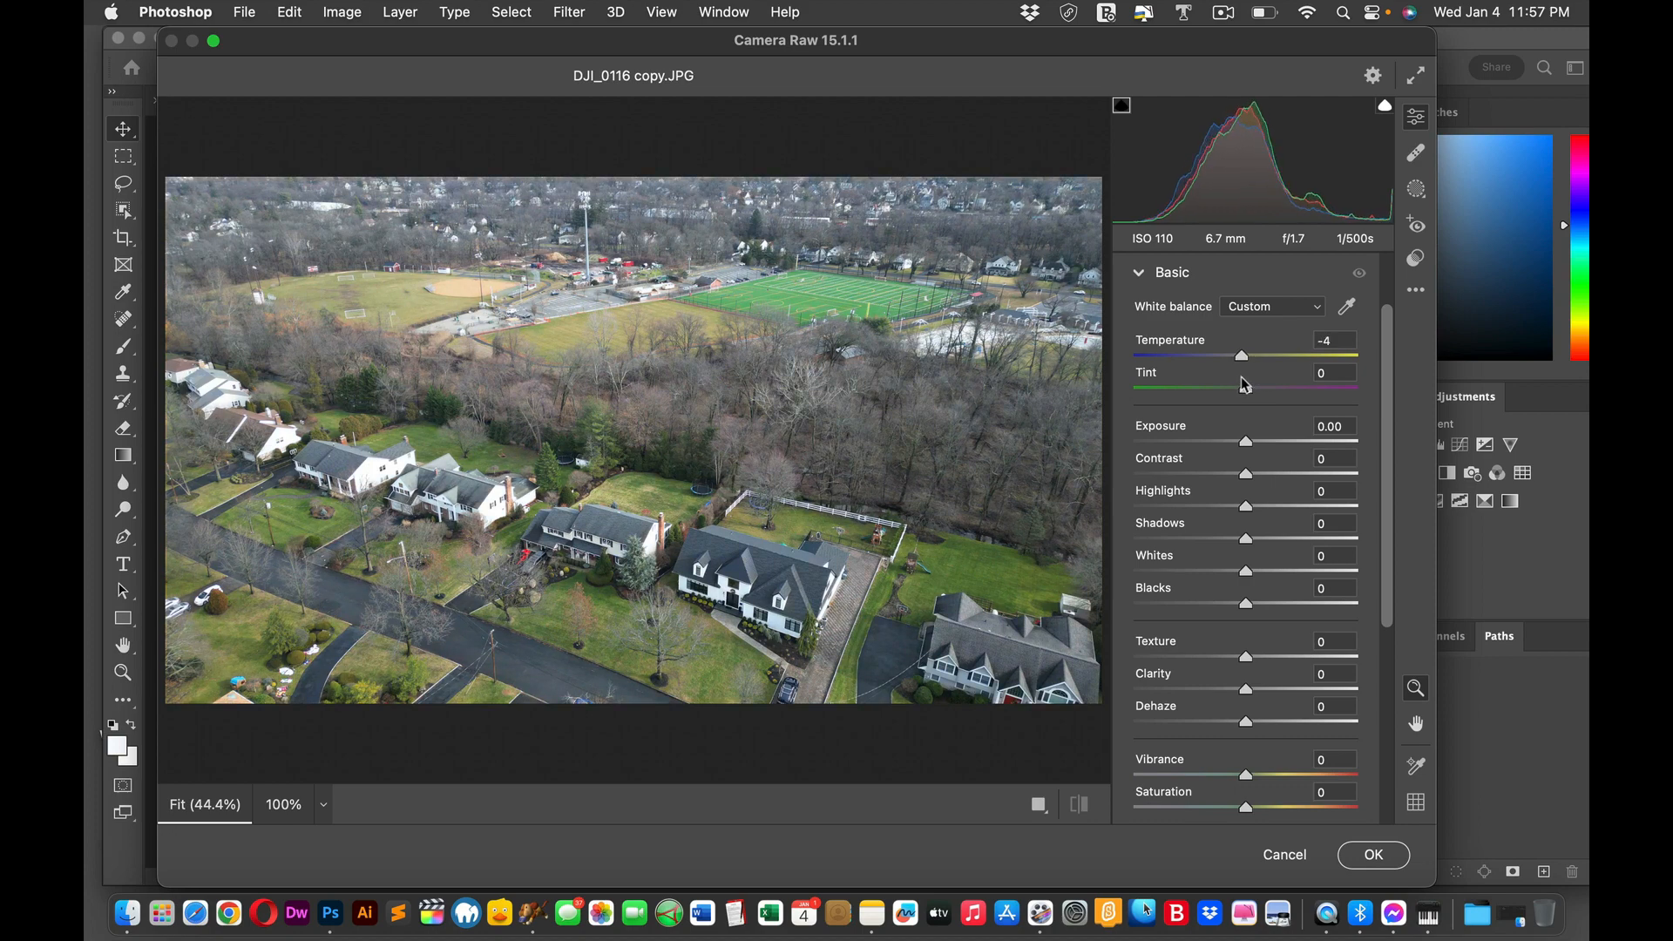
{"action": "left_click_drag", "start_coordinate": [1243, 356], "coordinate": [1248, 355]}
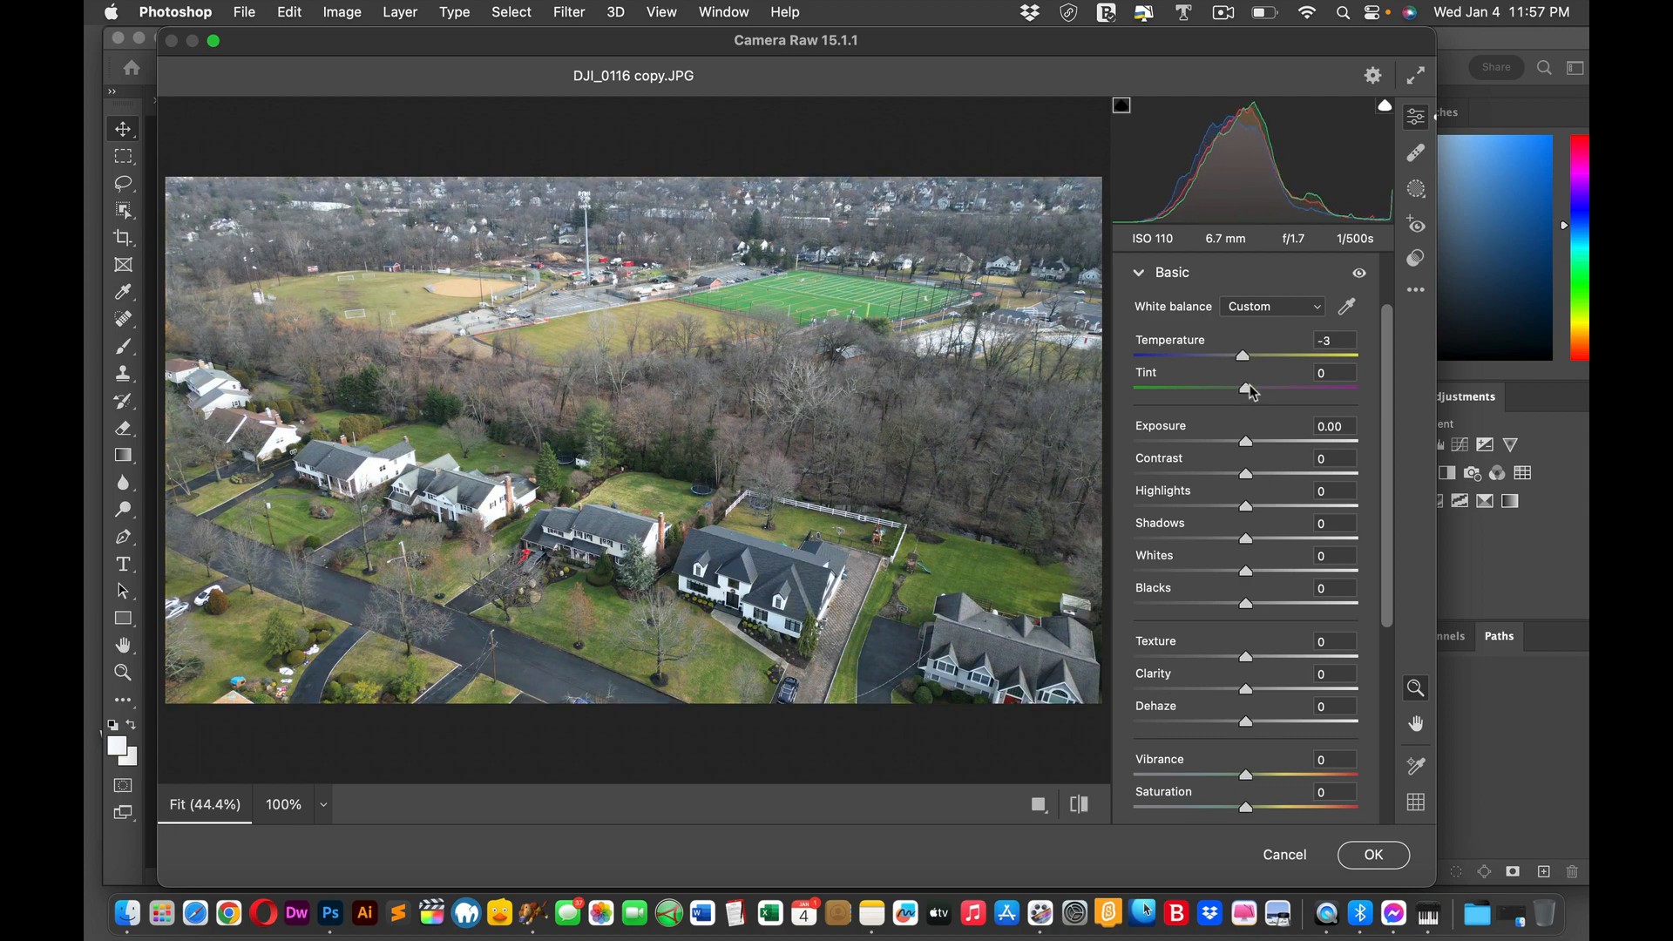
Step: Trial the Tint slider toward magenta and green, settling at -6
{"action": "left_click_drag", "start_coordinate": [1249, 389], "coordinate": [1312, 389]}
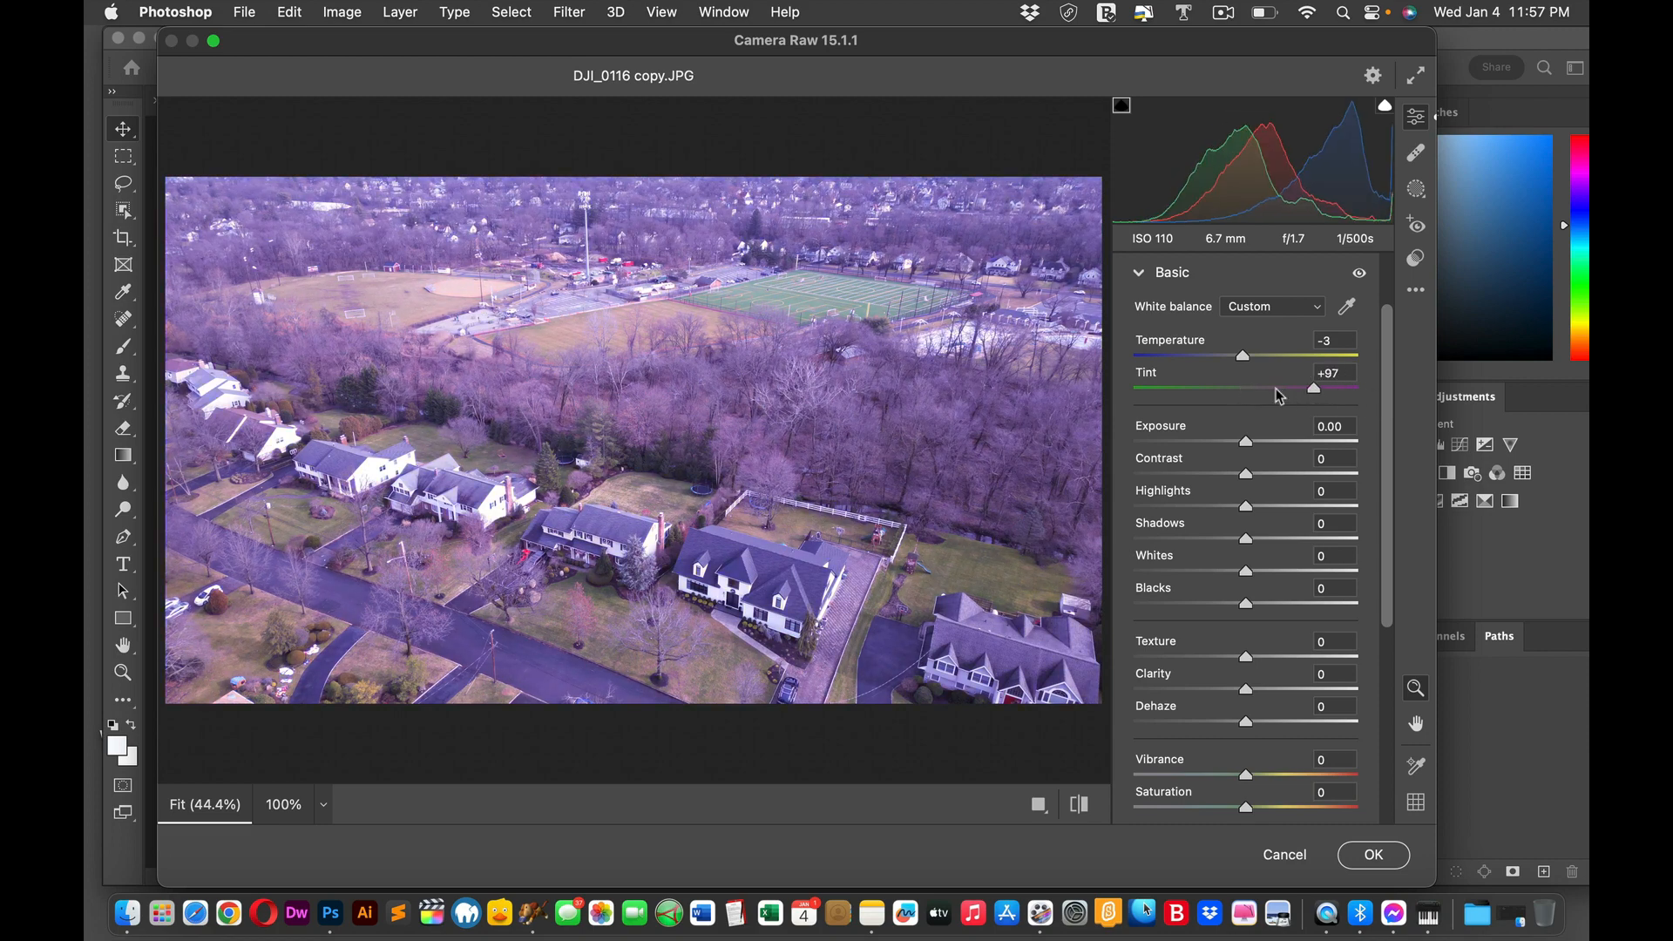
{"action": "left_click_drag", "start_coordinate": [1311, 388], "coordinate": [1238, 389]}
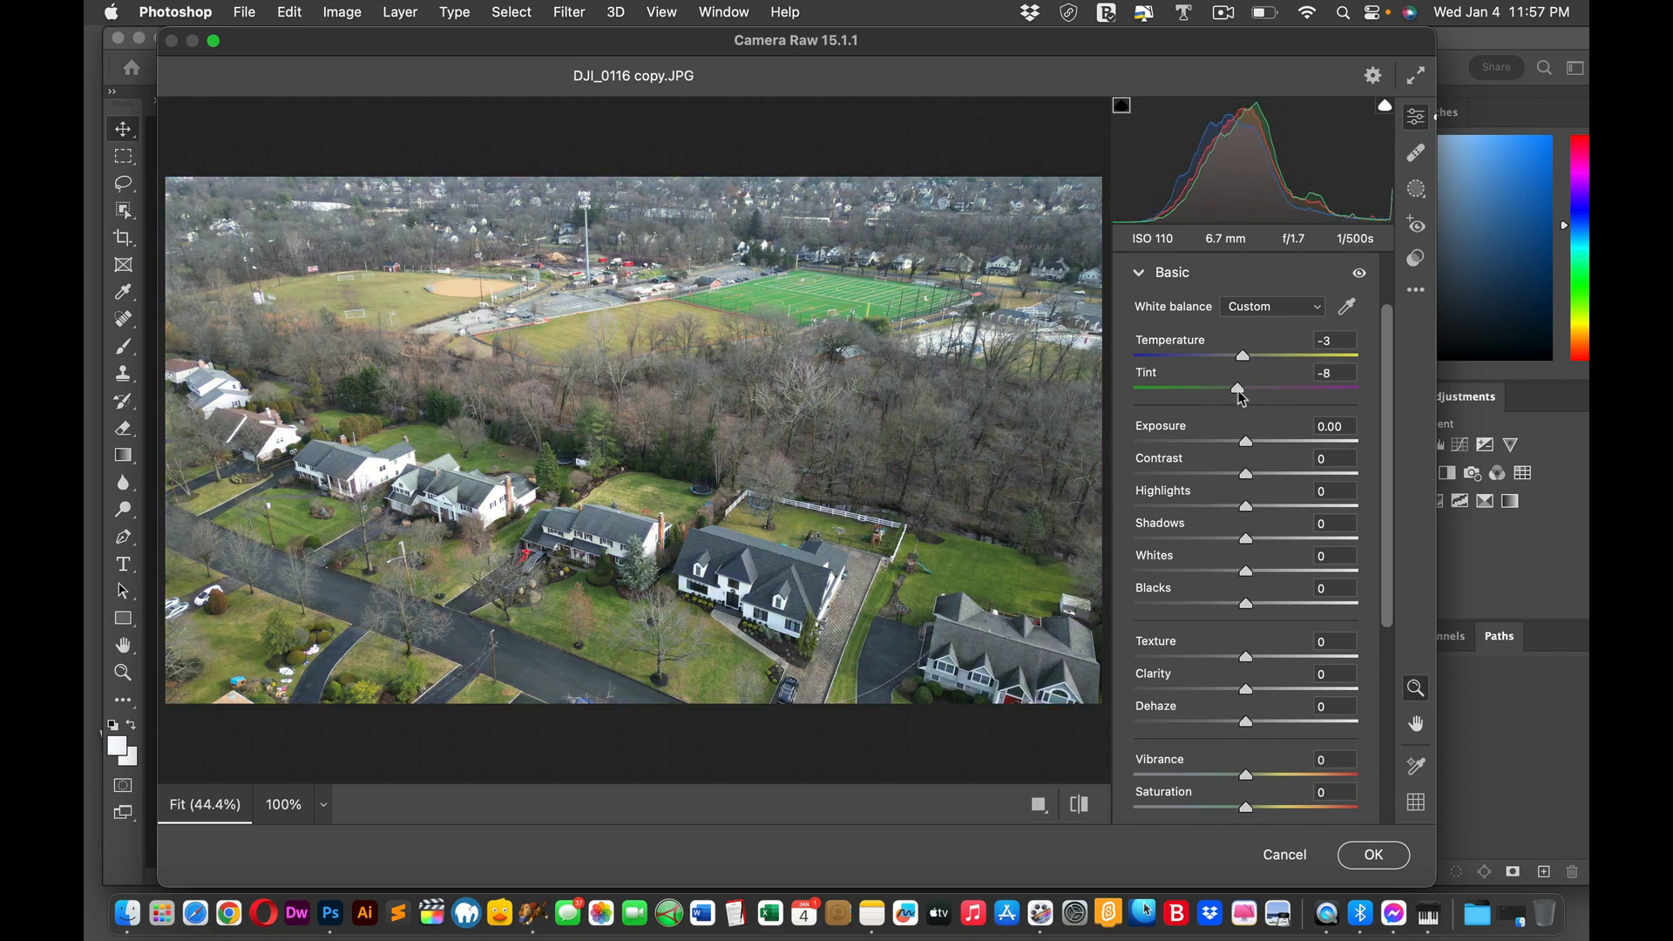
{"action": "left_click_drag", "start_coordinate": [1238, 391], "coordinate": [1246, 390]}
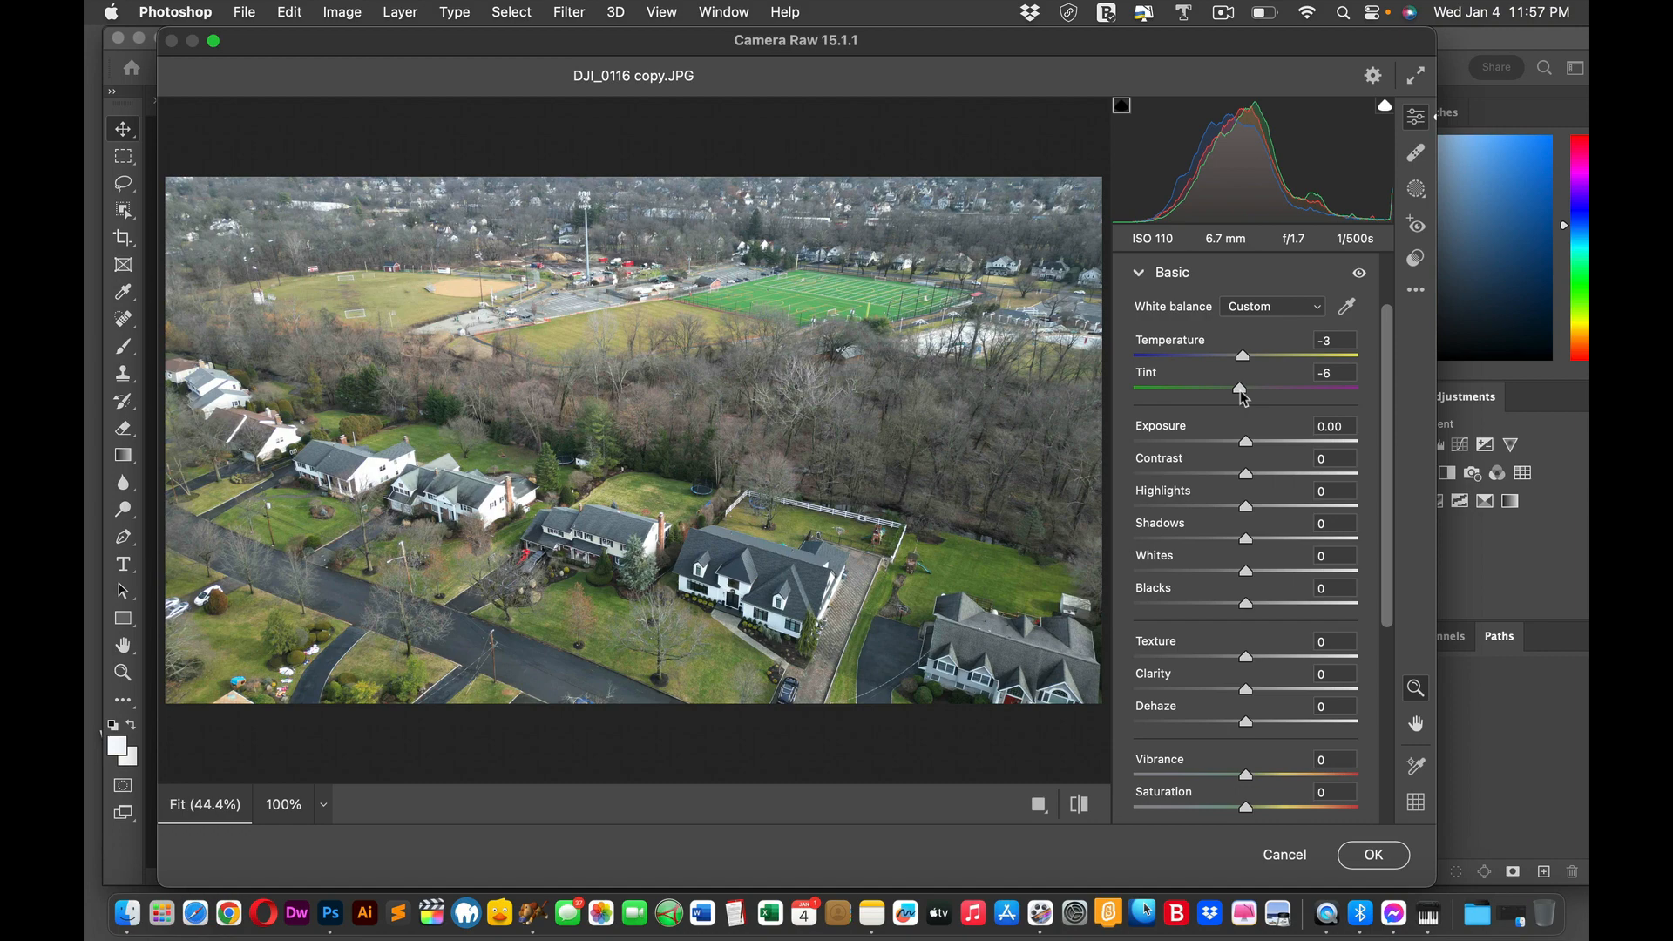
{"action": "mouse_move", "coordinate": [1288, 486]}
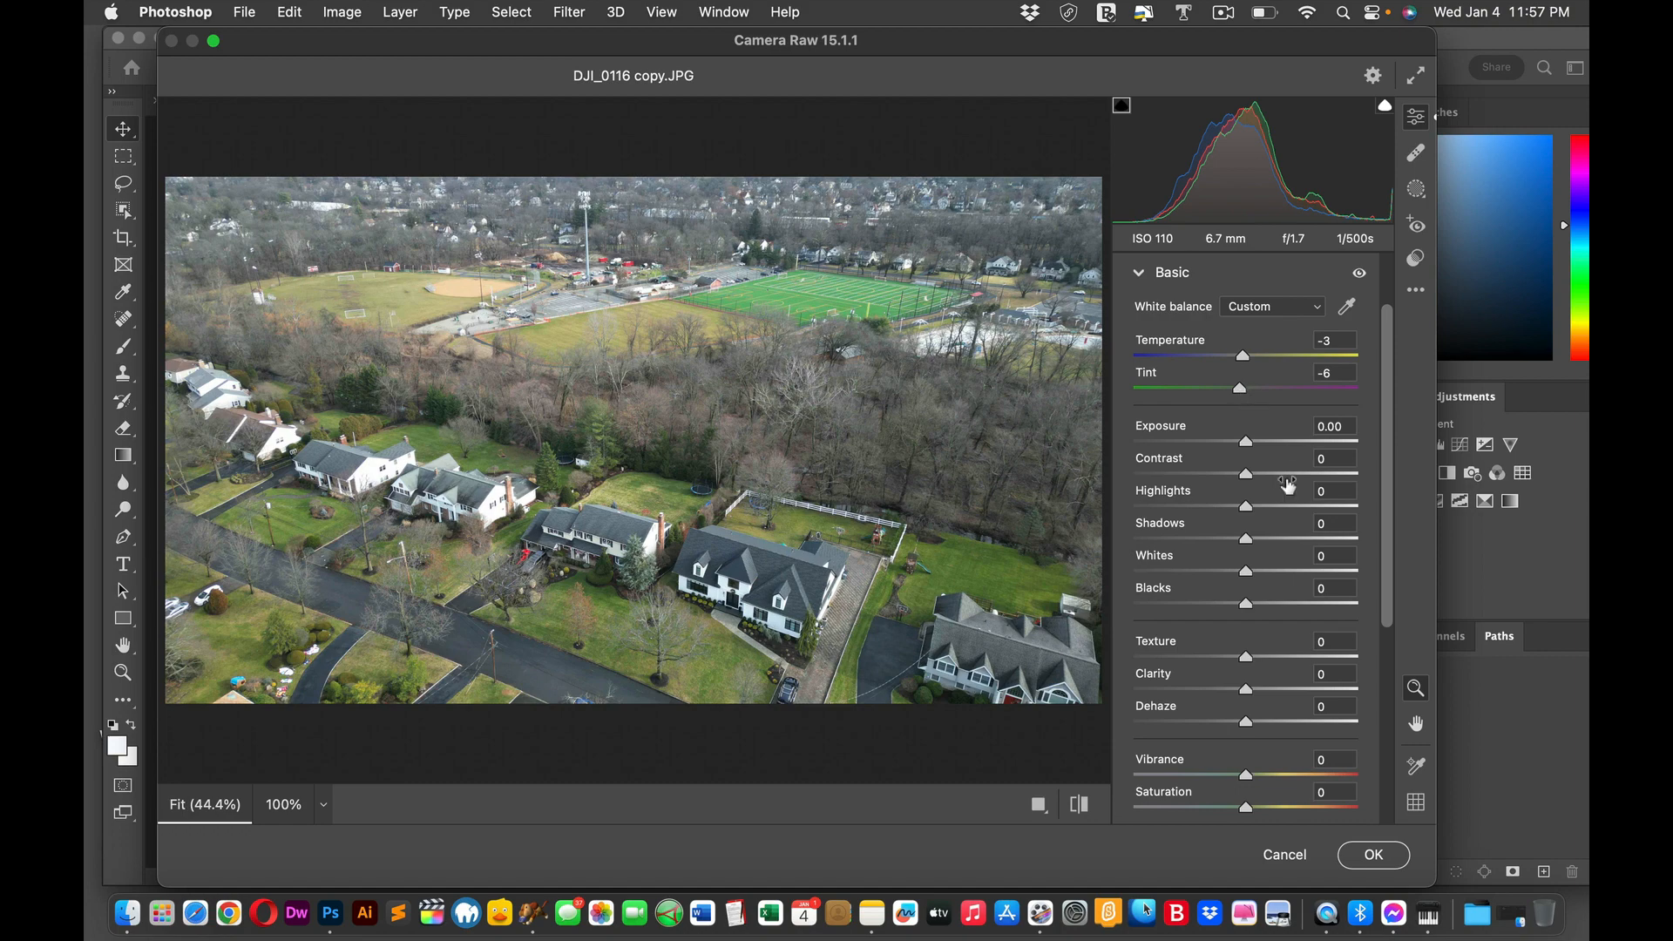
Step: Trial Exposure from +1.95 to -2.90 and settle it at -0.20
{"action": "left_click_drag", "start_coordinate": [1257, 441], "coordinate": [1332, 441]}
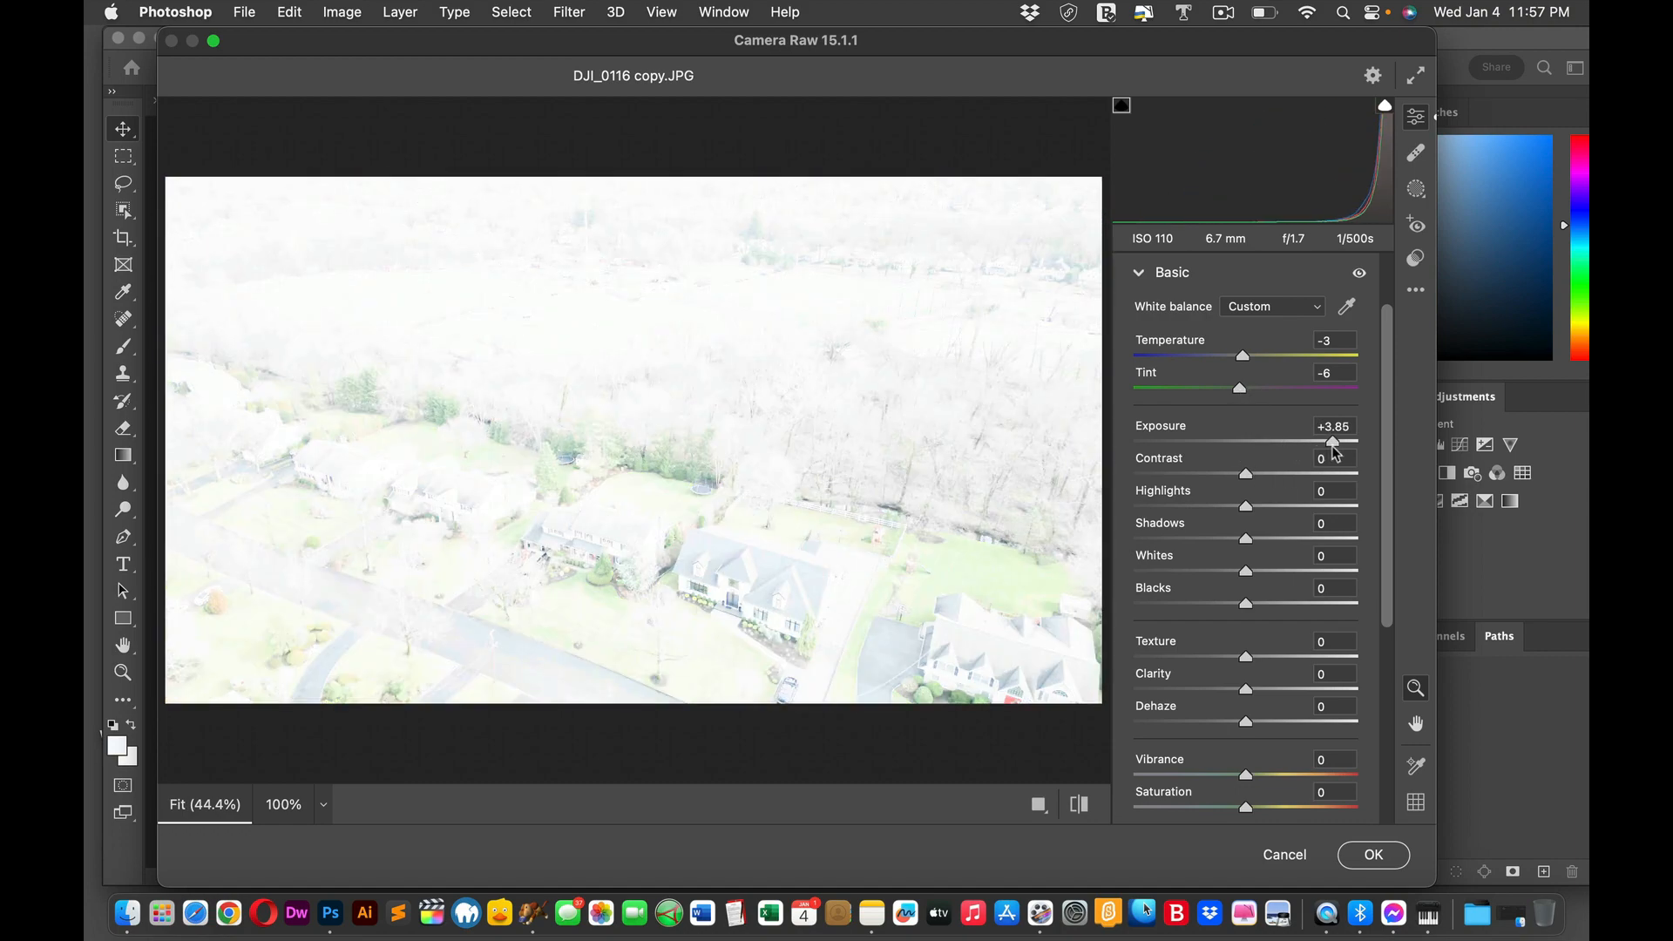
{"action": "left_click_drag", "start_coordinate": [1334, 441], "coordinate": [1301, 441]}
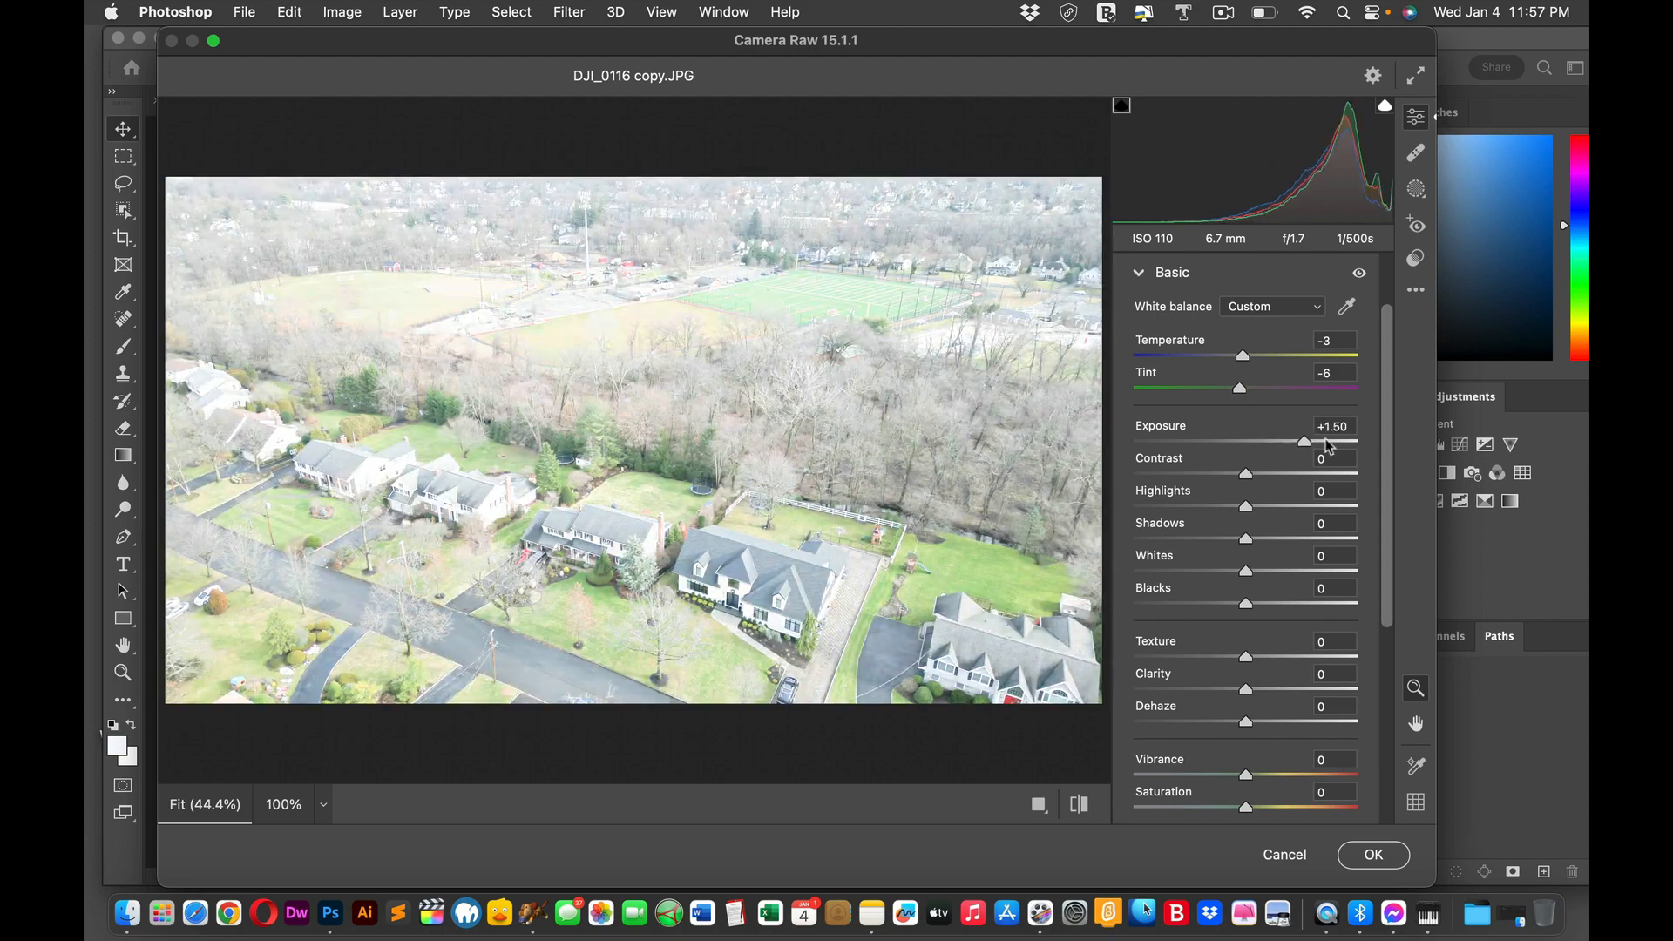
{"action": "left_click_drag", "start_coordinate": [1304, 441], "coordinate": [1285, 441]}
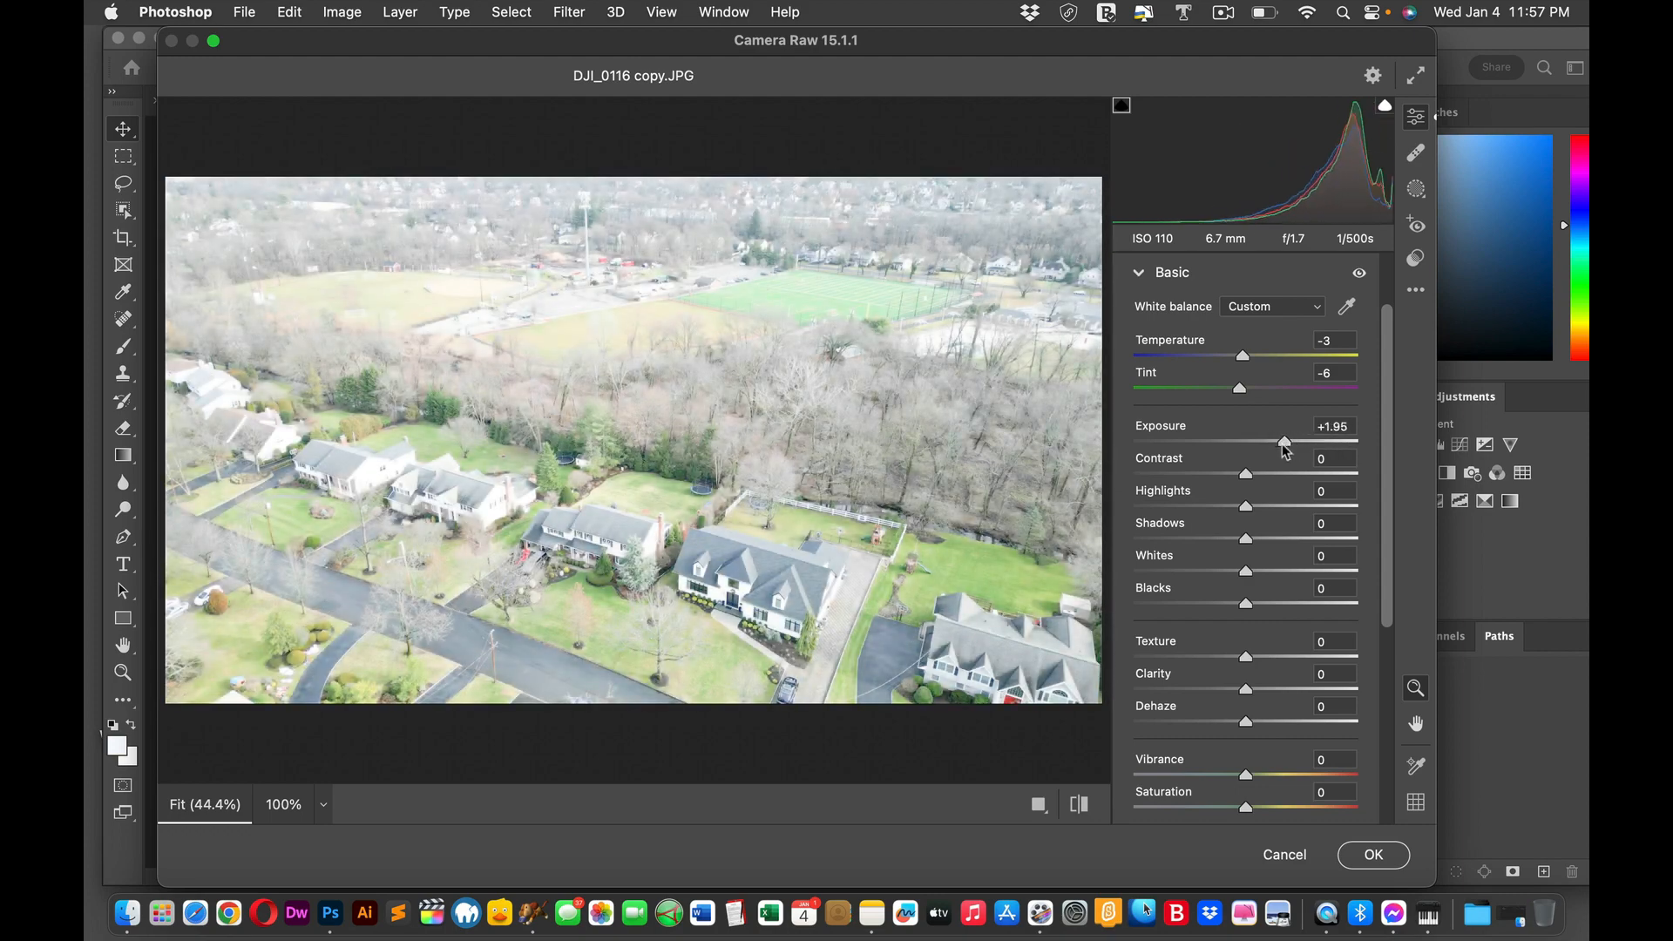
{"action": "left_click_drag", "start_coordinate": [1282, 445], "coordinate": [1181, 445]}
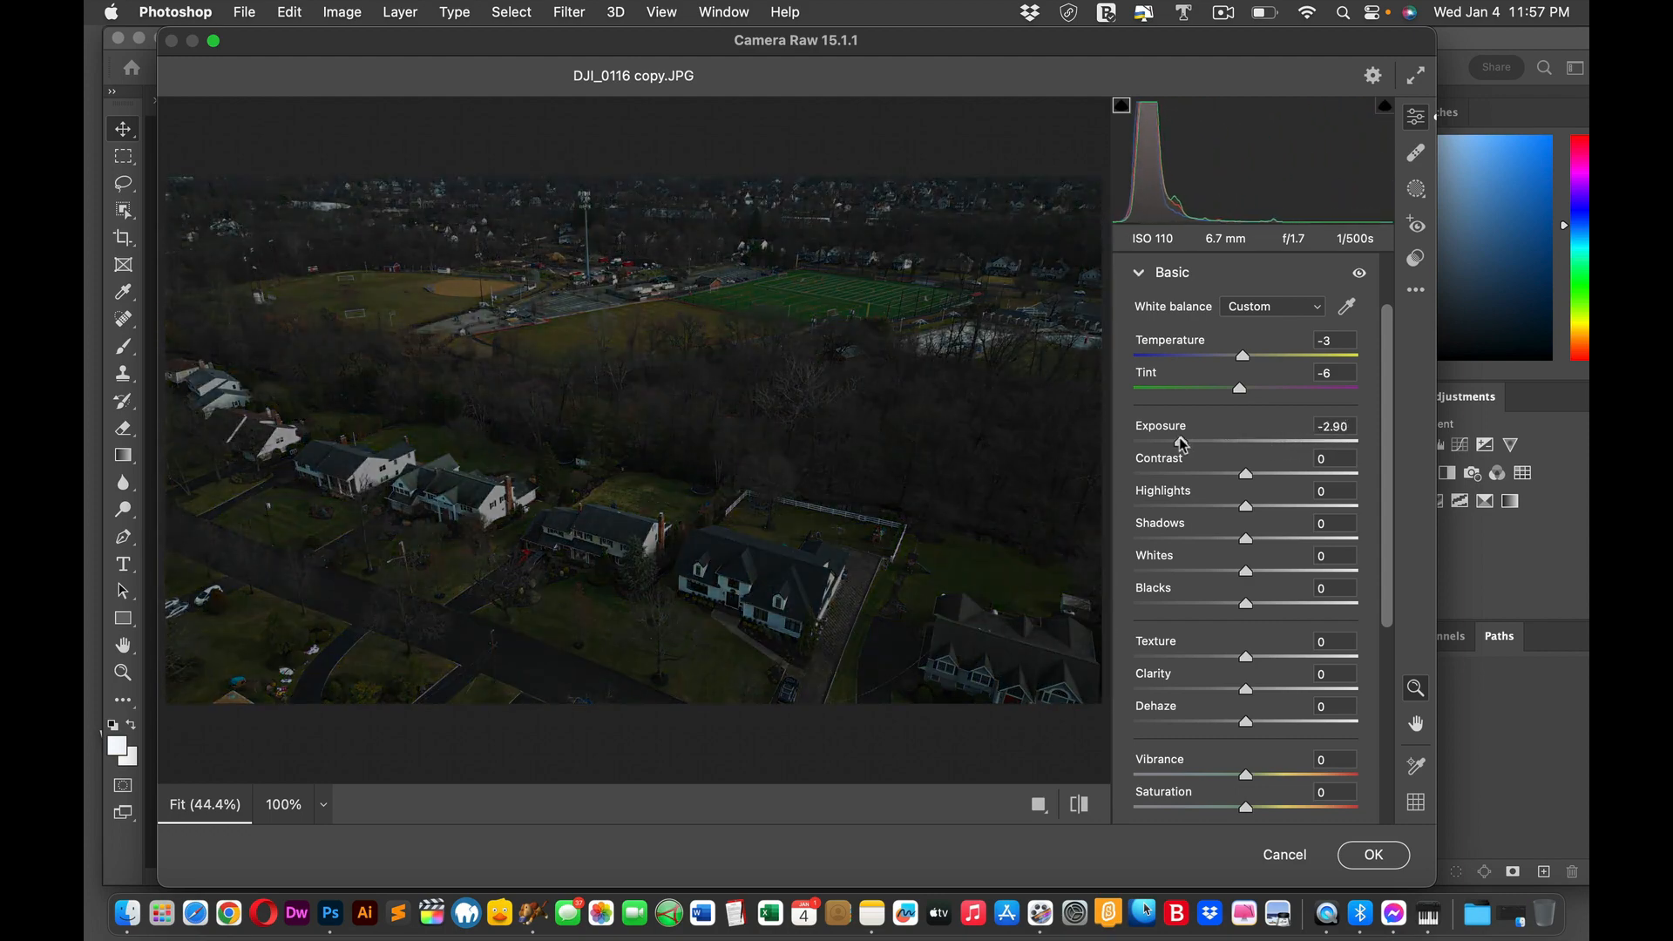
{"action": "left_click_drag", "start_coordinate": [1185, 443], "coordinate": [1240, 443]}
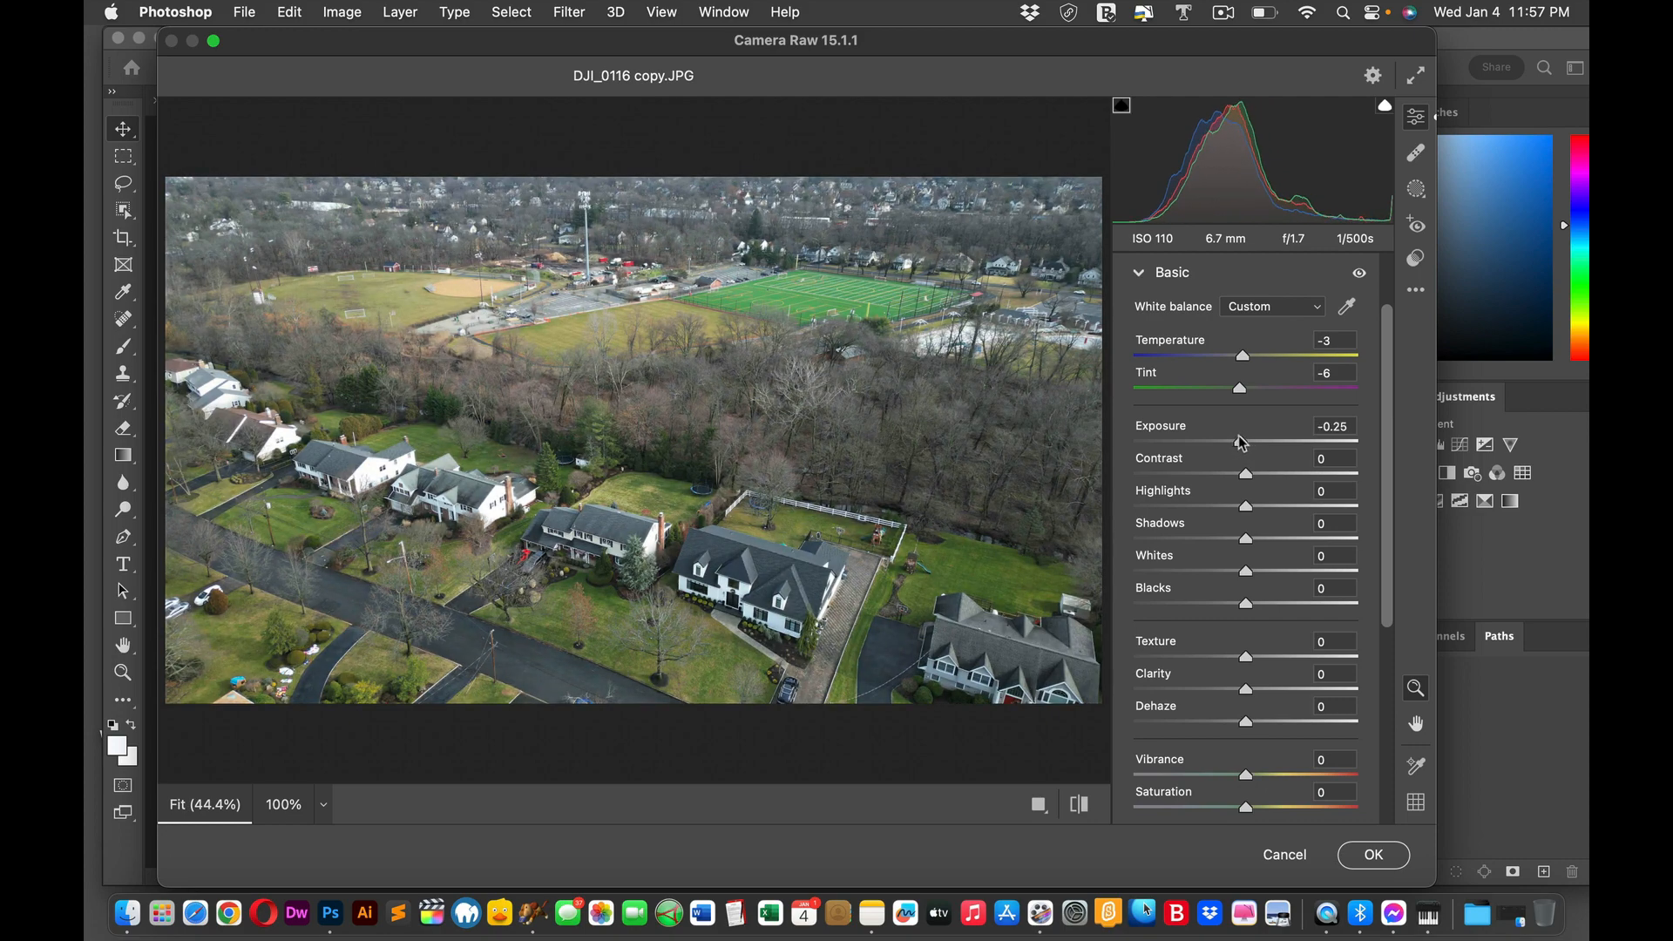
{"action": "left_click_drag", "start_coordinate": [1233, 445], "coordinate": [1241, 444]}
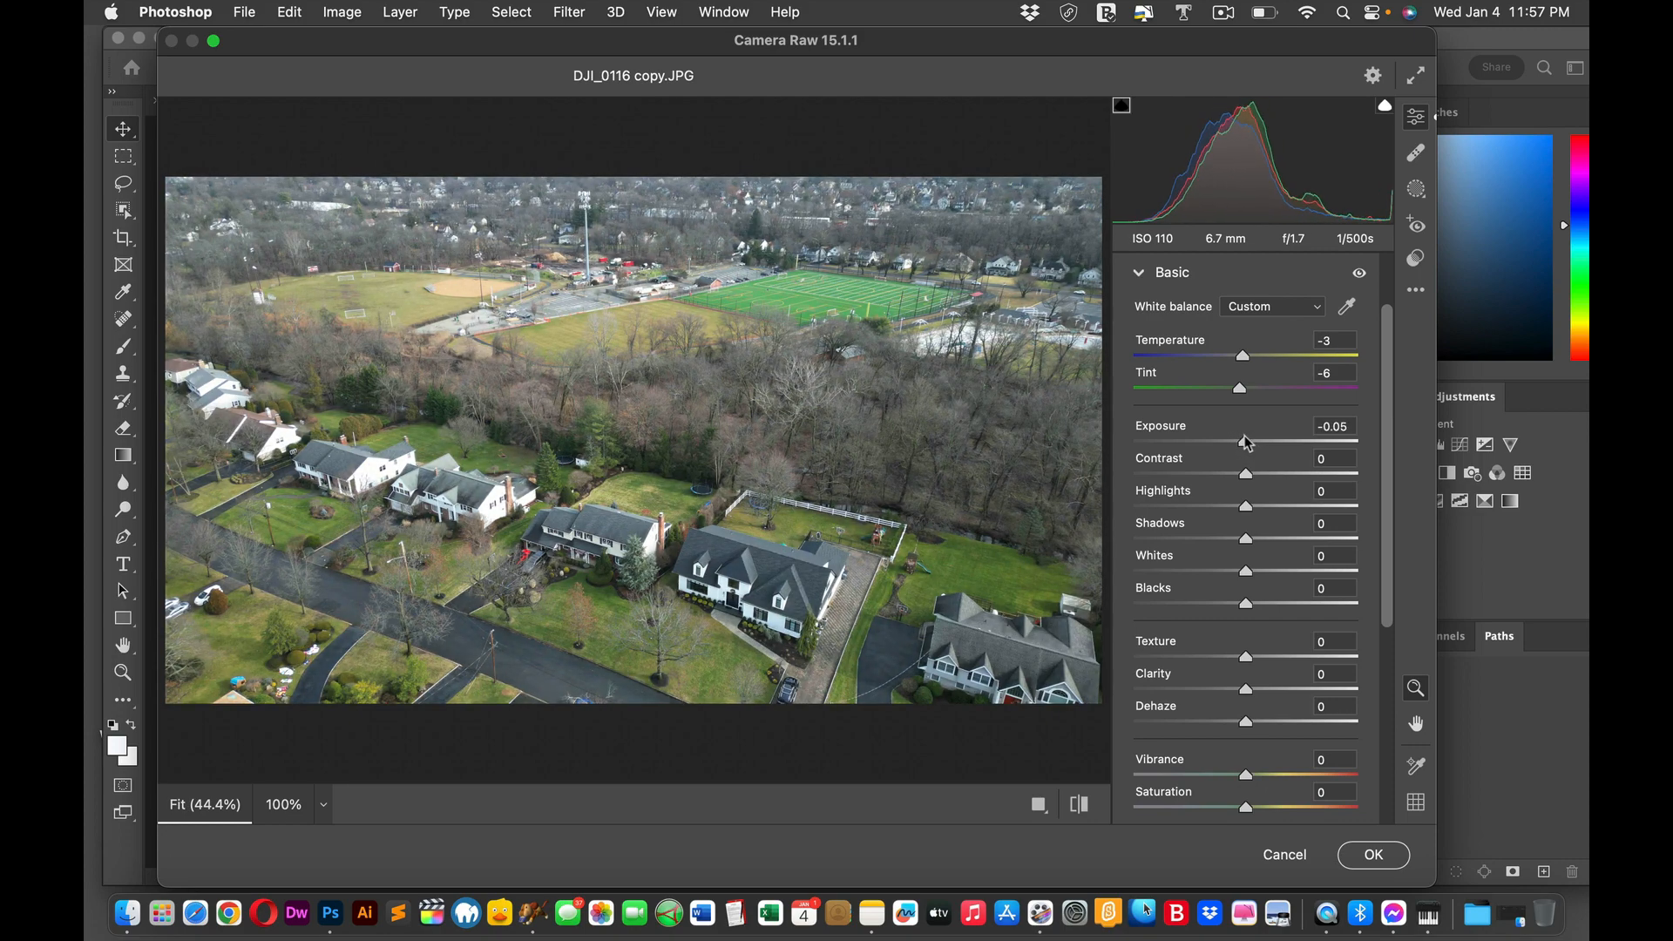
{"action": "left_click_drag", "start_coordinate": [1243, 441], "coordinate": [1236, 441]}
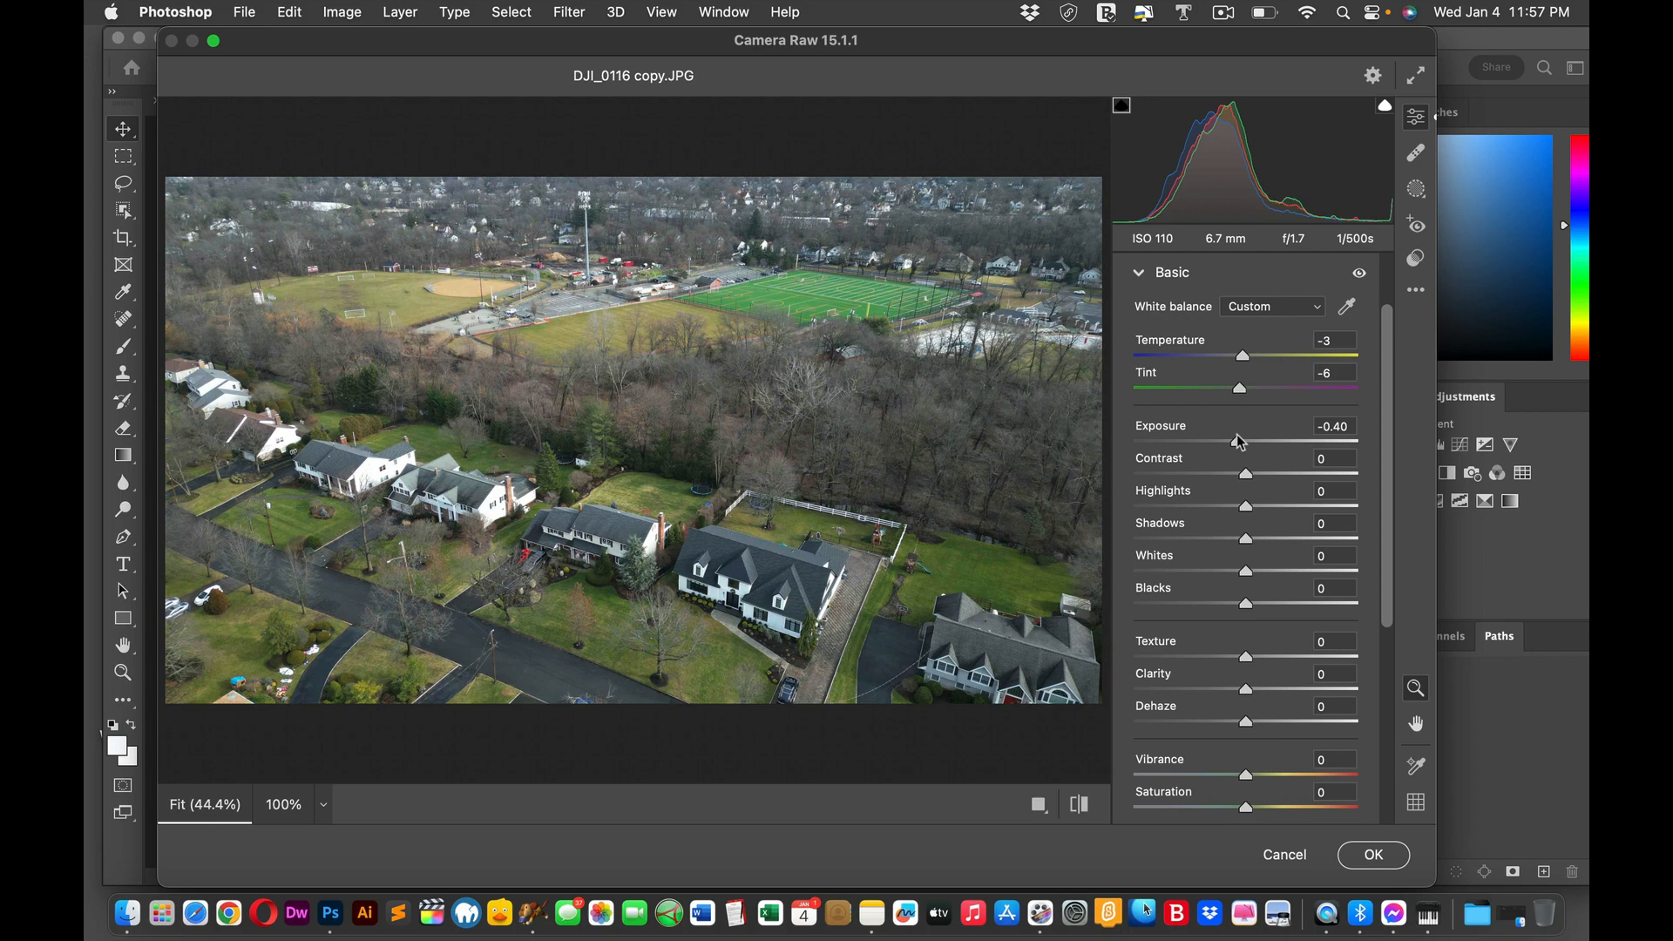
{"action": "left_click_drag", "start_coordinate": [1238, 441], "coordinate": [1243, 441]}
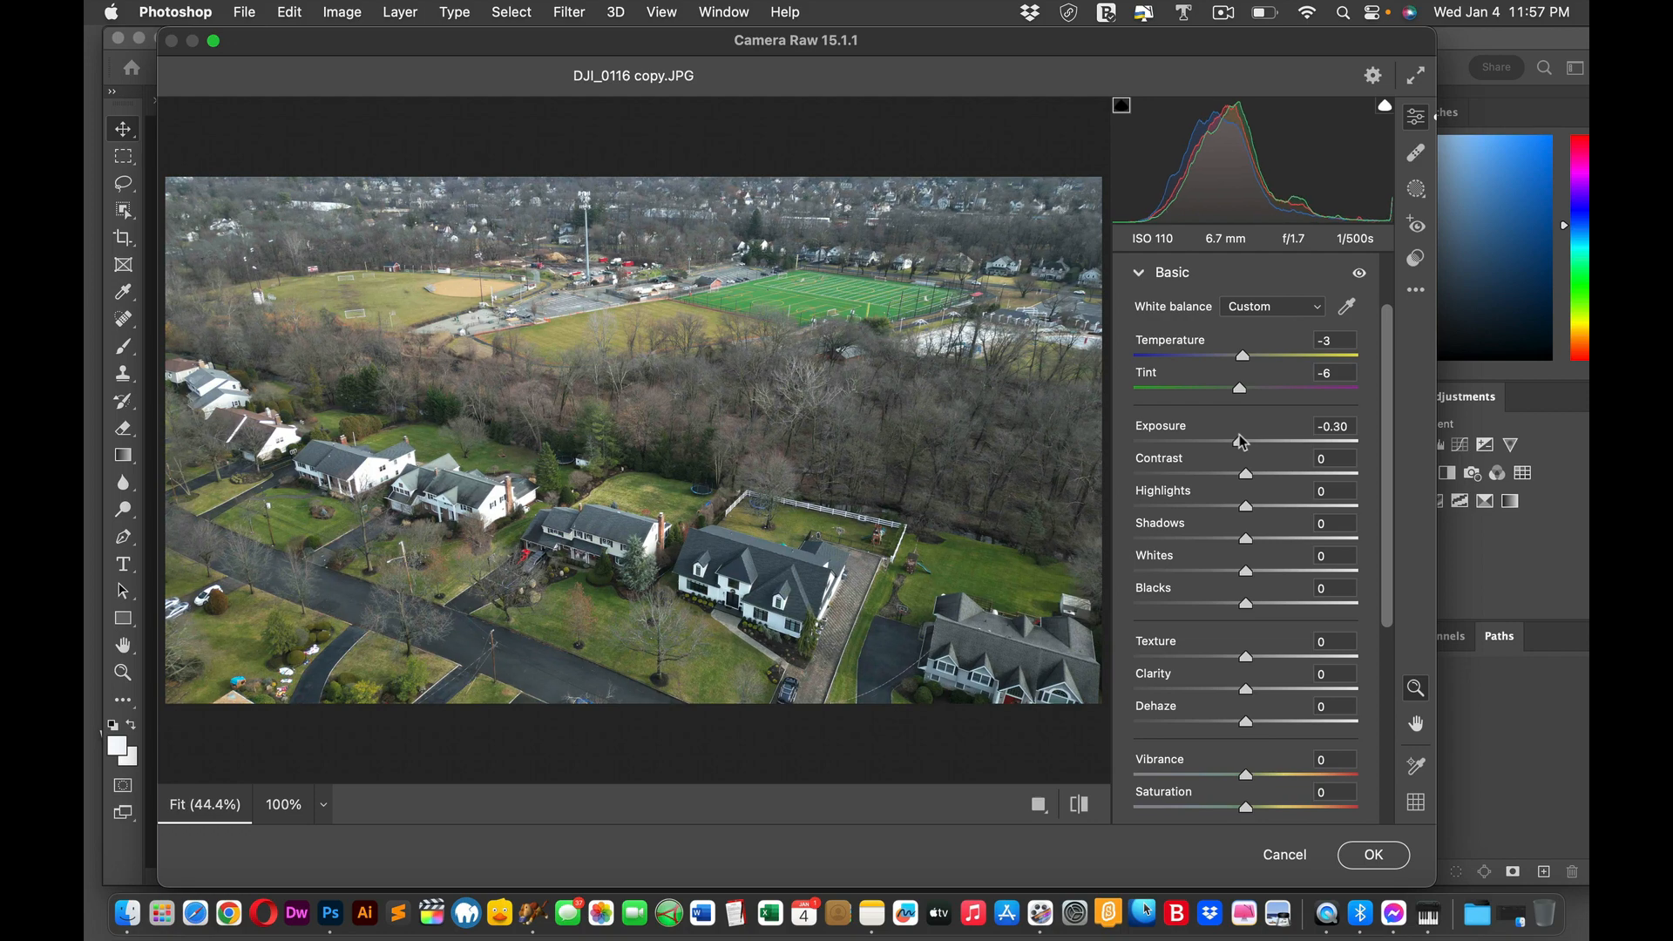
{"action": "left_click_drag", "start_coordinate": [1239, 439], "coordinate": [1245, 439]}
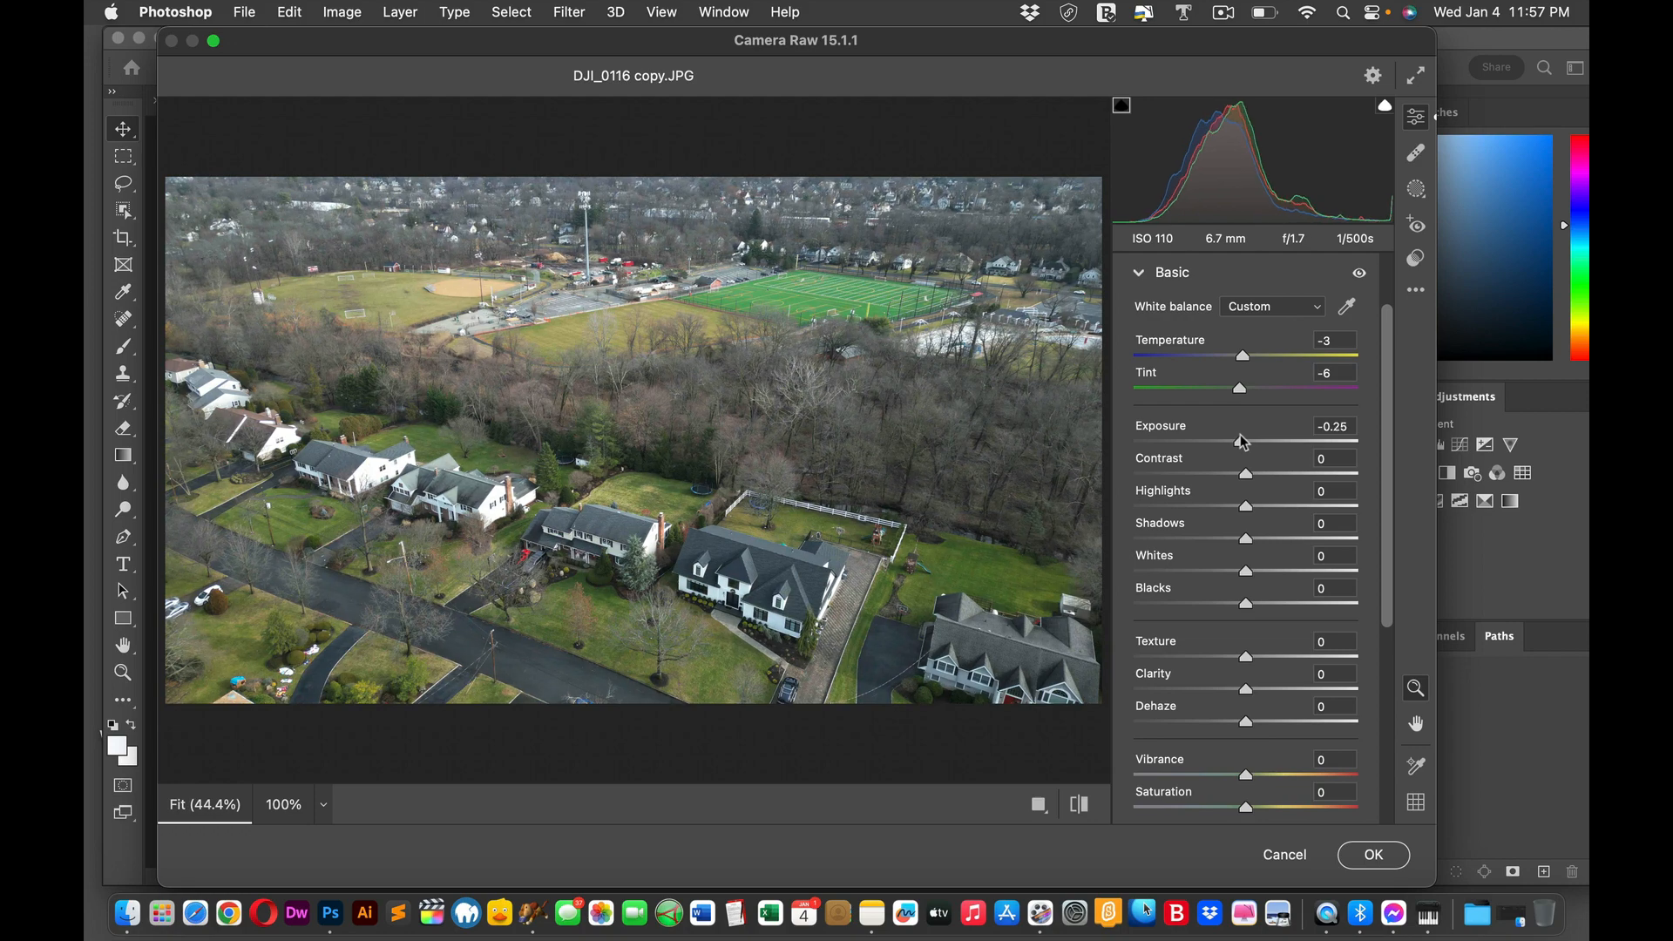
{"action": "left_click_drag", "start_coordinate": [1238, 441], "coordinate": [1243, 441]}
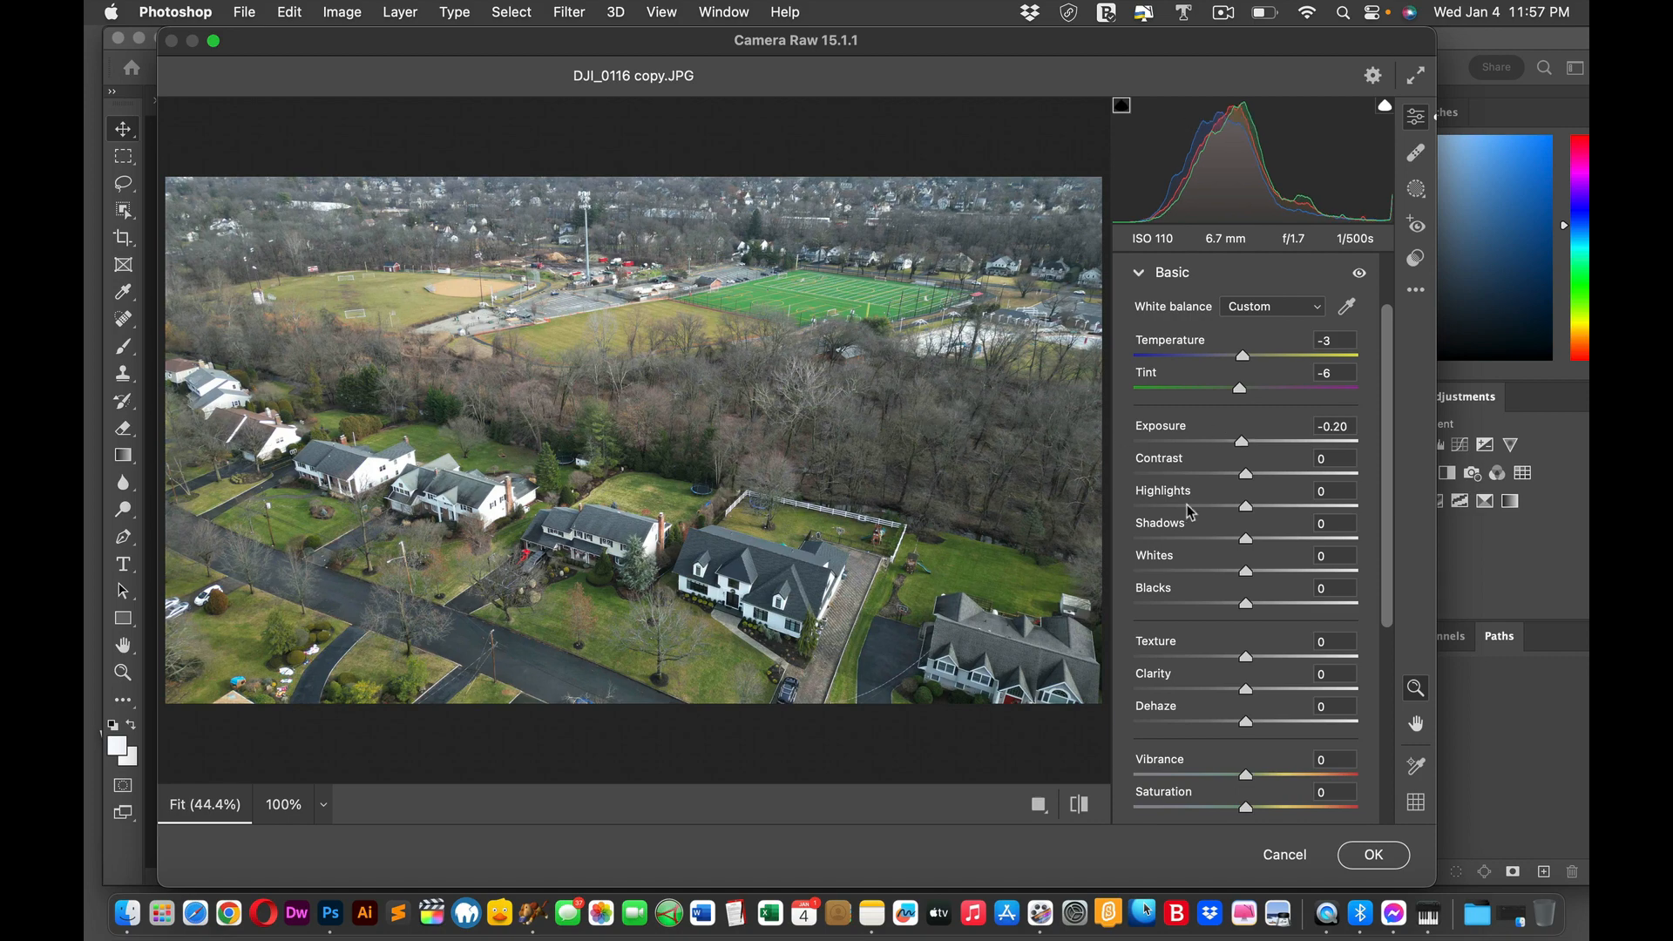
{"action": "mouse_move", "coordinate": [1249, 478]}
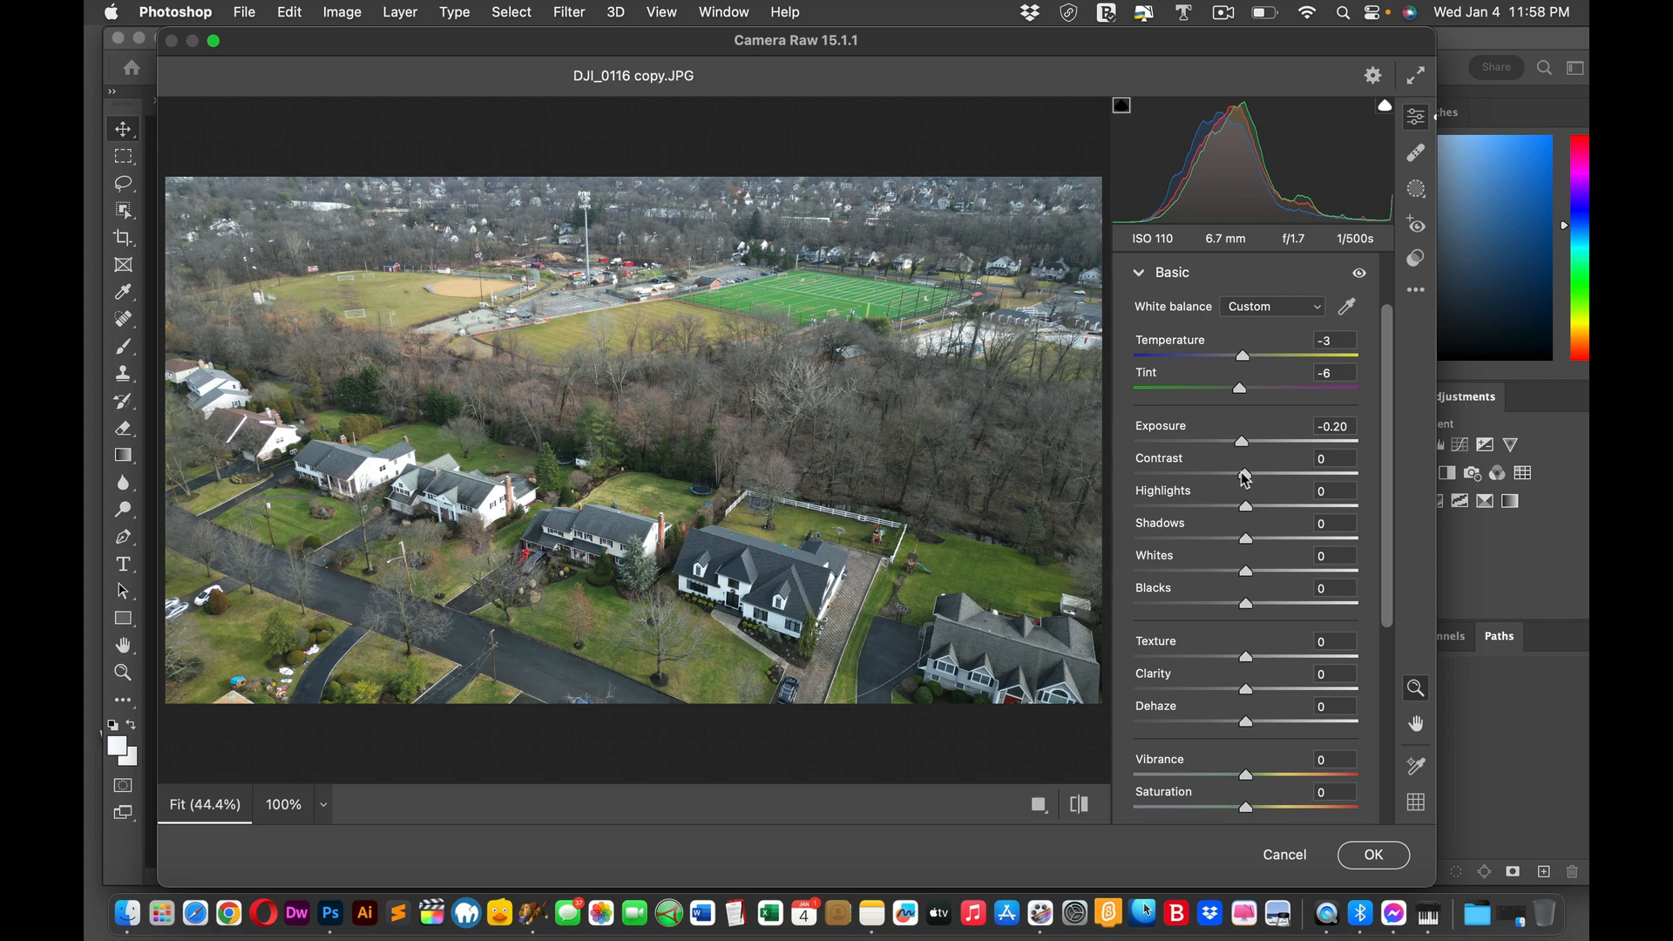
Step: Trial Contrast between -73 and +59 and settle it at +20
{"action": "left_click_drag", "start_coordinate": [1248, 474], "coordinate": [1167, 474]}
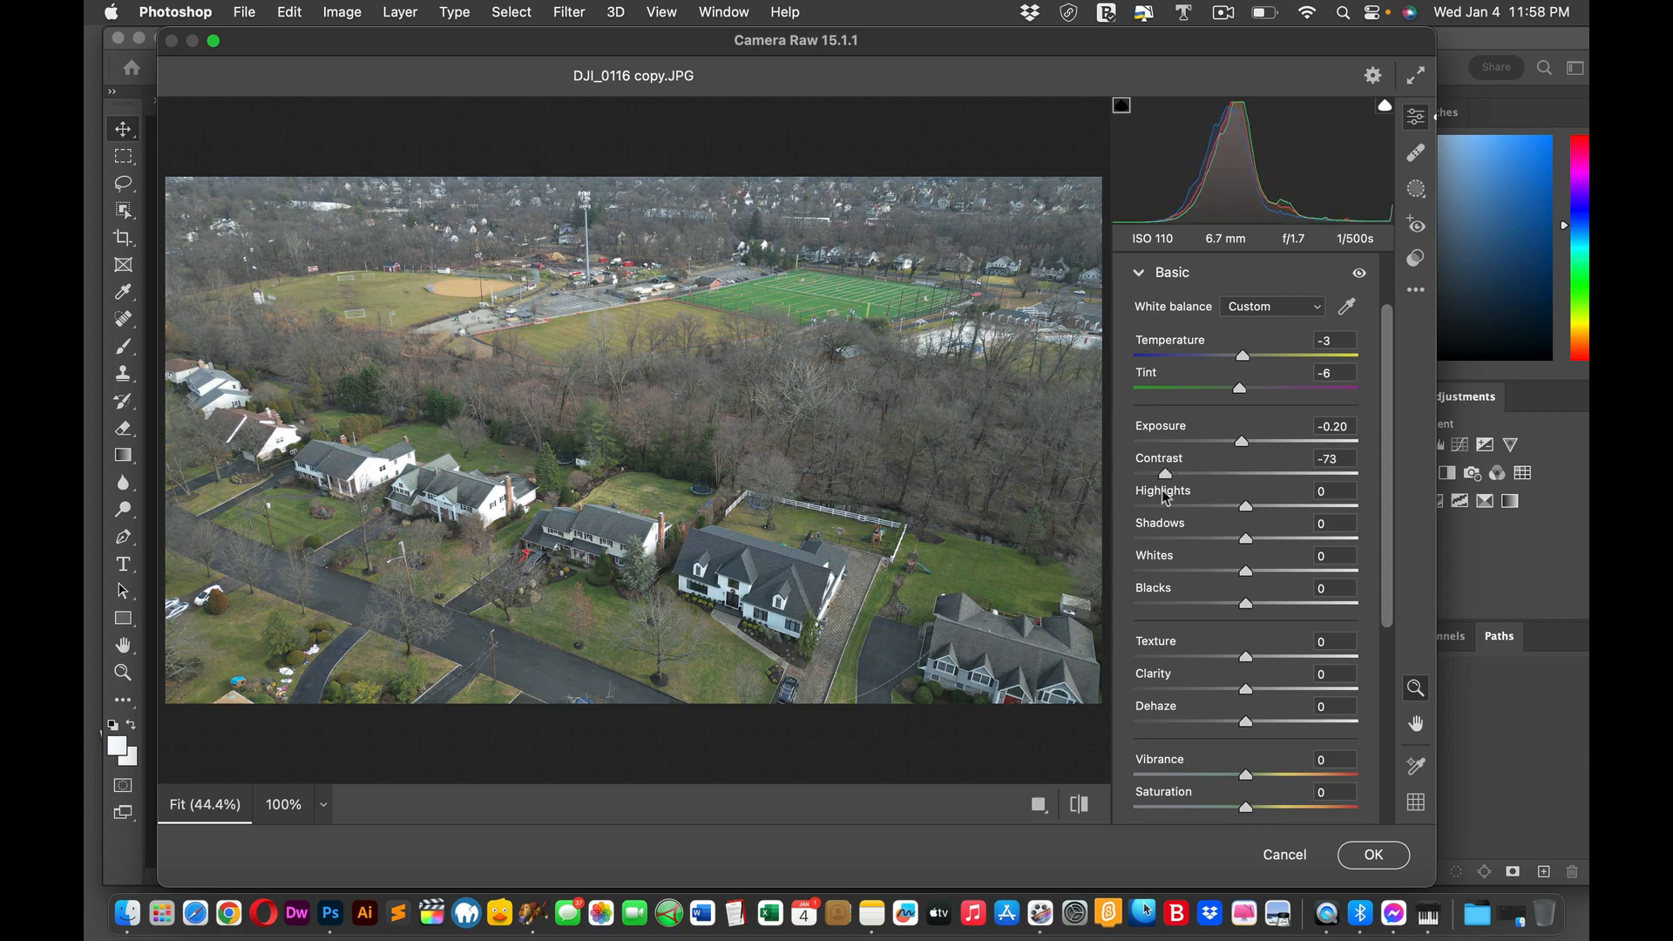
{"action": "left_click_drag", "start_coordinate": [1166, 472], "coordinate": [1271, 472]}
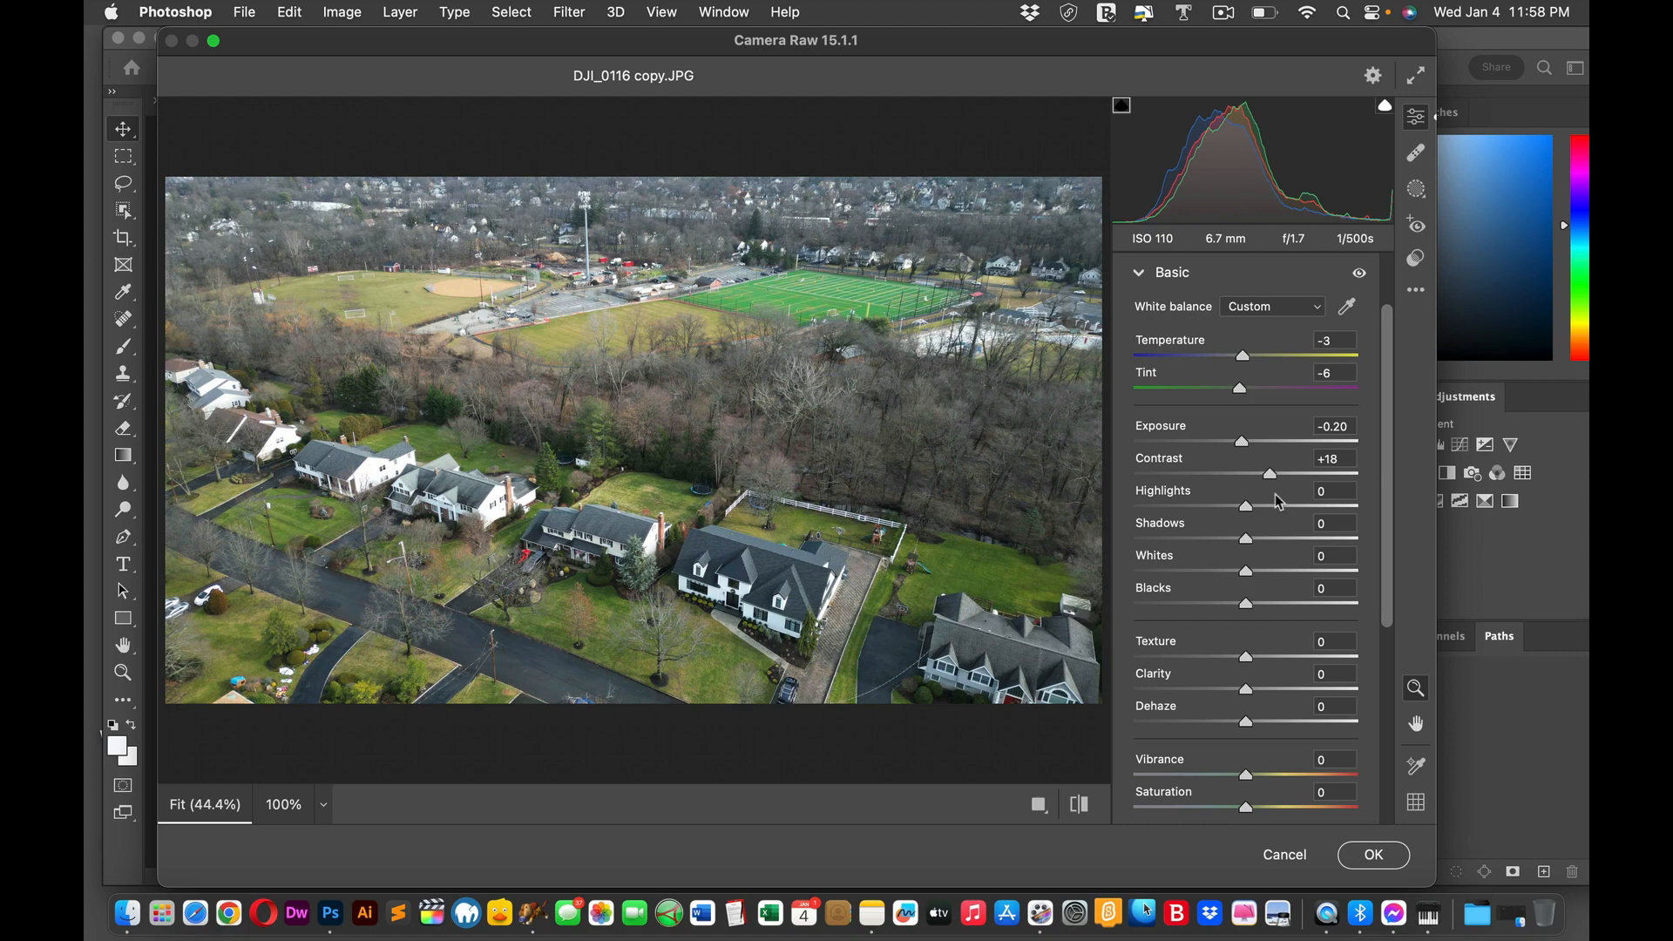
{"action": "left_click_drag", "start_coordinate": [1271, 473], "coordinate": [1314, 472]}
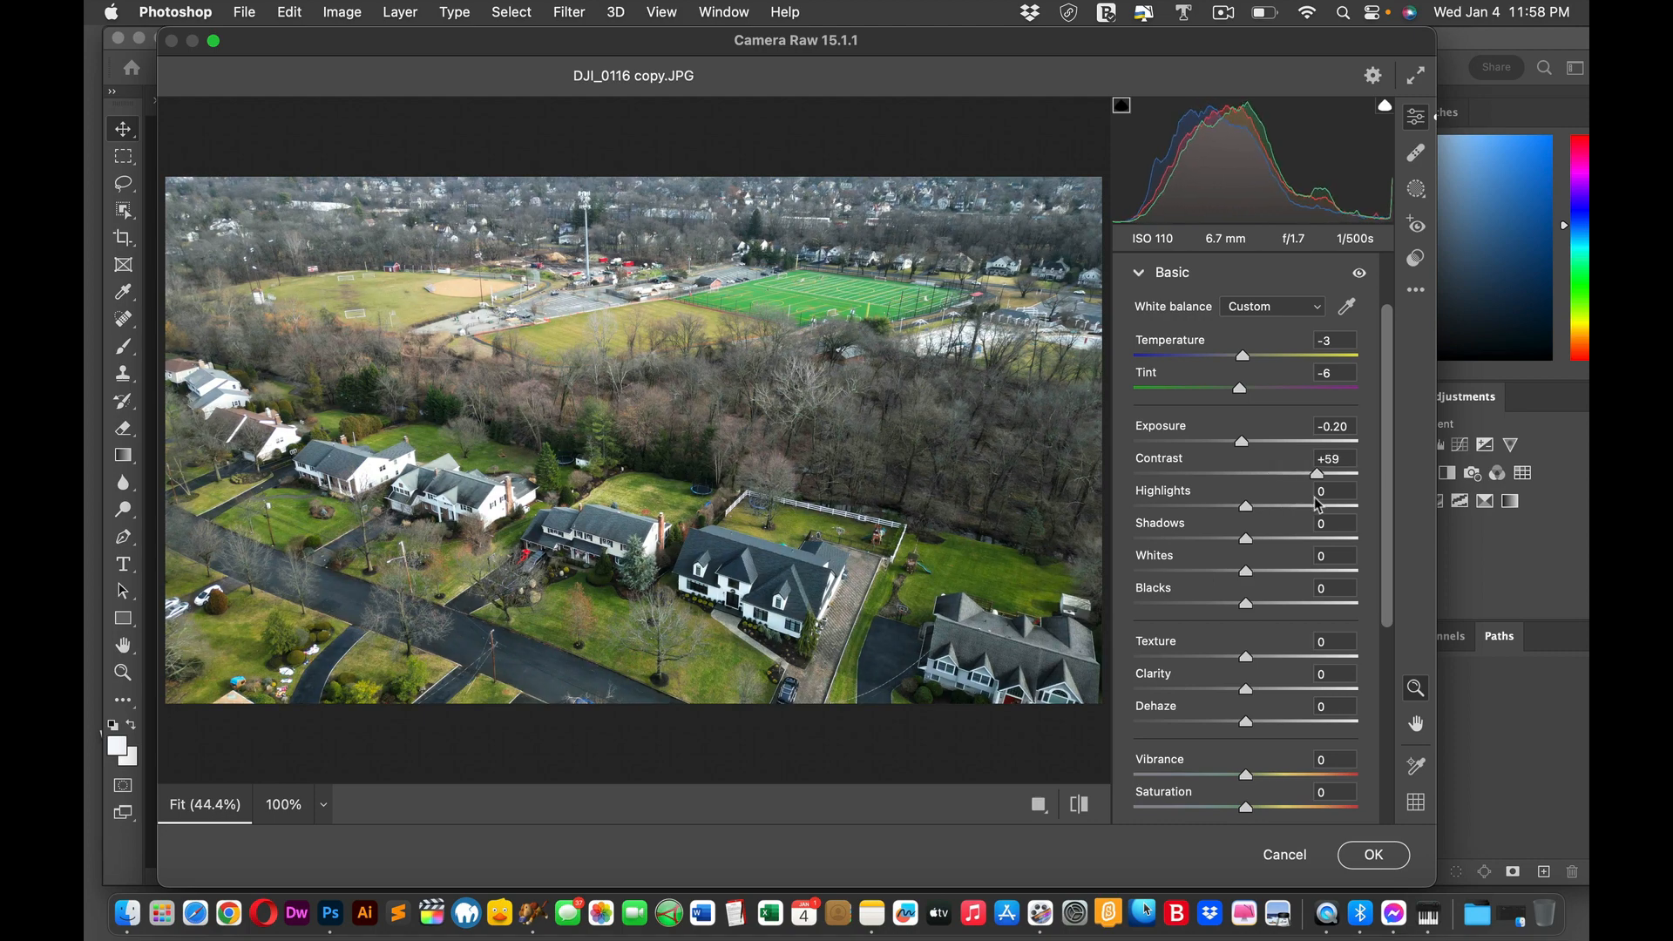
{"action": "left_click_drag", "start_coordinate": [1315, 474], "coordinate": [1177, 474]}
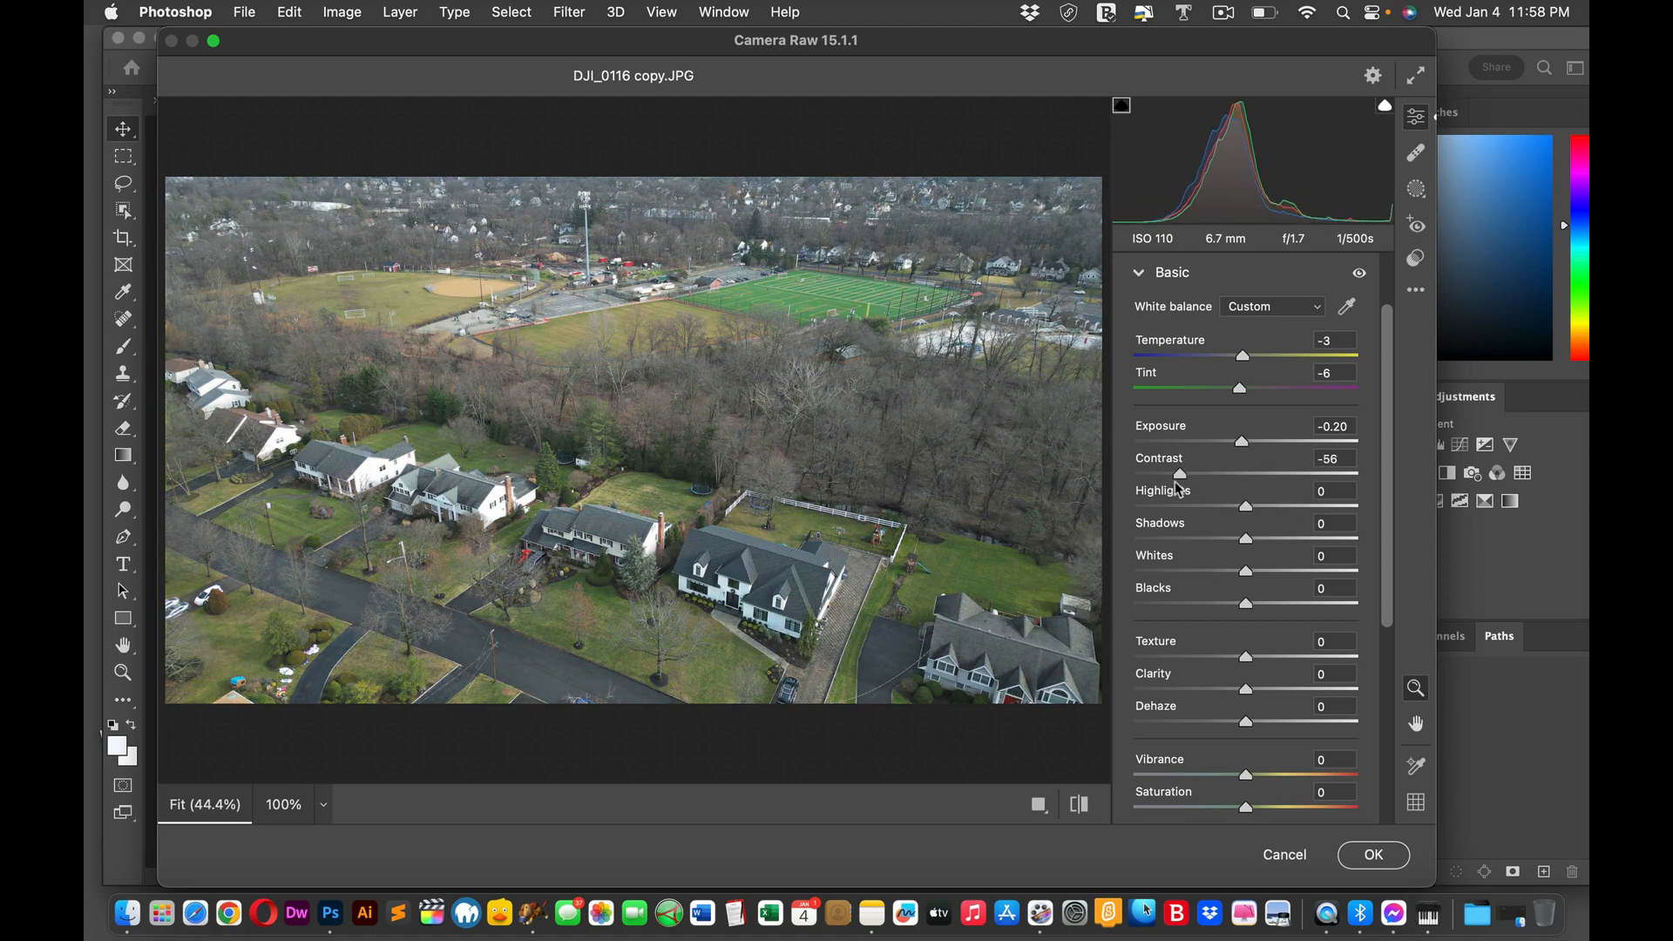
{"action": "left_click_drag", "start_coordinate": [1180, 474], "coordinate": [1256, 475]}
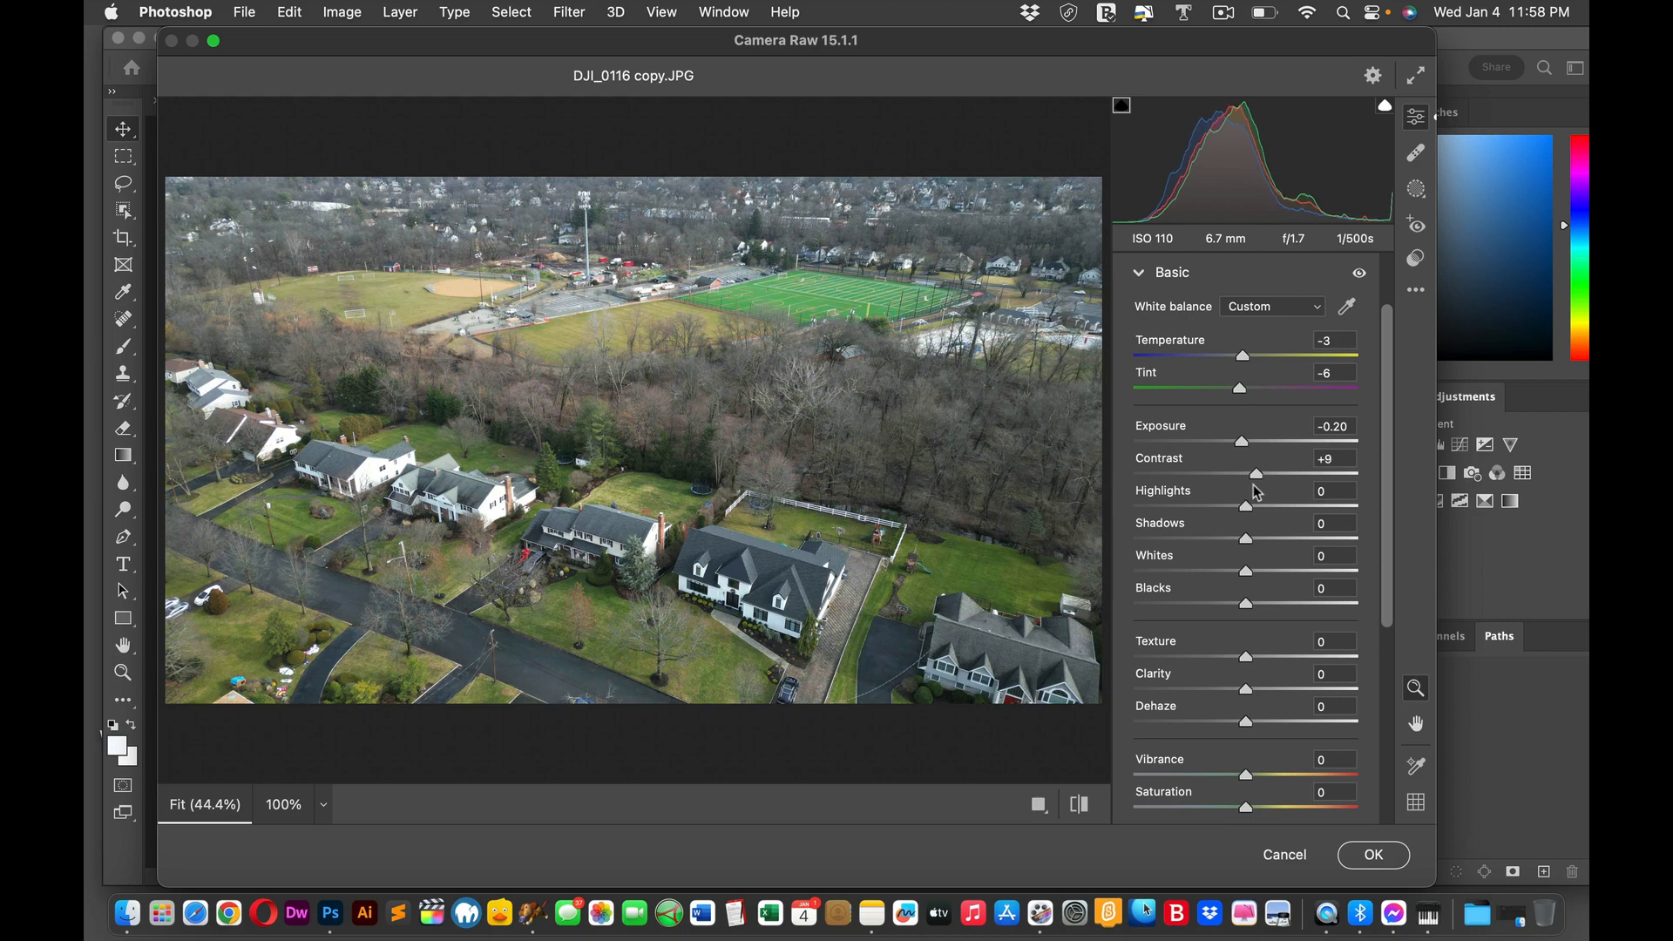
{"action": "left_click_drag", "start_coordinate": [1257, 474], "coordinate": [1266, 474]}
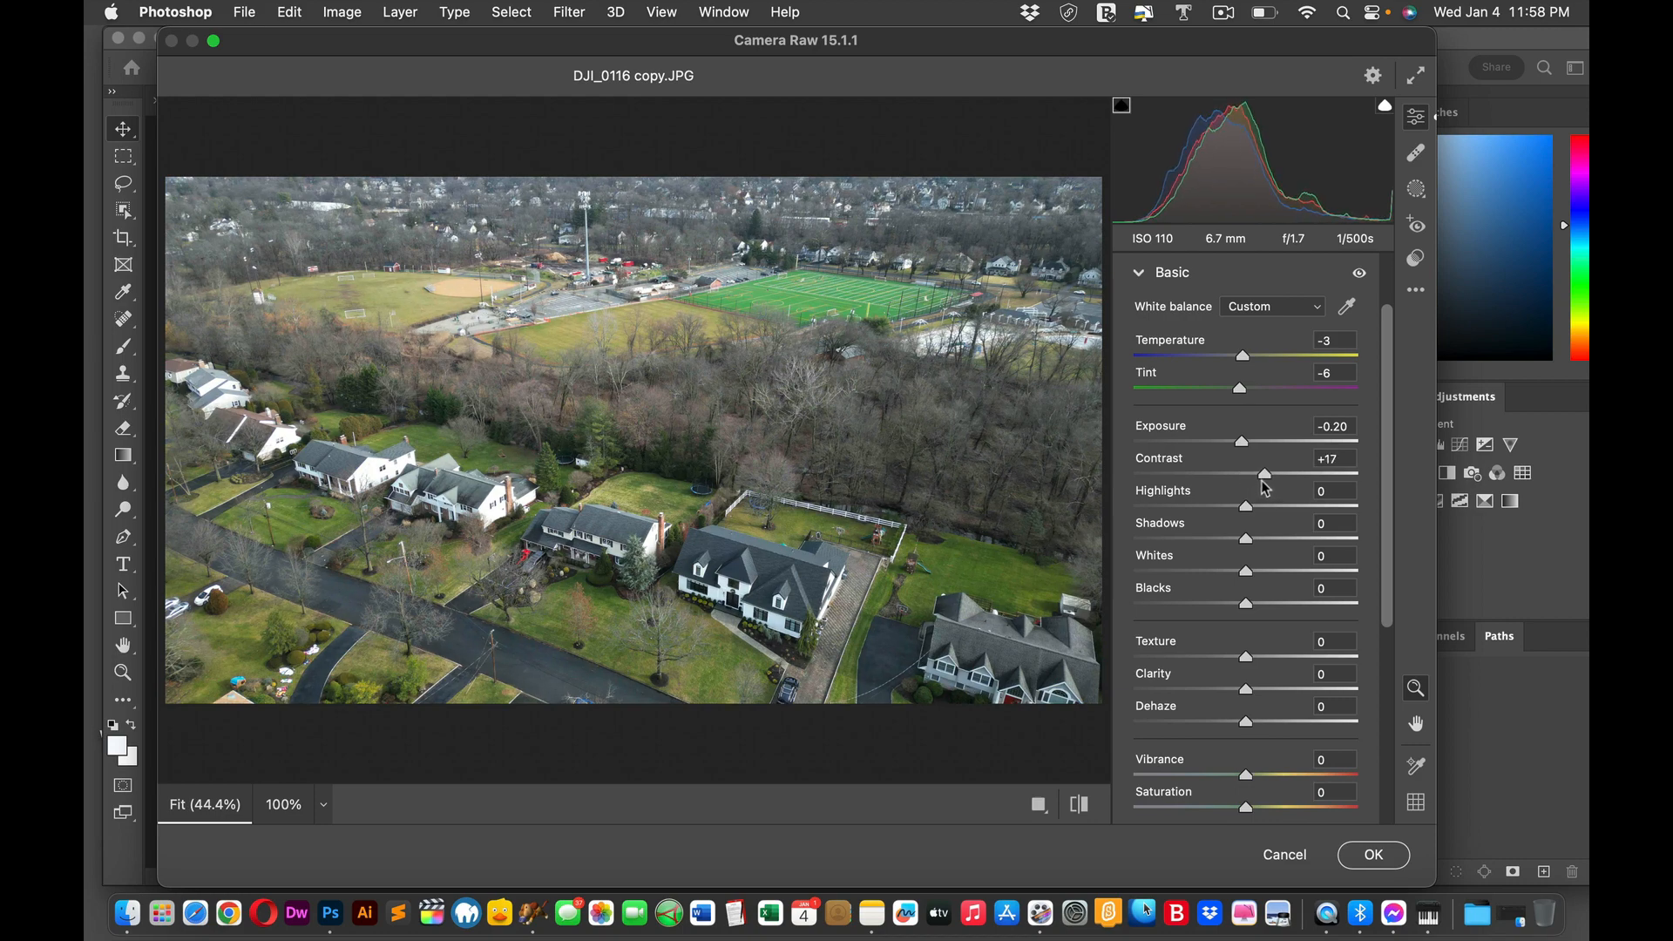
{"action": "left_click_drag", "start_coordinate": [1264, 474], "coordinate": [1270, 474]}
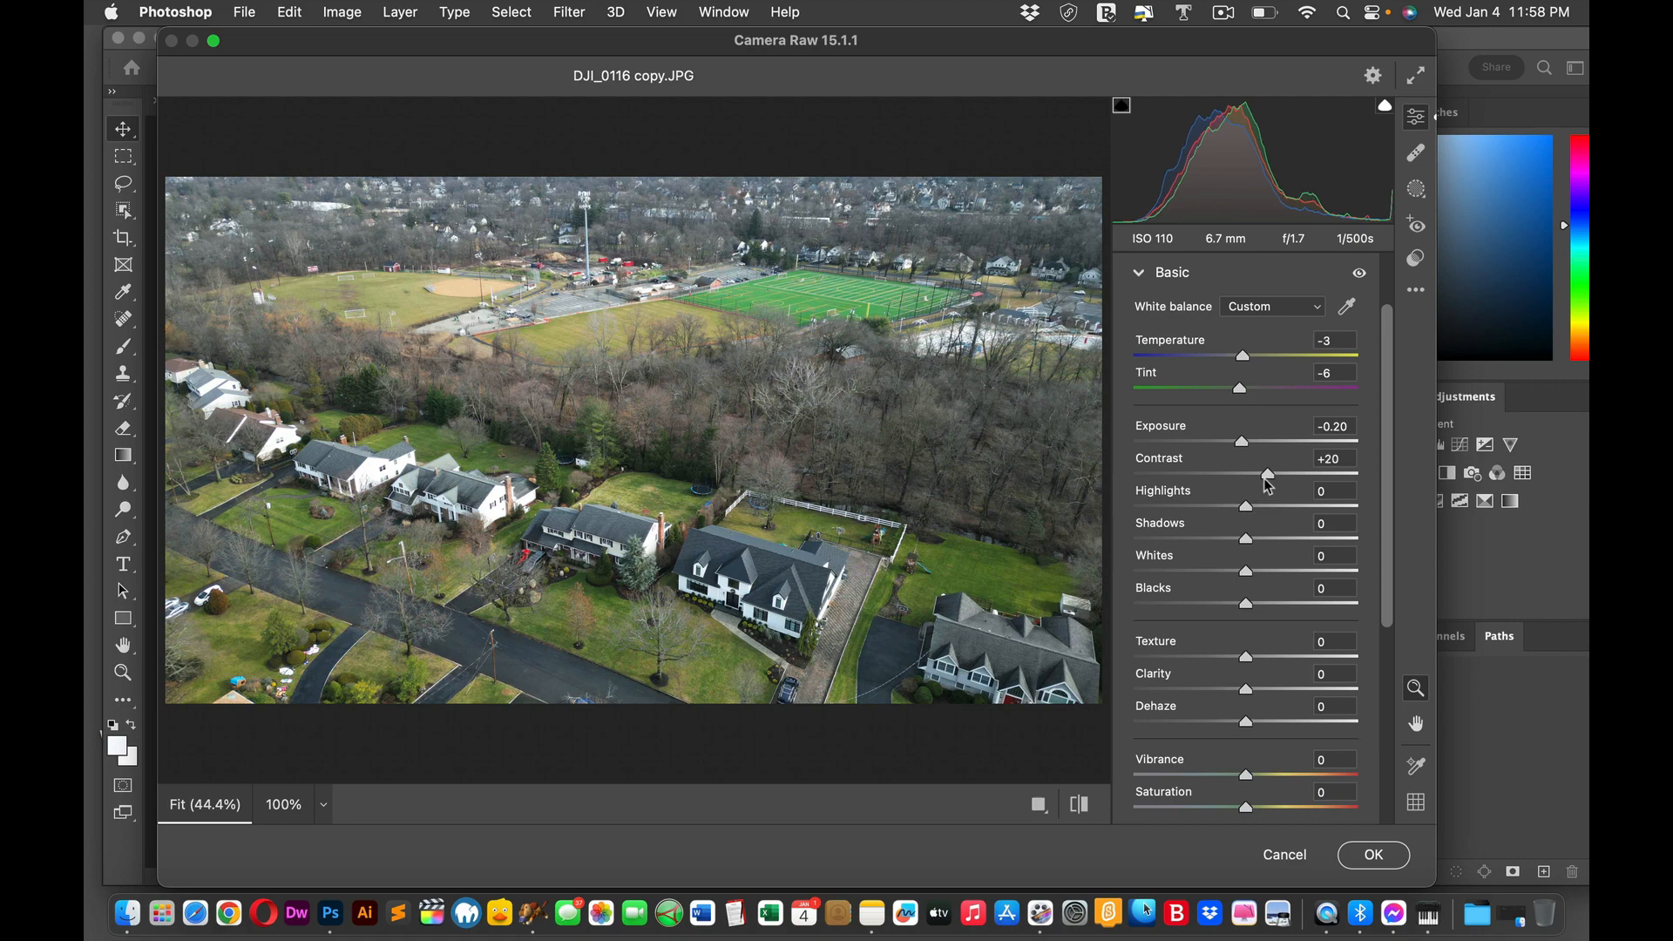
{"action": "mouse_move", "coordinate": [1223, 518]}
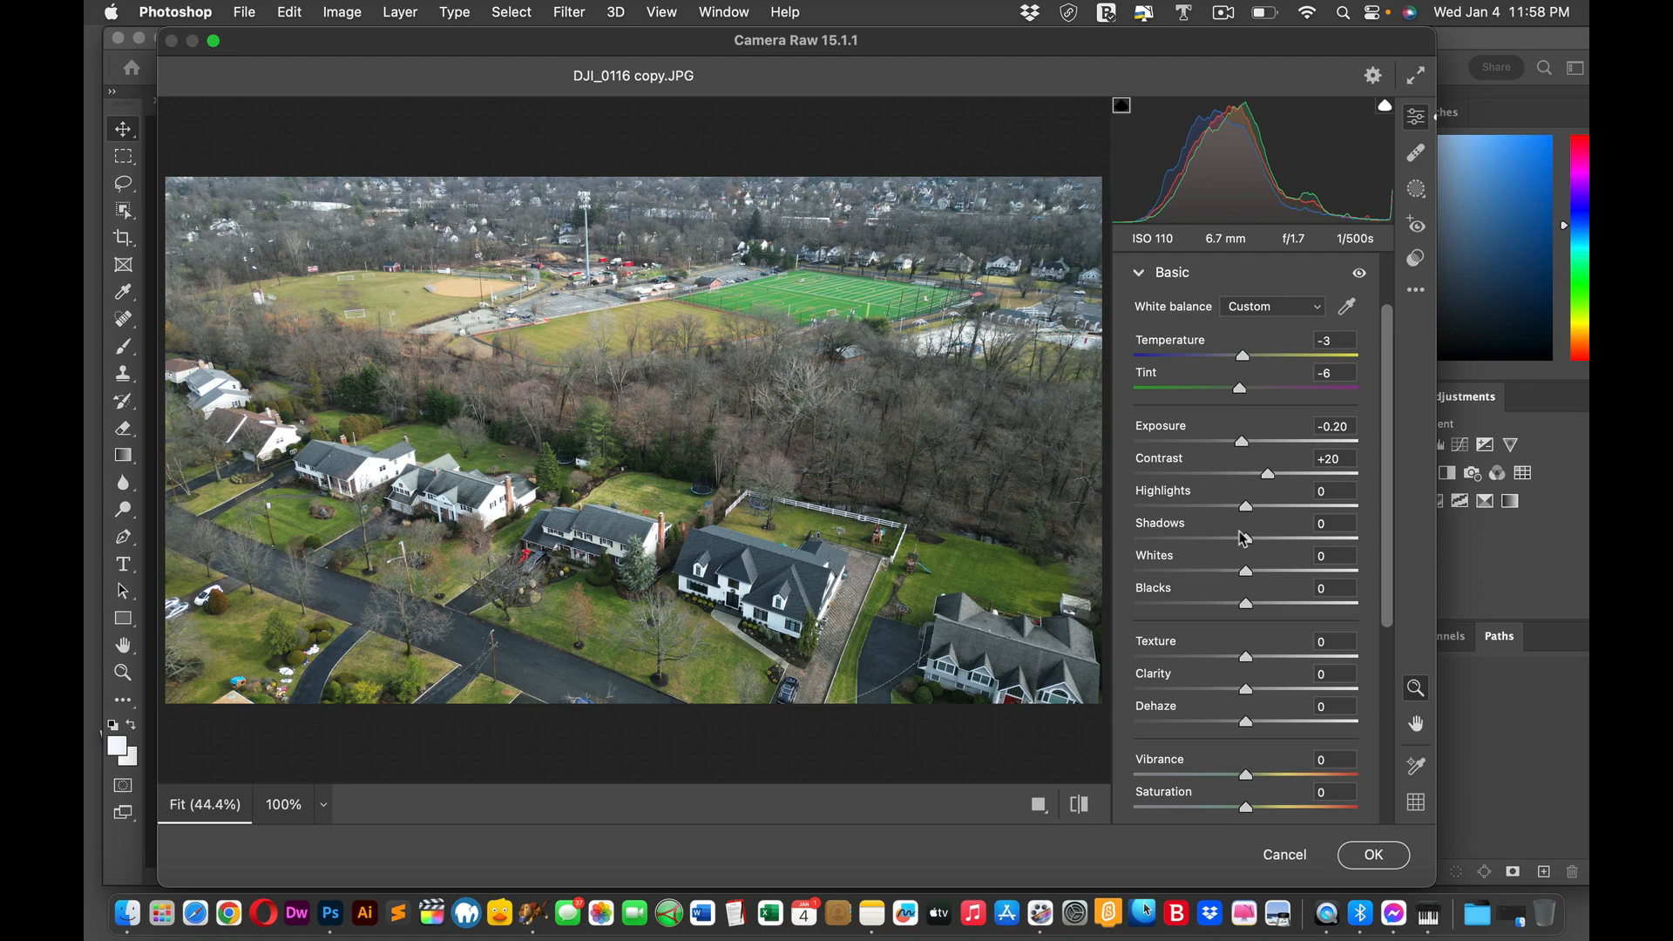
{"action": "mouse_move", "coordinate": [1248, 511]}
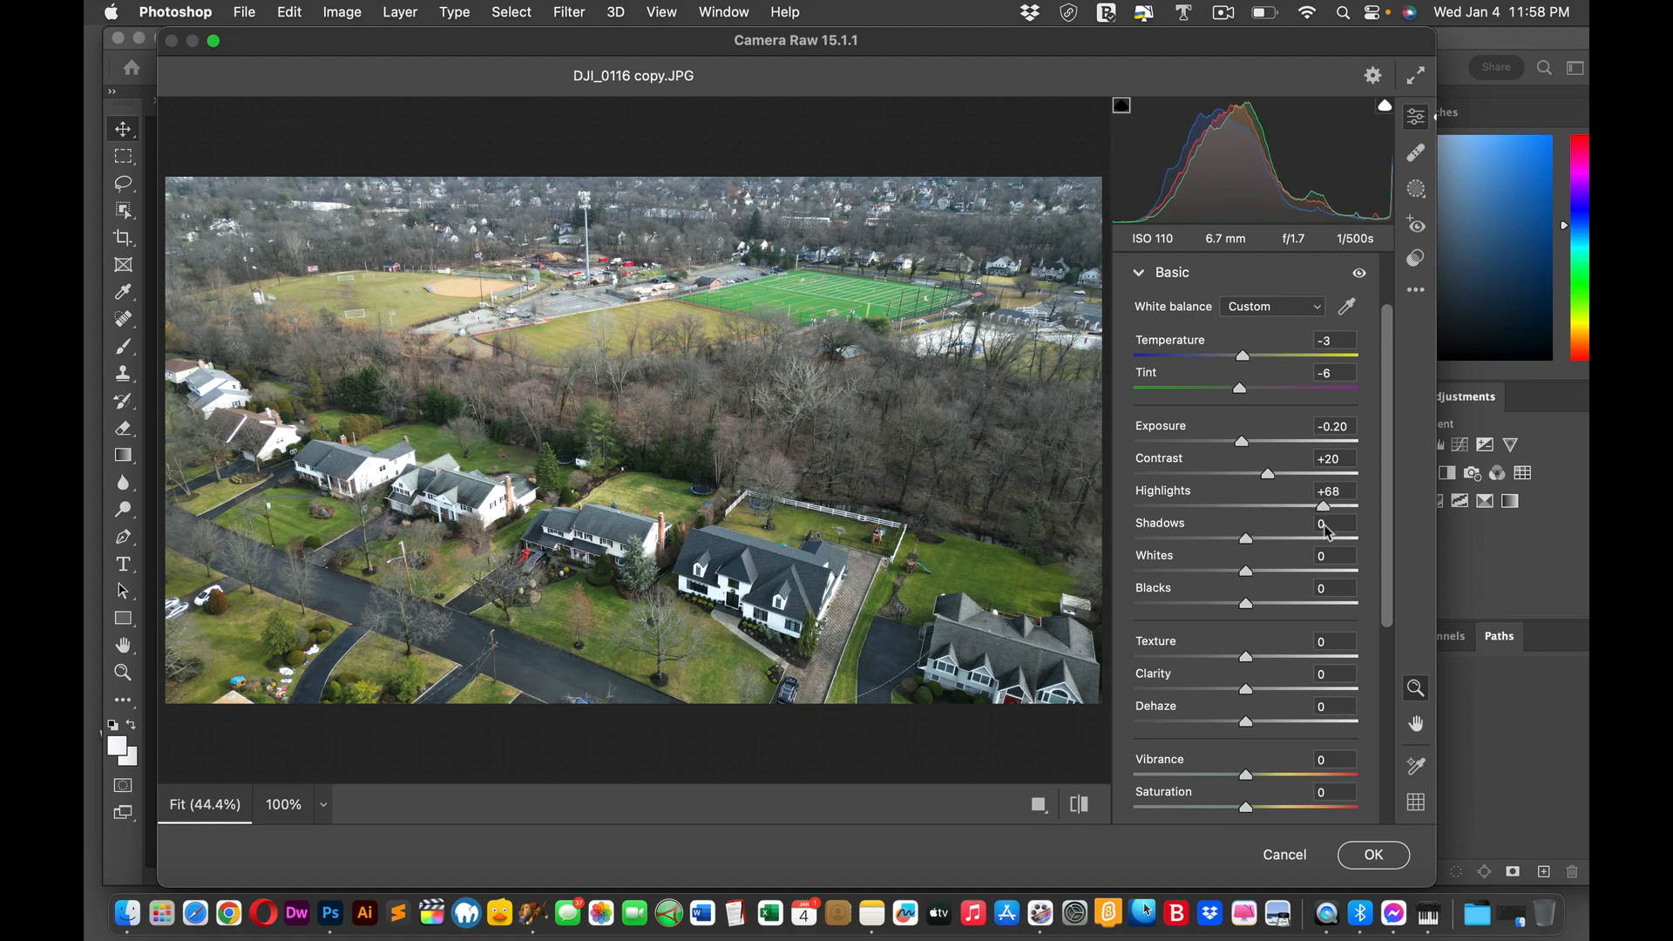
Step: Trial Highlights across wide values up to +57 and settle at +35
{"action": "left_click_drag", "start_coordinate": [1323, 507], "coordinate": [1197, 508]}
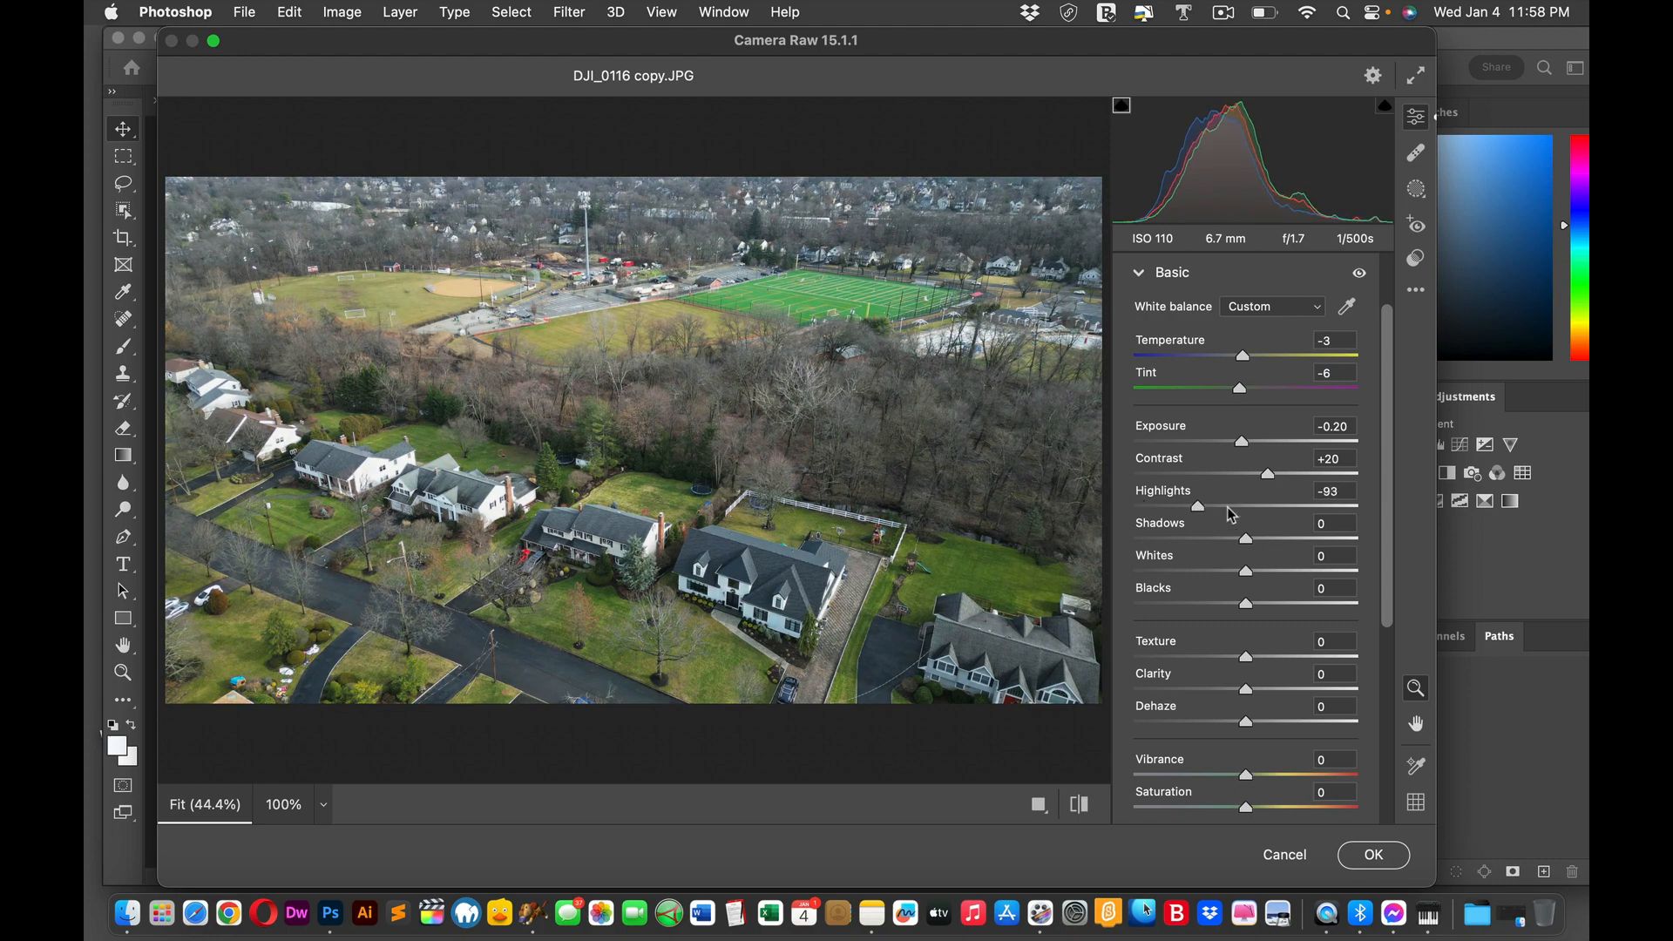
{"action": "left_click_drag", "start_coordinate": [1195, 508], "coordinate": [1278, 507]}
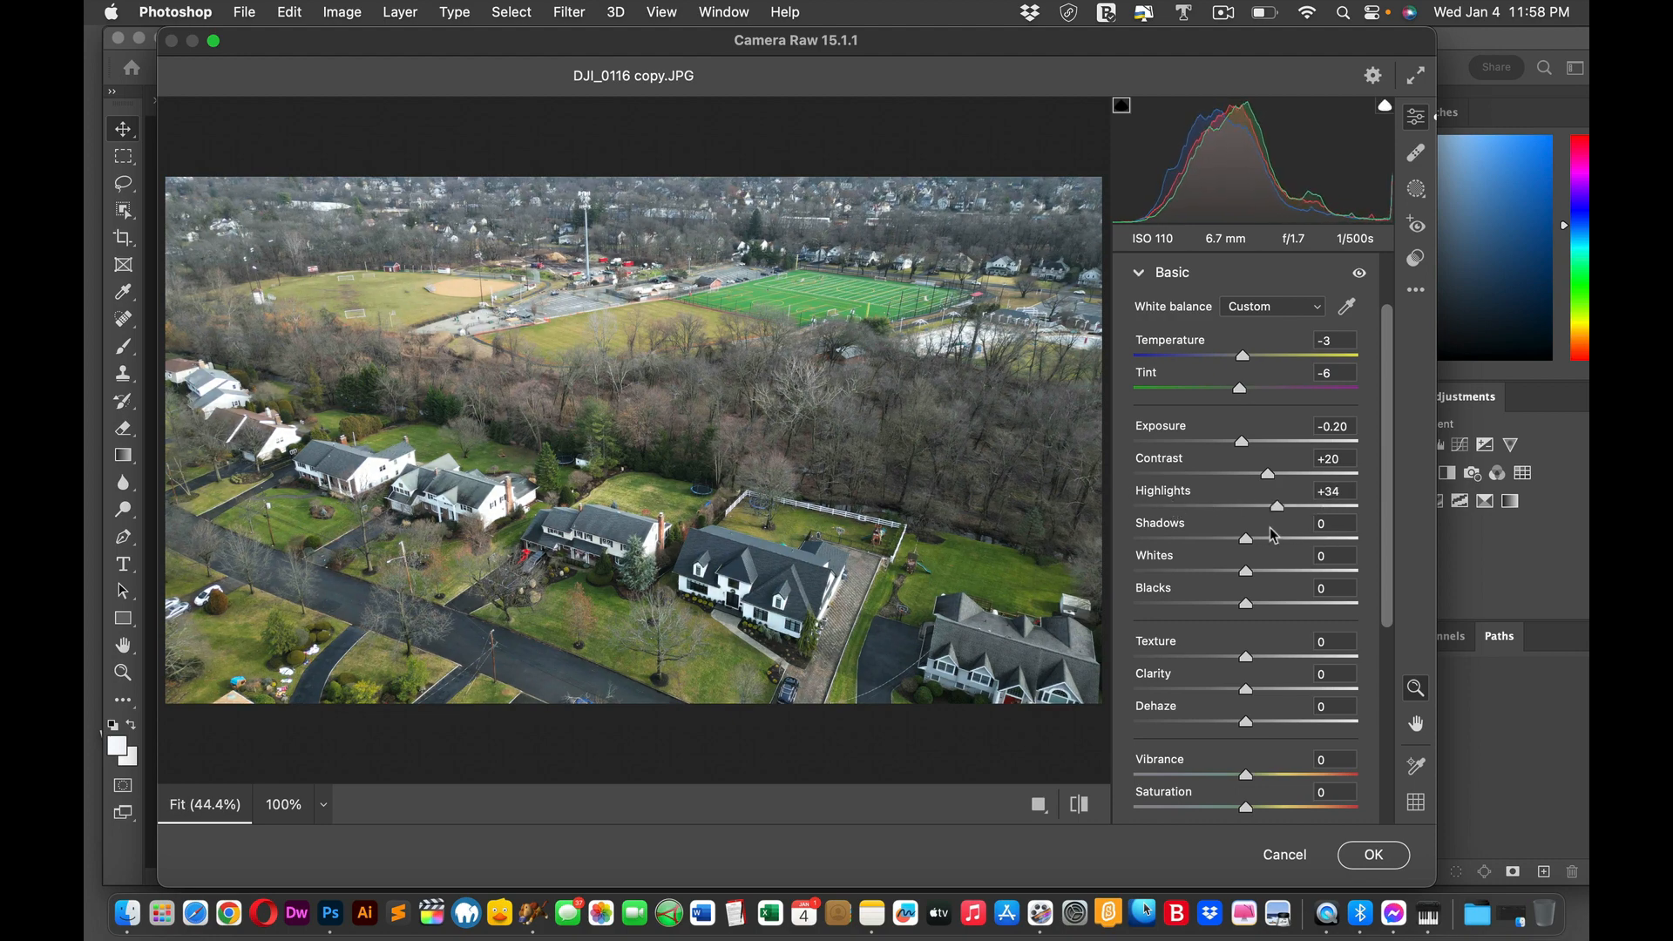
{"action": "left_click_drag", "start_coordinate": [1277, 506], "coordinate": [1222, 505]}
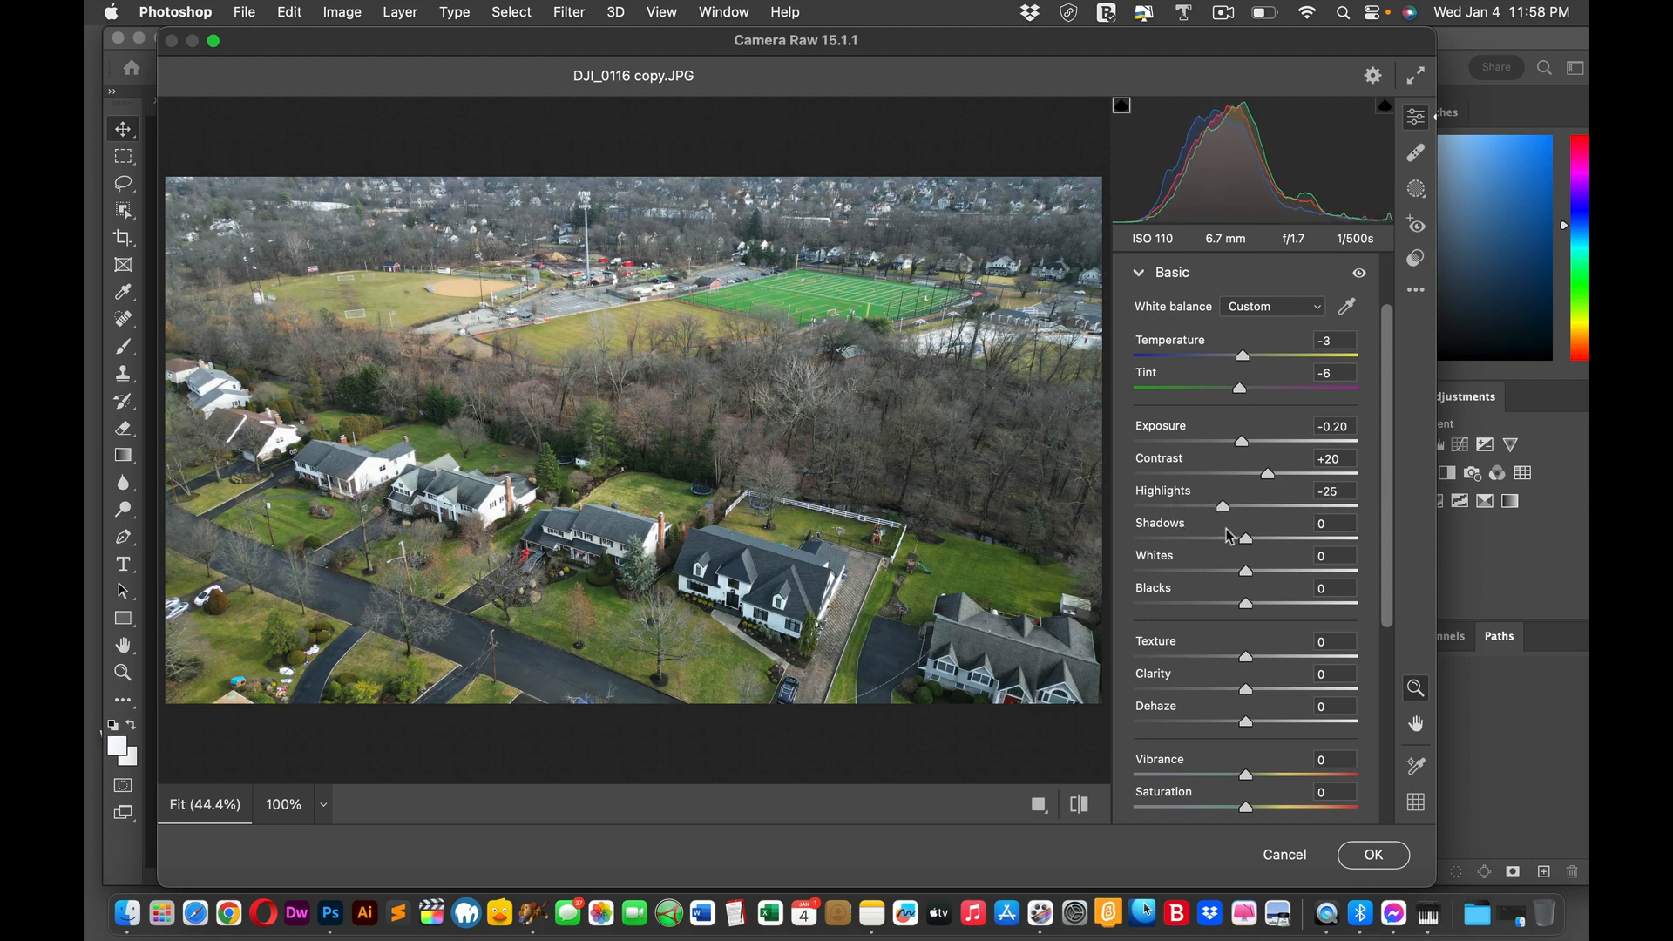
{"action": "left_click_drag", "start_coordinate": [1223, 507], "coordinate": [1292, 507]}
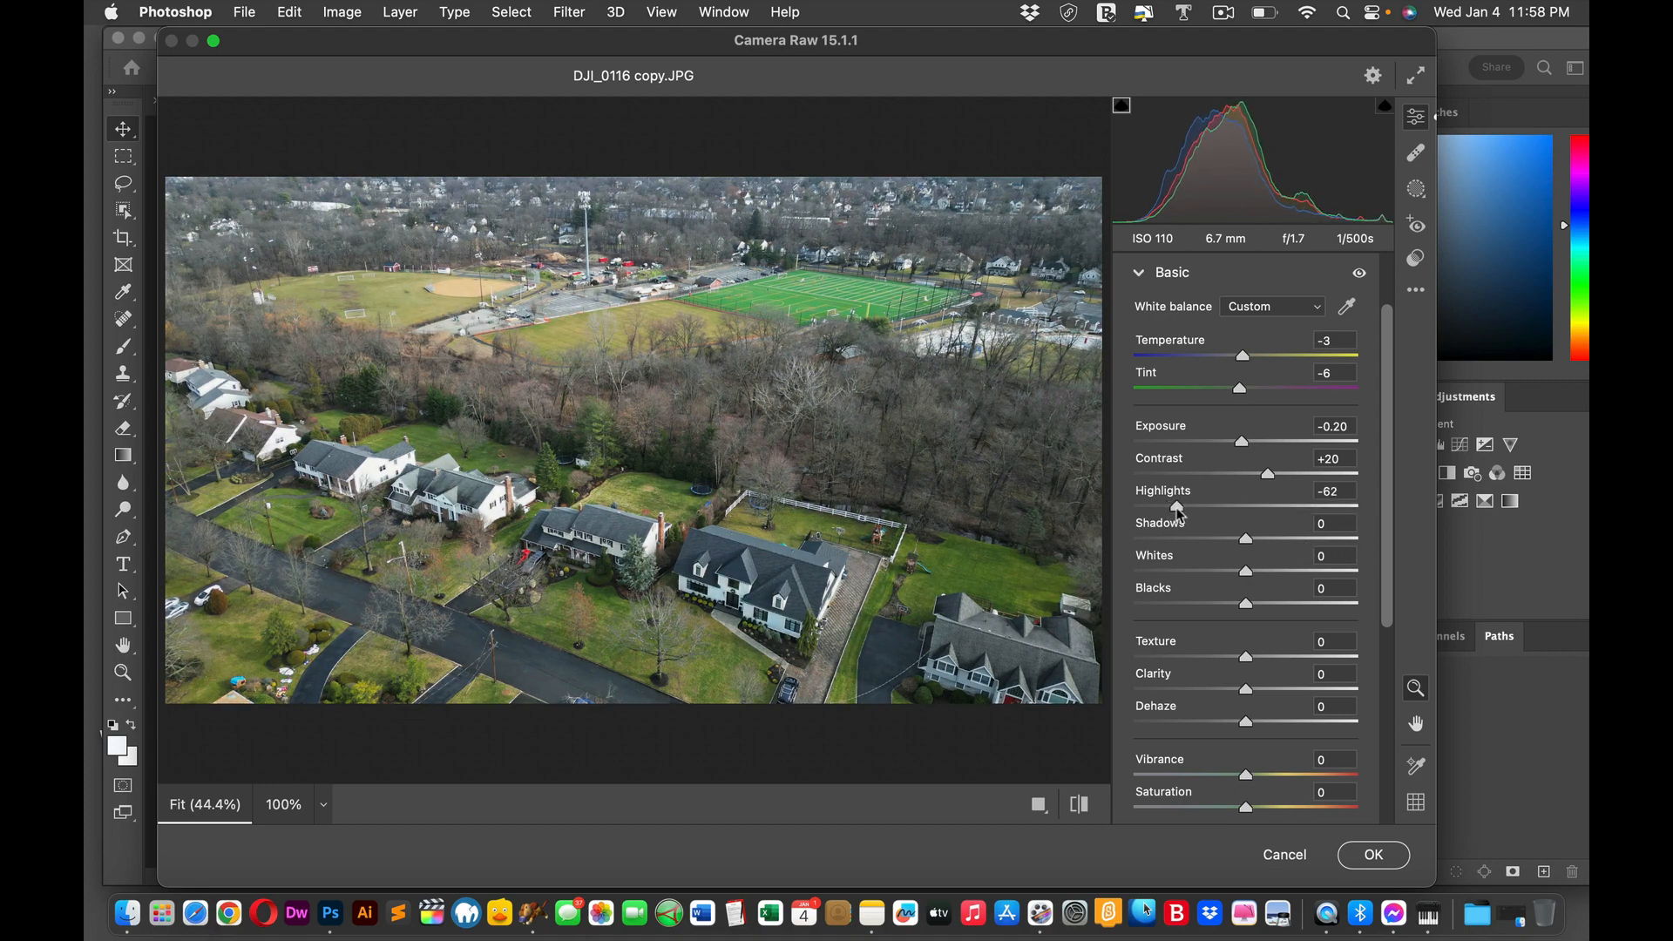
{"action": "left_click_drag", "start_coordinate": [1176, 507], "coordinate": [1333, 507]}
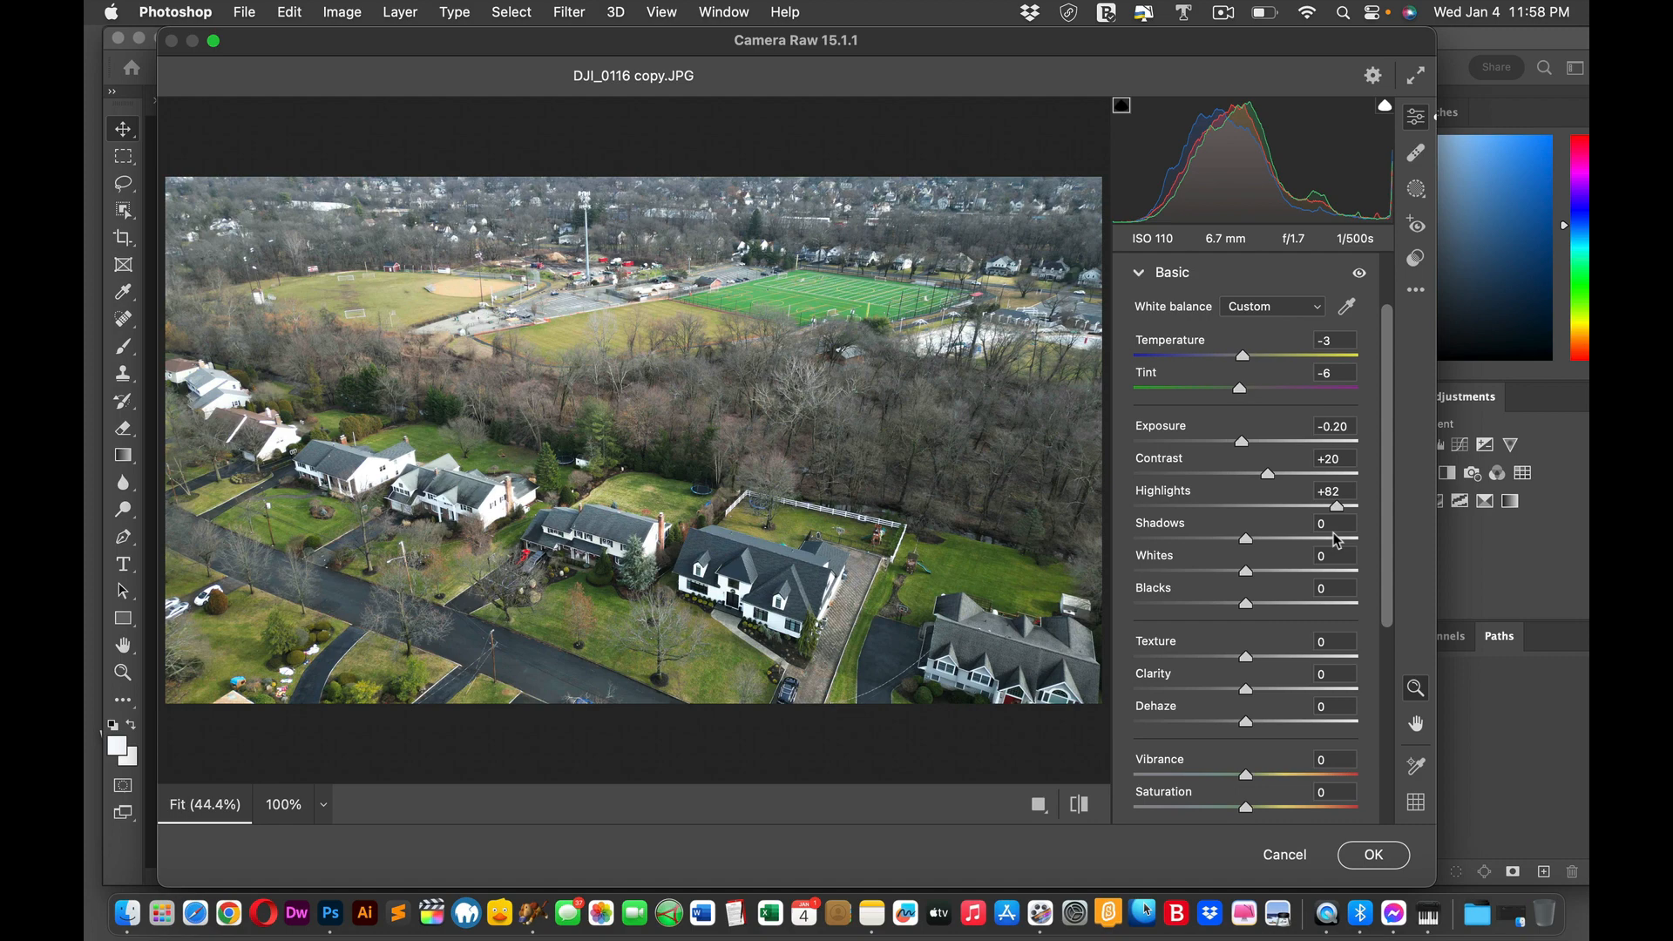
{"action": "left_click_drag", "start_coordinate": [1356, 506], "coordinate": [1266, 506]}
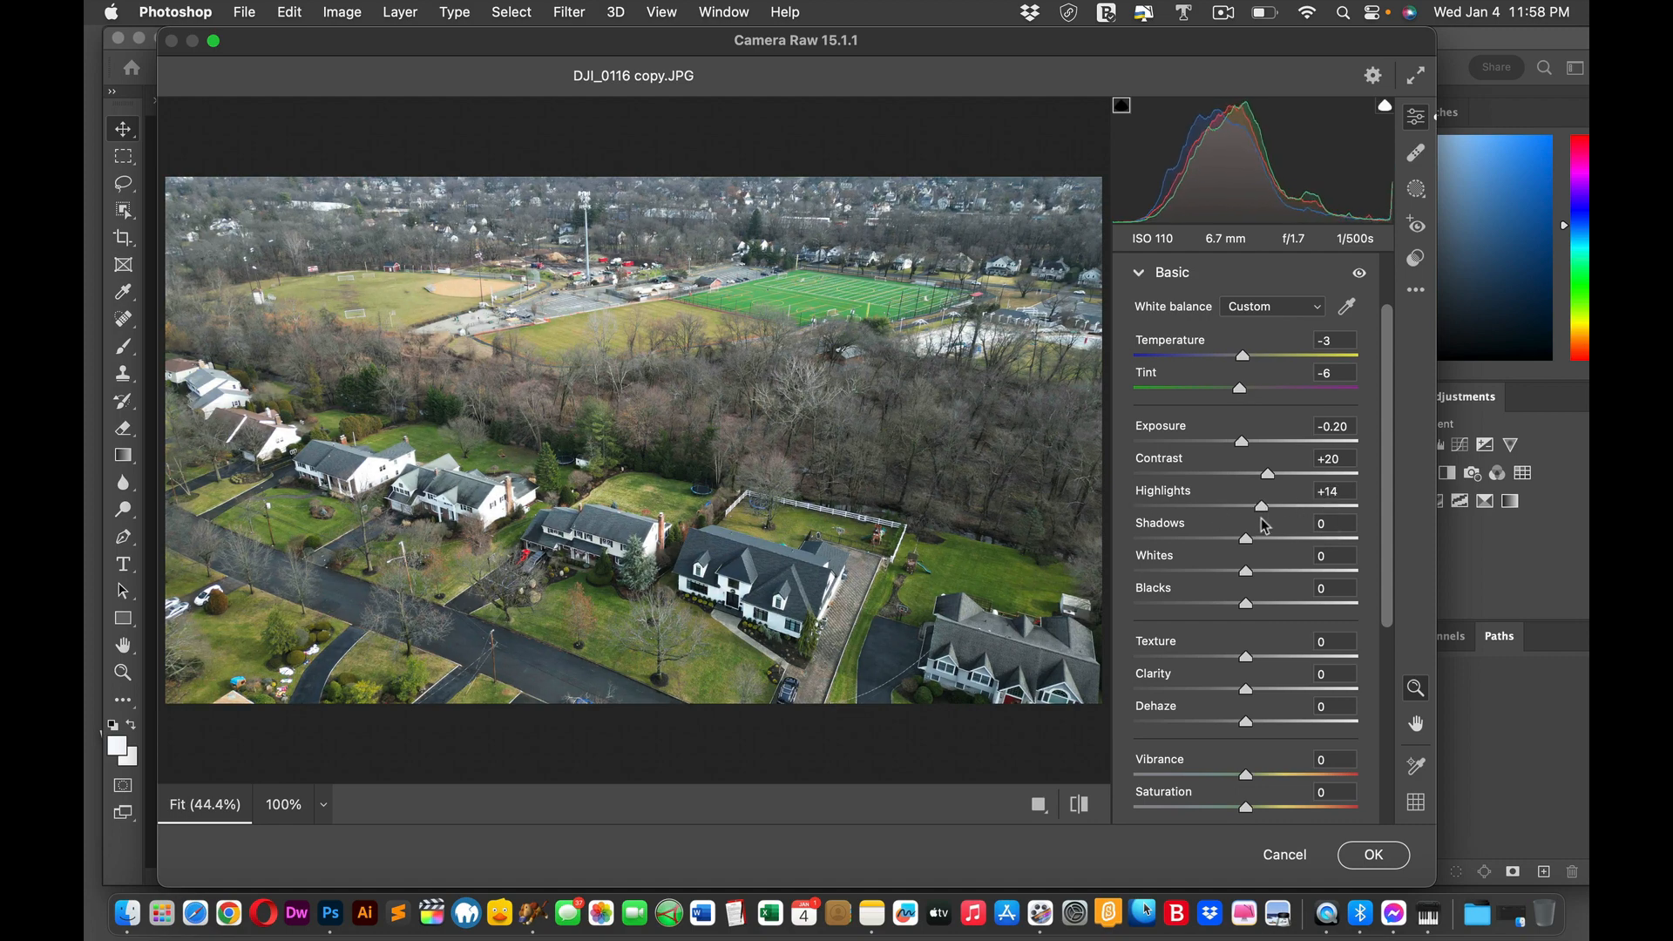
{"action": "left_click_drag", "start_coordinate": [1270, 507], "coordinate": [1253, 507]}
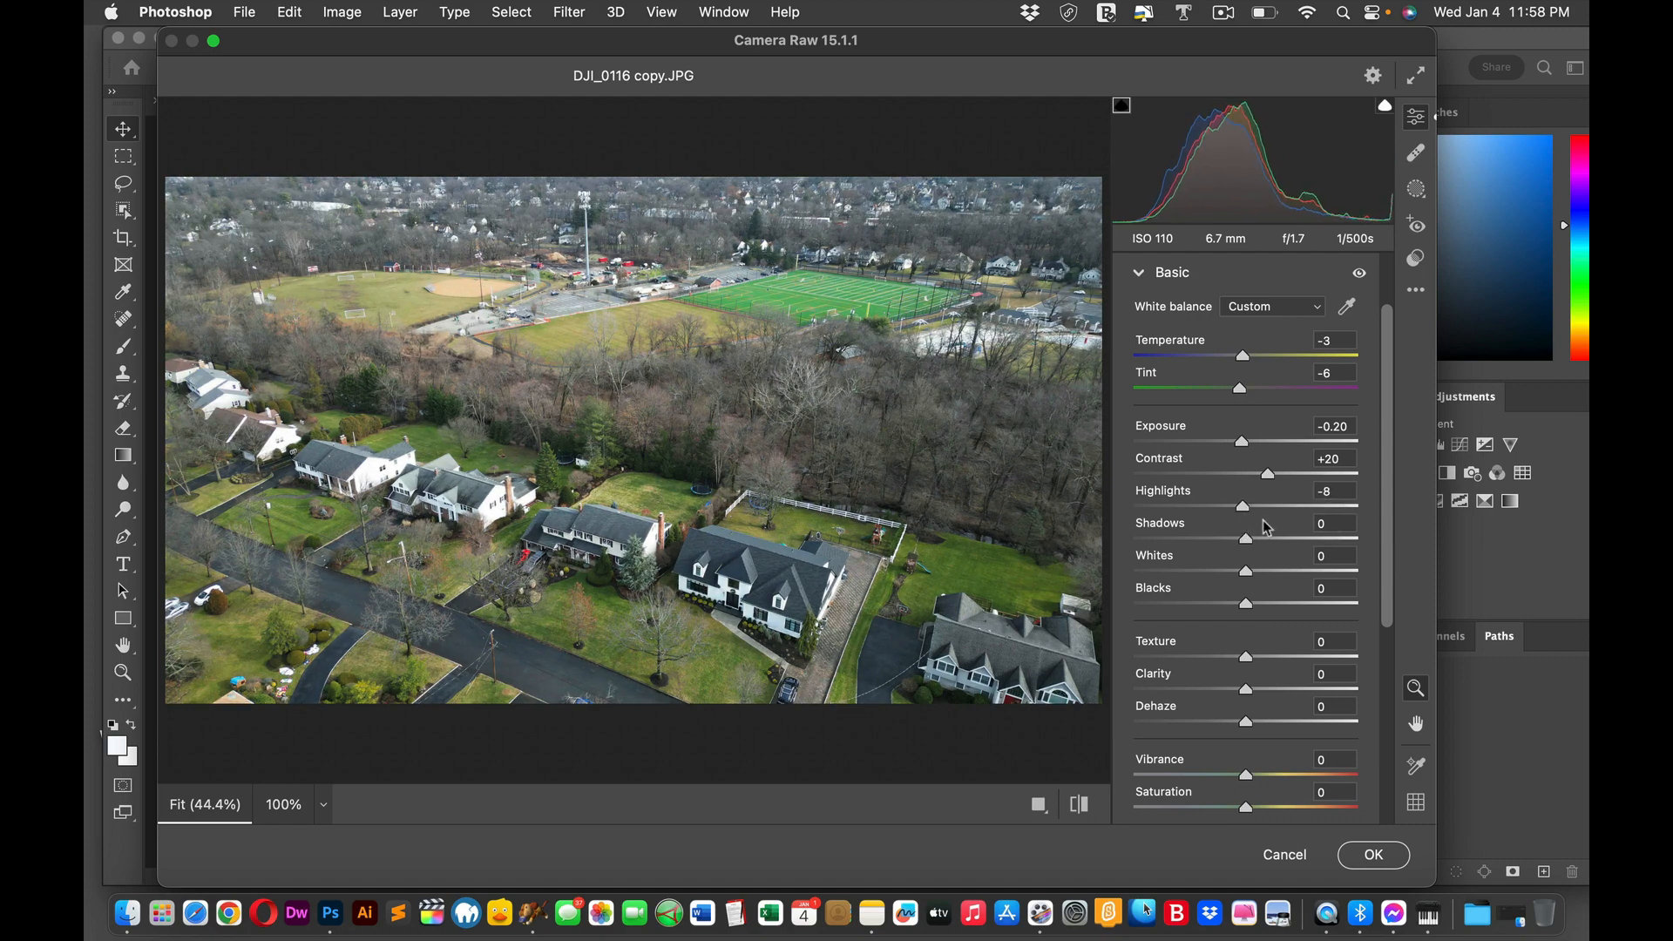
{"action": "left_click_drag", "start_coordinate": [1252, 505], "coordinate": [1327, 505]}
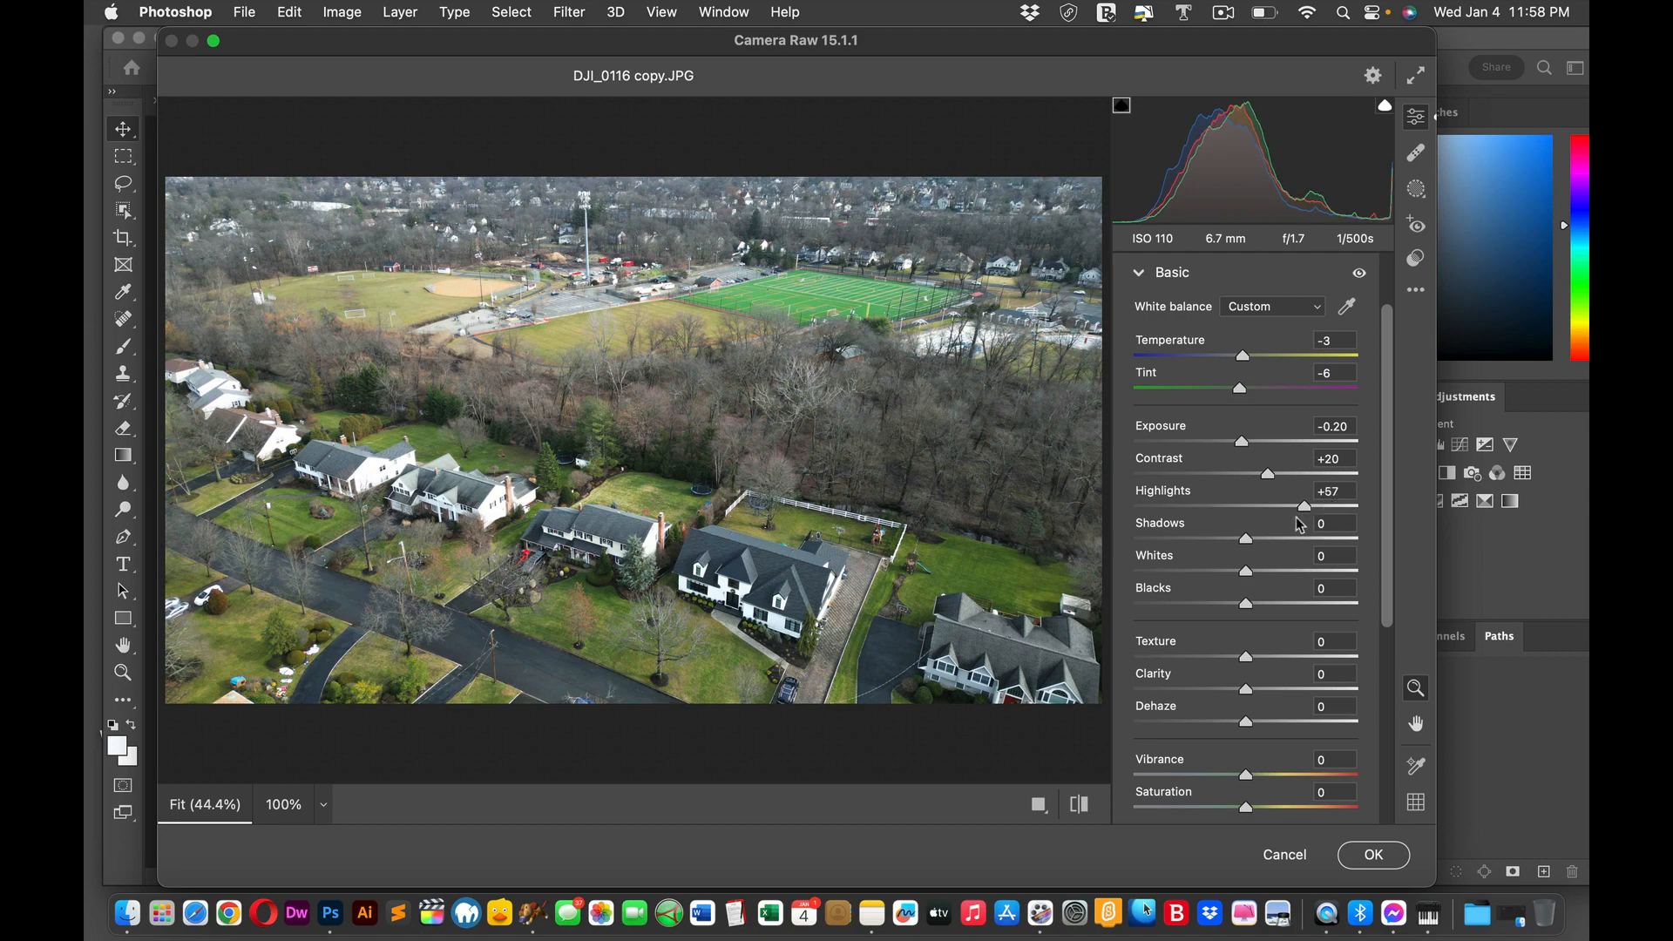
{"action": "left_click_drag", "start_coordinate": [1297, 509], "coordinate": [1285, 509]}
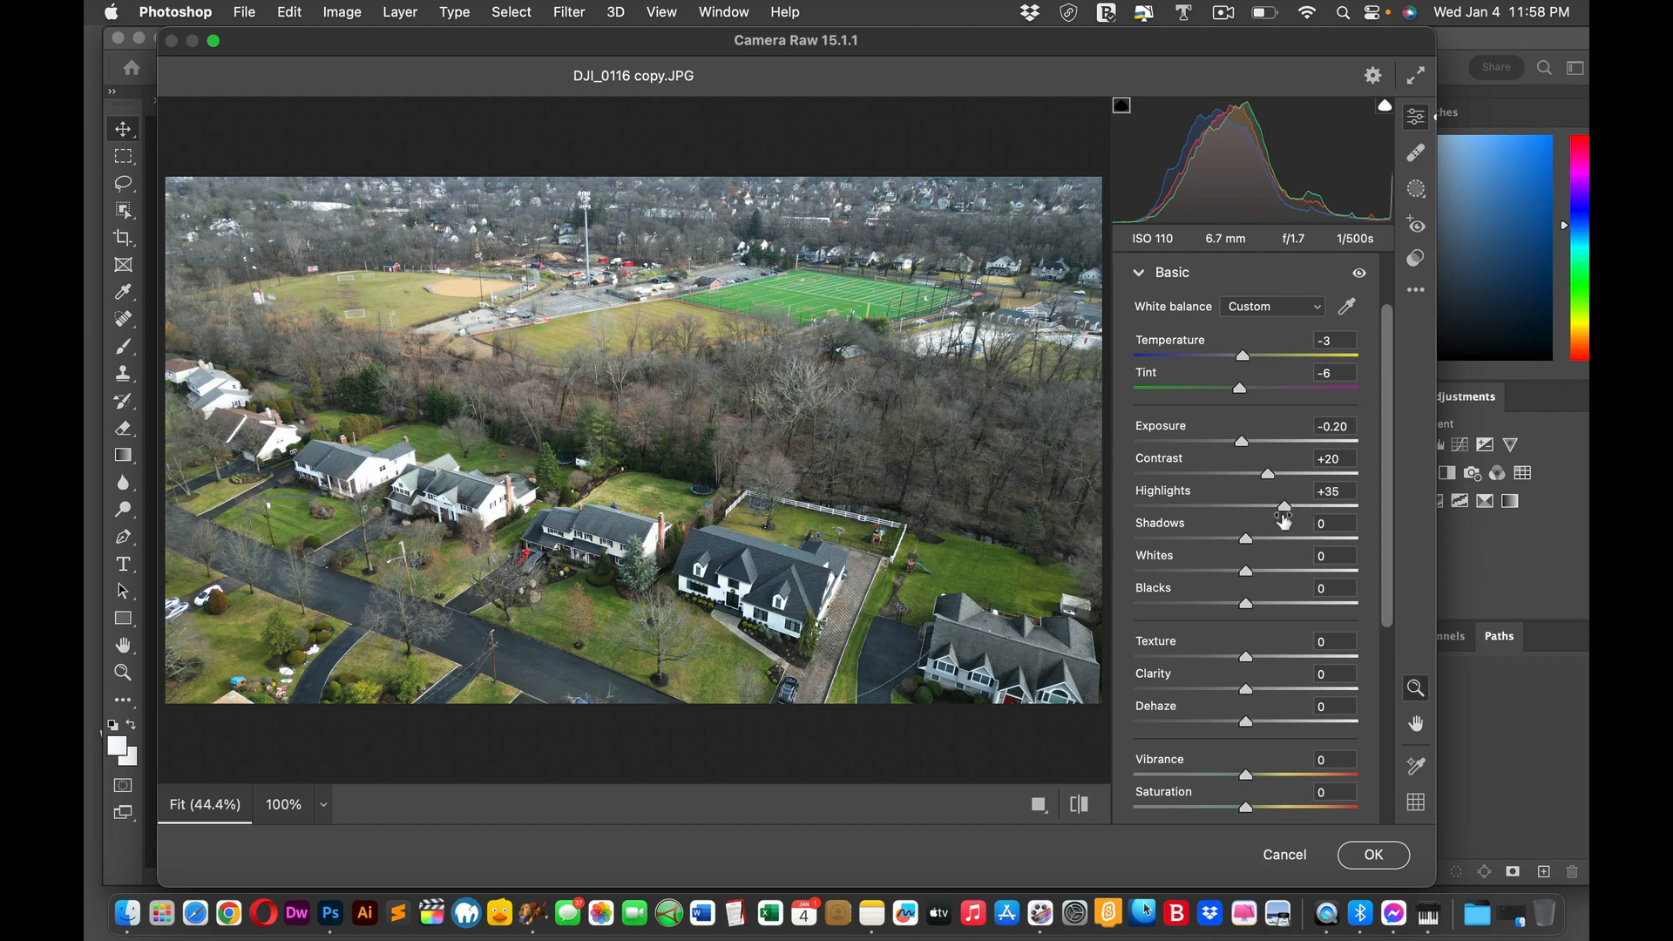
{"action": "mouse_move", "coordinate": [1252, 549]}
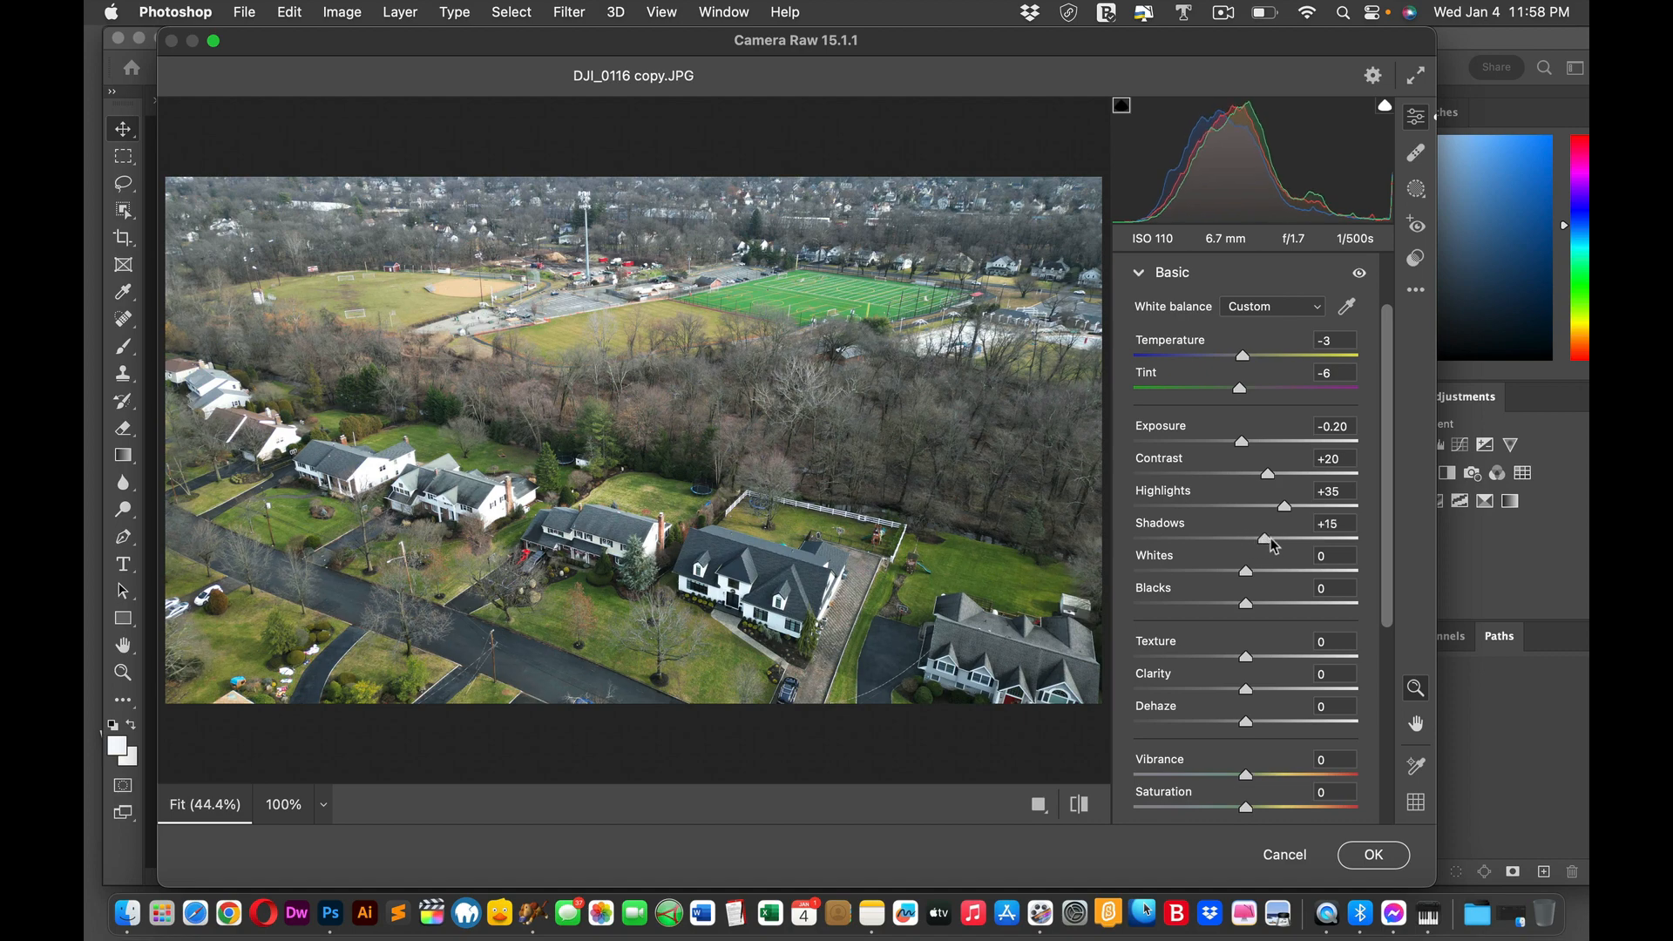
Step: Trial Shadows from +57 down and settle them at -8
{"action": "left_click_drag", "start_coordinate": [1284, 538], "coordinate": [1259, 539]}
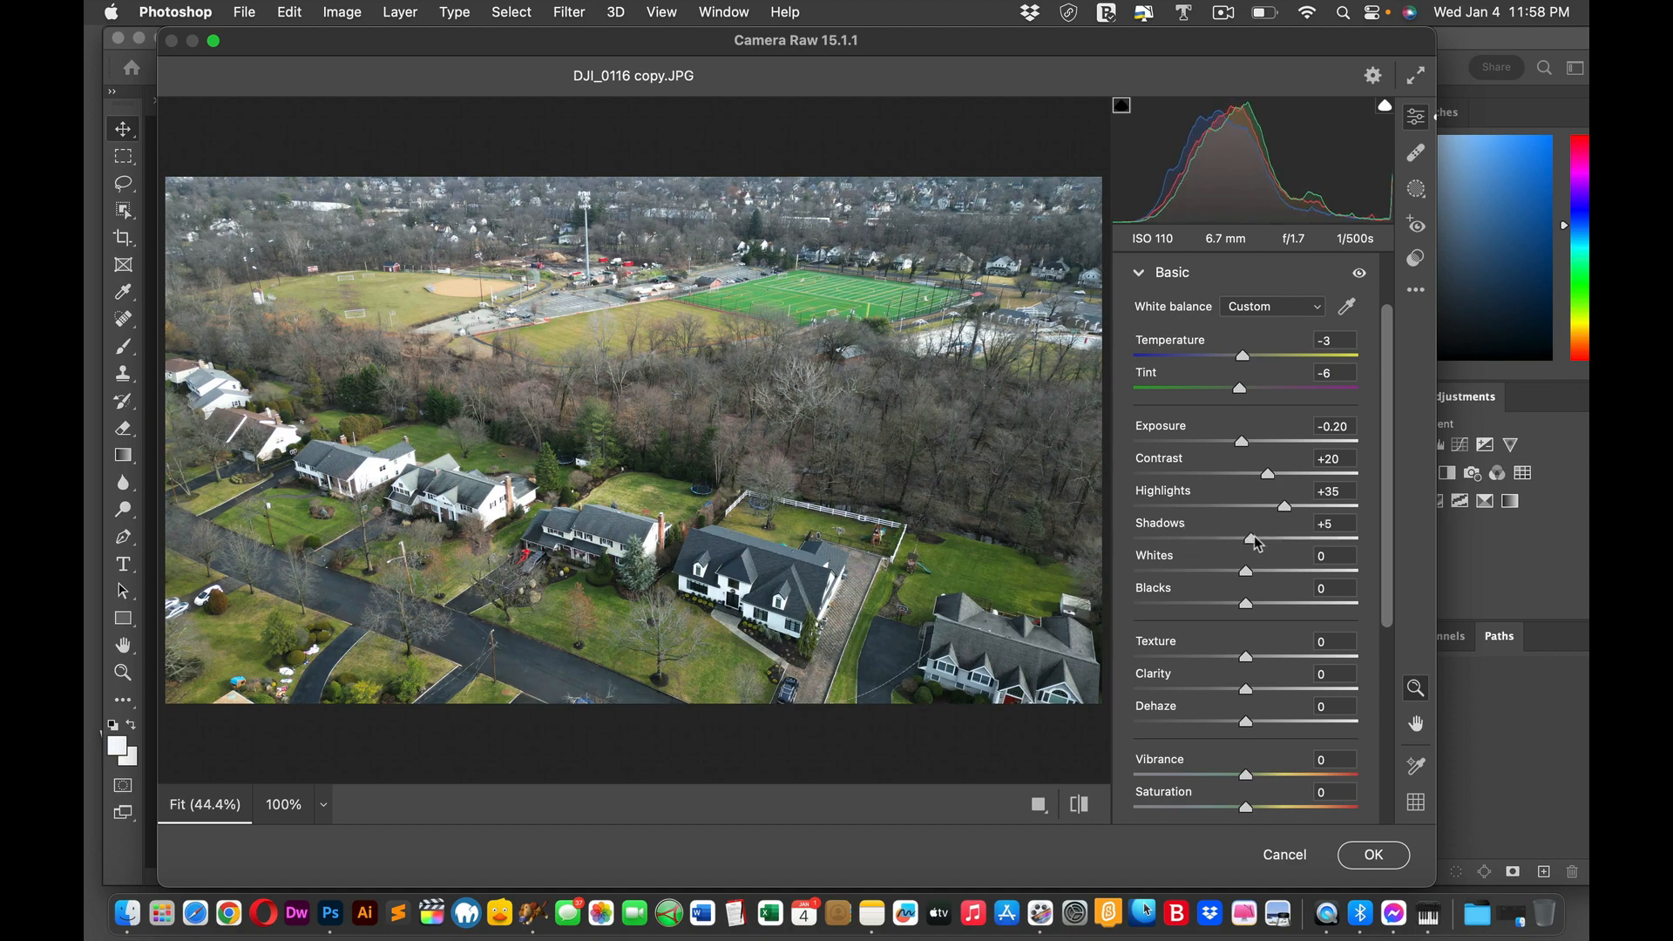
{"action": "left_click_drag", "start_coordinate": [1252, 539], "coordinate": [1211, 539]}
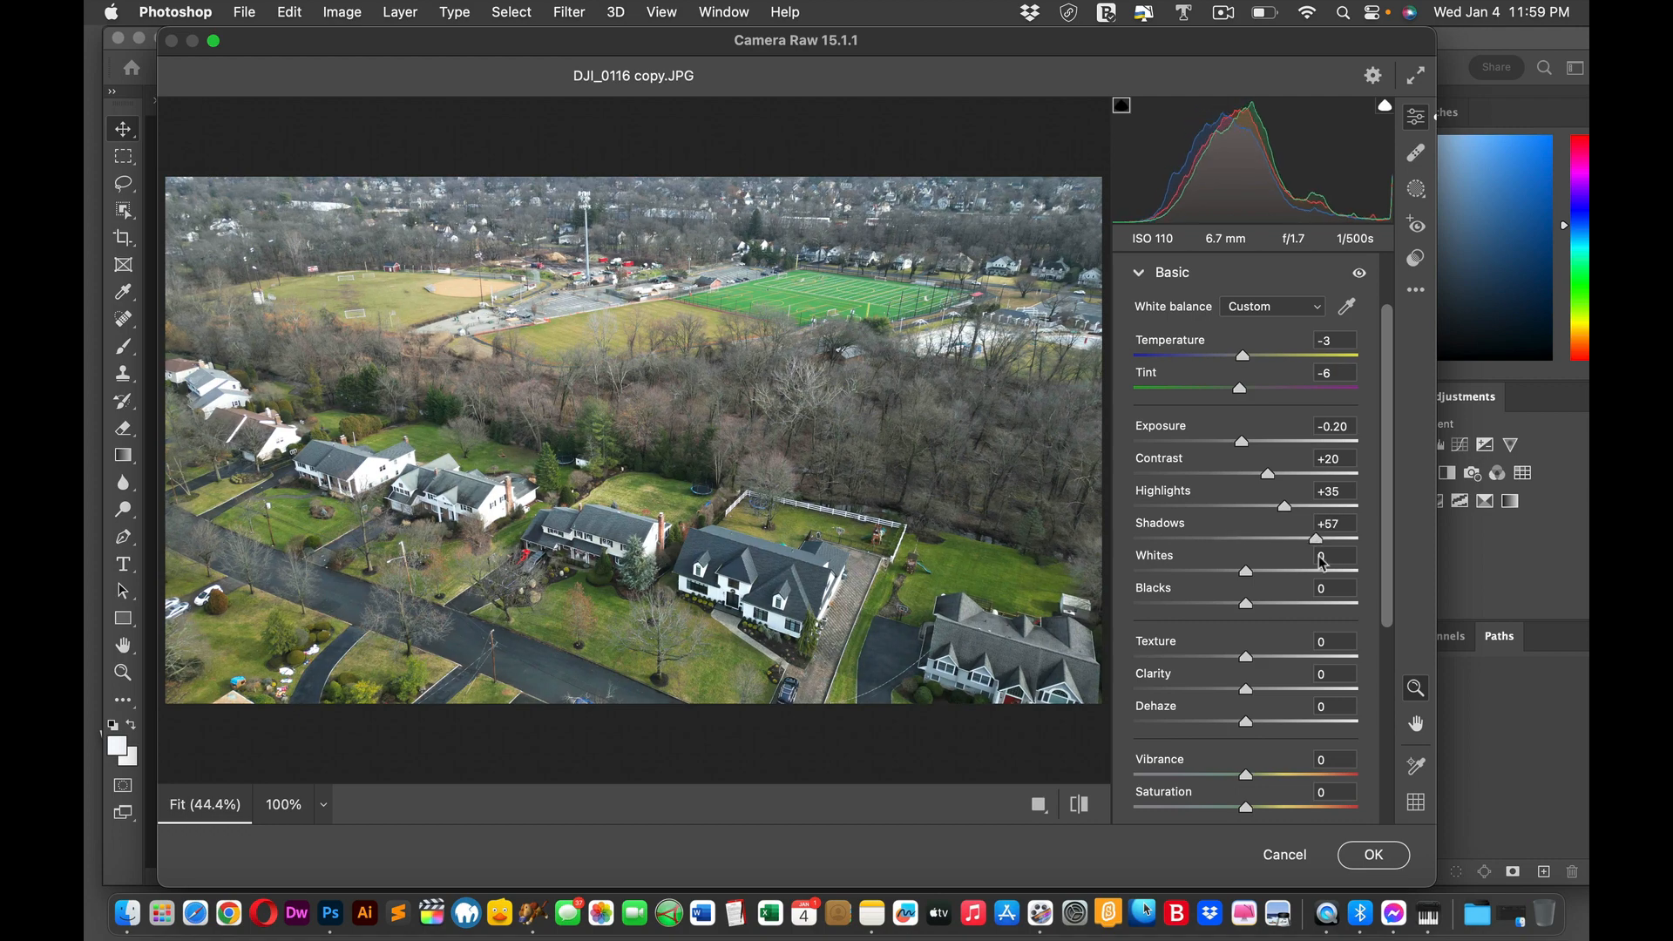
{"action": "left_click_drag", "start_coordinate": [1281, 539], "coordinate": [1241, 539]}
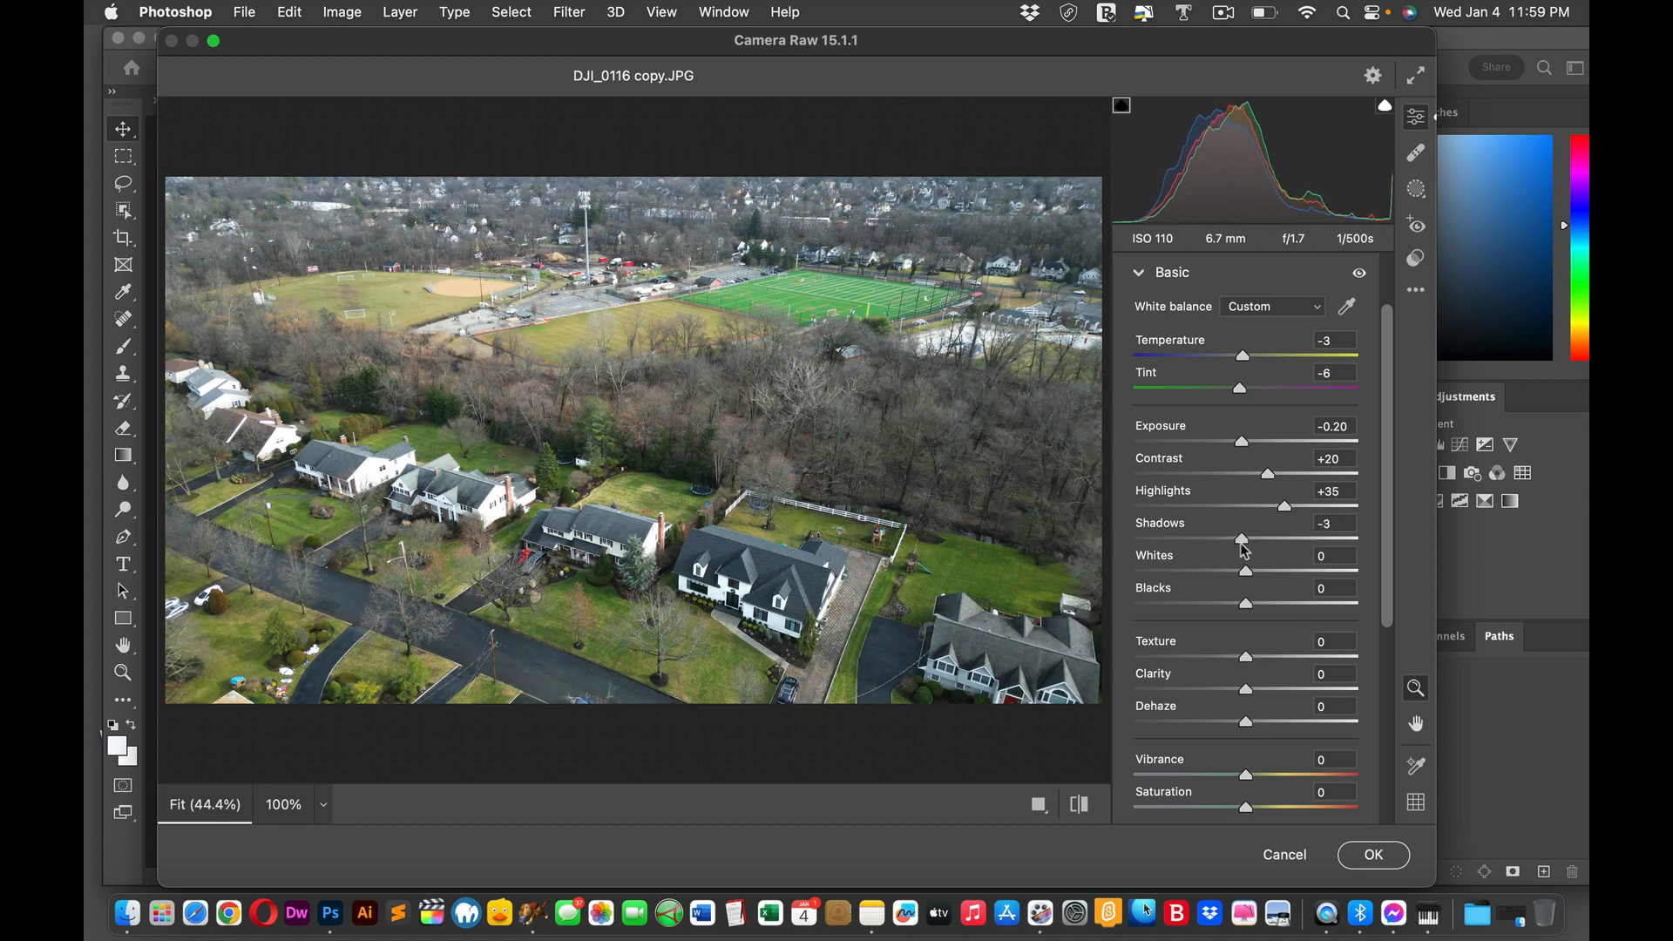
{"action": "left_click_drag", "start_coordinate": [1243, 540], "coordinate": [1236, 540]}
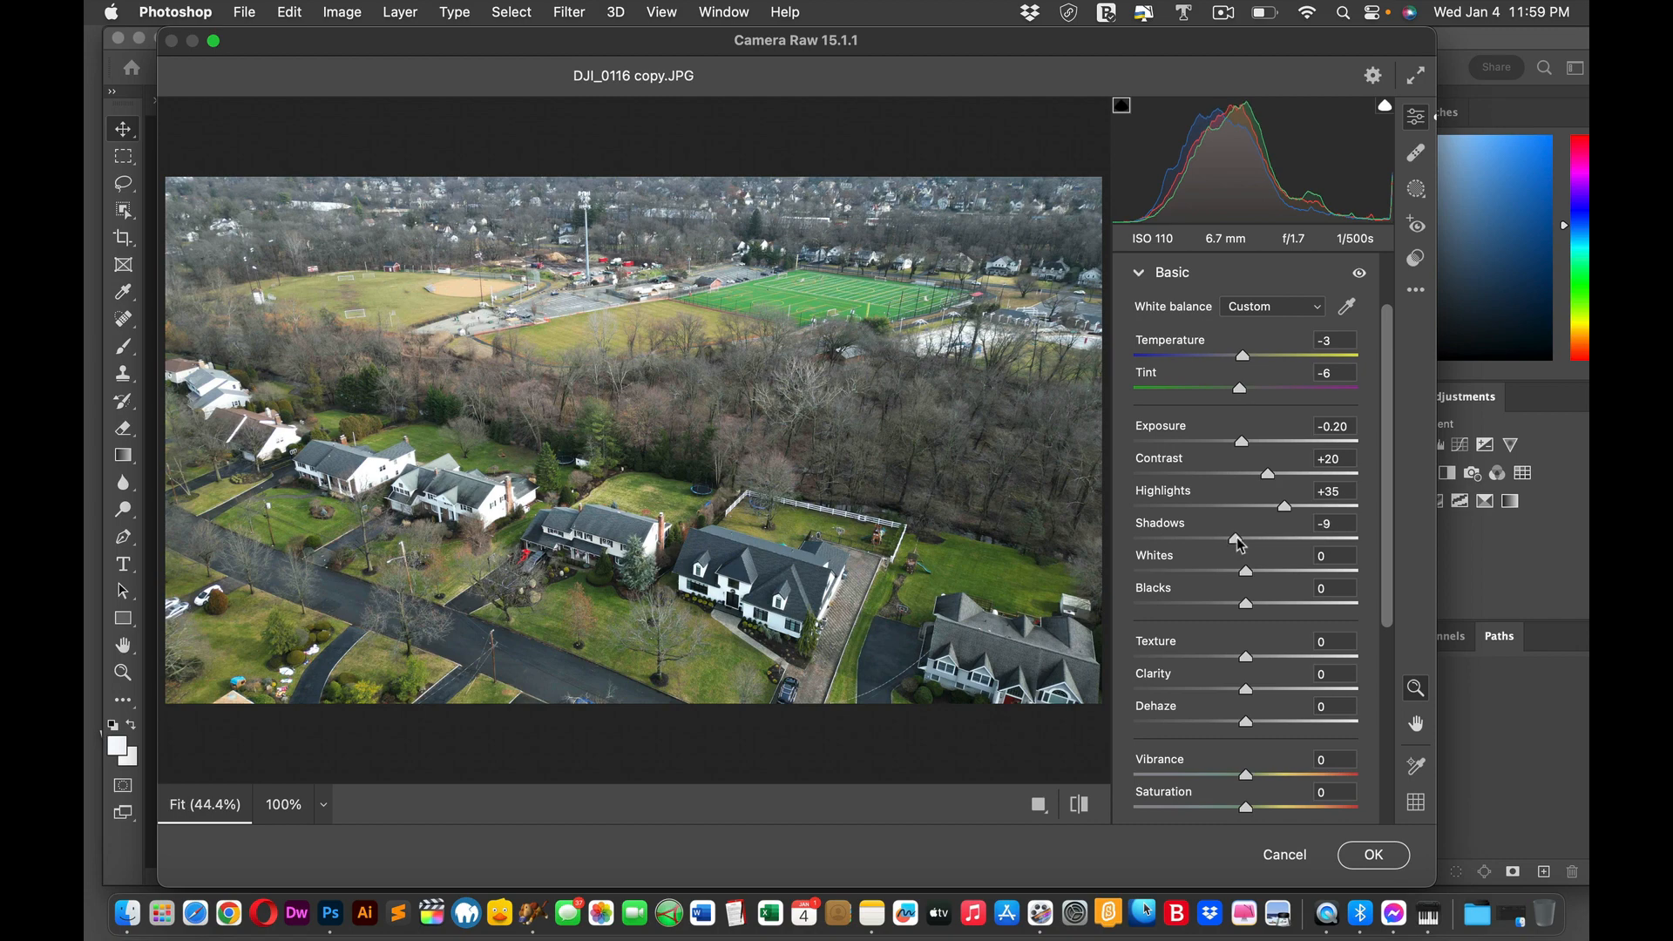
{"action": "left_click_drag", "start_coordinate": [1234, 541], "coordinate": [1238, 541]}
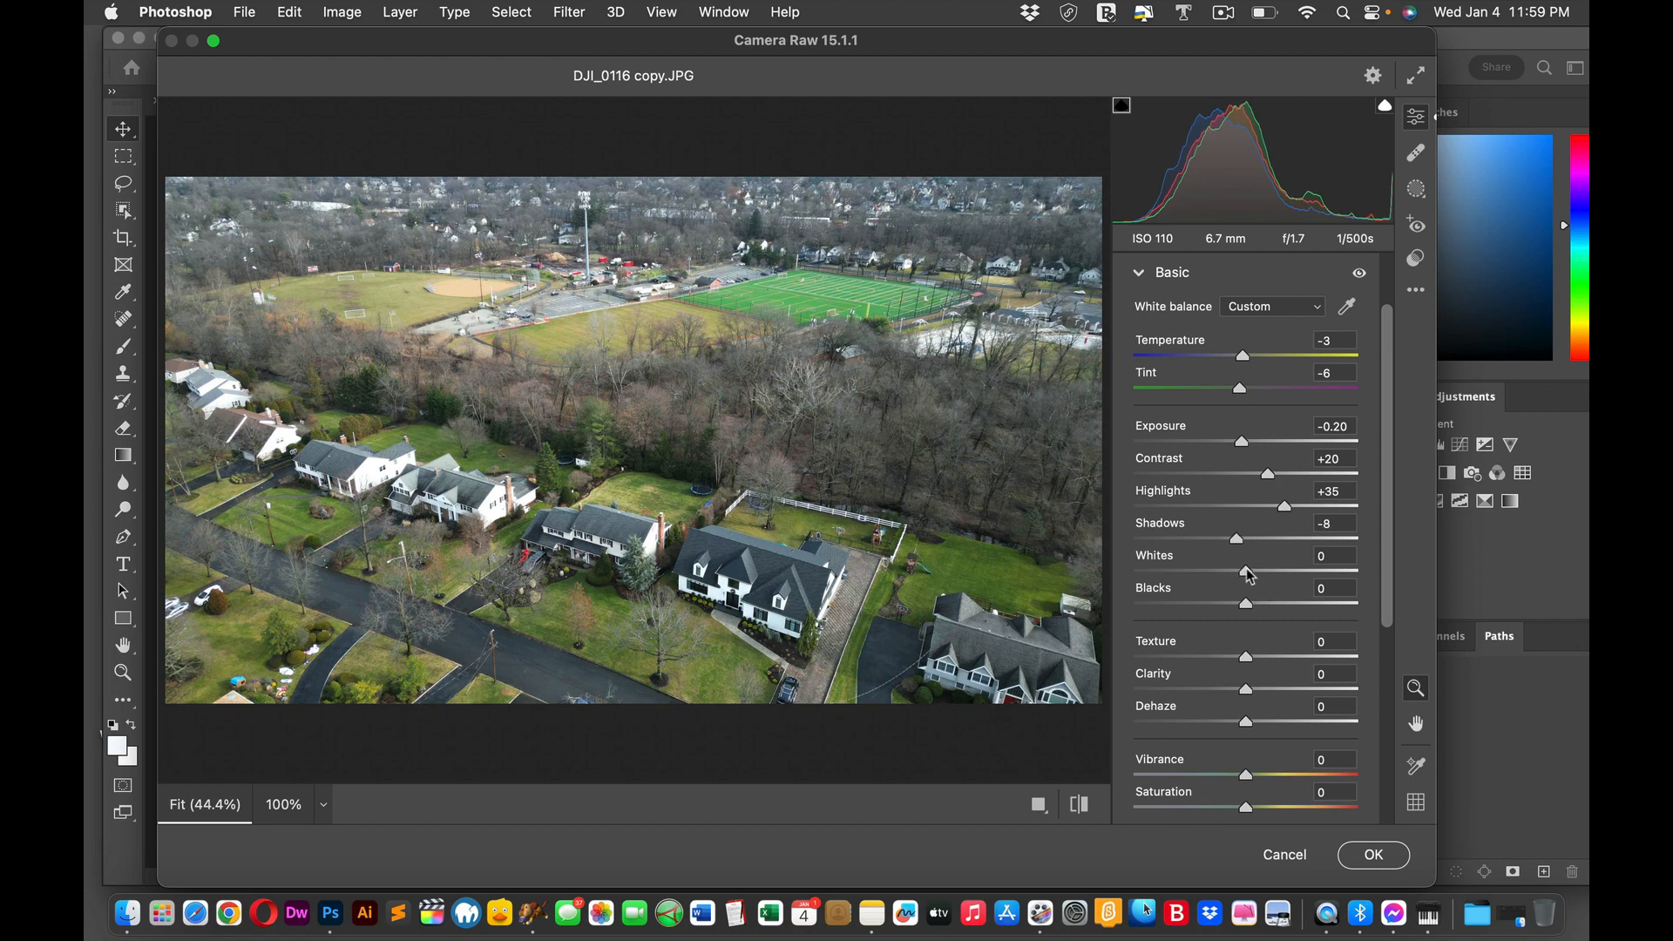
{"action": "left_click_drag", "start_coordinate": [1247, 573], "coordinate": [1307, 573]}
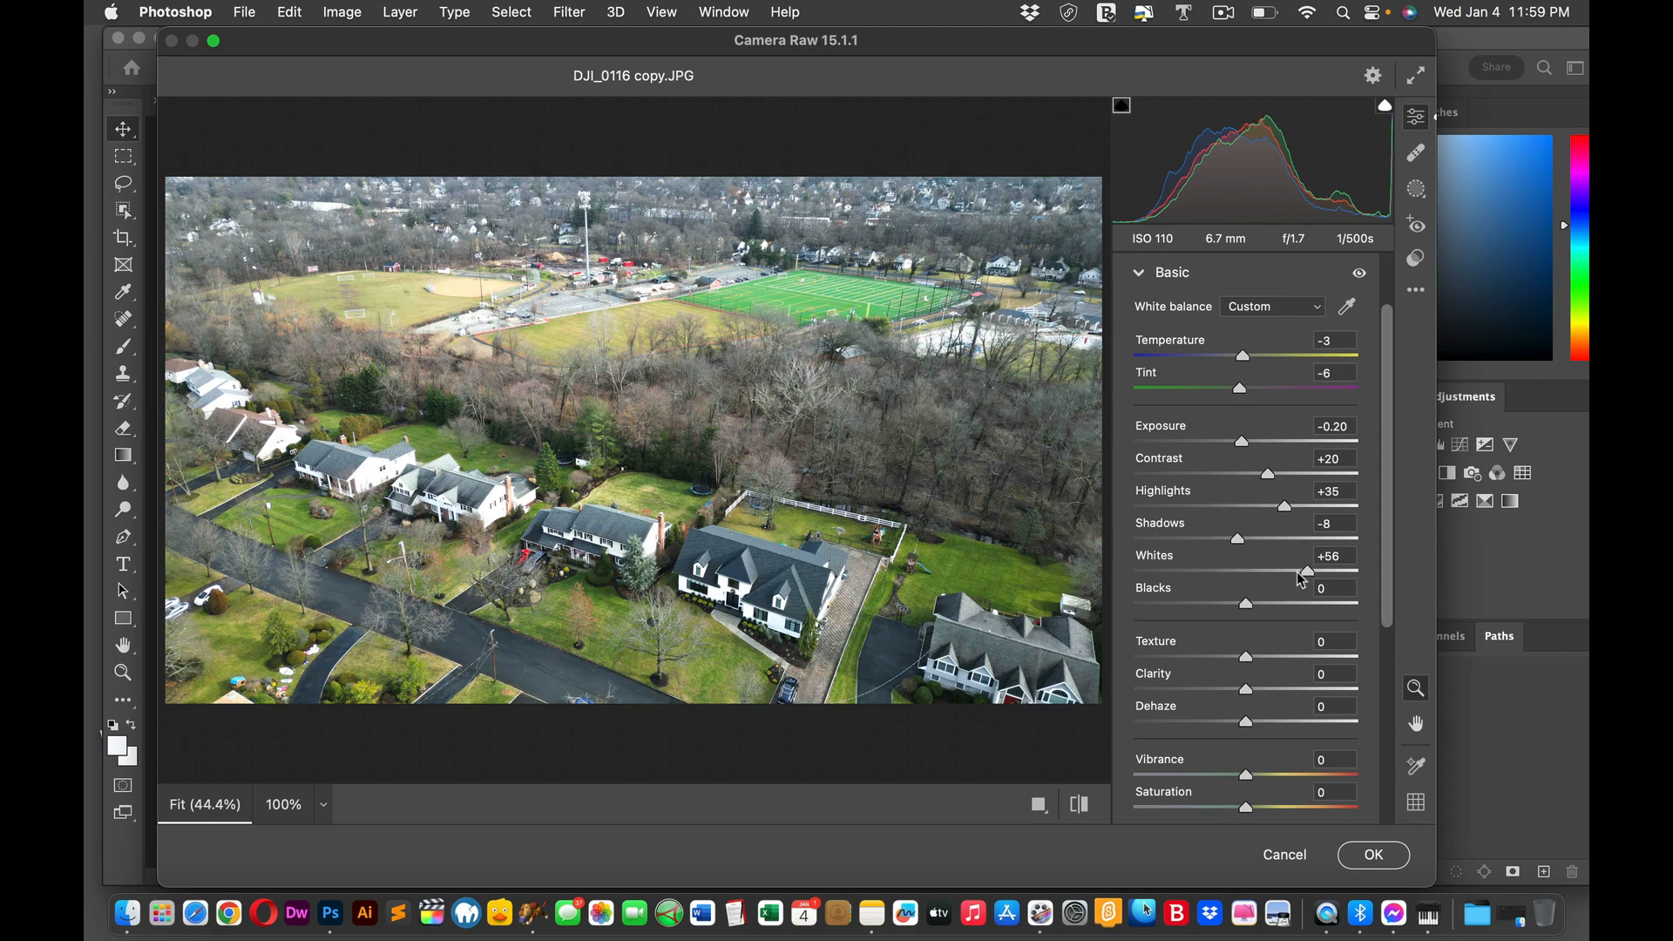
{"action": "left_click_drag", "start_coordinate": [1278, 572], "coordinate": [1306, 572]}
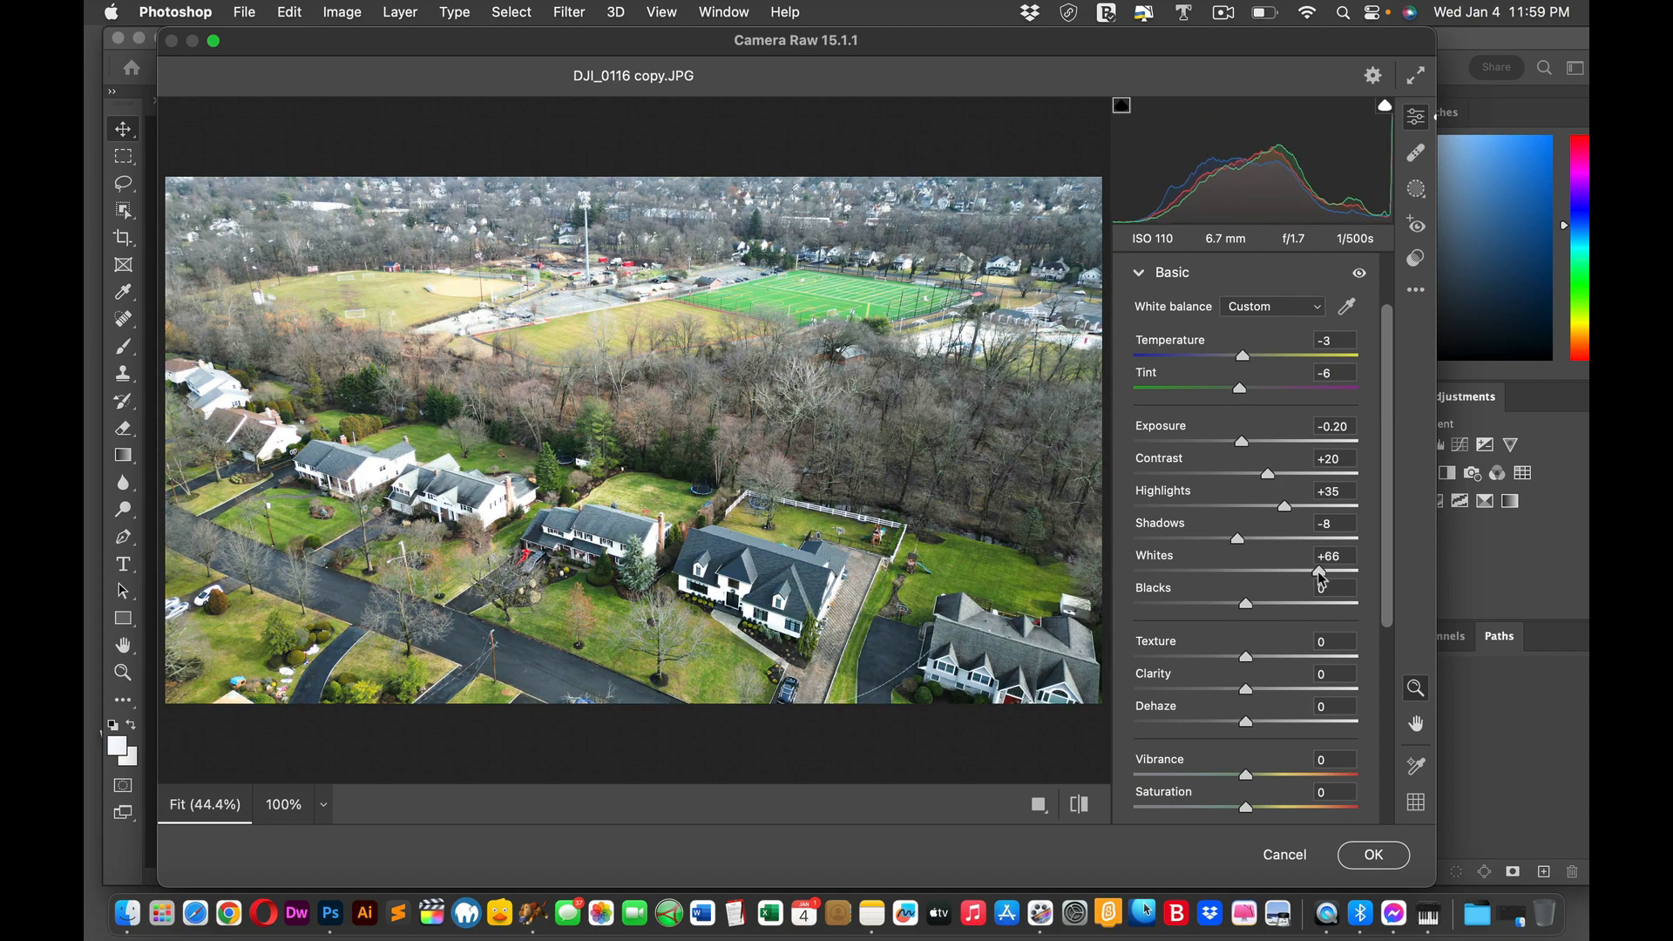
{"action": "left_click_drag", "start_coordinate": [1319, 568], "coordinate": [1252, 568]}
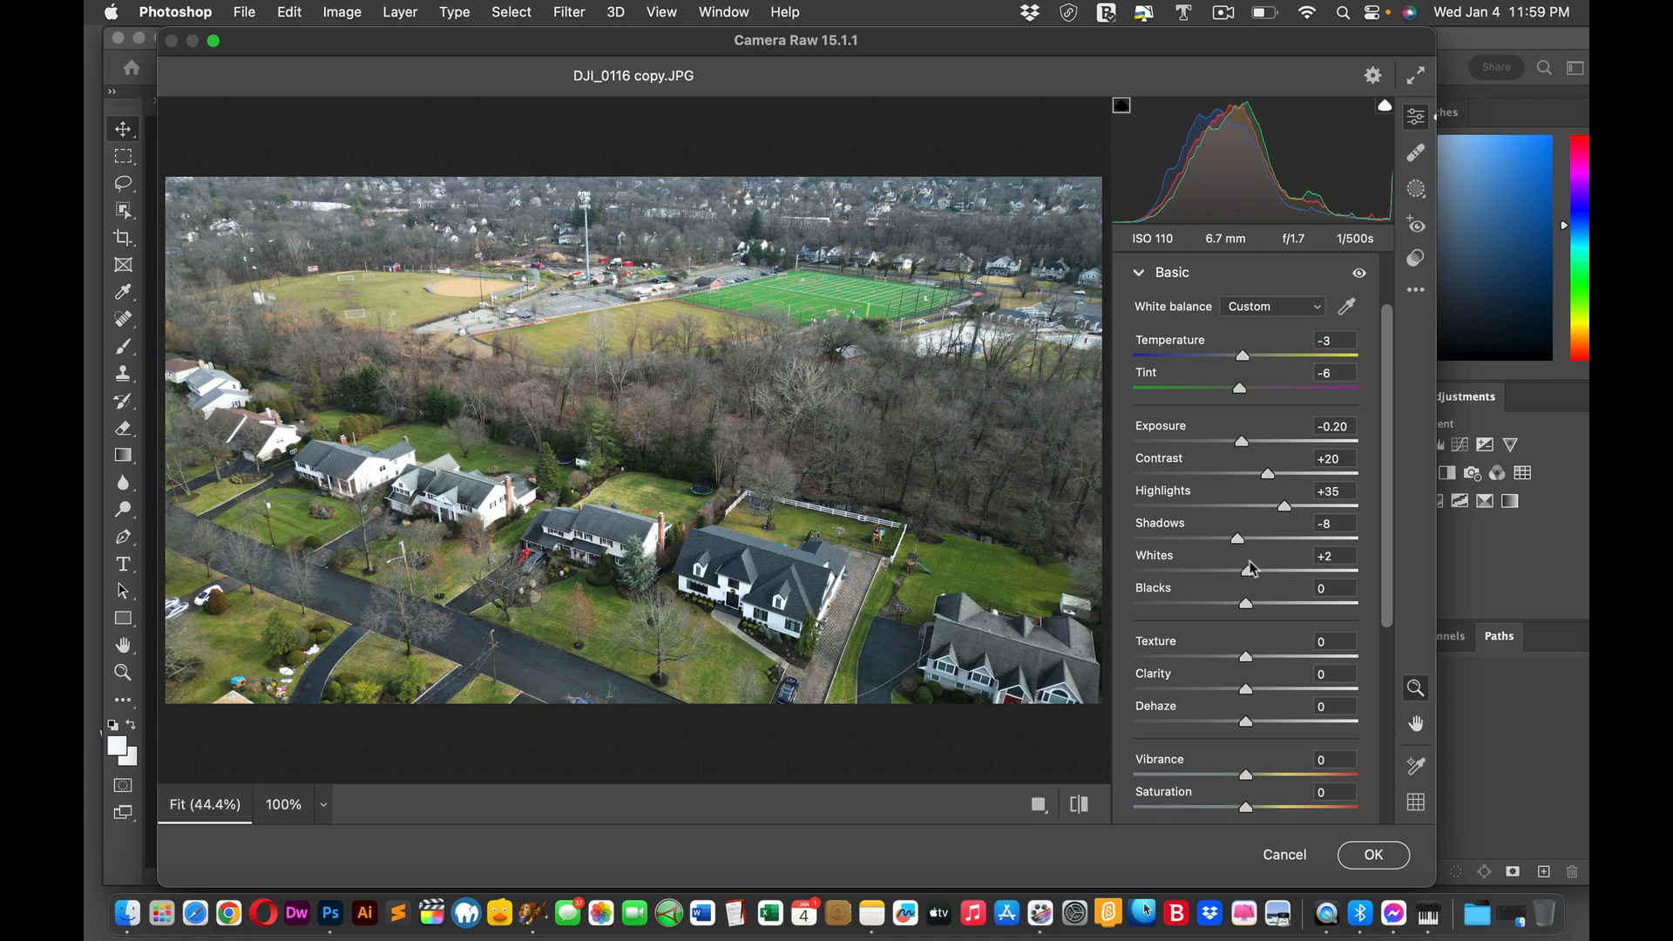
{"action": "left_click", "coordinate": [1331, 556]}
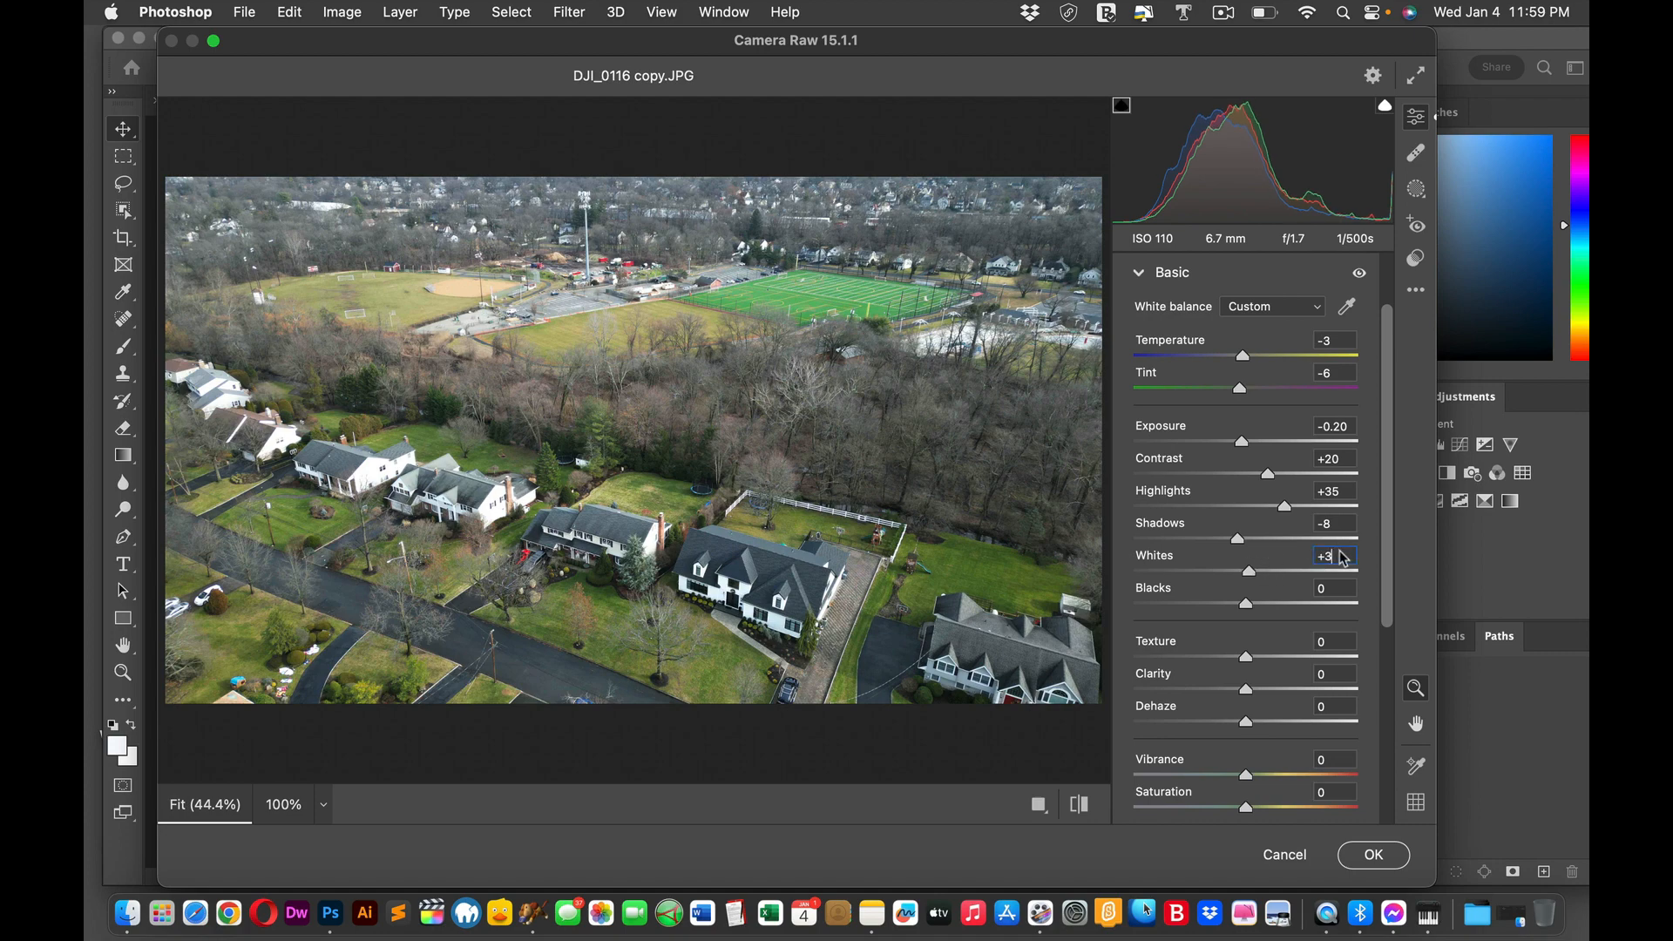
{"action": "type", "text": "0"}
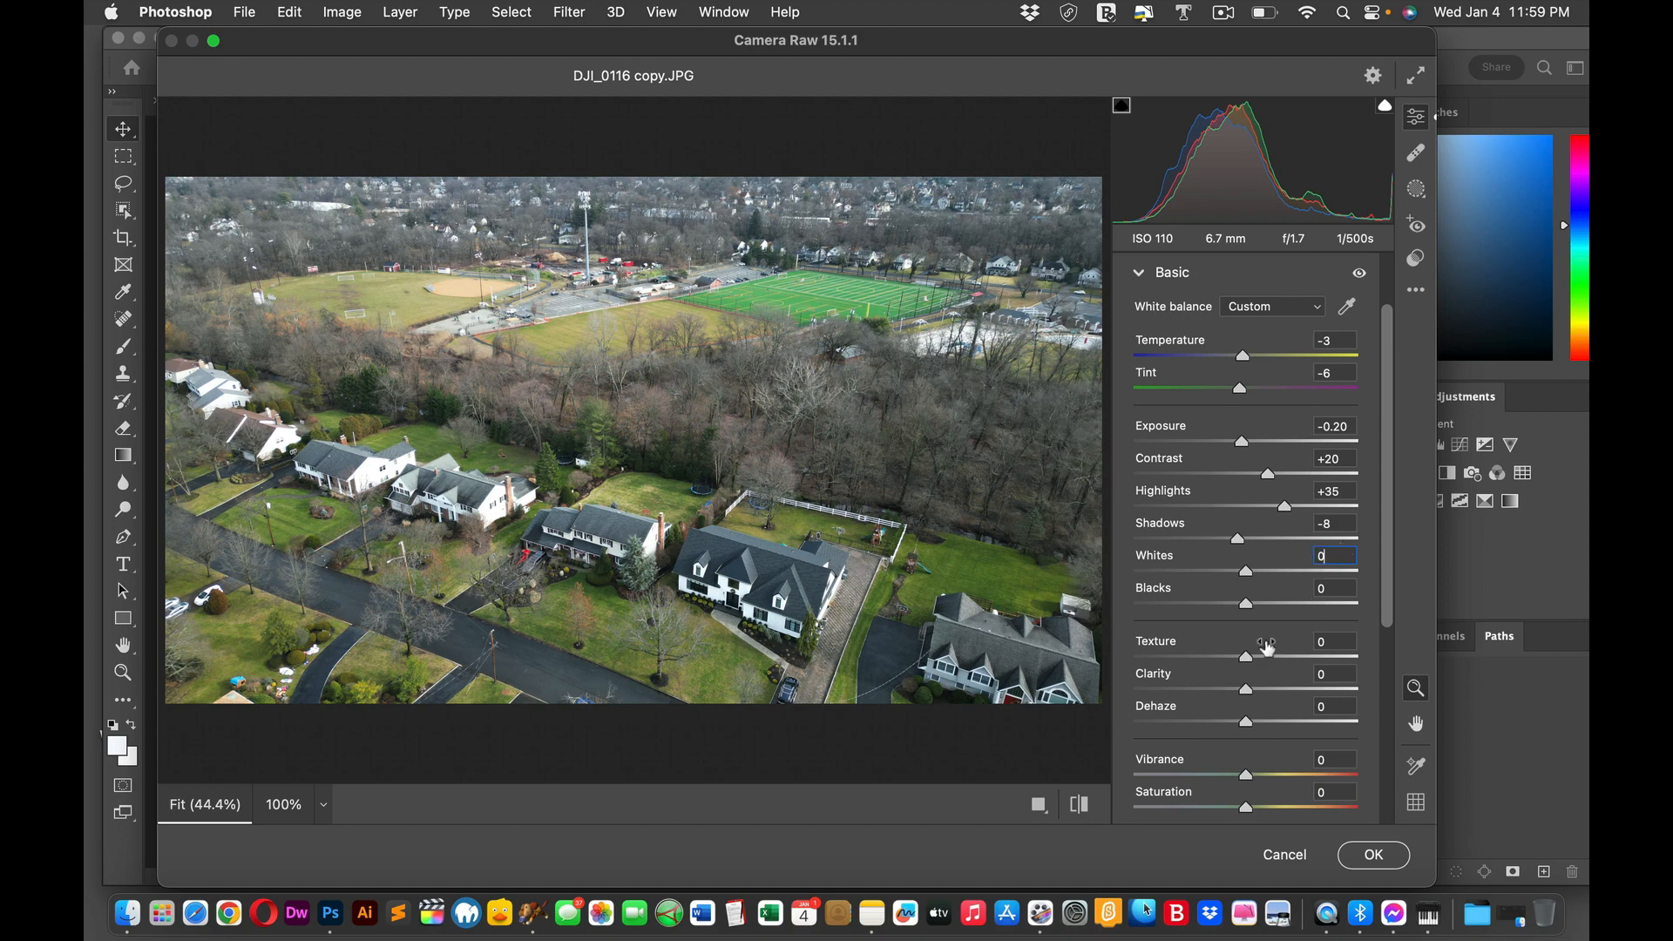
{"action": "mouse_move", "coordinate": [1249, 666]}
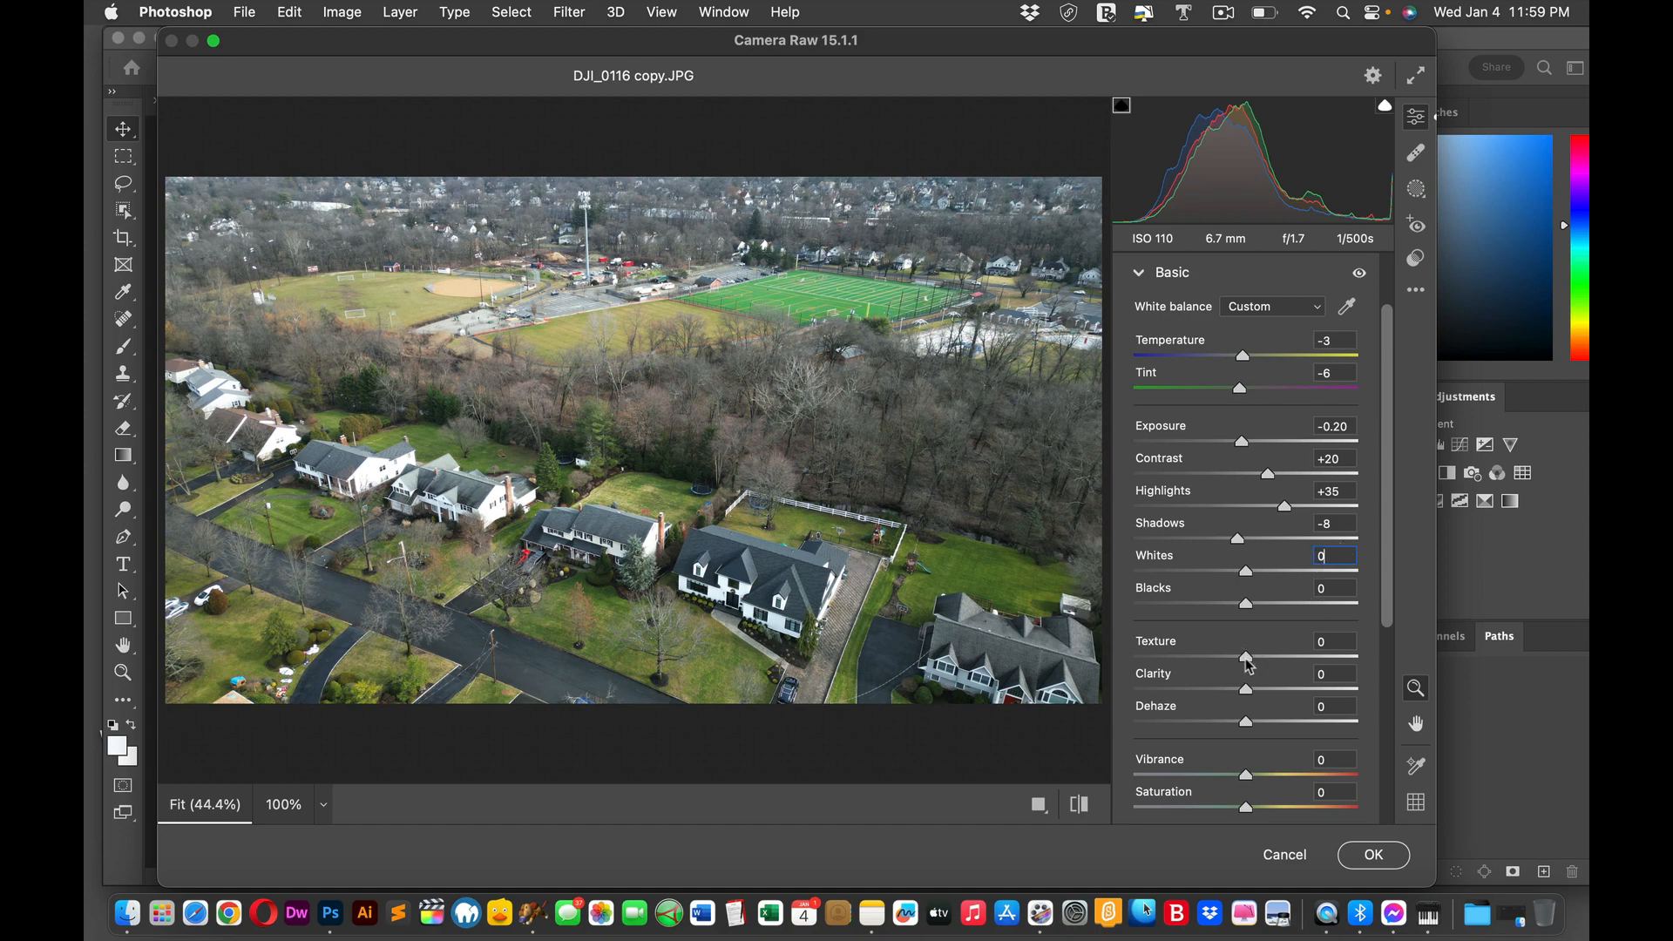
Step: Trial Texture at +3, +53, +56 and +77, then push it to the maximum +100
{"action": "left_click_drag", "start_coordinate": [1245, 659], "coordinate": [1289, 659]}
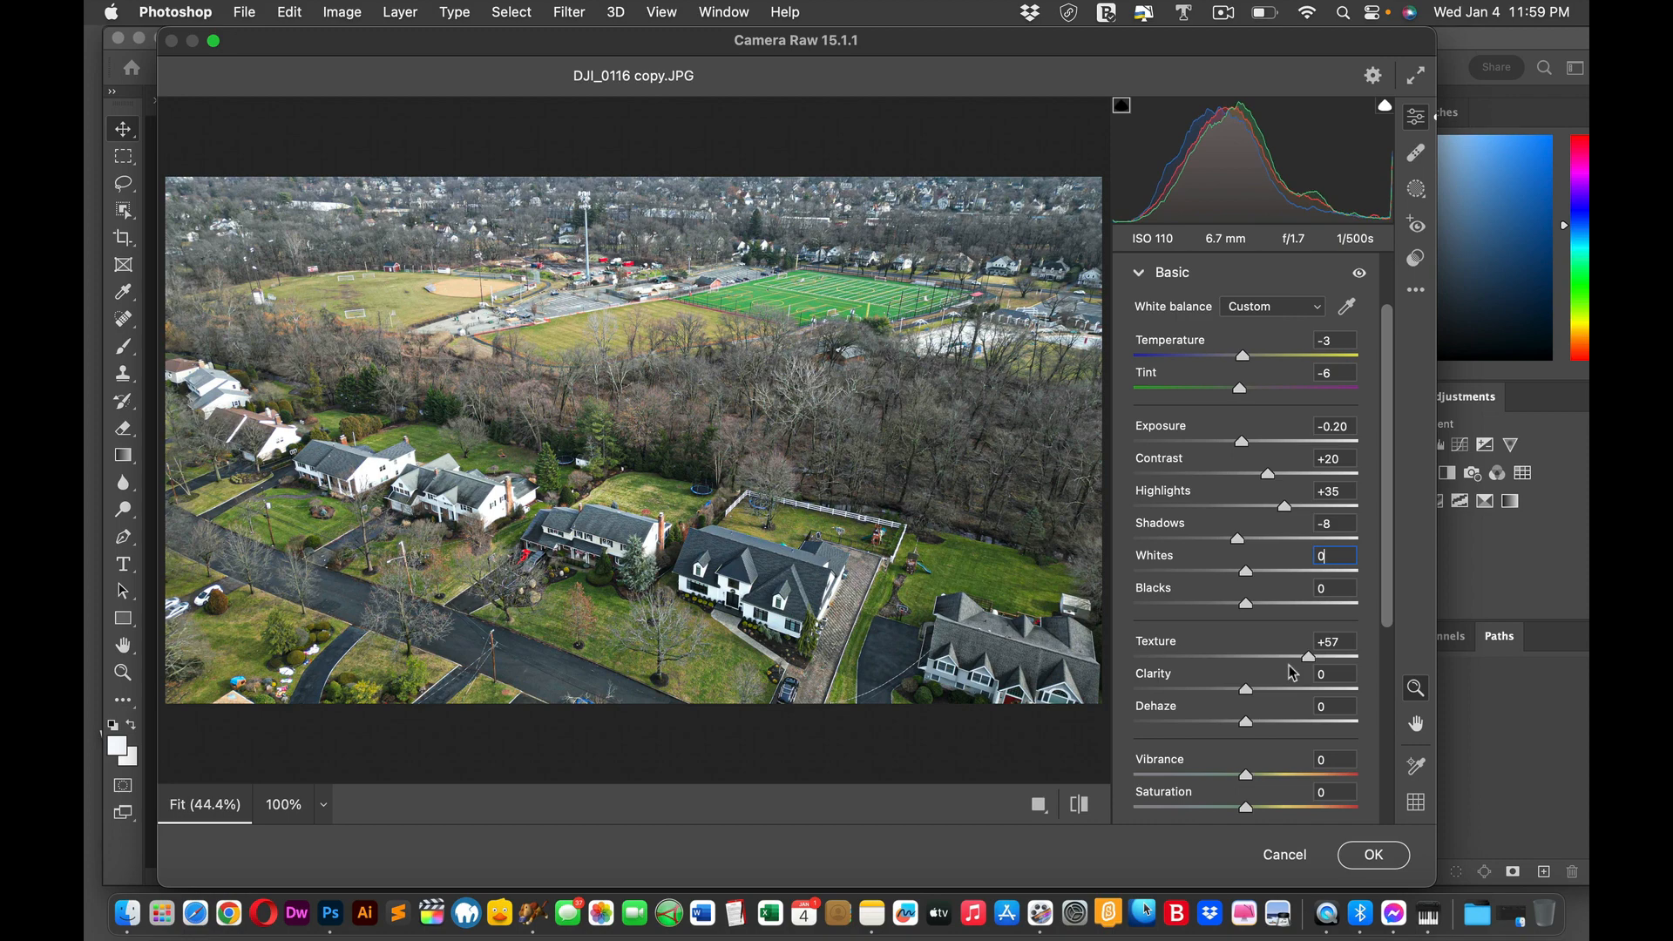
{"action": "left_click_drag", "start_coordinate": [1273, 659], "coordinate": [1172, 659]}
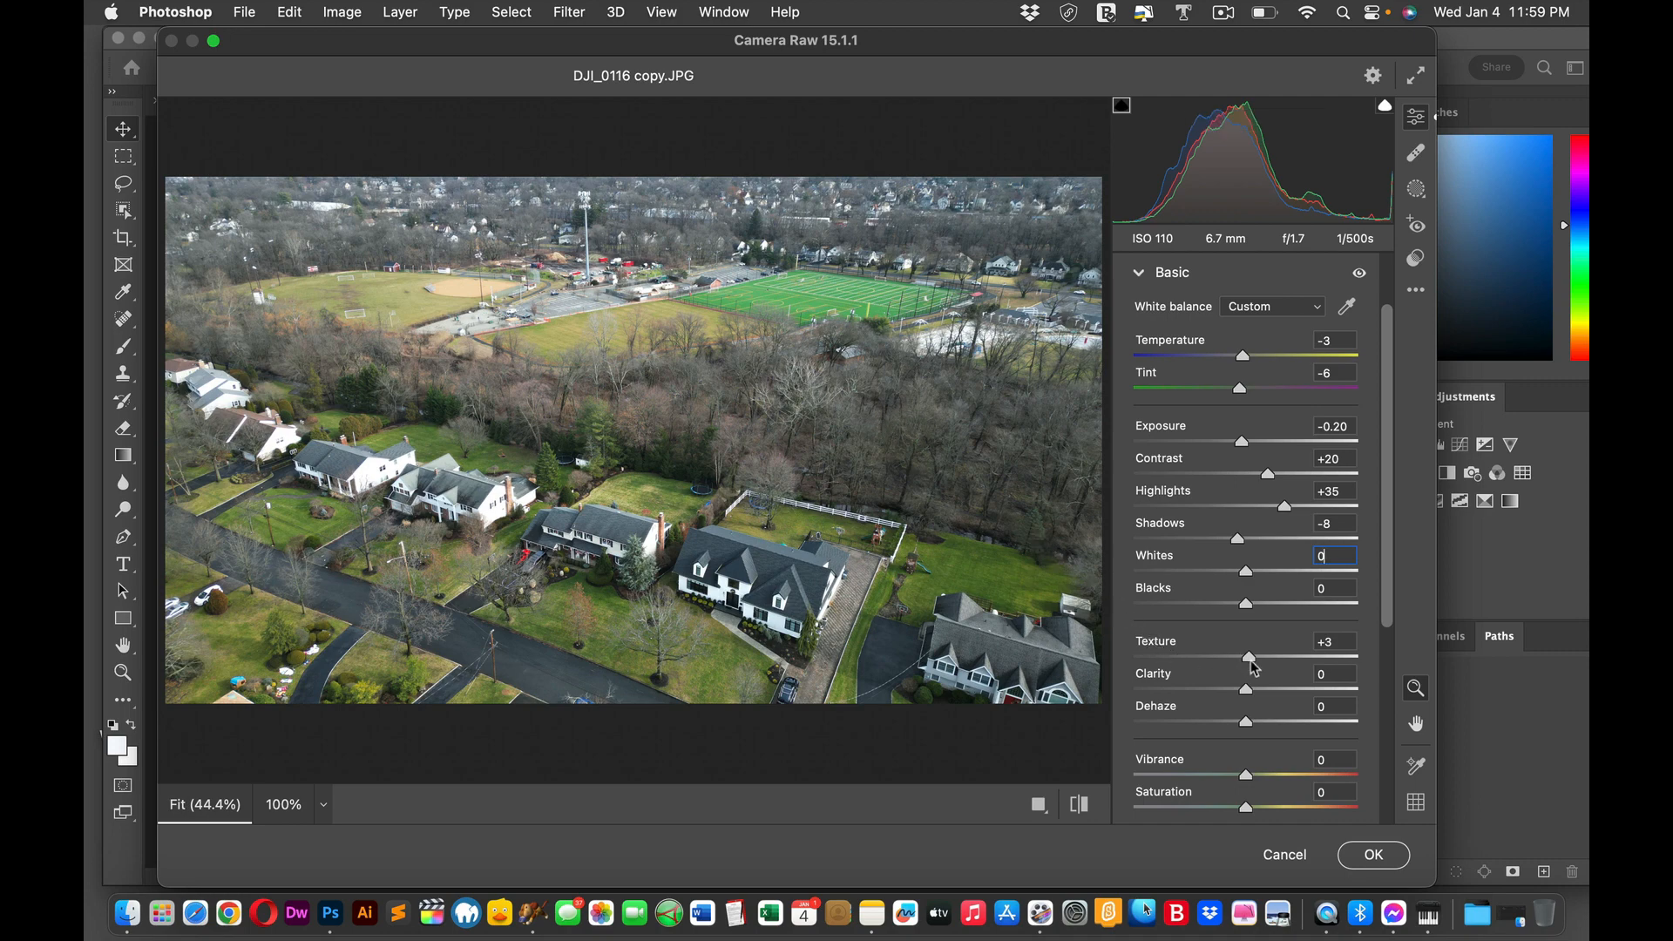
{"action": "left_click_drag", "start_coordinate": [1248, 659], "coordinate": [1356, 659]}
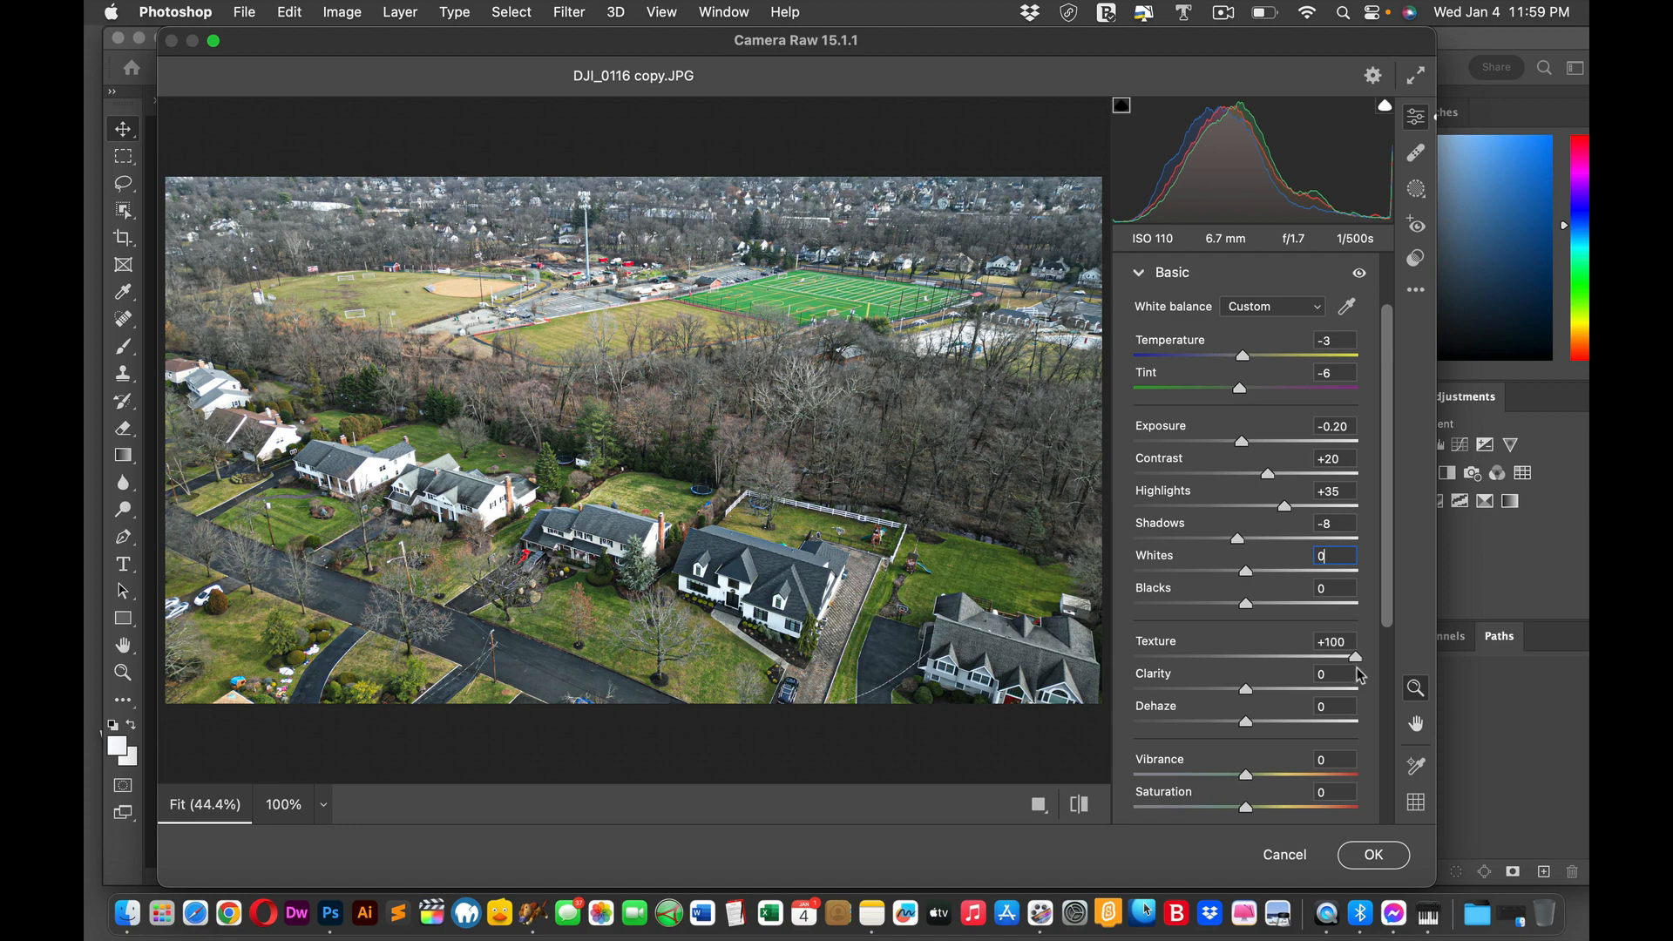
{"action": "left_click_drag", "start_coordinate": [1357, 659], "coordinate": [1305, 659]}
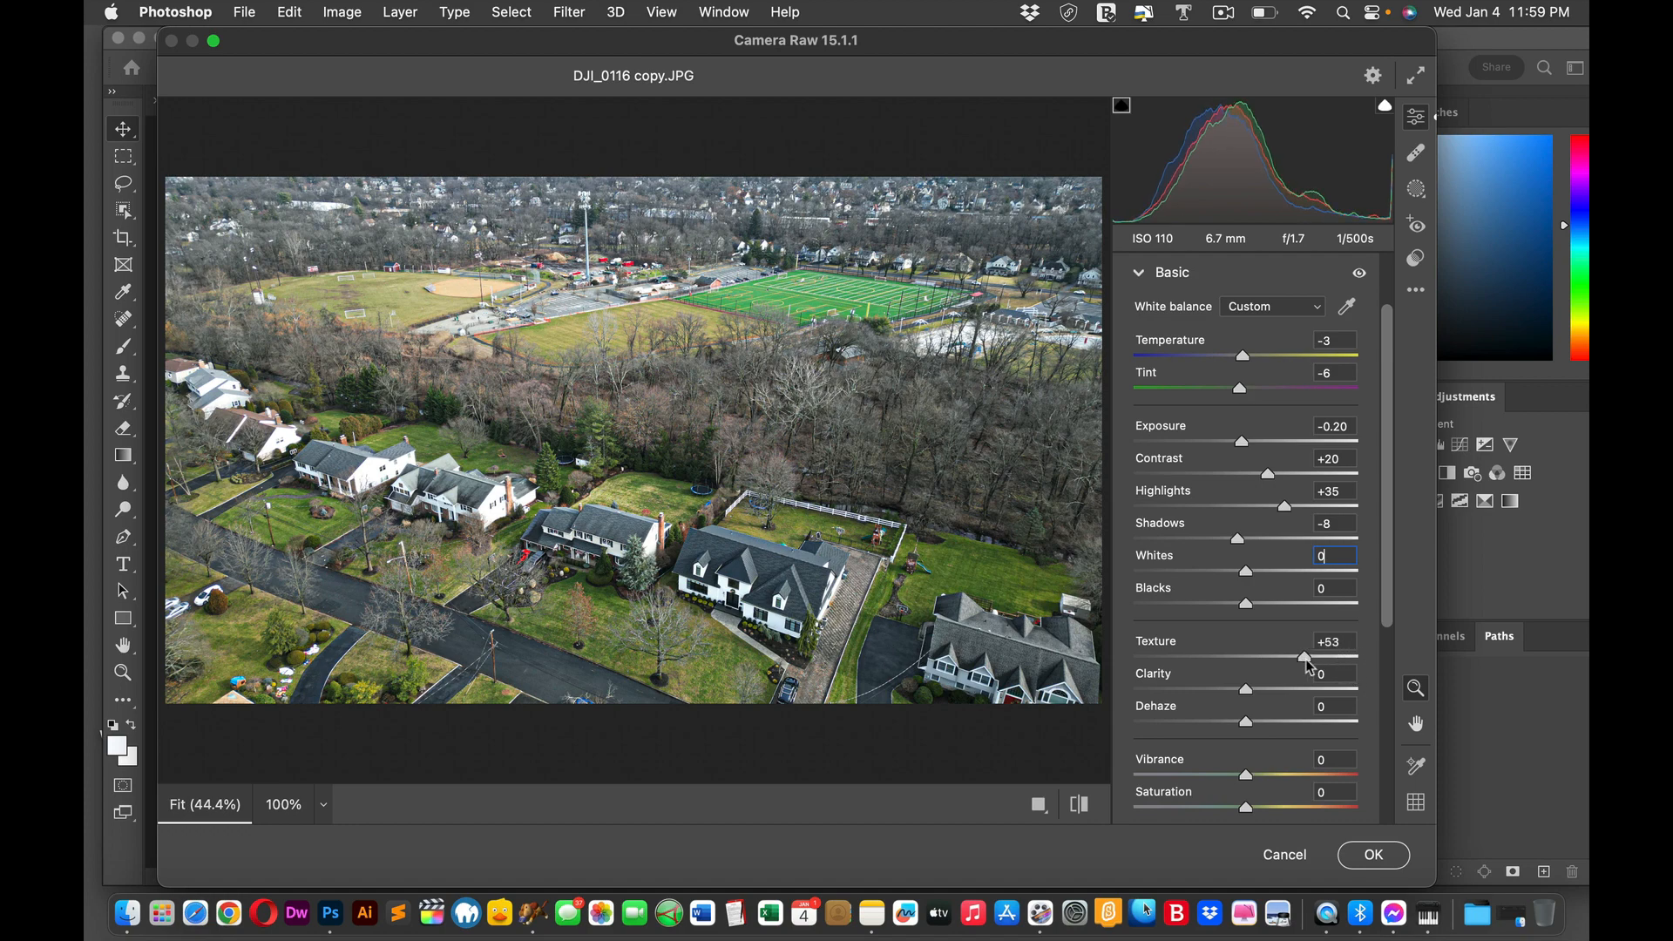
{"action": "left_click_drag", "start_coordinate": [1303, 654], "coordinate": [1311, 654]}
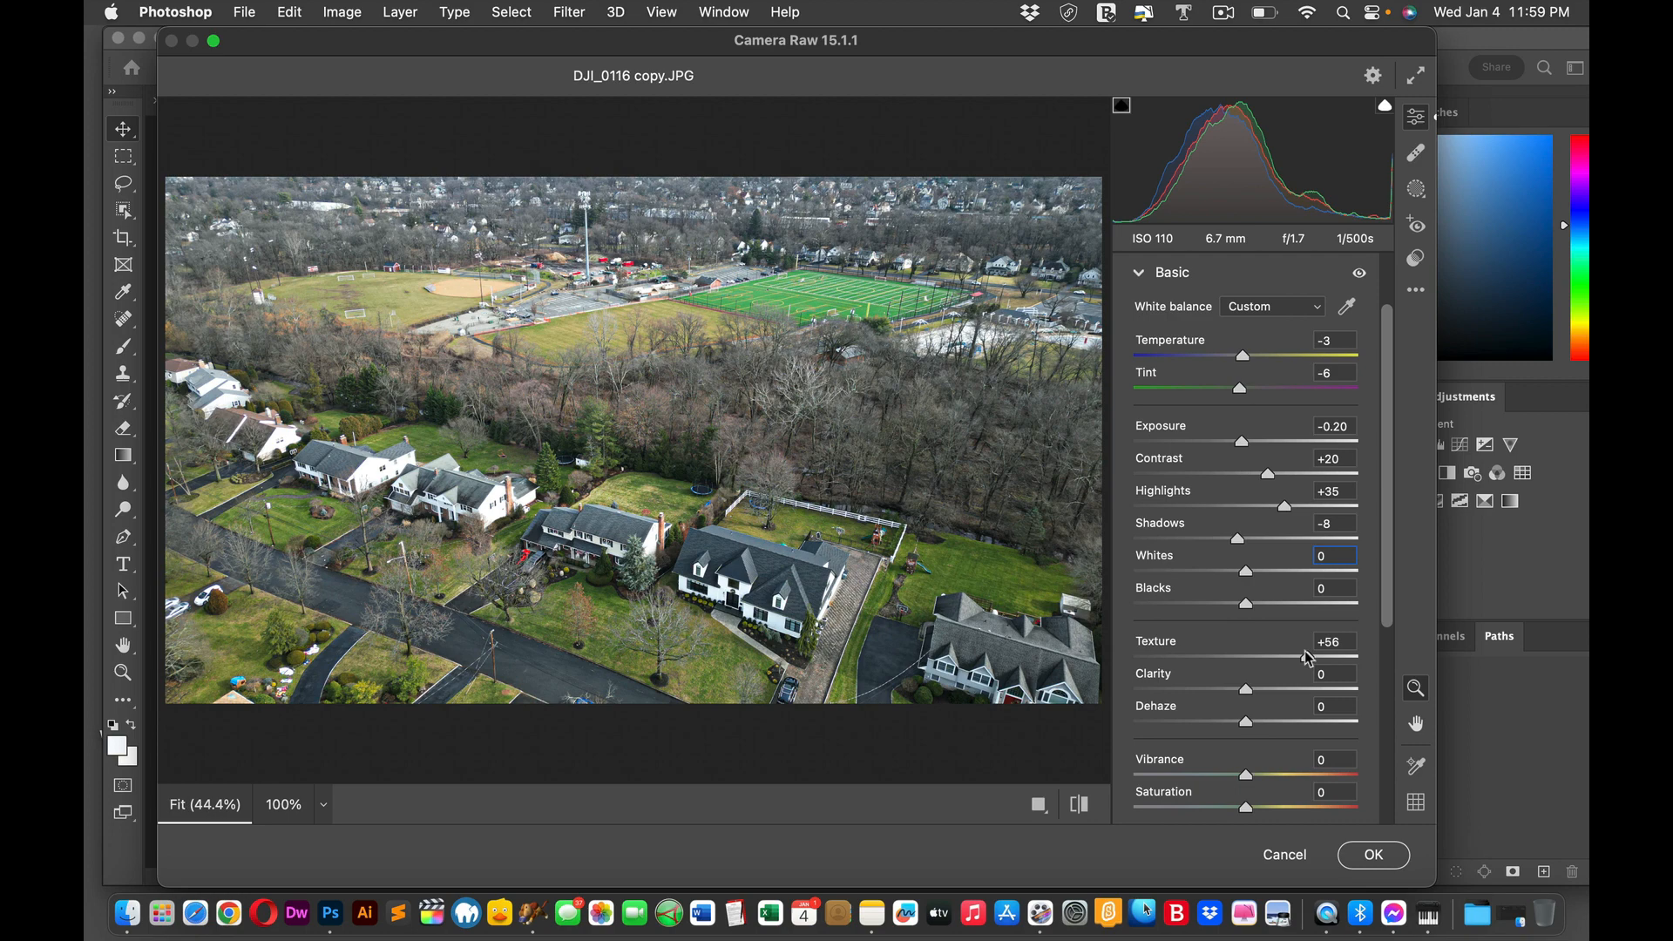
{"action": "mouse_move", "coordinate": [1253, 692]}
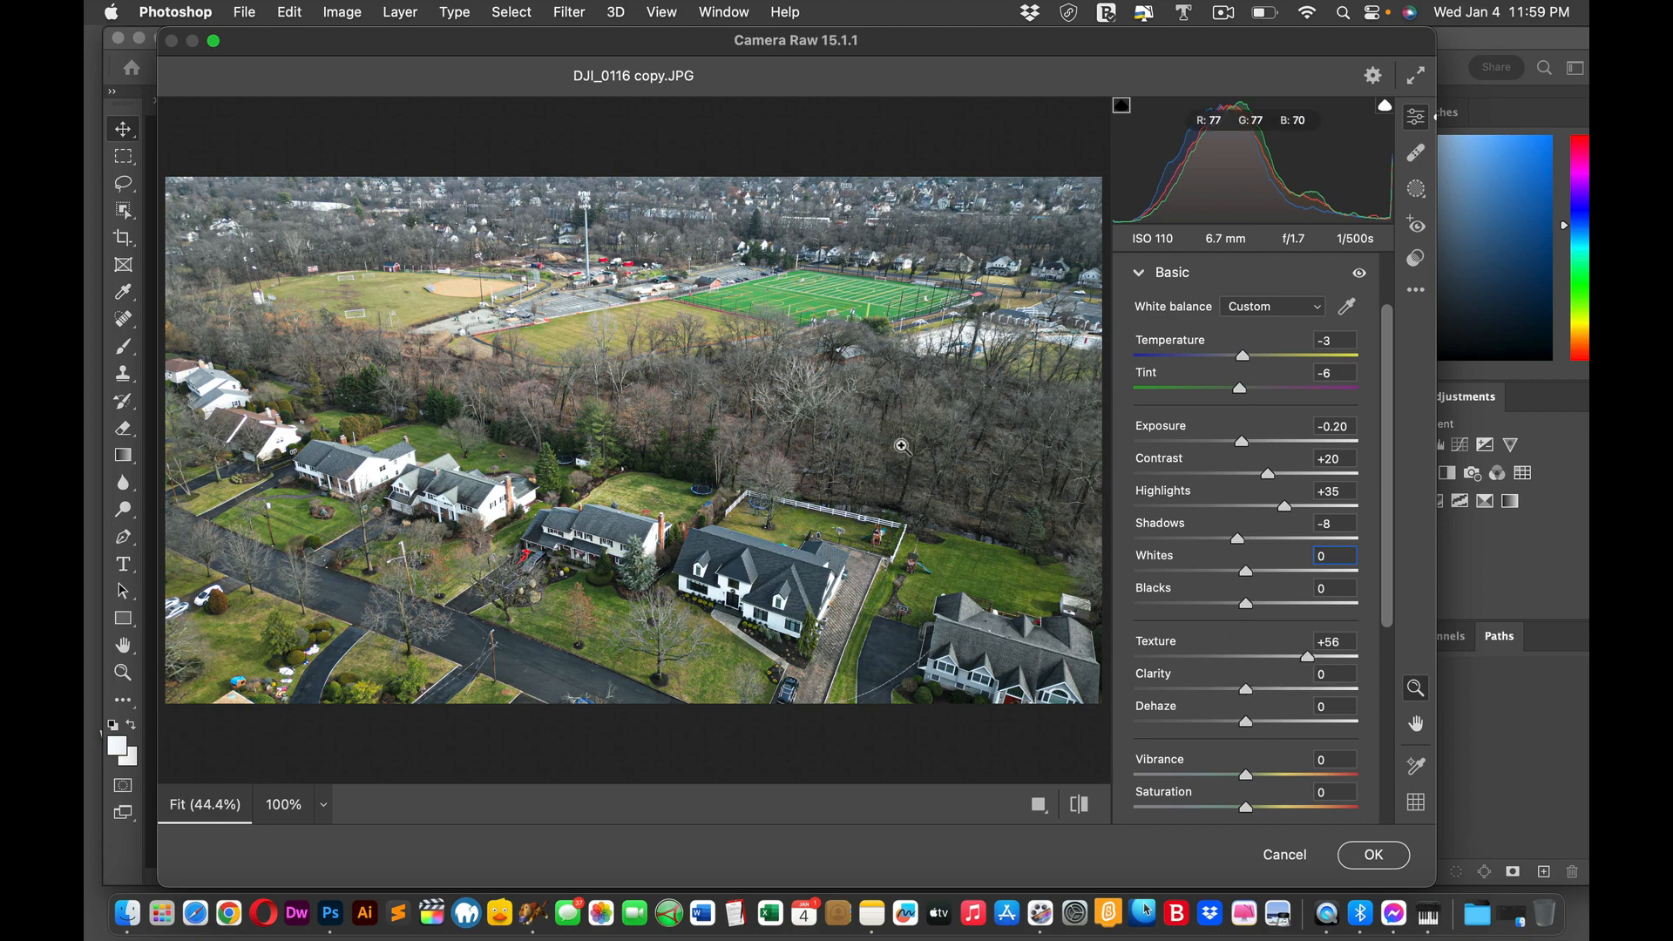
{"action": "mouse_move", "coordinate": [875, 406]}
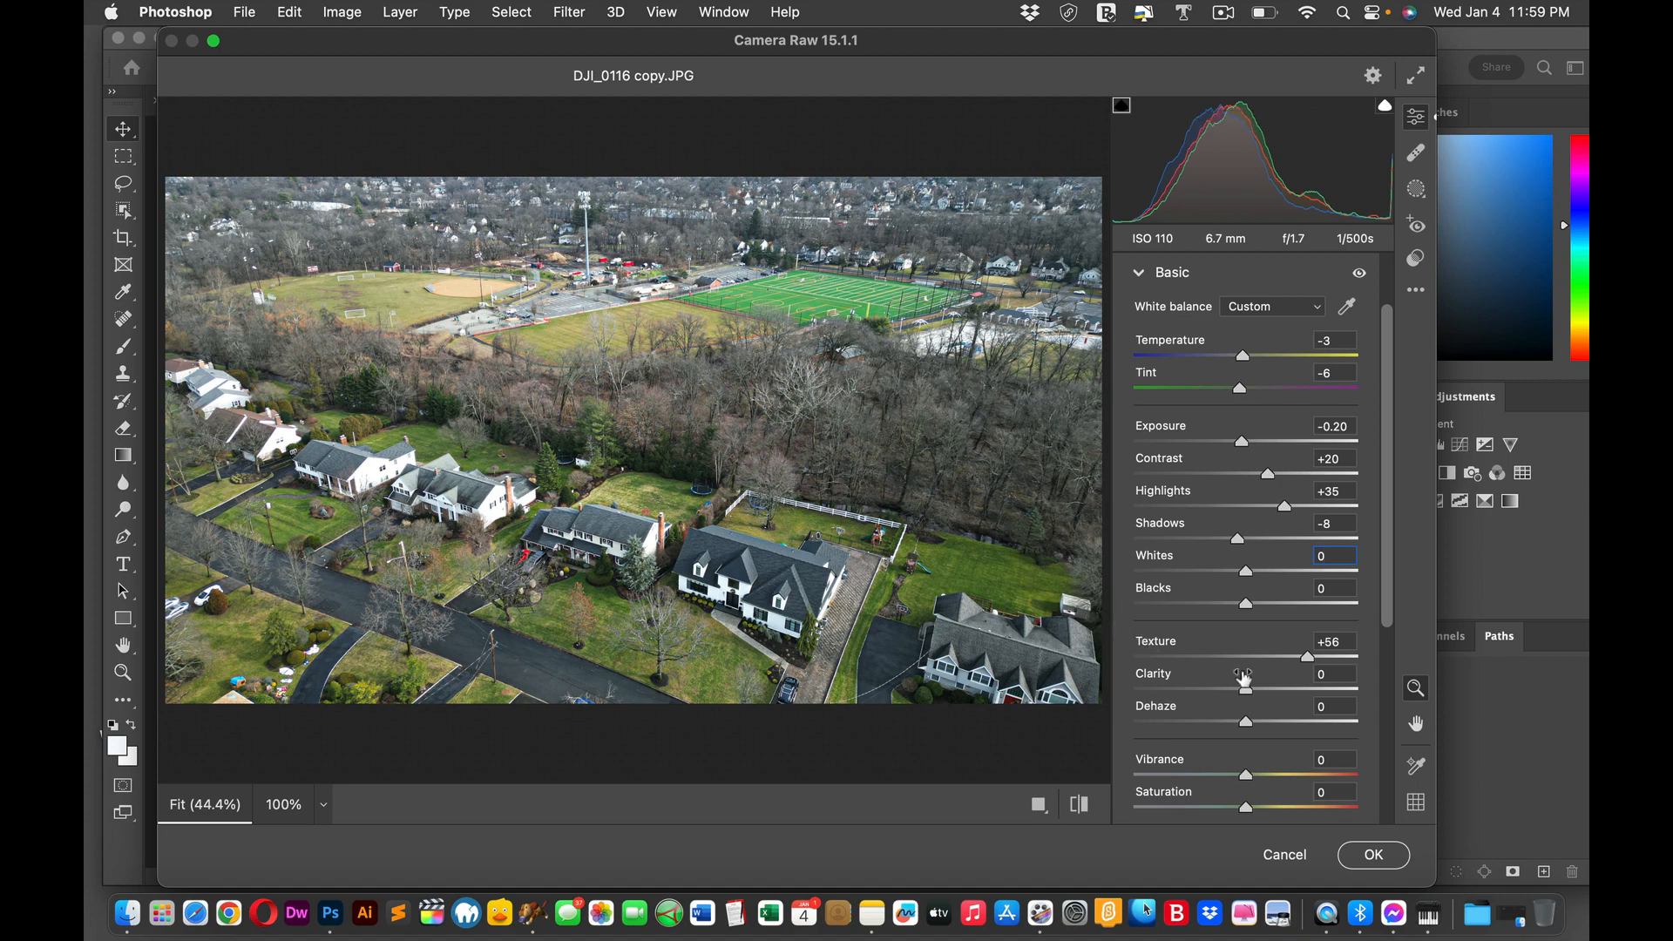
{"action": "mouse_move", "coordinate": [1313, 676]}
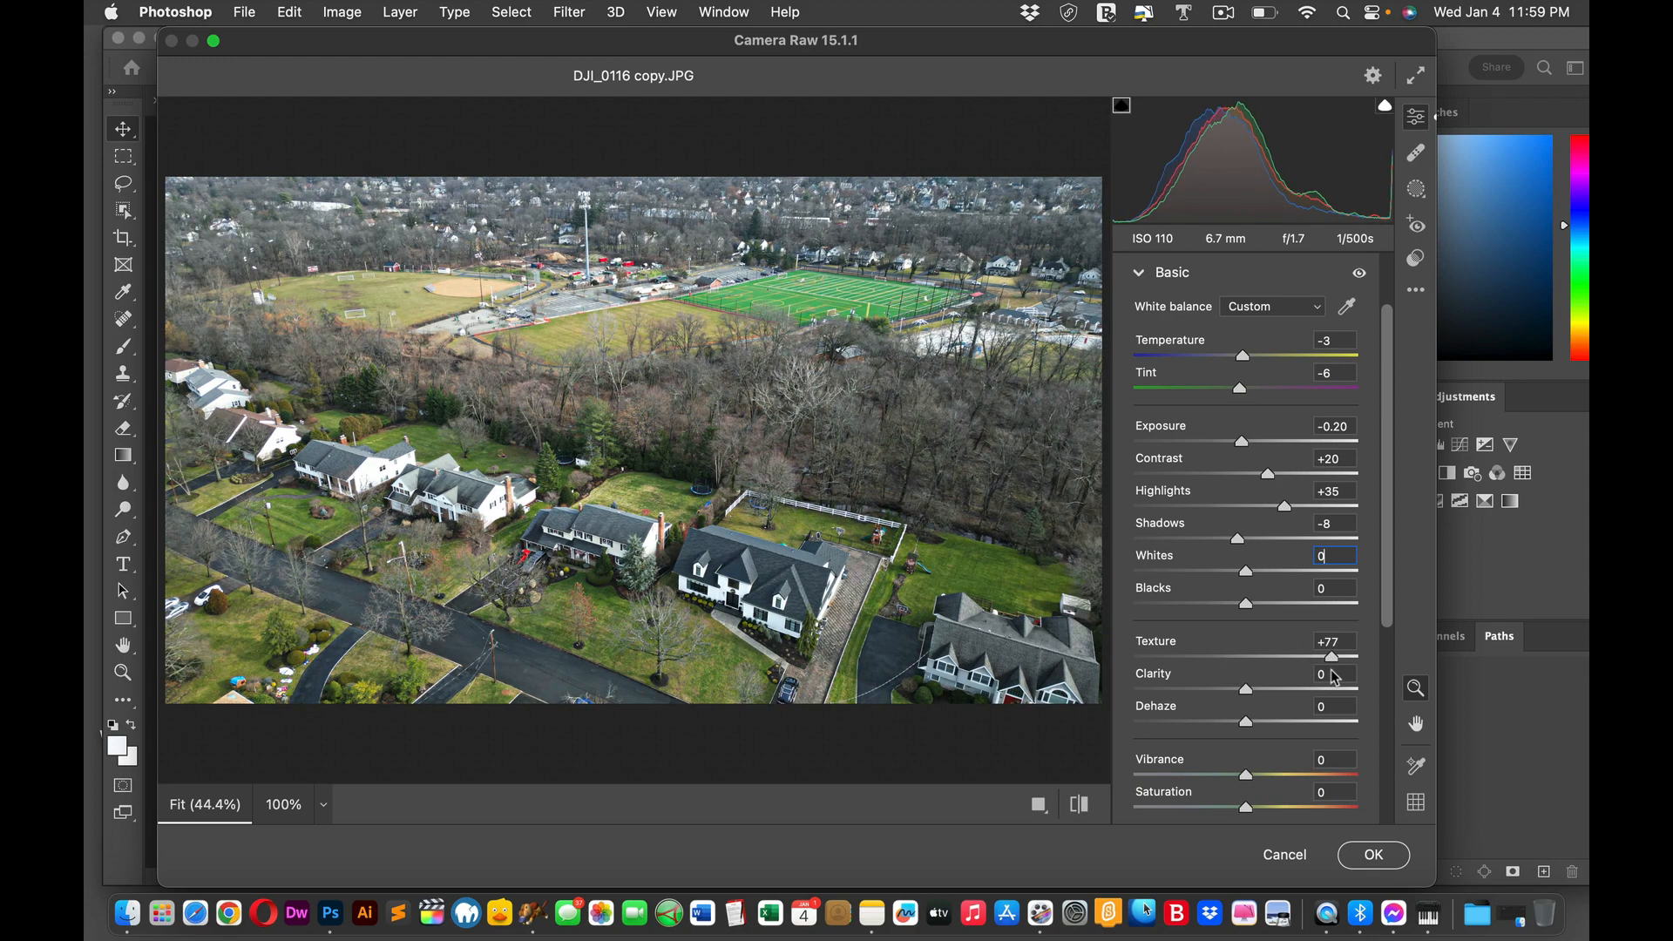
{"action": "left_click_drag", "start_coordinate": [1332, 659], "coordinate": [1358, 659]}
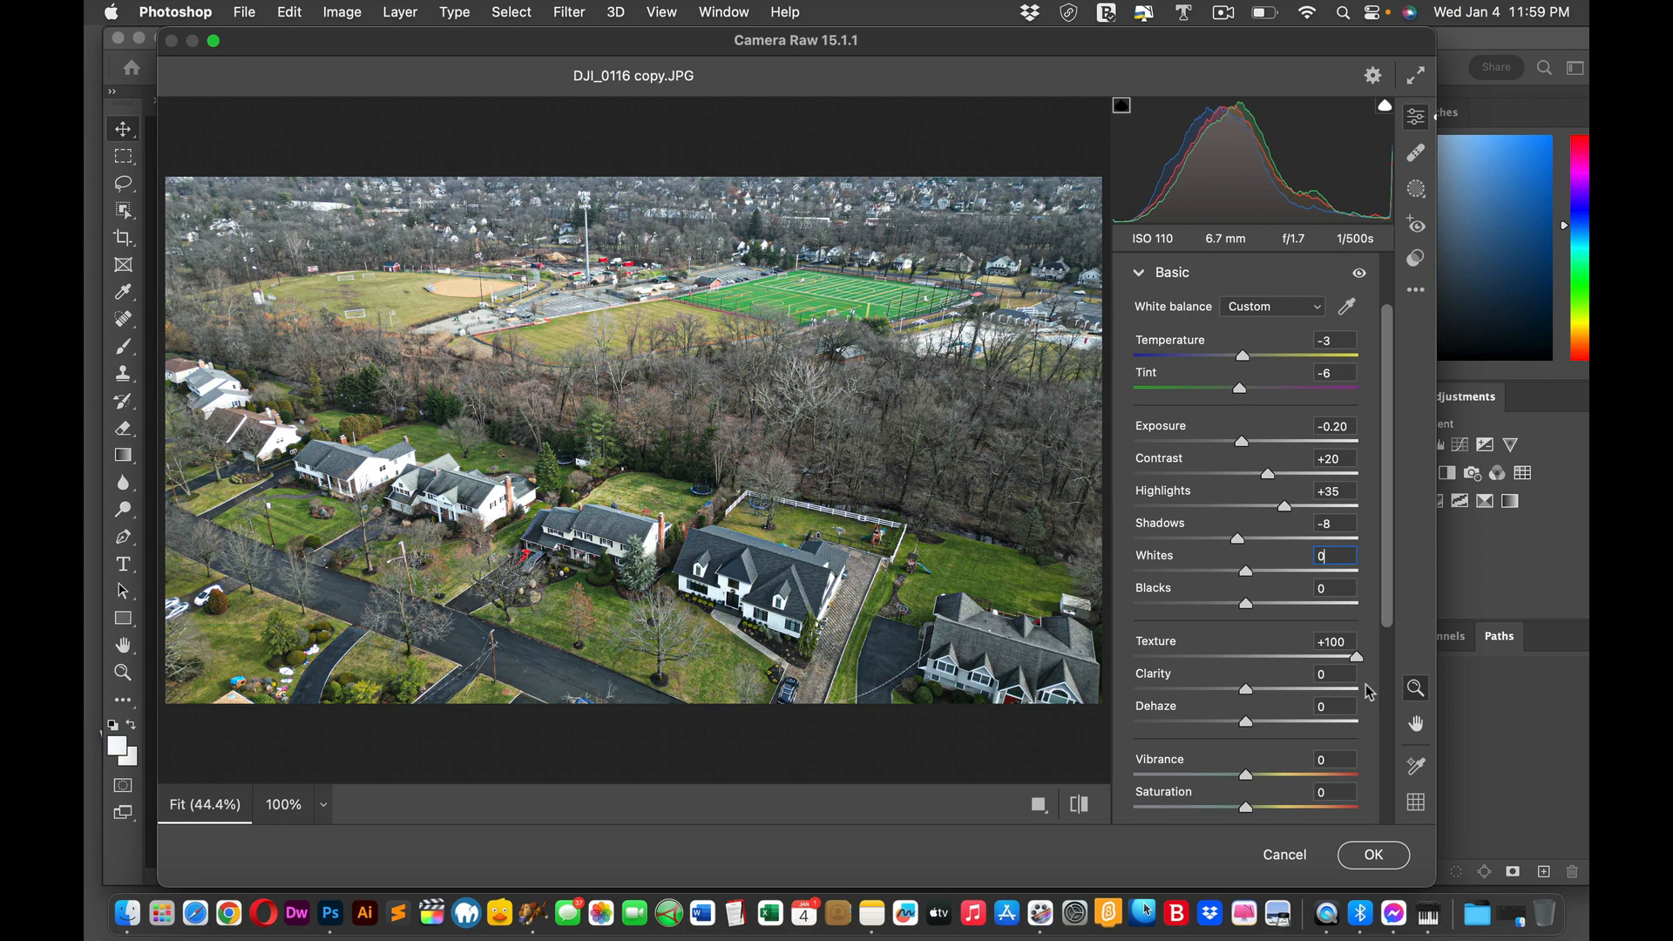
{"action": "mouse_move", "coordinate": [1402, 692]}
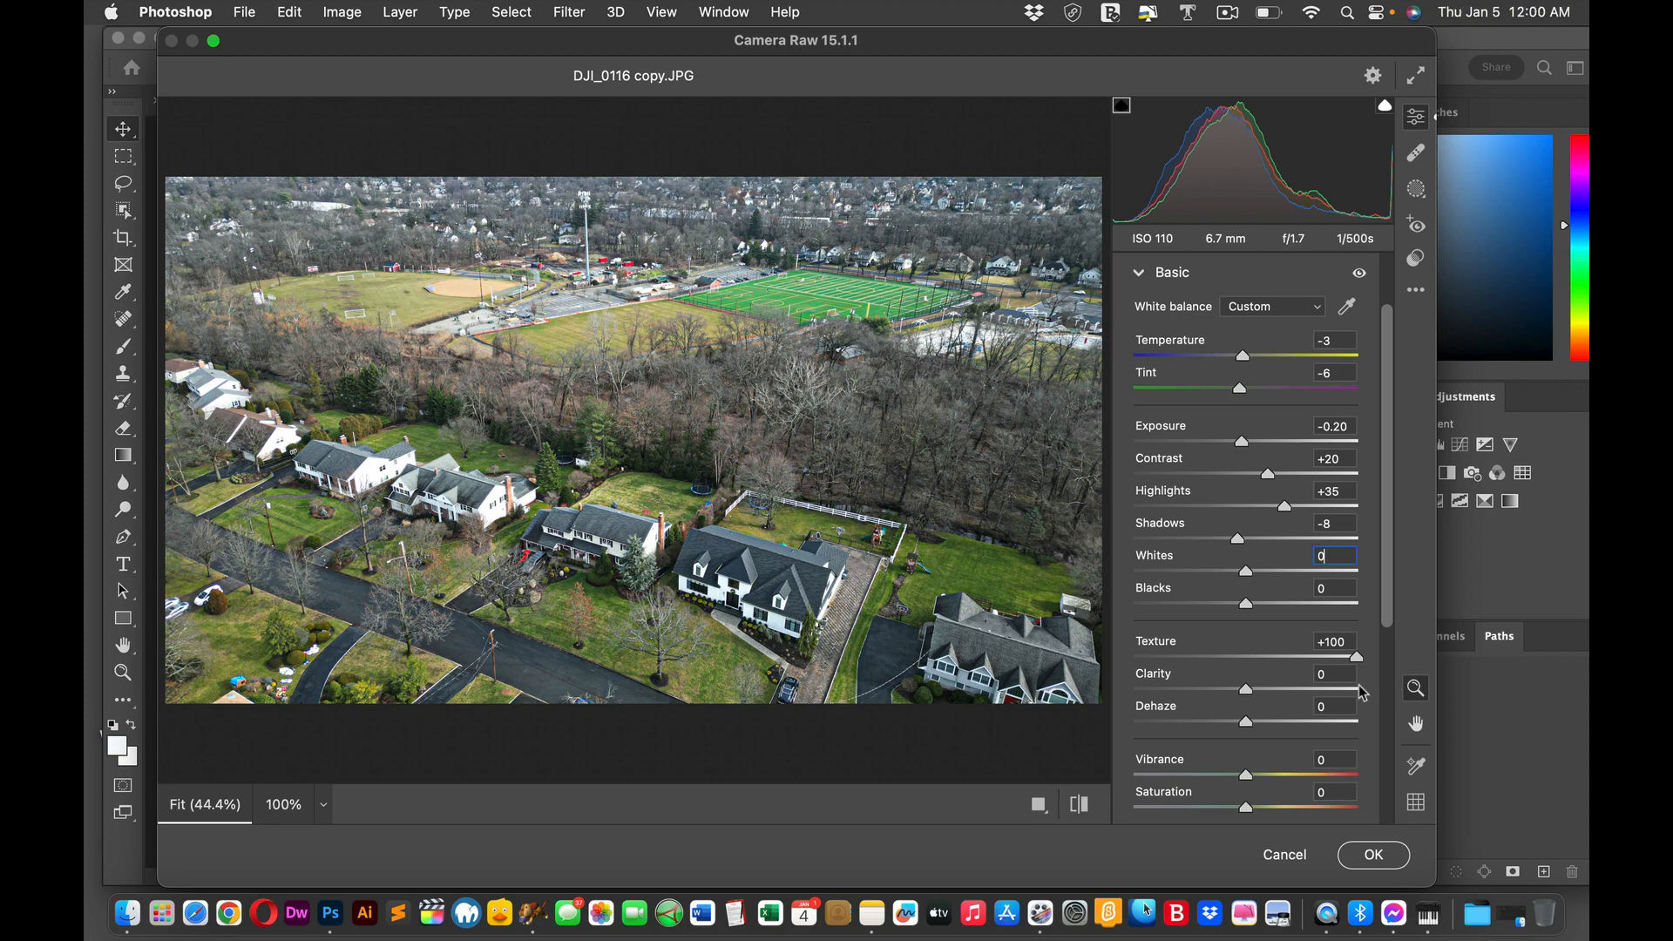
Step: Bring Texture down to +76 and, after trying -72 and +56, leave Clarity at +49
{"action": "left_click_drag", "start_coordinate": [1329, 657], "coordinate": [1300, 657]}
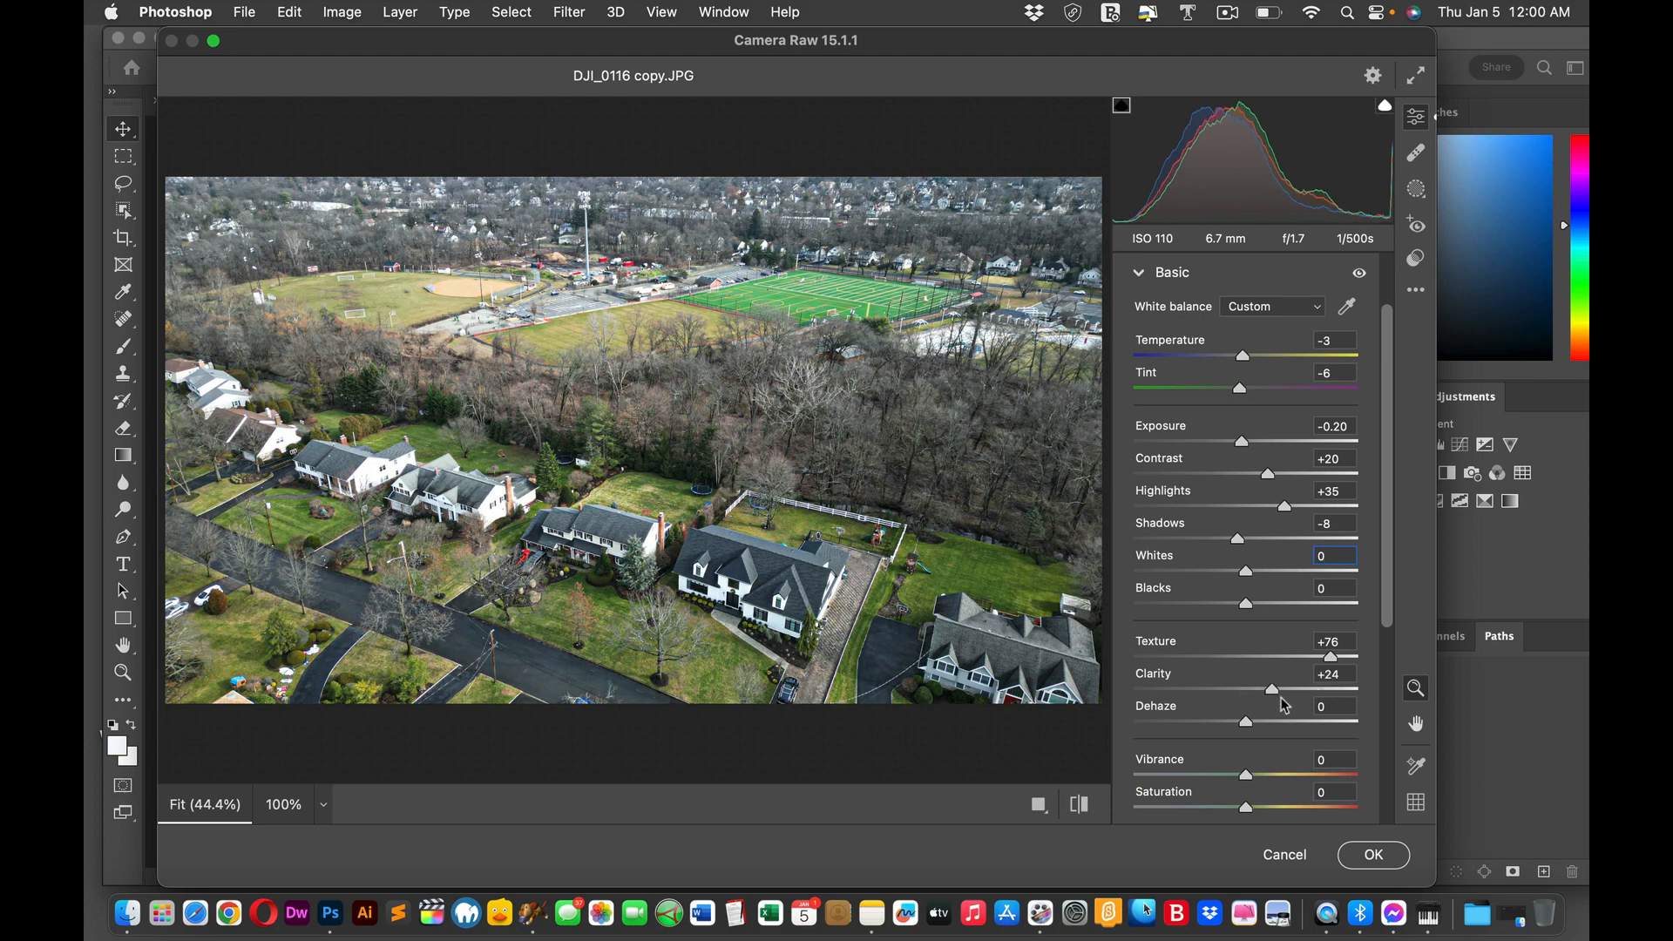
{"action": "left_click_drag", "start_coordinate": [1266, 692], "coordinate": [1337, 692]}
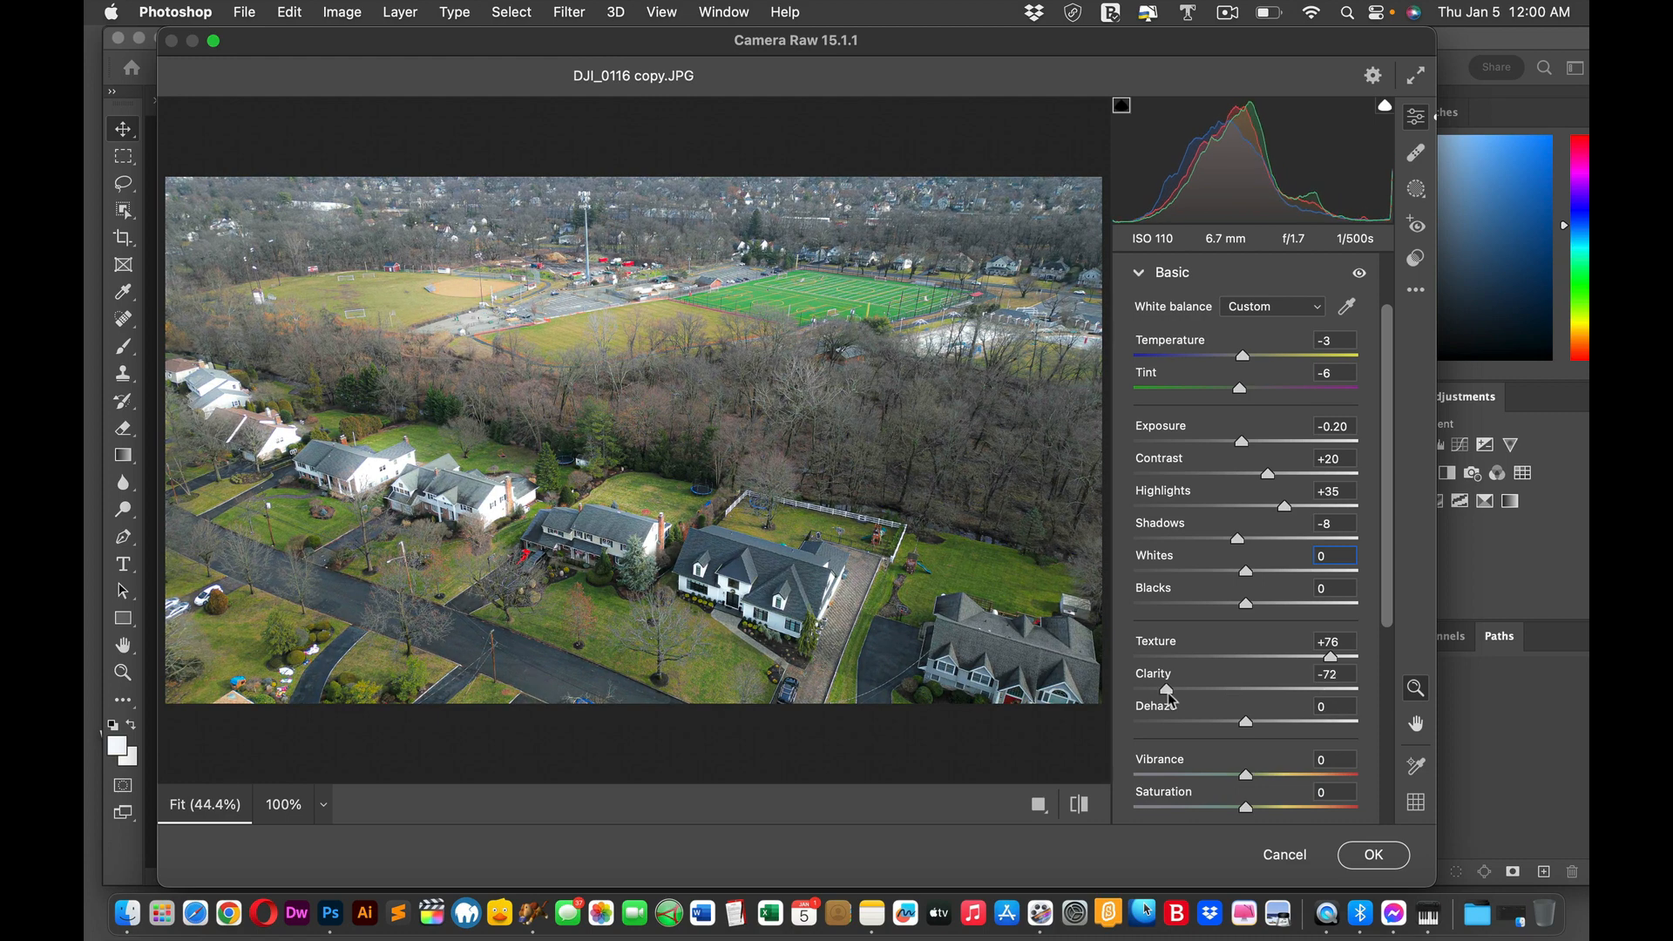
{"action": "left_click_drag", "start_coordinate": [1195, 690], "coordinate": [1271, 690]}
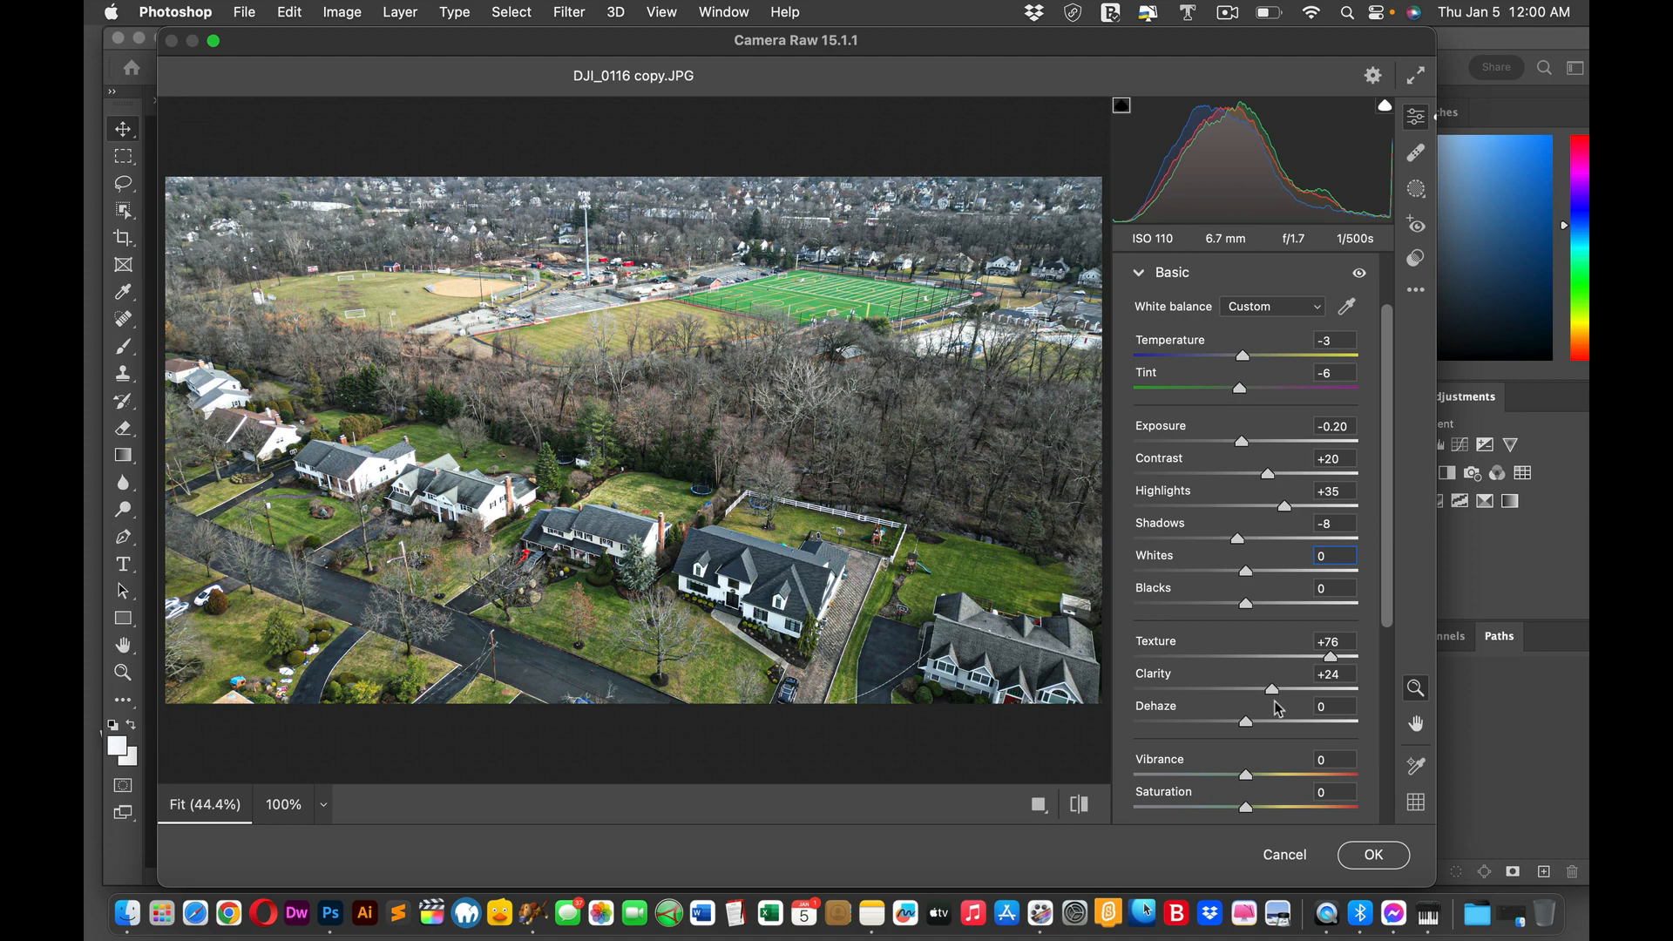
{"action": "left_click_drag", "start_coordinate": [1264, 690], "coordinate": [1300, 690]}
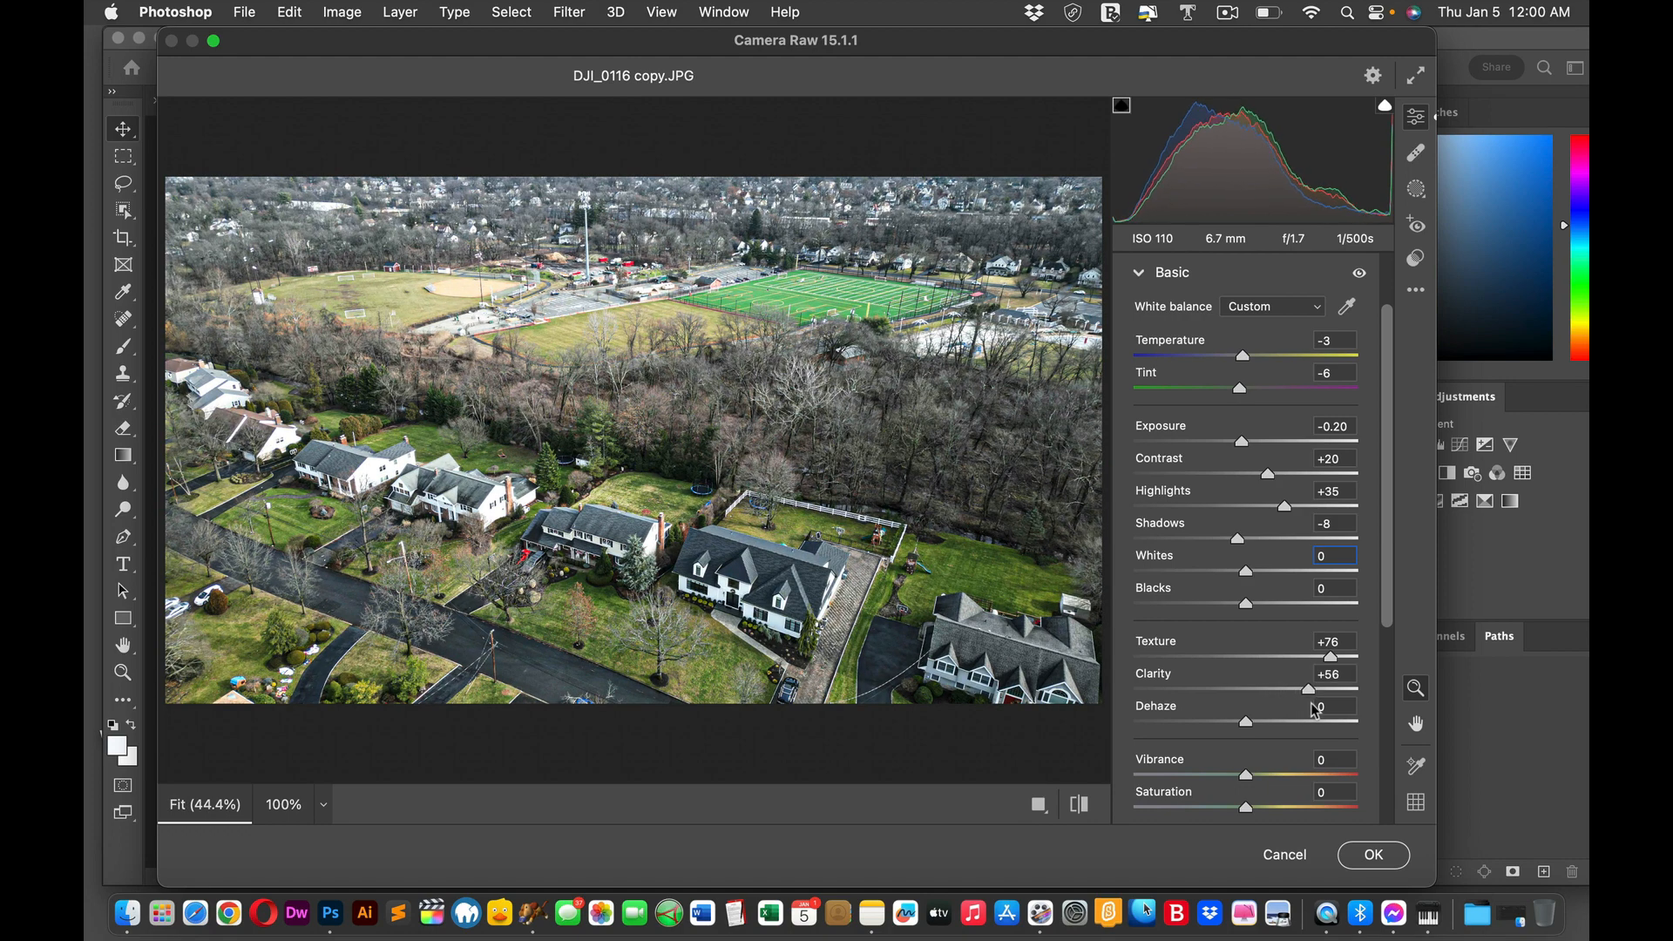
{"action": "left_click_drag", "start_coordinate": [1328, 692], "coordinate": [1301, 692]}
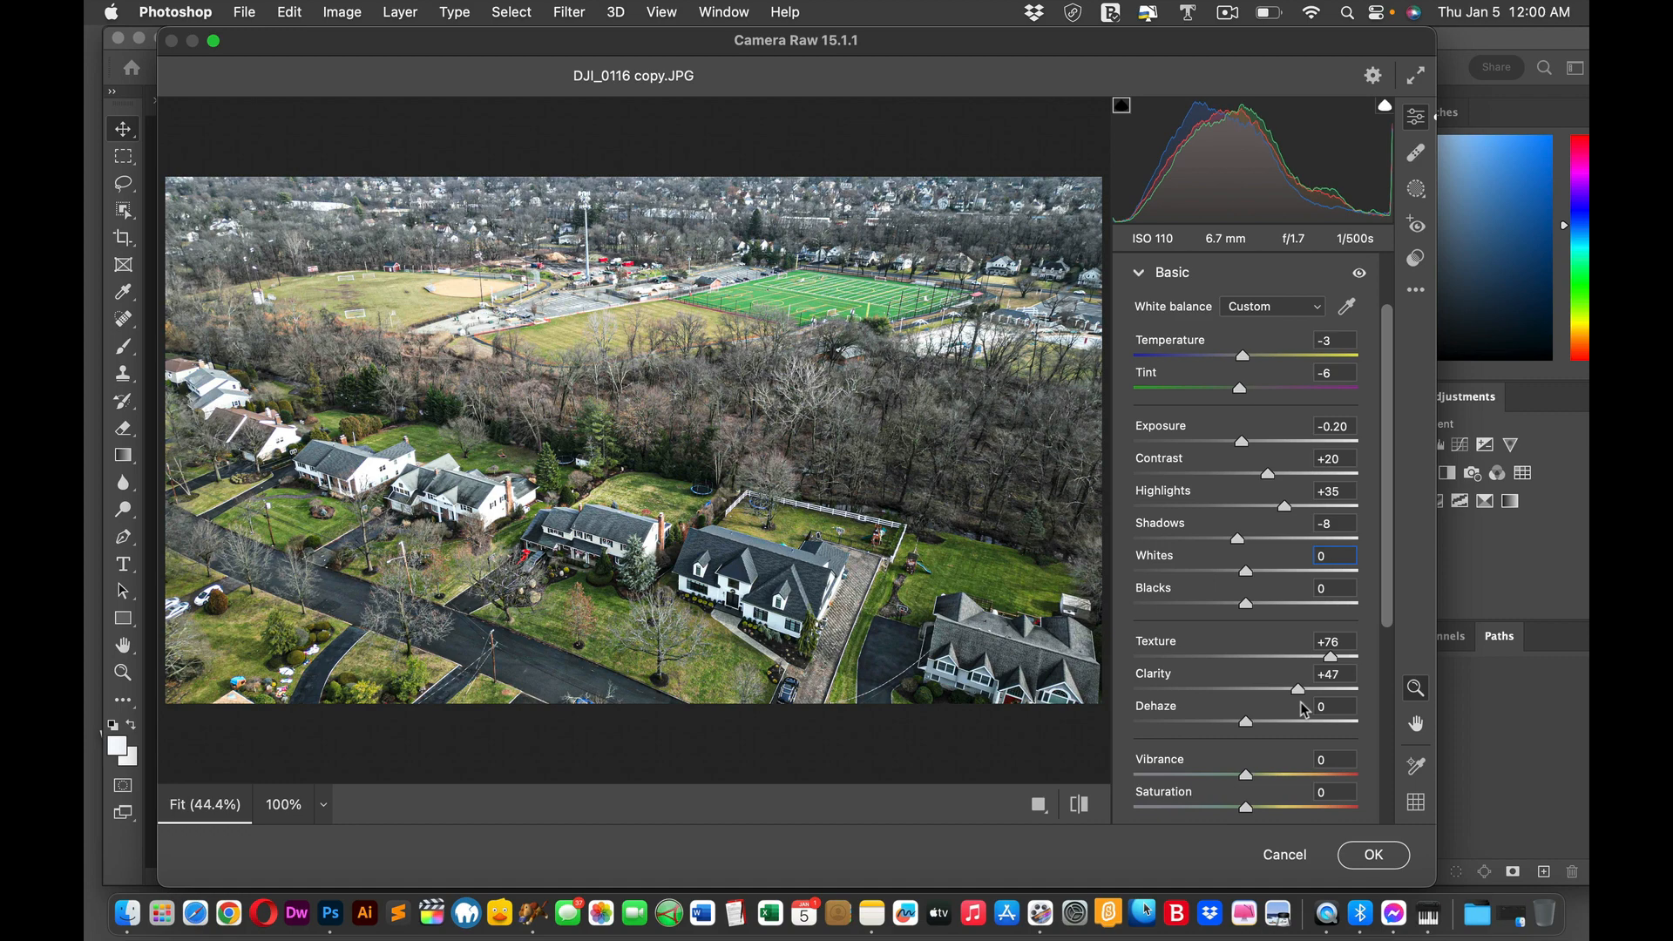
{"action": "left_click_drag", "start_coordinate": [1316, 691], "coordinate": [1321, 673]}
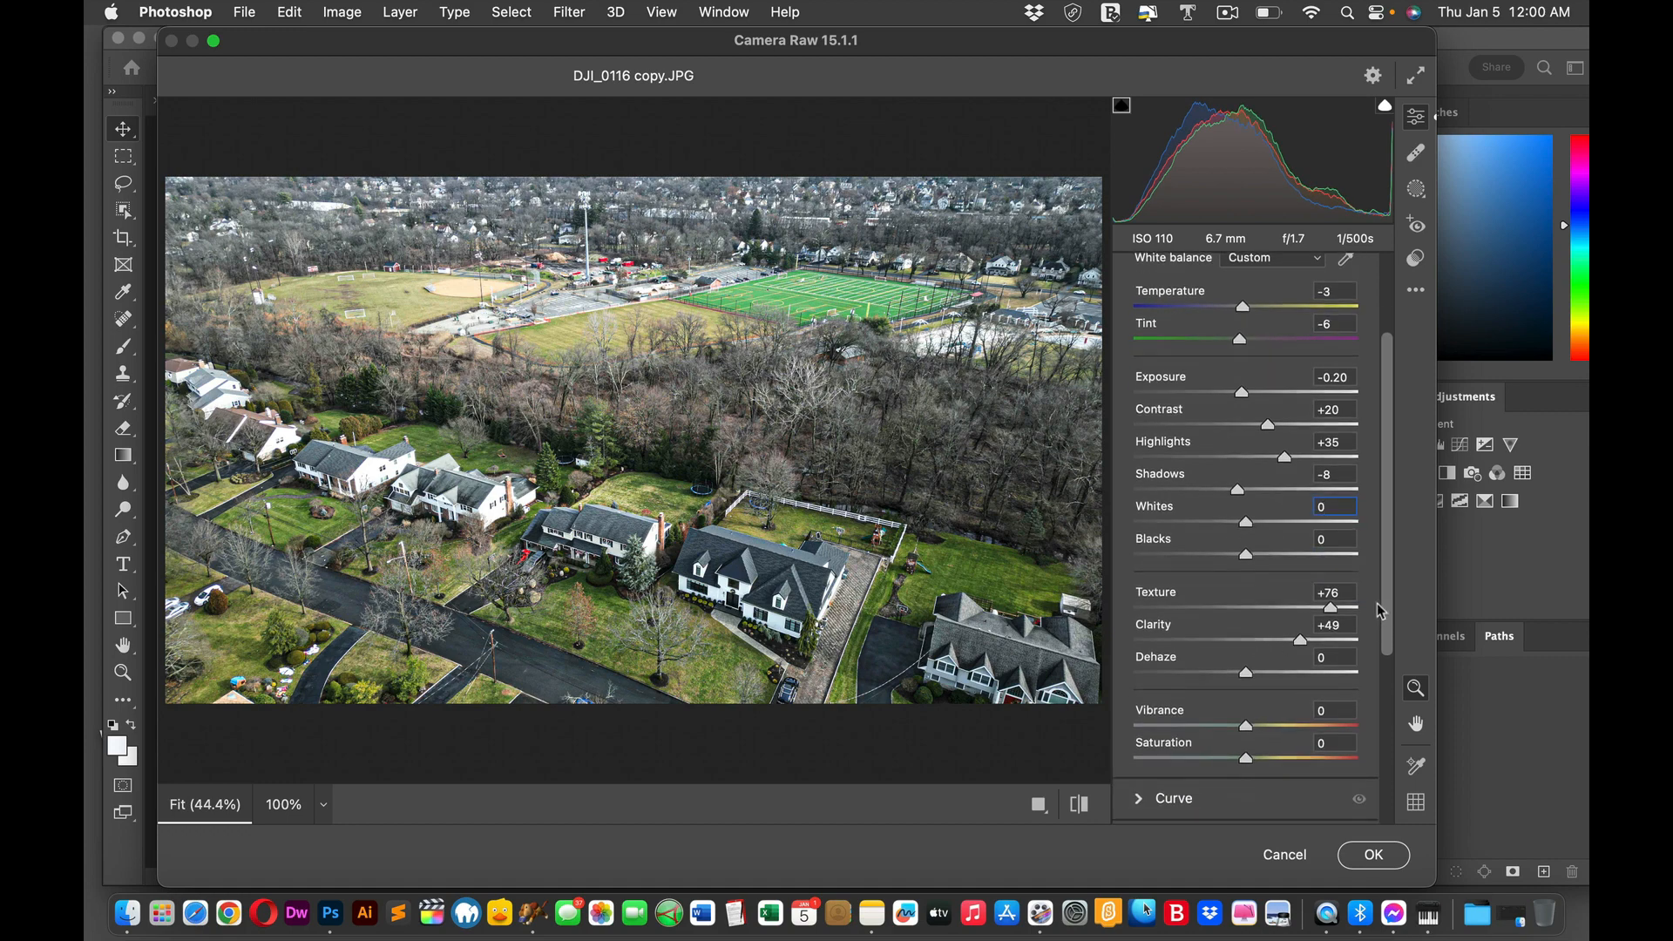
Step: Set Dehaze to +58 after trials of +3, +76, -4, +39 and +61
{"action": "scroll", "scroll_direction": "down", "scroll_amount": 3}
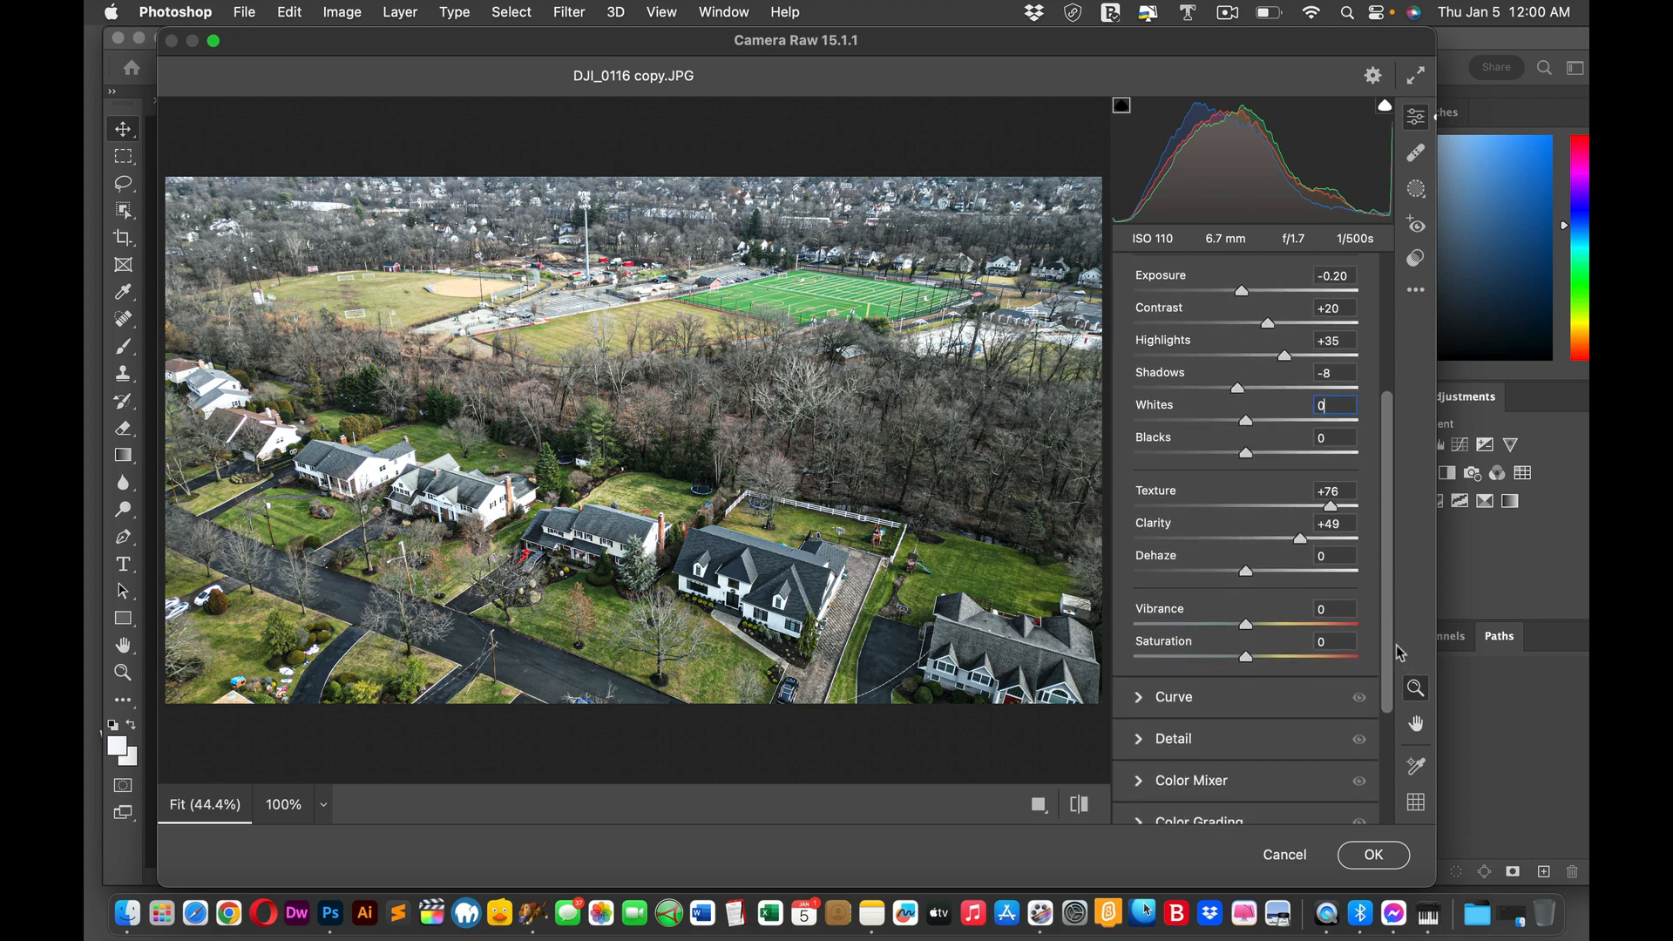
{"action": "left_click_drag", "start_coordinate": [1240, 571], "coordinate": [1253, 572]}
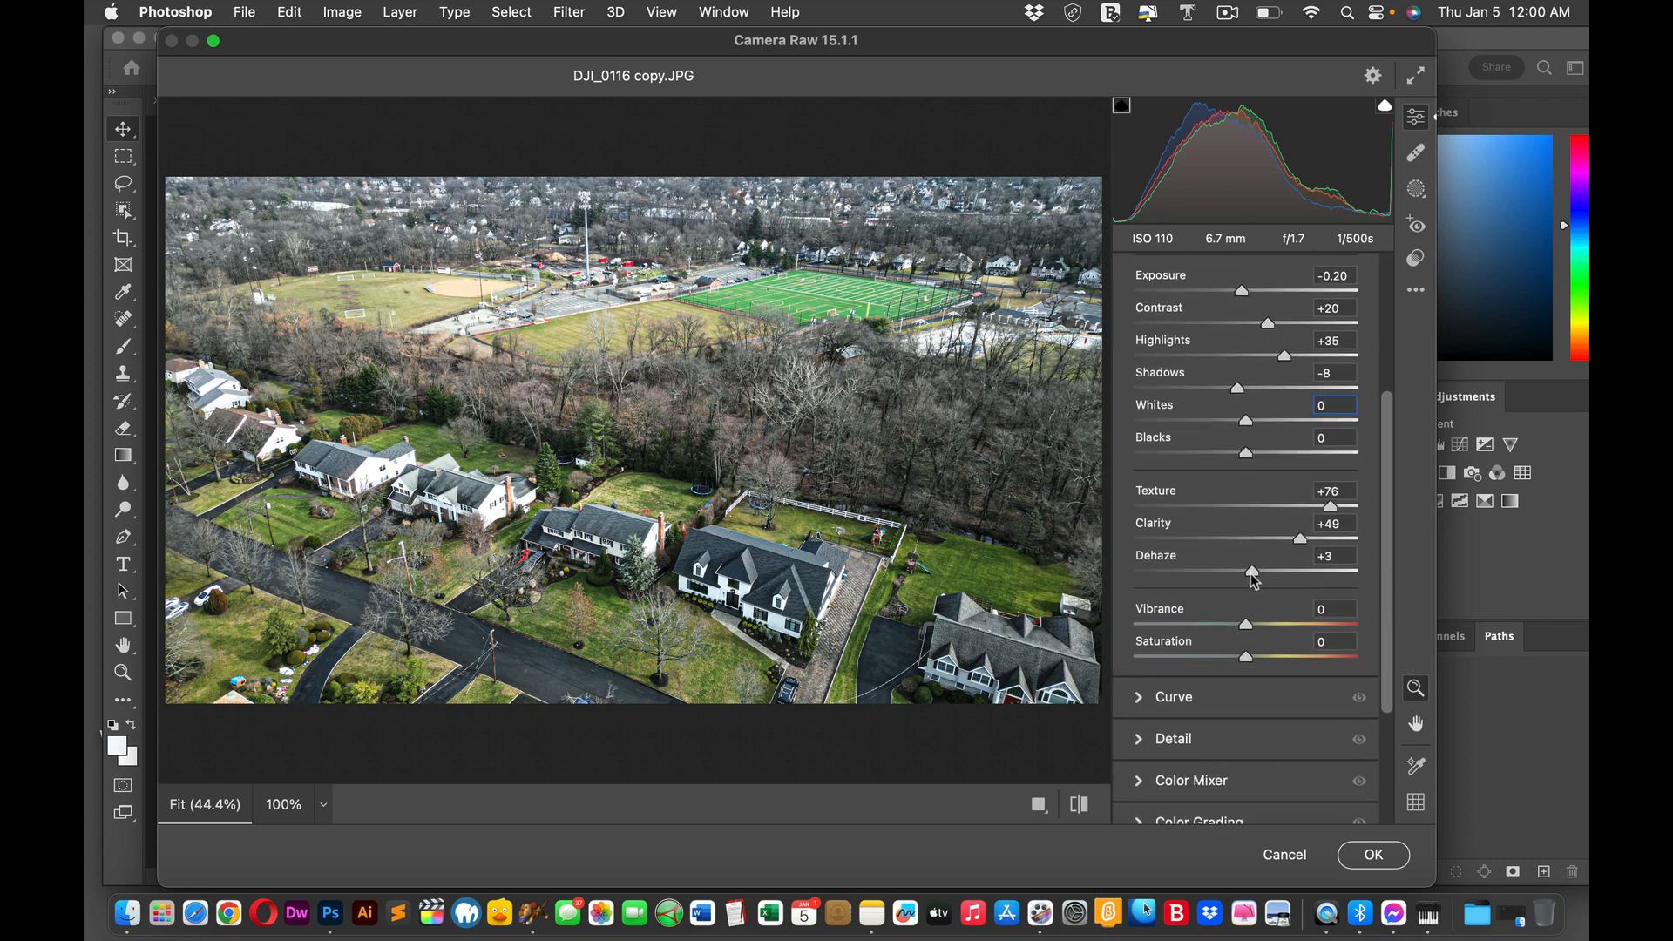
{"action": "left_click_drag", "start_coordinate": [1251, 573], "coordinate": [1333, 574]}
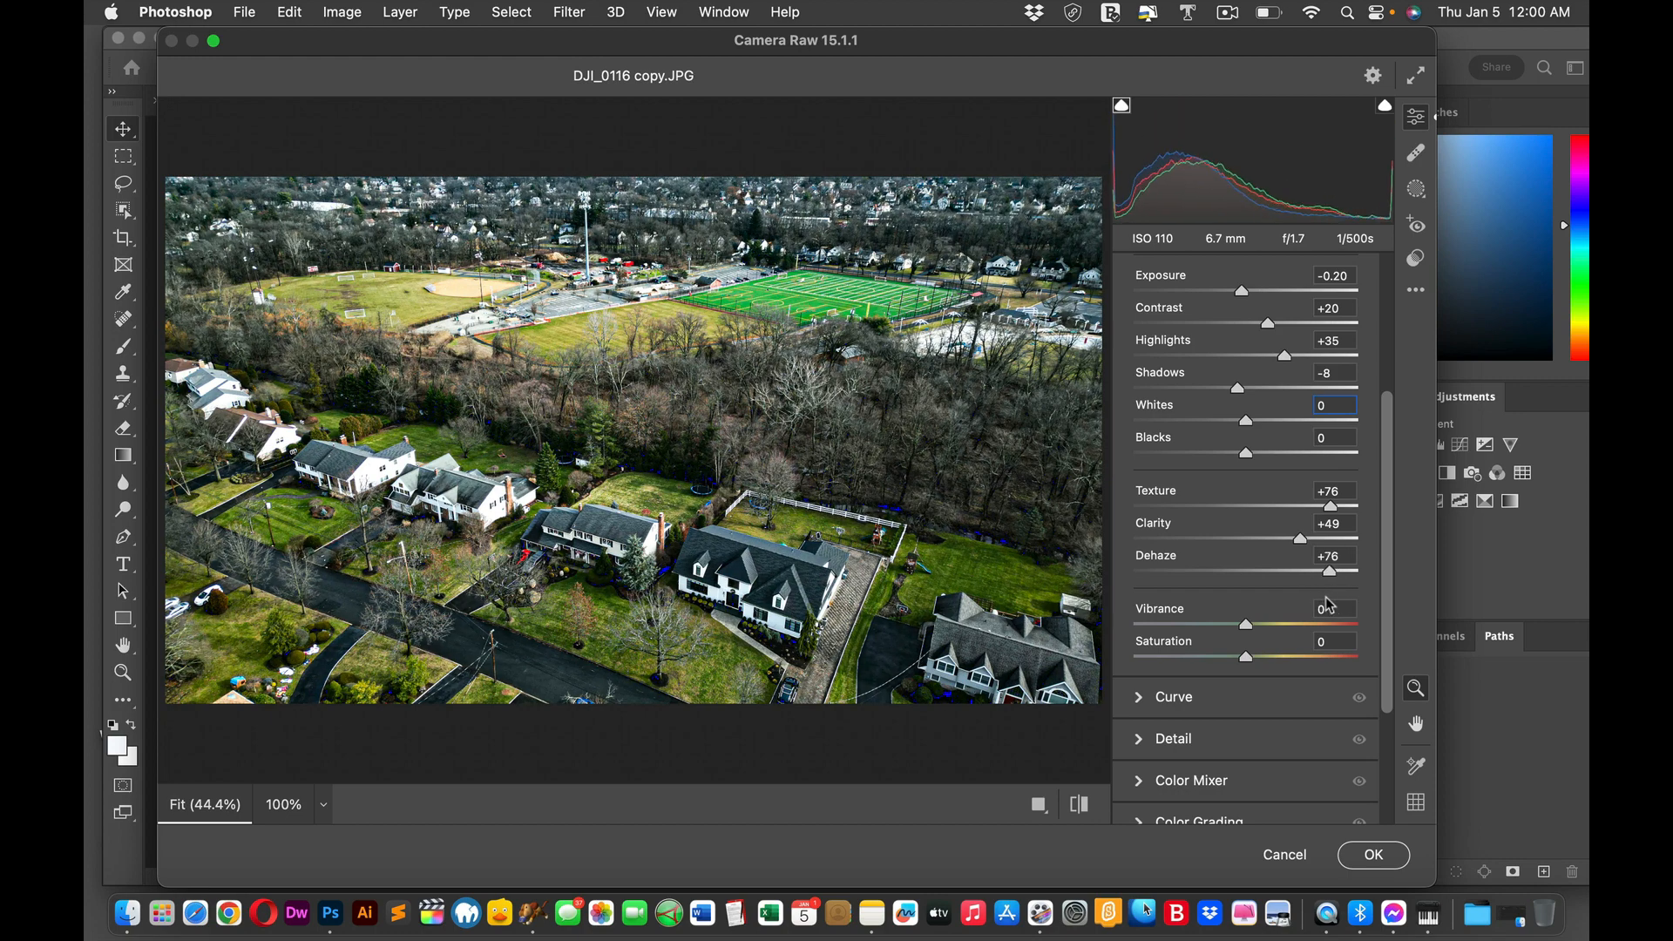
{"action": "left_click_drag", "start_coordinate": [1349, 572], "coordinate": [1261, 572]}
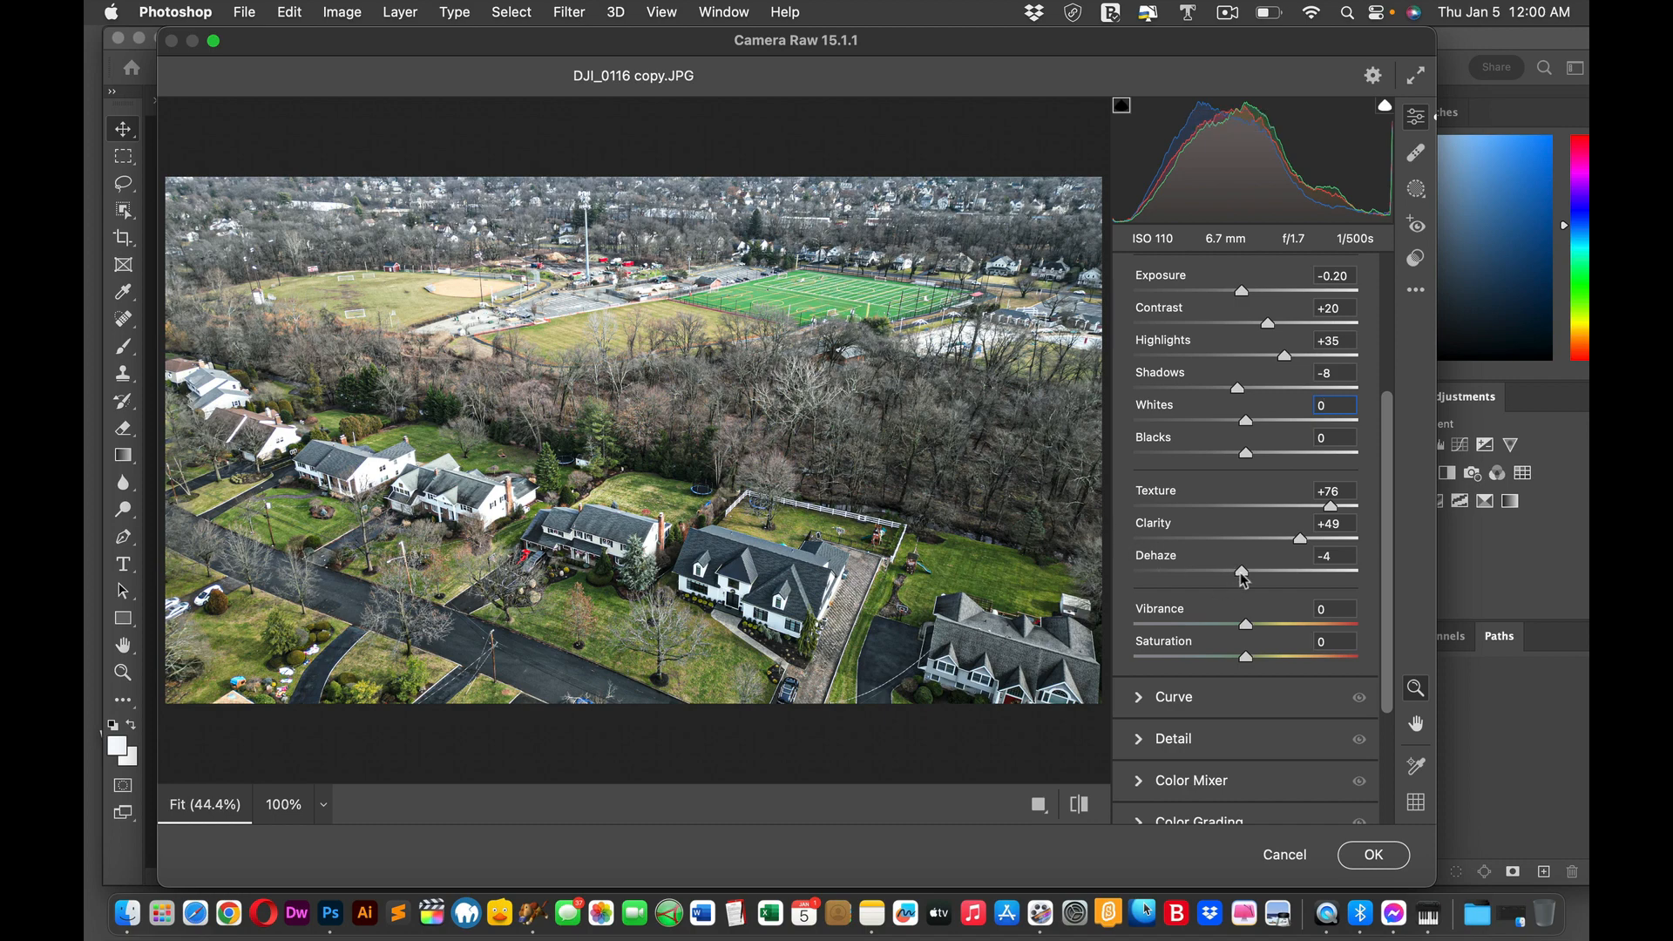
{"action": "left_click_drag", "start_coordinate": [1240, 574], "coordinate": [1294, 573]}
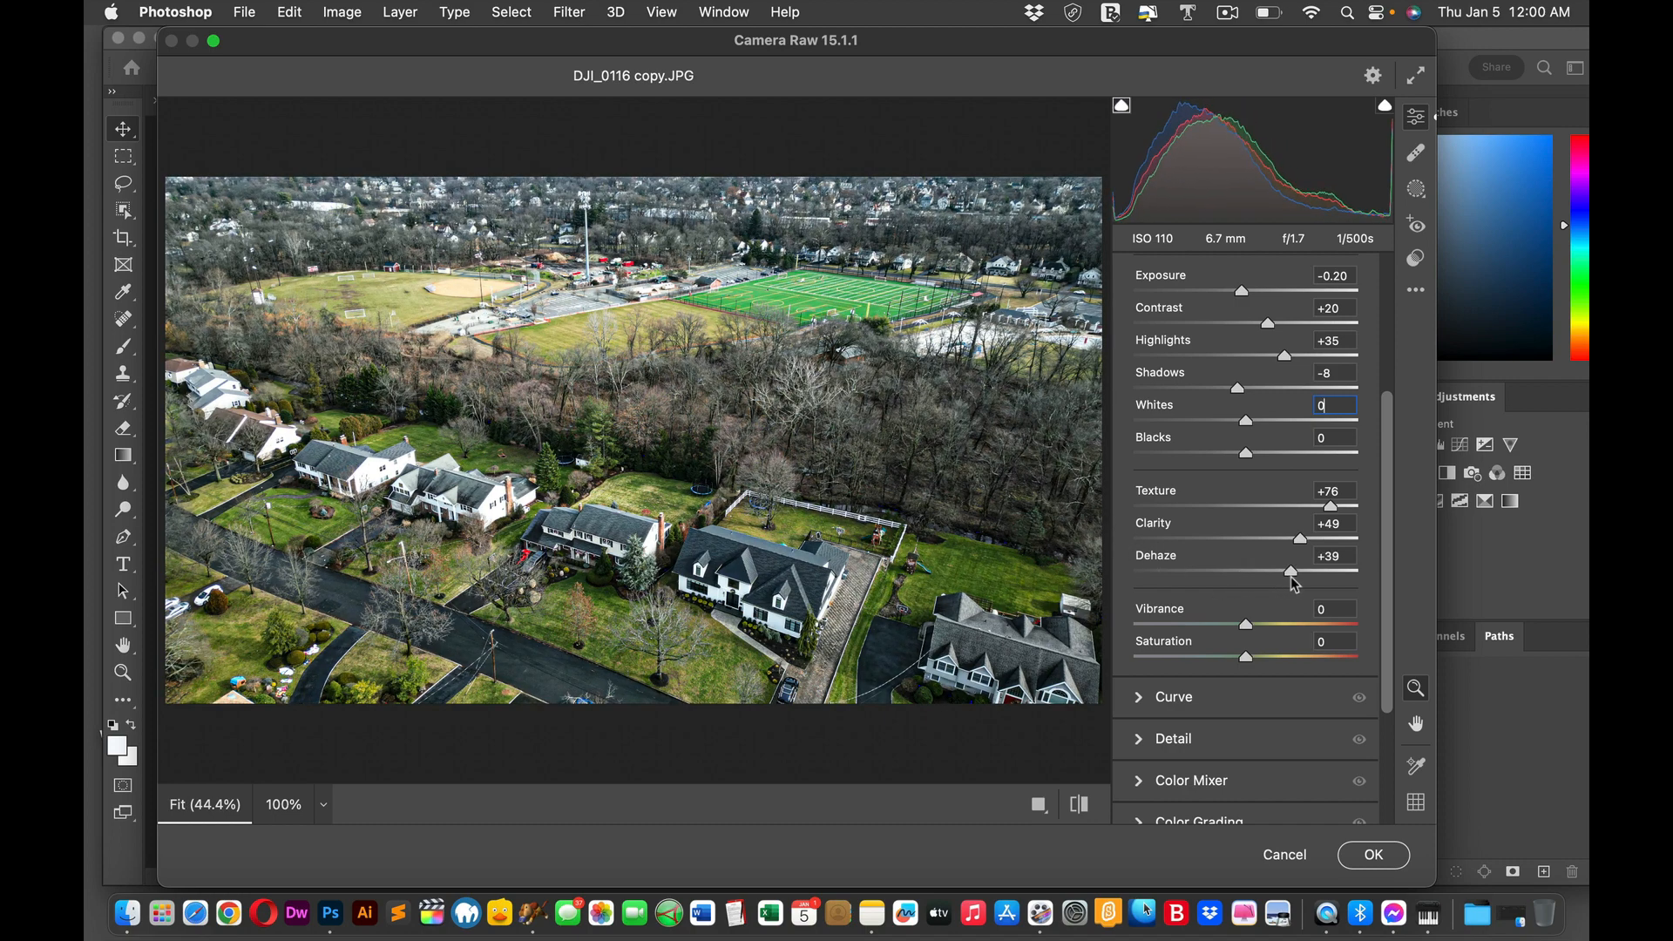
{"action": "left_click_drag", "start_coordinate": [1274, 574], "coordinate": [1305, 573]}
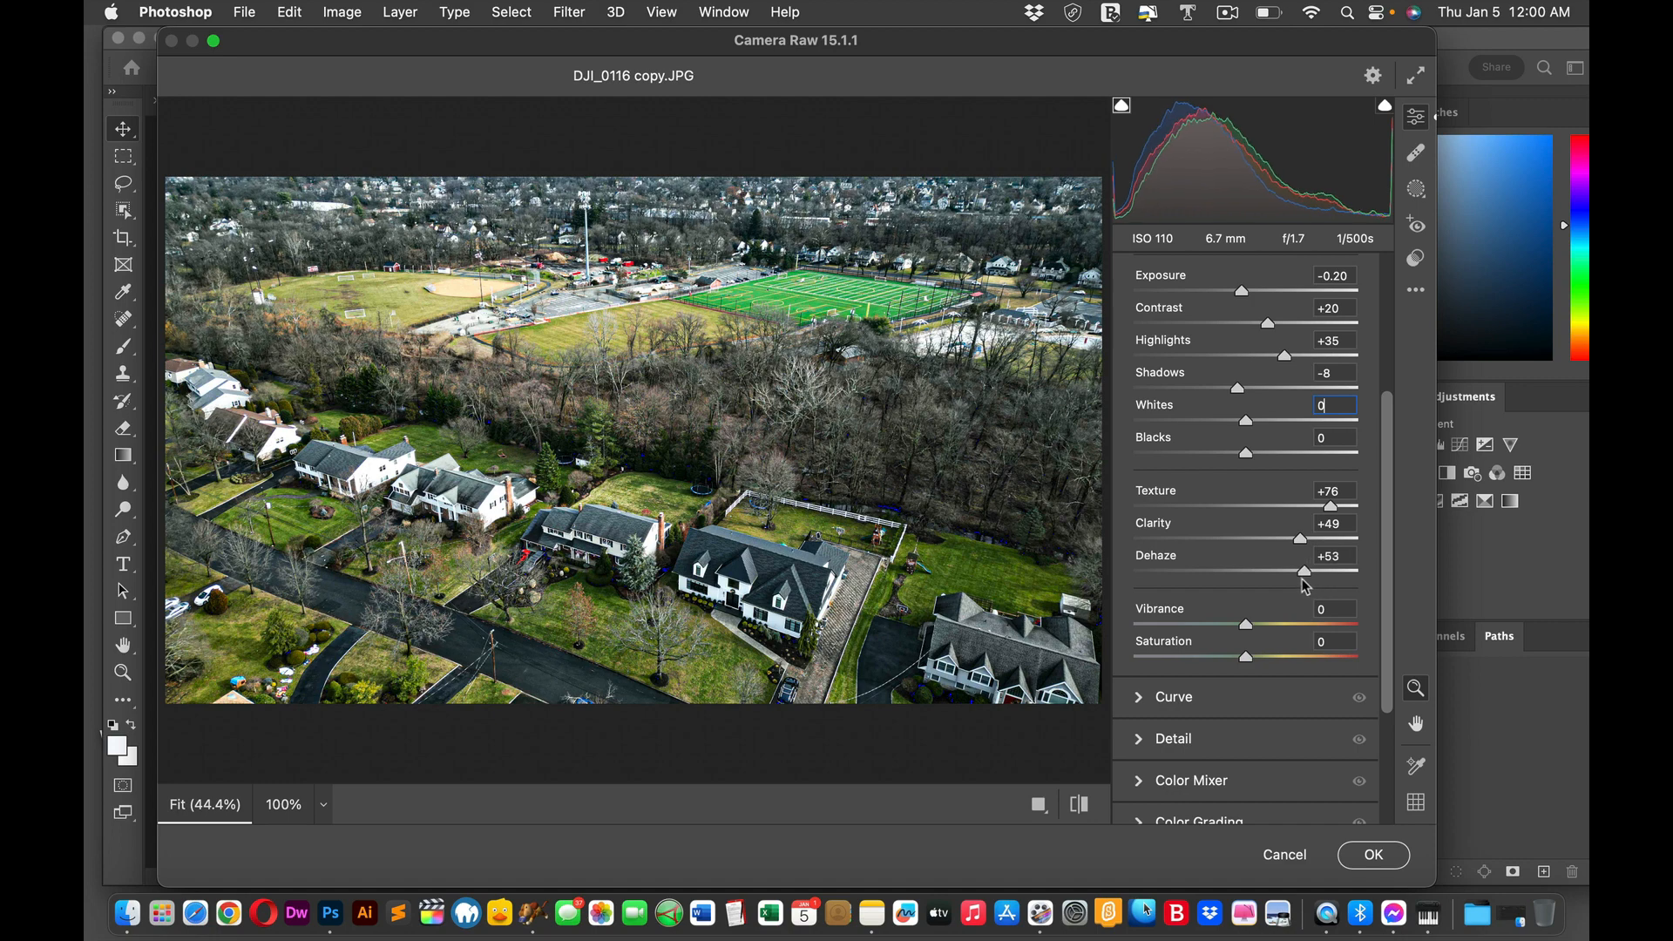
{"action": "left_click_drag", "start_coordinate": [1272, 572], "coordinate": [1308, 571]}
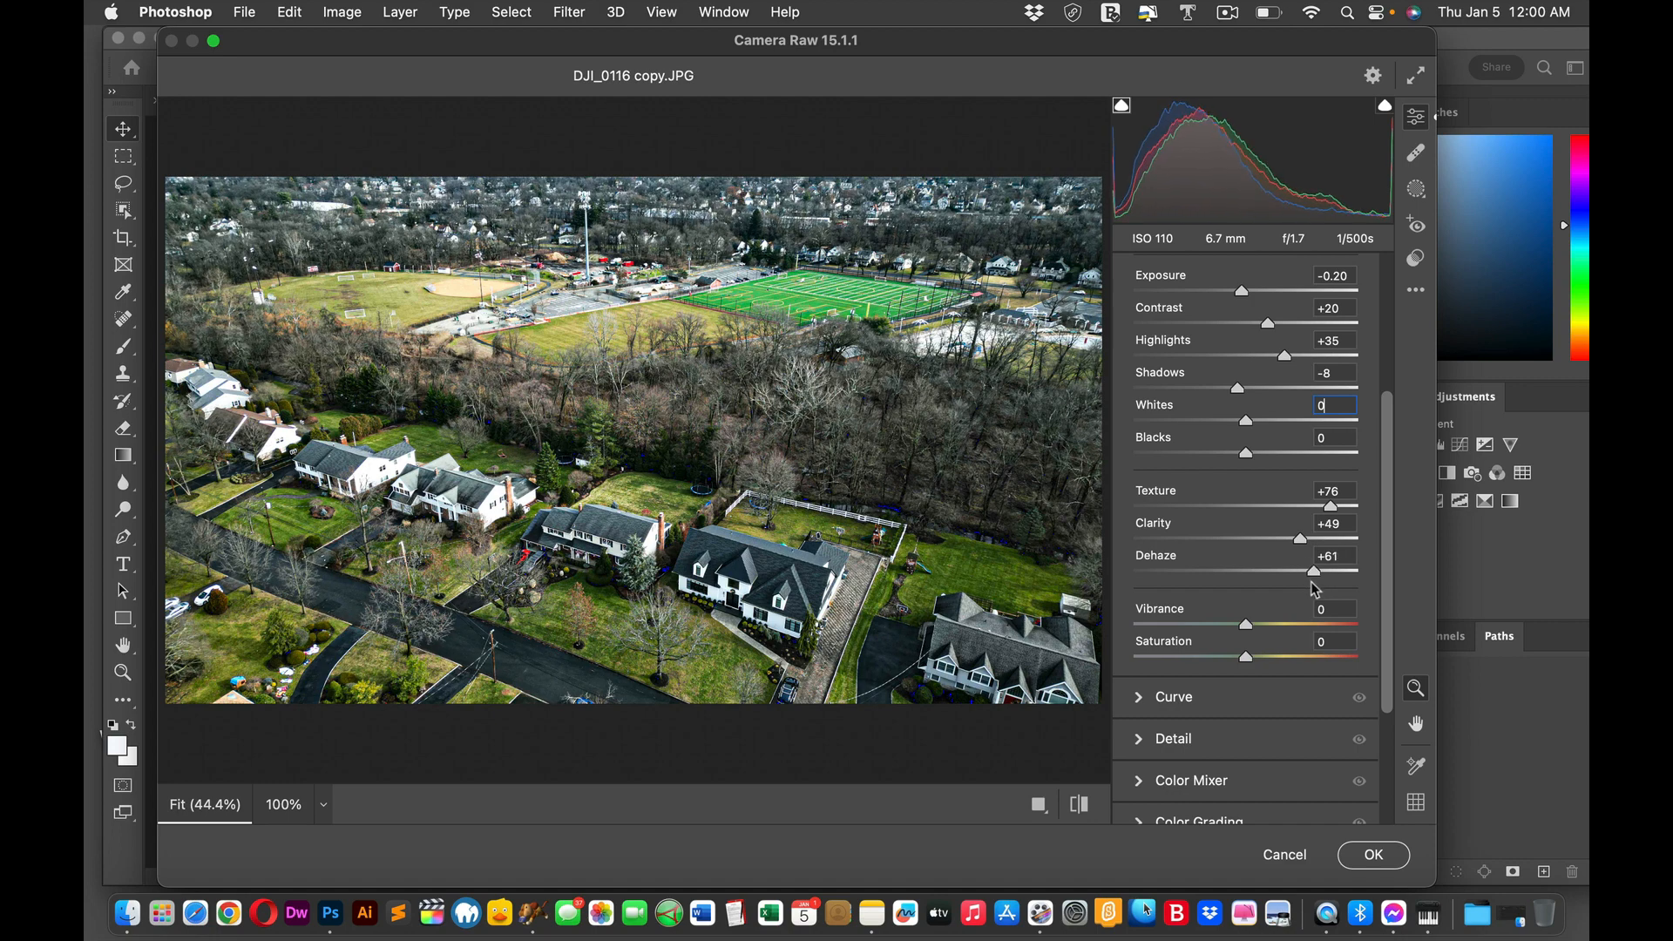
{"action": "left_click_drag", "start_coordinate": [1314, 574], "coordinate": [1309, 574]}
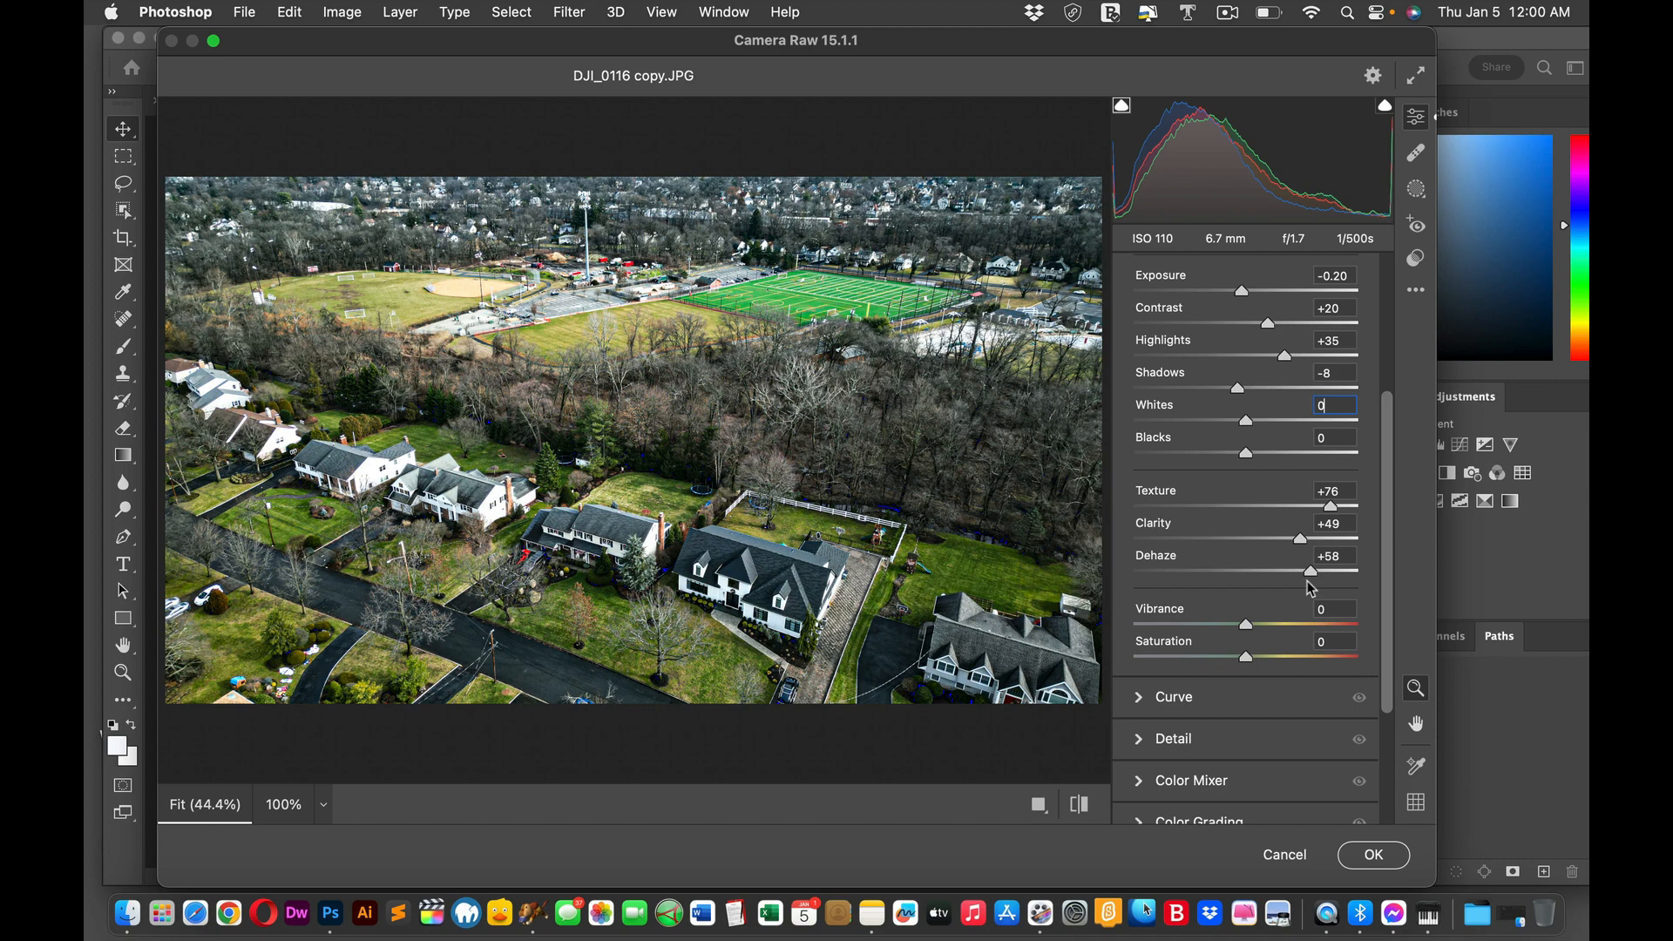
{"action": "mouse_move", "coordinate": [1271, 680]}
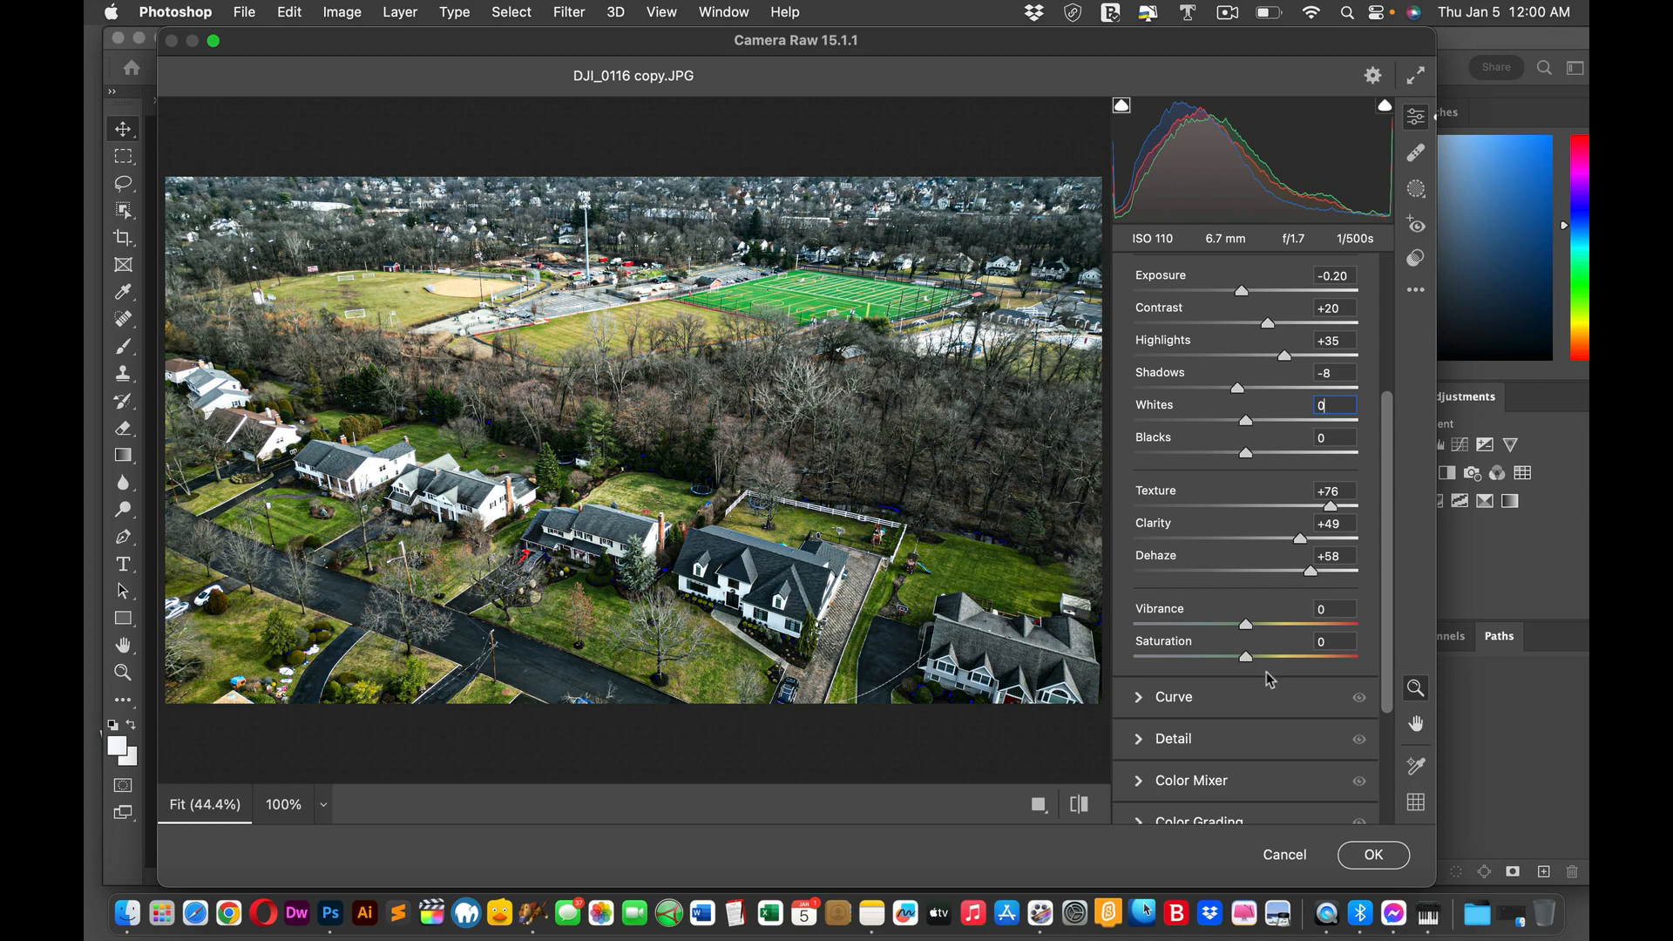
{"action": "mouse_move", "coordinate": [1251, 648]}
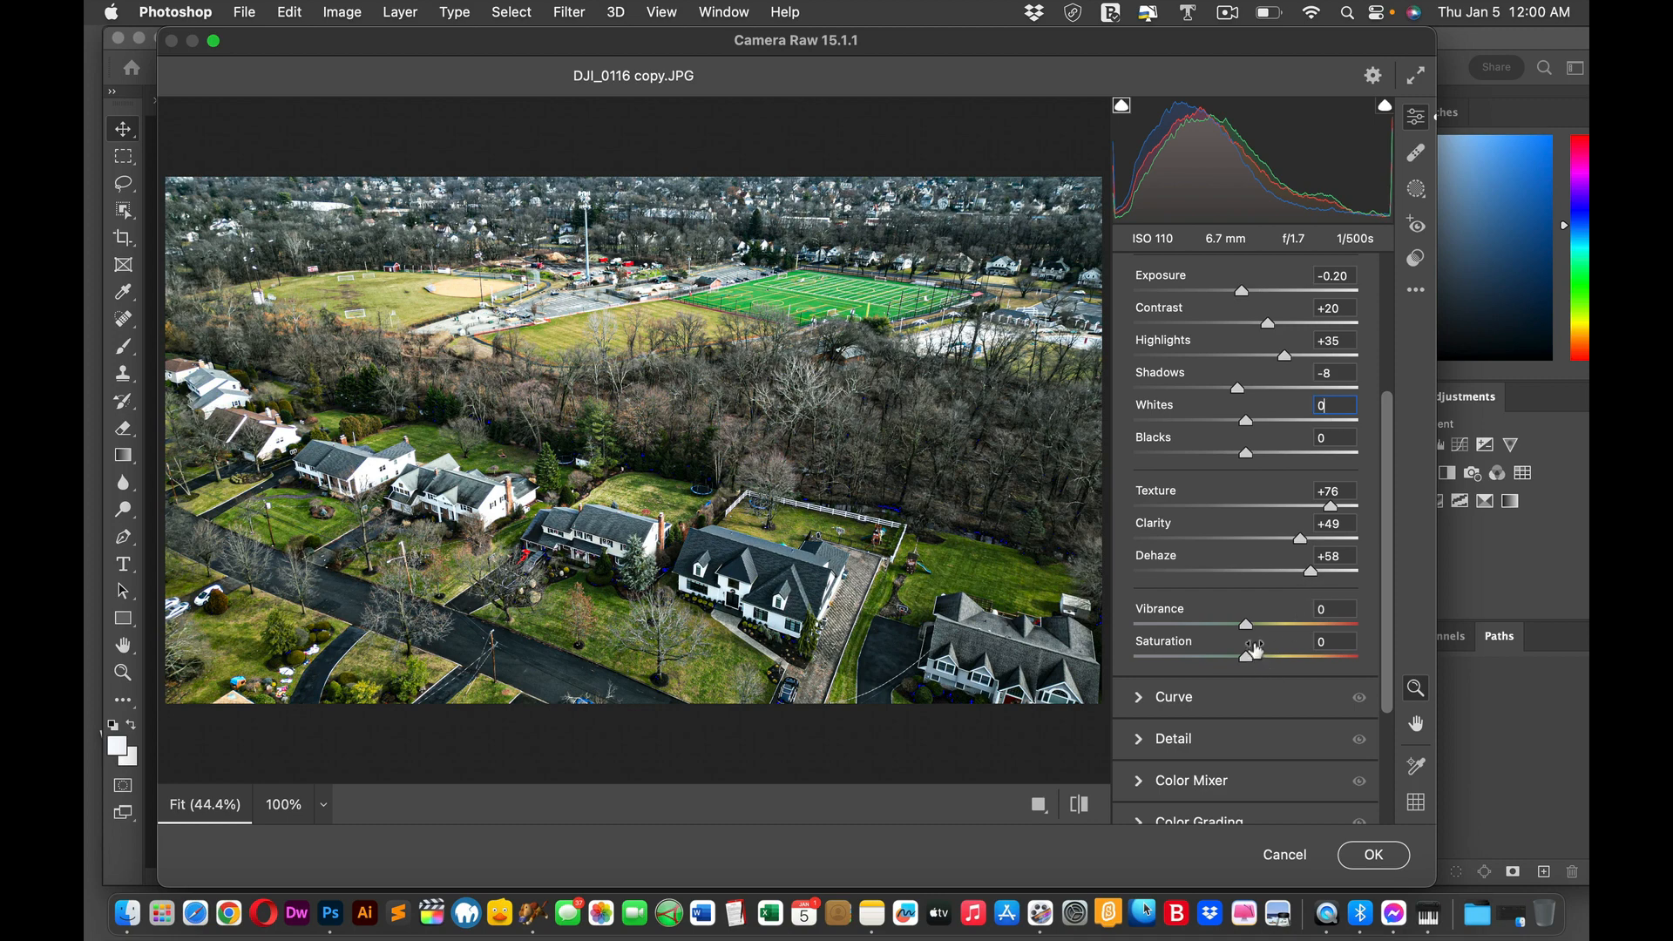
Step: Try Vibrance at +84, near zero and +31, easing it to about +26
{"action": "left_click_drag", "start_coordinate": [1248, 625], "coordinate": [1254, 624]}
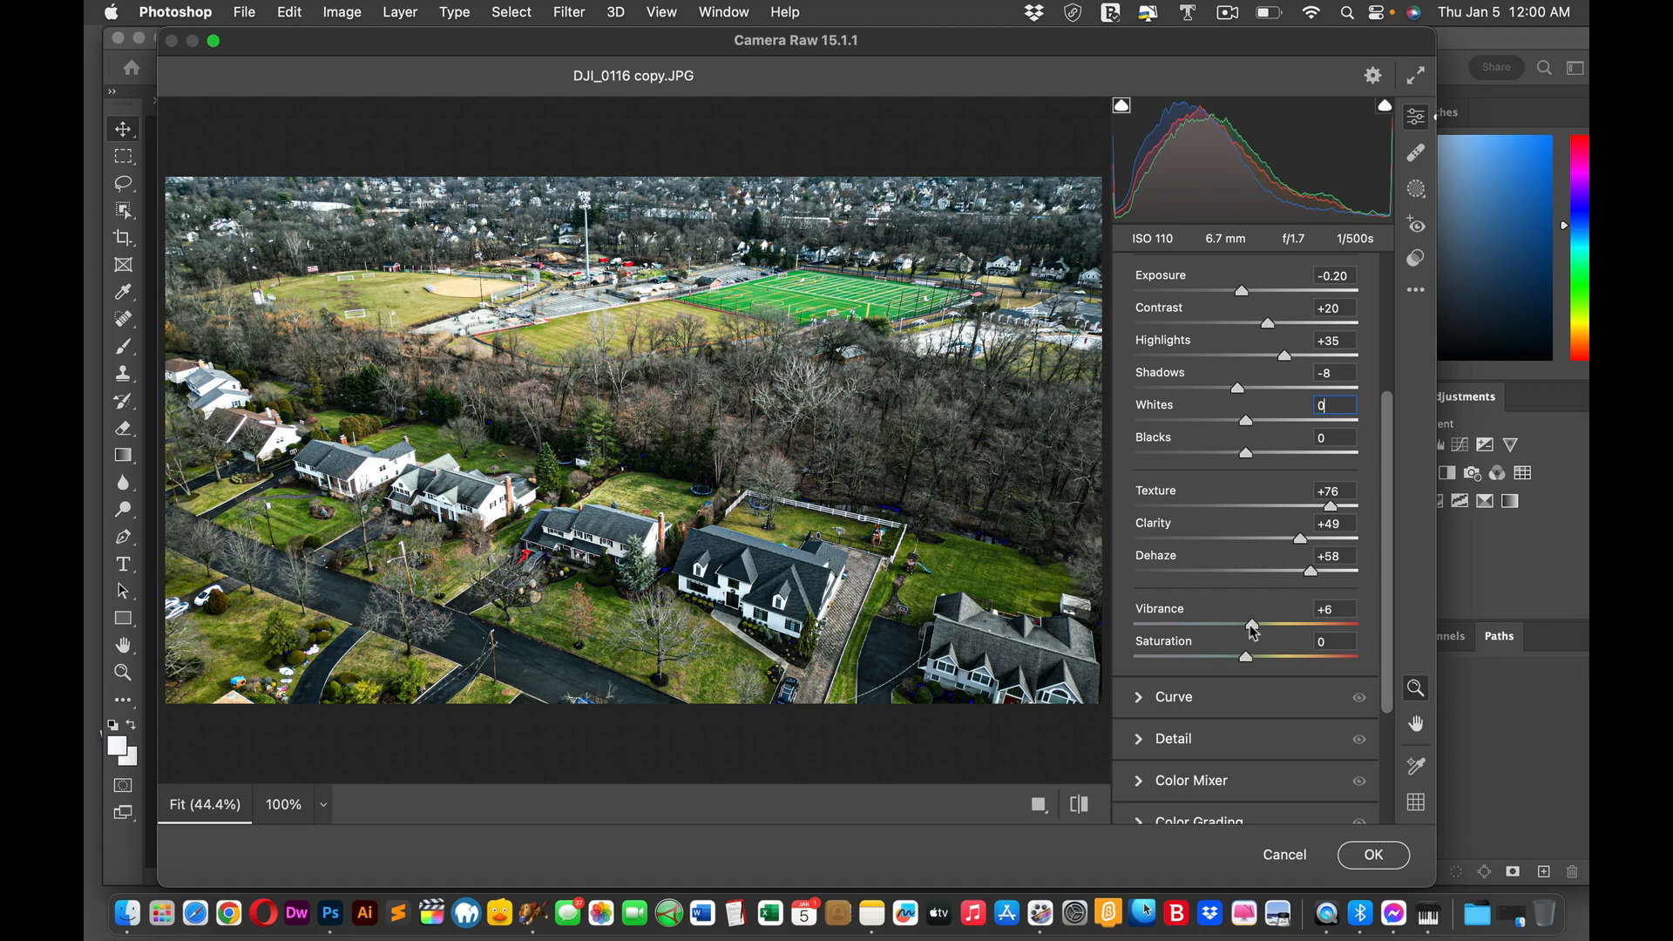
{"action": "left_click_drag", "start_coordinate": [1251, 625], "coordinate": [1323, 626]}
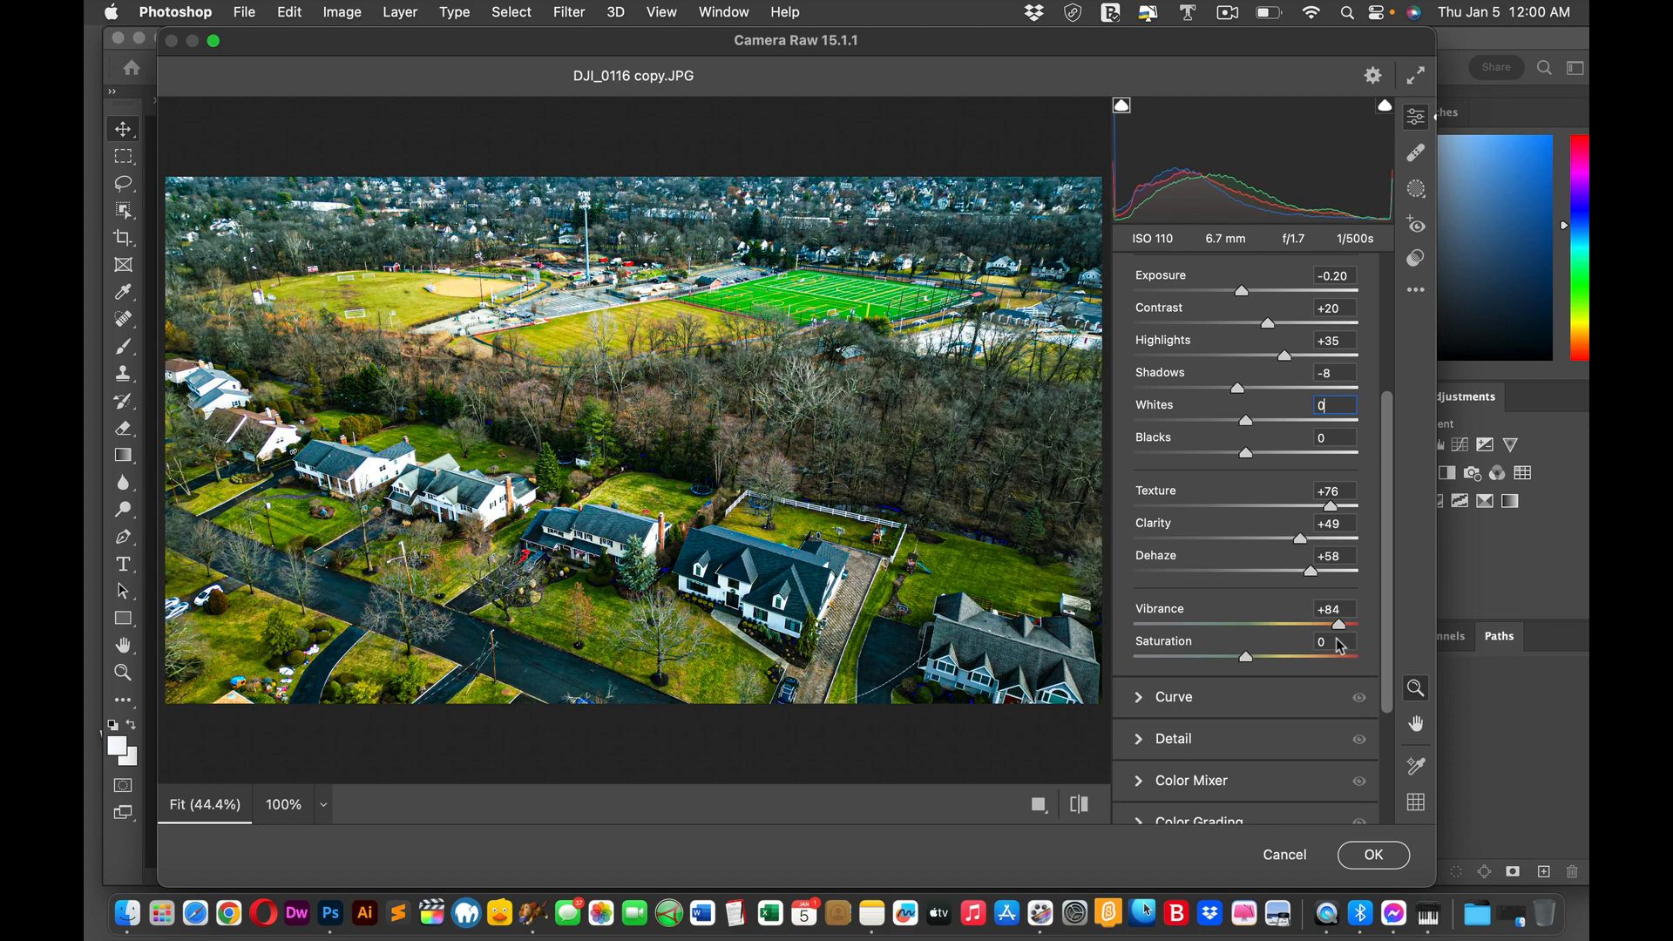
{"action": "left_click_drag", "start_coordinate": [1356, 628], "coordinate": [1251, 627]}
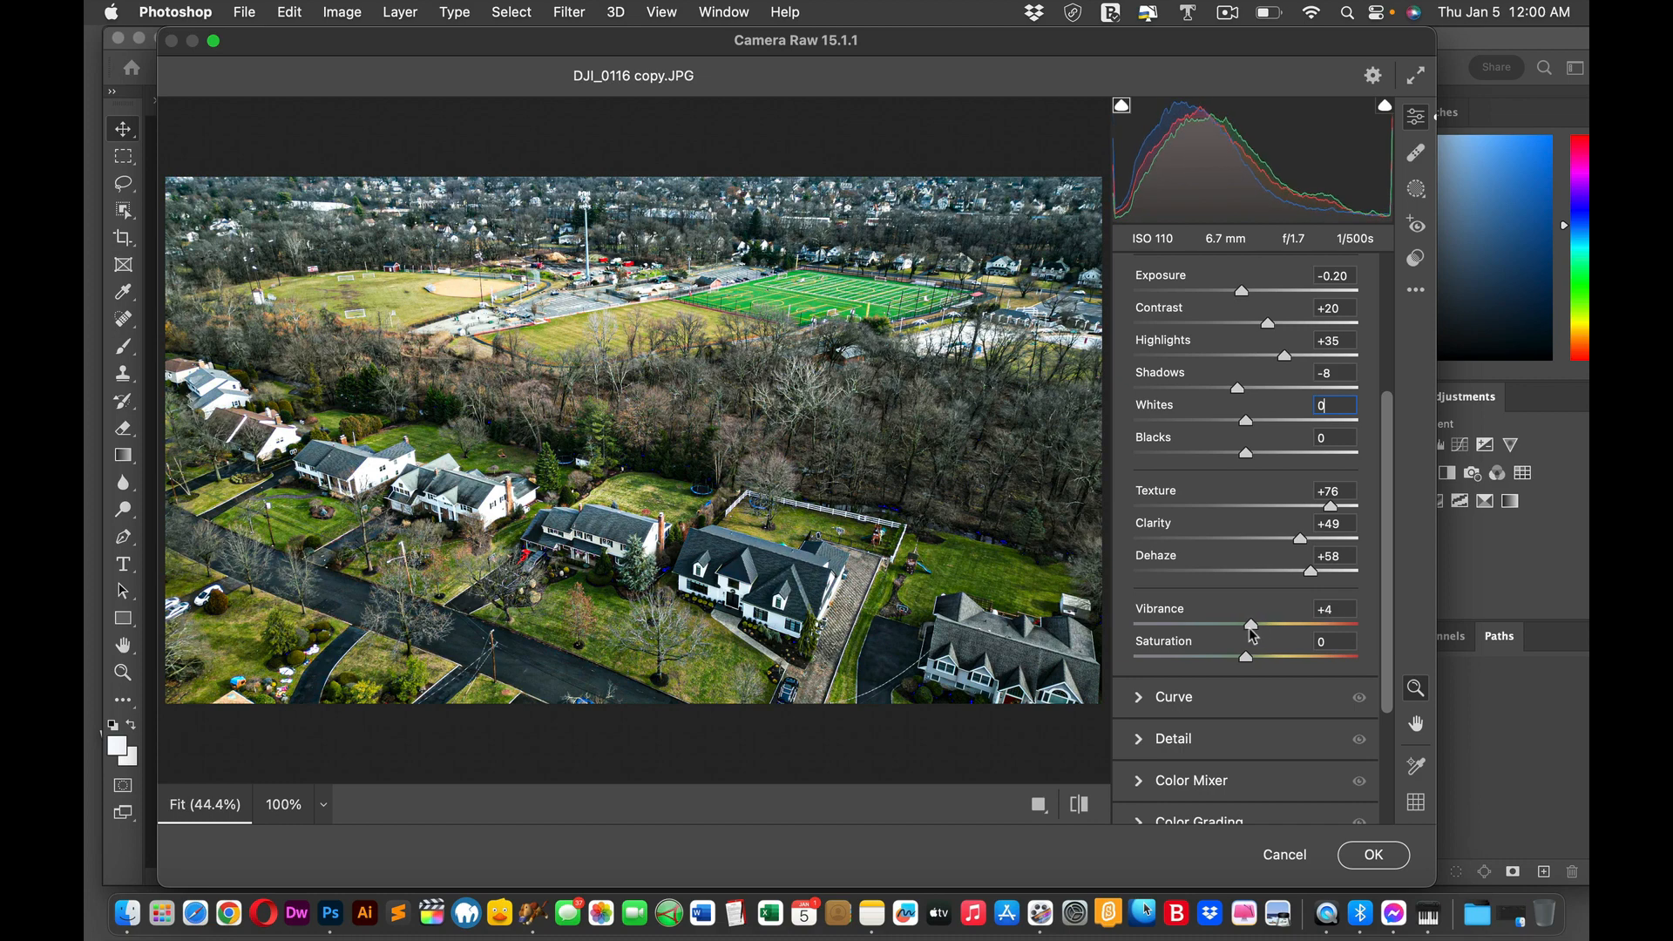
{"action": "left_click_drag", "start_coordinate": [1248, 626], "coordinate": [1288, 626]}
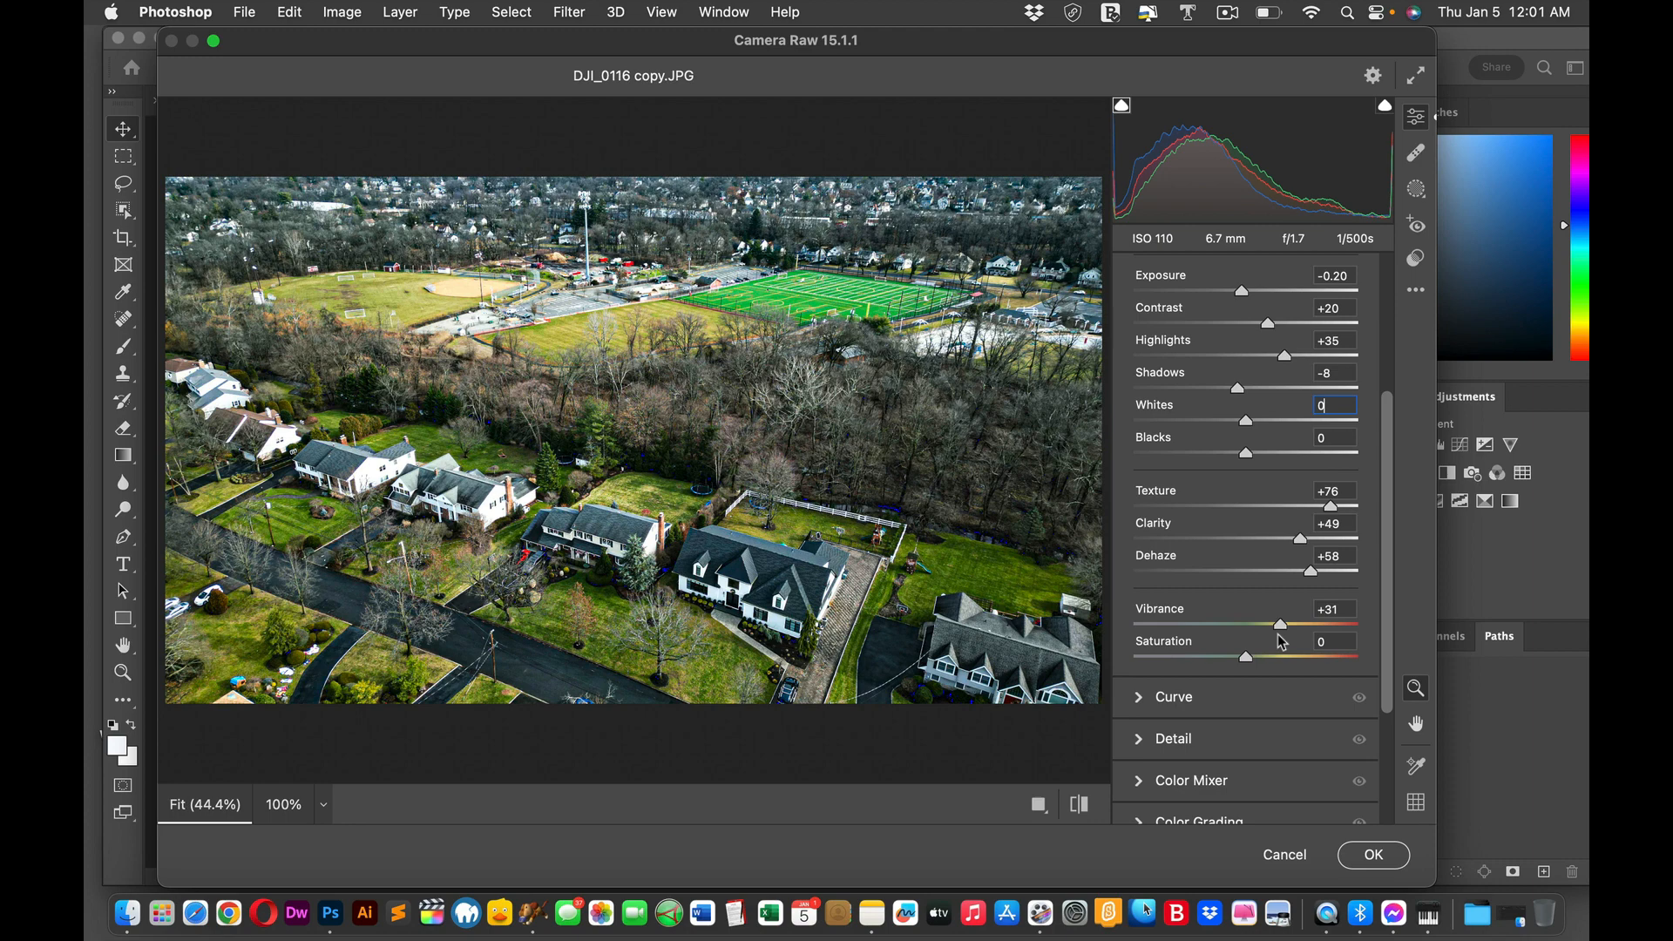
{"action": "left_click_drag", "start_coordinate": [1283, 624], "coordinate": [1281, 624]}
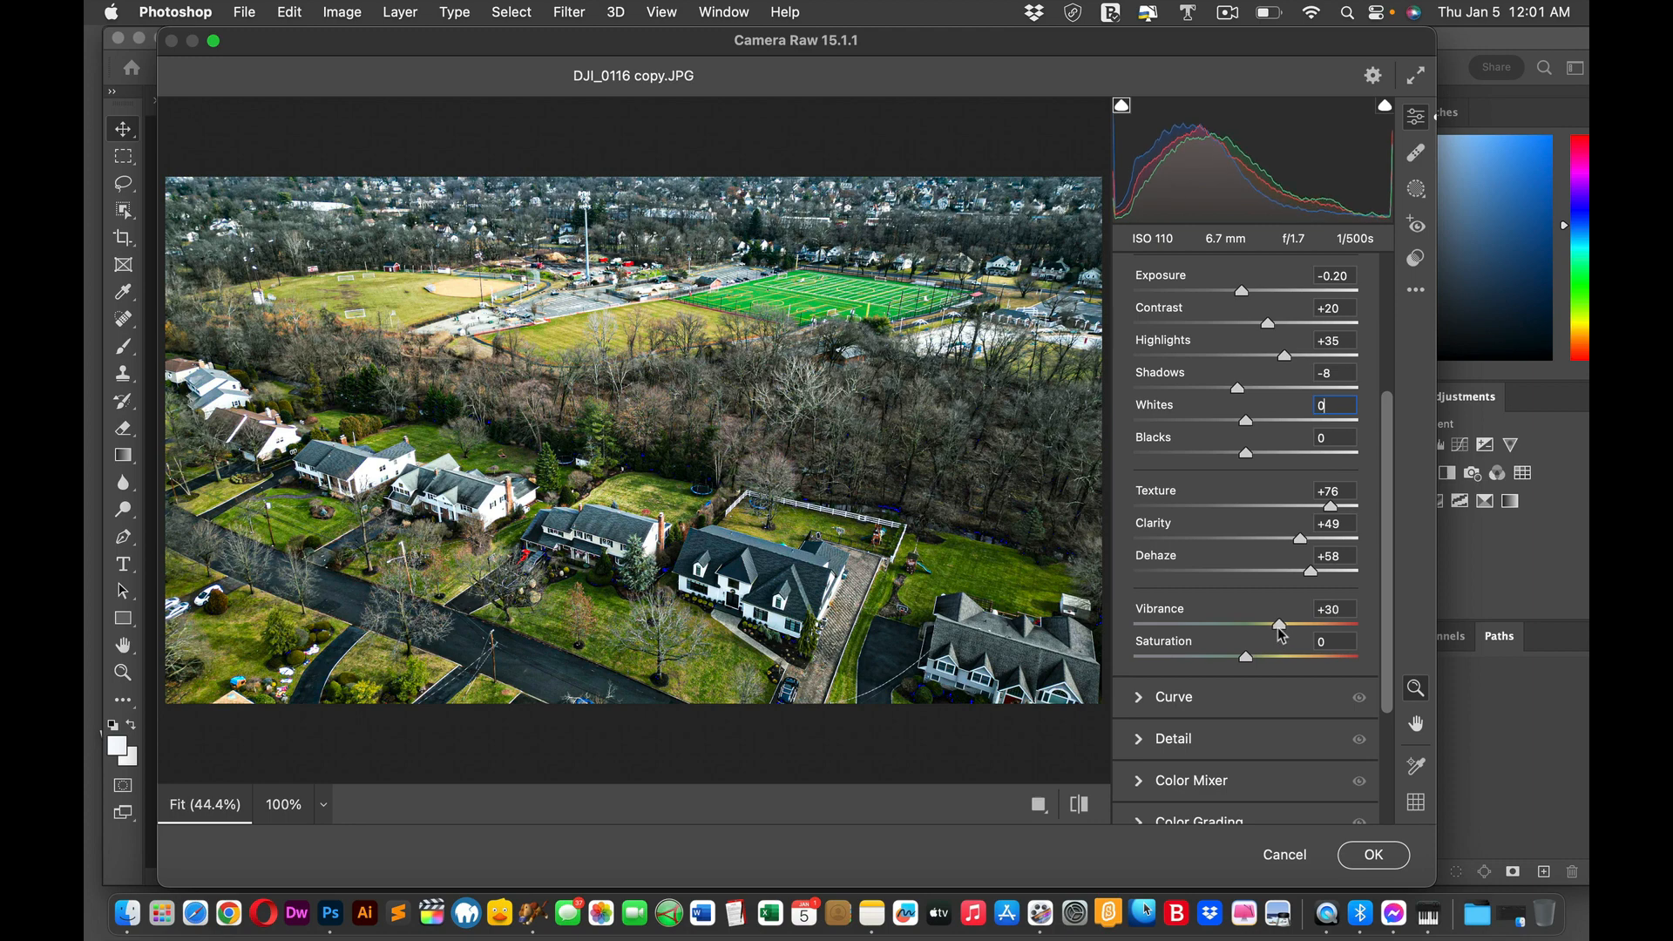
{"action": "left_click_drag", "start_coordinate": [1280, 626], "coordinate": [1272, 625]}
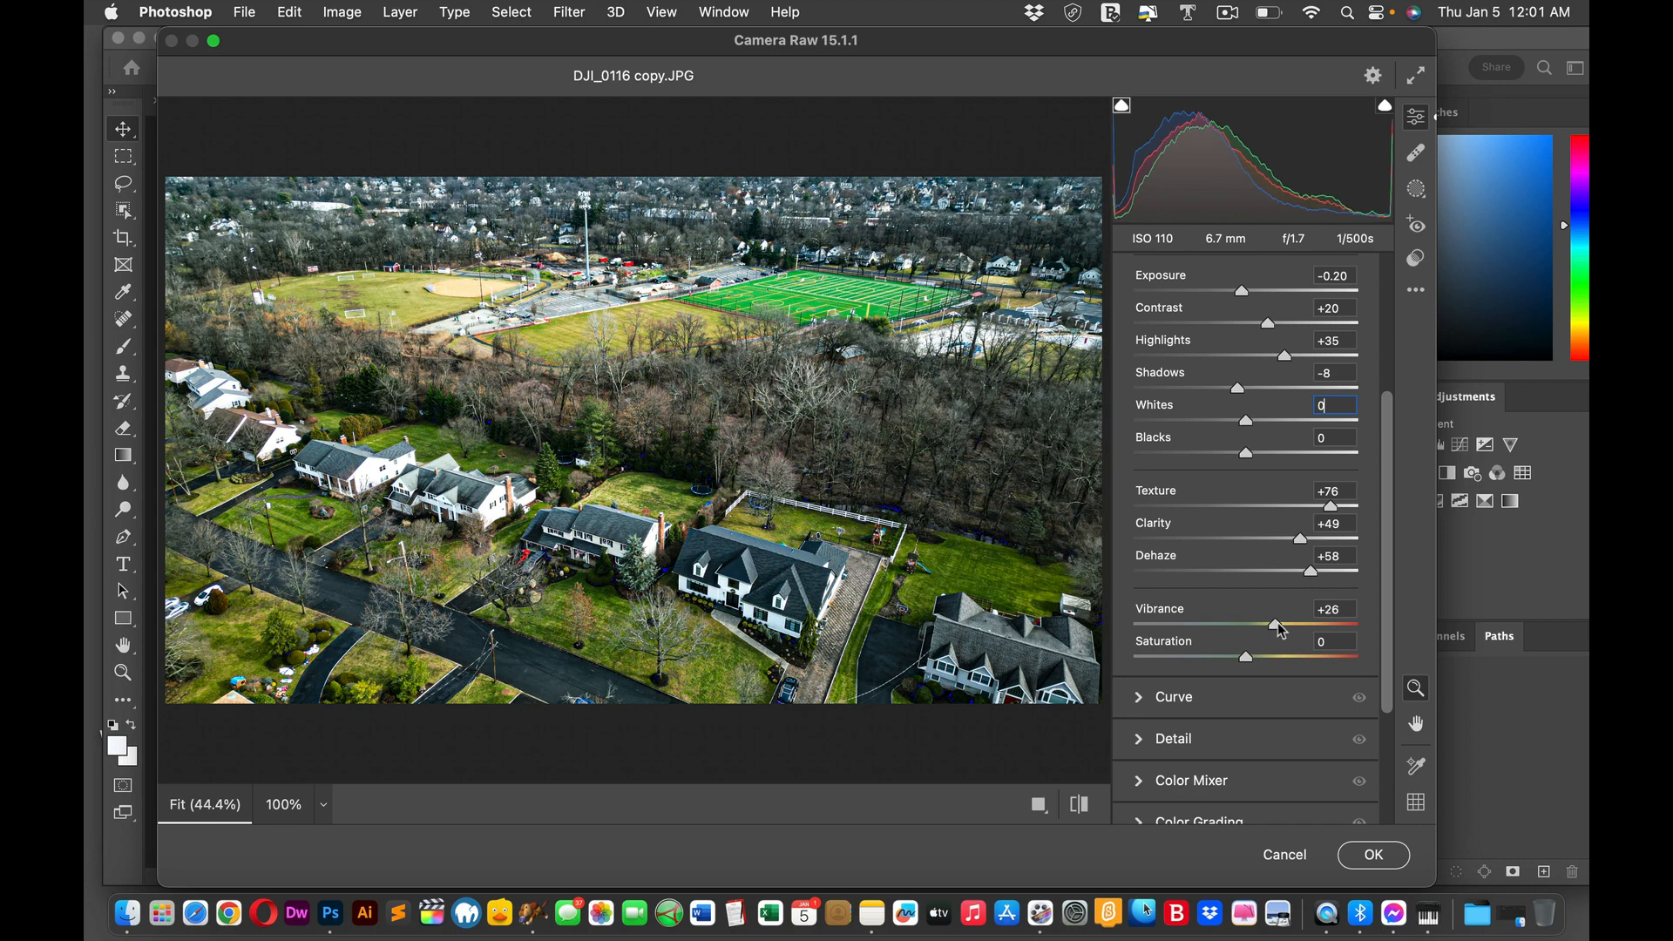
Step: Swing Vibrance from +5 to +100 and +75, then bring it down to about +23
{"action": "left_click_drag", "start_coordinate": [1281, 624], "coordinate": [1248, 624]}
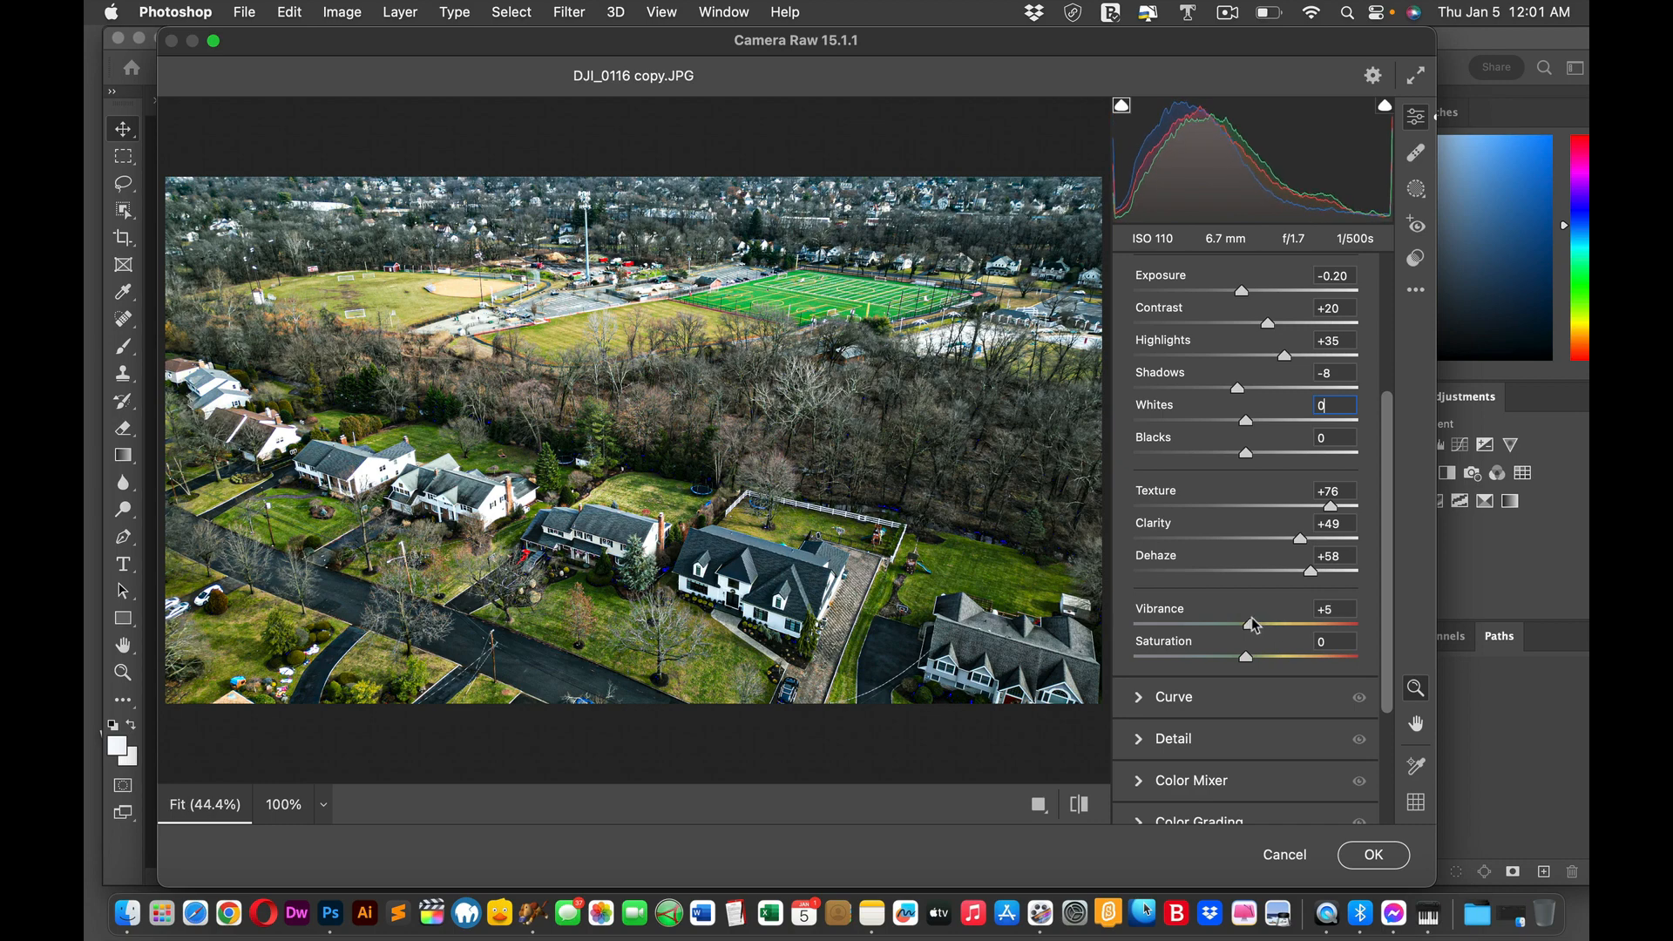
{"action": "left_click_drag", "start_coordinate": [1251, 624], "coordinate": [1358, 624]}
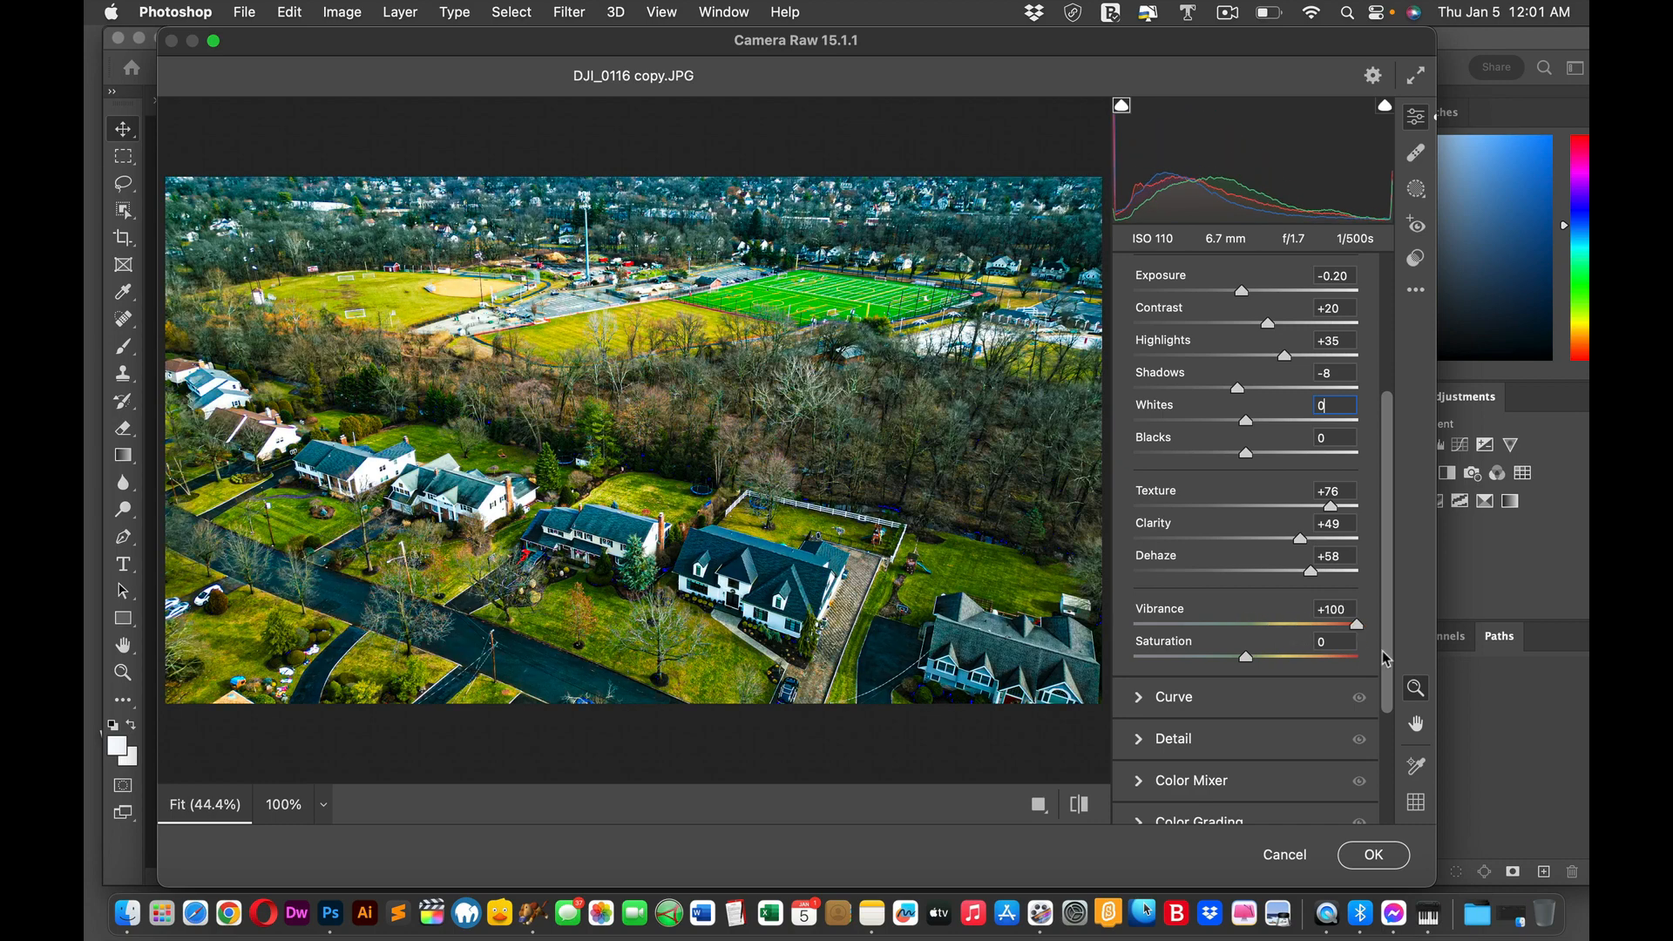
{"action": "left_click_drag", "start_coordinate": [1358, 624], "coordinate": [1331, 624]}
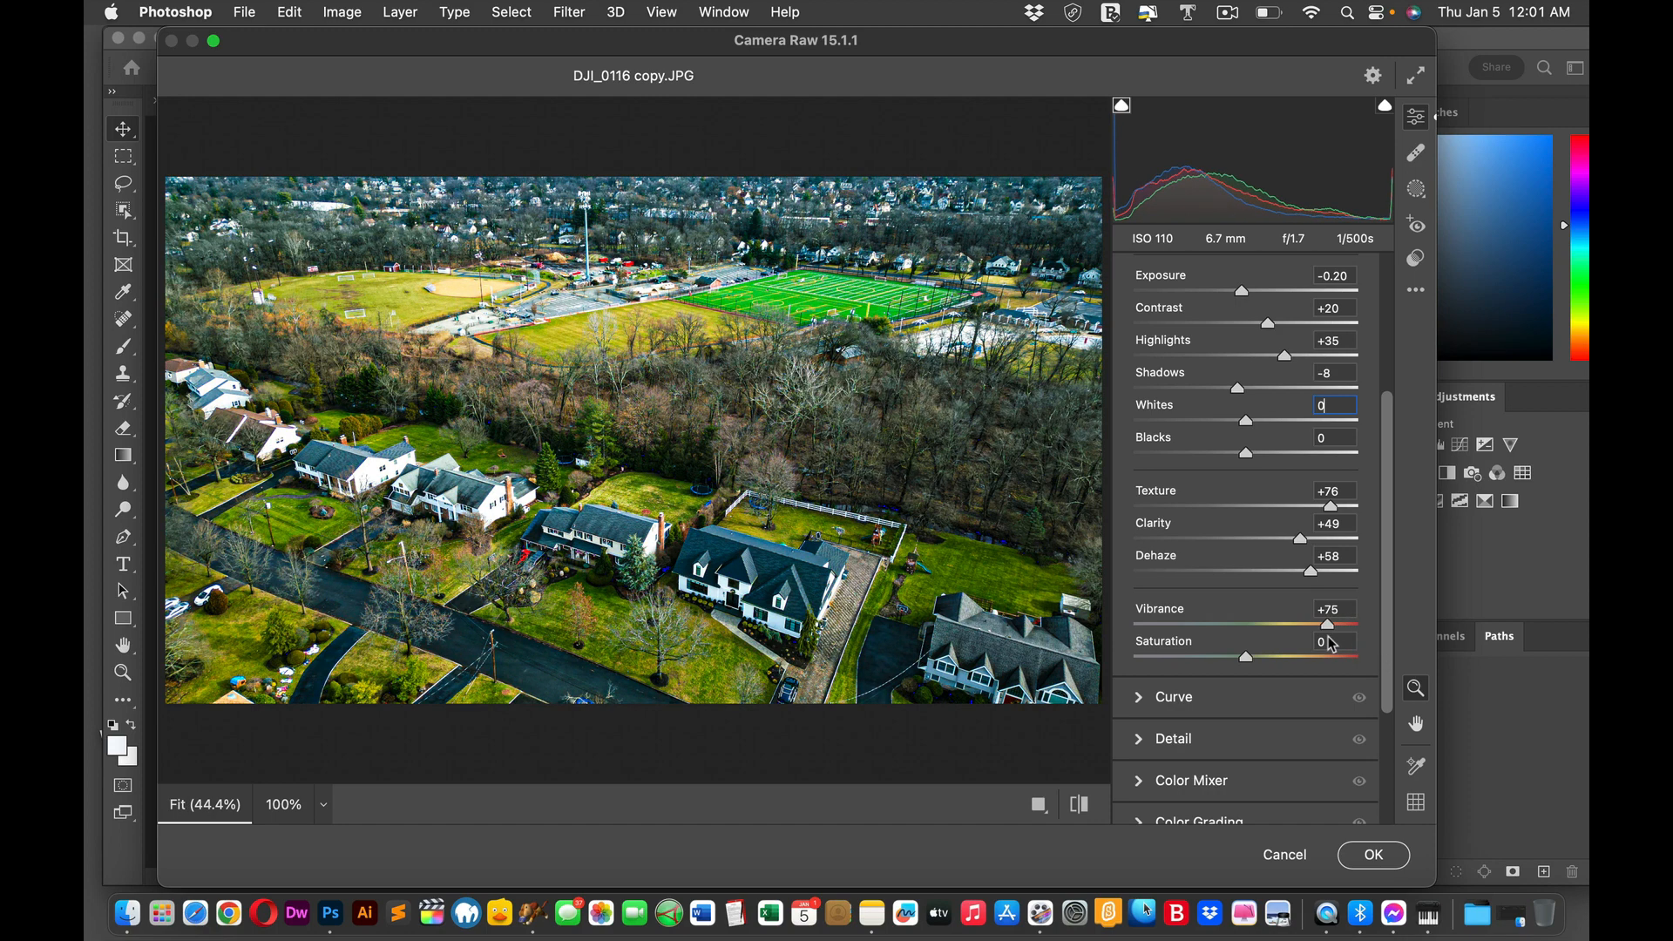
{"action": "left_click_drag", "start_coordinate": [1357, 624], "coordinate": [1271, 624]}
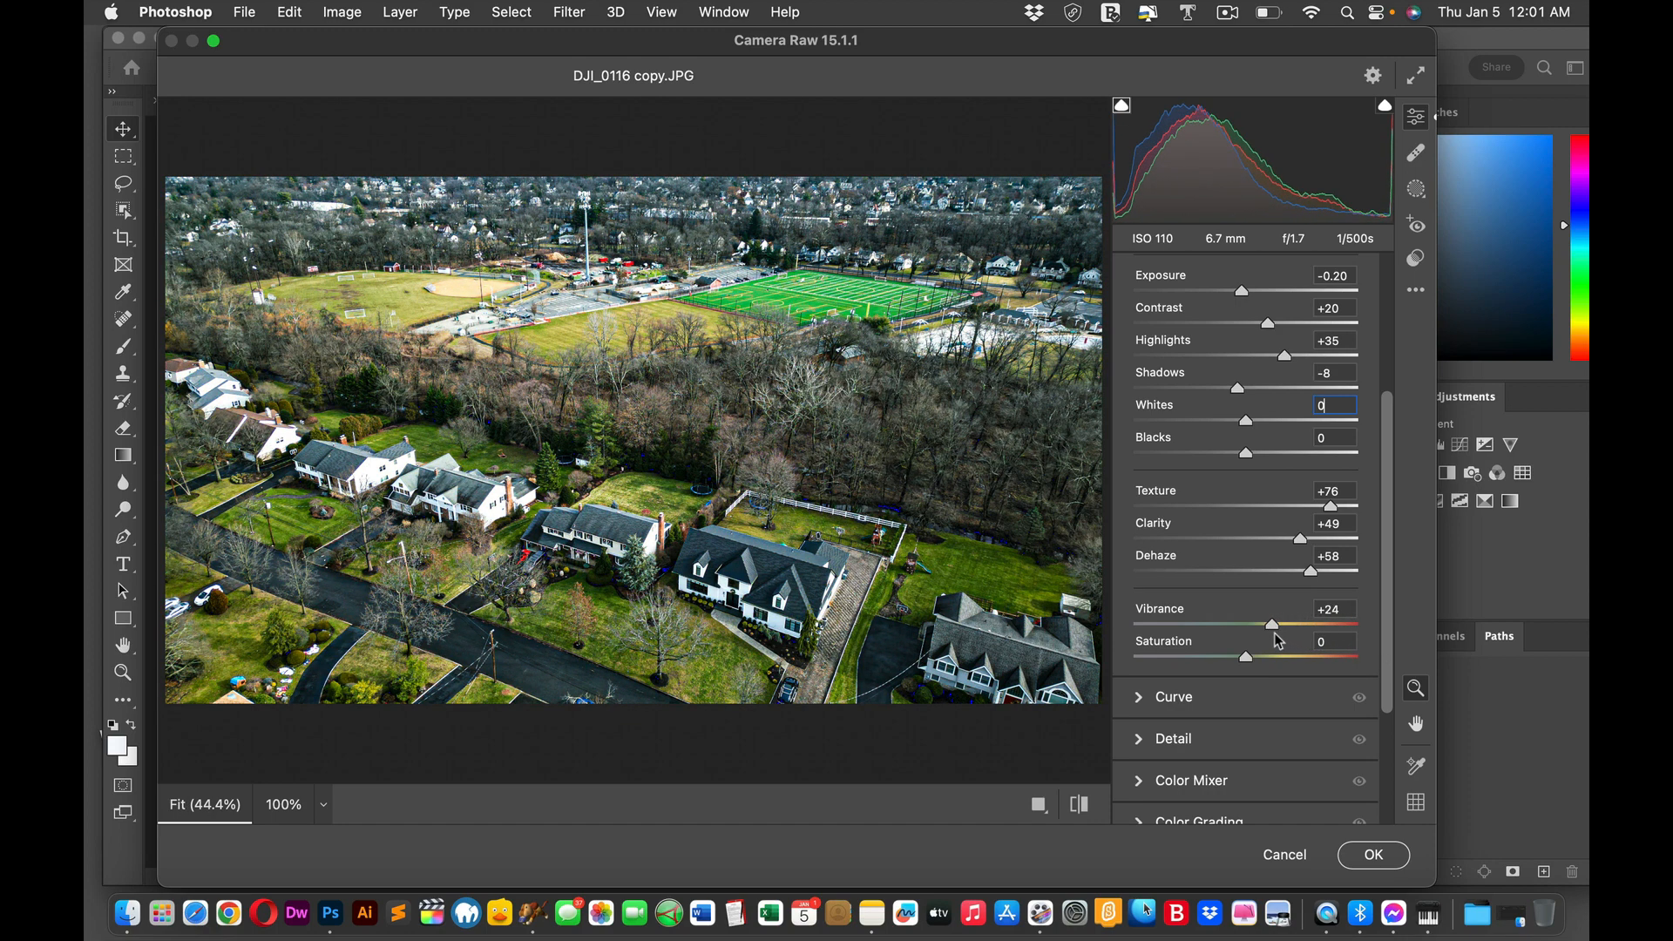
{"action": "left_click_drag", "start_coordinate": [1265, 624], "coordinate": [1283, 624]}
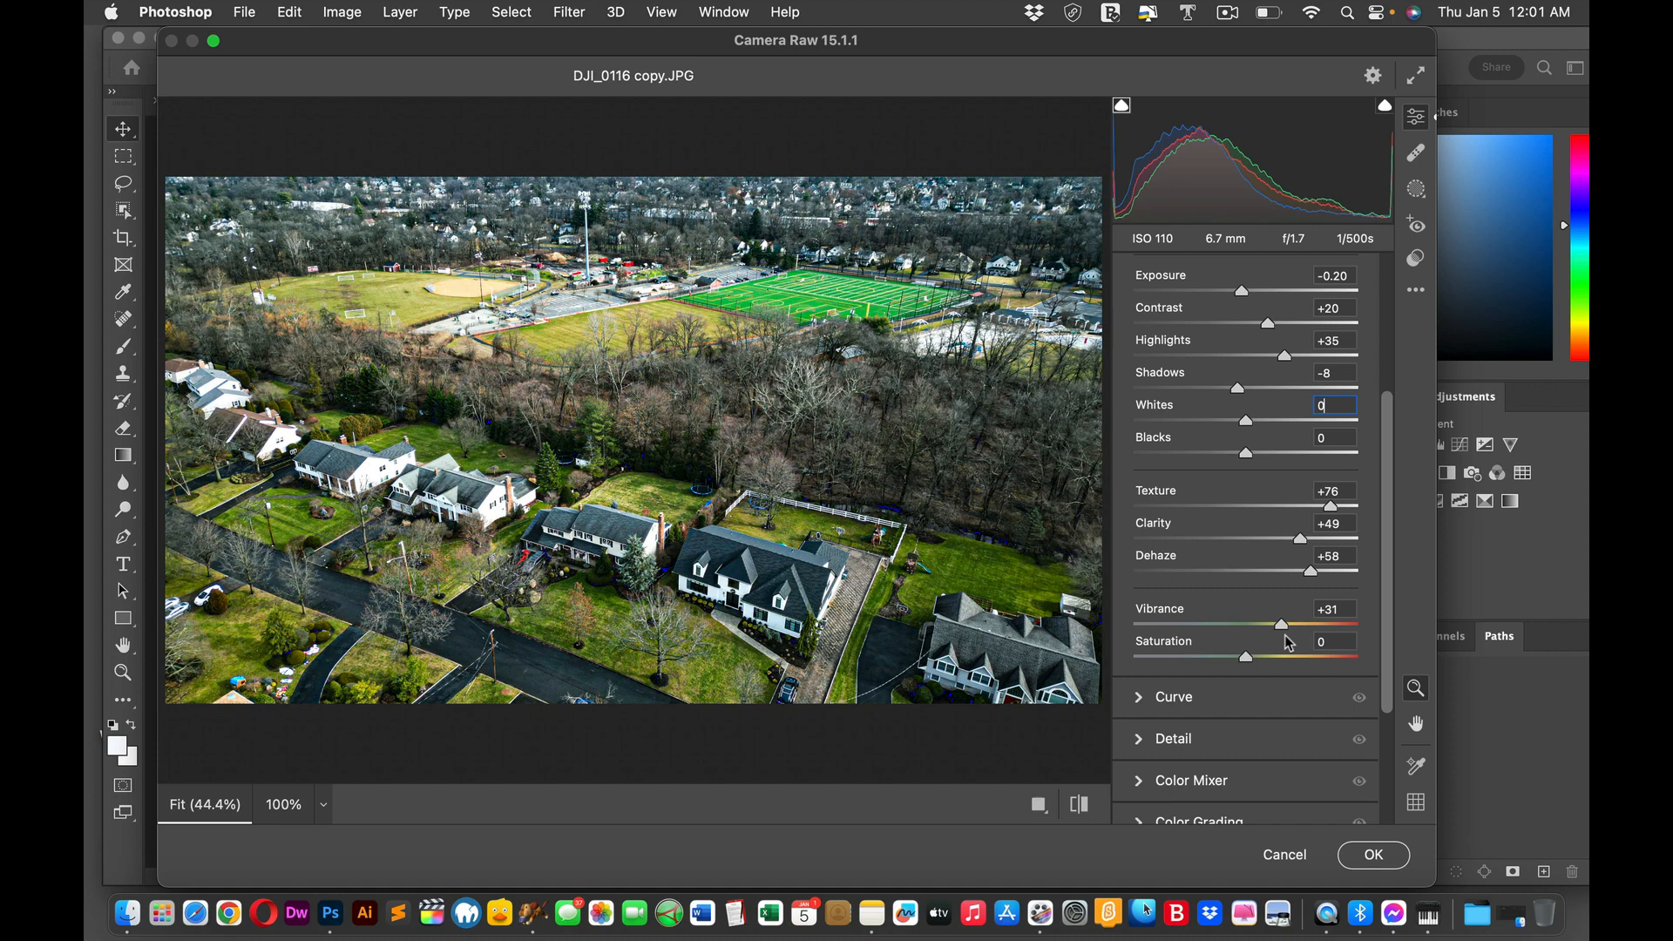
{"action": "left_click_drag", "start_coordinate": [1282, 624], "coordinate": [1278, 624]}
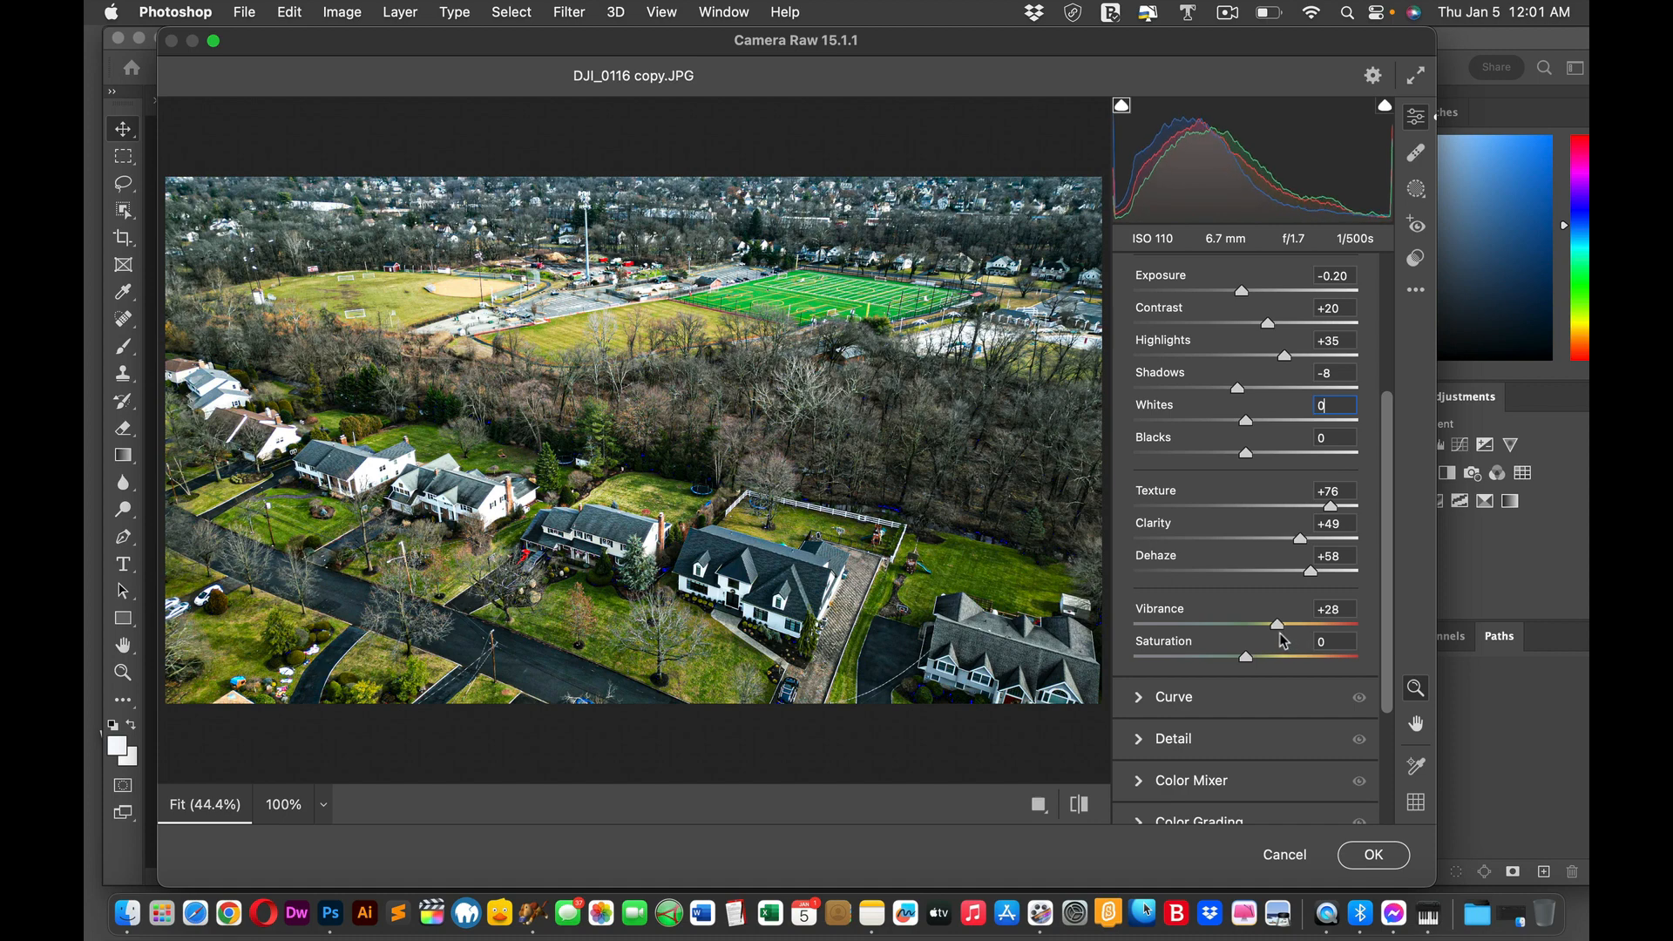
{"action": "left_click_drag", "start_coordinate": [1292, 625], "coordinate": [1277, 624]}
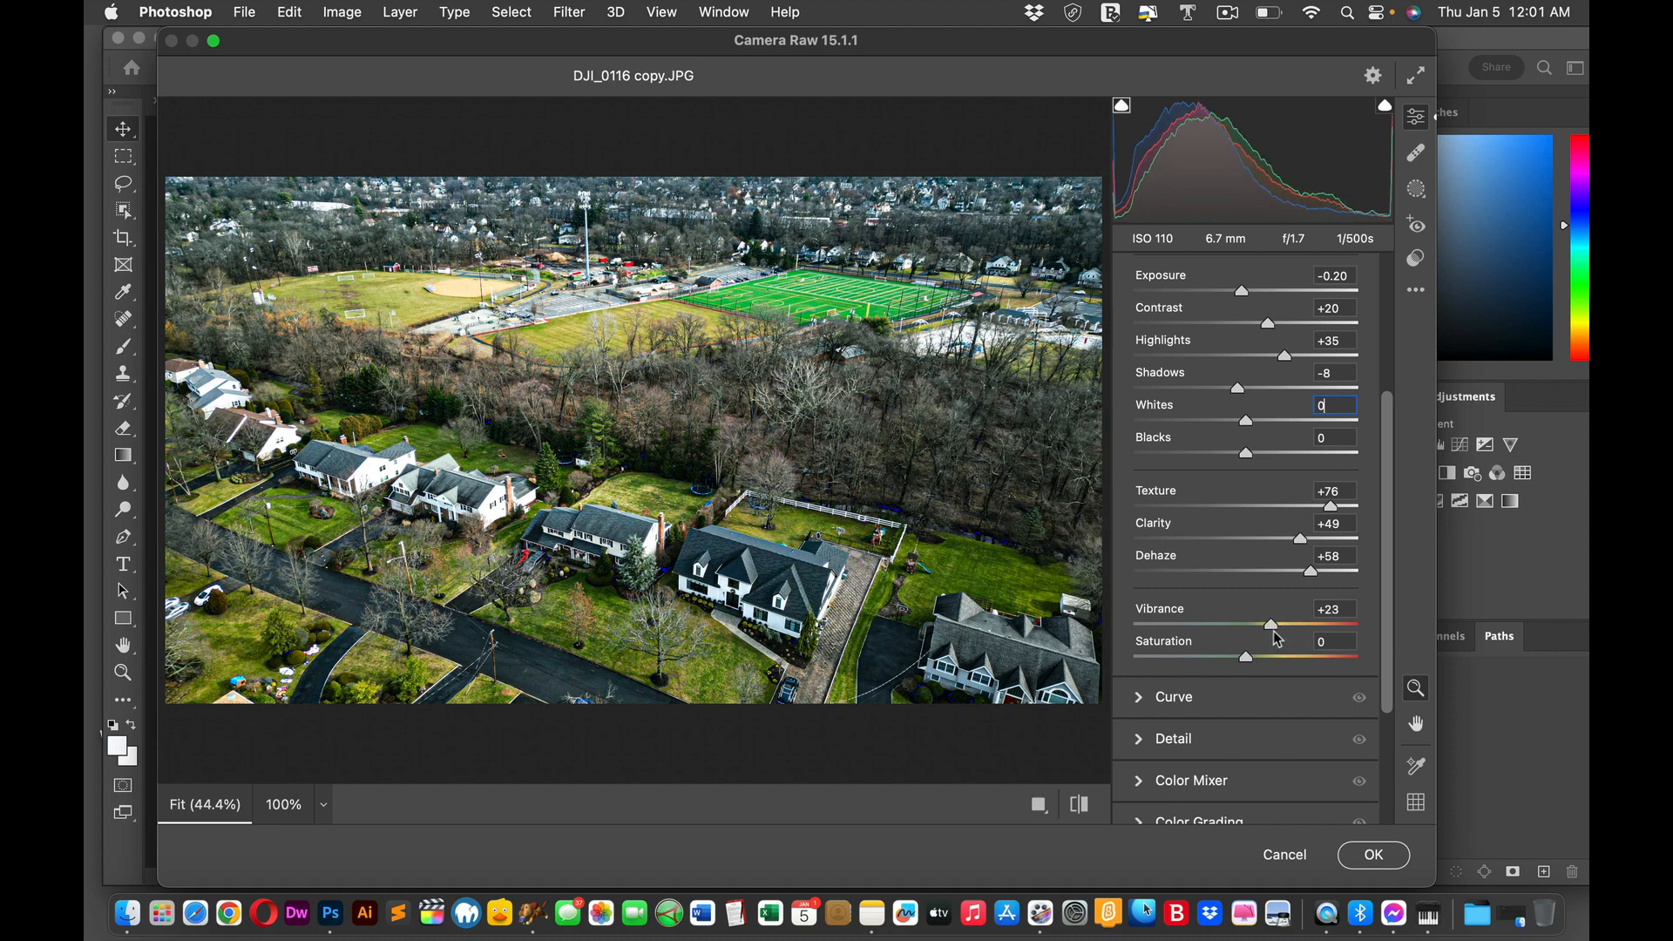
Step: Fine-tune Vibrance to +22 and dismiss the CleanMyMac low-memory alert
{"action": "left_click_drag", "start_coordinate": [1271, 624], "coordinate": [1267, 624]}
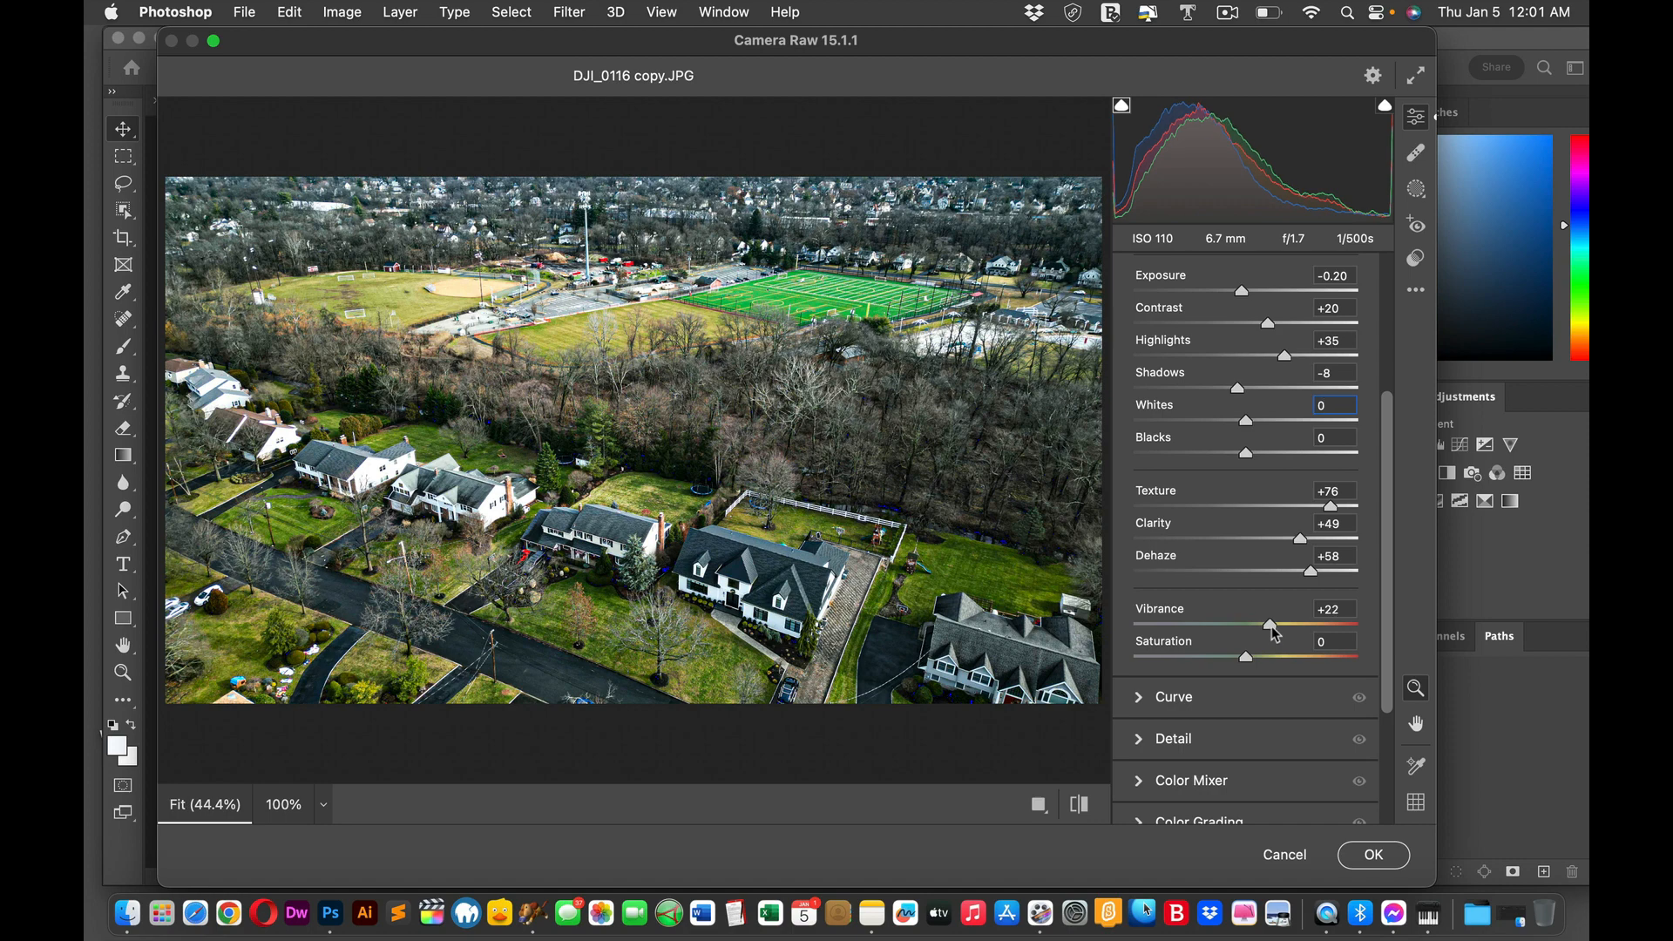
{"action": "left_click", "coordinate": [1147, 13]}
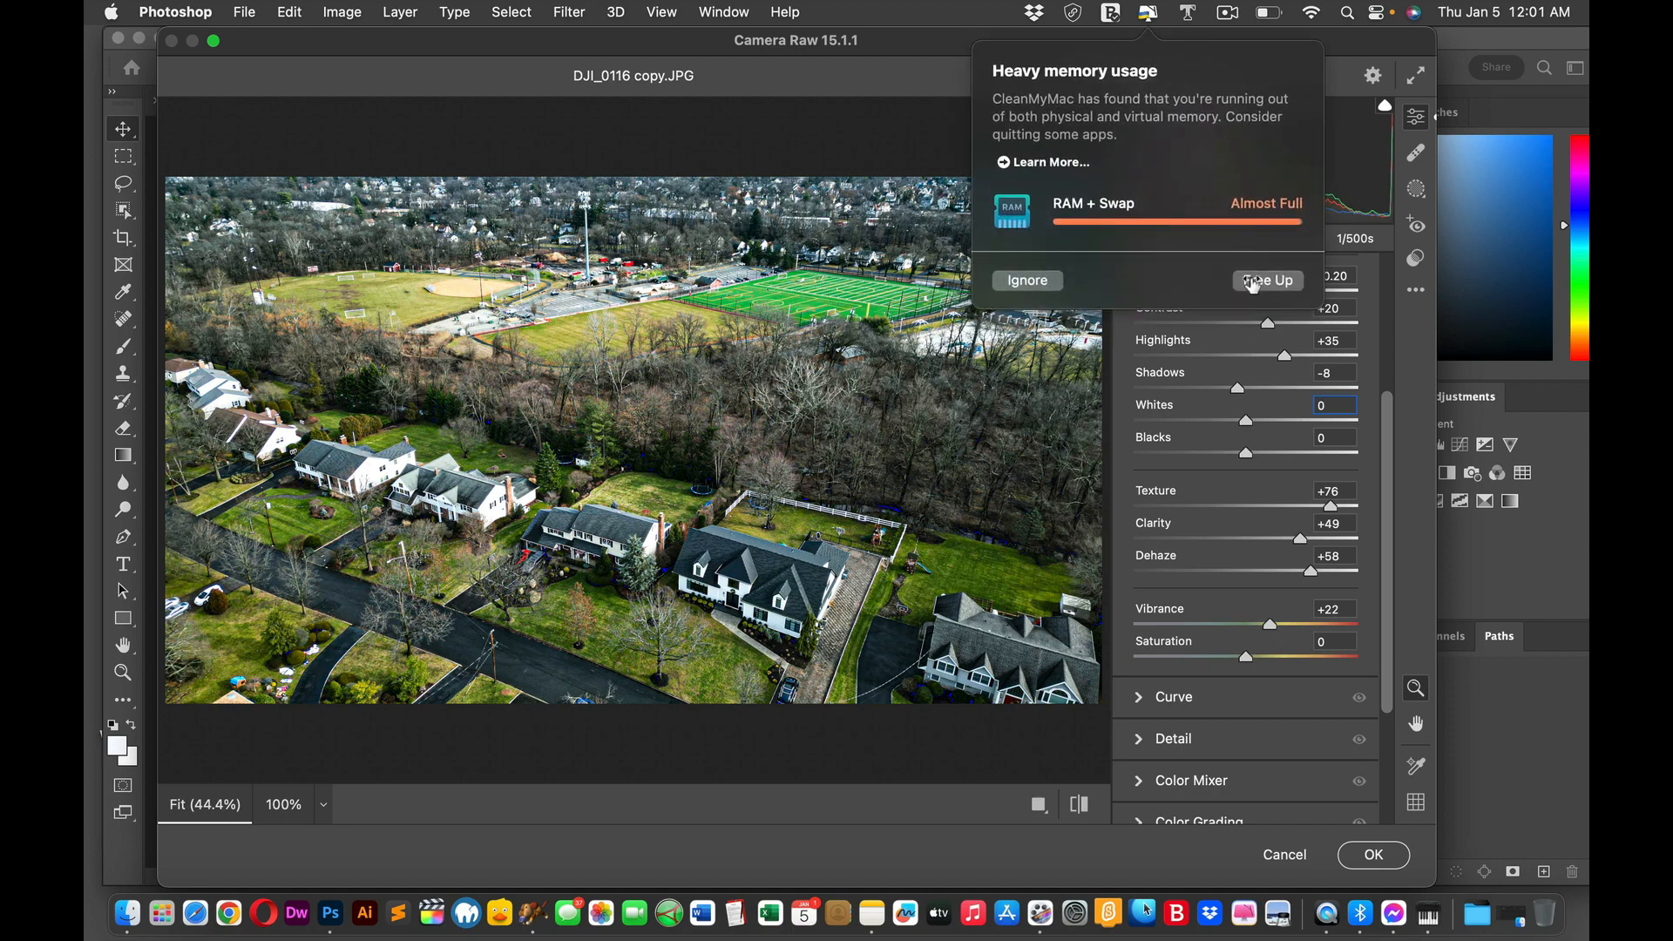
{"action": "left_click", "coordinate": [1025, 279]}
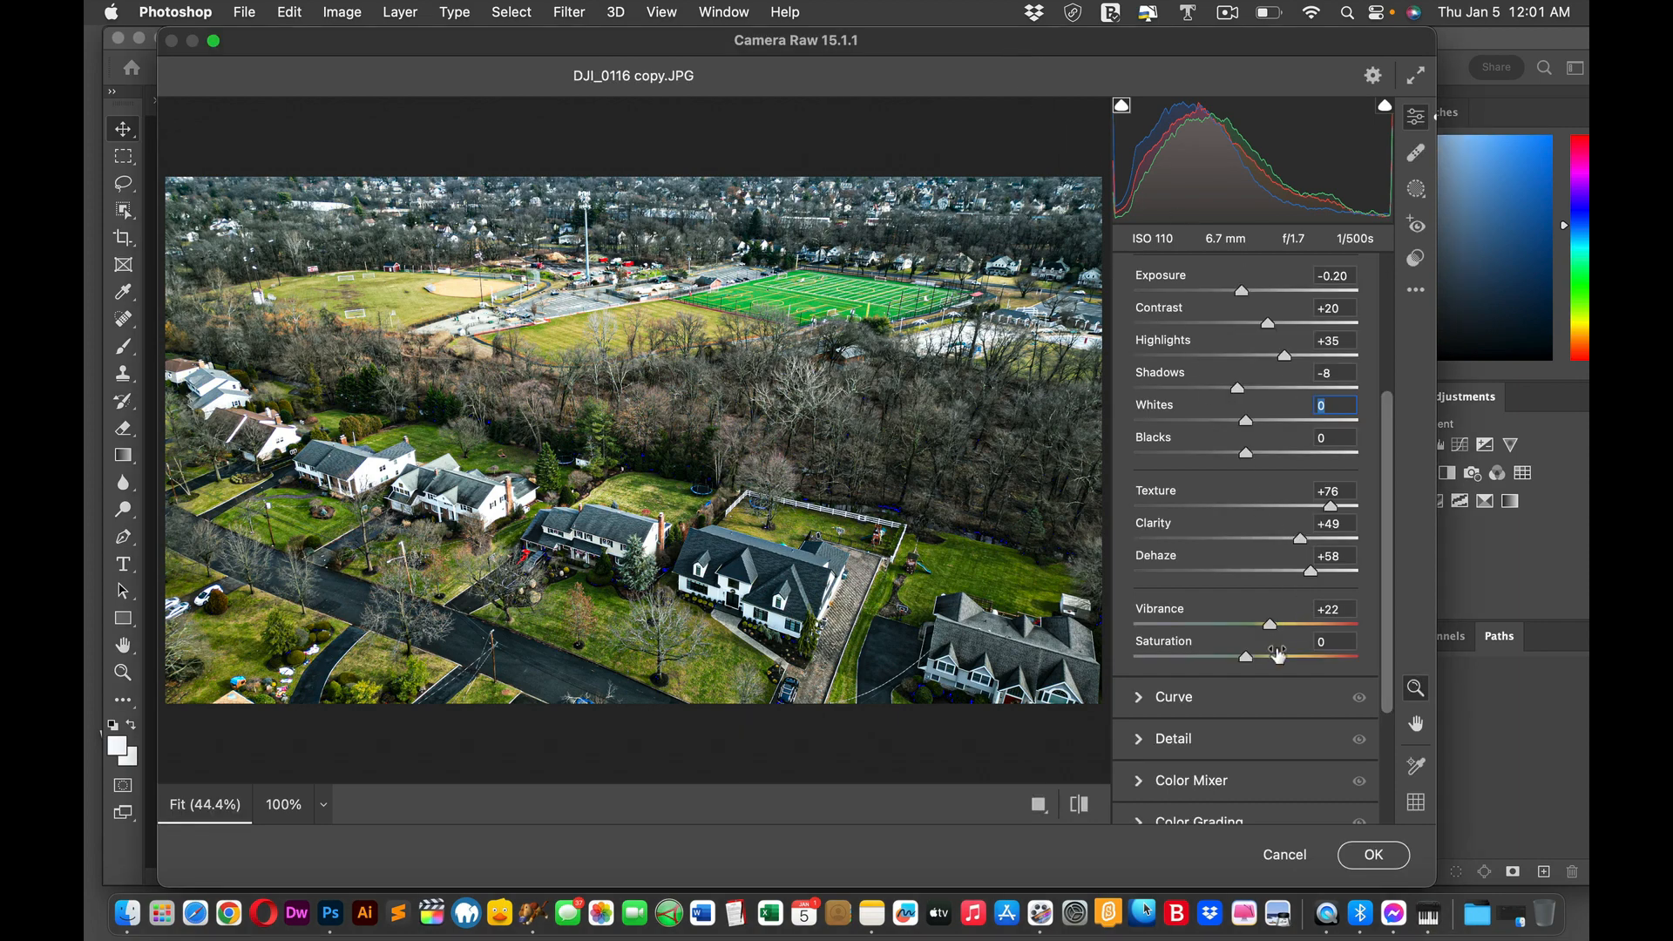
Step: Try slight, negative and much stronger Saturation values on the photo
{"action": "left_click_drag", "start_coordinate": [1246, 655], "coordinate": [1254, 656]}
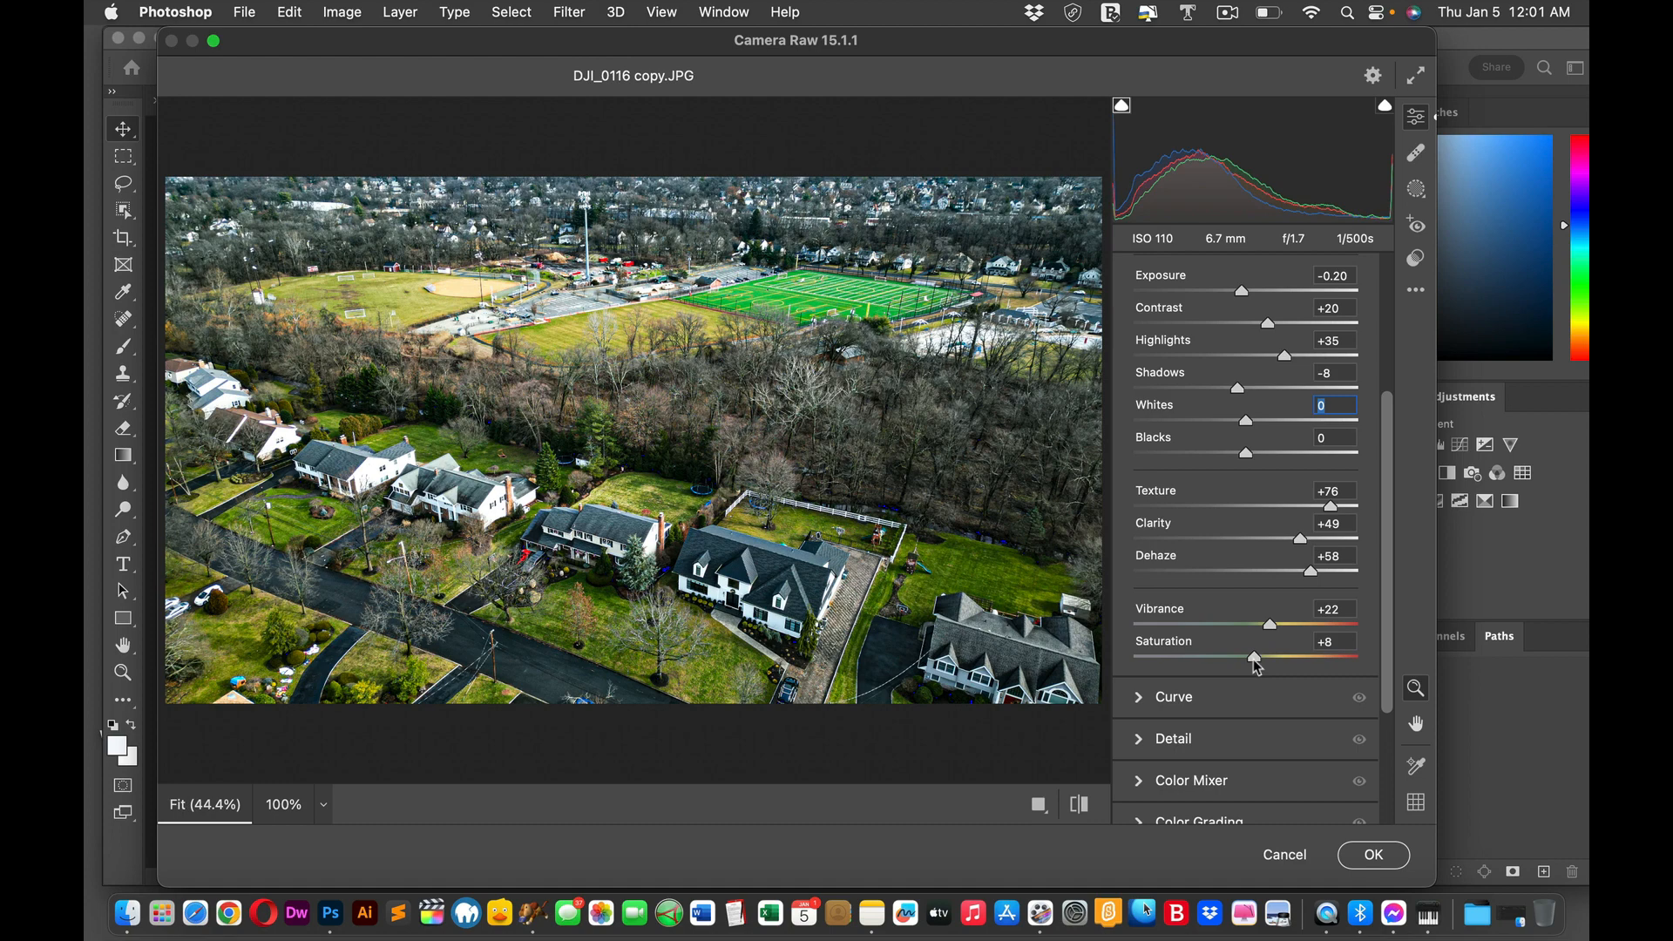
{"action": "left_click_drag", "start_coordinate": [1253, 659], "coordinate": [1233, 659]}
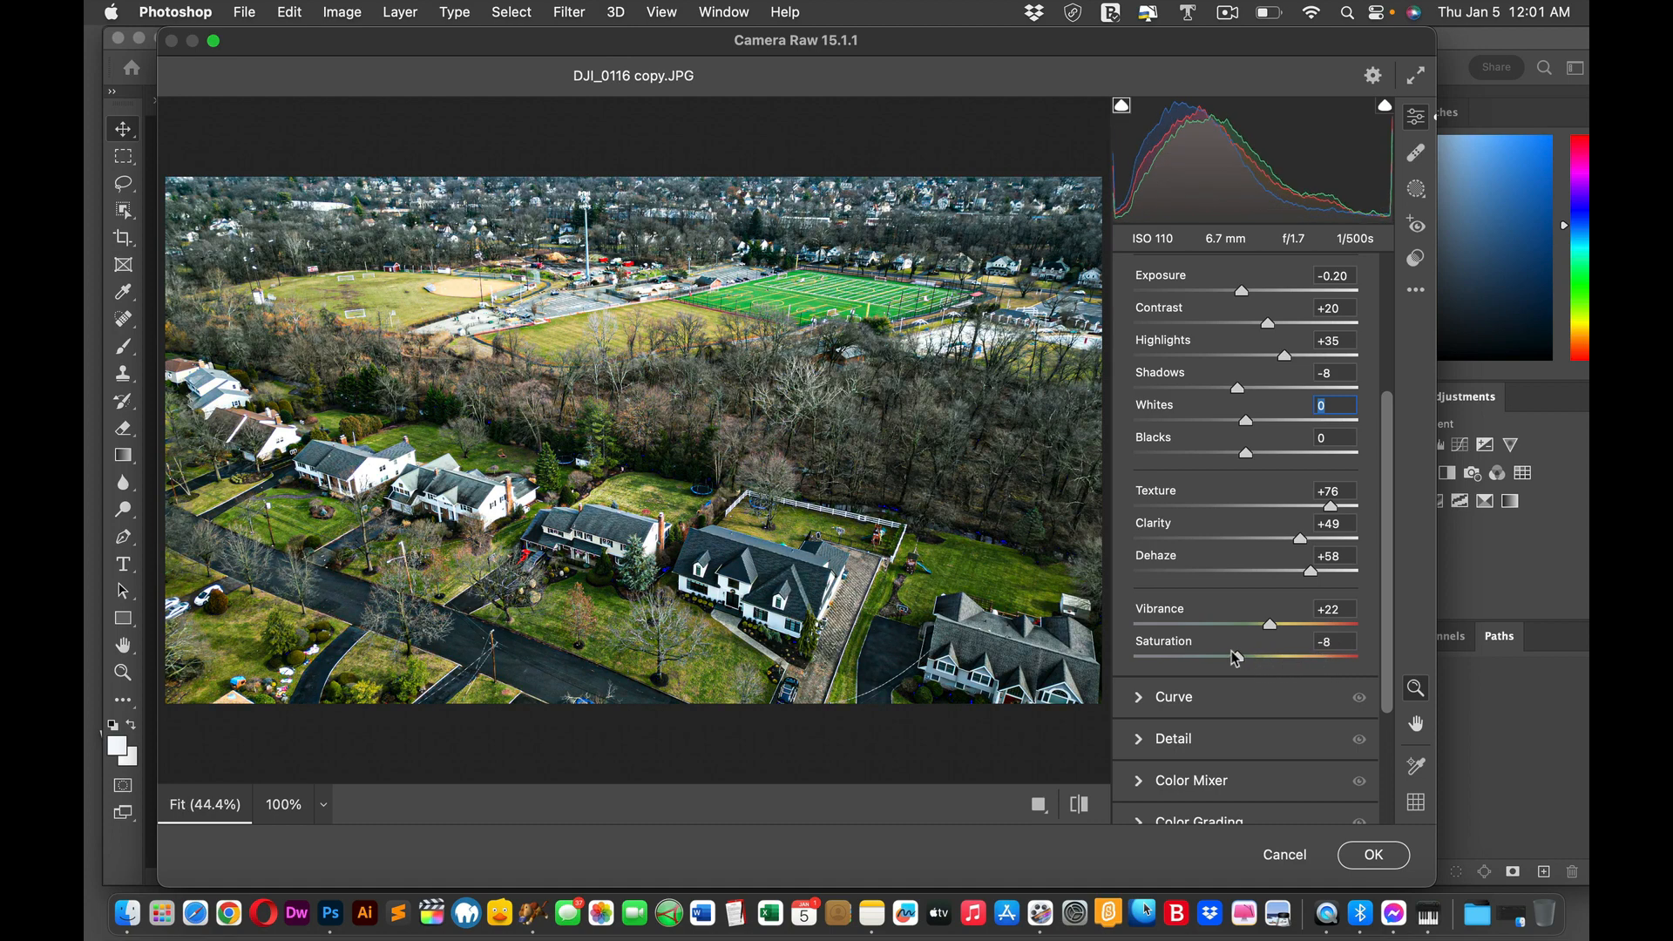
{"action": "left_click_drag", "start_coordinate": [1217, 657], "coordinate": [1253, 657]}
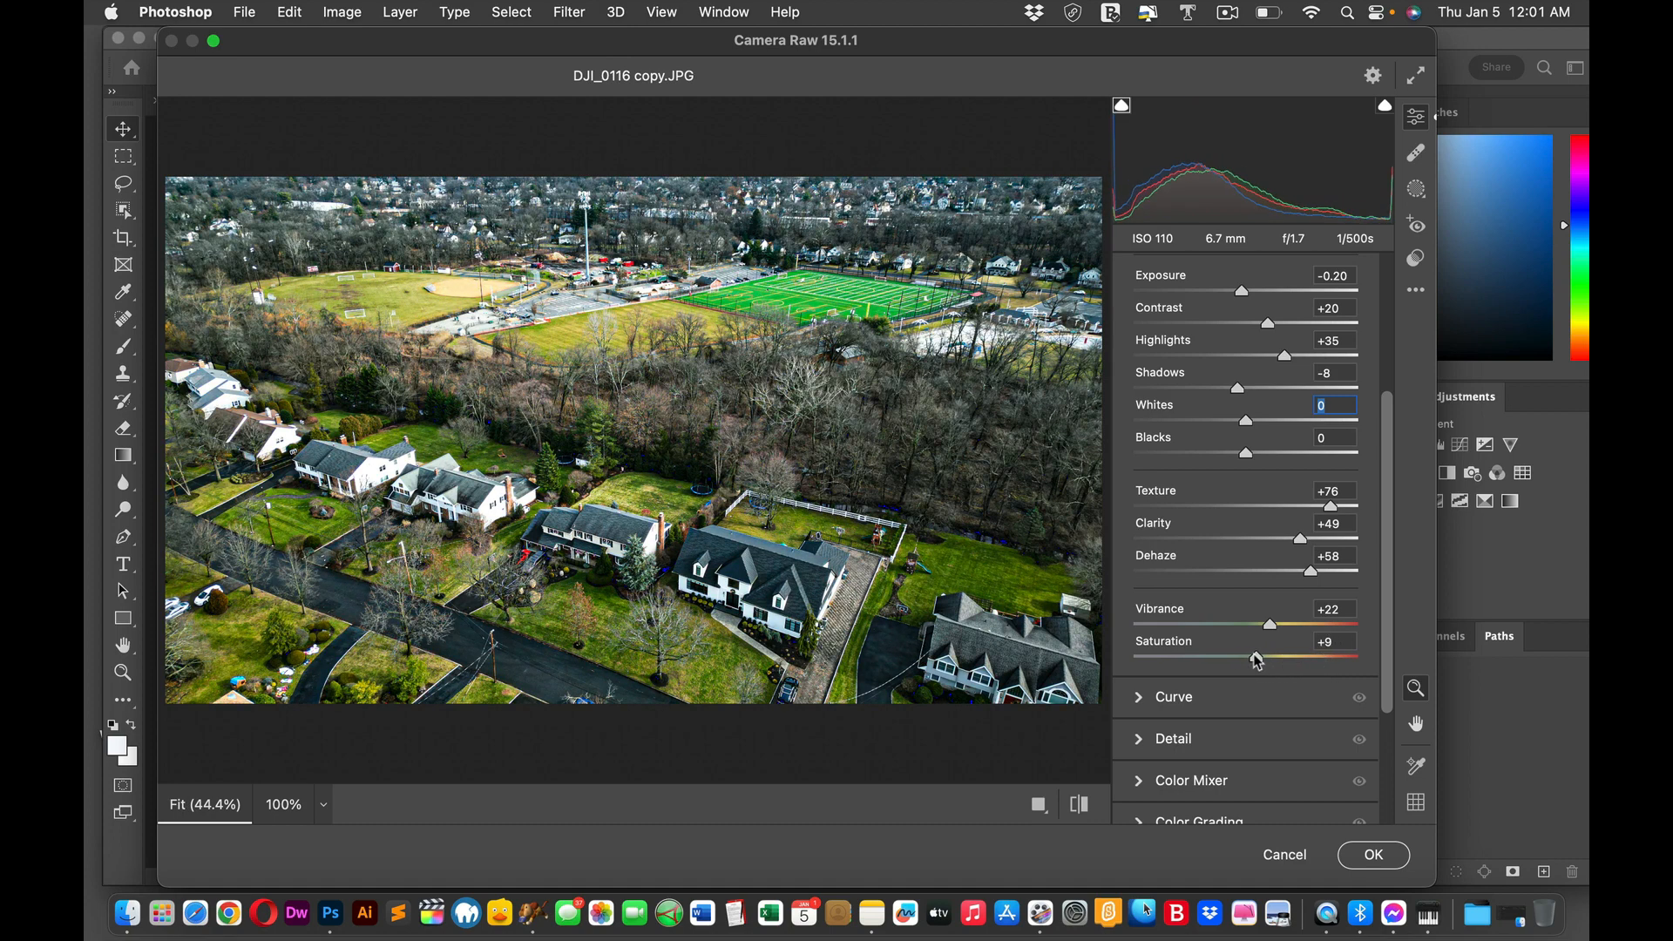
{"action": "left_click_drag", "start_coordinate": [1259, 657], "coordinate": [1248, 657]}
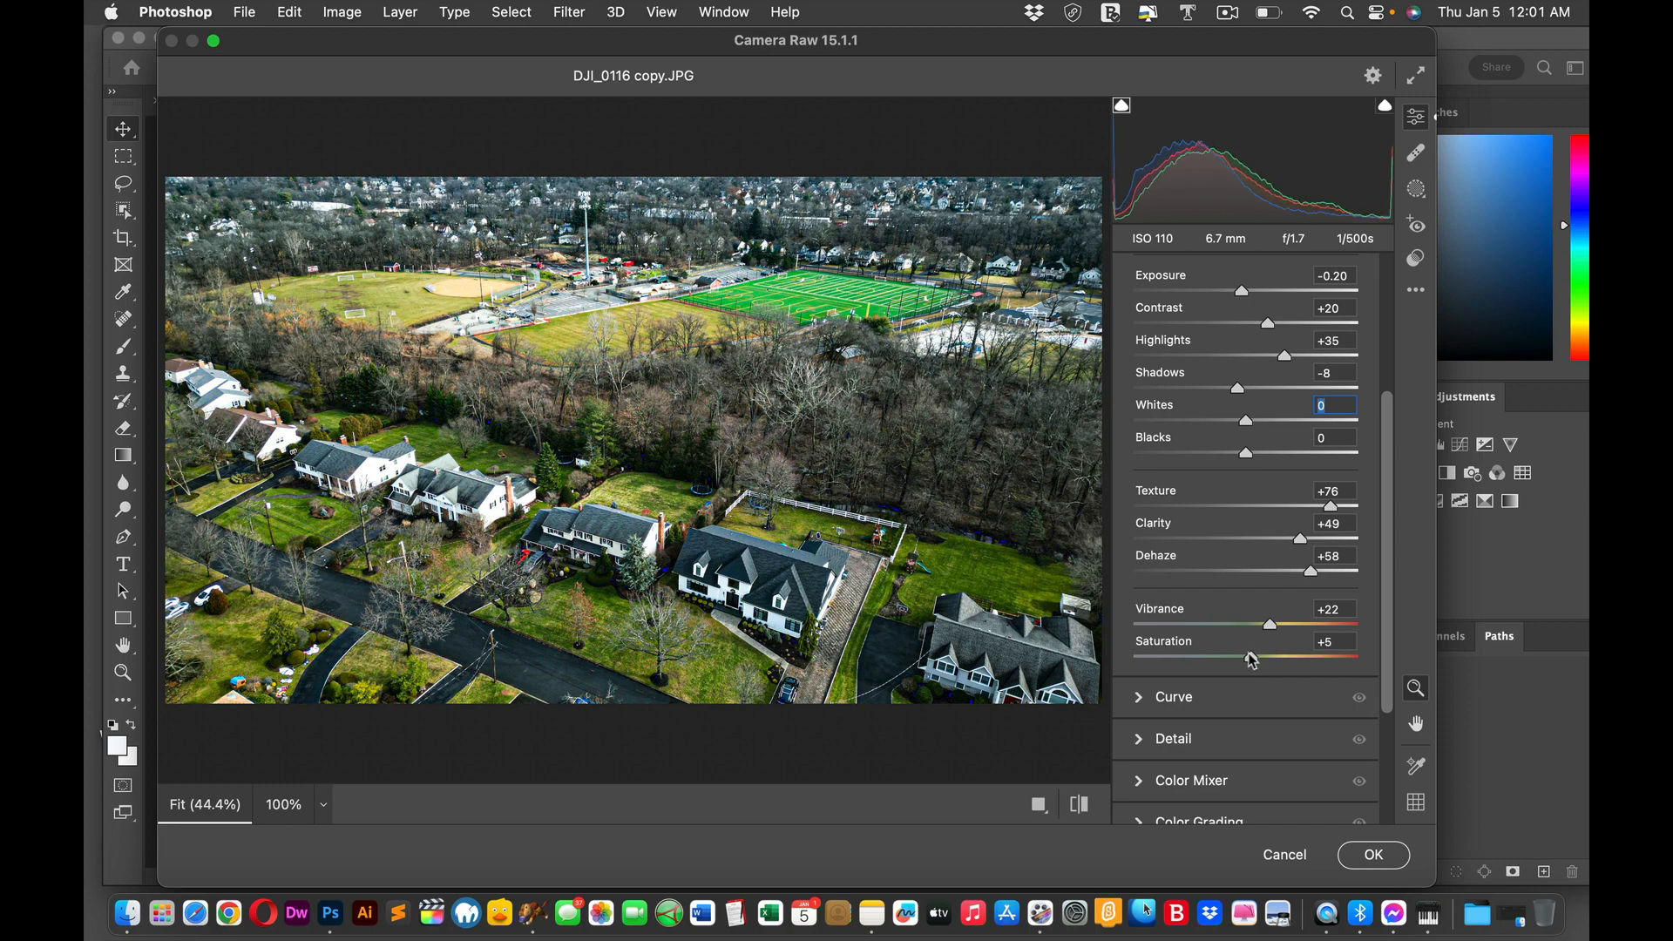
{"action": "left_click_drag", "start_coordinate": [1253, 657], "coordinate": [1248, 657]}
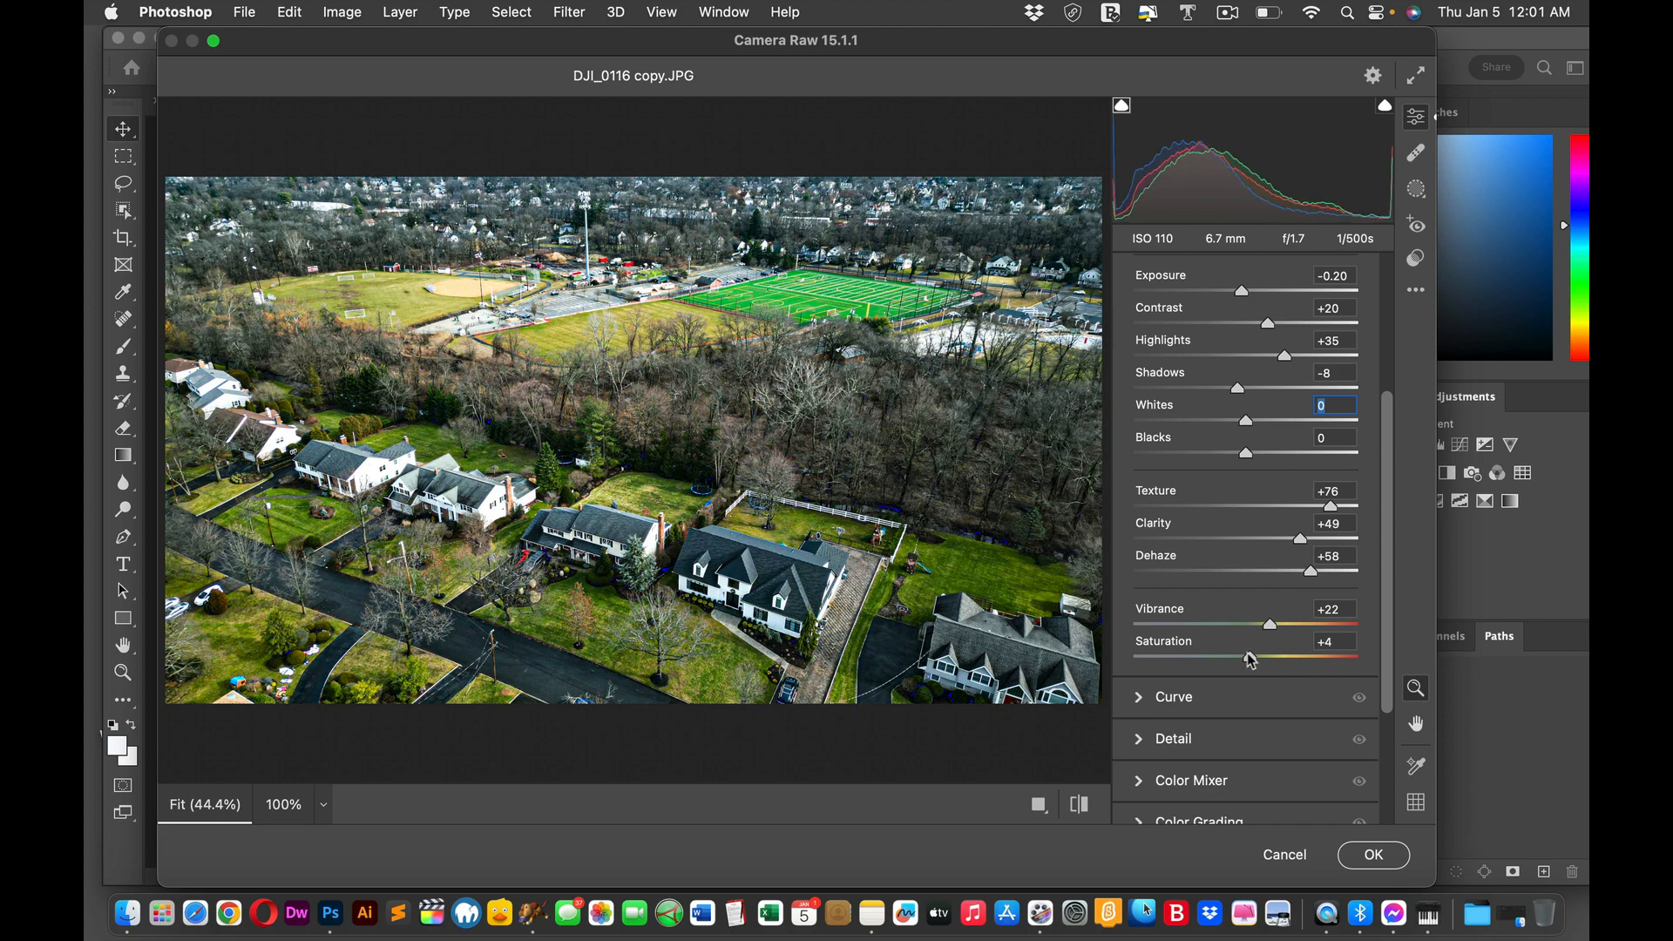
{"action": "left_click_drag", "start_coordinate": [1245, 659], "coordinate": [1259, 659]}
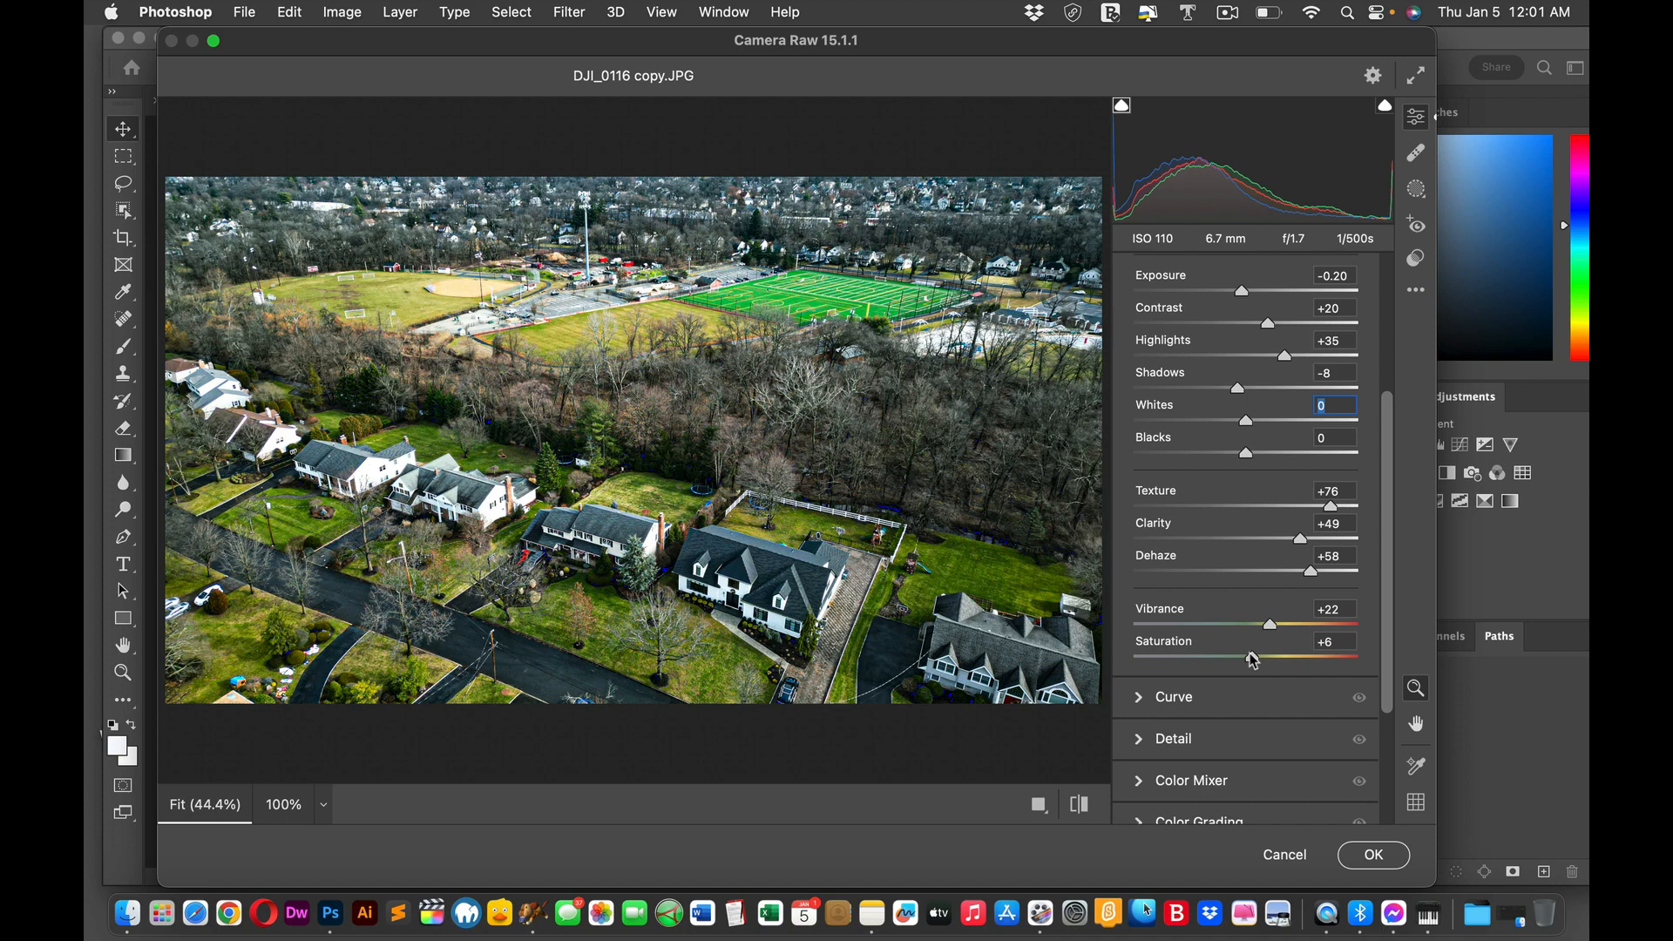
{"action": "left_click_drag", "start_coordinate": [1252, 659], "coordinate": [1278, 659]}
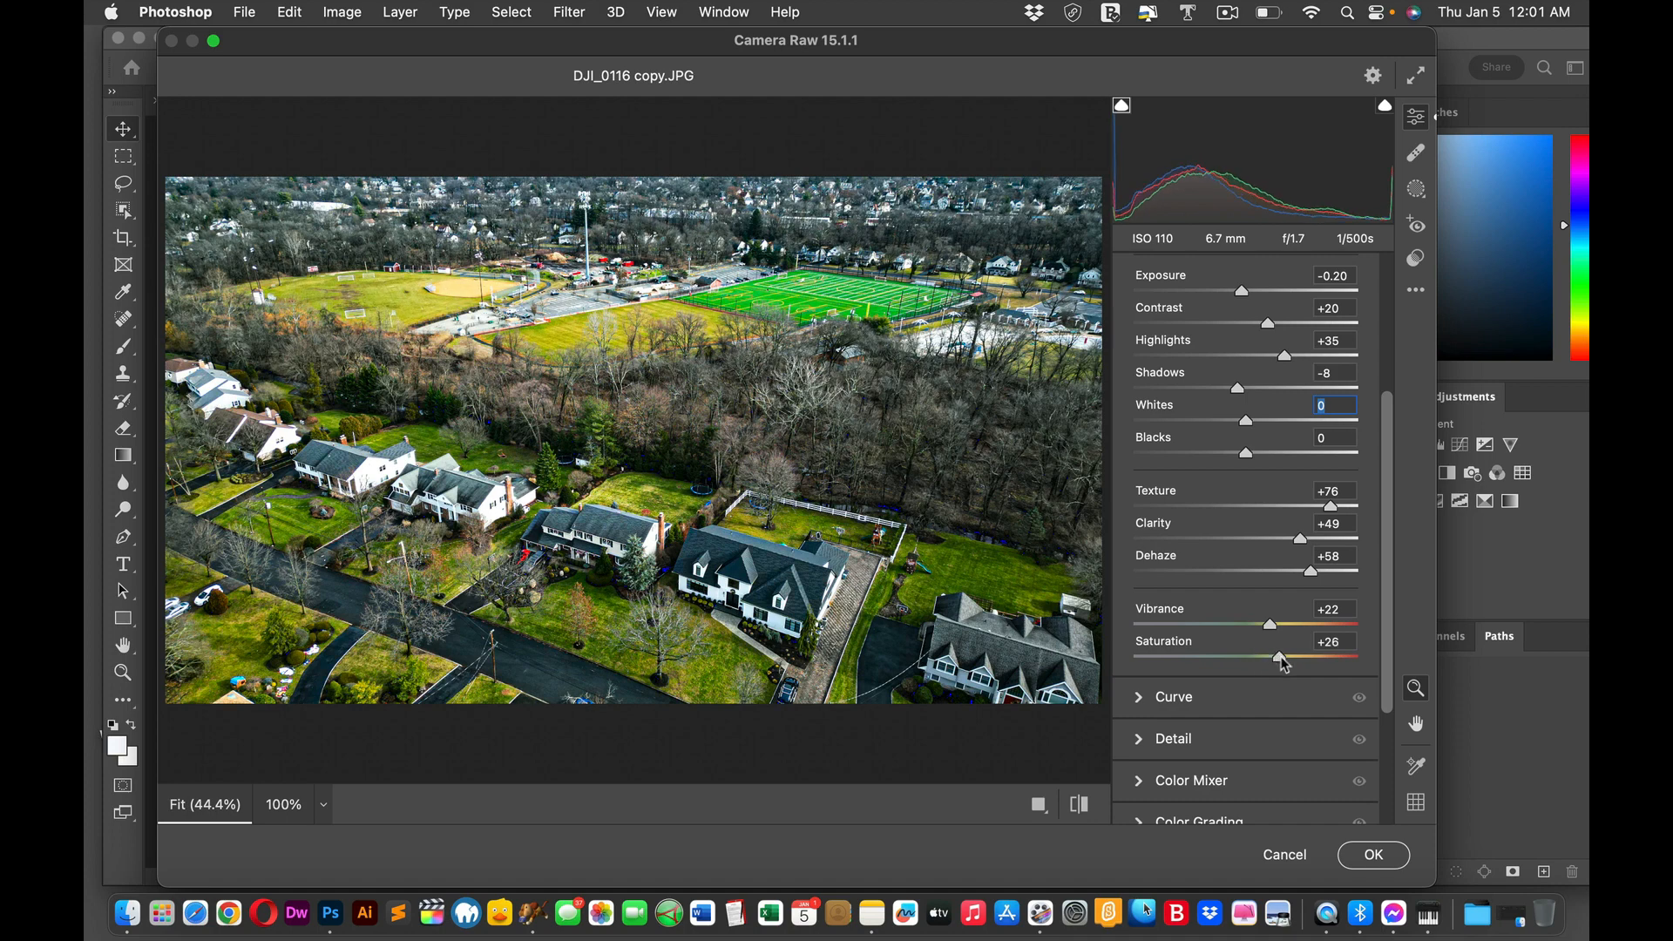
Step: Ease Saturation back down in small steps and settle it at +9
{"action": "left_click_drag", "start_coordinate": [1278, 657], "coordinate": [1271, 655]}
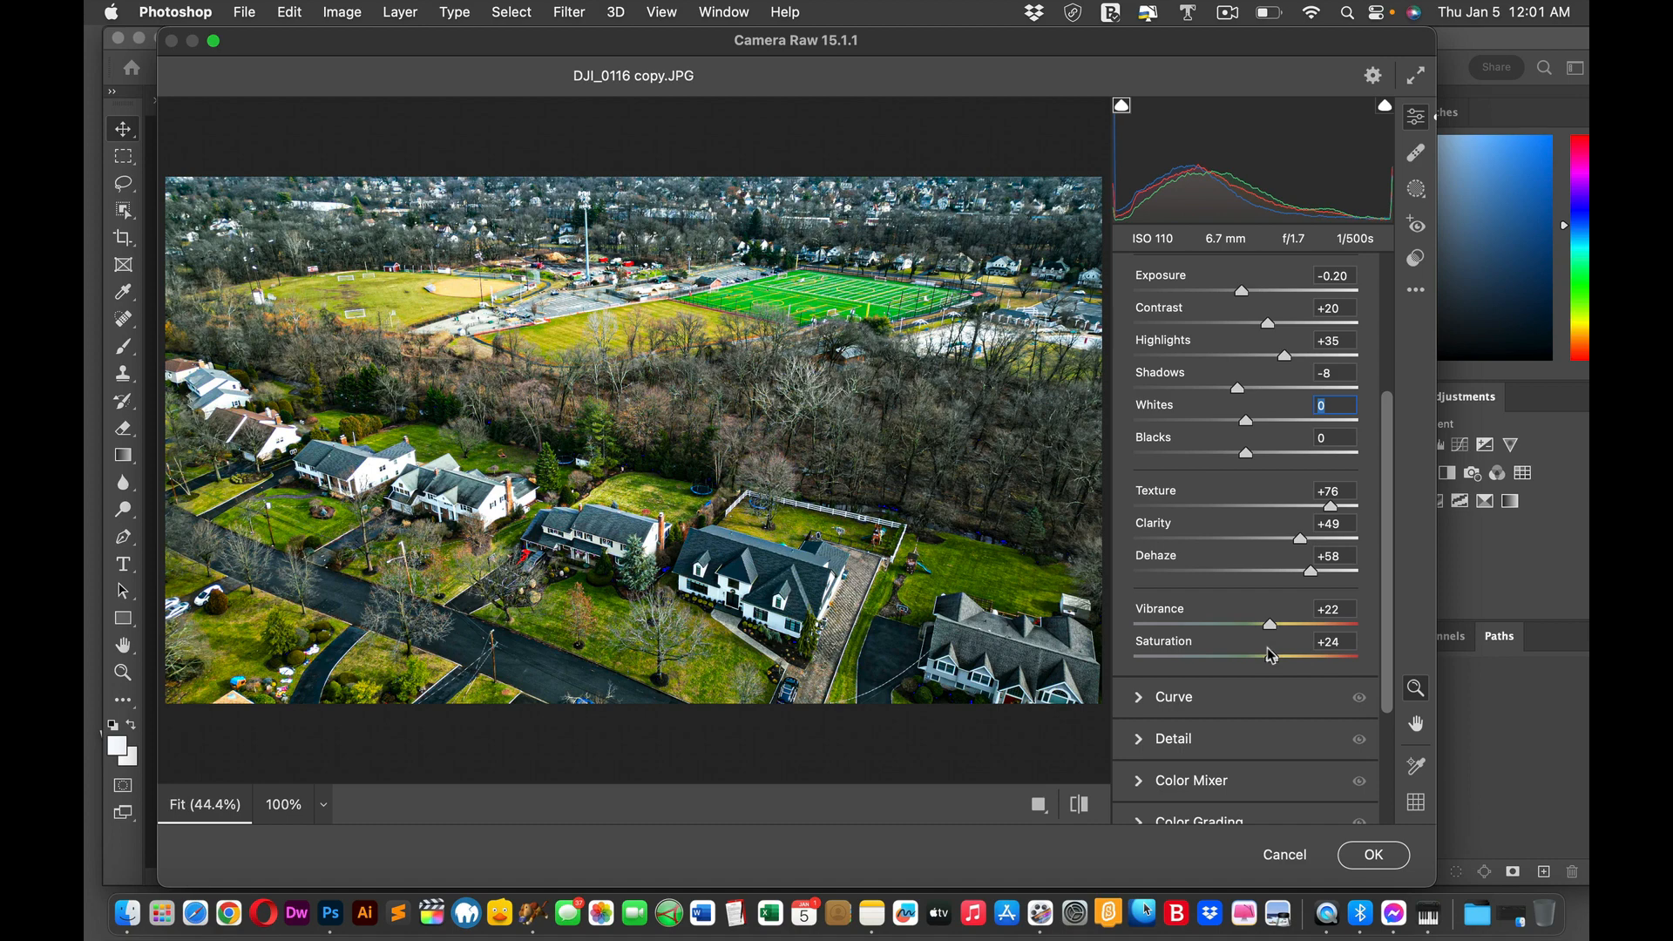
{"action": "left_click_drag", "start_coordinate": [1268, 654], "coordinate": [1256, 654]}
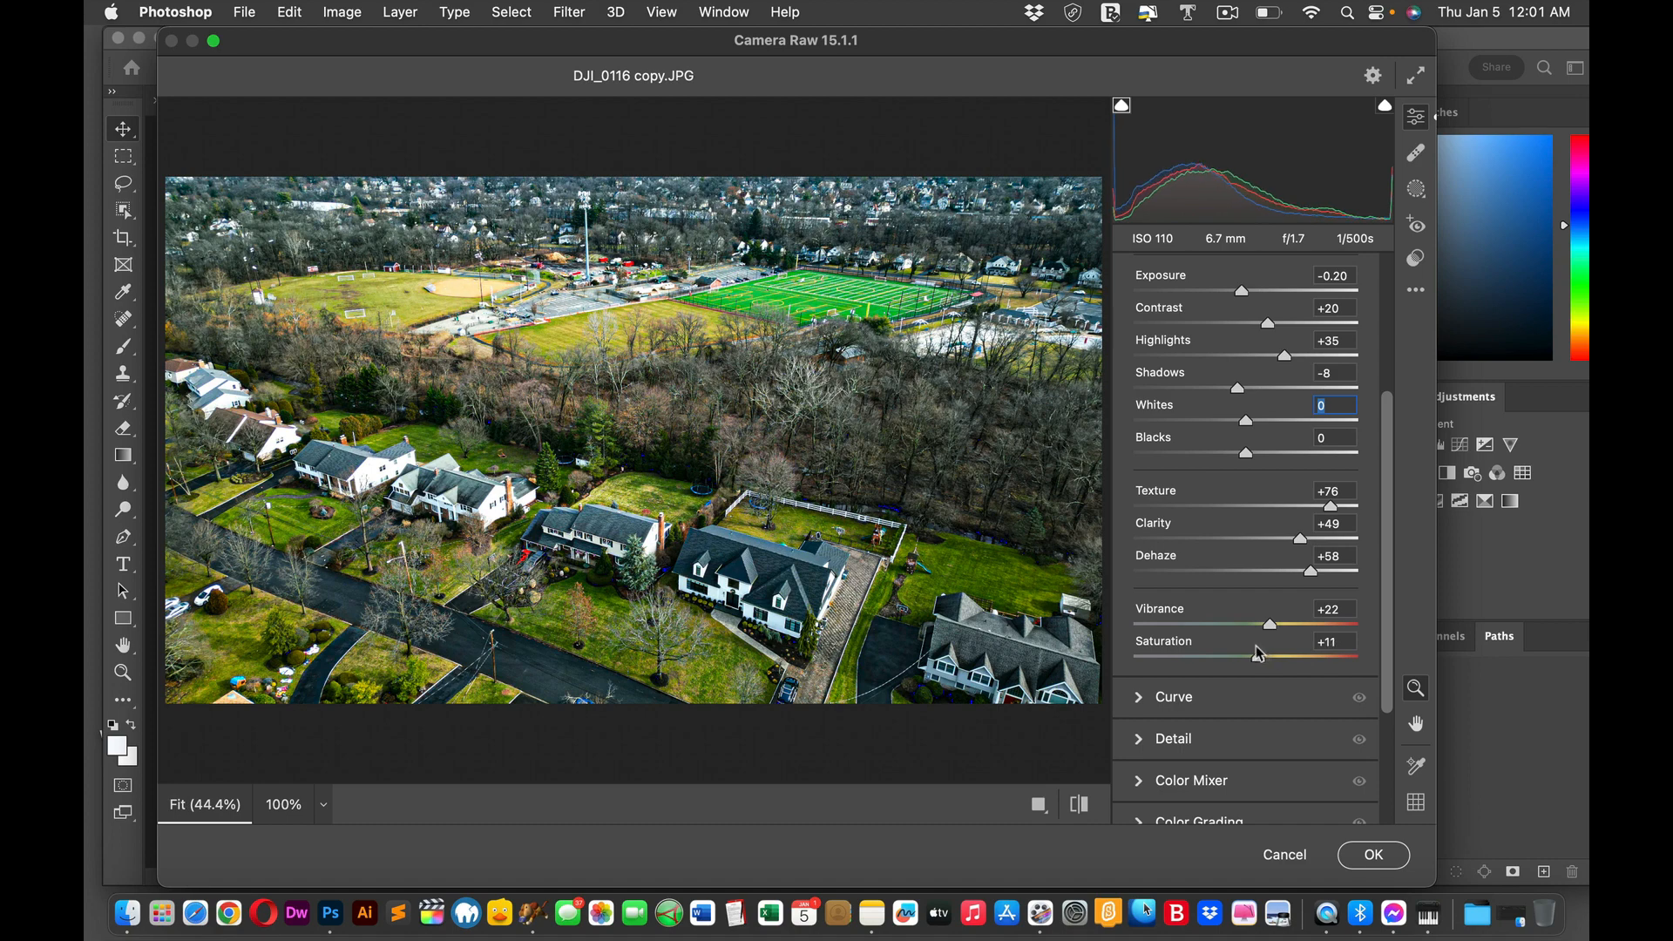
{"action": "left_click_drag", "start_coordinate": [1268, 654], "coordinate": [1252, 654]}
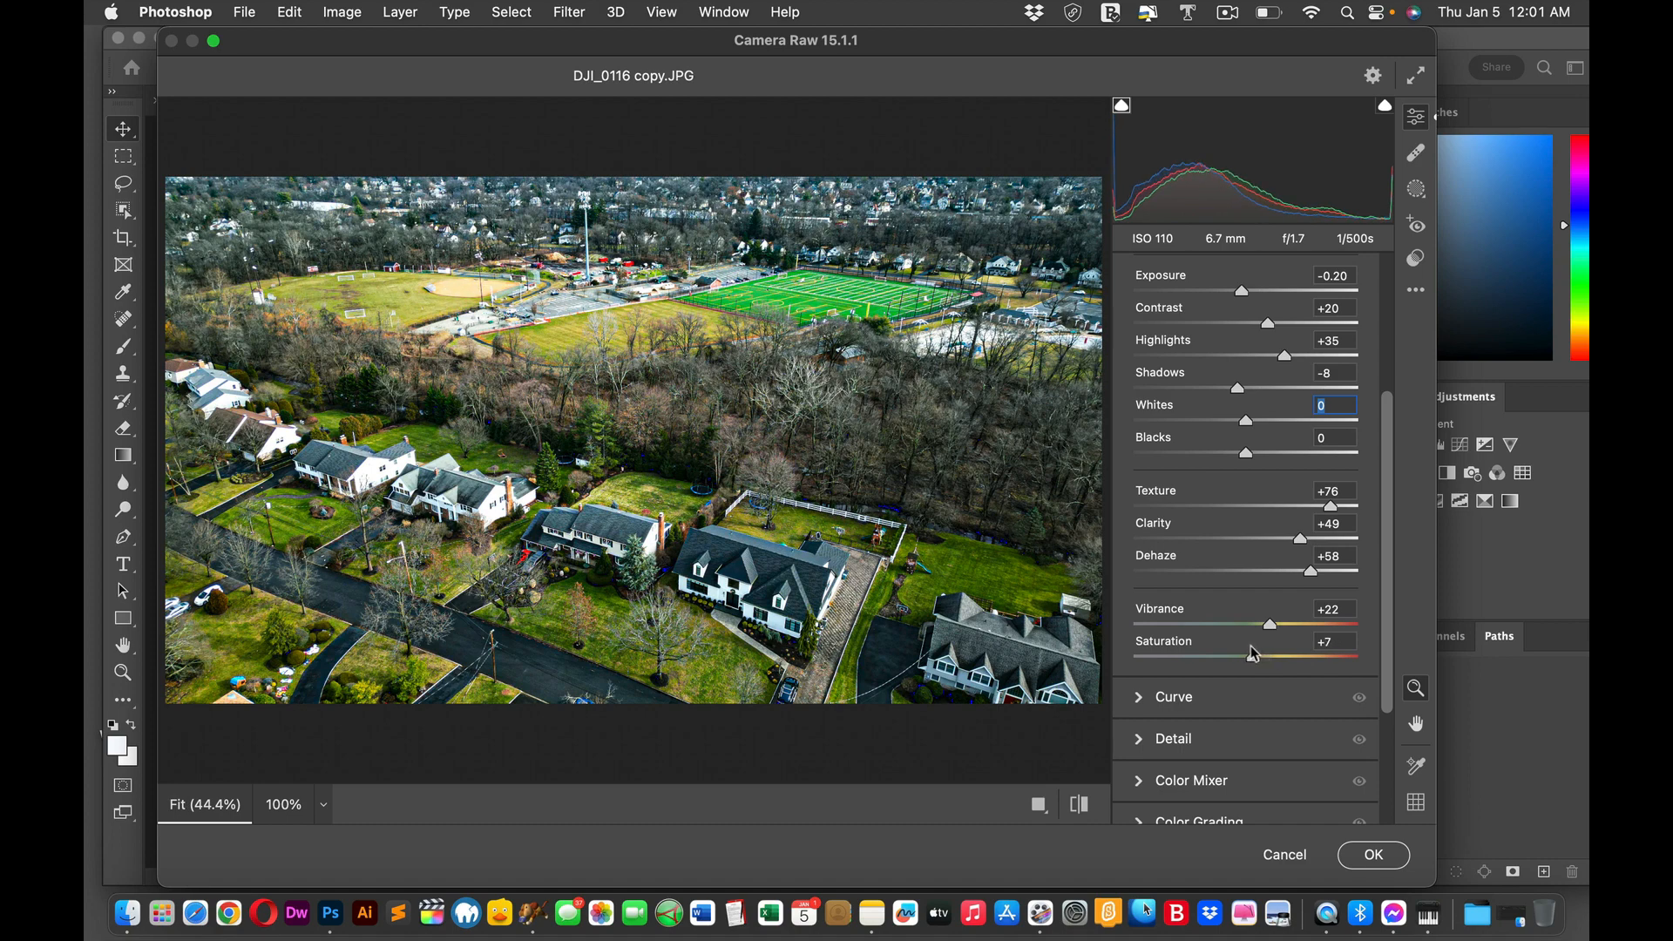
{"action": "left_click_drag", "start_coordinate": [1253, 654], "coordinate": [1267, 654]}
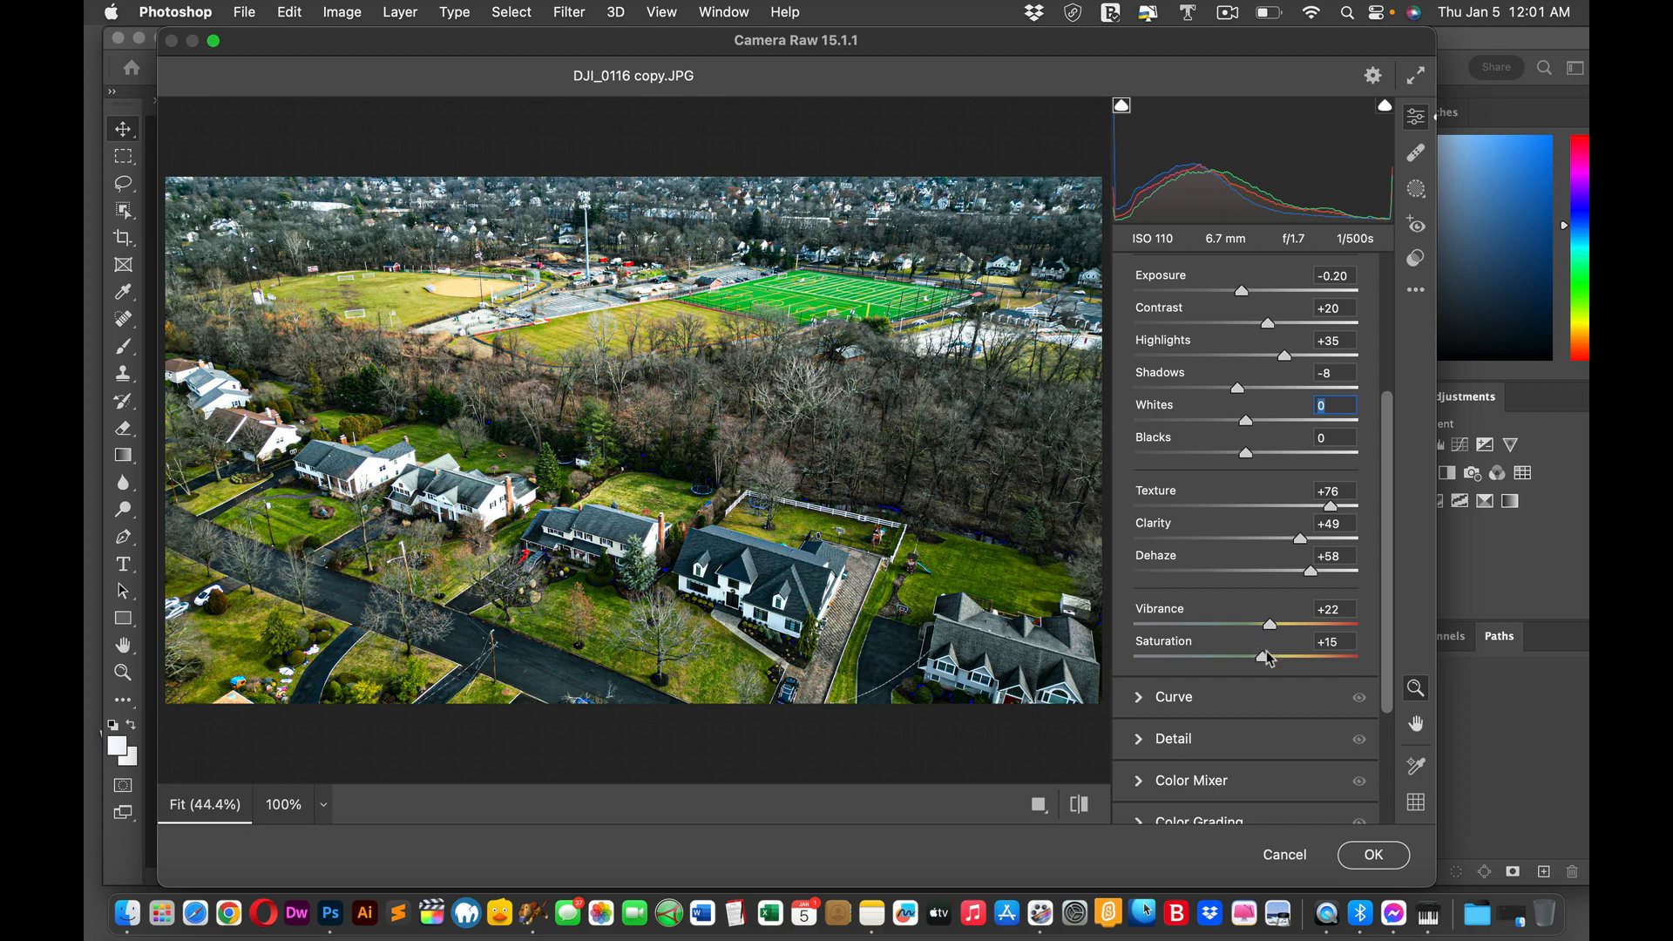
{"action": "left_click_drag", "start_coordinate": [1271, 657], "coordinate": [1256, 659]}
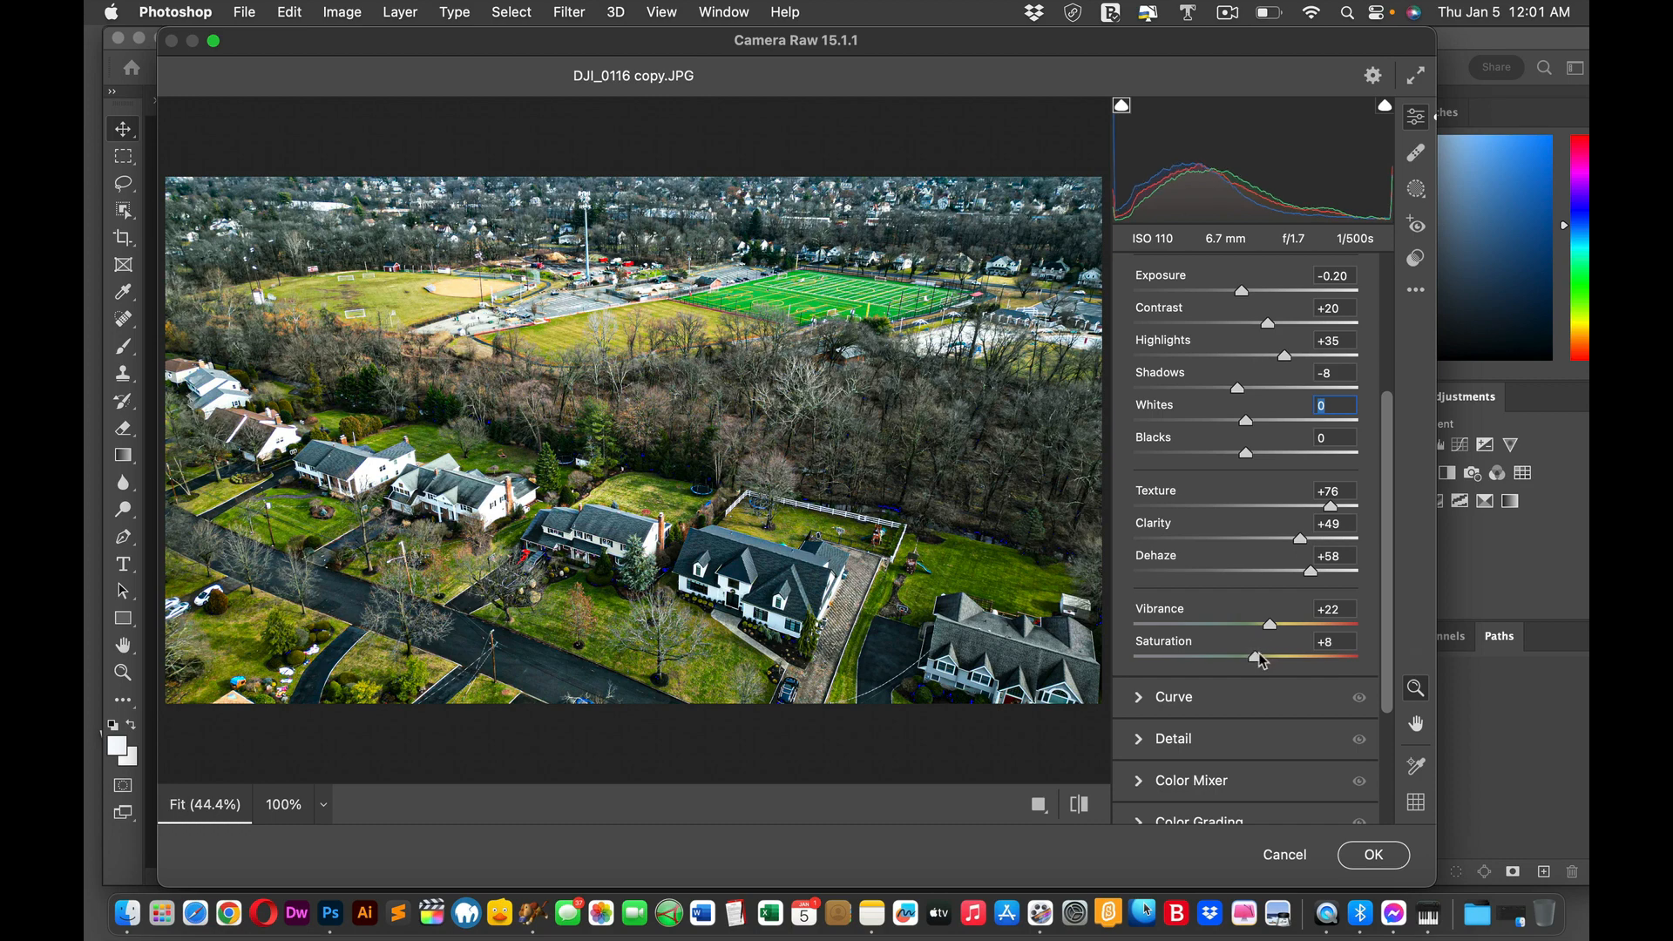
{"action": "left_click_drag", "start_coordinate": [1257, 657], "coordinate": [1259, 658]}
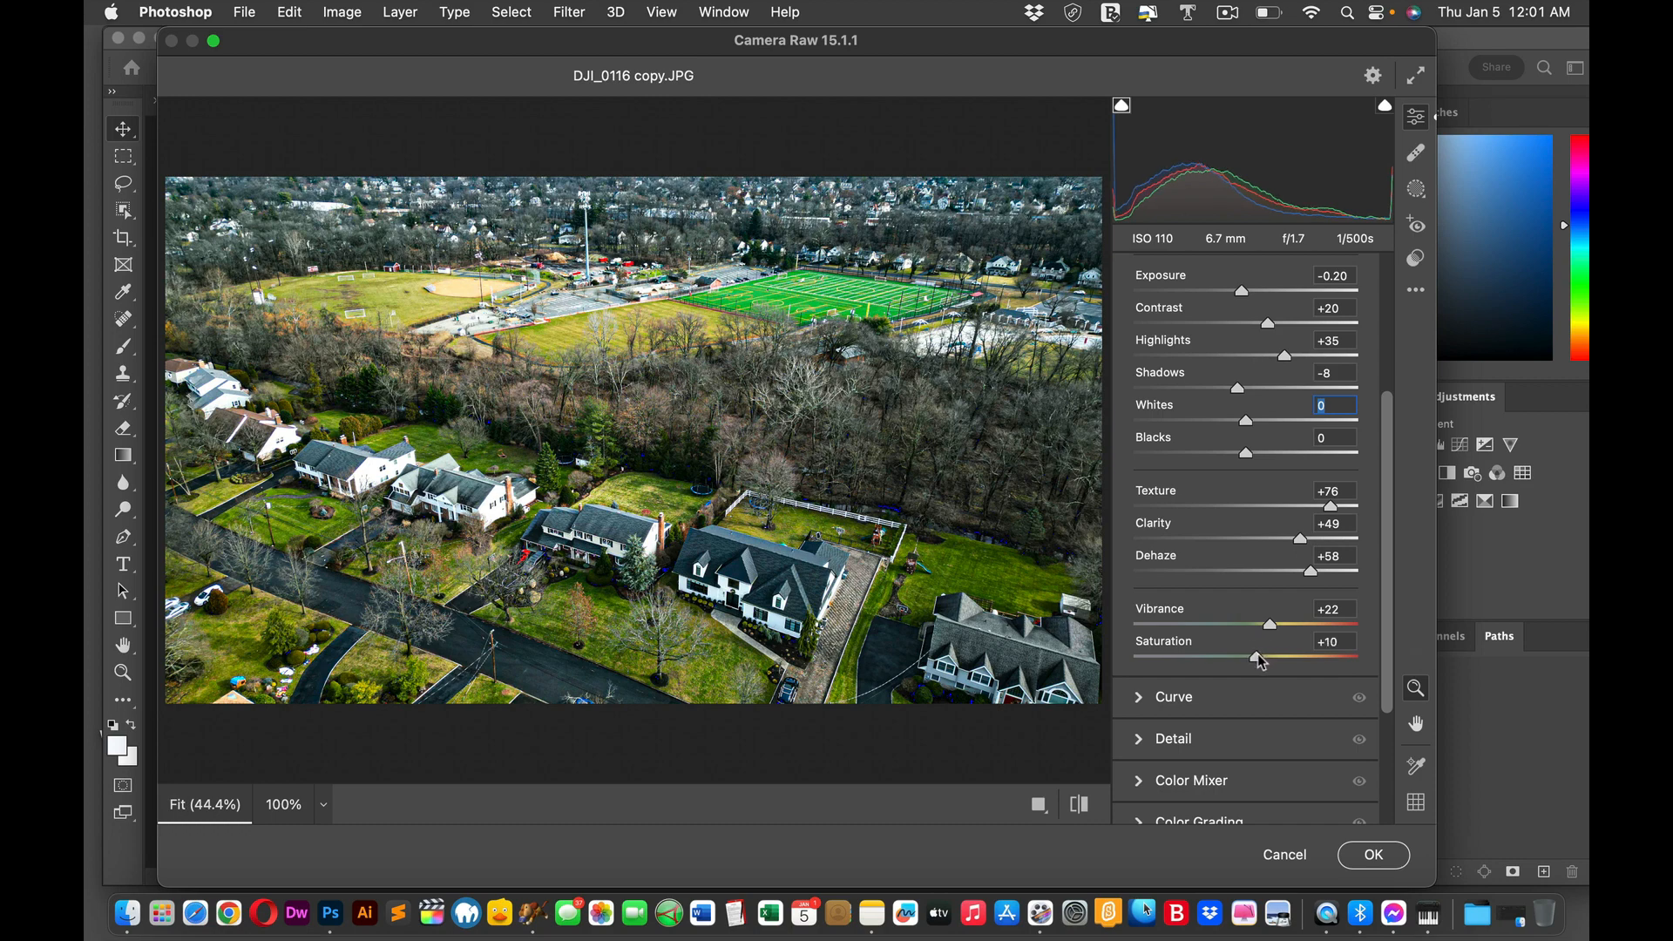
{"action": "left_click_drag", "start_coordinate": [1257, 657], "coordinate": [1255, 657]}
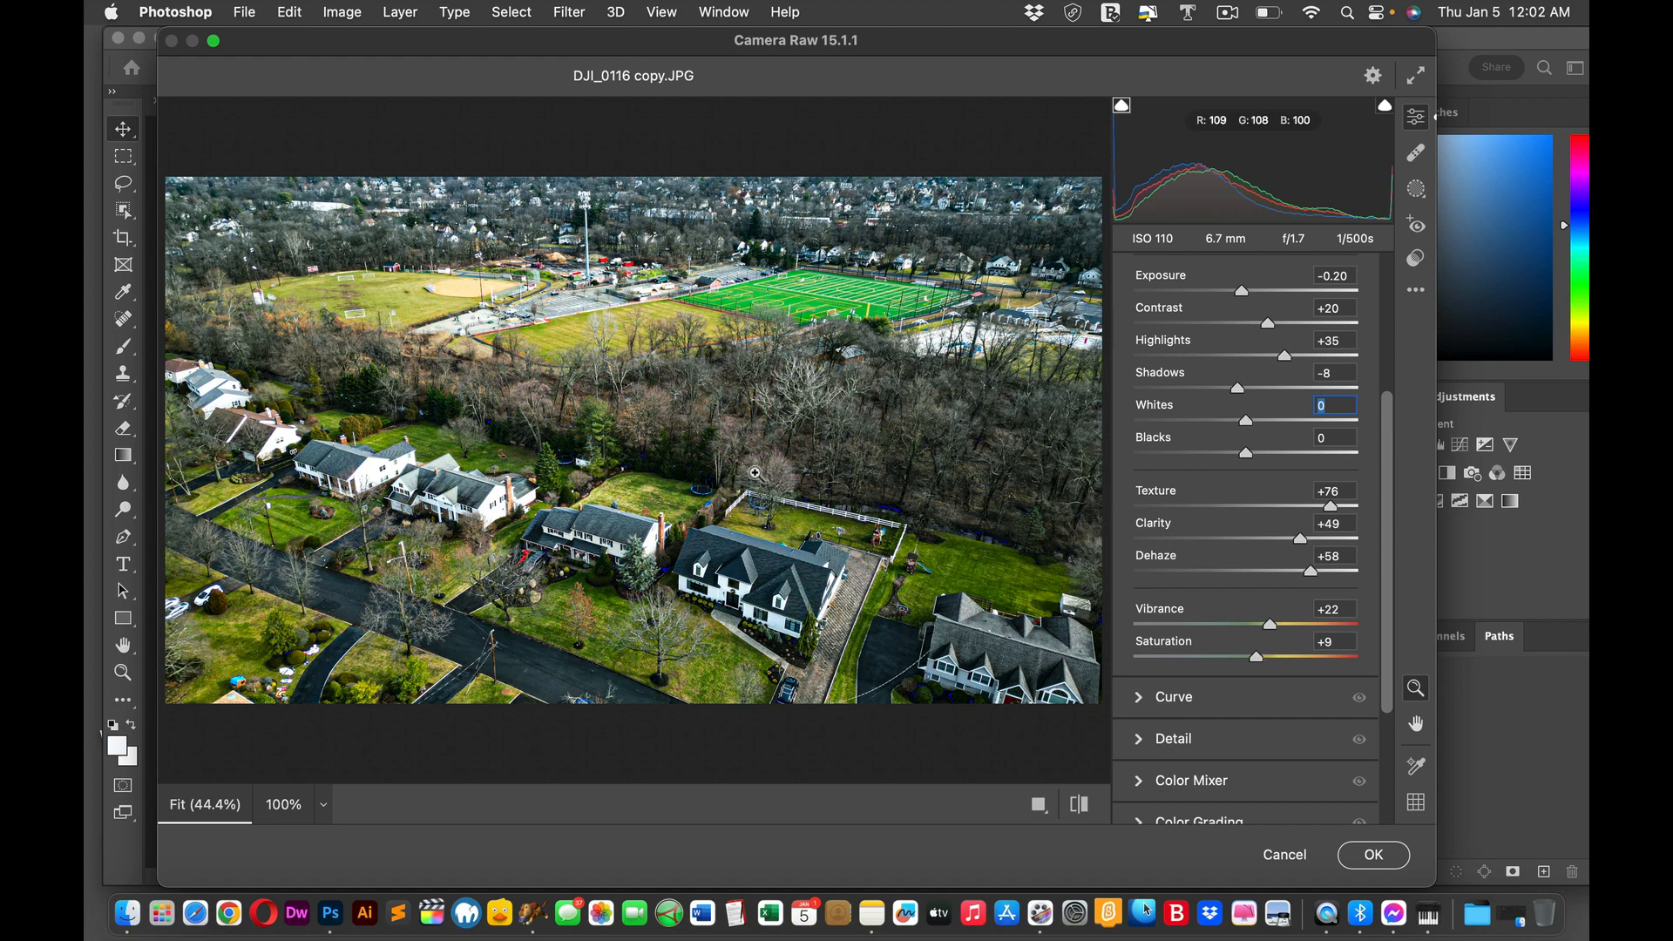
{"action": "mouse_move", "coordinate": [816, 528]}
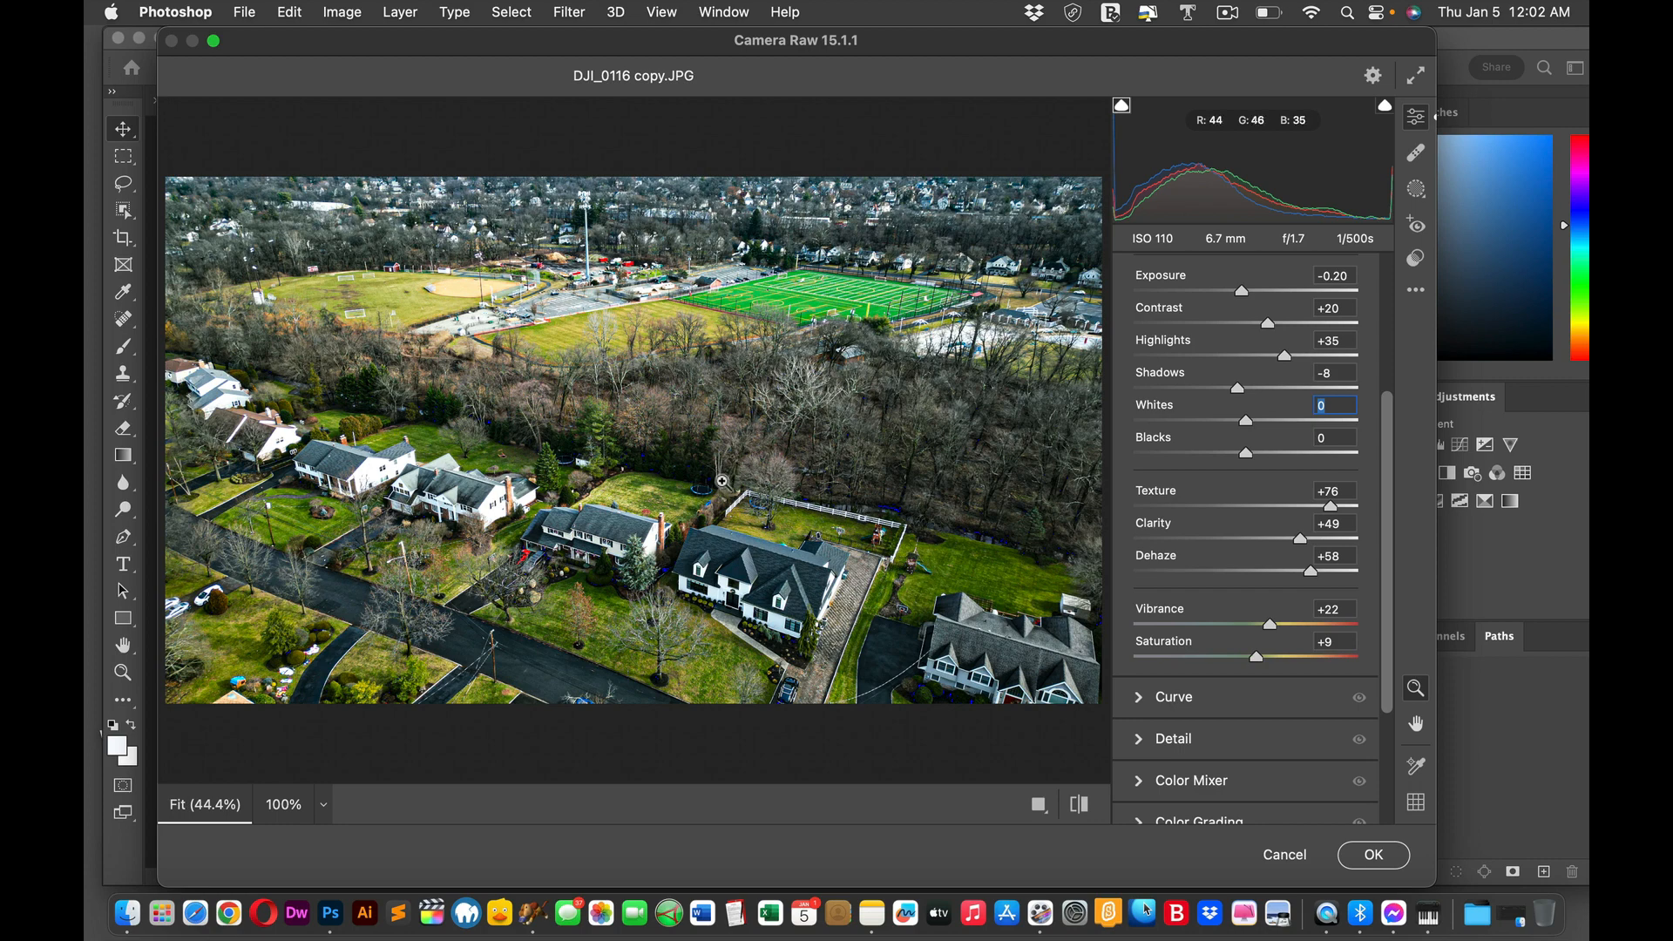
{"action": "mouse_move", "coordinate": [474, 396]}
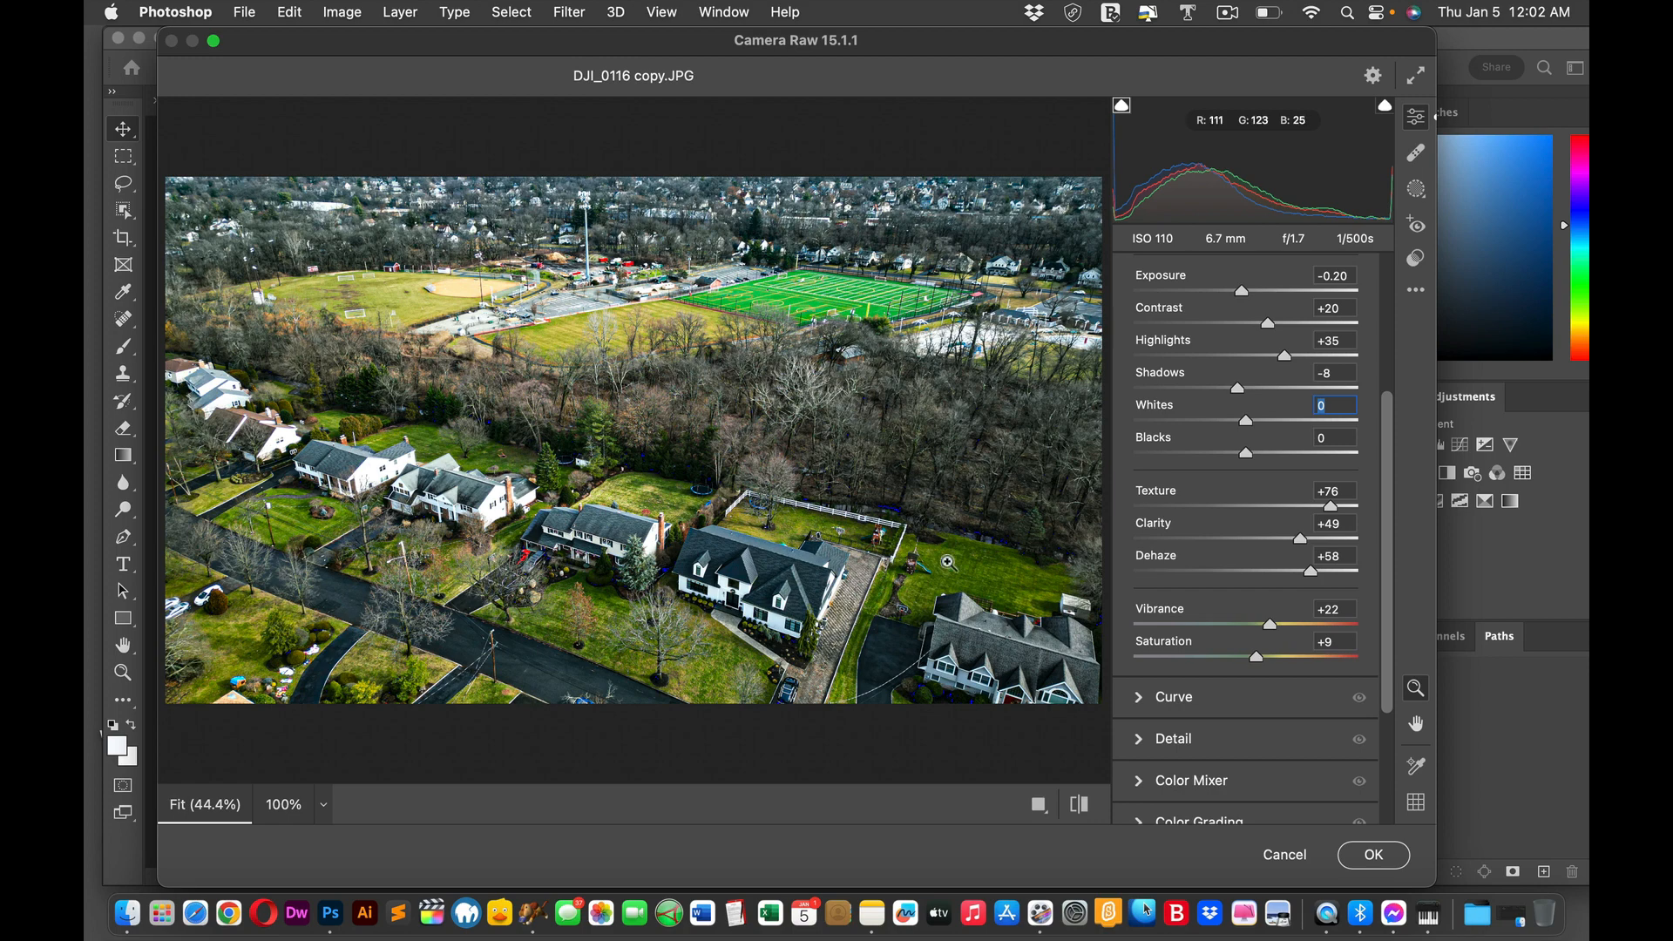
{"action": "mouse_move", "coordinate": [924, 559]}
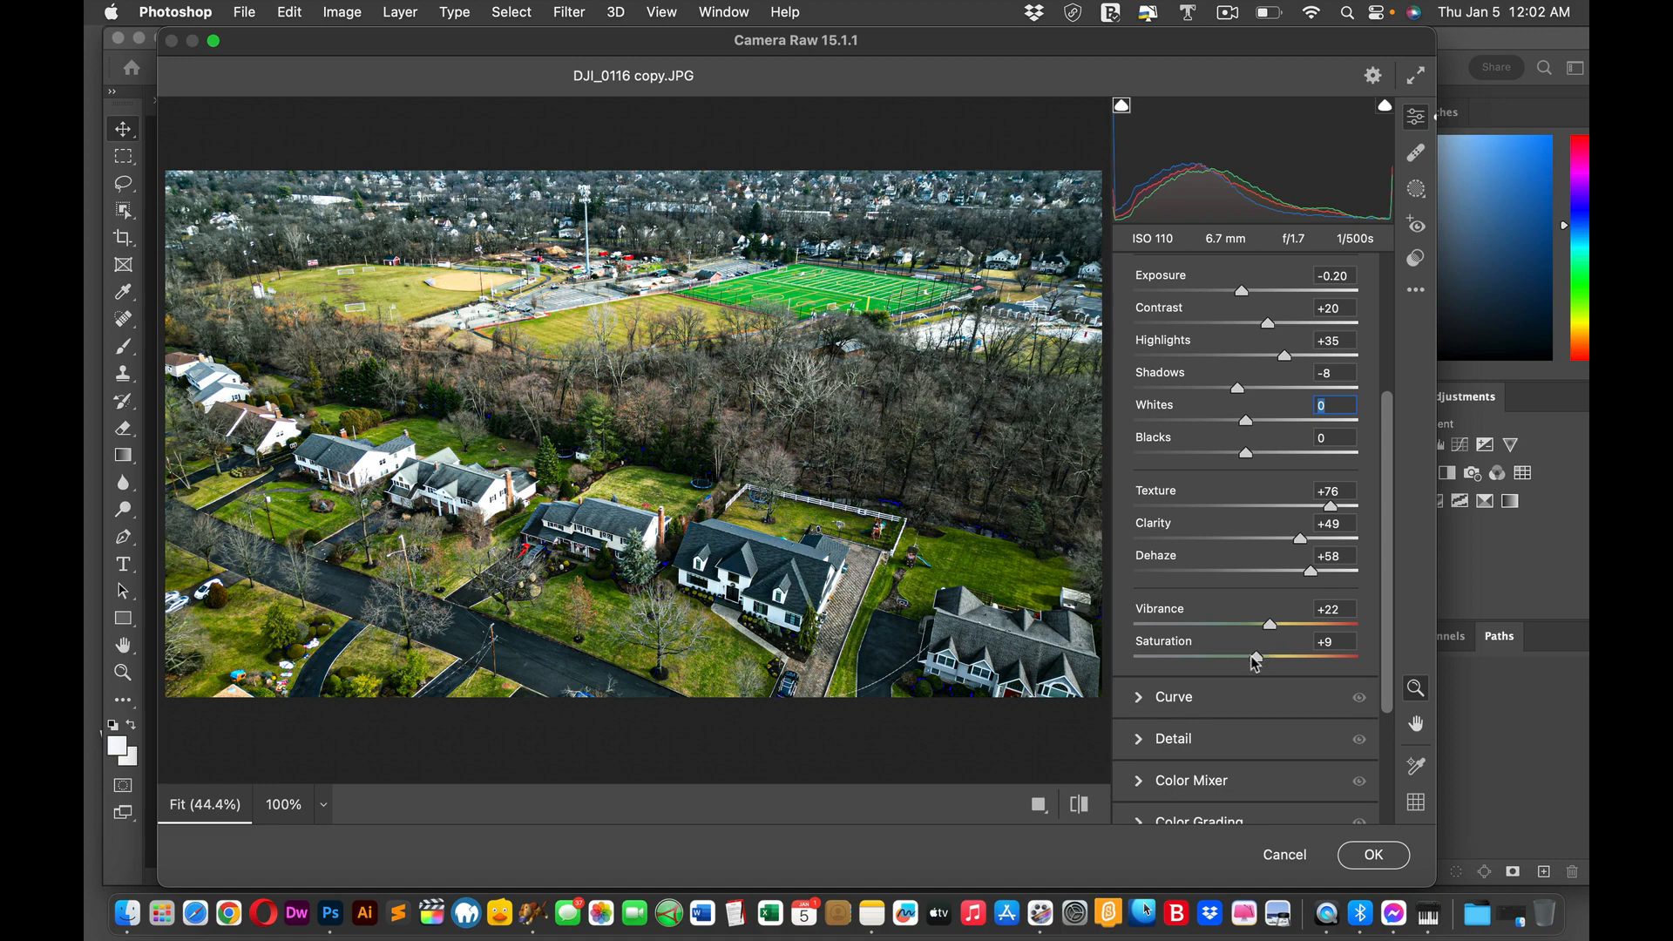
Step: Compare Saturation at -20, +65 and 0, then leave it at +7
{"action": "left_click_drag", "start_coordinate": [1254, 659], "coordinate": [1222, 659]}
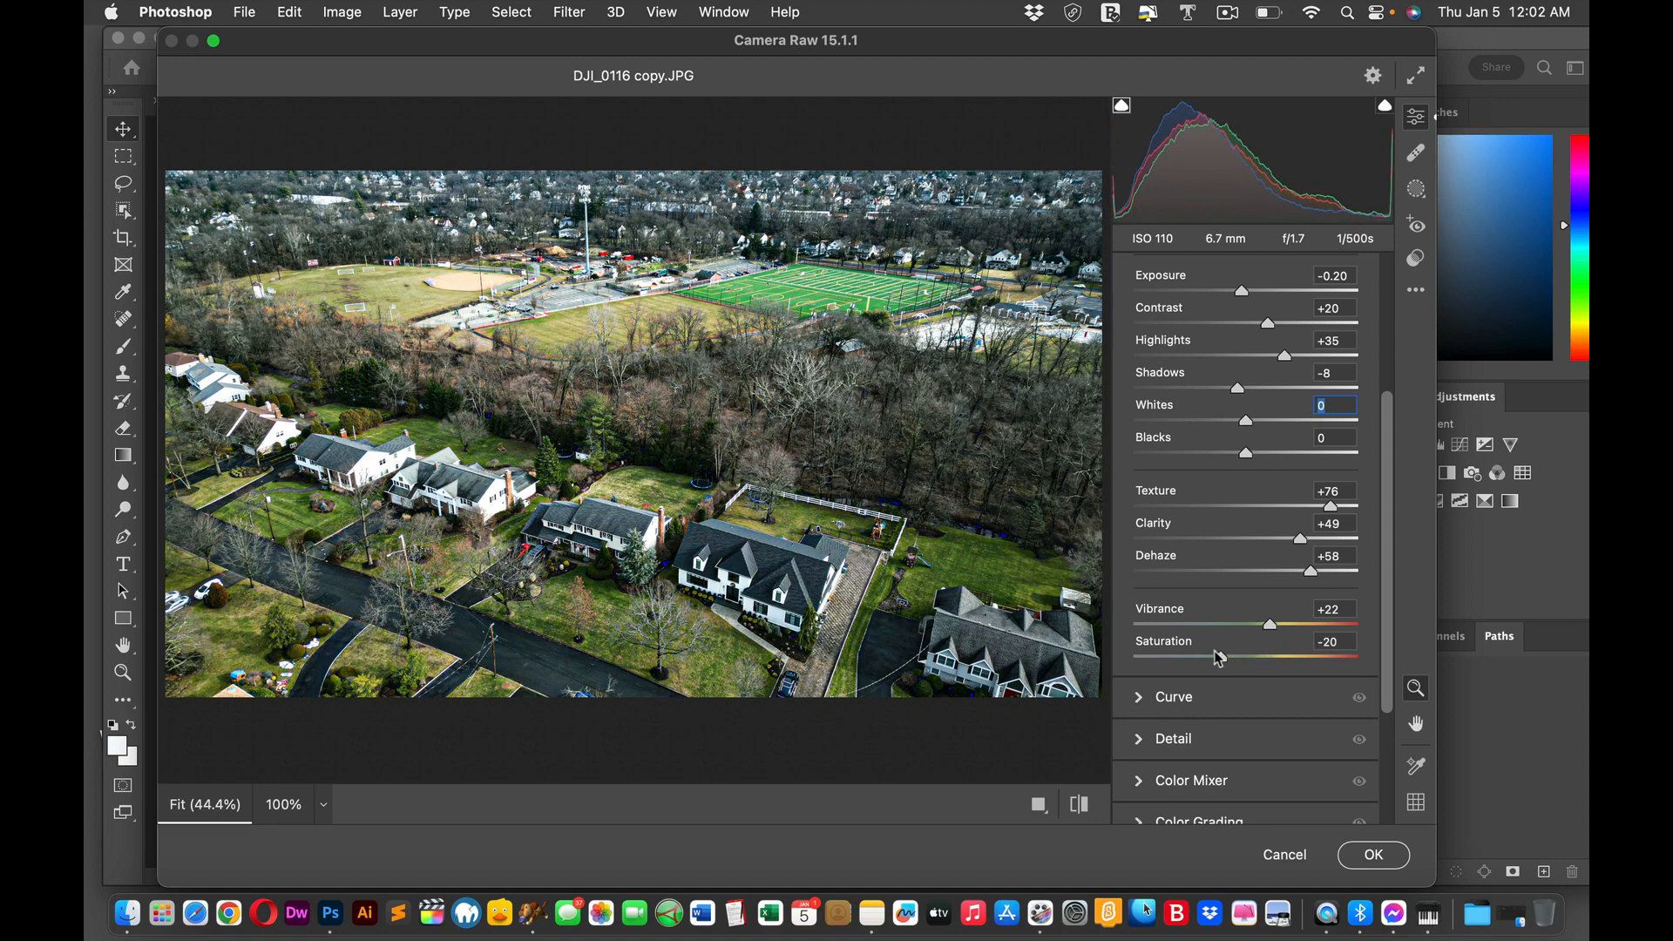
{"action": "left_click_drag", "start_coordinate": [1220, 659], "coordinate": [1253, 658]}
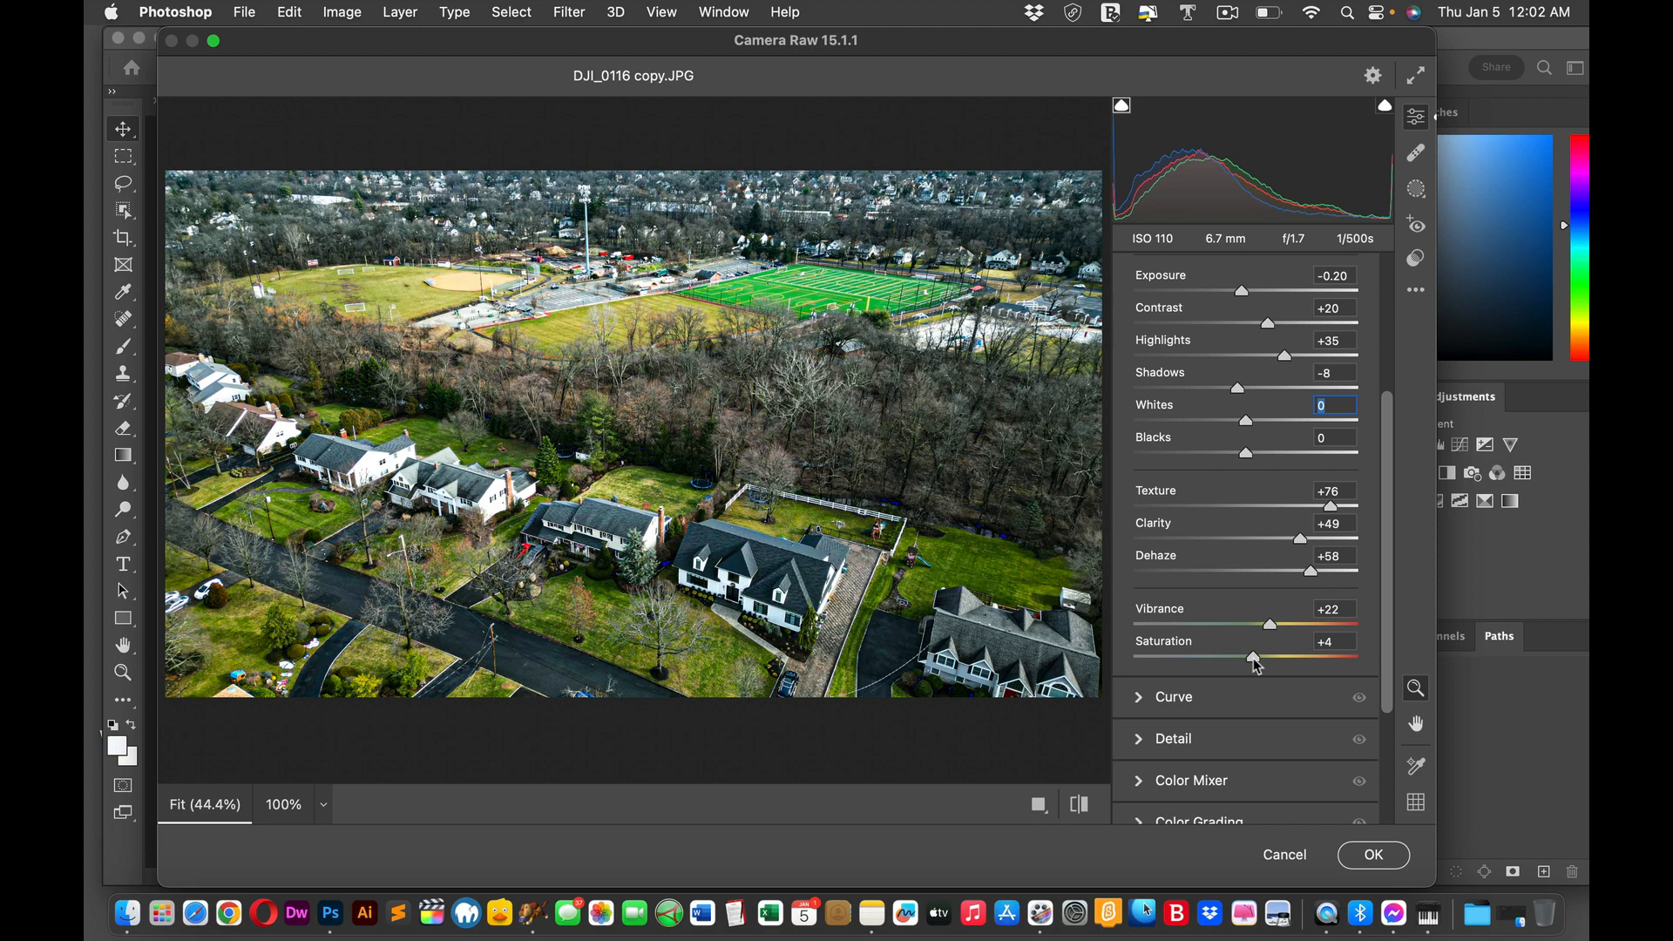
{"action": "left_click_drag", "start_coordinate": [1253, 659], "coordinate": [1323, 659]}
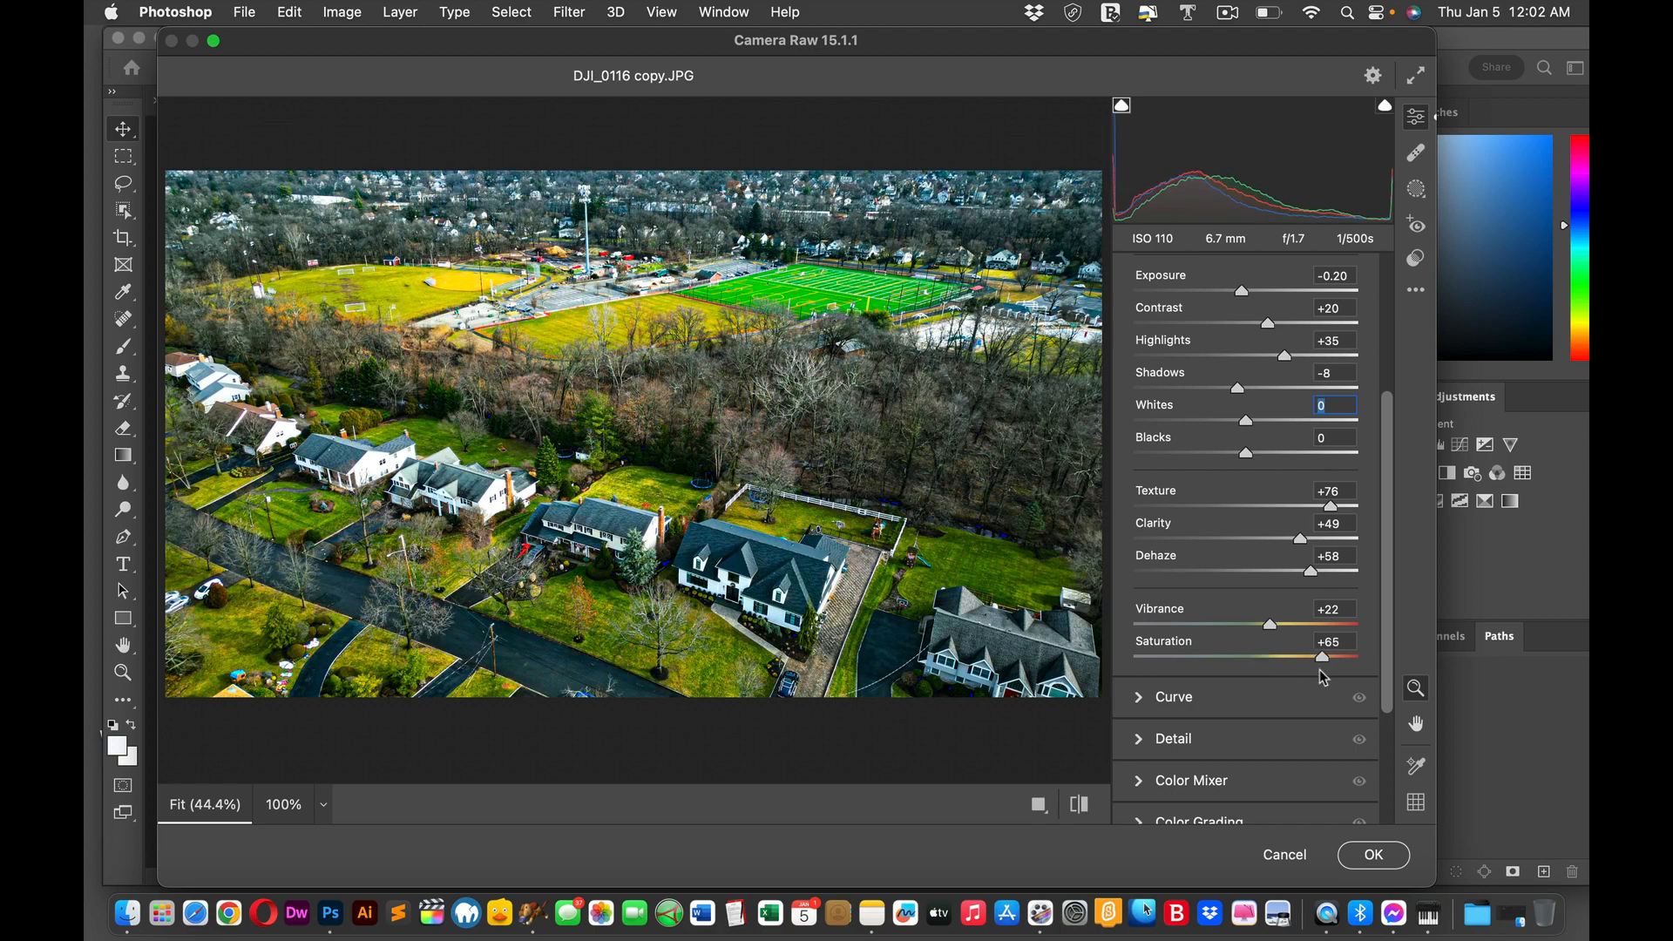
{"action": "left_click_drag", "start_coordinate": [1325, 657], "coordinate": [1265, 658]}
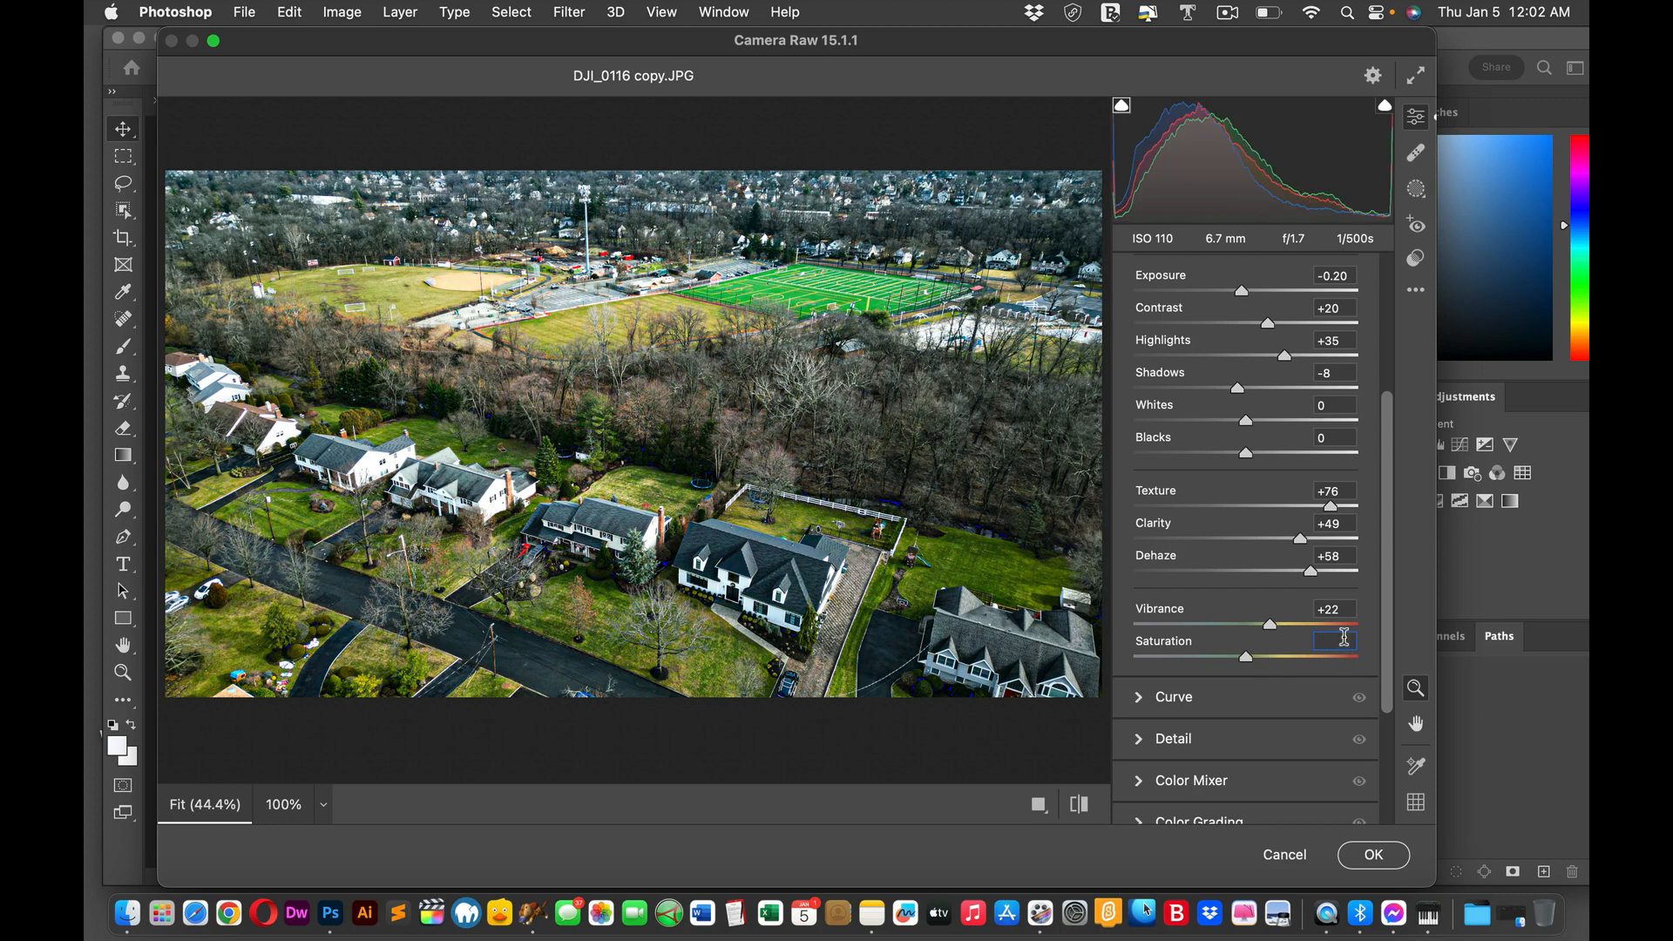
{"action": "left_click", "coordinate": [1332, 640]}
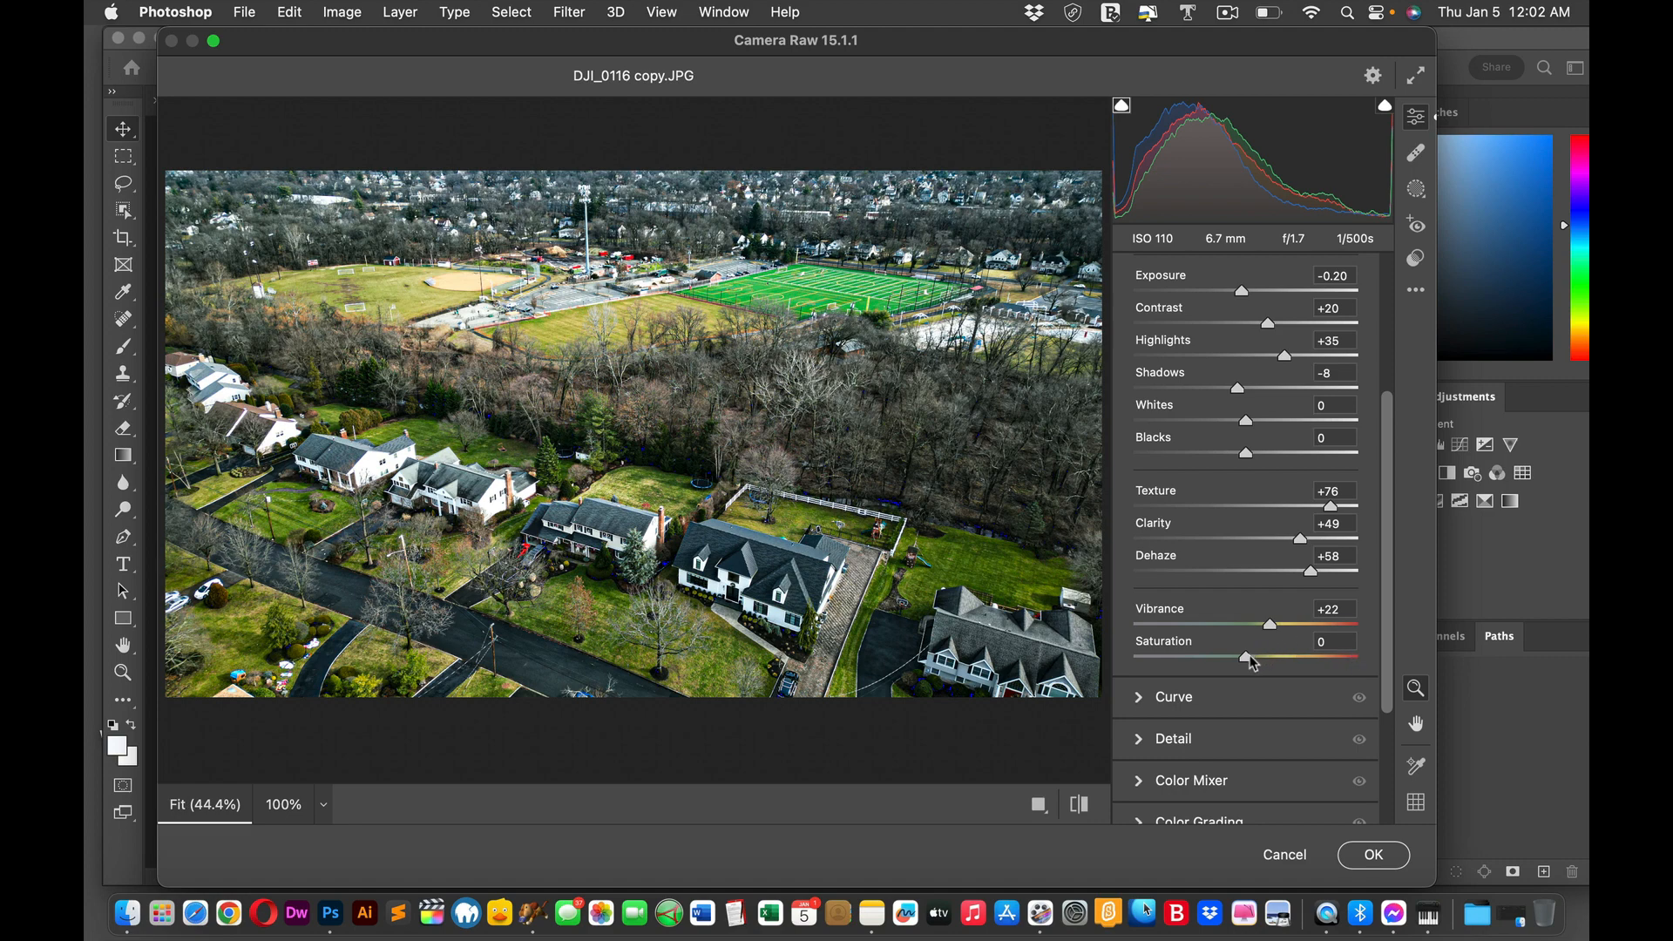
{"action": "left_click_drag", "start_coordinate": [1243, 657], "coordinate": [1253, 657]}
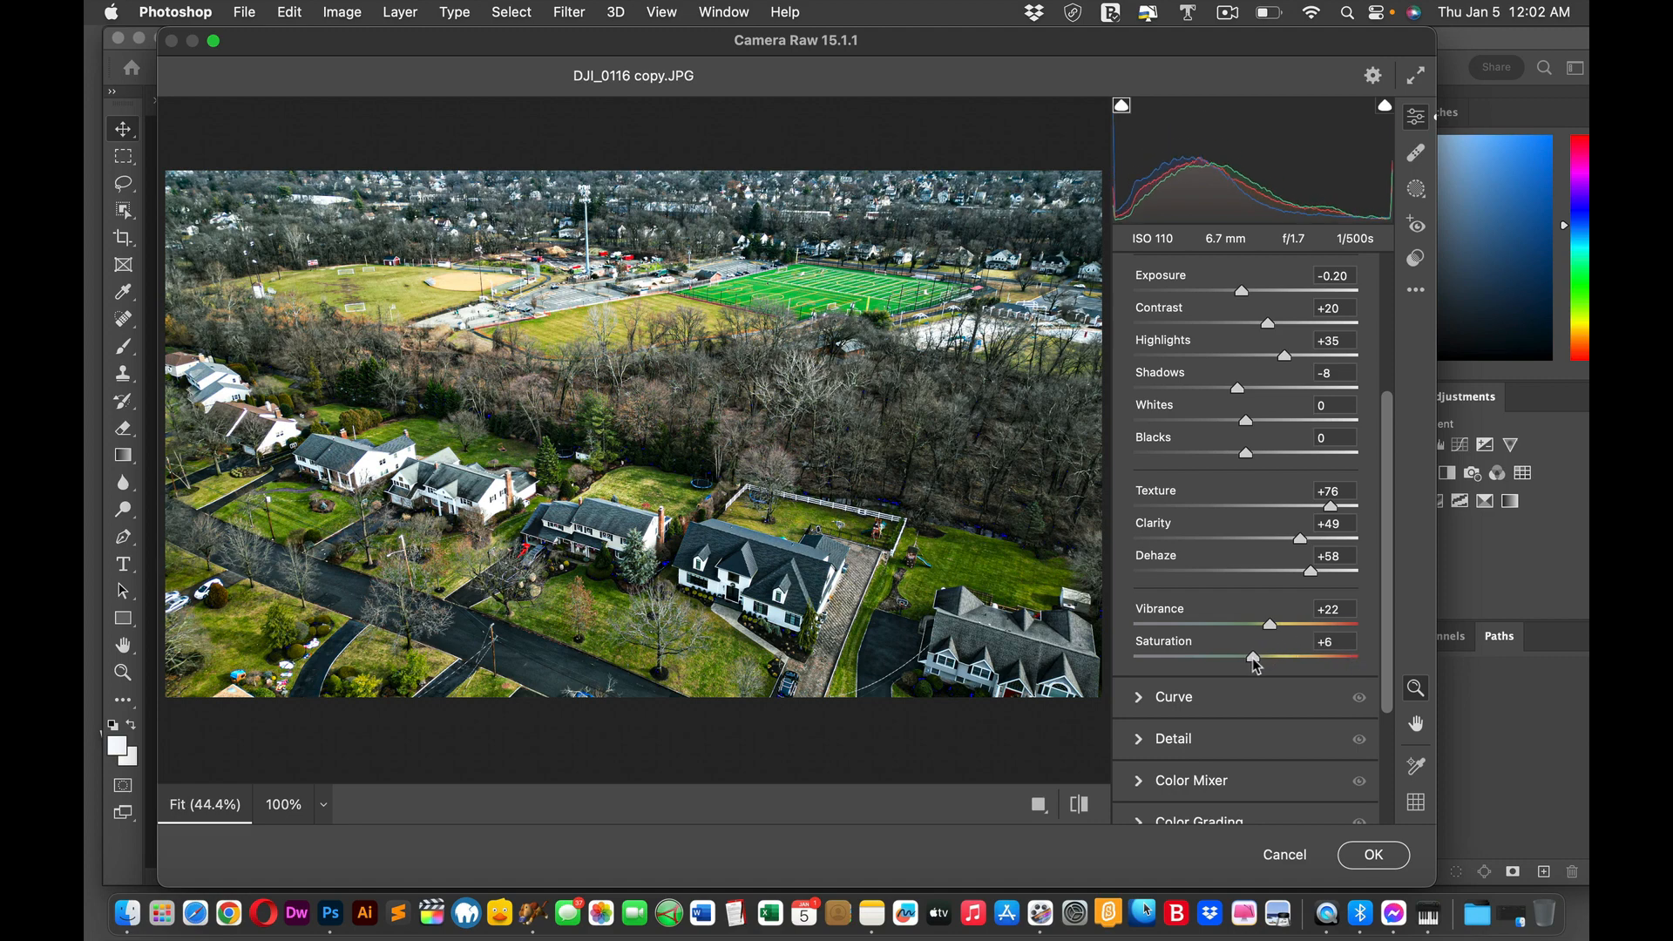
{"action": "left_click_drag", "start_coordinate": [1254, 659], "coordinate": [1257, 659]}
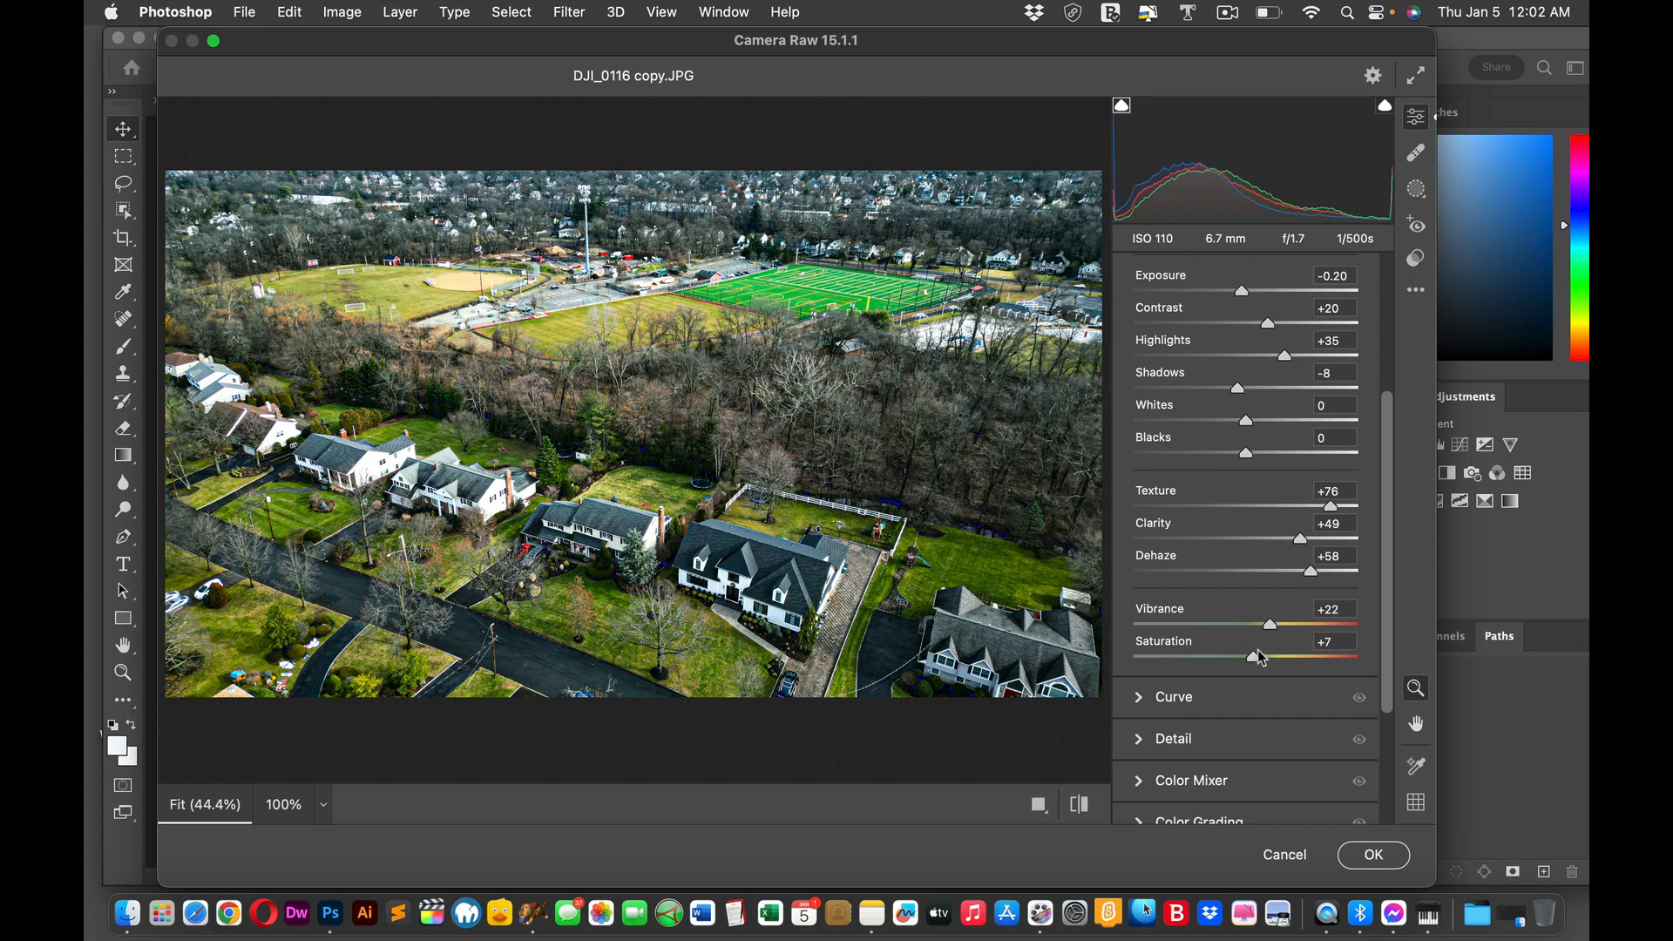
{"action": "mouse_move", "coordinate": [1259, 653]}
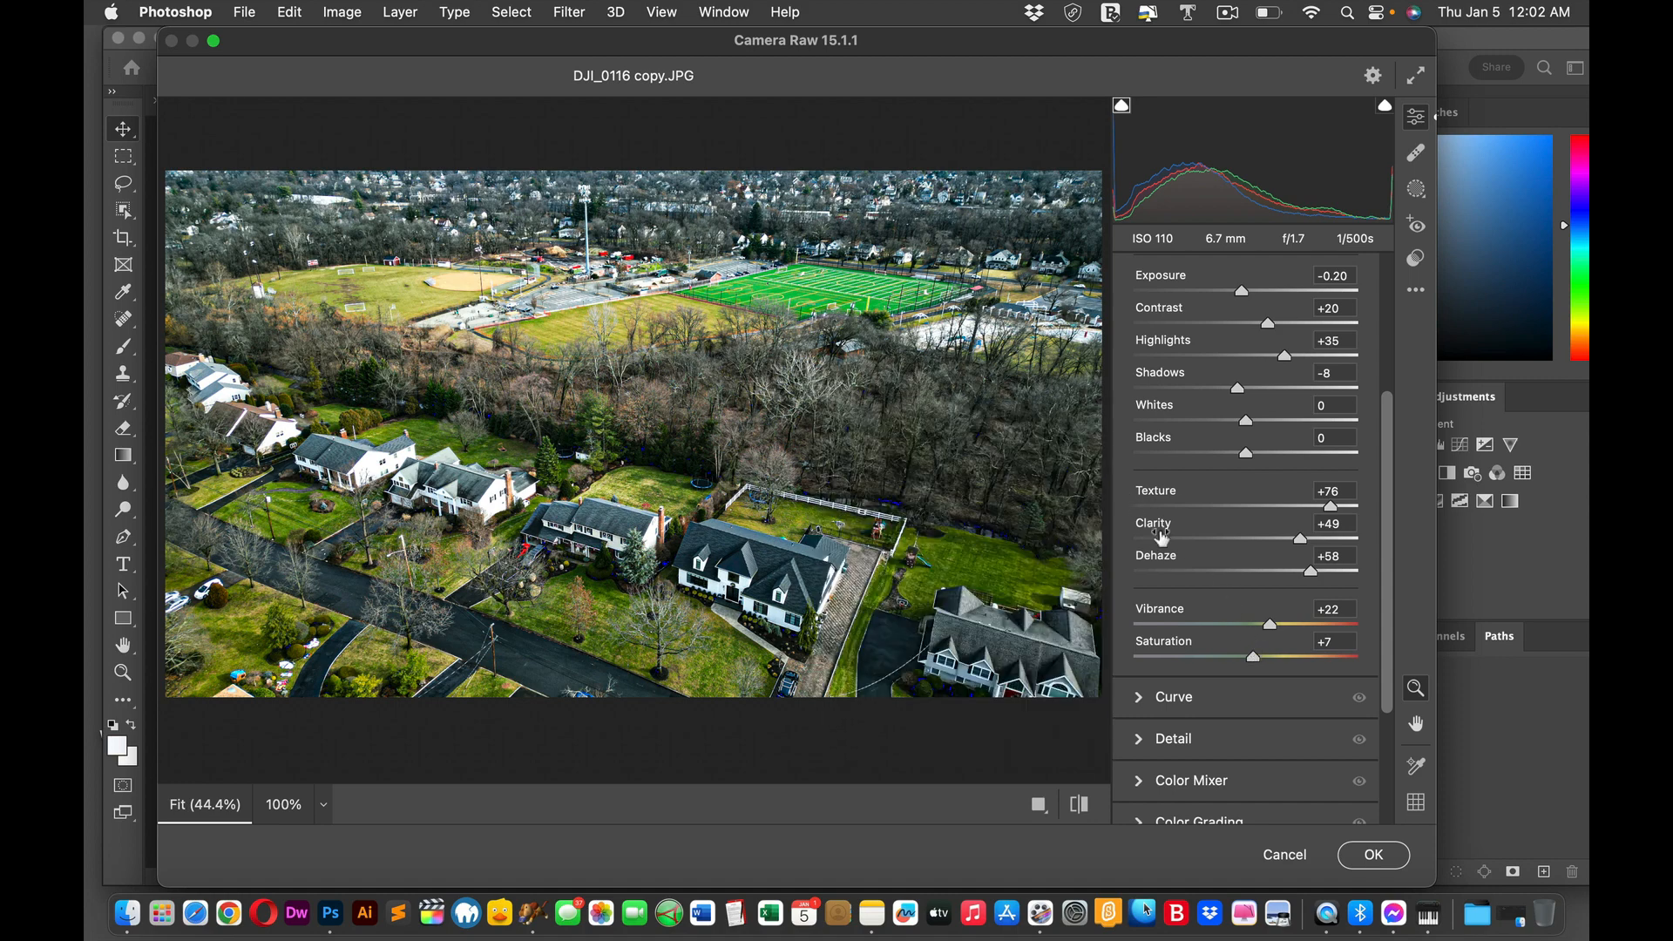
{"action": "mouse_move", "coordinate": [1370, 482]}
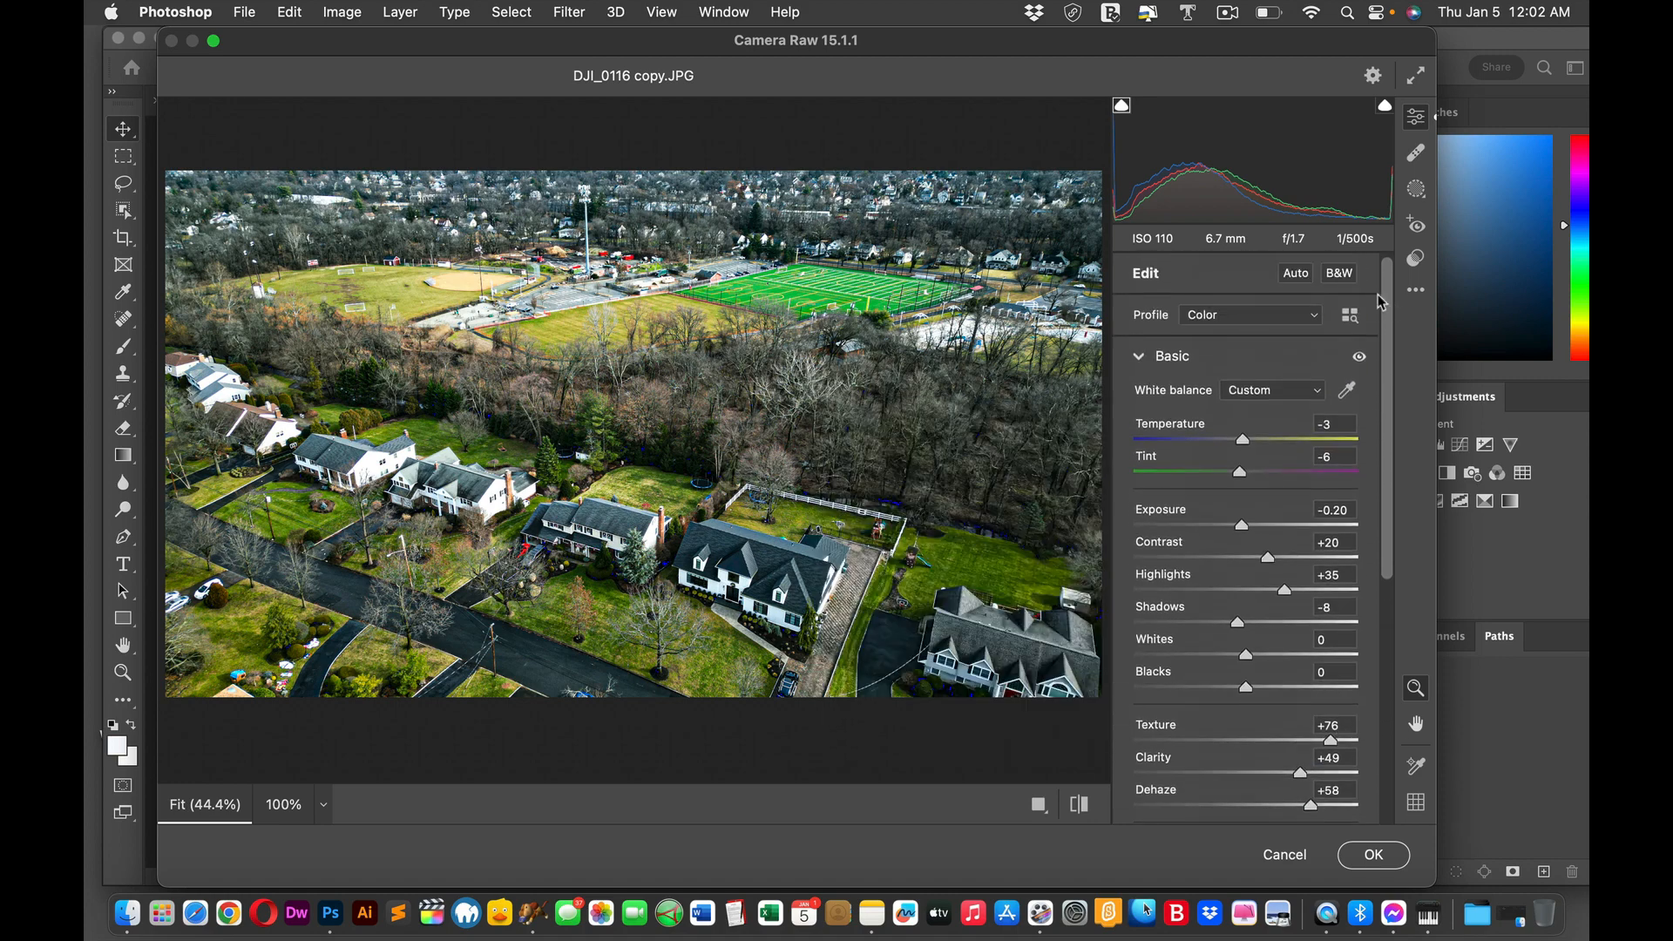
Step: Collapse the Basic section and expand the Detail section showing Sharpening and Noise Reduction at 0
{"action": "left_click", "coordinate": [1138, 356]}
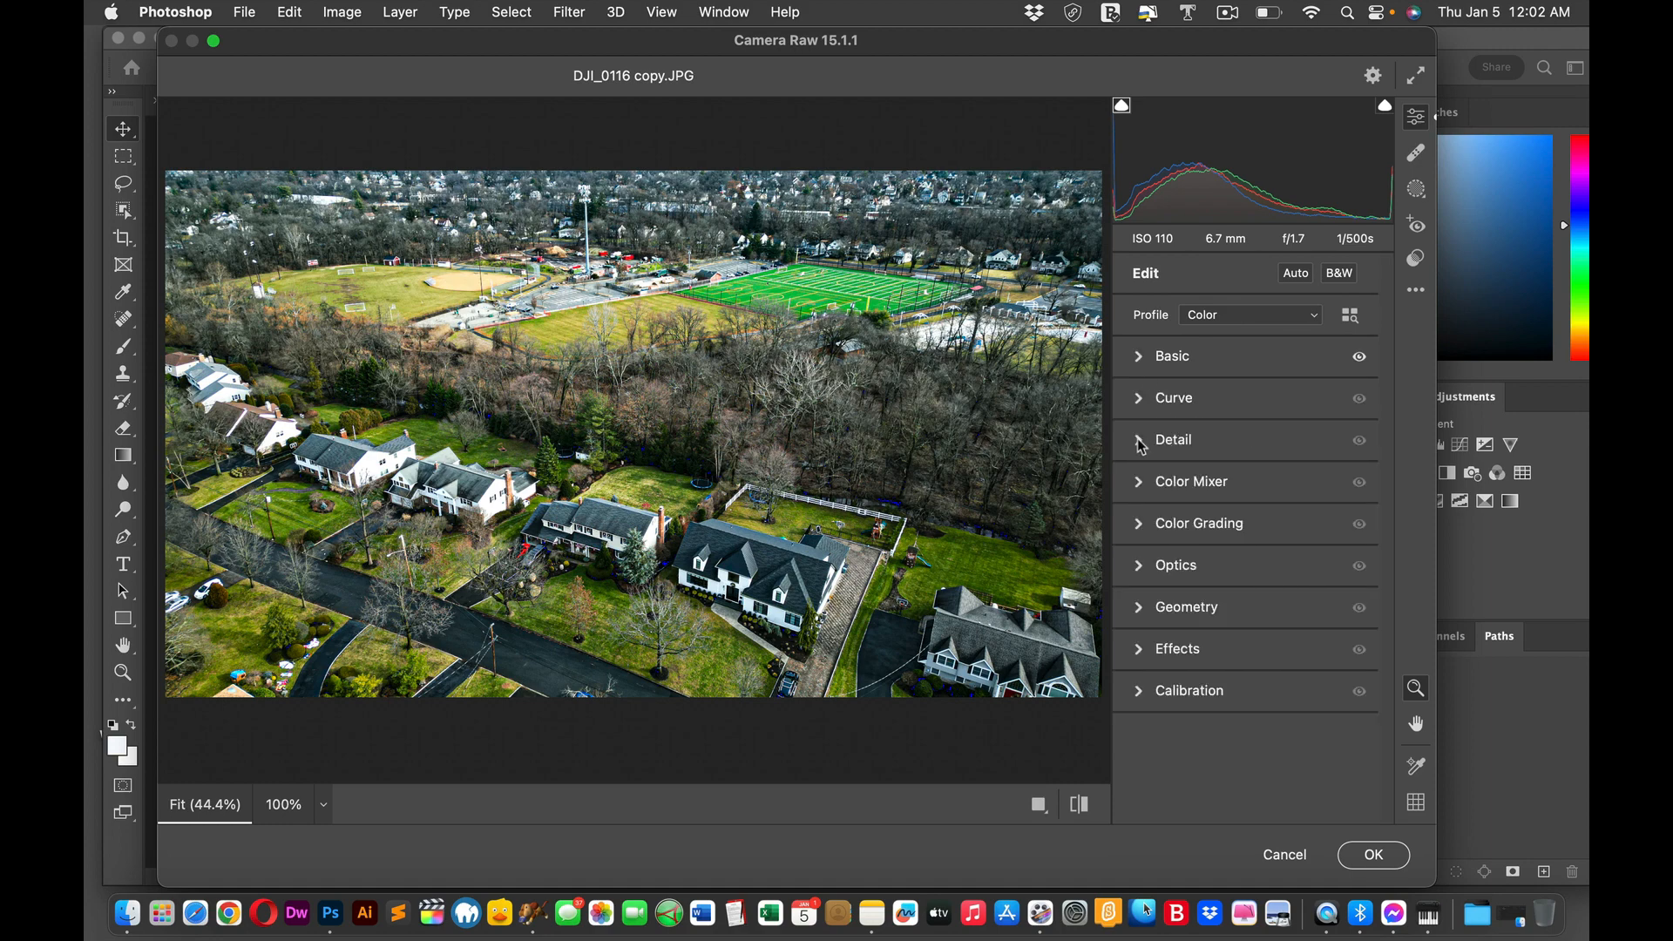
{"action": "left_click", "coordinate": [1172, 398]}
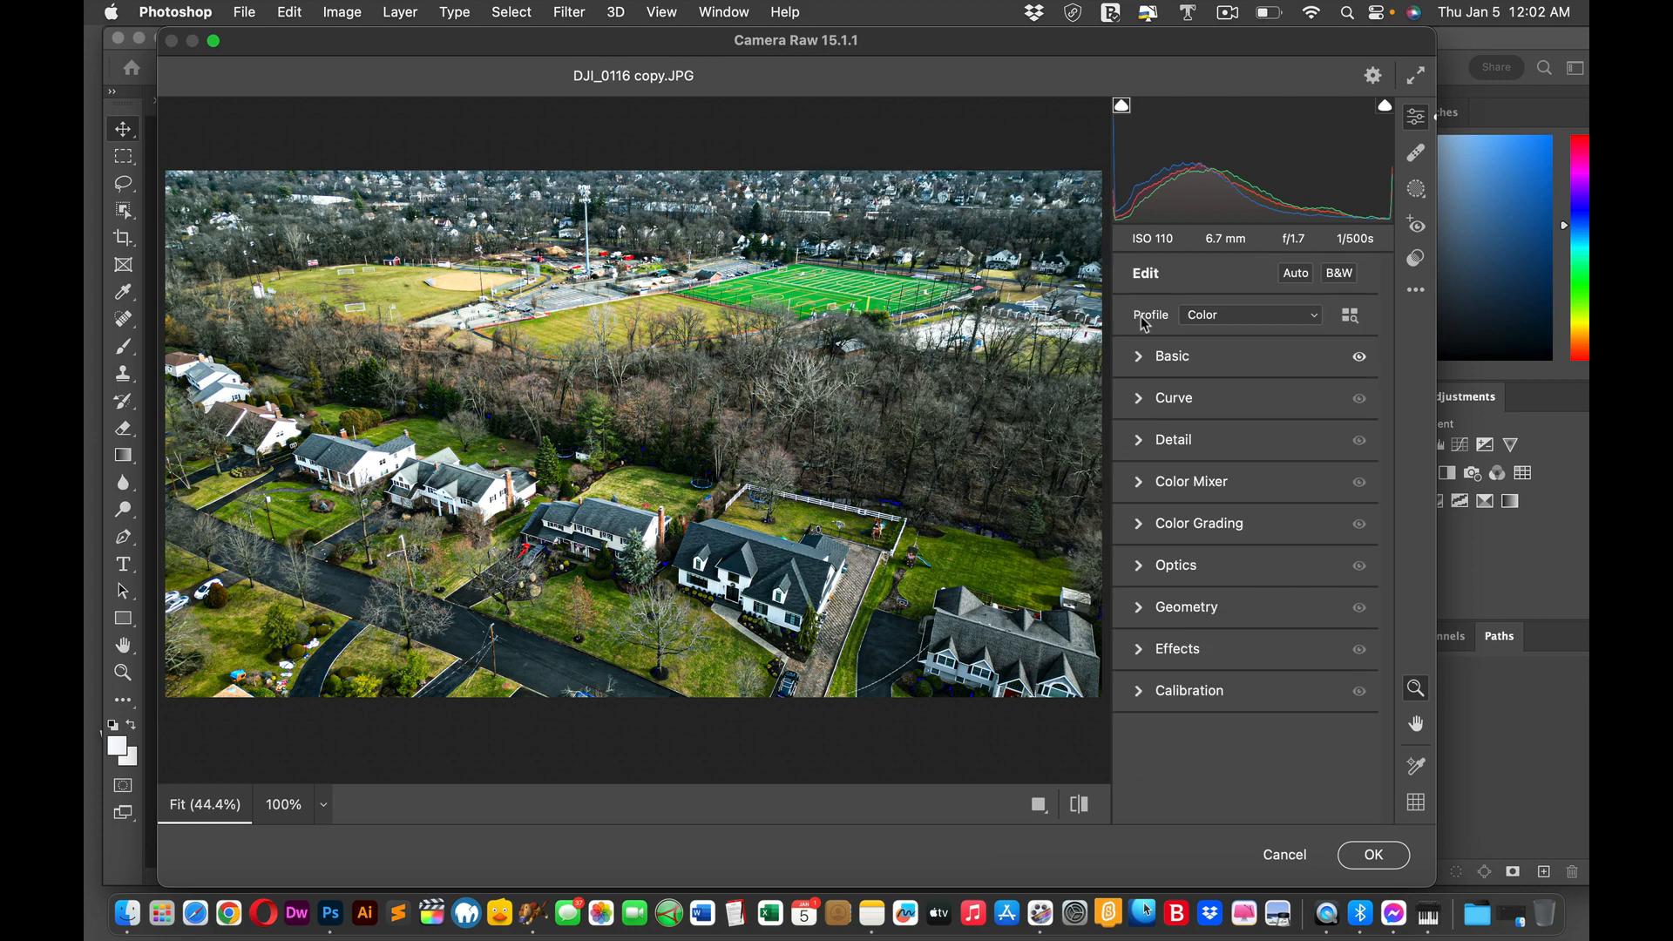
{"action": "left_click", "coordinate": [1171, 439]}
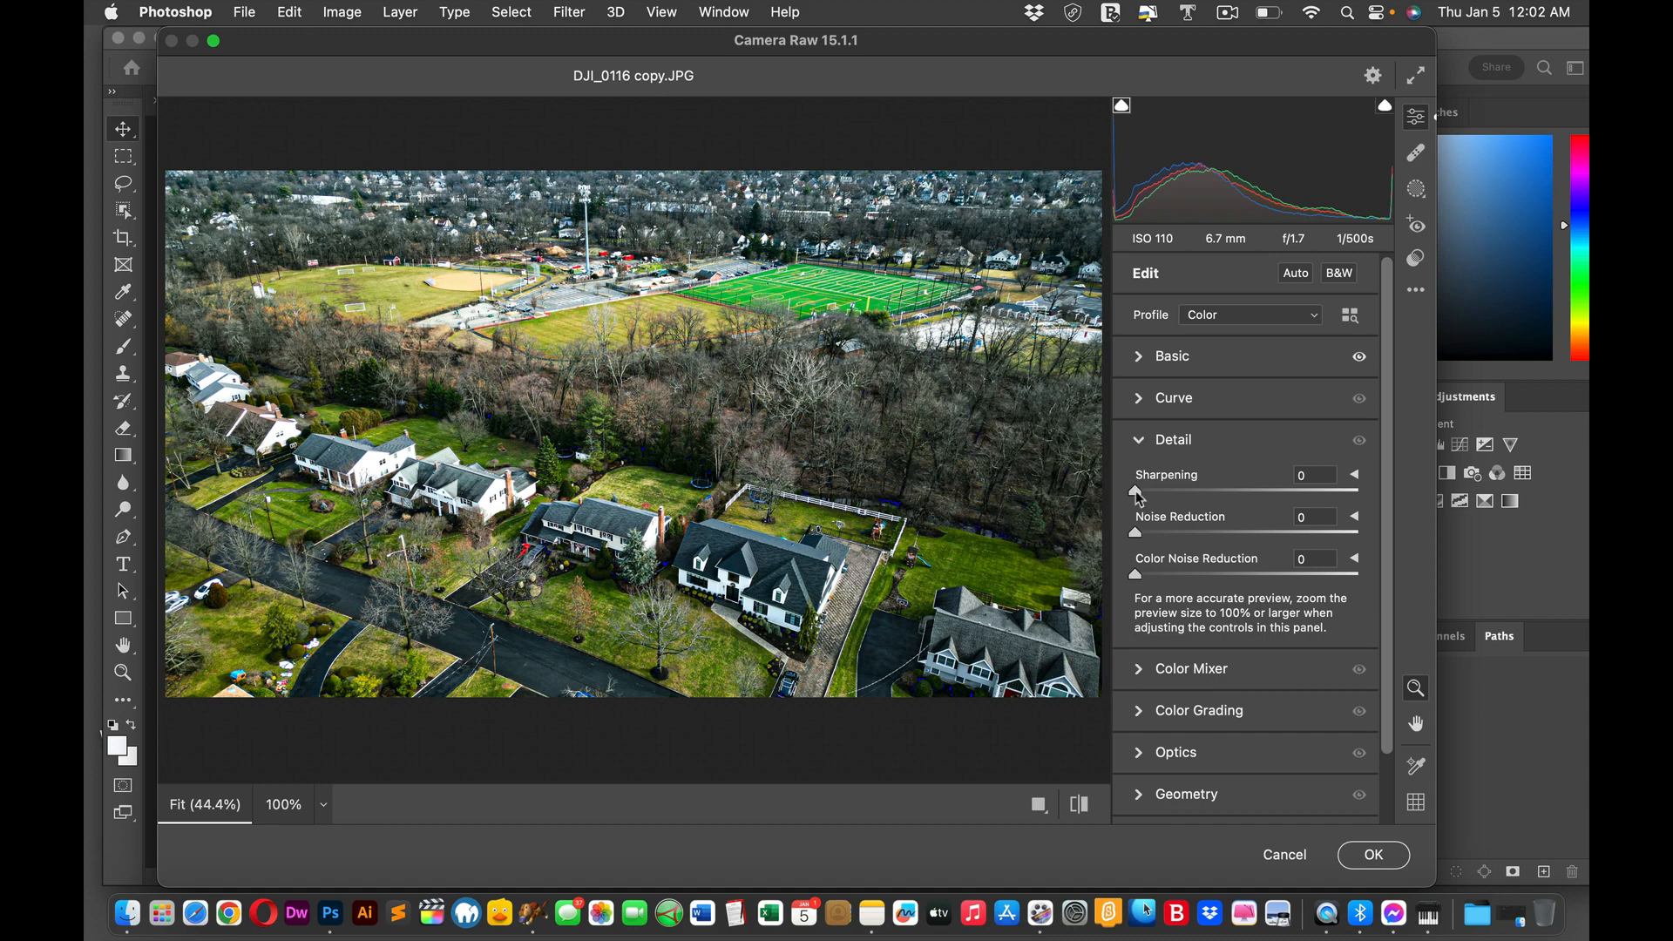
Step: Try Sharpening at 110, 119, 27 and 135, then return it to 0
{"action": "left_click_drag", "start_coordinate": [1135, 490], "coordinate": [1296, 490]}
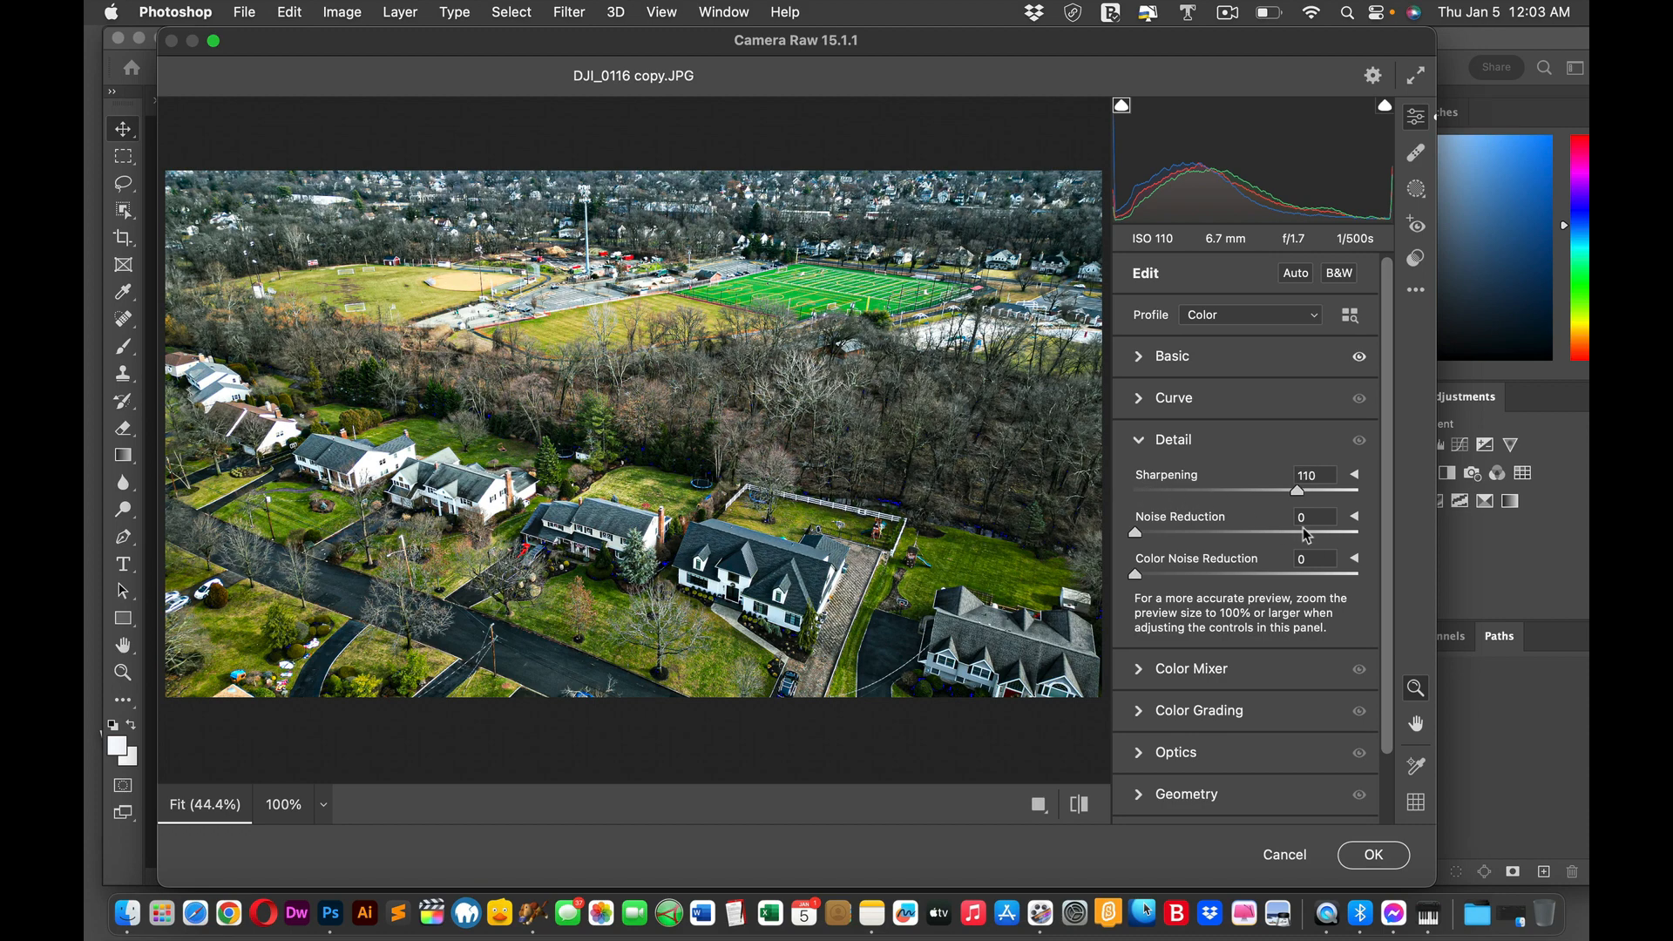
{"action": "left_click_drag", "start_coordinate": [1297, 490], "coordinate": [1311, 489]}
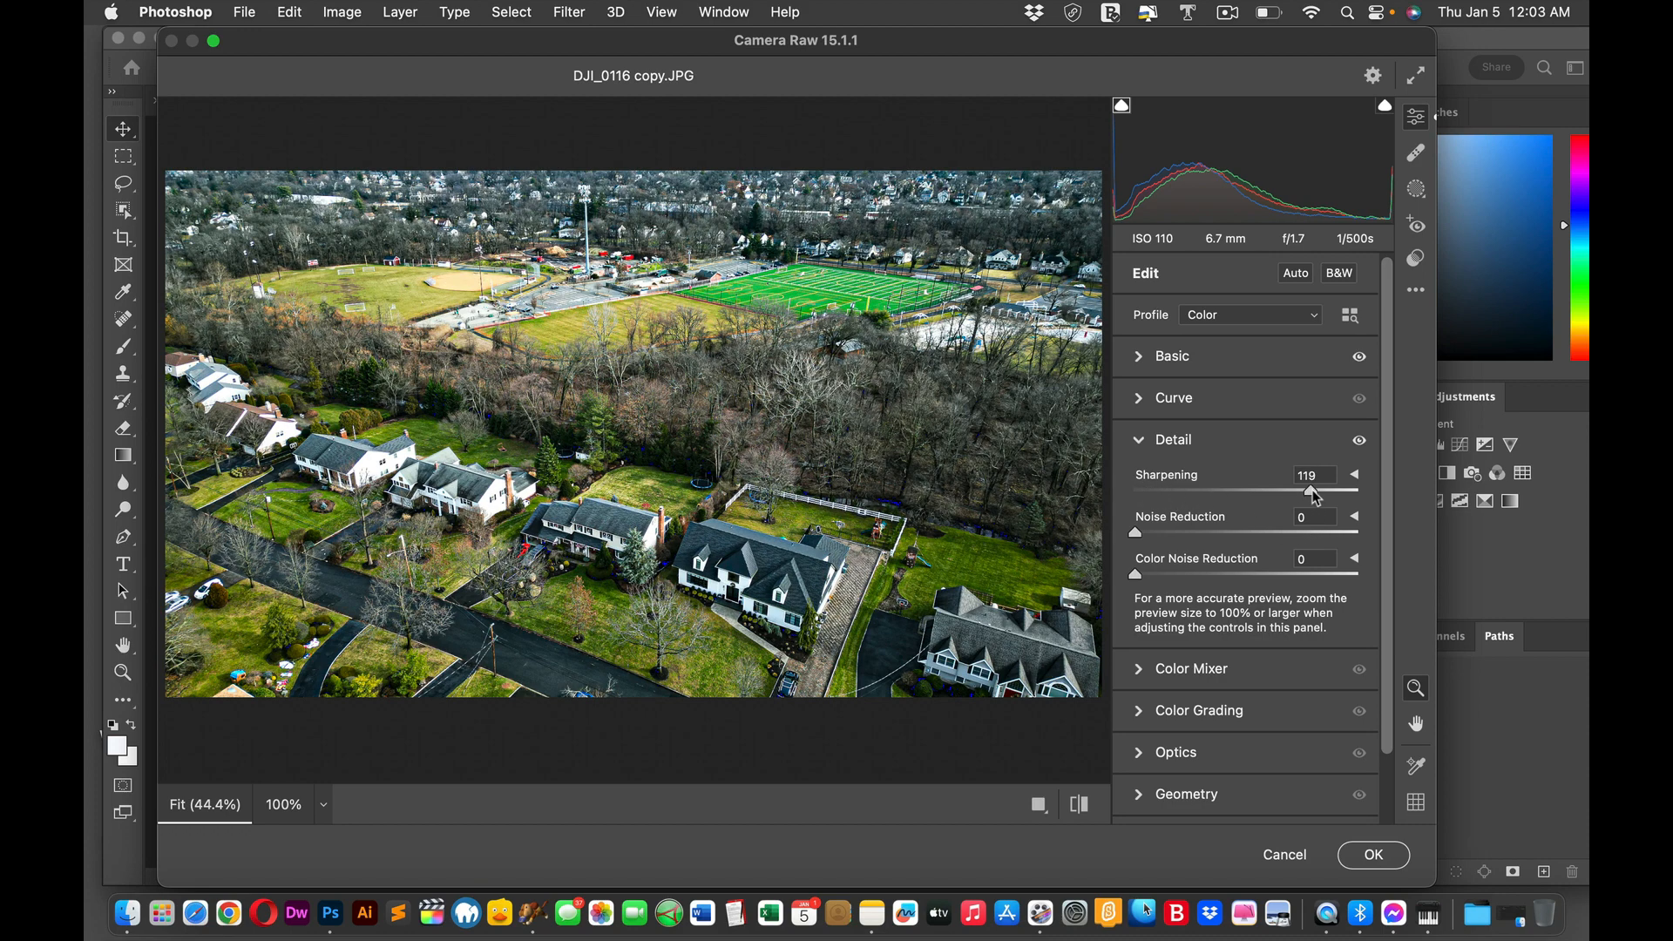
{"action": "left_click_drag", "start_coordinate": [1306, 488], "coordinate": [1185, 488]}
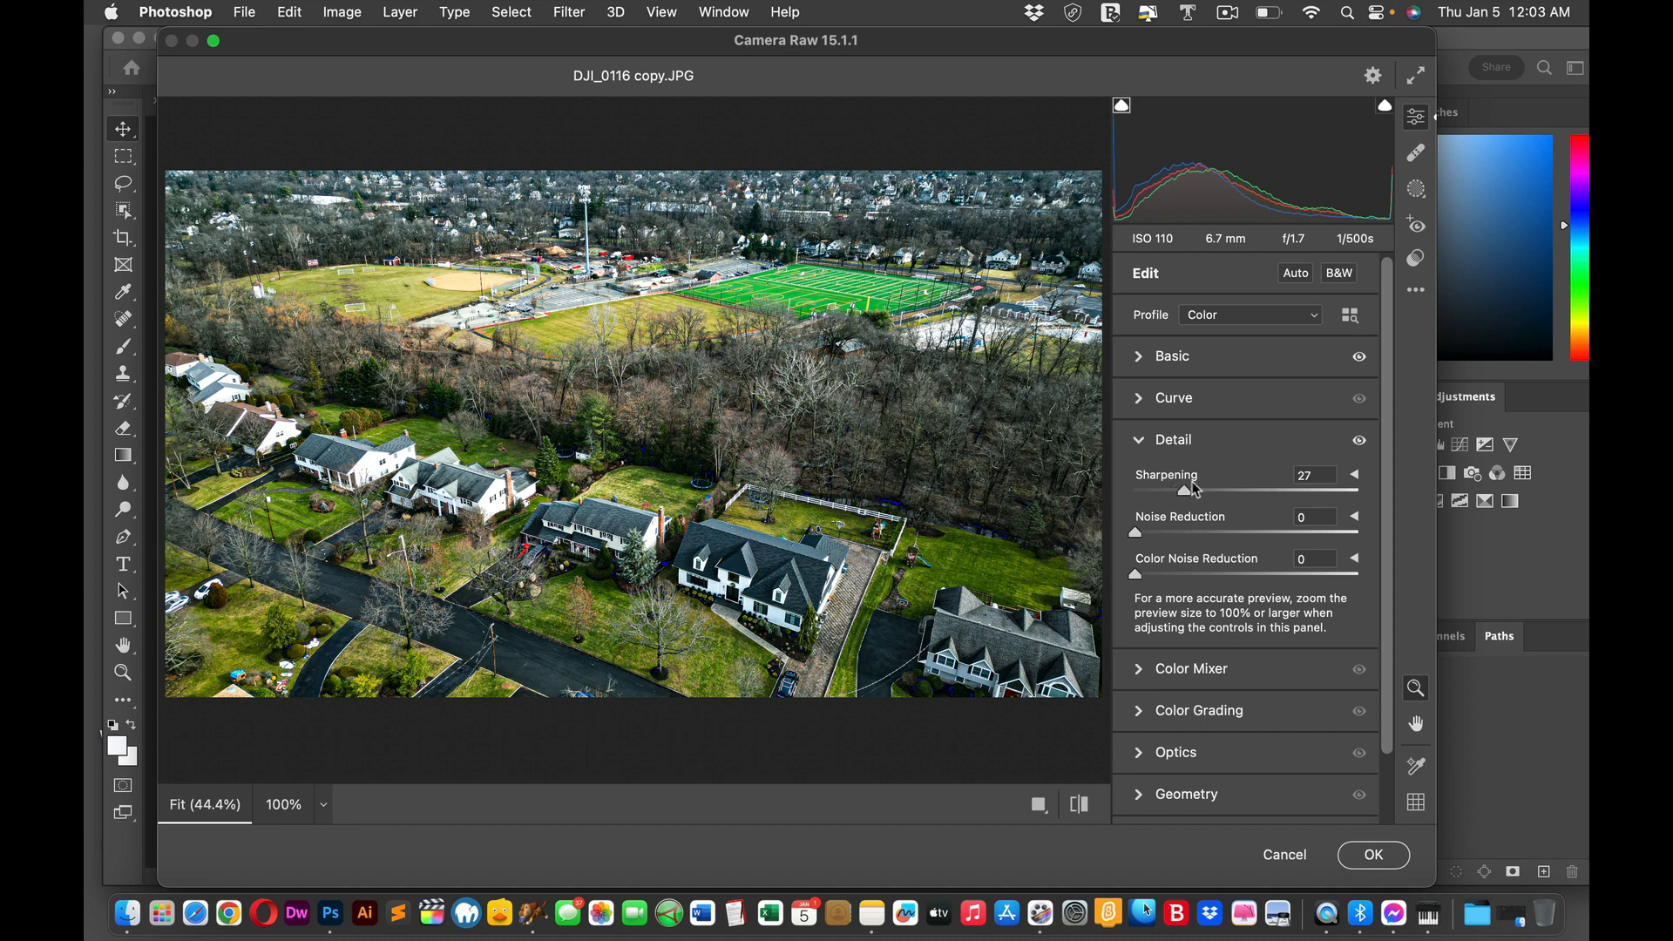
{"action": "left_click_drag", "start_coordinate": [1196, 488], "coordinate": [1339, 488]}
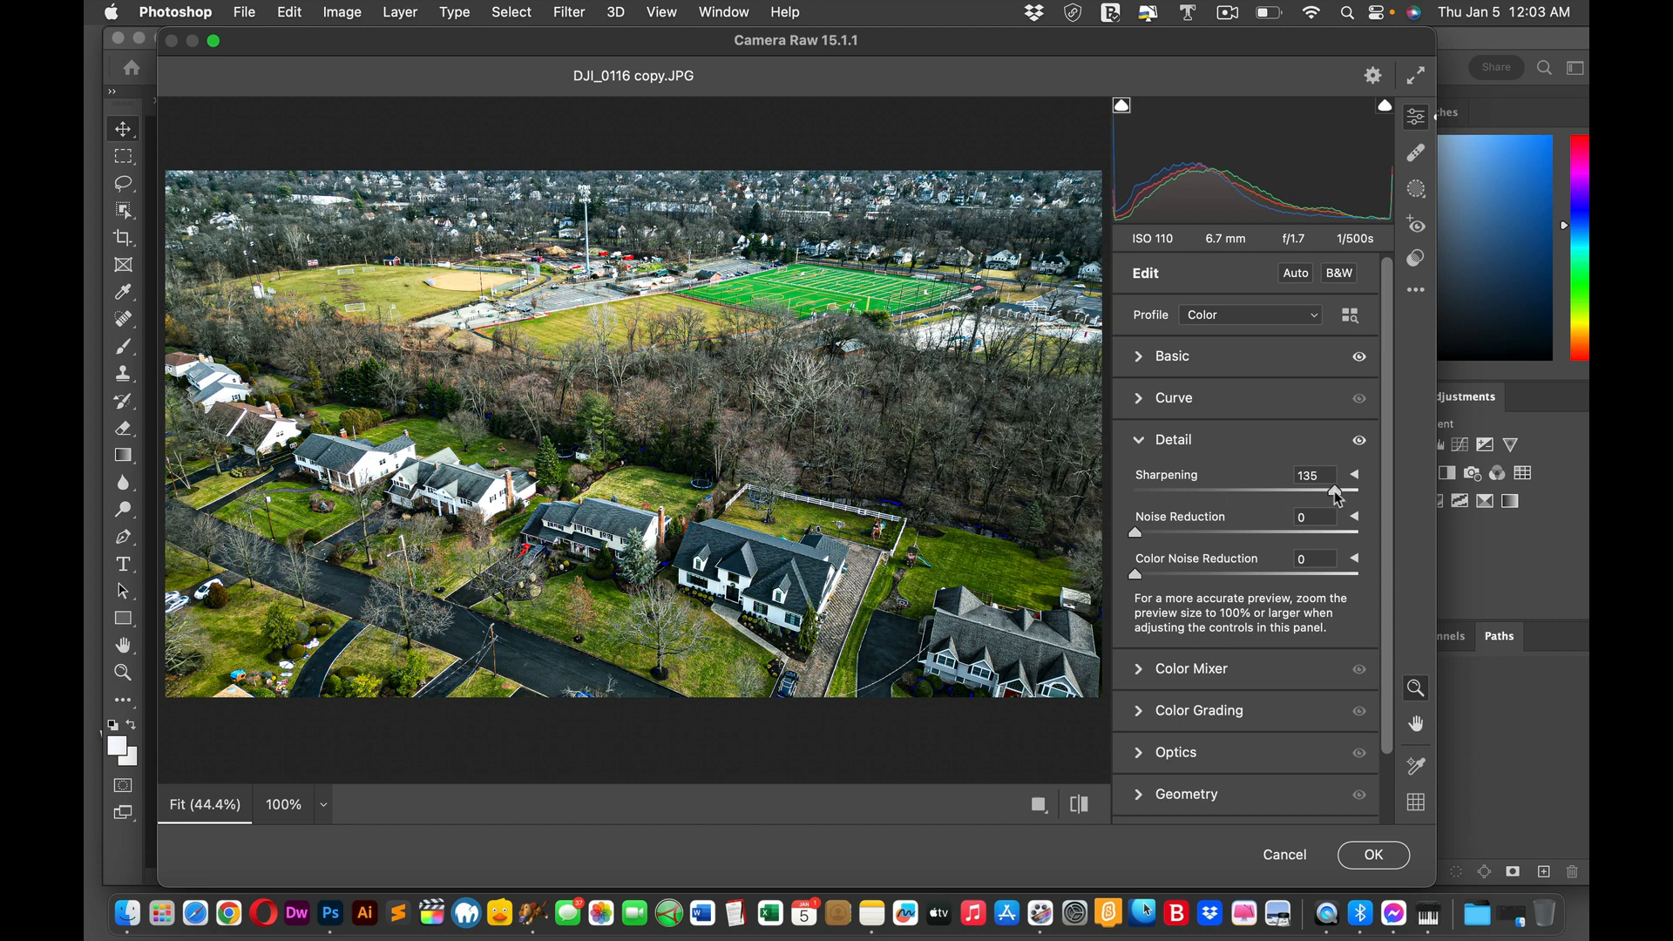
{"action": "left_click_drag", "start_coordinate": [1356, 494], "coordinate": [1135, 493]}
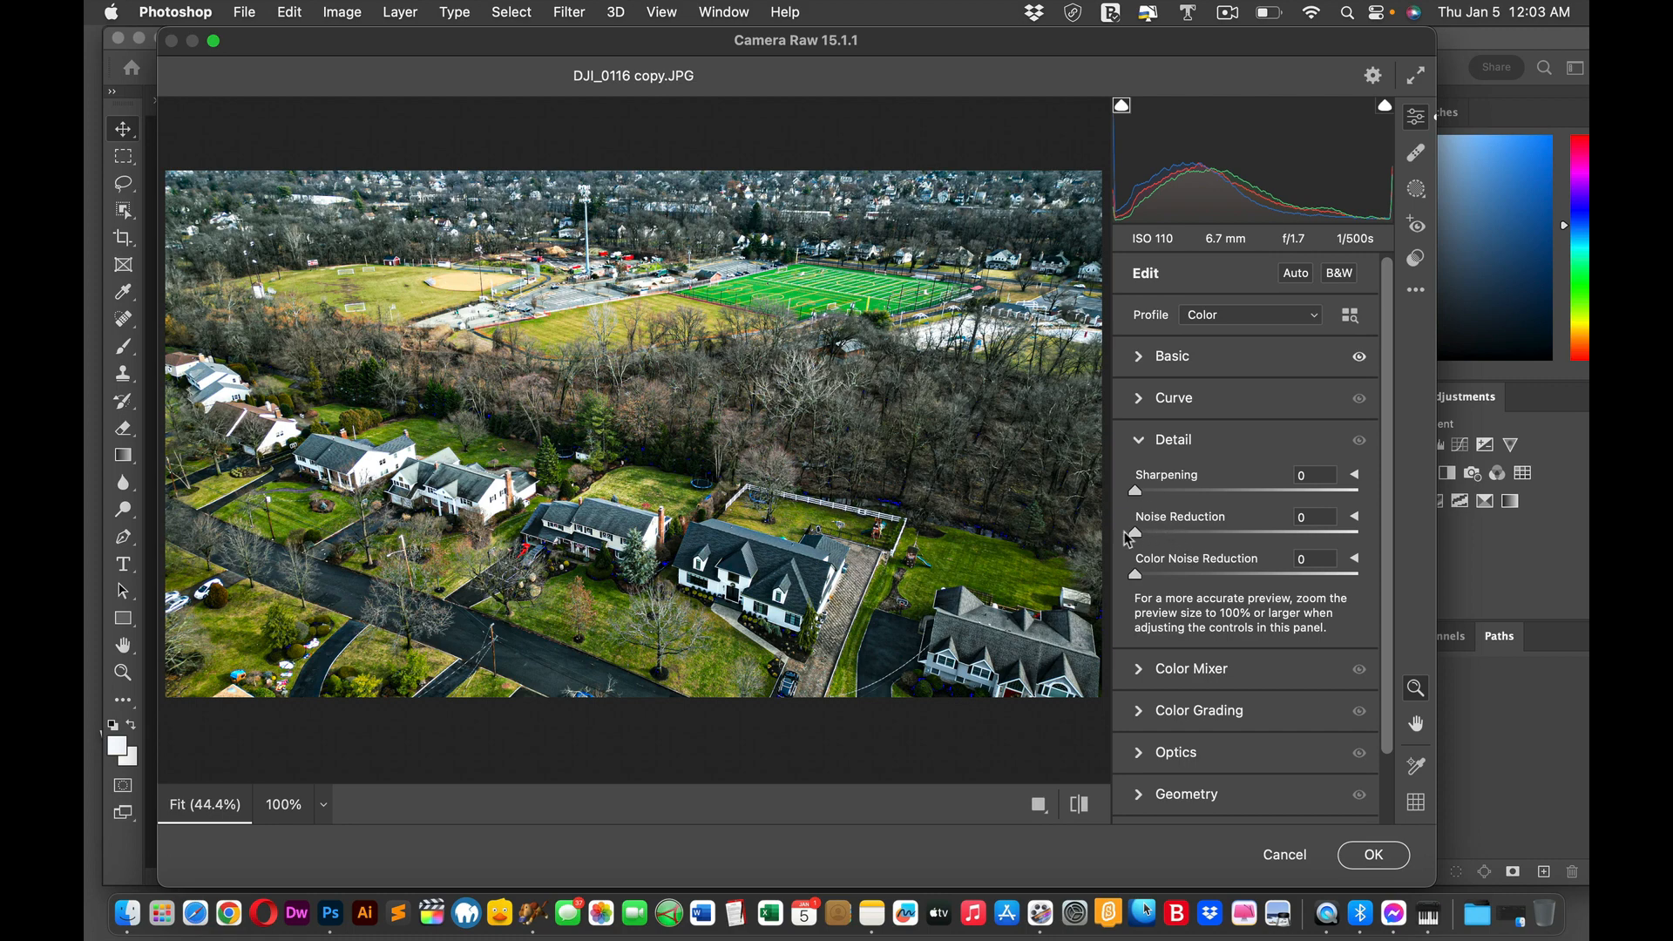
Step: Set Noise Reduction to 12 after trying maximum and 23, dismissing the memory warning
{"action": "left_click_drag", "start_coordinate": [1137, 531], "coordinate": [1282, 532]}
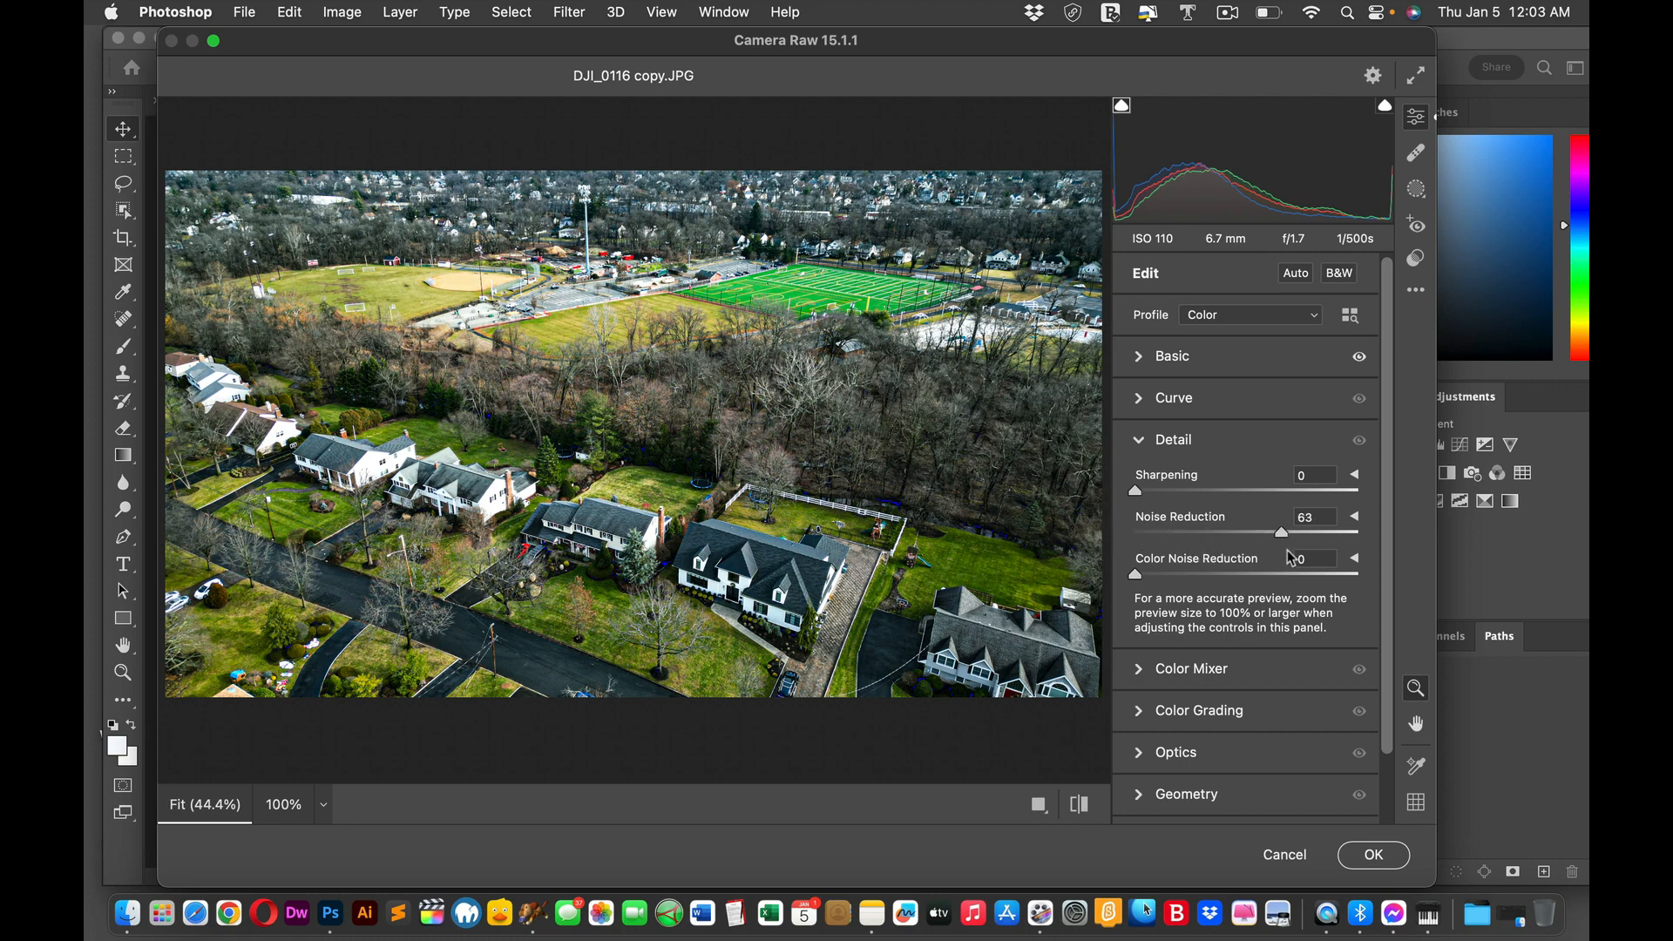
{"action": "left_click_drag", "start_coordinate": [1278, 530], "coordinate": [1309, 530]}
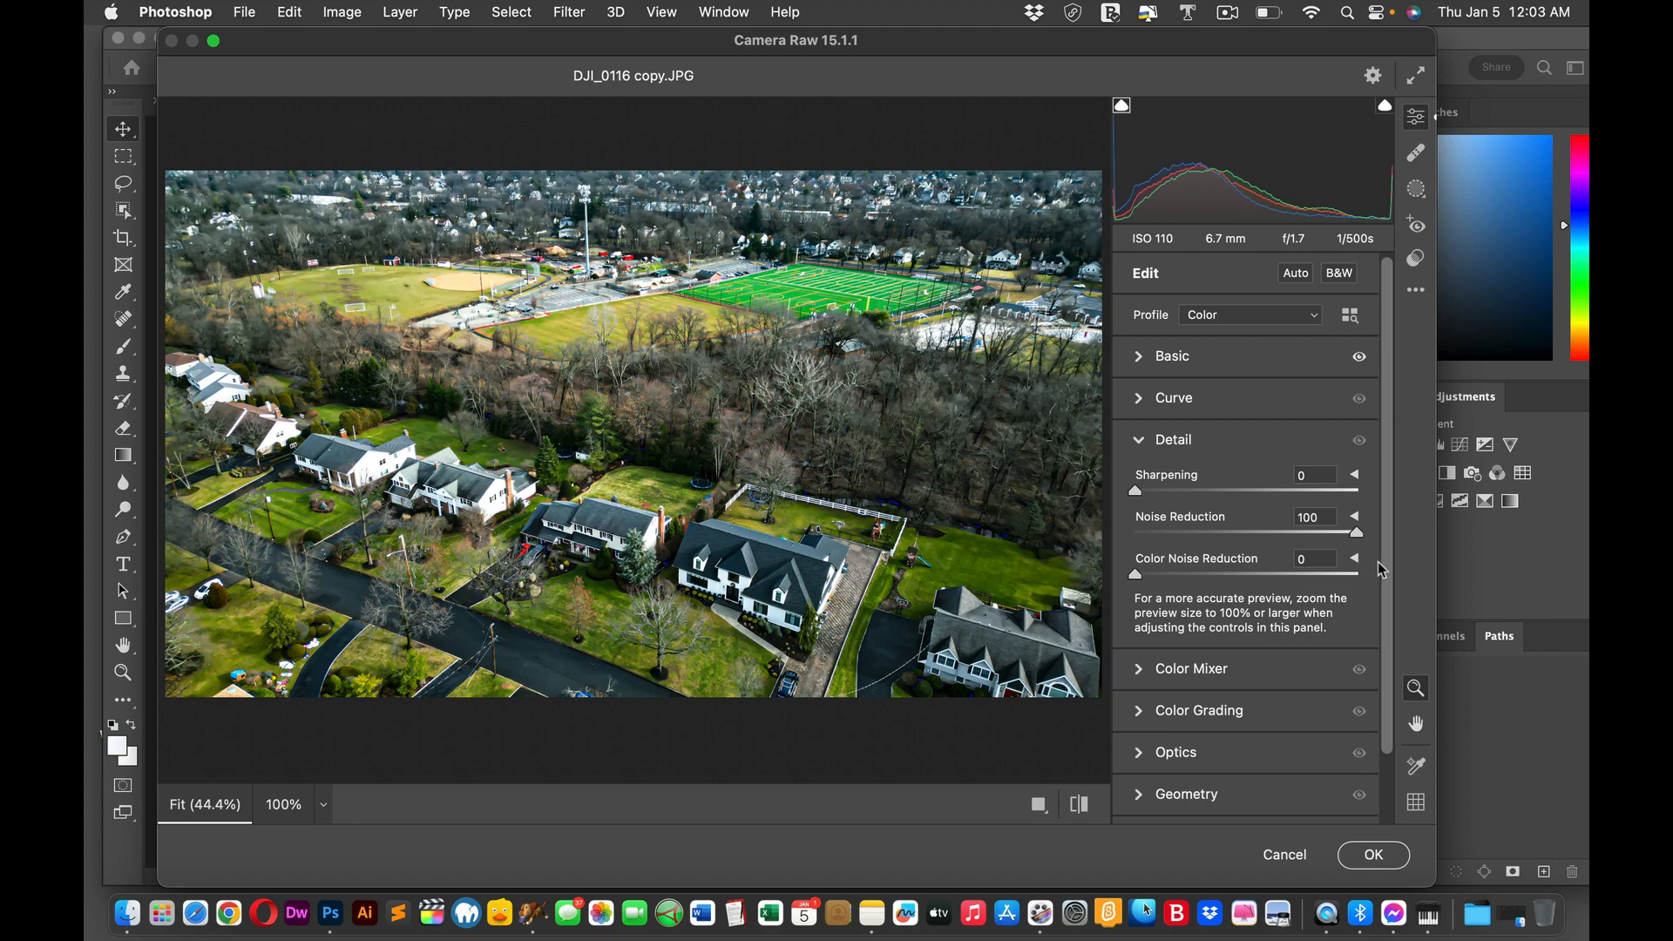
{"action": "left_click_drag", "start_coordinate": [1358, 530], "coordinate": [1168, 530]}
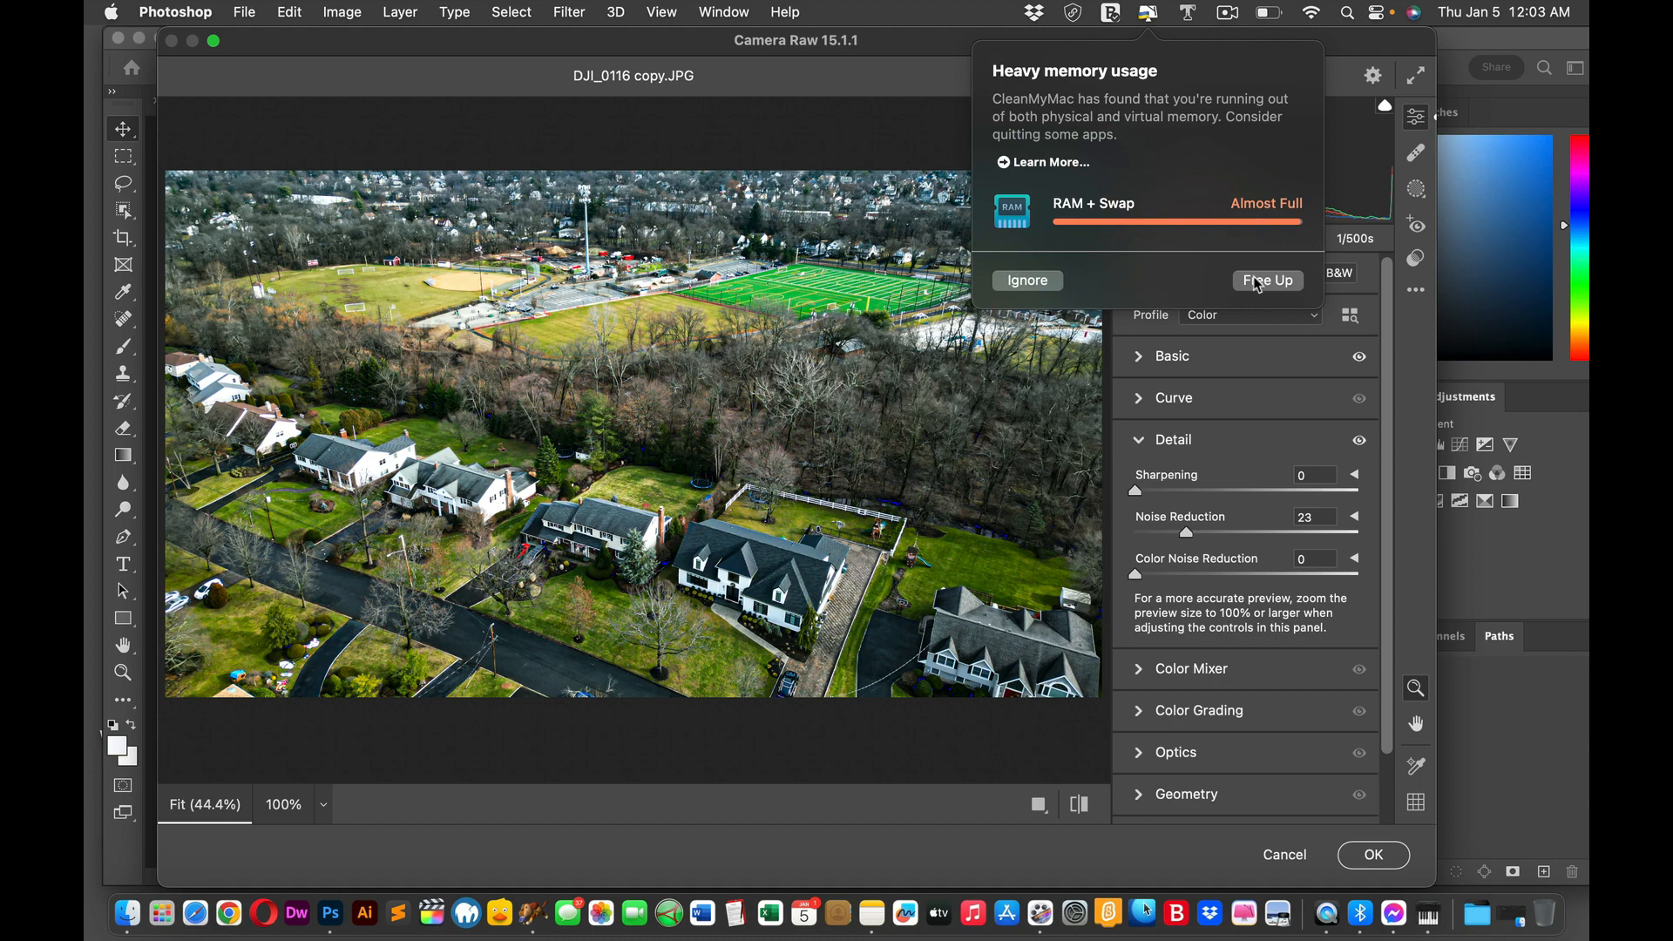
{"action": "left_click", "coordinate": [1268, 279]}
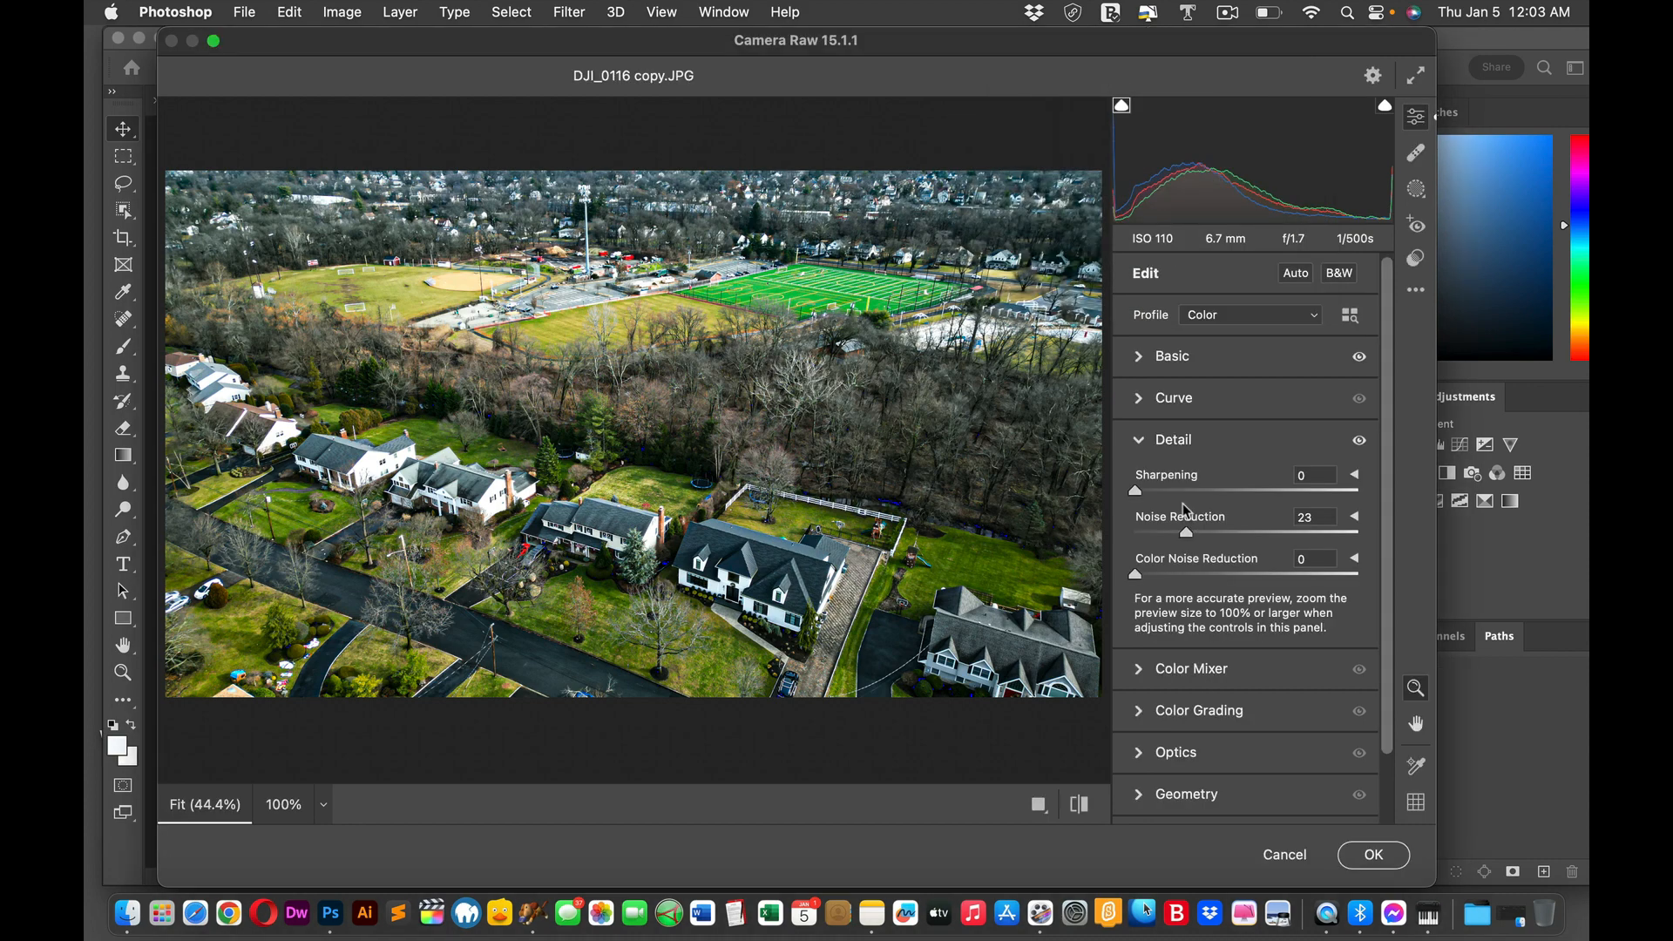
{"action": "left_click_drag", "start_coordinate": [1186, 530], "coordinate": [1163, 530]}
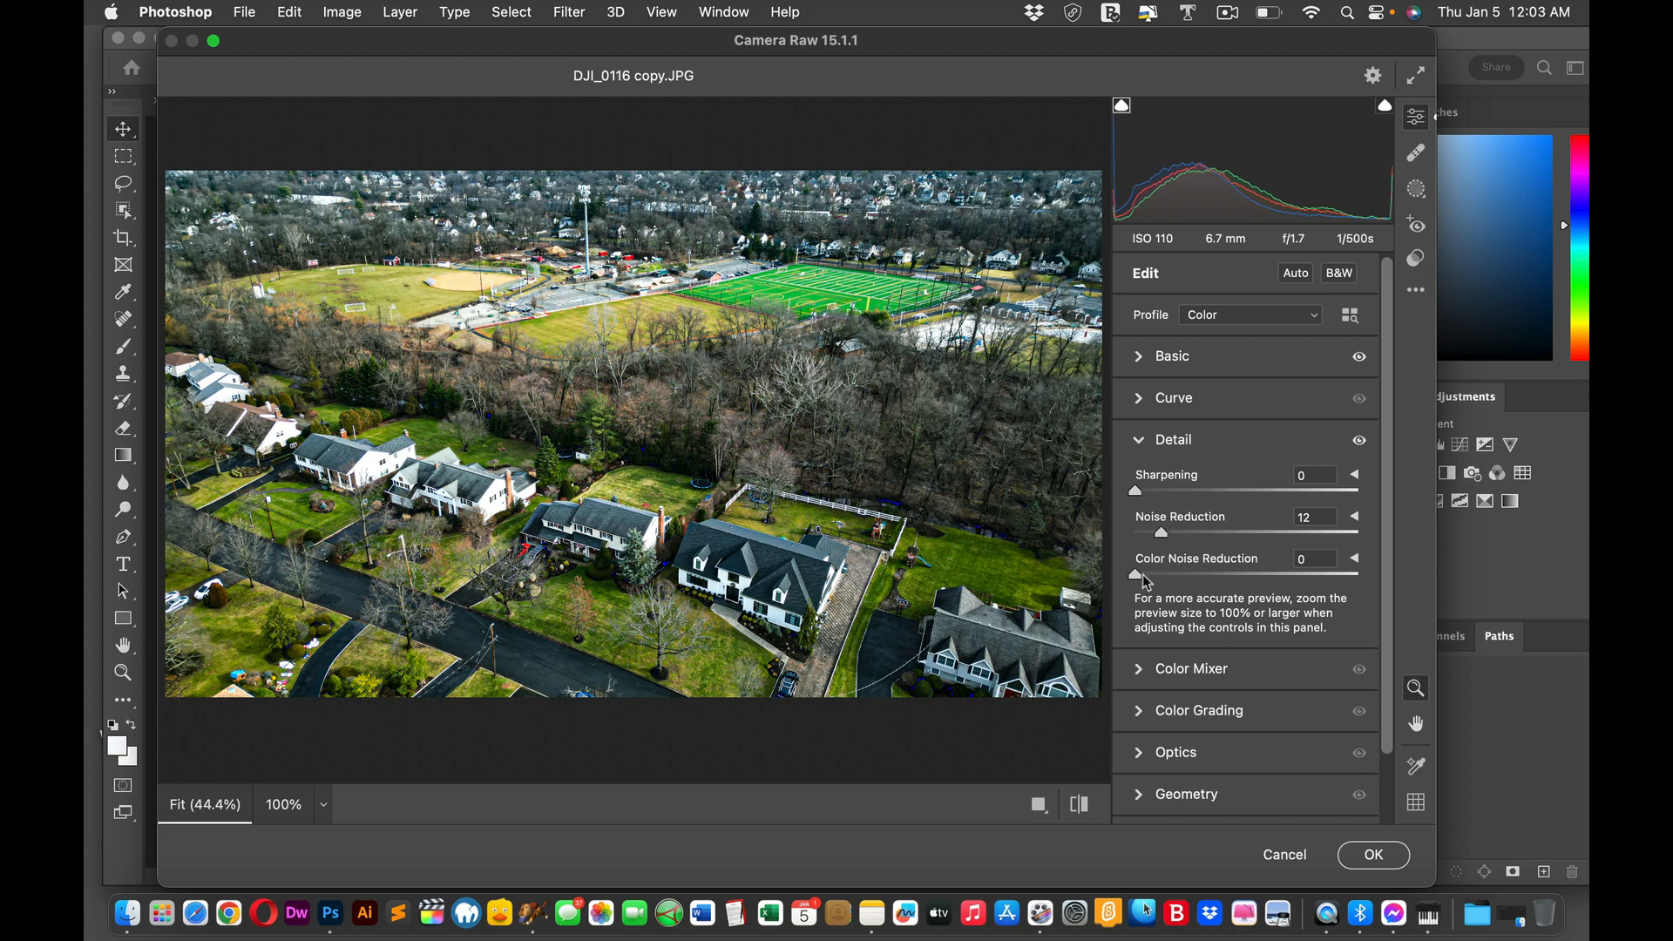
Step: Set Color Noise Reduction to 14 after trying 93 and 40
{"action": "left_click_drag", "start_coordinate": [1133, 576], "coordinate": [1147, 576]}
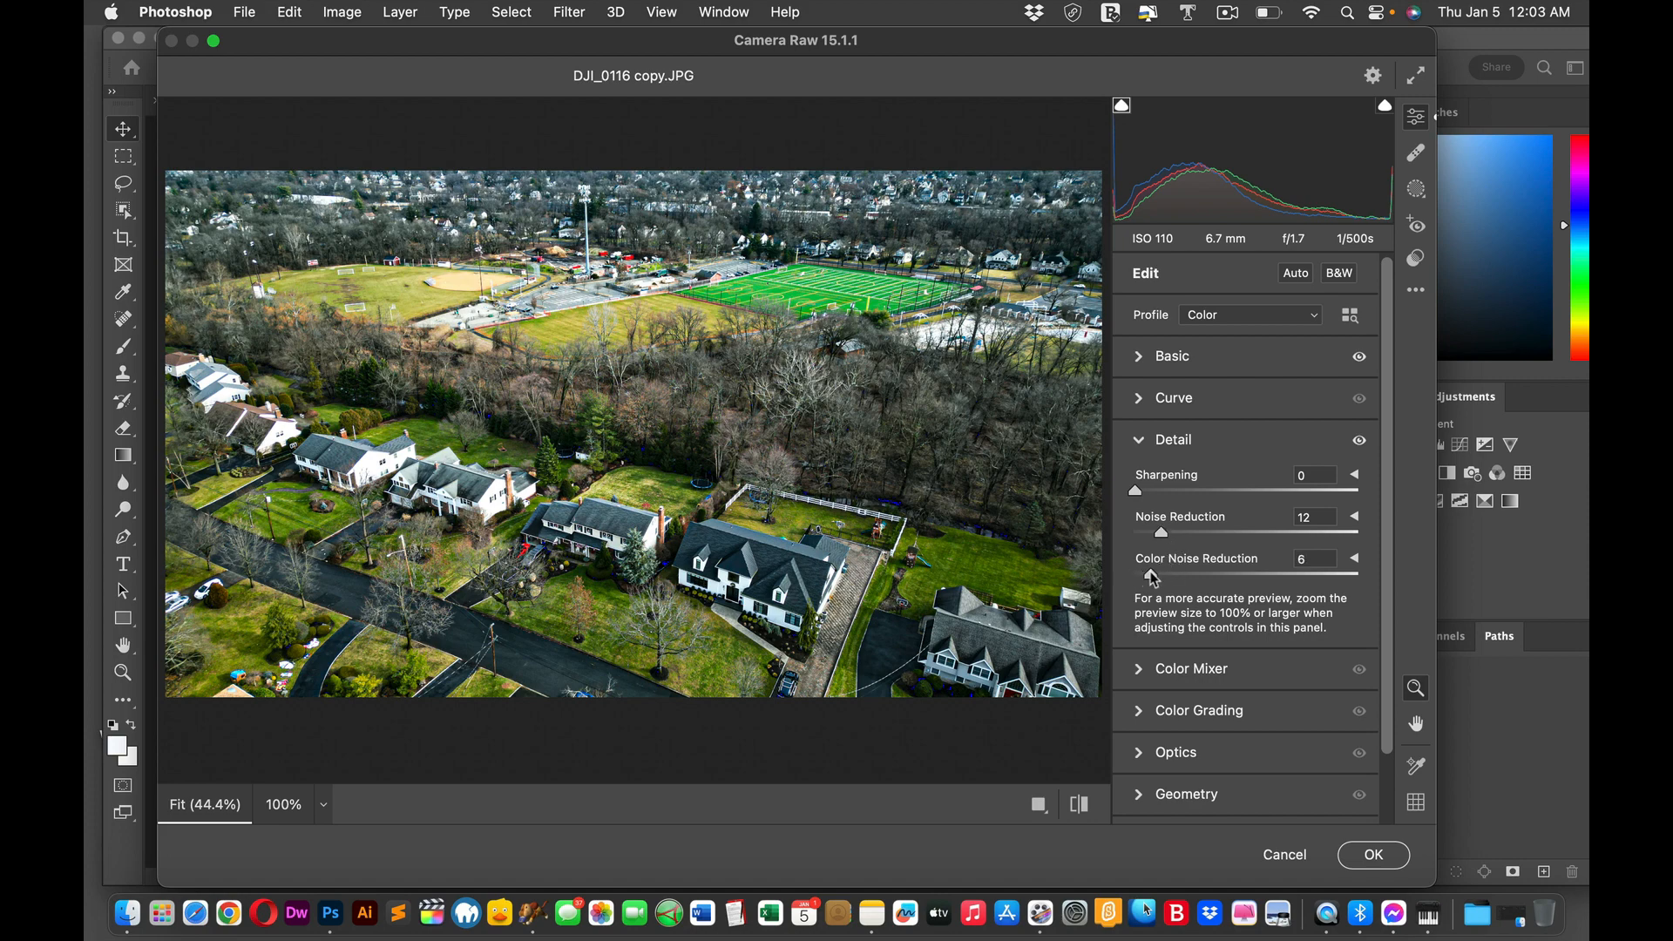
{"action": "left_click_drag", "start_coordinate": [1163, 535], "coordinate": [1338, 535]}
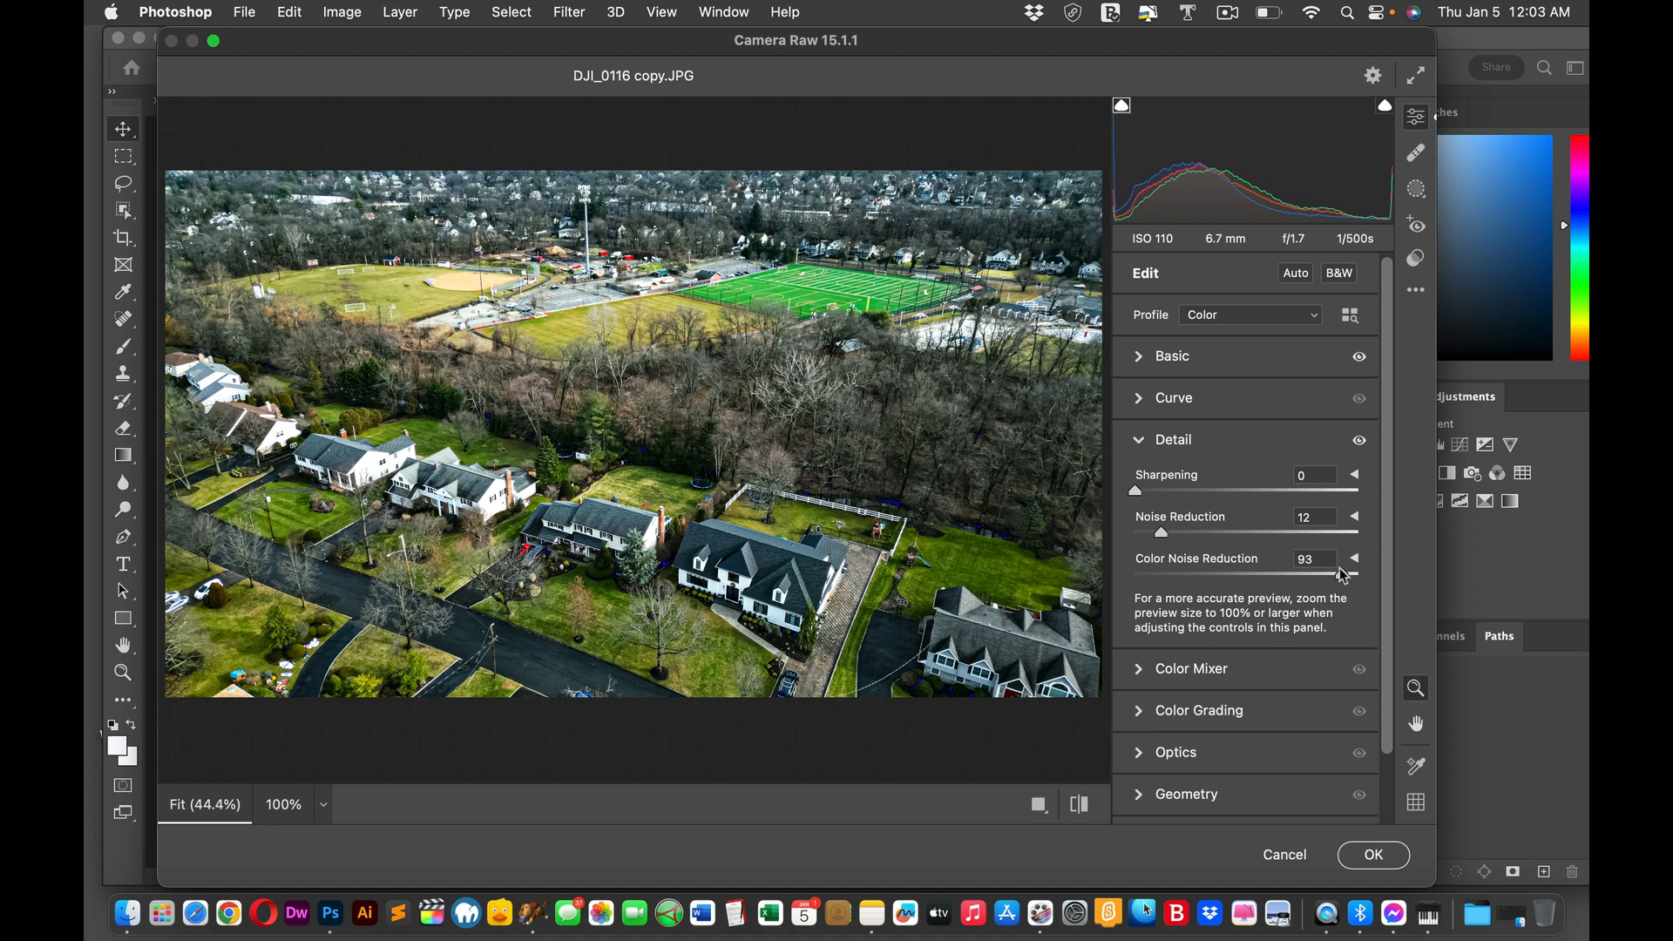
{"action": "mouse_move", "coordinate": [1346, 577]}
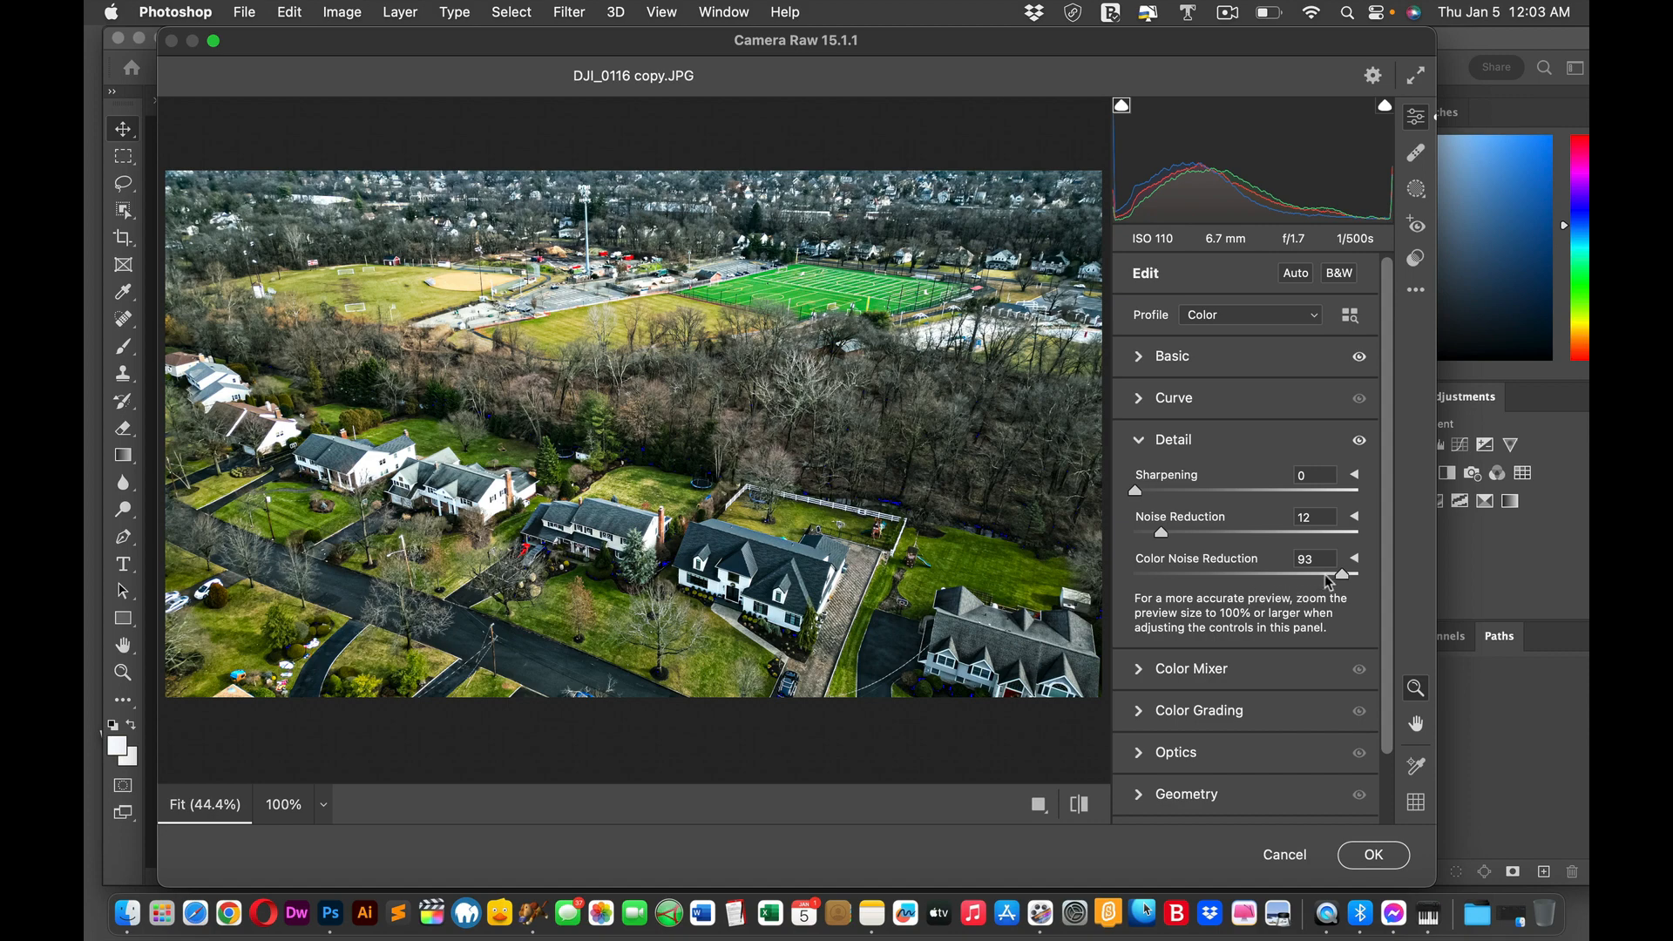
{"action": "left_click_drag", "start_coordinate": [1356, 573], "coordinate": [1222, 573]}
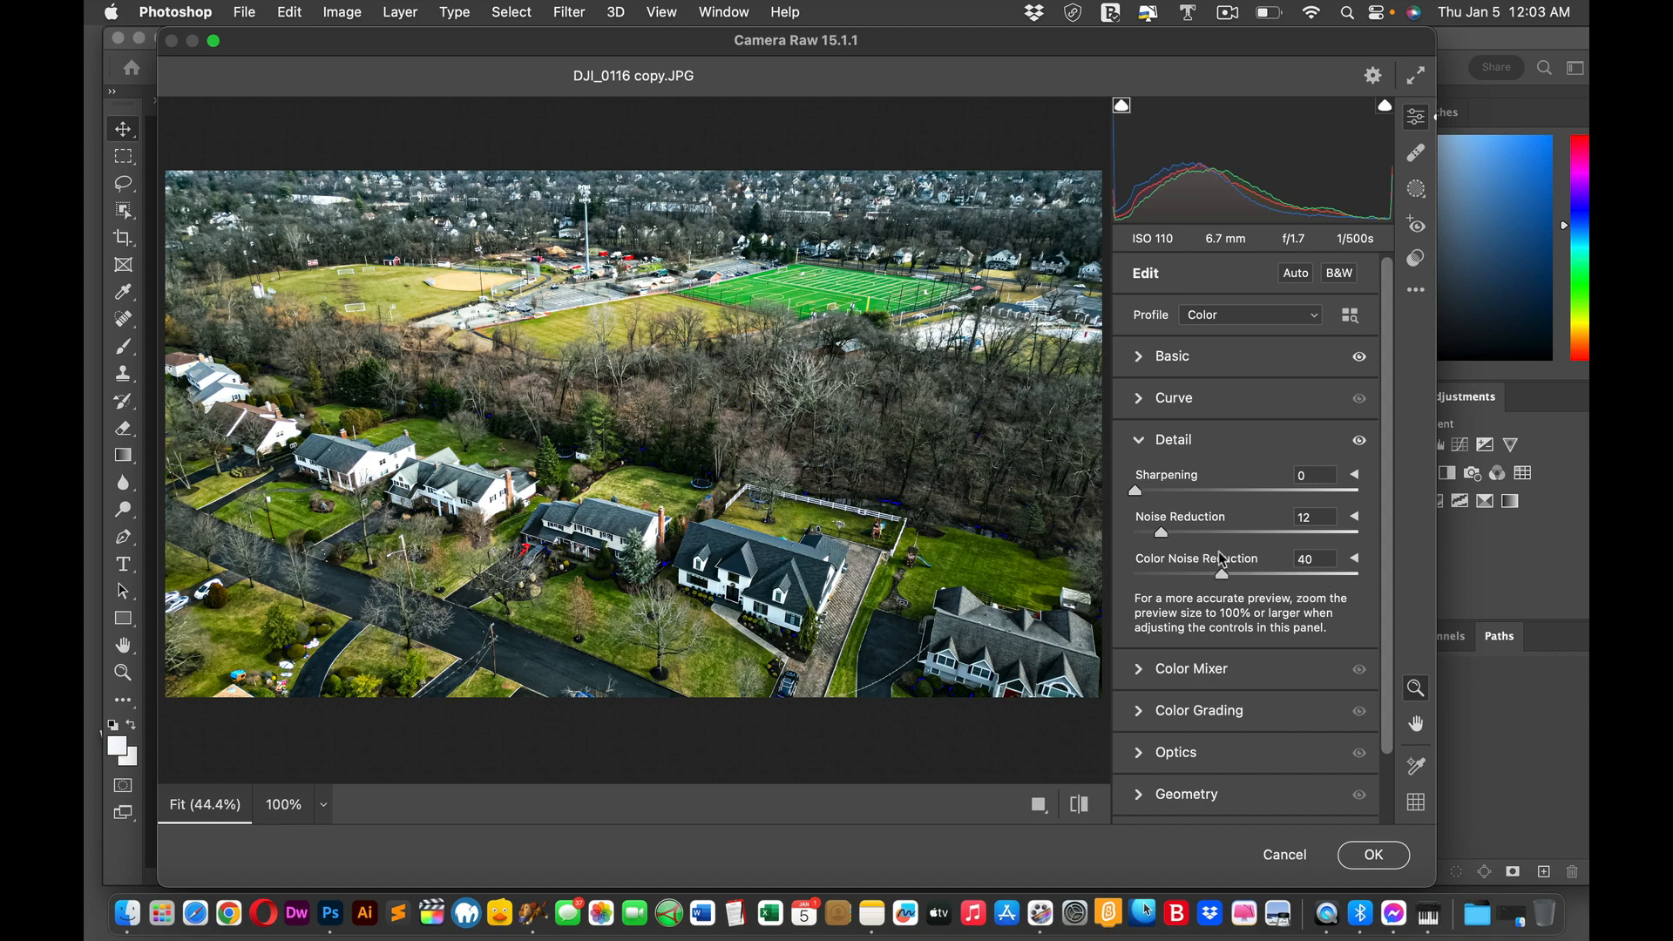
{"action": "left_click_drag", "start_coordinate": [1224, 573], "coordinate": [1163, 573]}
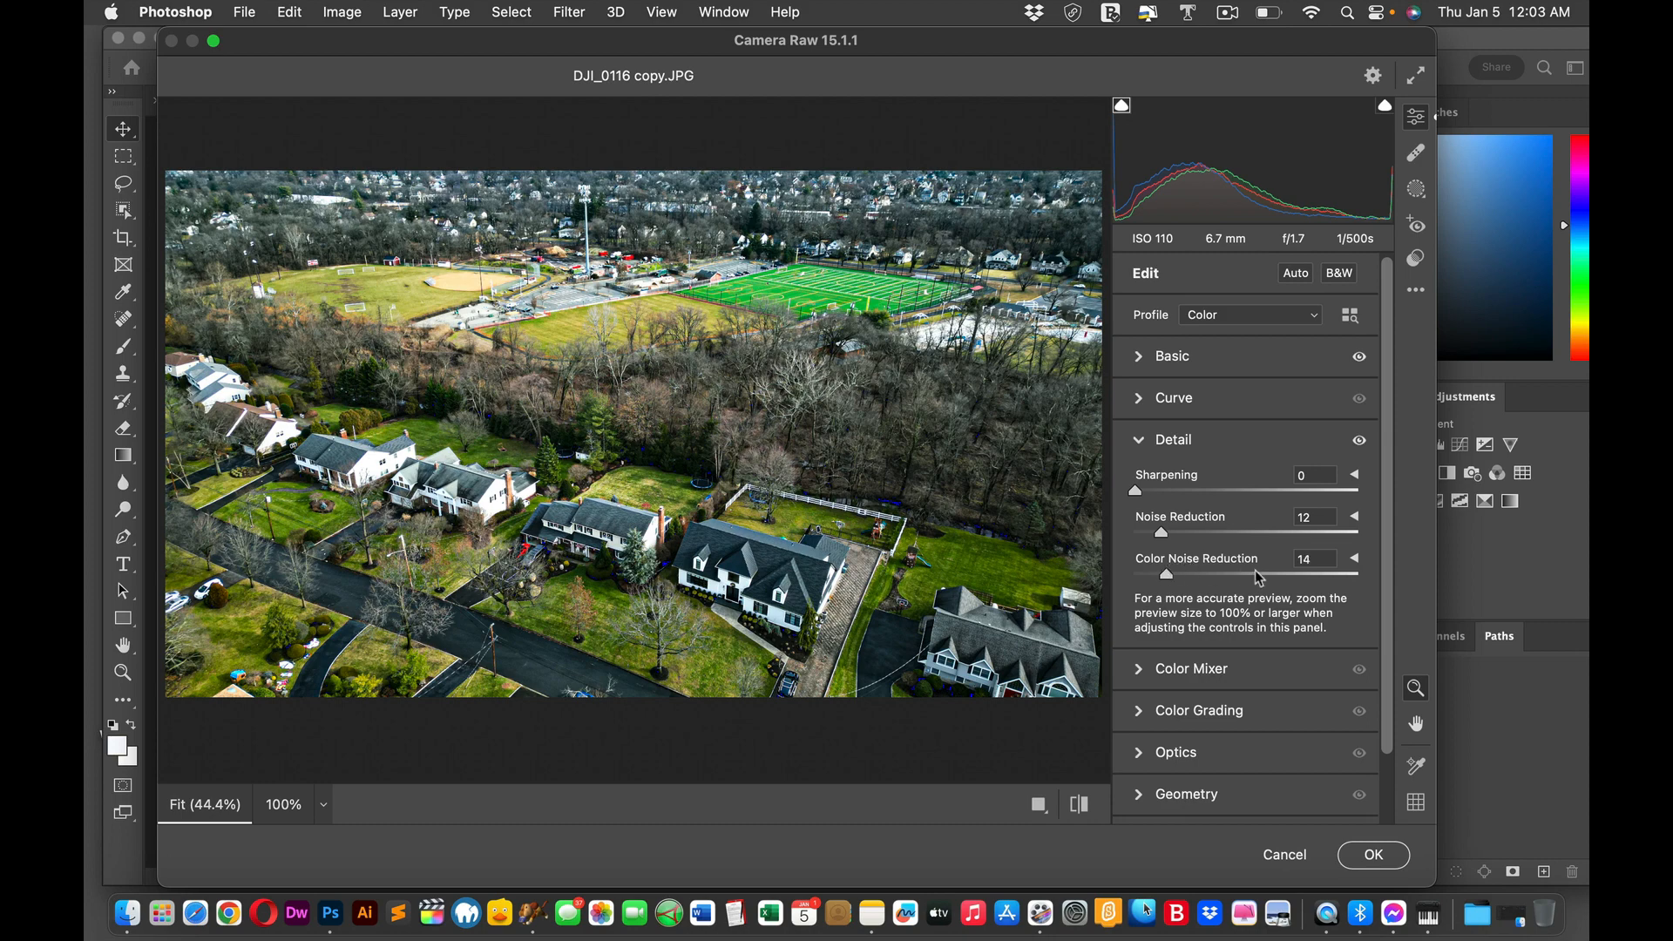
{"action": "mouse_move", "coordinate": [1210, 415]}
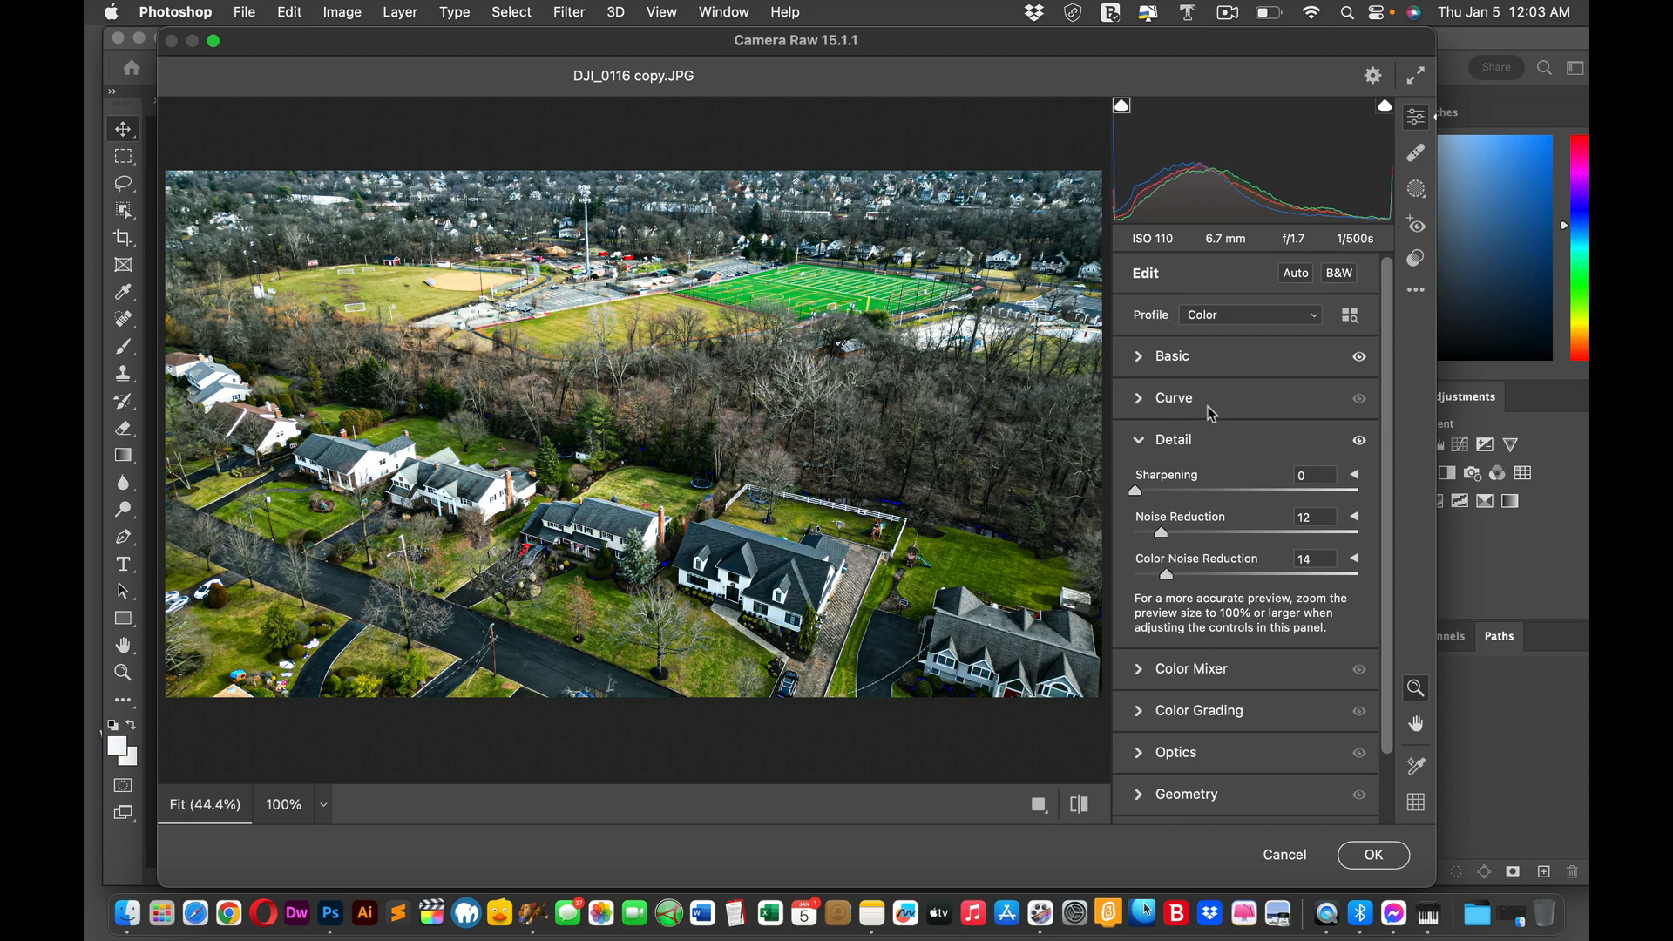
{"action": "mouse_move", "coordinate": [1162, 359]}
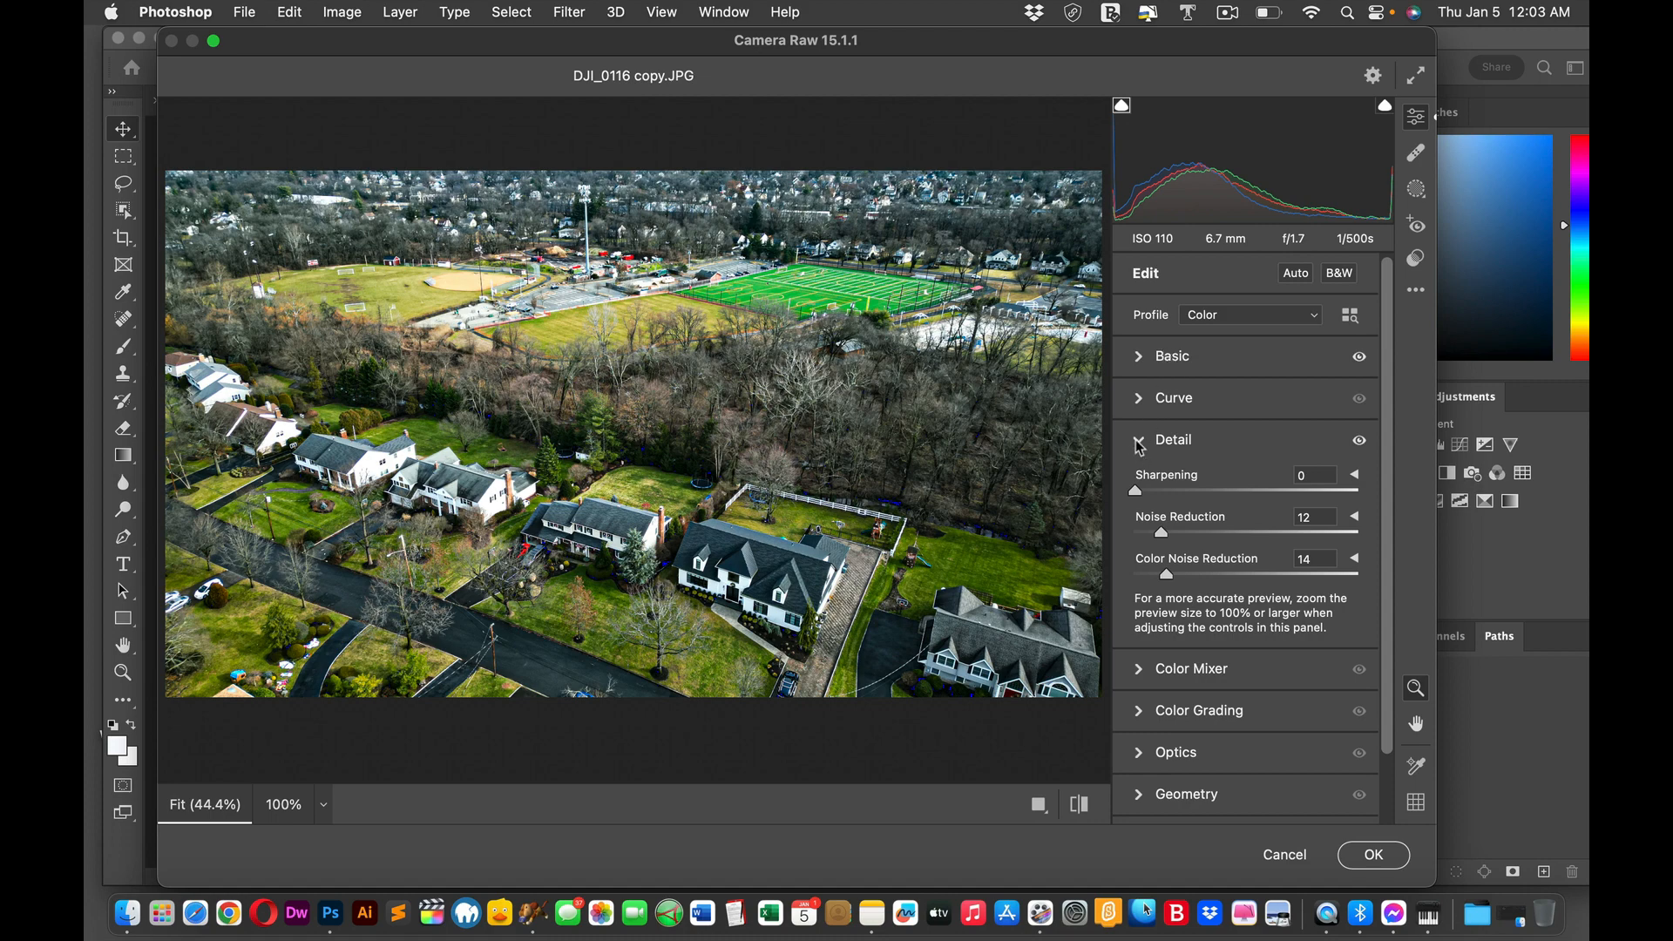
Step: Switch from Detail to Optics and test Distortion at +32 and -83
{"action": "left_click", "coordinate": [1171, 439]}
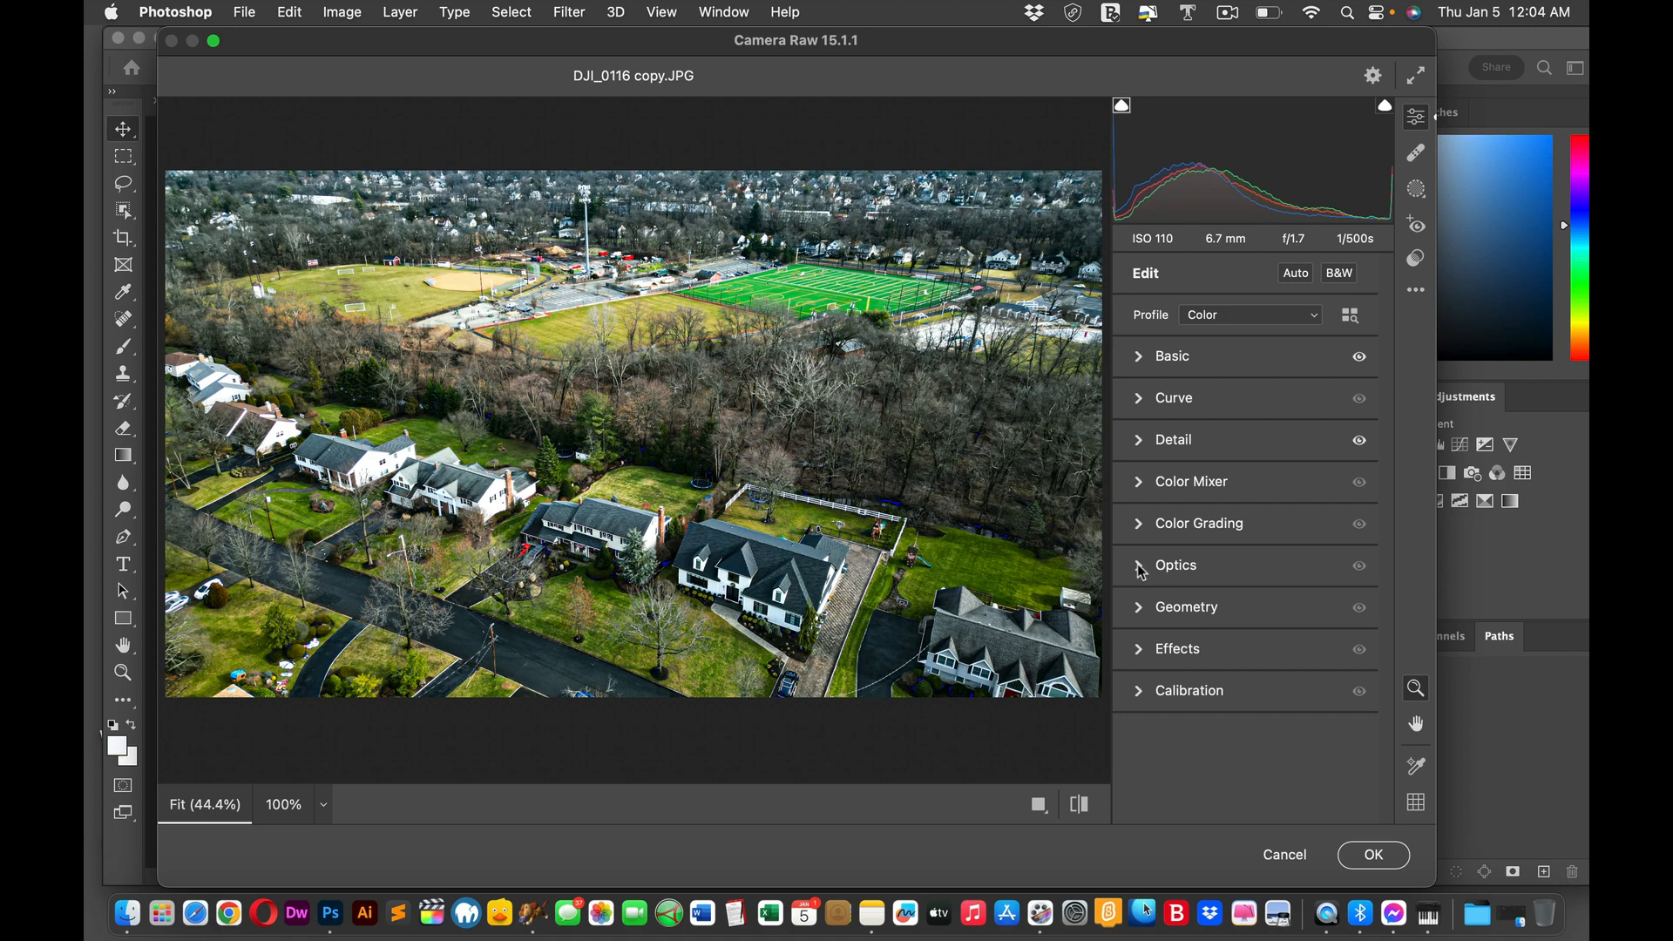
{"action": "left_click", "coordinate": [1175, 564]}
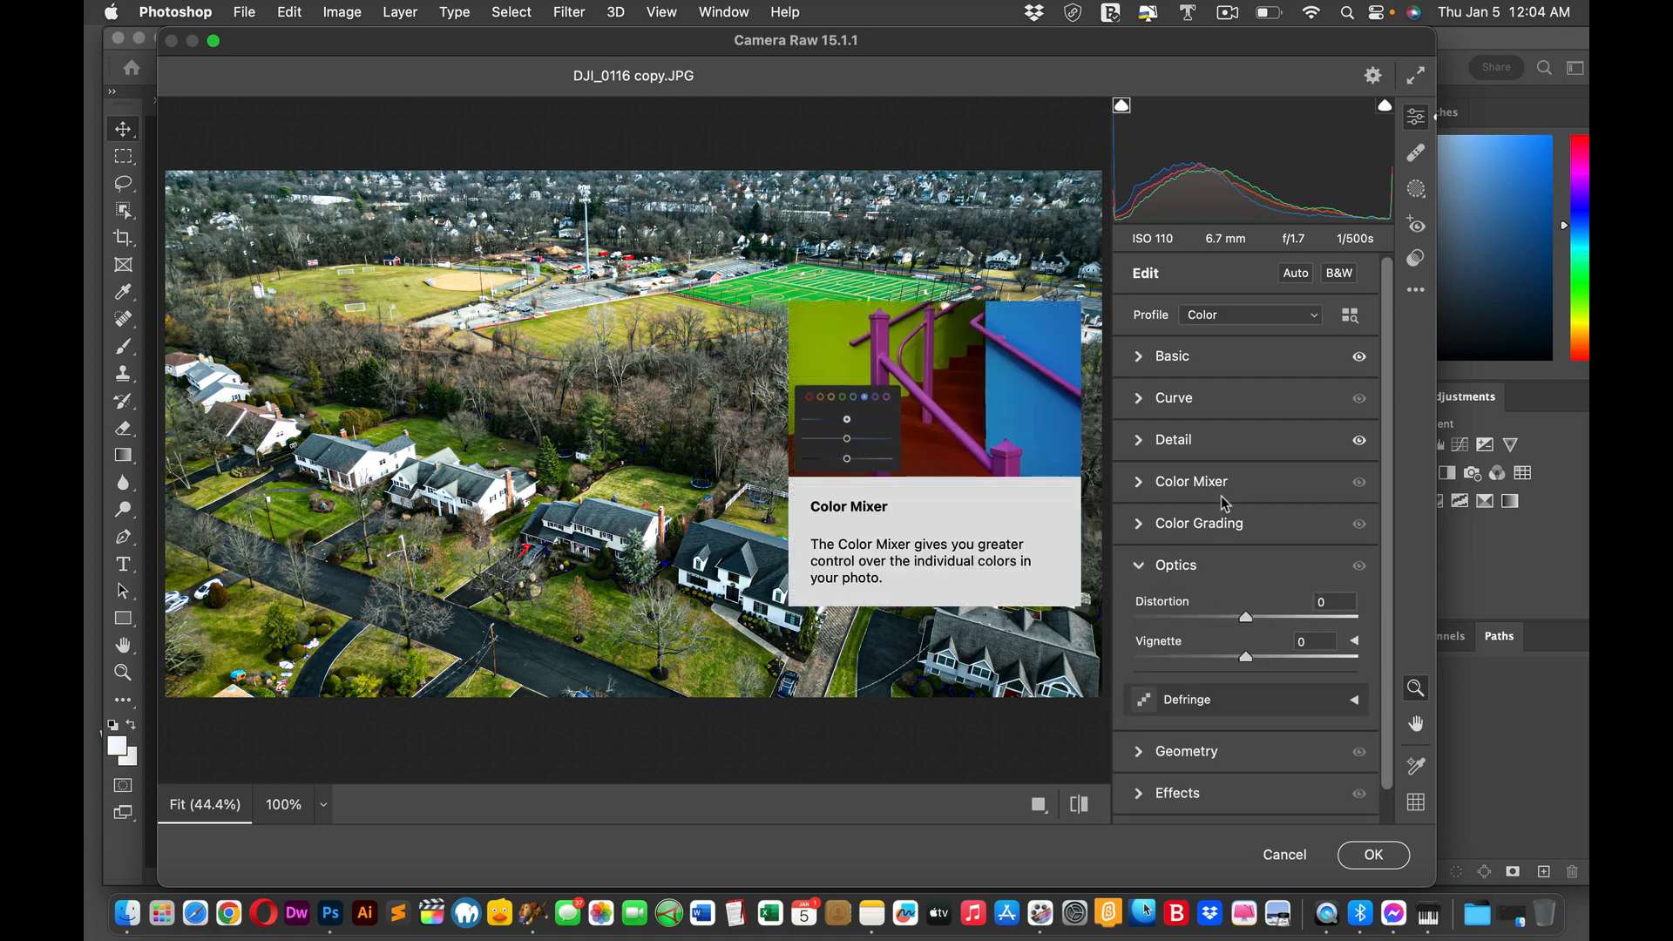
{"action": "mouse_move", "coordinate": [1260, 631]}
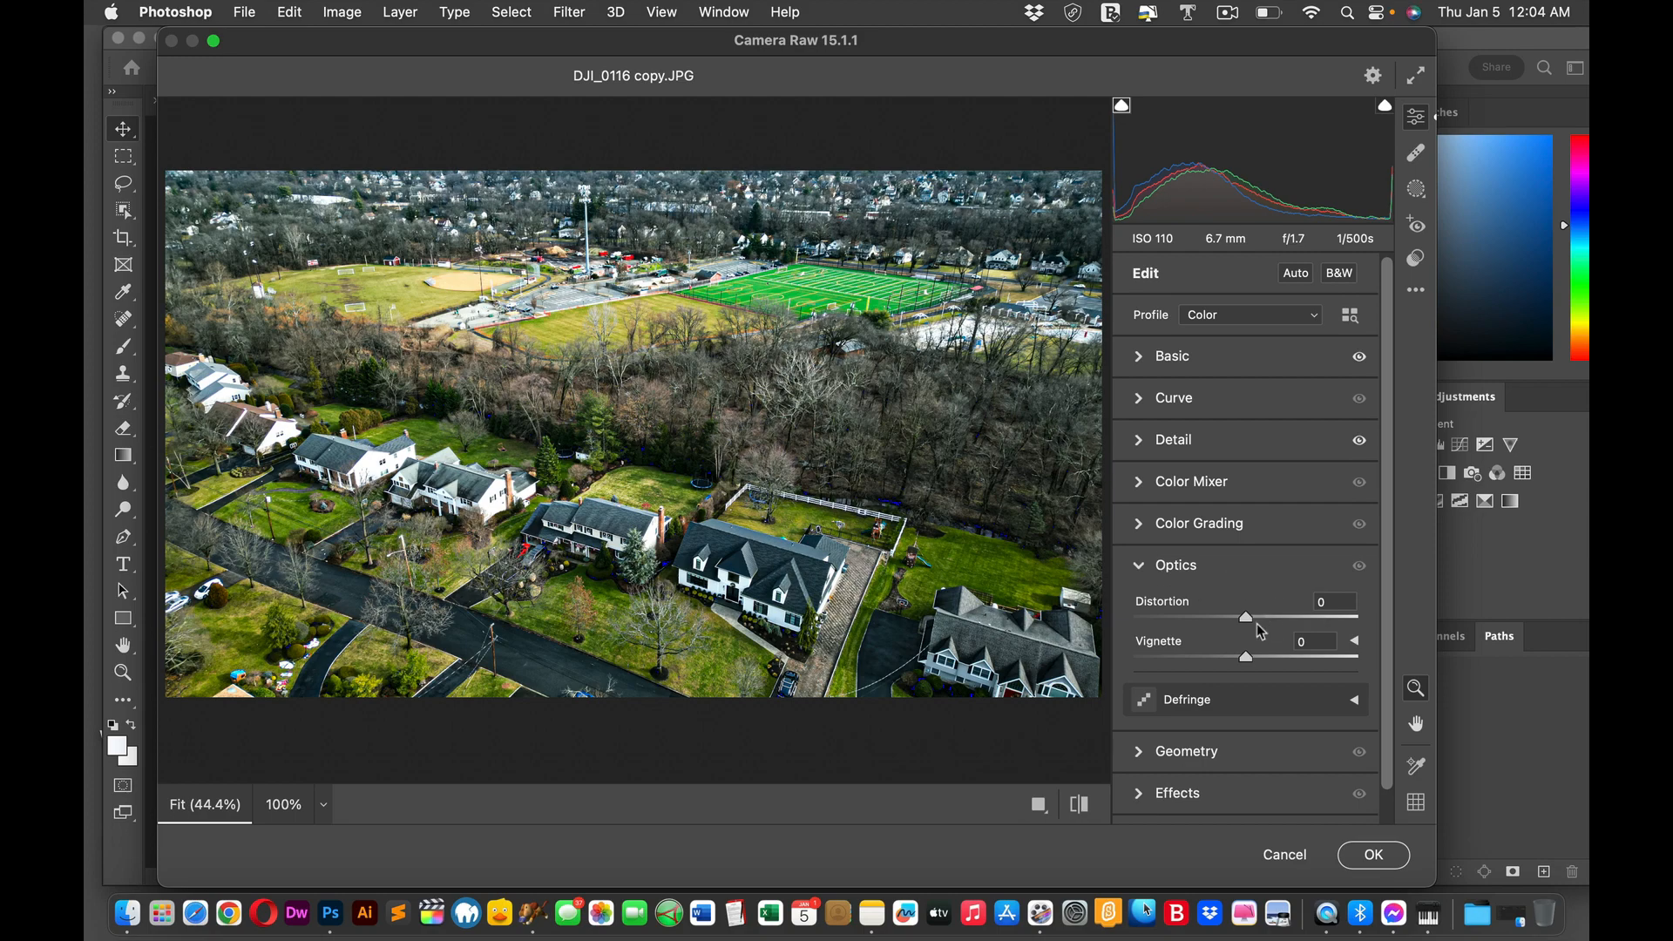
{"action": "left_click_drag", "start_coordinate": [1245, 617], "coordinate": [1253, 621]}
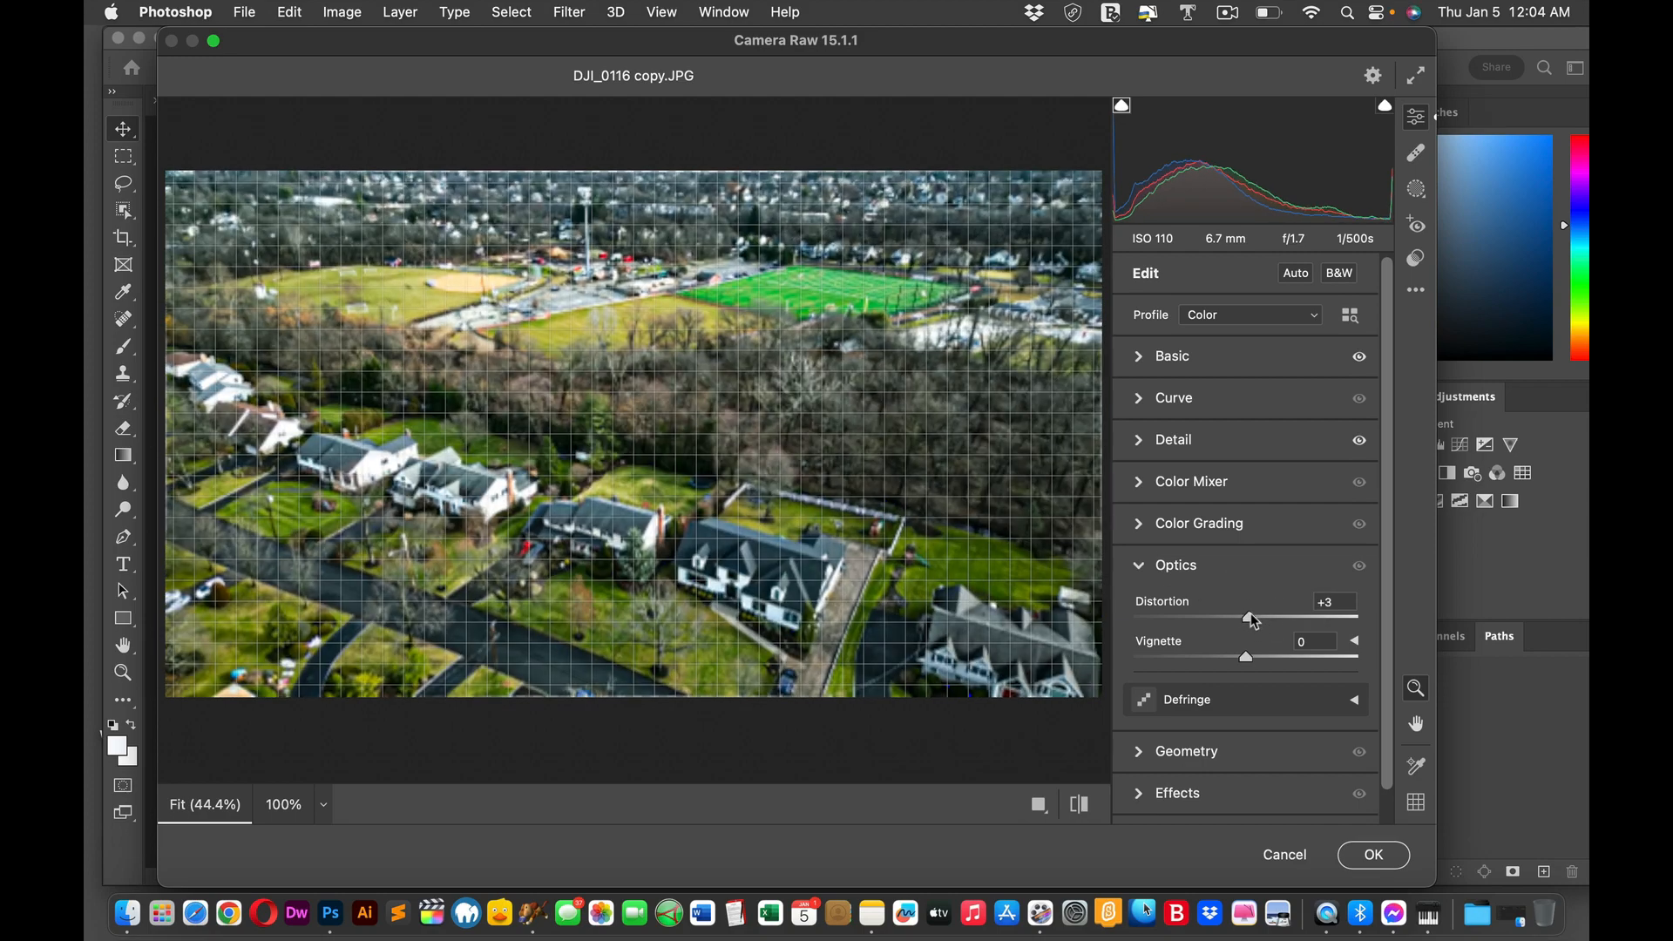
{"action": "left_click_drag", "start_coordinate": [1251, 620], "coordinate": [1282, 621]}
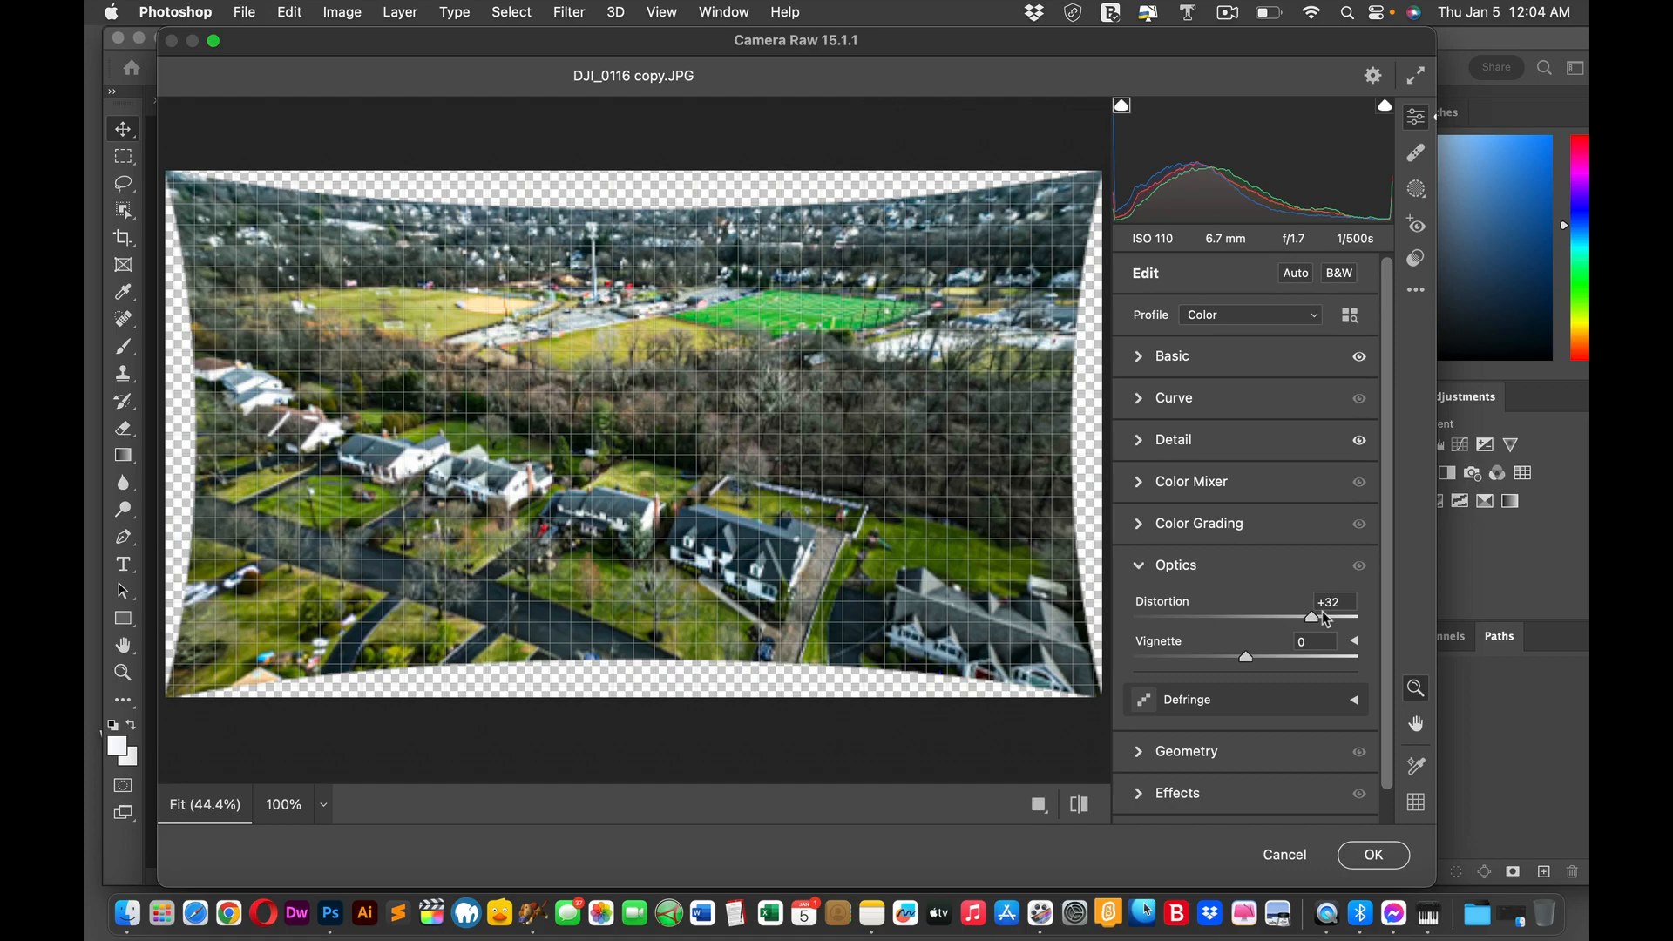
{"action": "left_click_drag", "start_coordinate": [1285, 617], "coordinate": [1151, 617]}
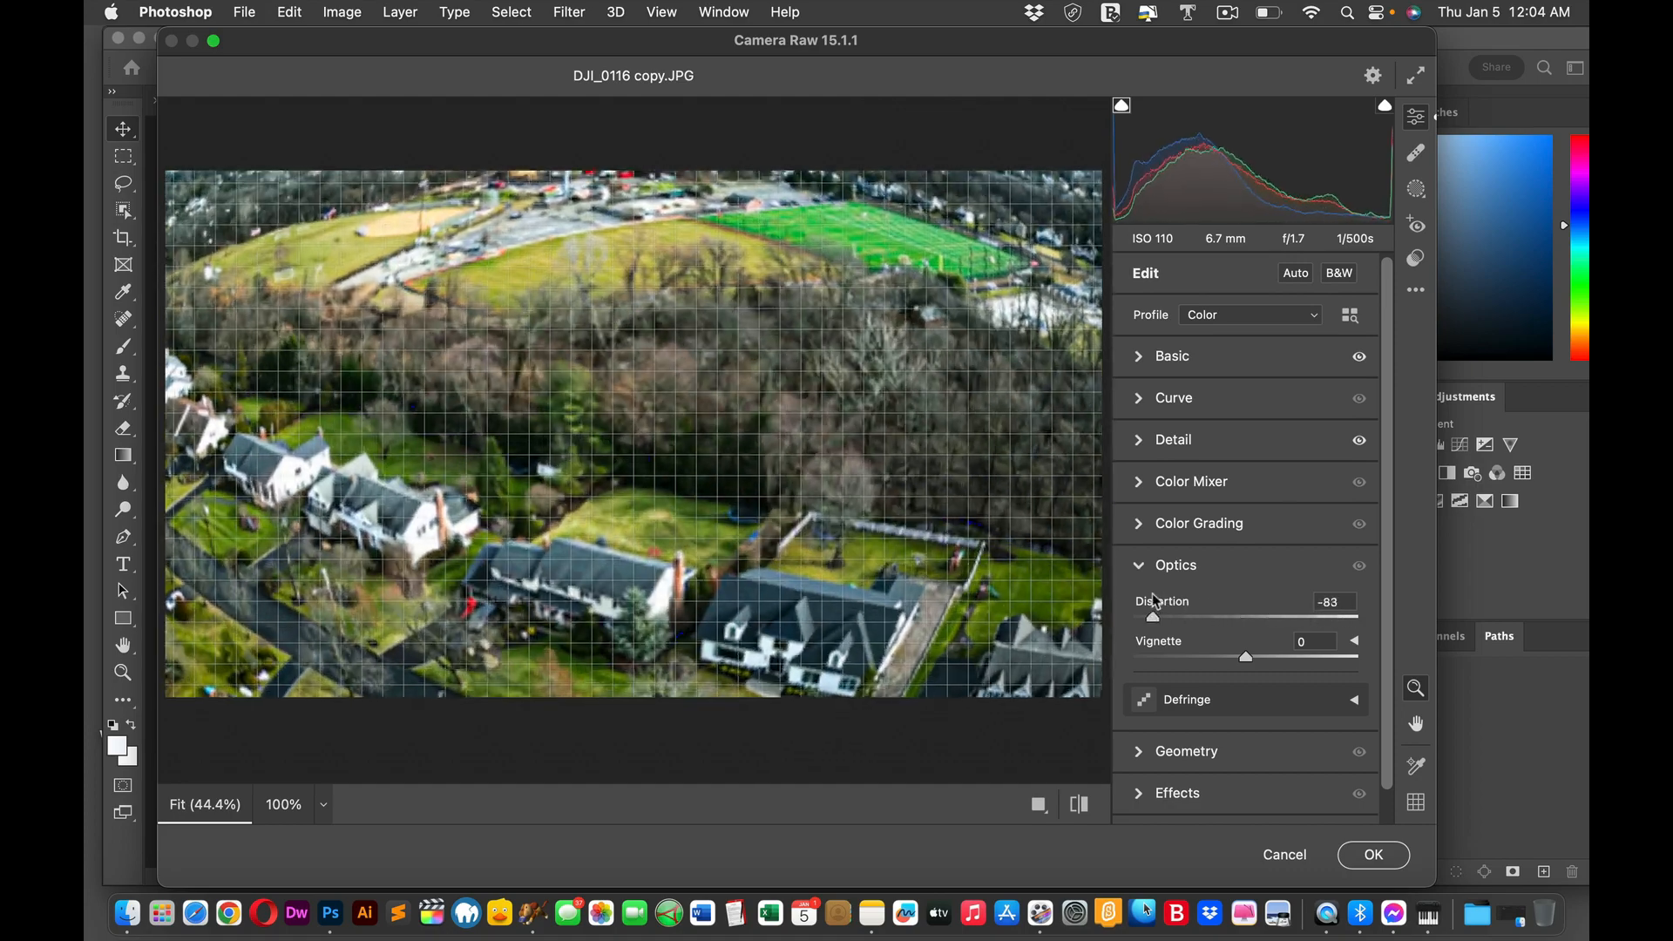
Step: Ease Distortion through -20, -26 and -40, then enter -4 as the final value
{"action": "left_click_drag", "start_coordinate": [1152, 613], "coordinate": [1225, 613]}
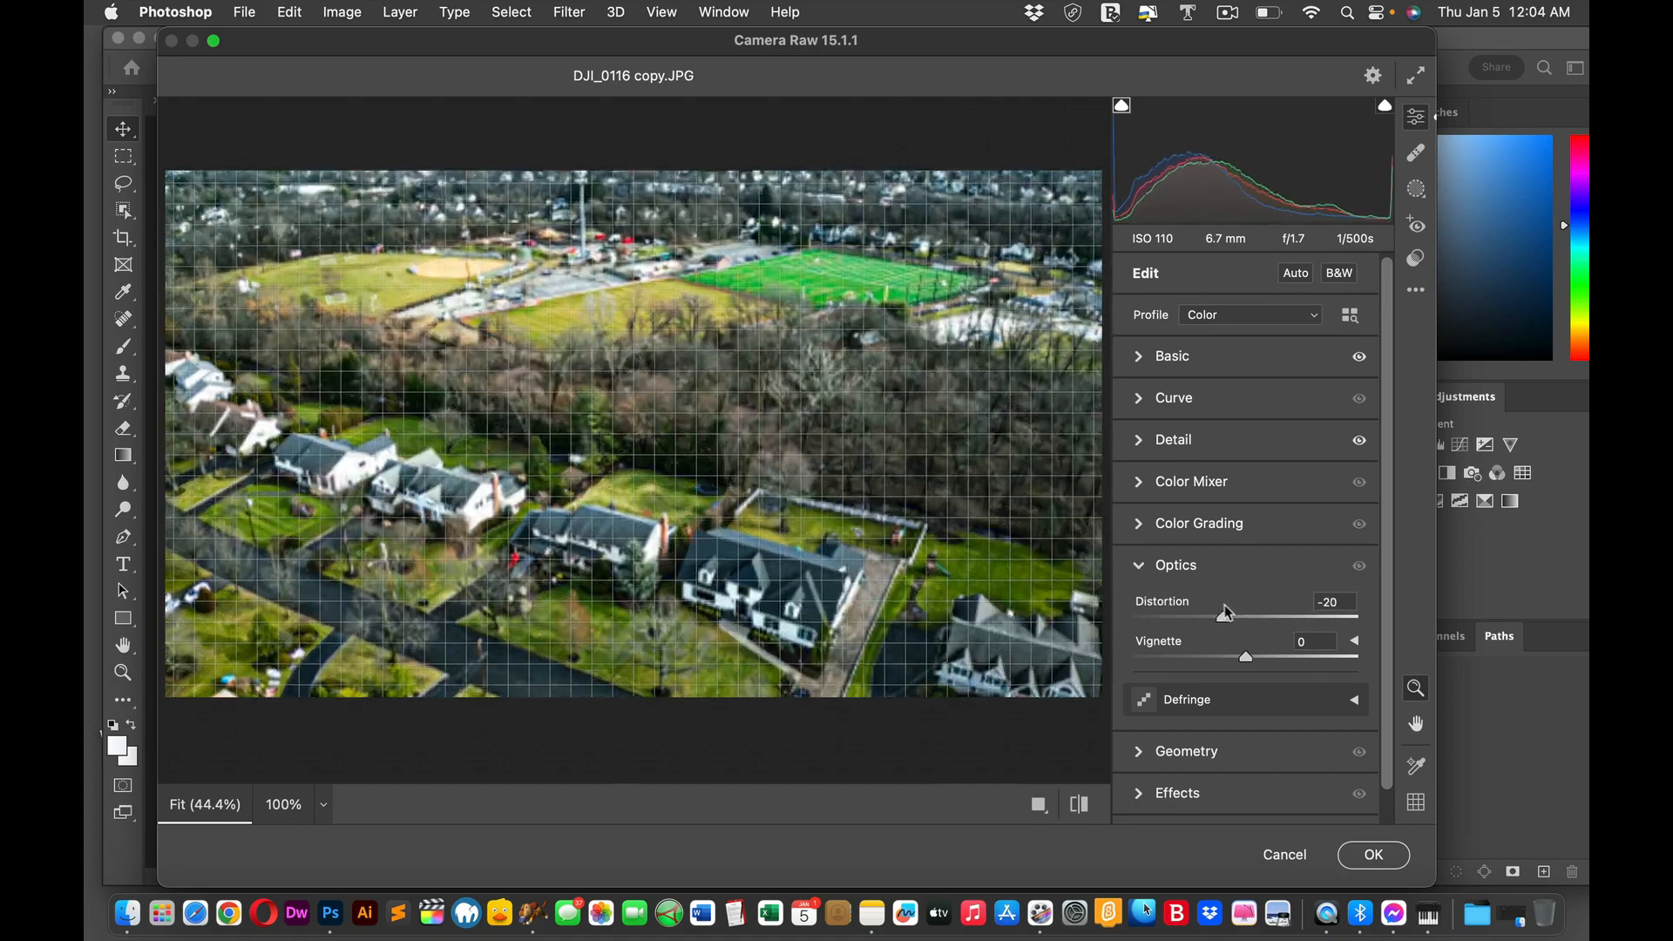
{"action": "left_click_drag", "start_coordinate": [1225, 612], "coordinate": [1220, 611]}
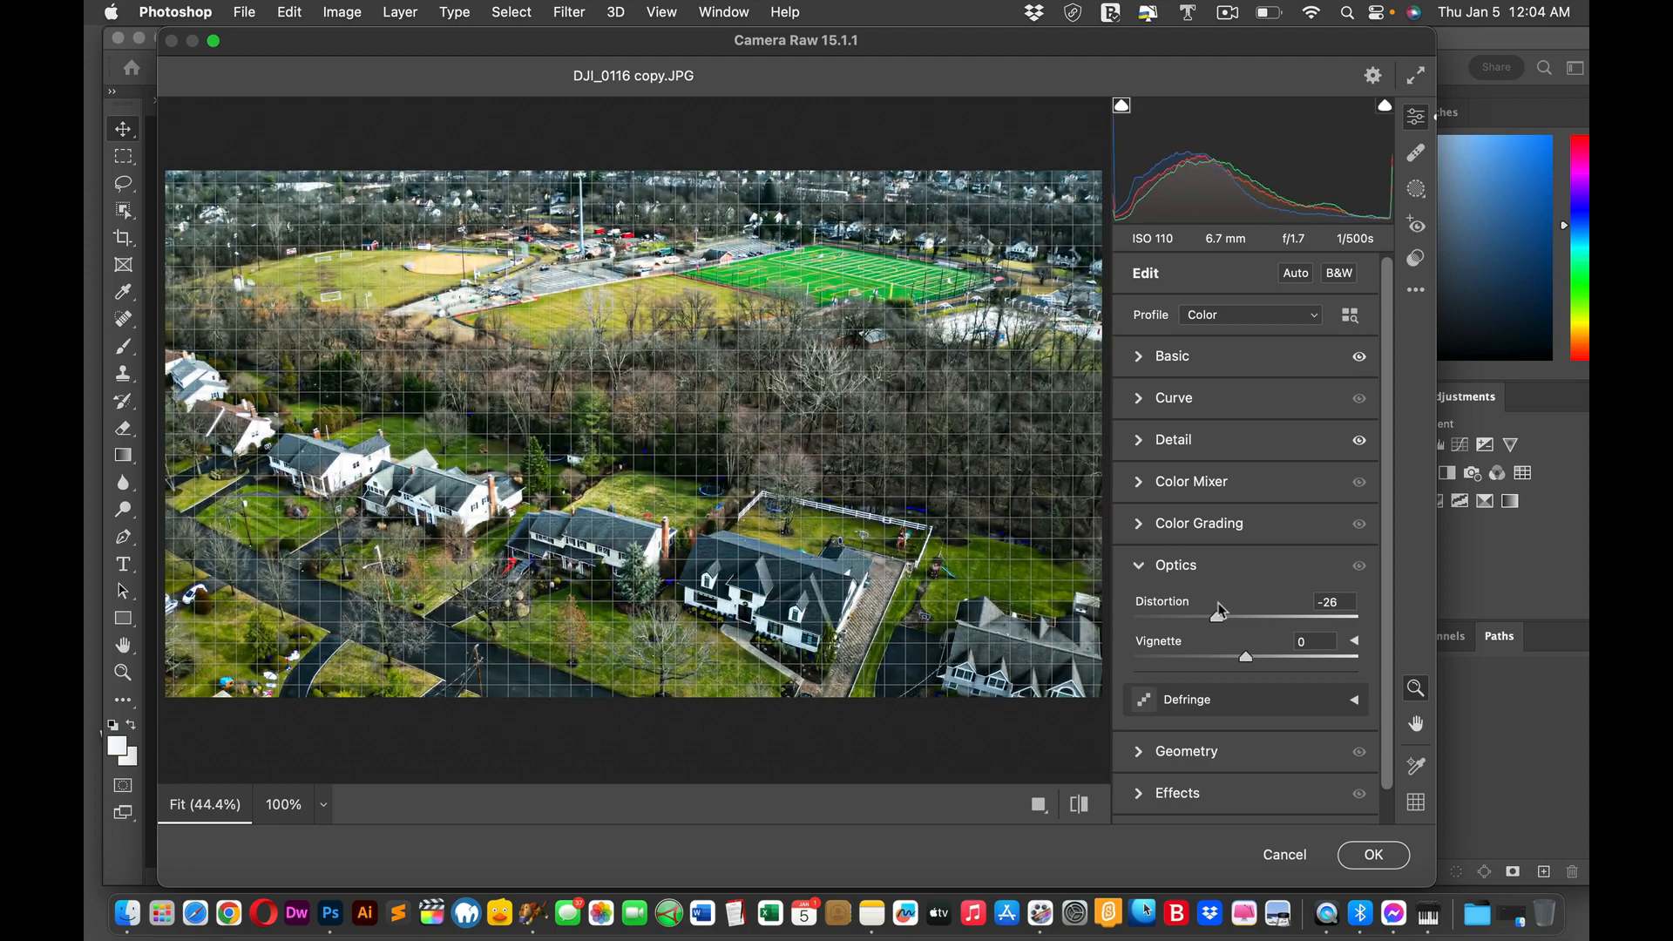
{"action": "left_click_drag", "start_coordinate": [1222, 619], "coordinate": [1210, 619]}
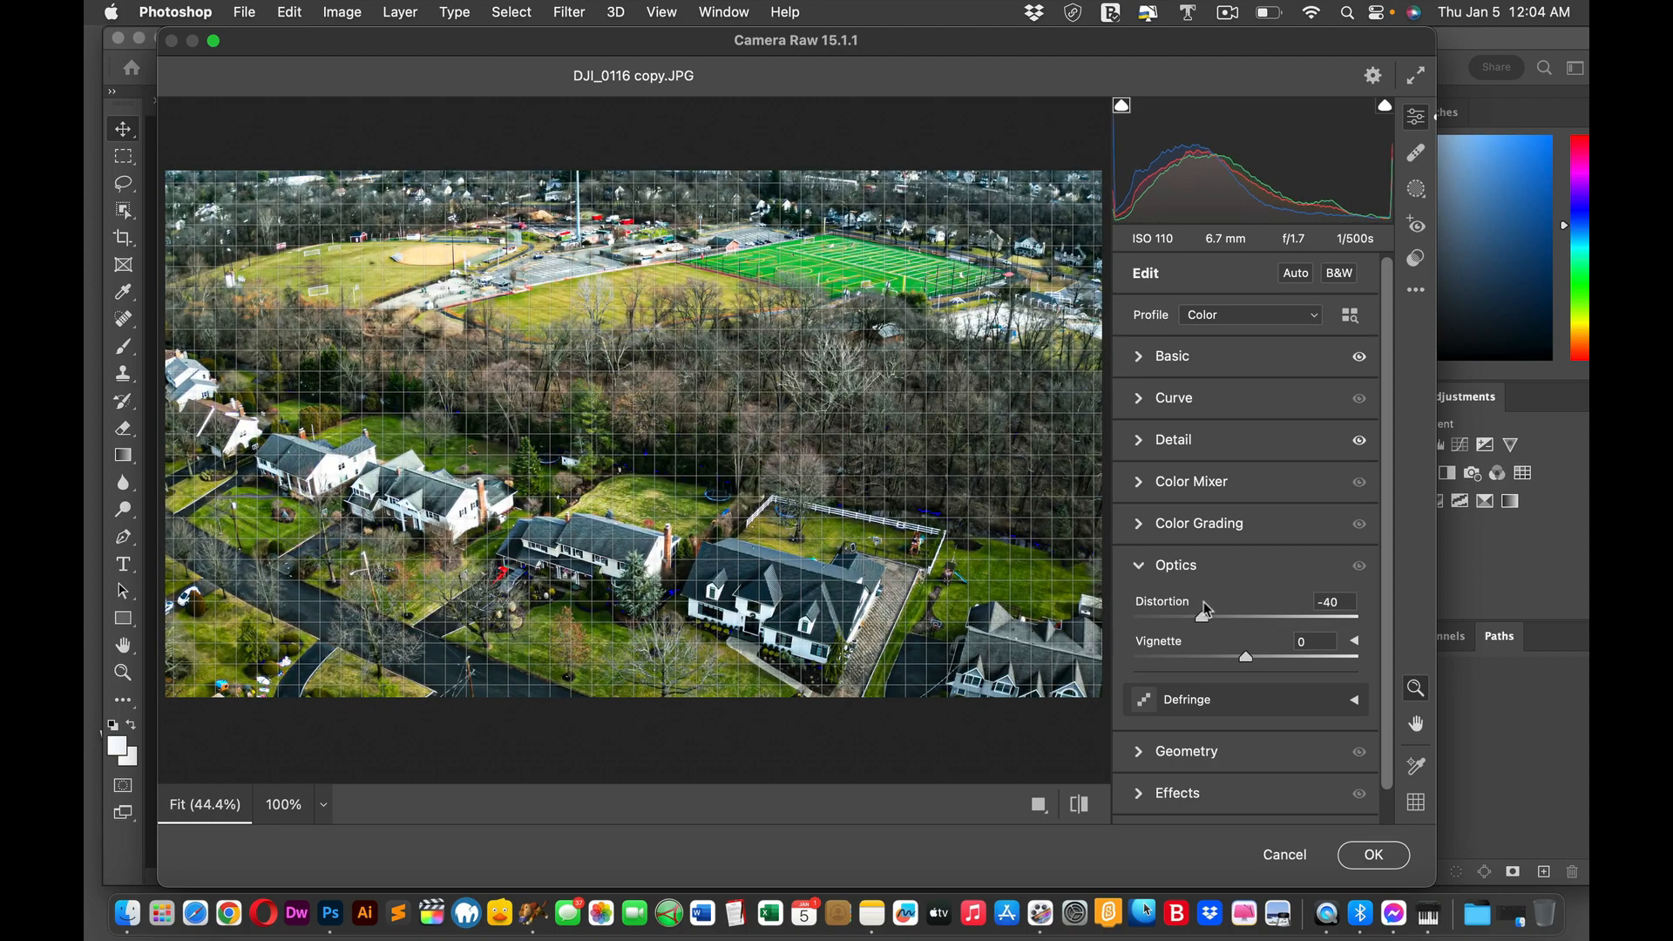
{"action": "left_click_drag", "start_coordinate": [1246, 617], "coordinate": [1206, 618]}
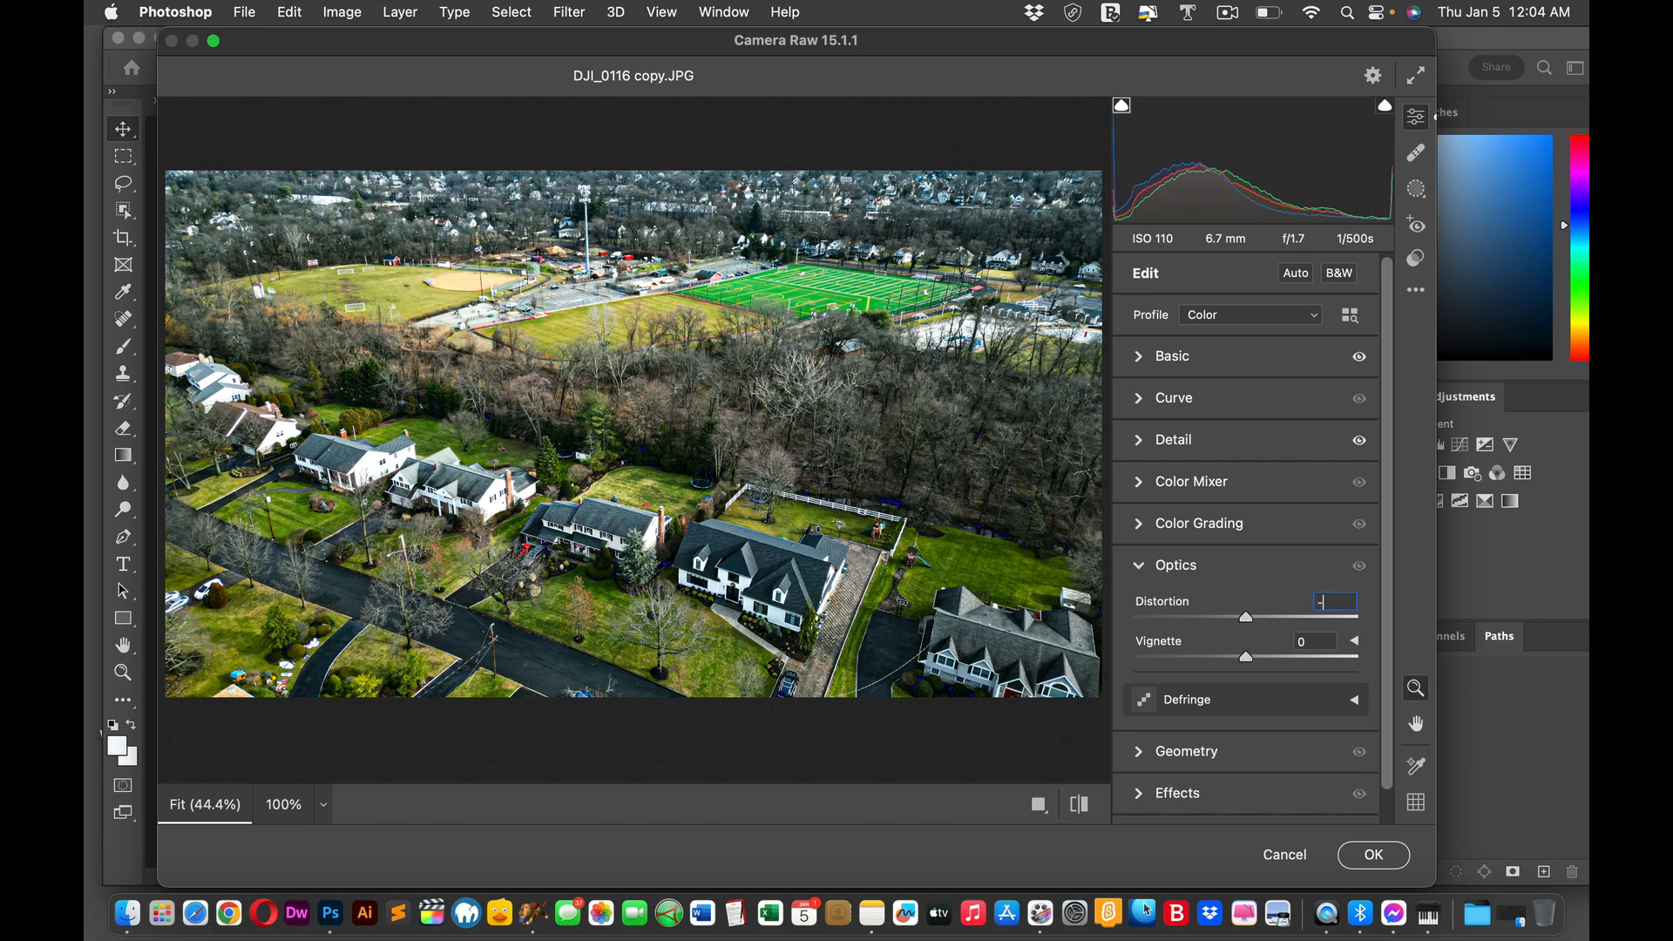
{"action": "type", "text": "-4"}
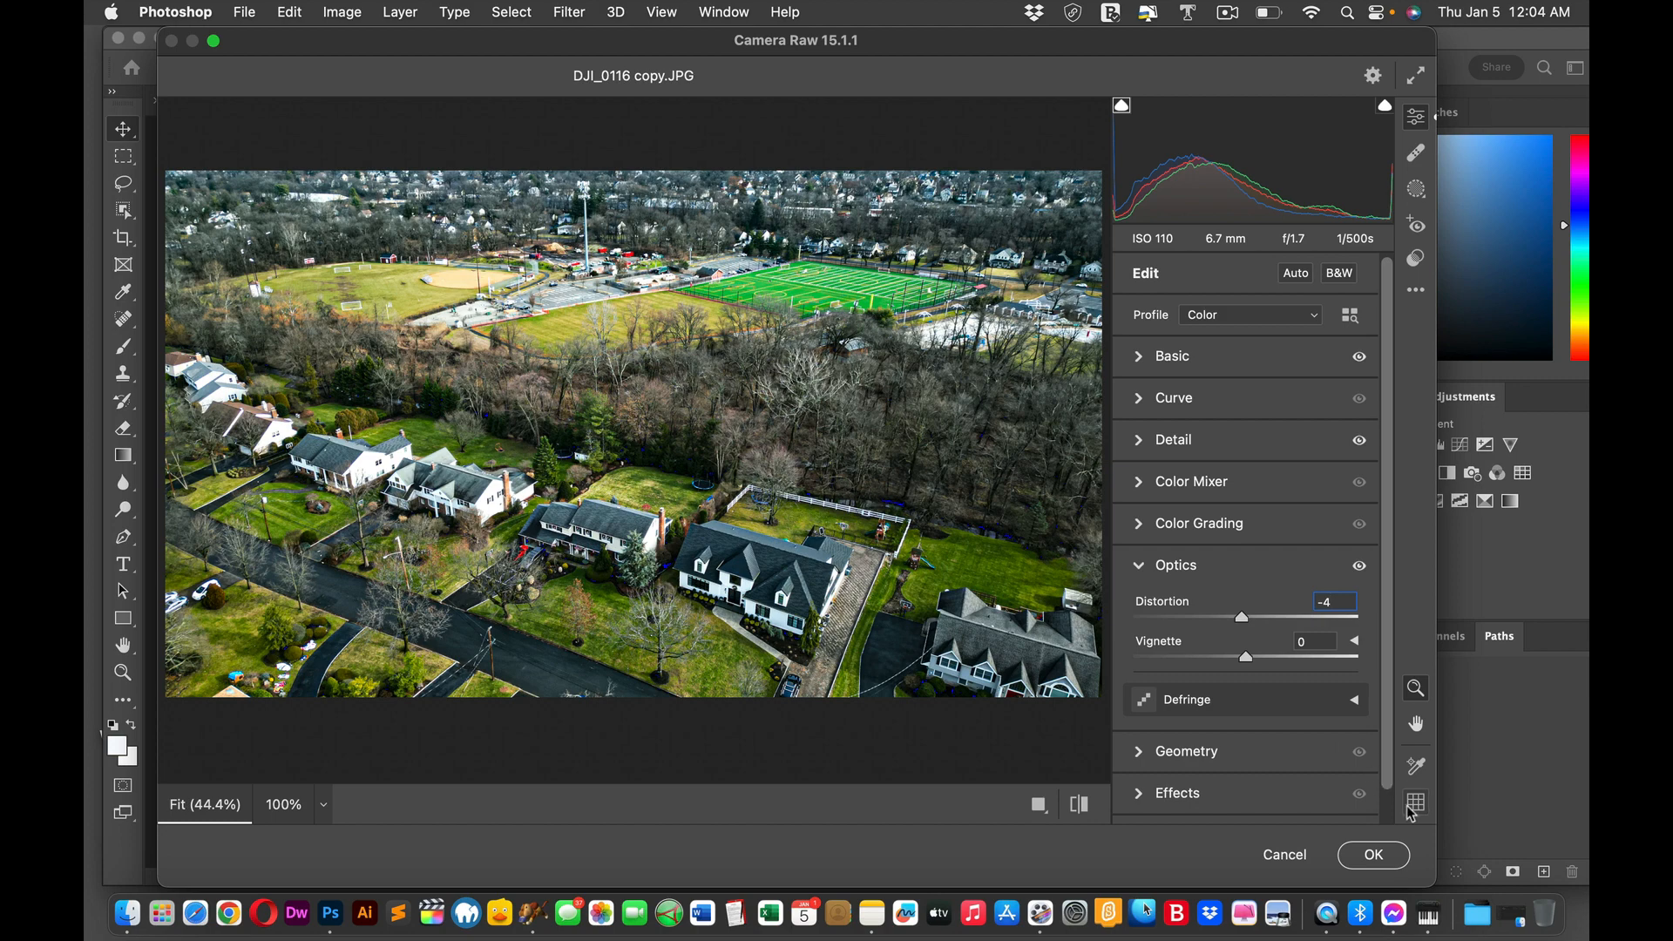
{"action": "mouse_move", "coordinate": [1374, 854]}
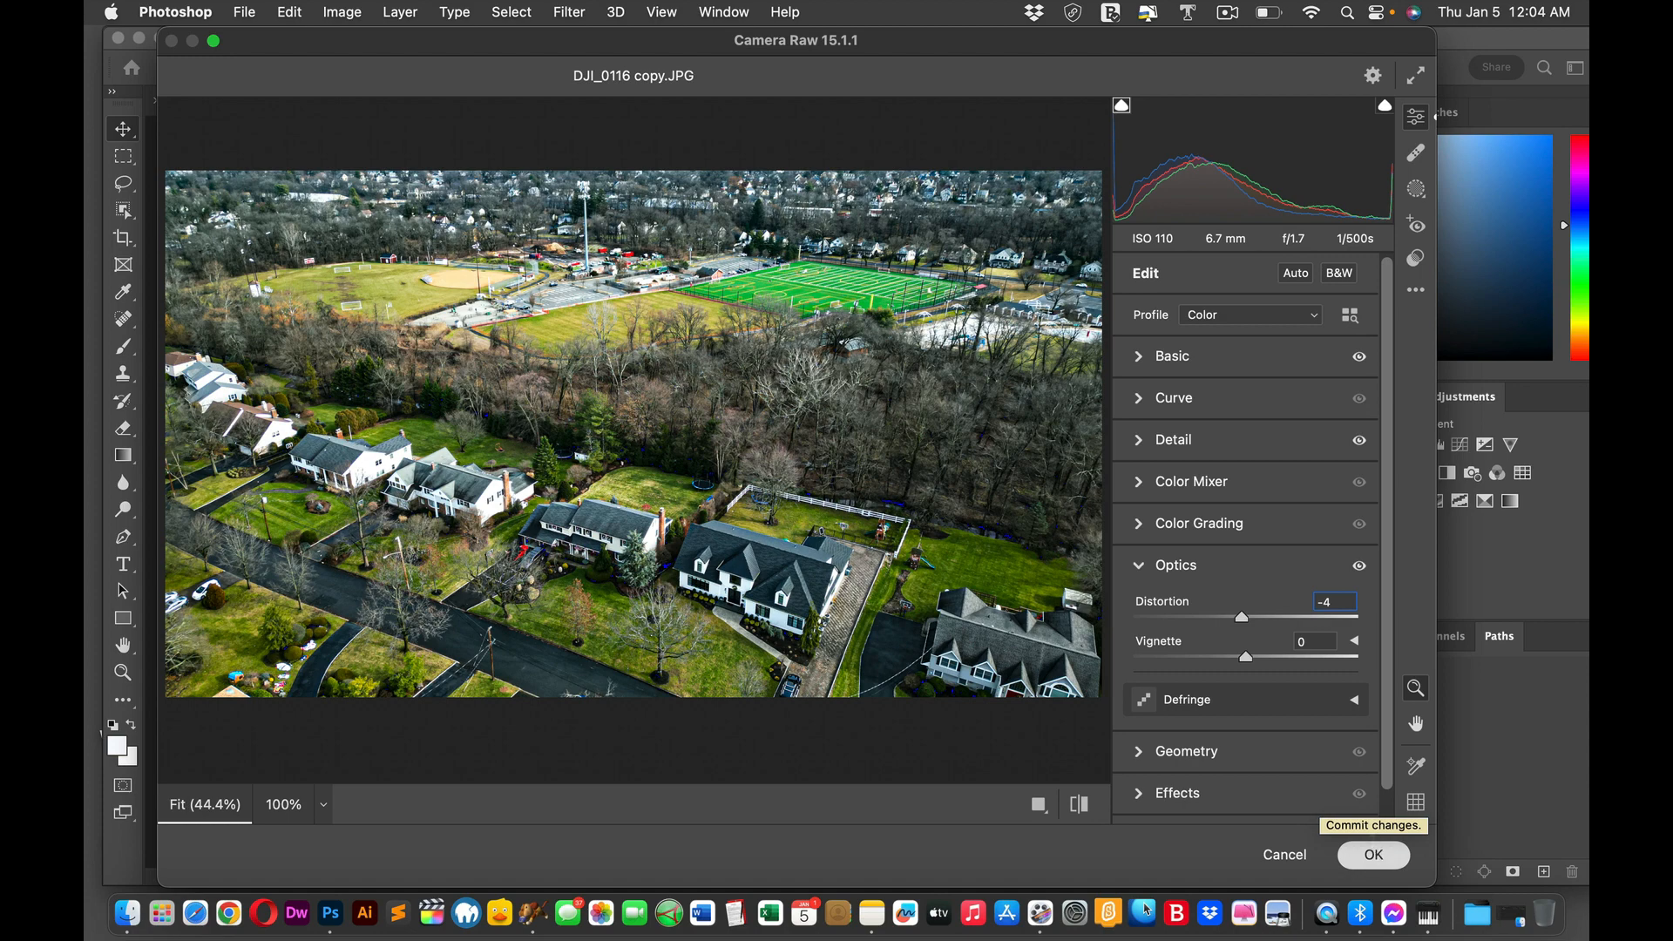
Step: Apply the Camera Raw edits and save as amazing.jpg on the Desktop at maximum JPEG quality
{"action": "left_click", "coordinate": [1372, 854]}
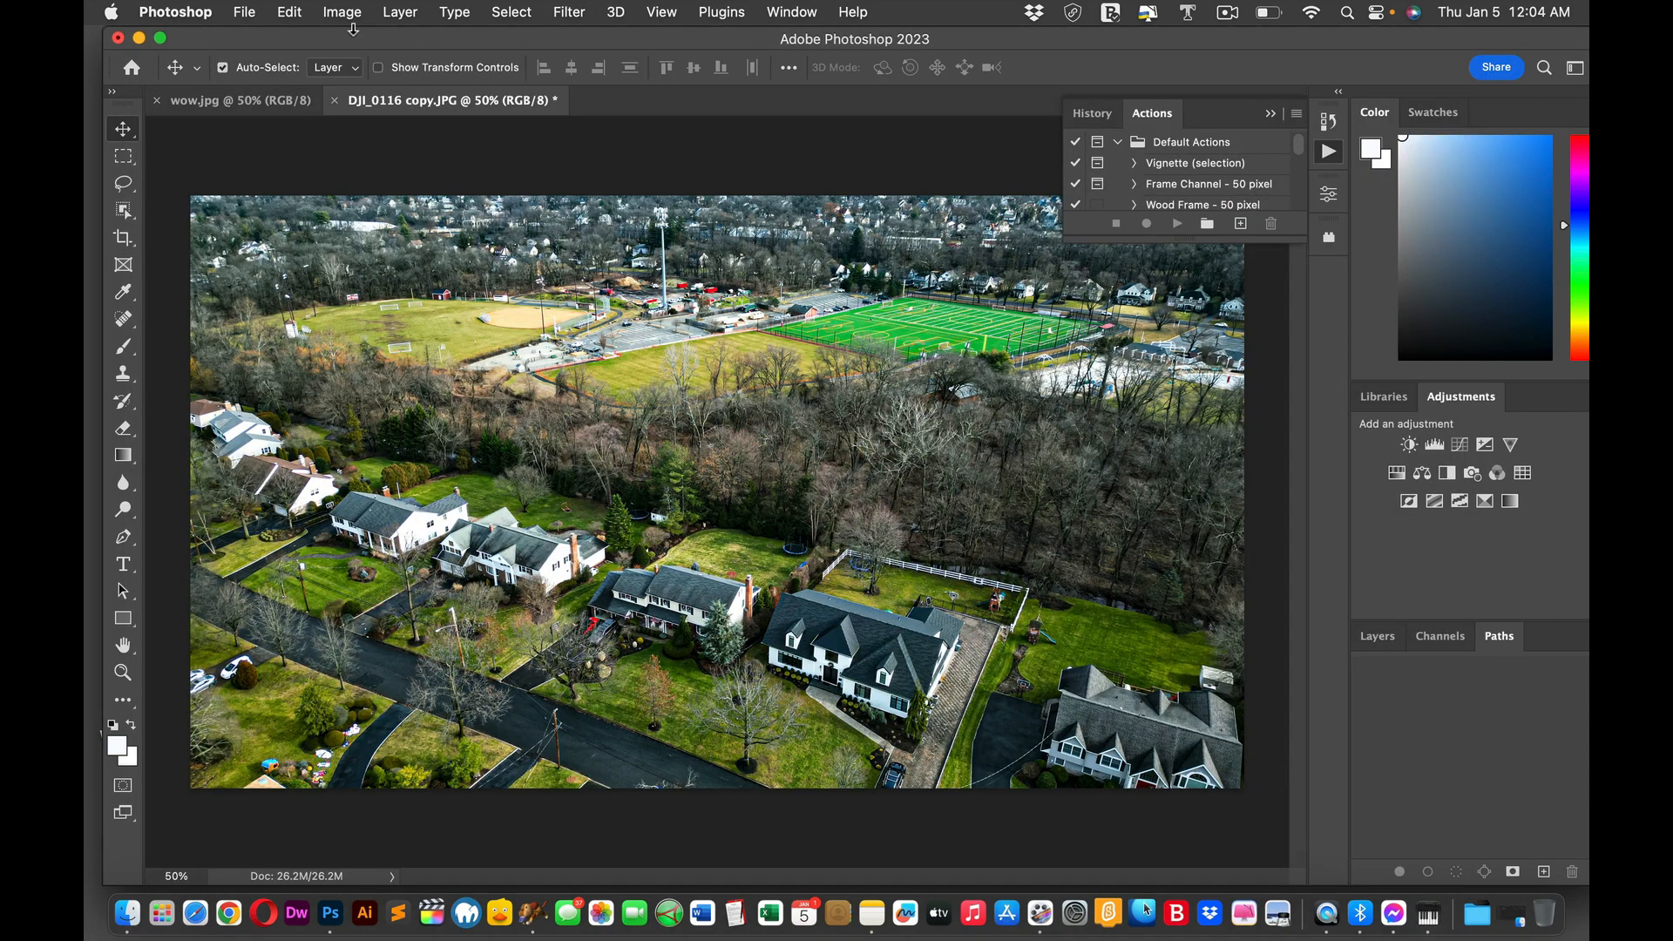
{"action": "left_click", "coordinate": [244, 12]}
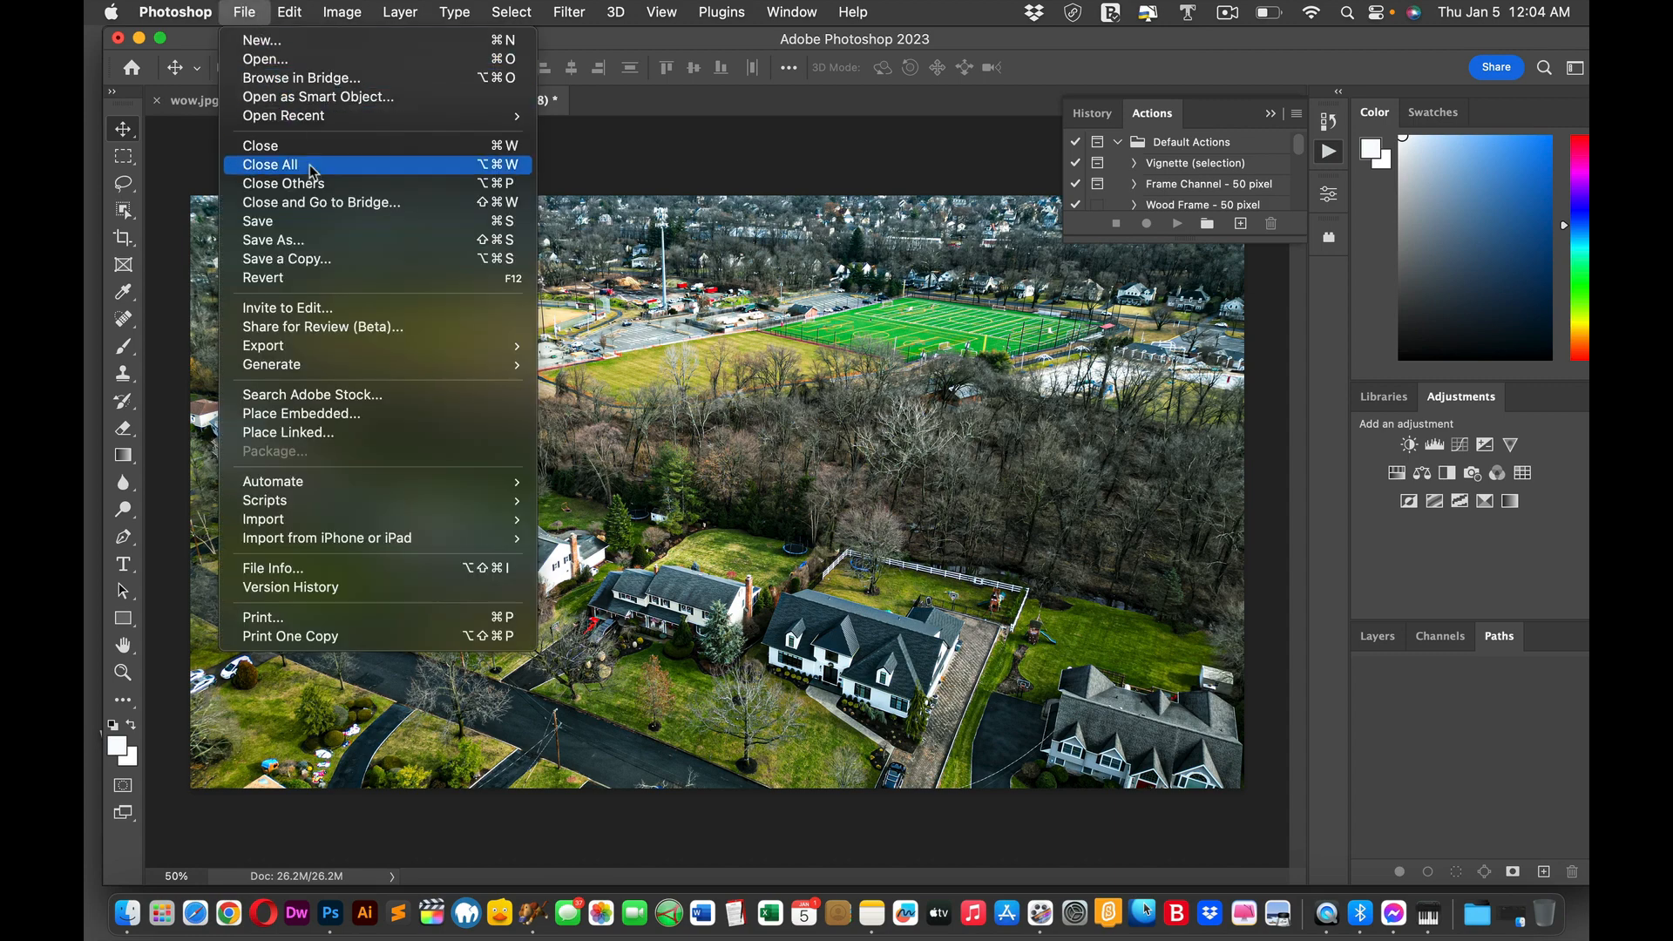
{"action": "left_click", "coordinate": [274, 239]}
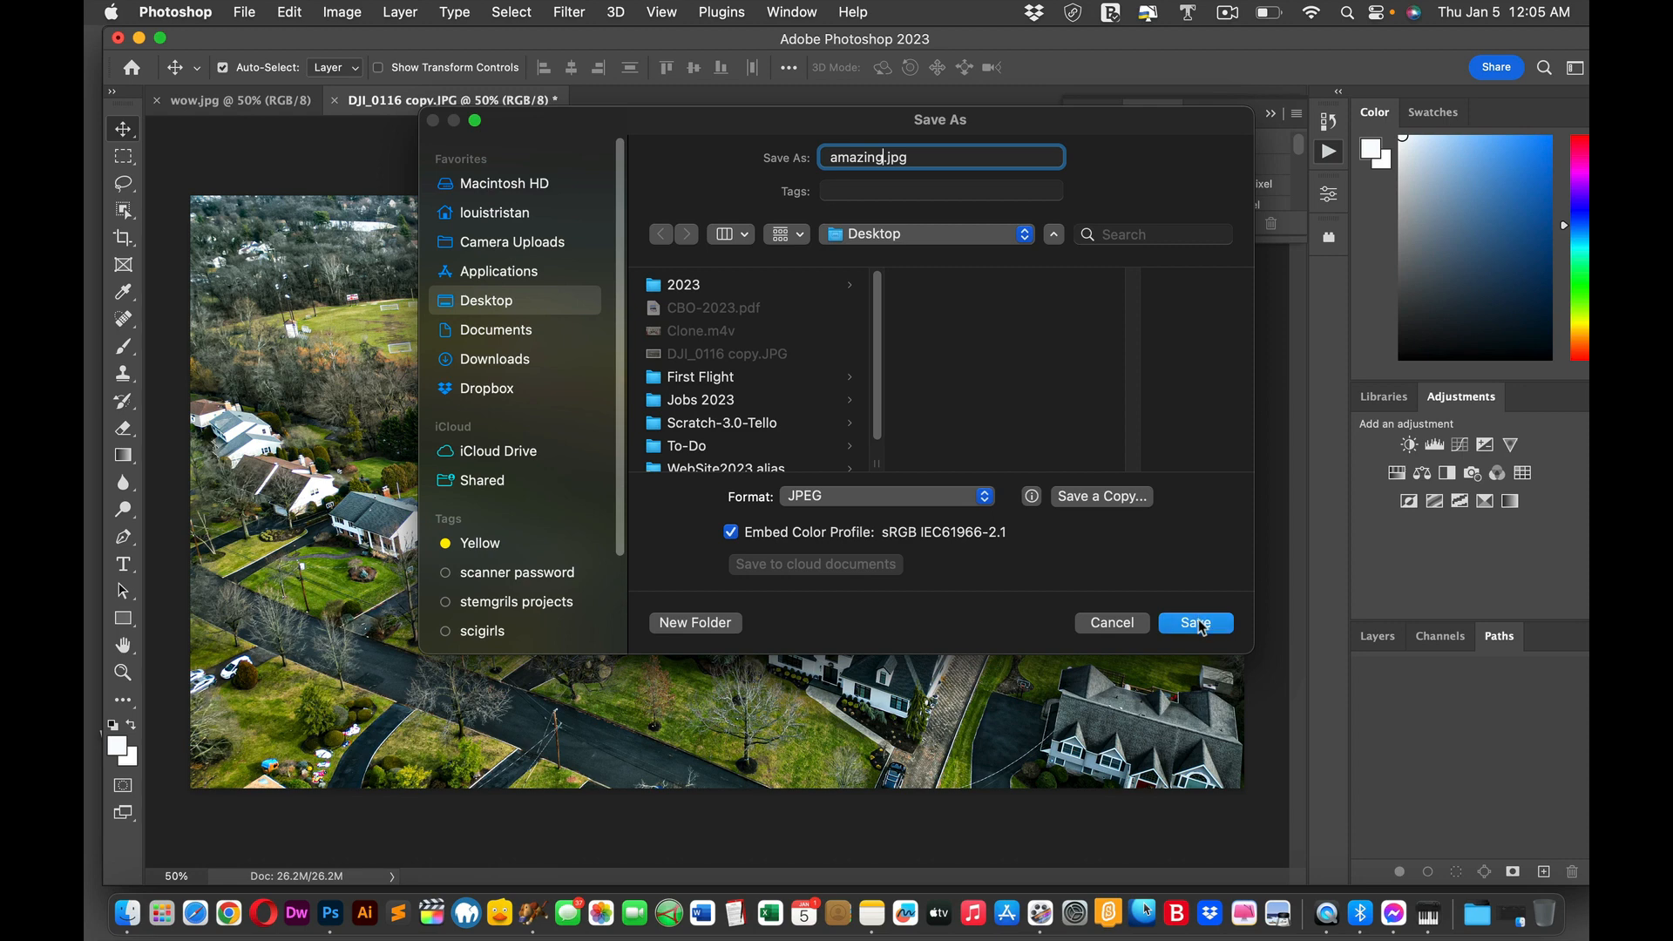
{"action": "left_click", "coordinate": [1195, 622]}
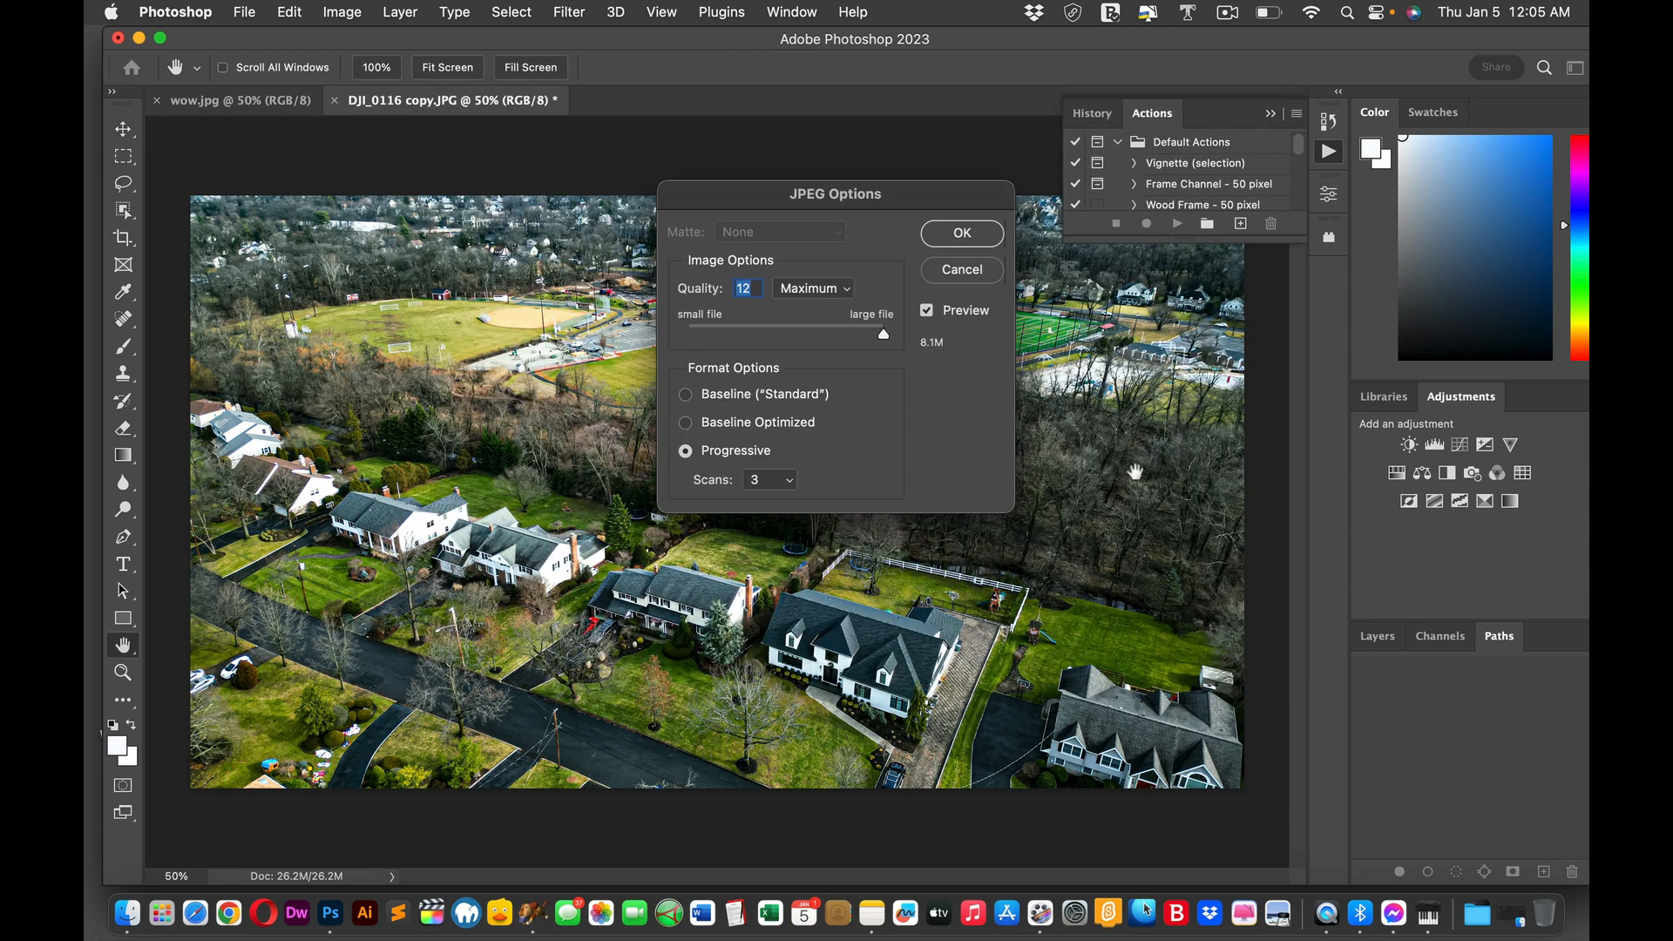
{"action": "left_click", "coordinate": [959, 232]}
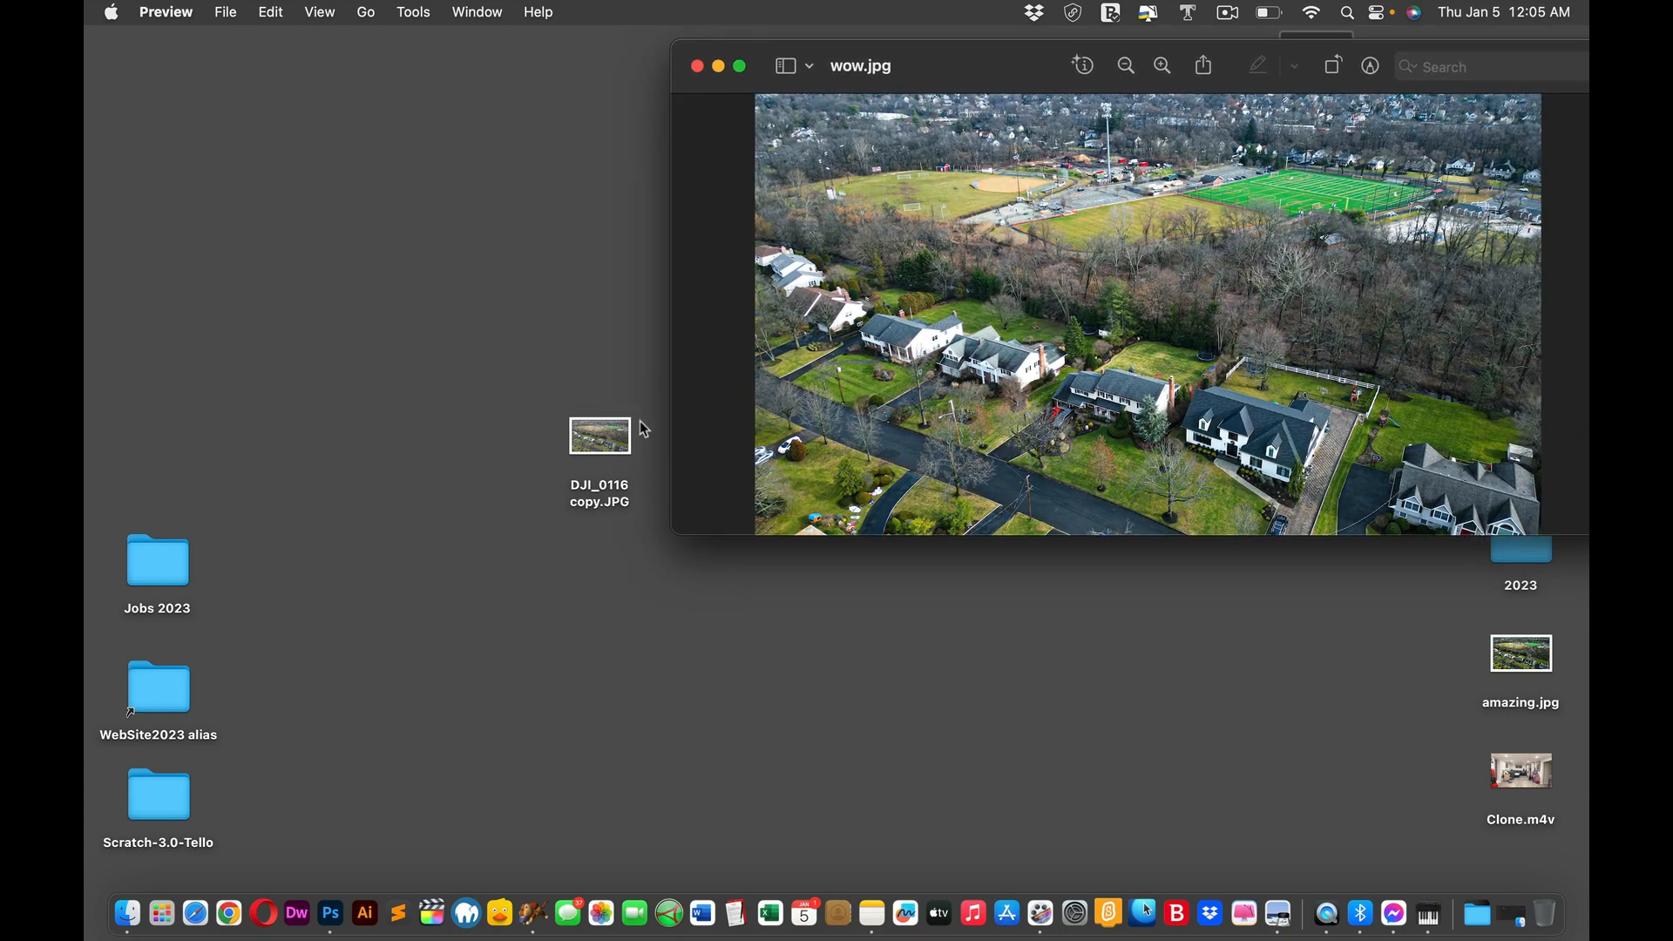
{"action": "mouse_move", "coordinate": [1290, 911]}
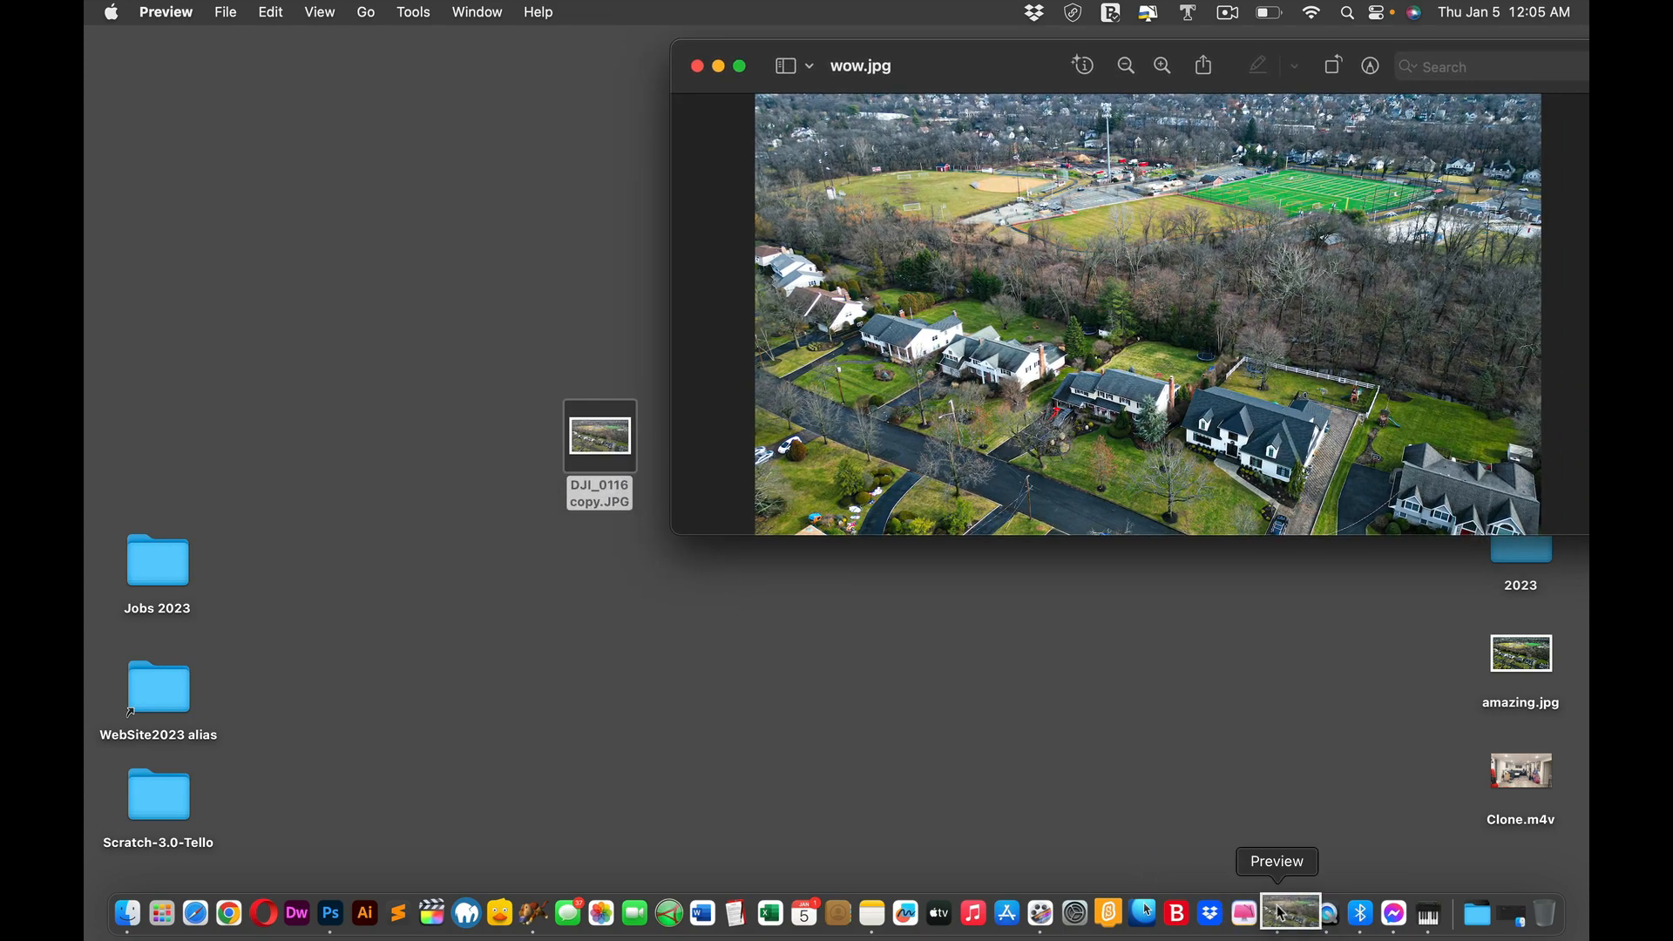
Step: Open the original DJI_0116 copy.JPG in Preview and close the wow.jpg window
{"action": "double_click", "coordinate": [598, 436]}
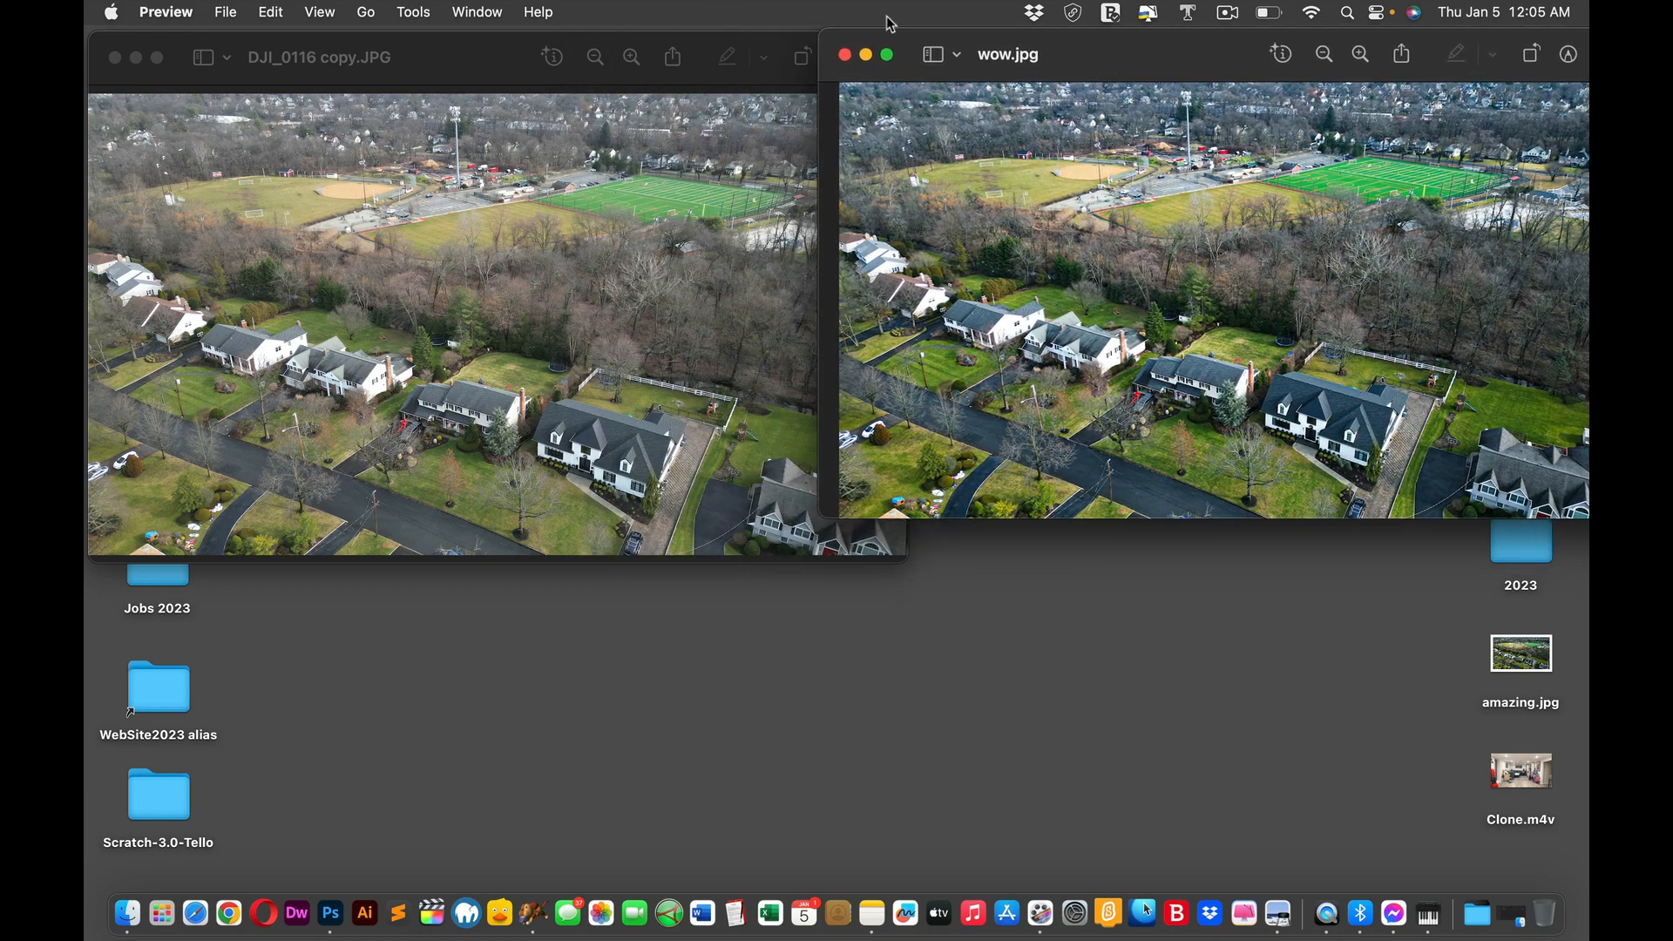
{"action": "left_click", "coordinate": [844, 54]}
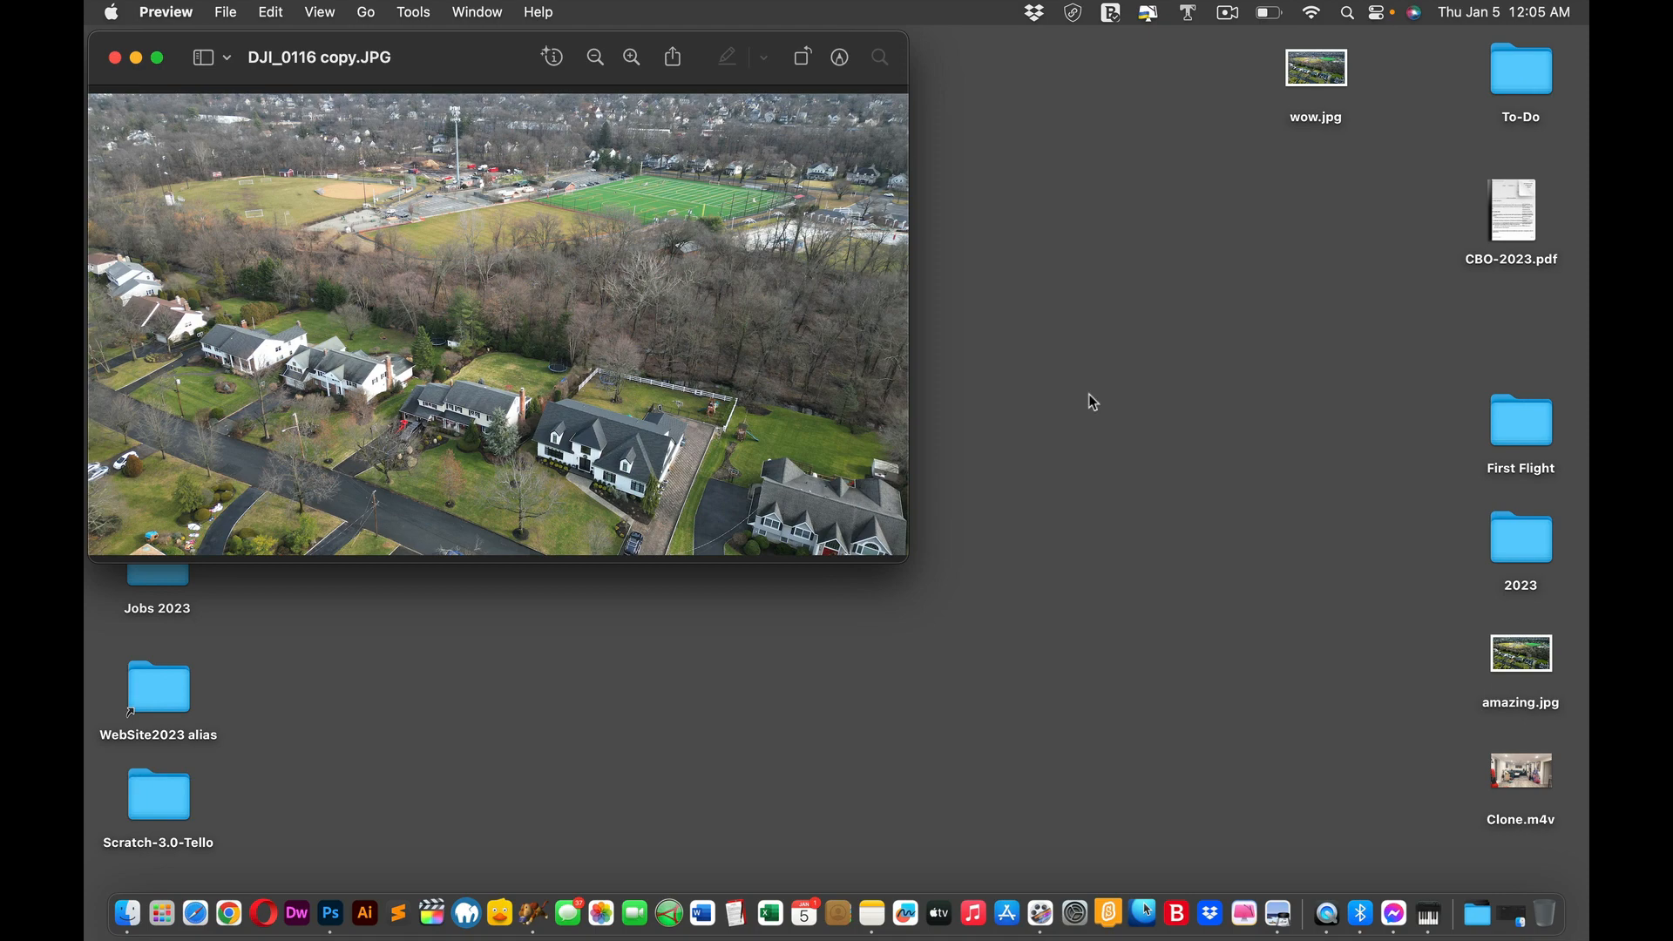
{"action": "left_click", "coordinate": [1520, 652]}
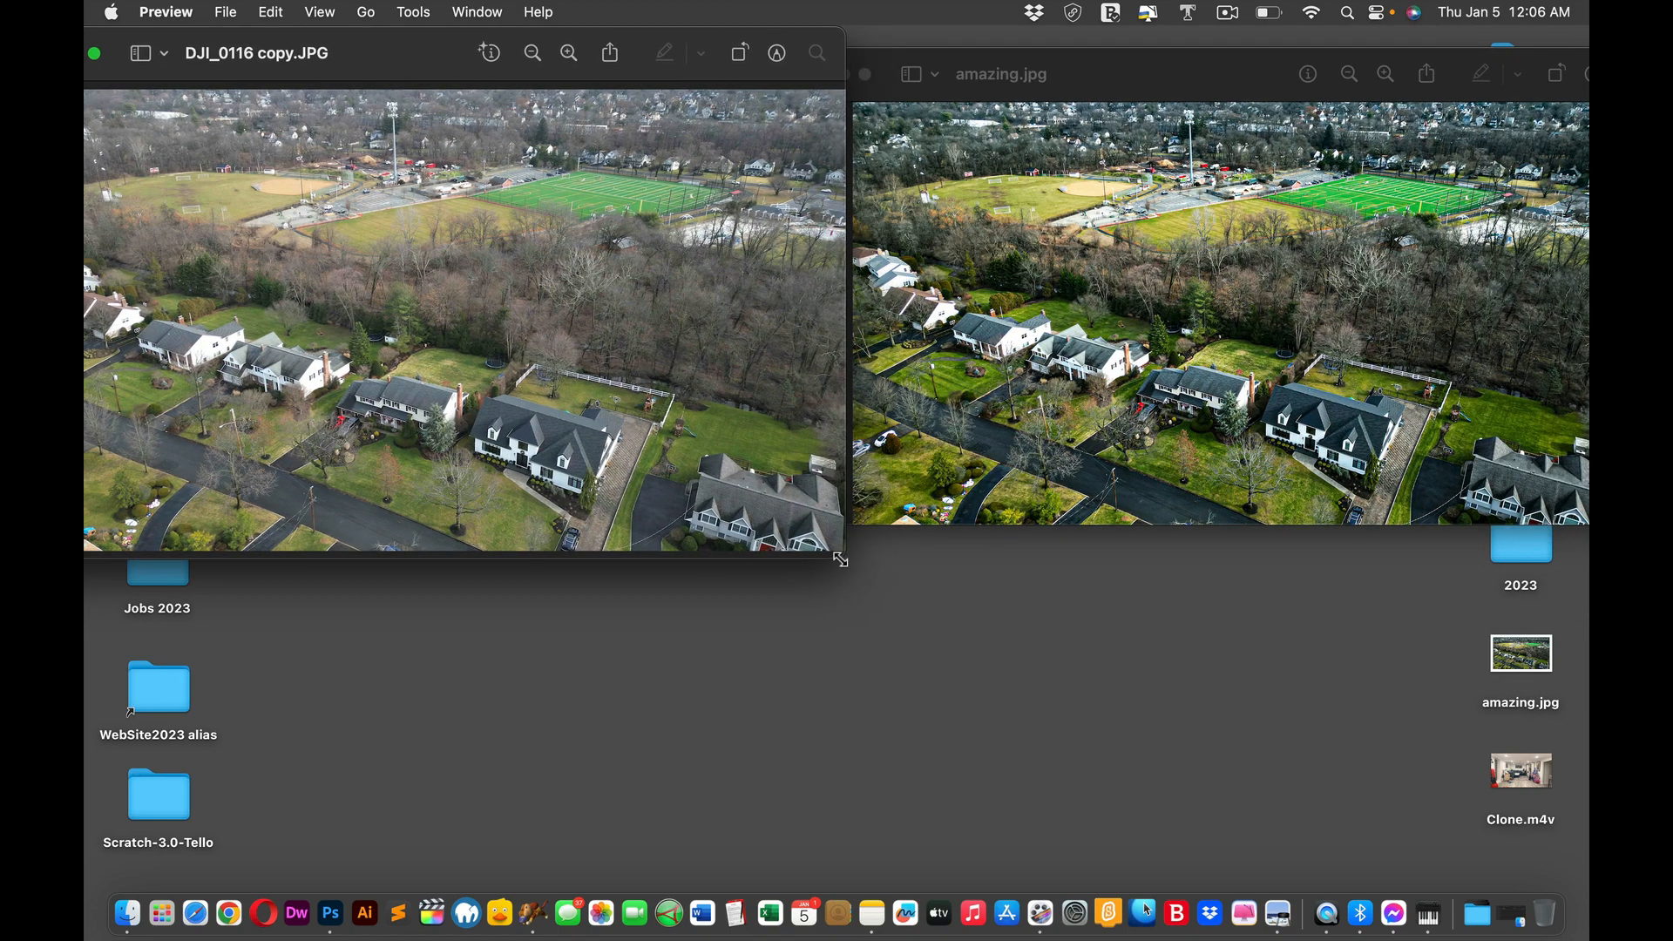
Step: Resize the DJI_0116 copy.JPG window smaller to match amazing.jpg beside it
{"action": "left_click_drag", "start_coordinate": [839, 560], "coordinate": [768, 500]}
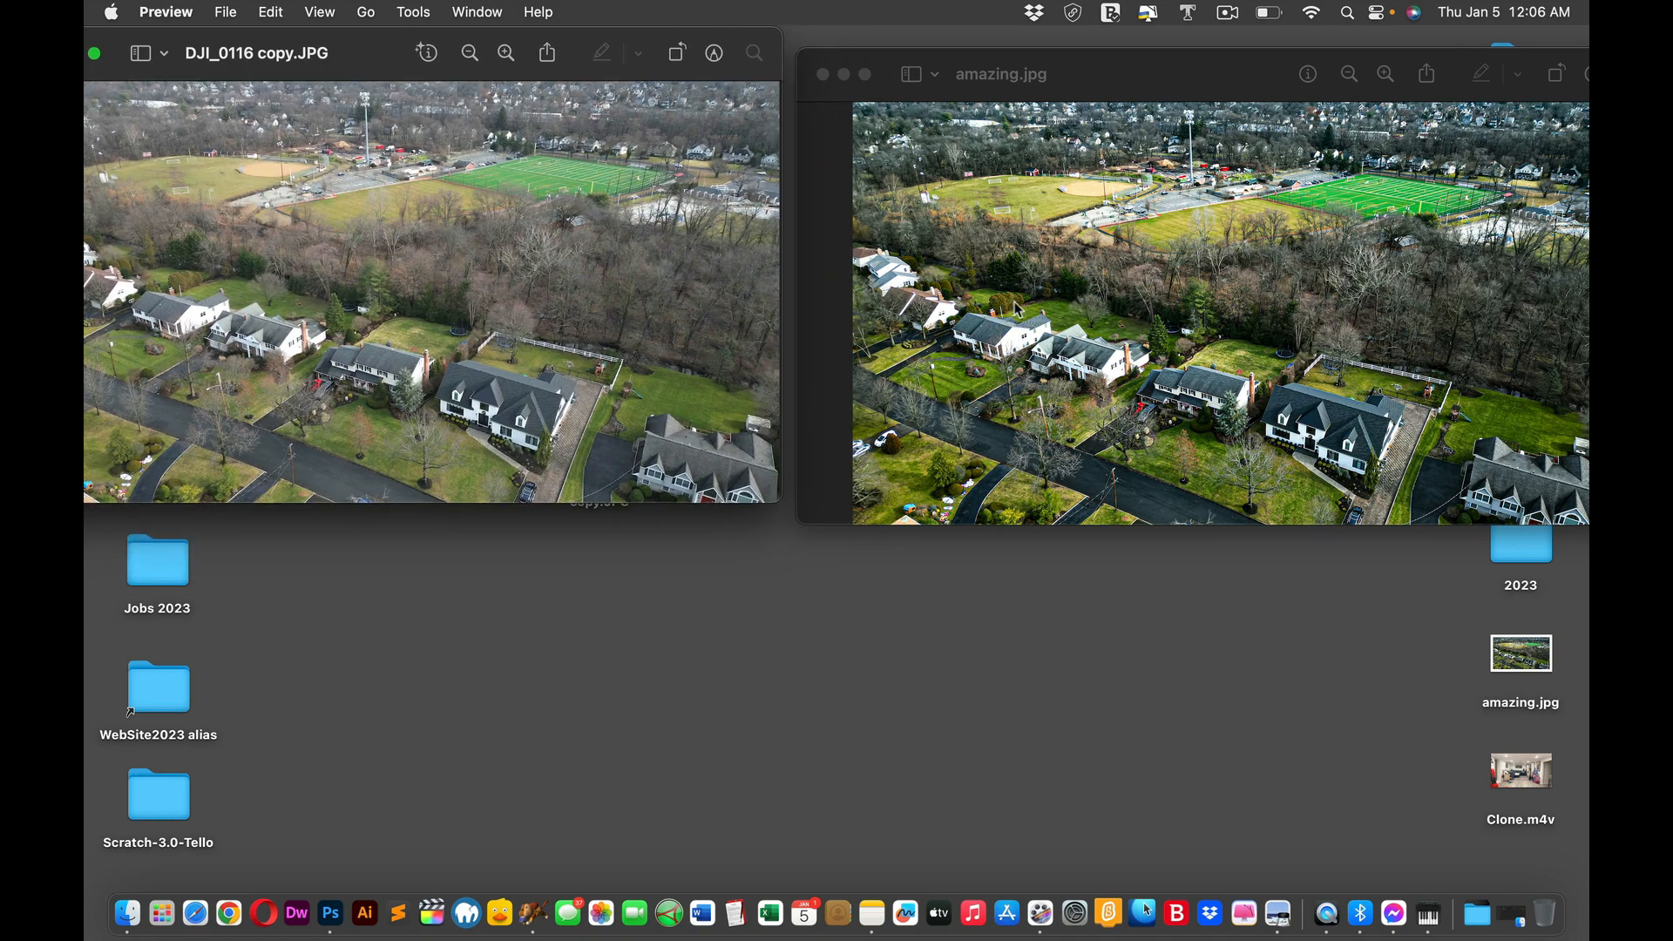
{"action": "mouse_move", "coordinate": [1132, 66]}
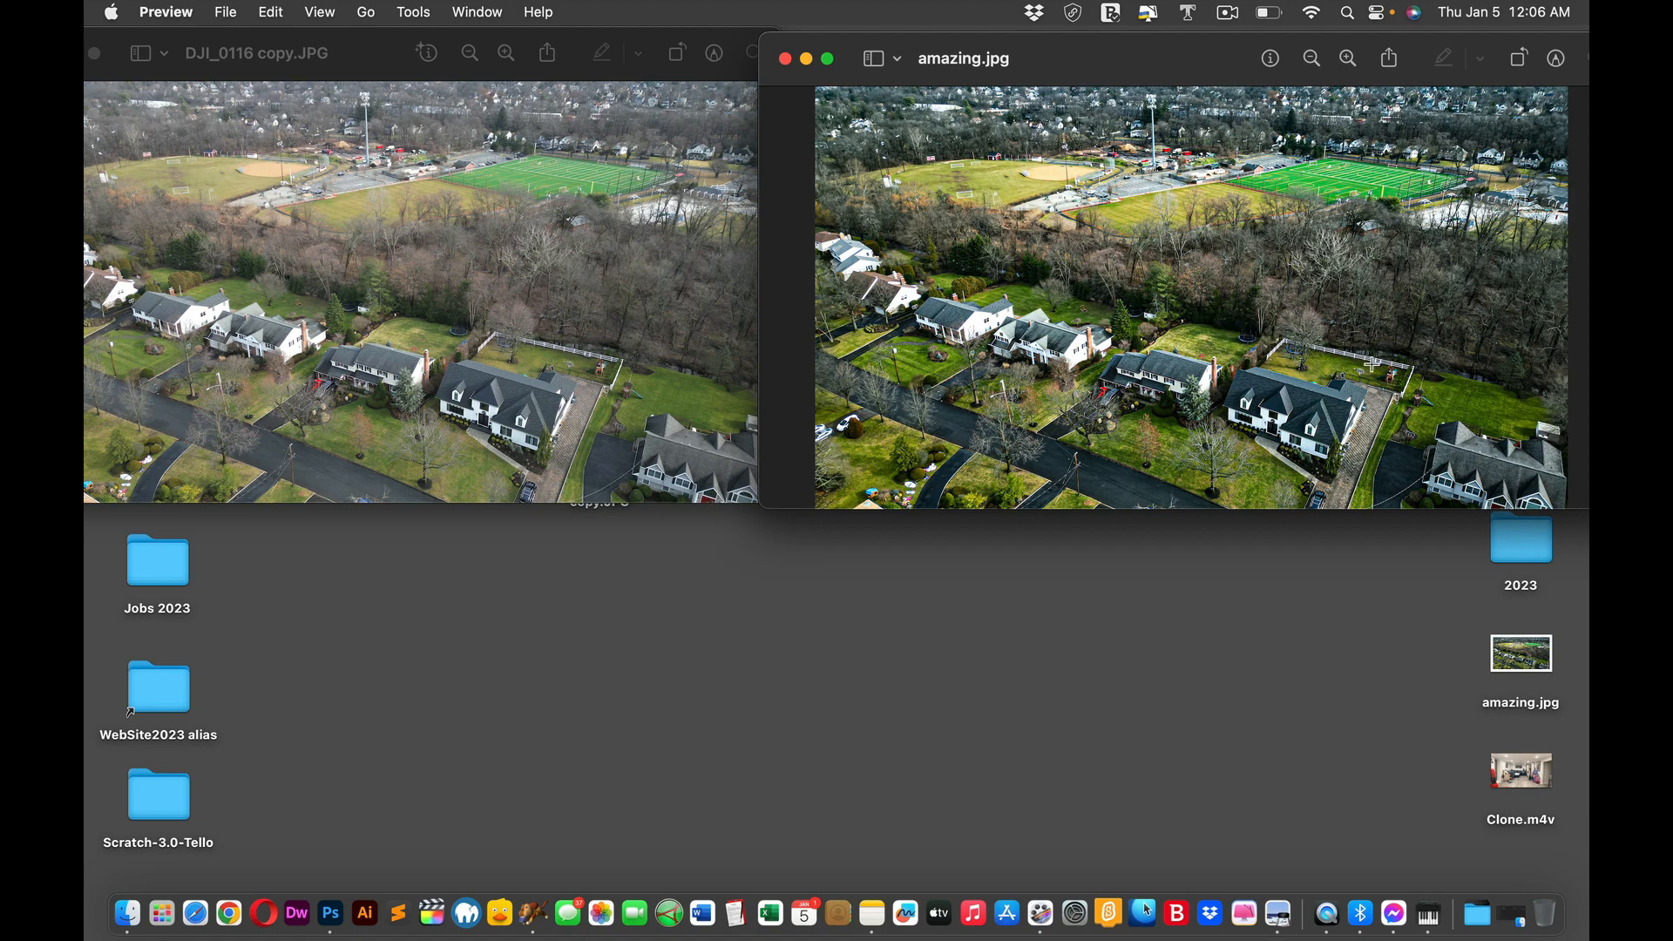
{"action": "mouse_move", "coordinate": [1226, 342]}
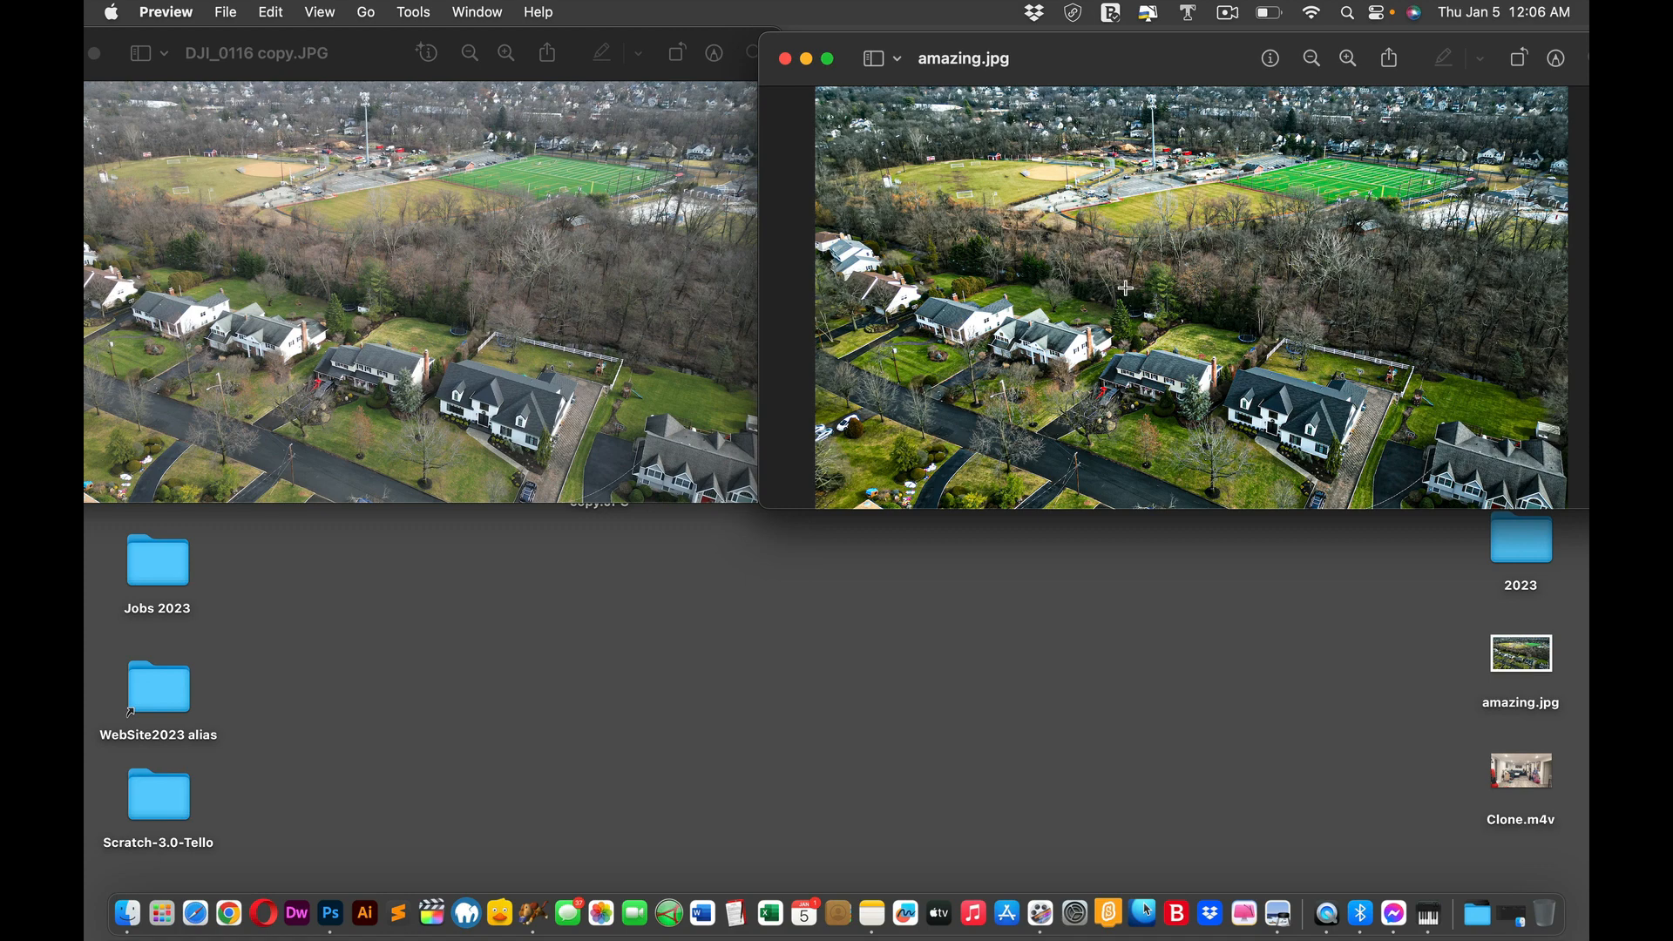
{"action": "mouse_move", "coordinate": [566, 324]}
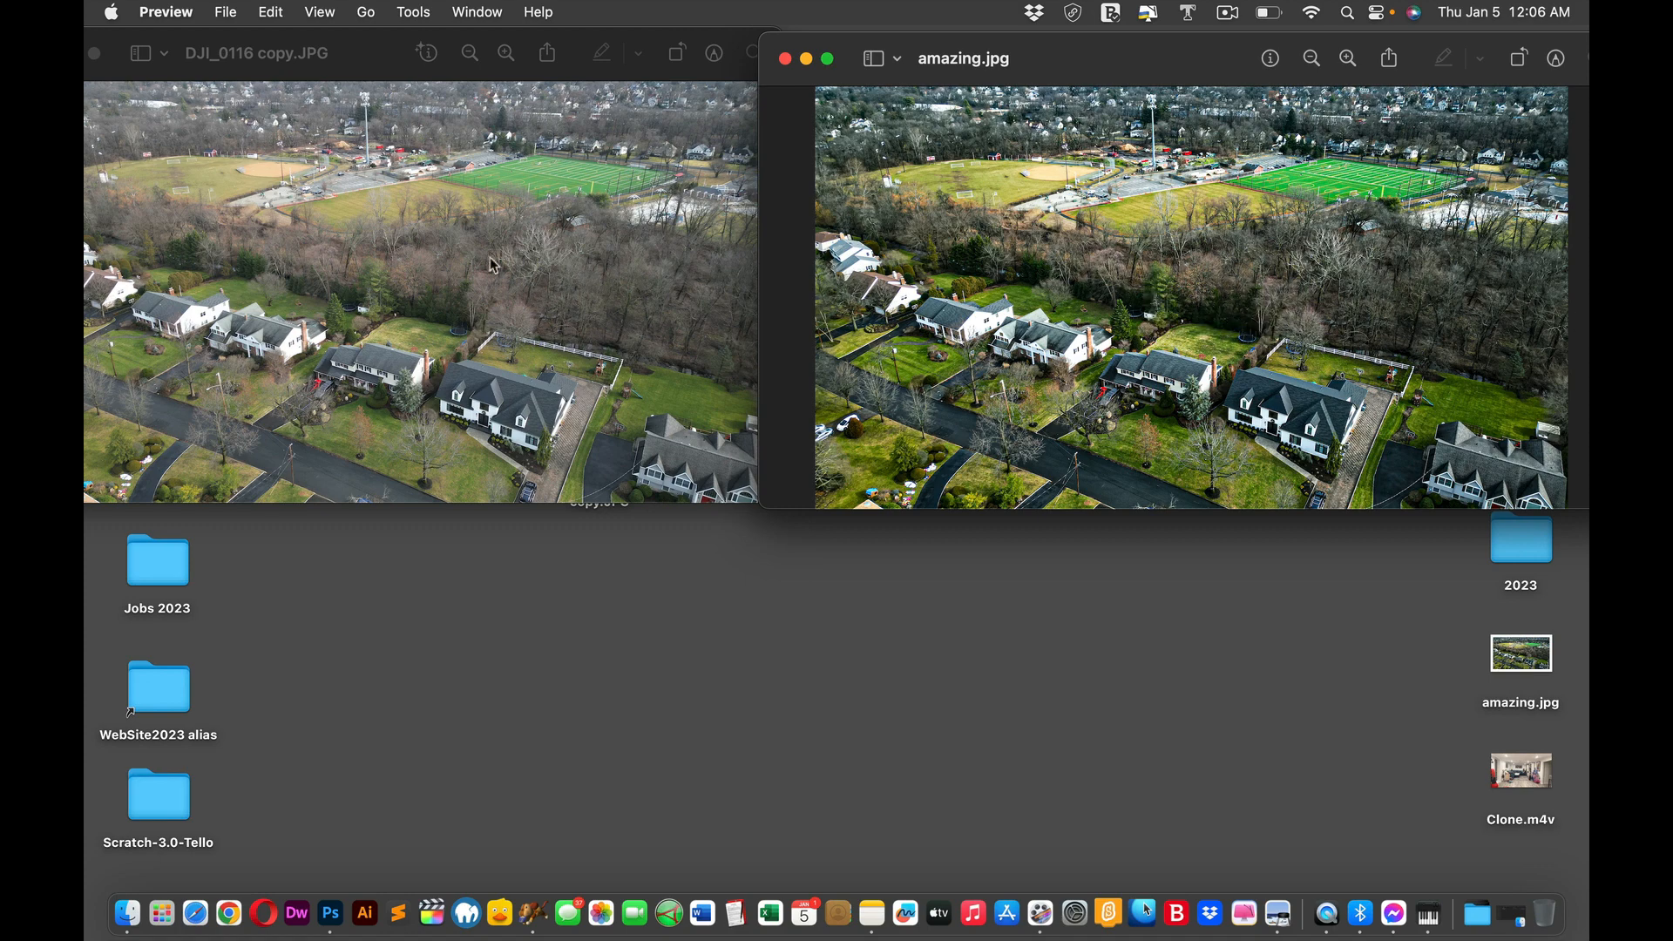
{"action": "mouse_move", "coordinate": [293, 355]}
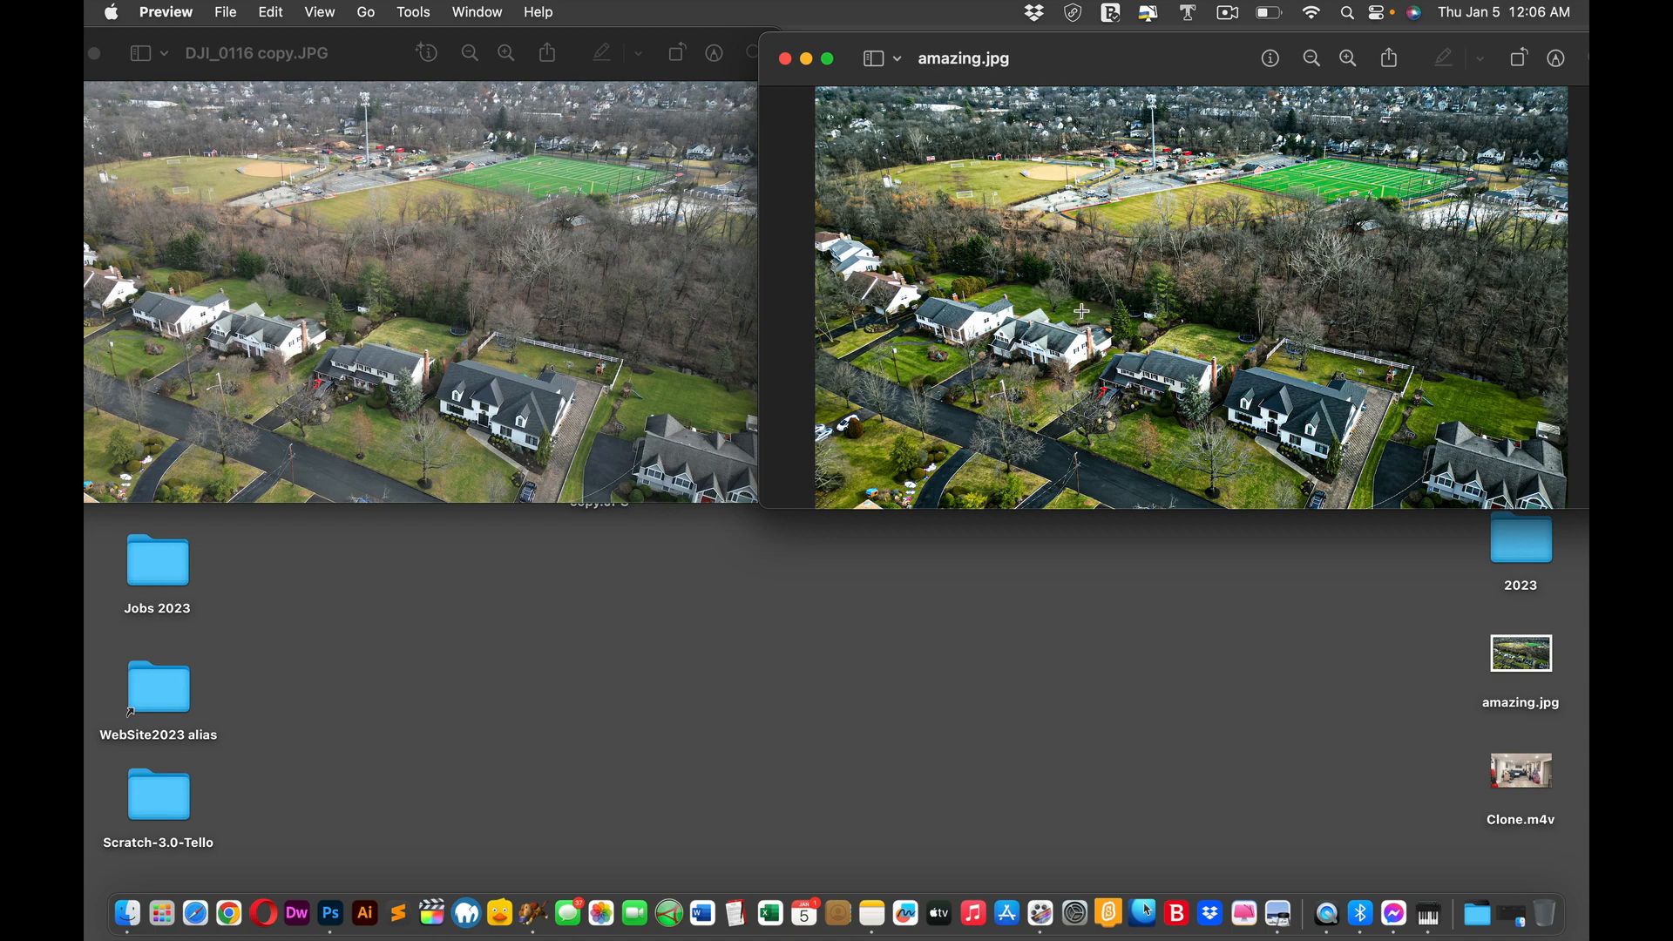
{"action": "mouse_move", "coordinate": [1077, 310]}
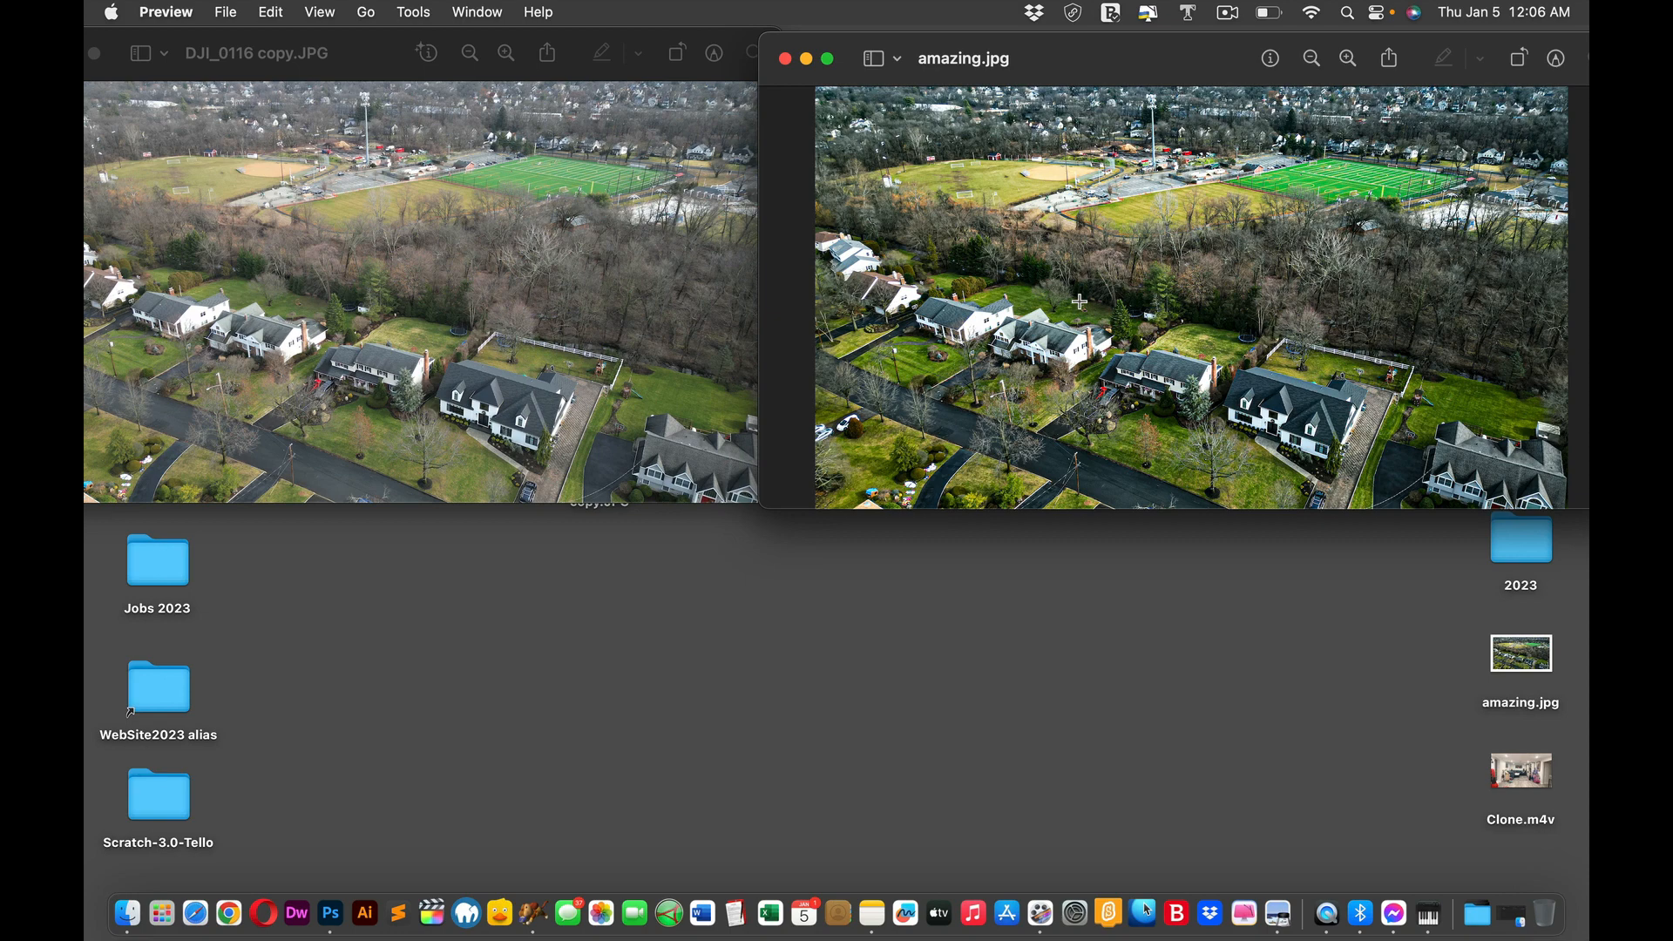